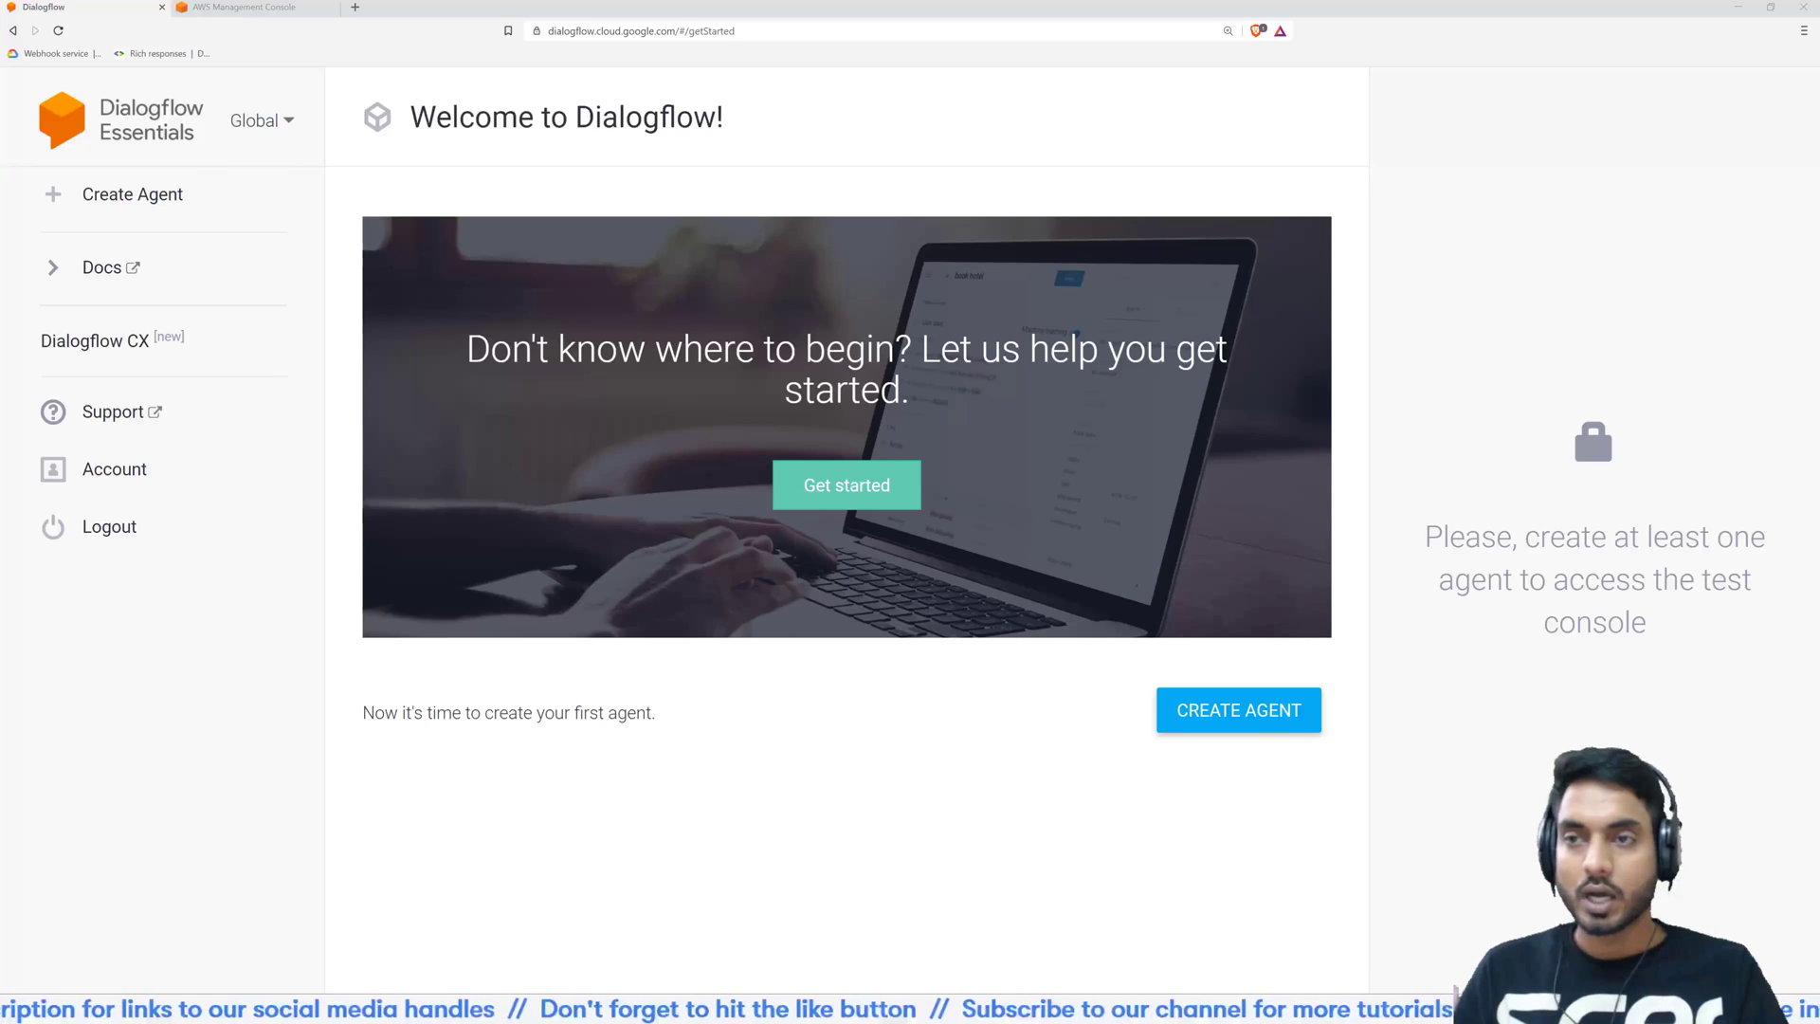
Start a new agent form and enter the name DemoAgent, fixing the misspelling
click(1237, 709)
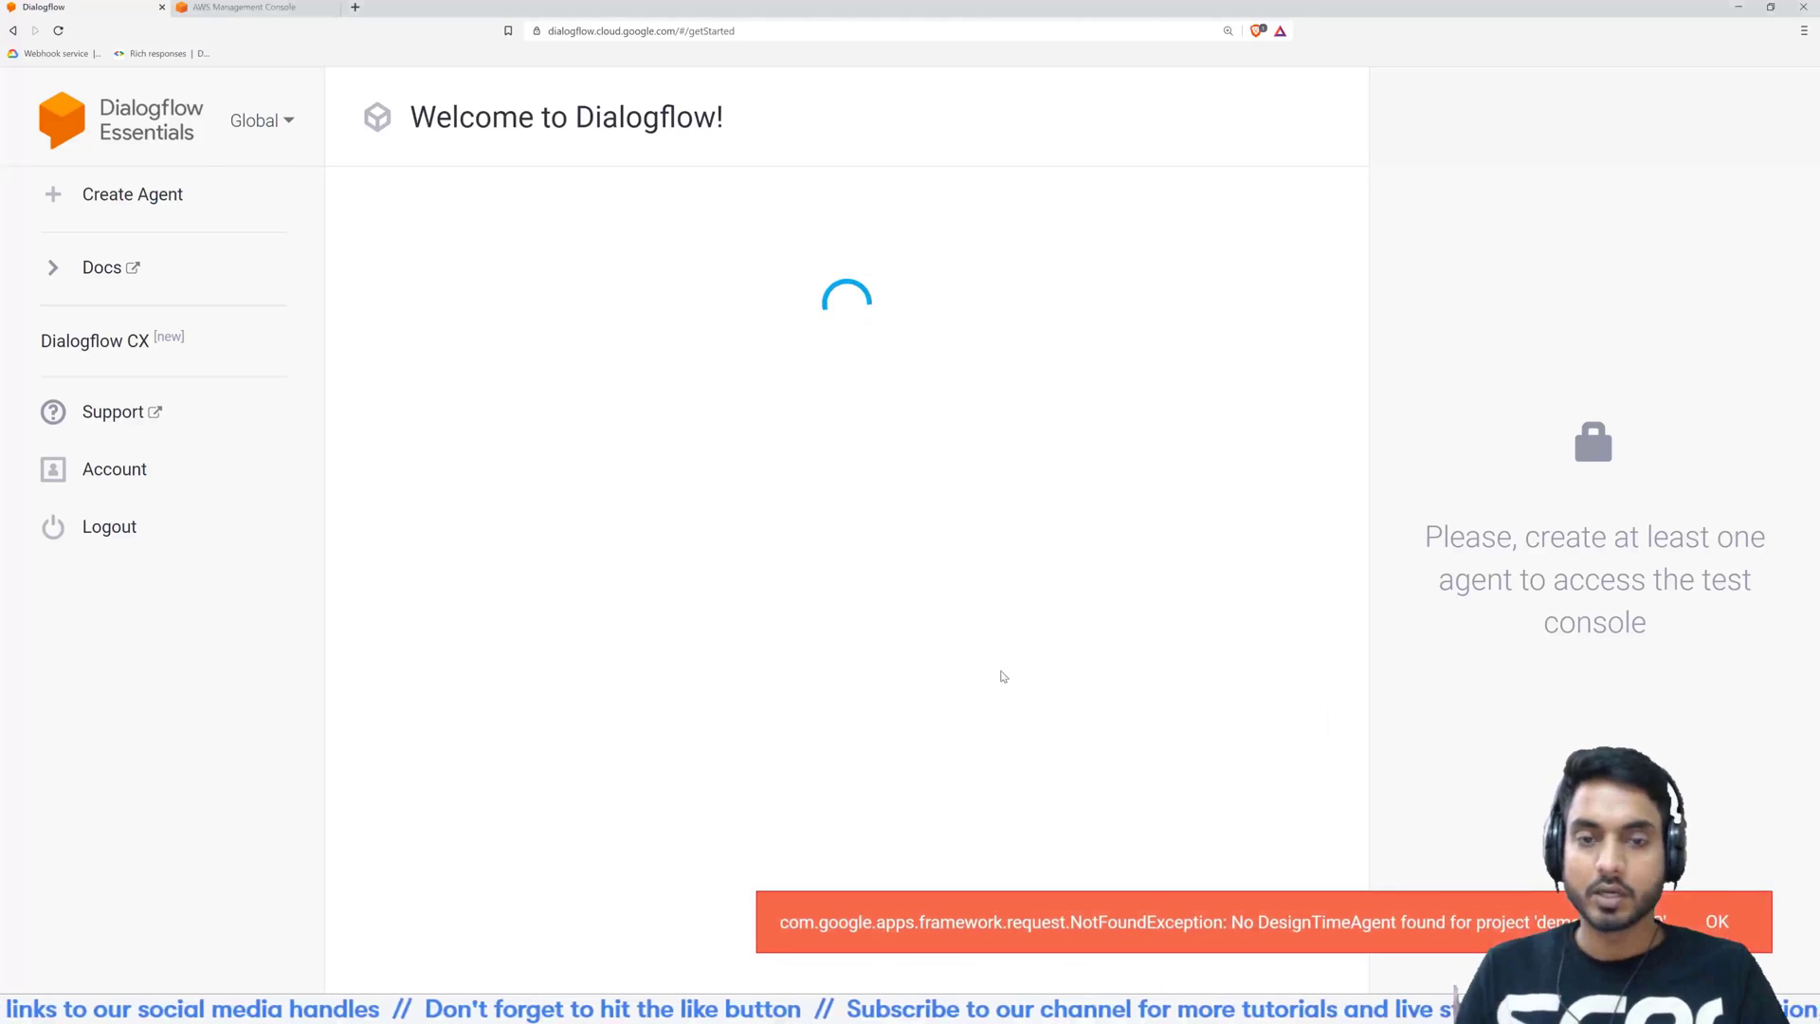
click(131, 194)
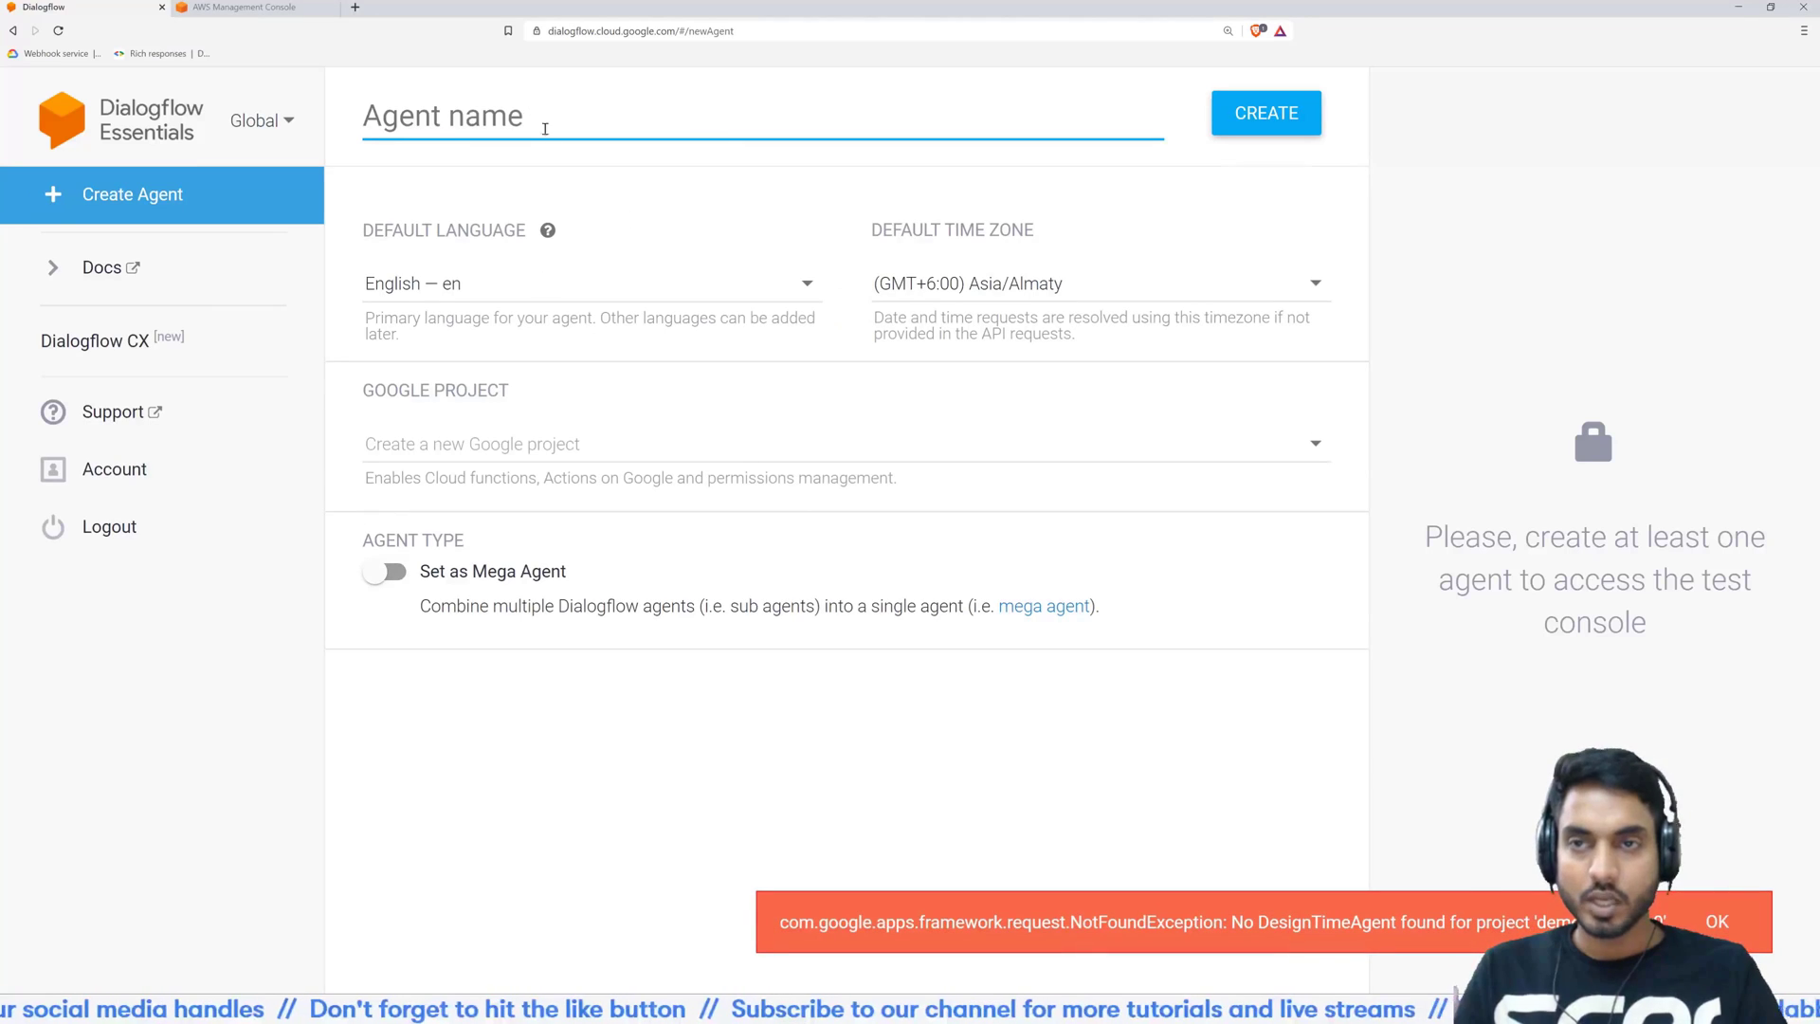
click(1716, 920)
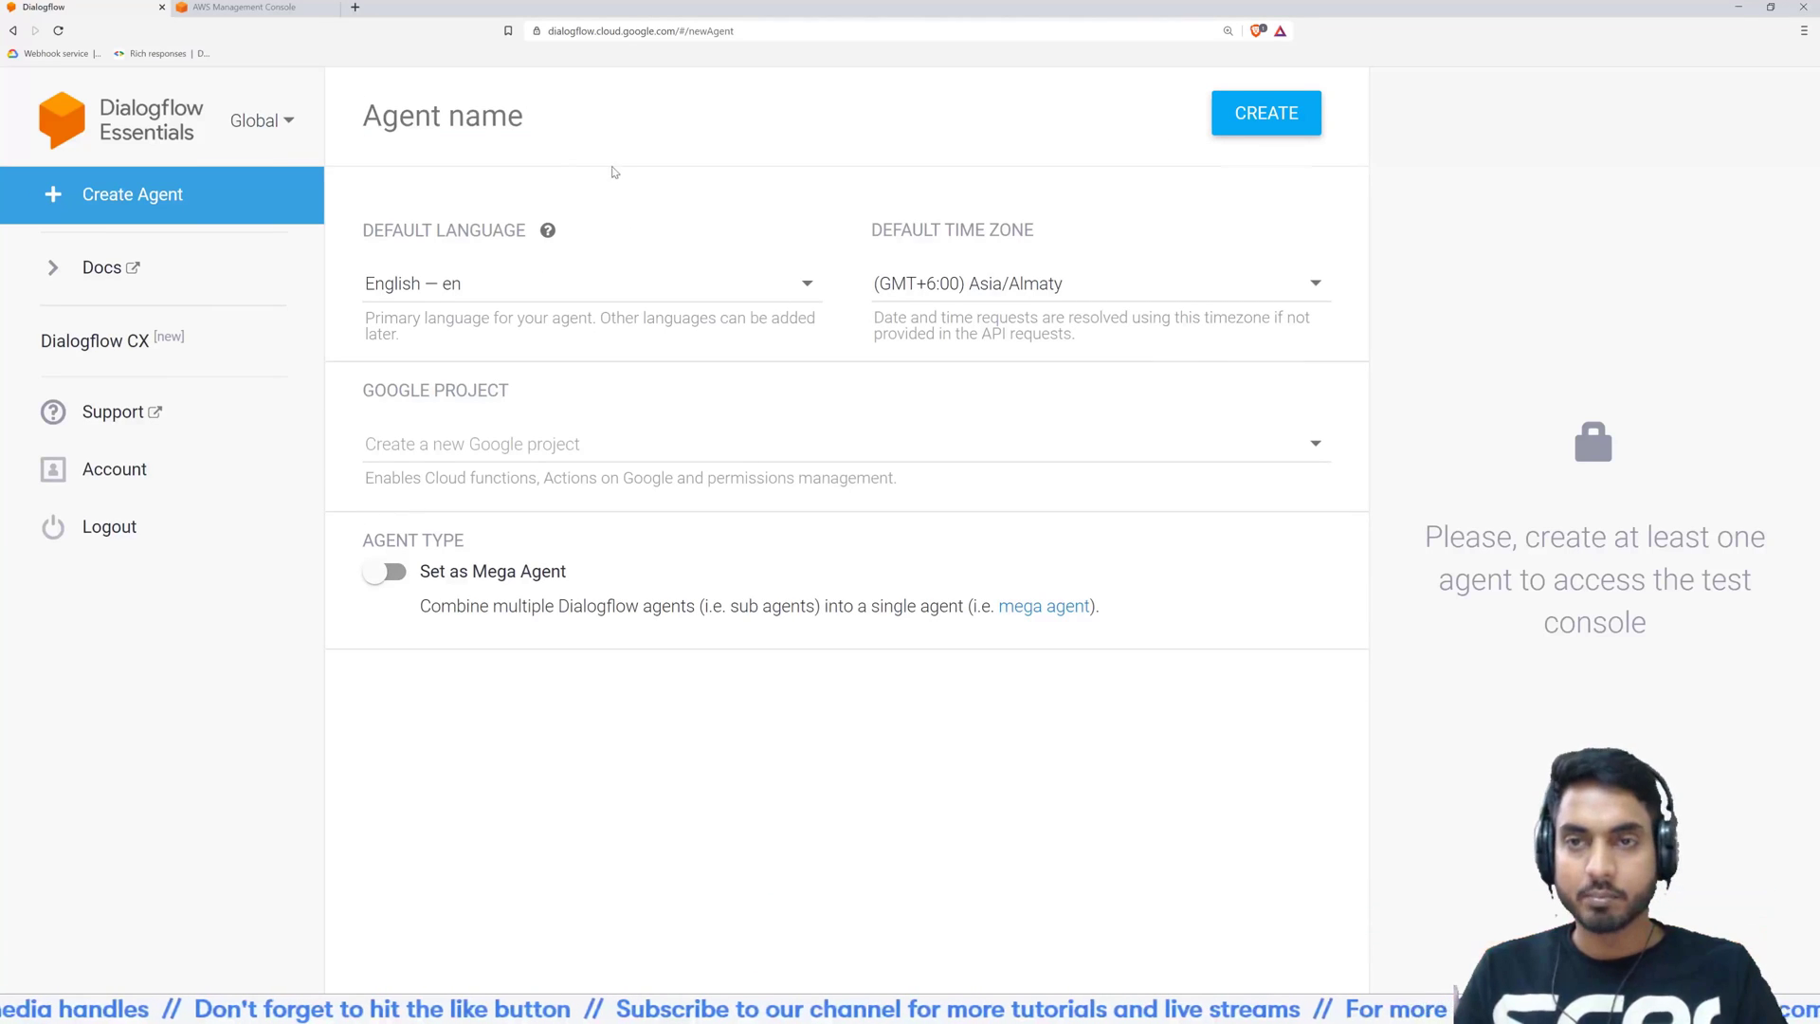
text(De)
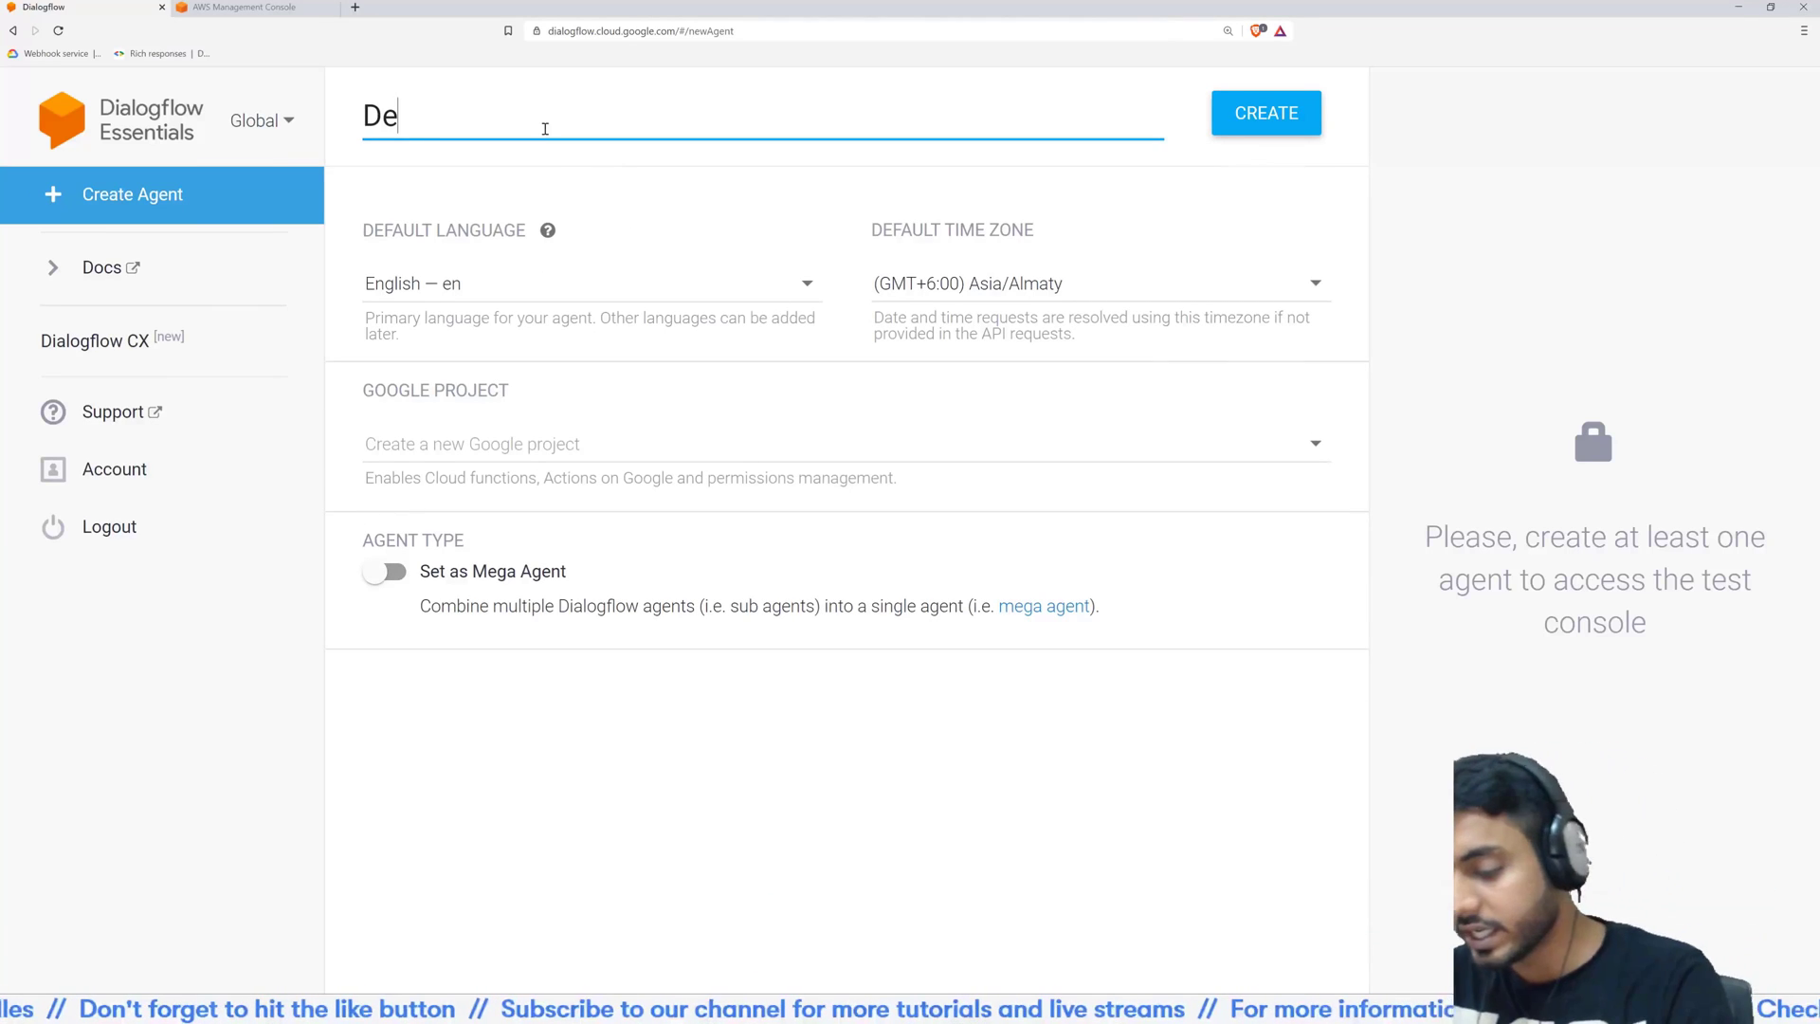
text(moAgnet)
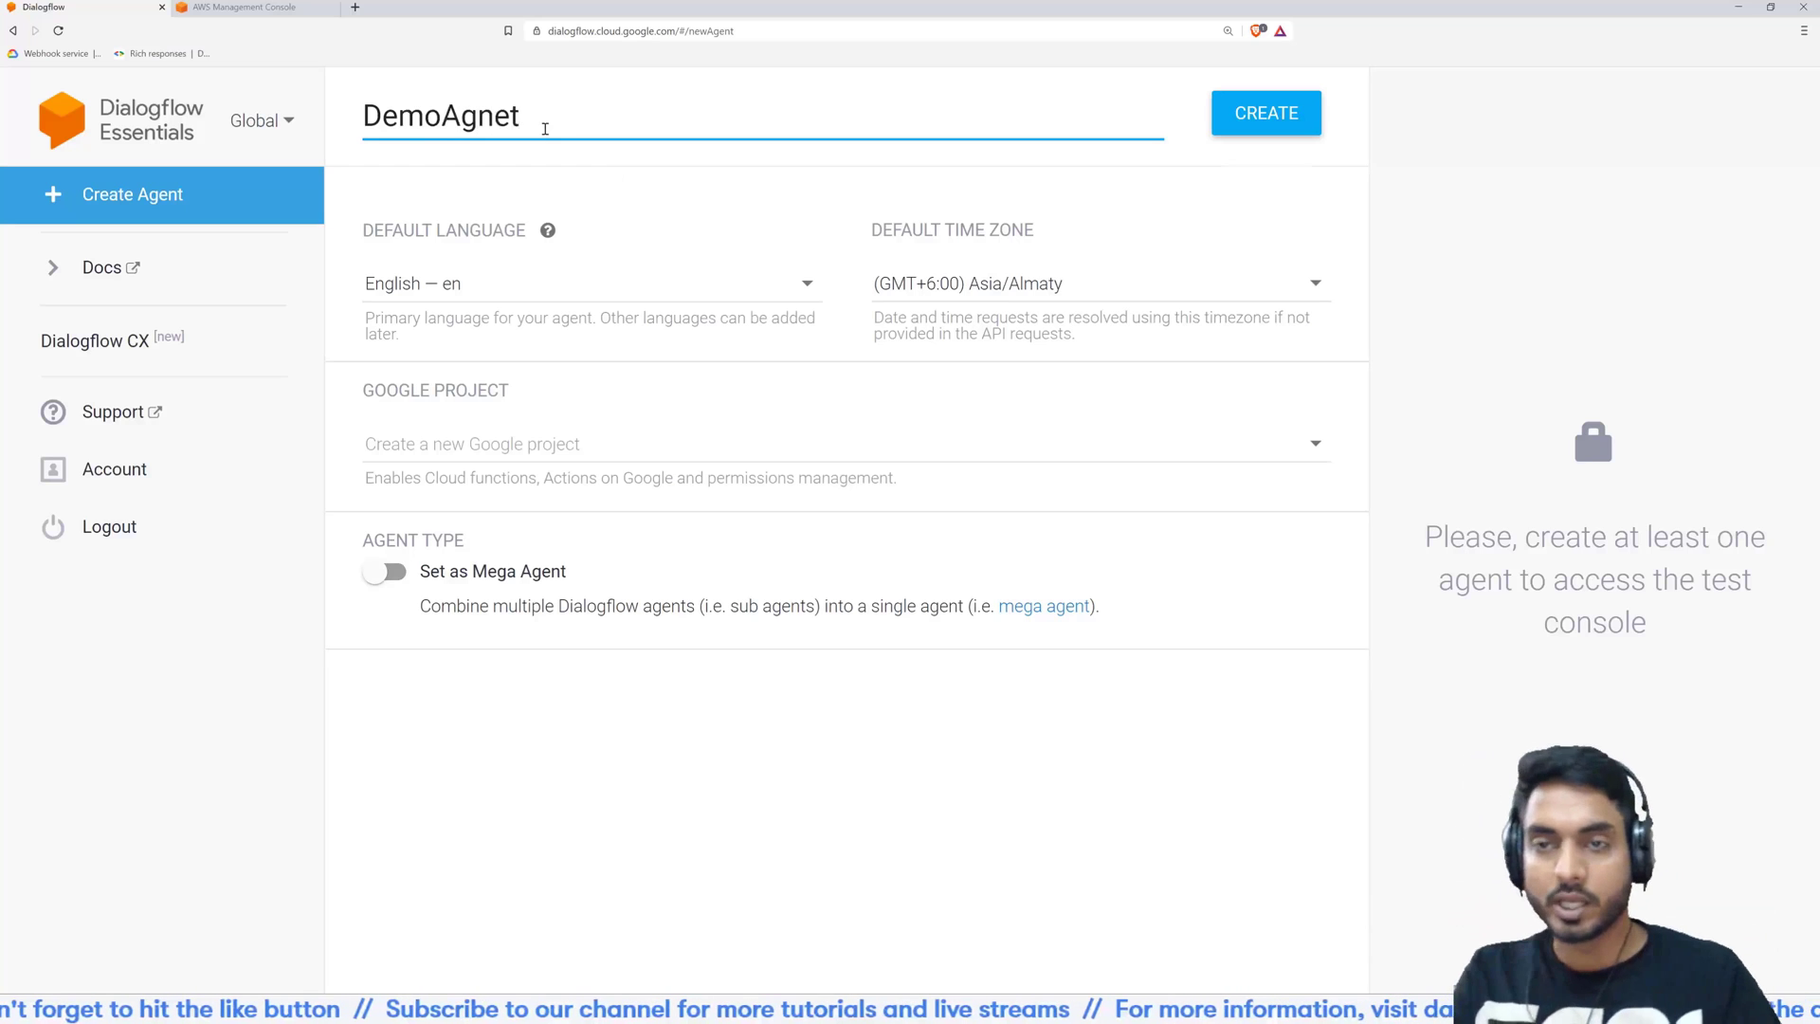
key(backspace)
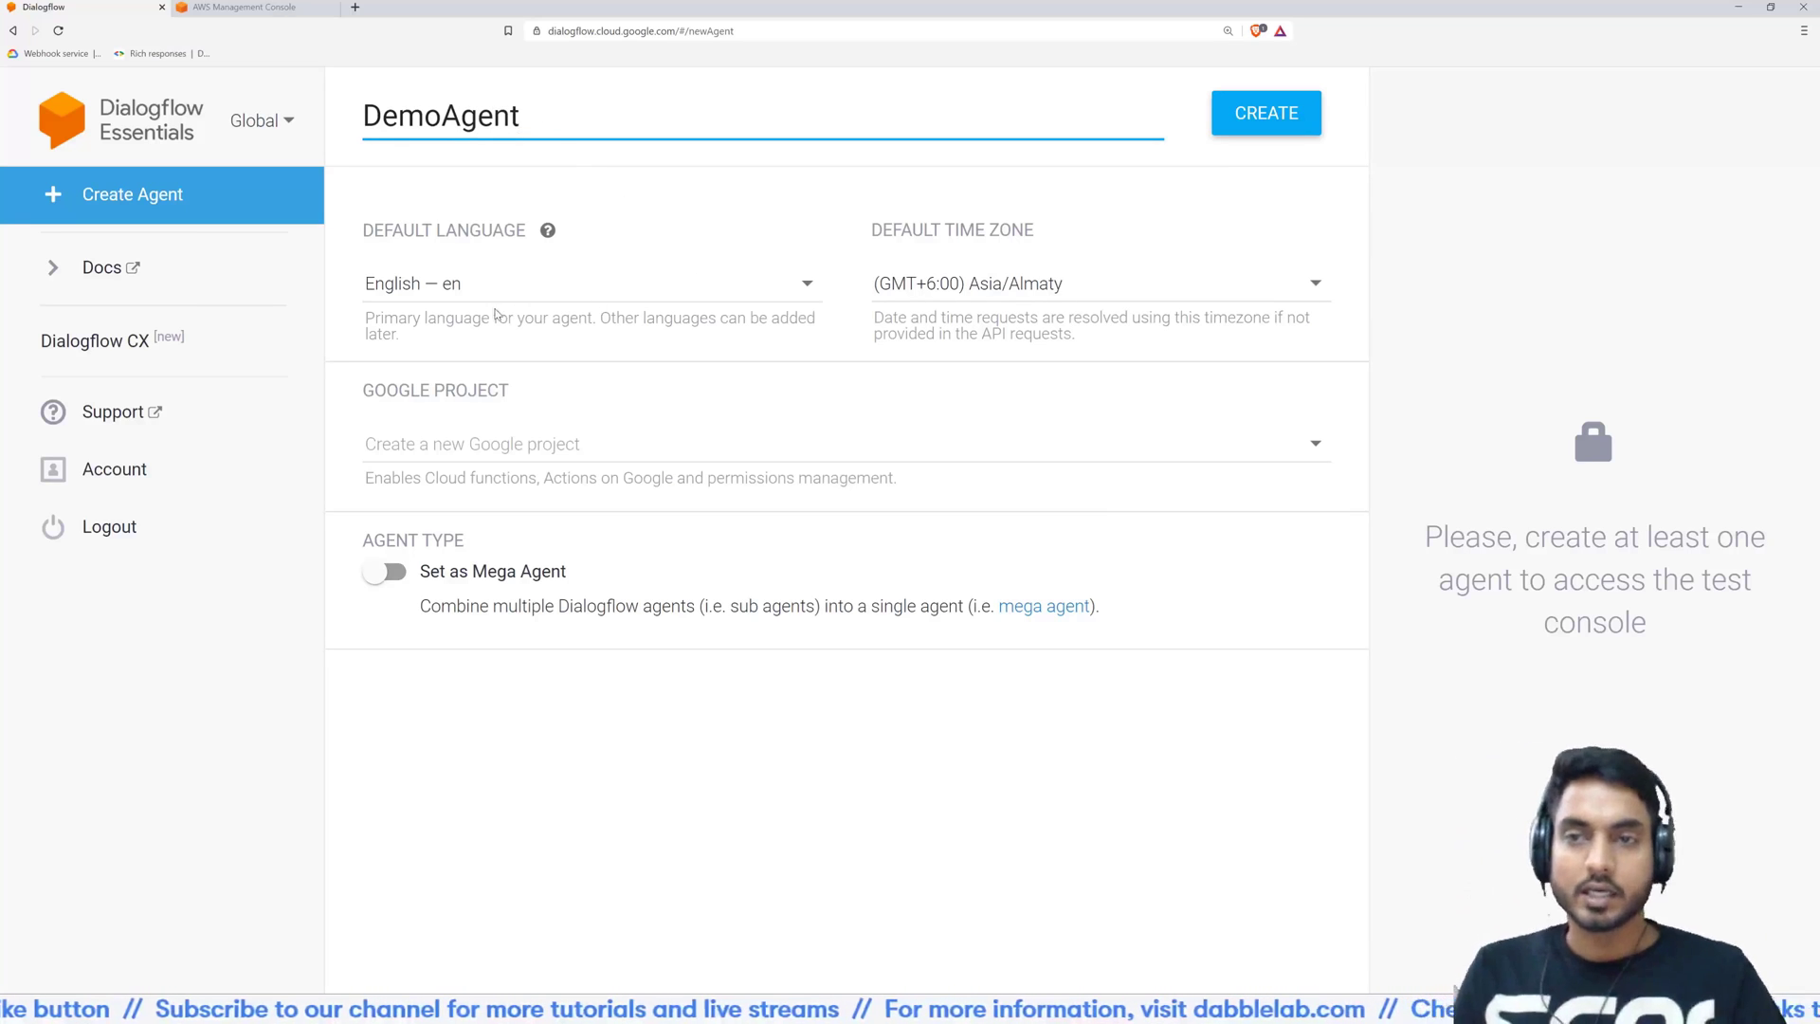
mouse_move(1004, 322)
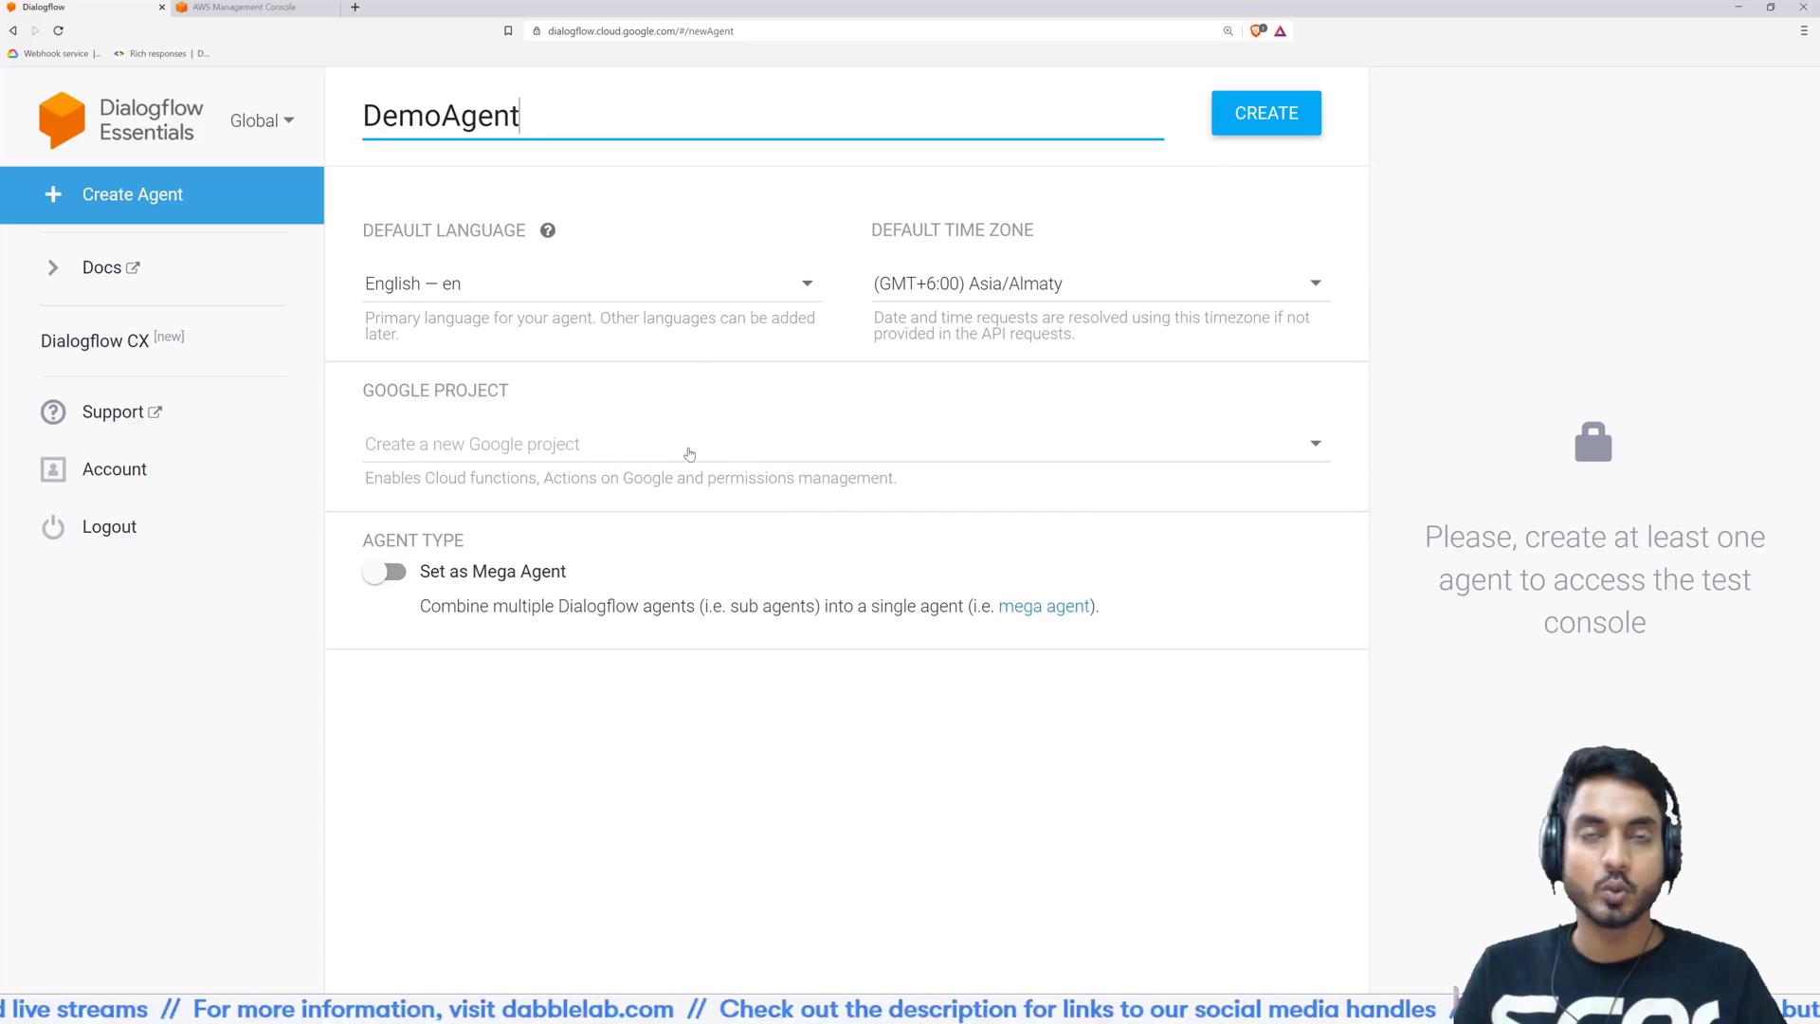
mouse_move(732, 446)
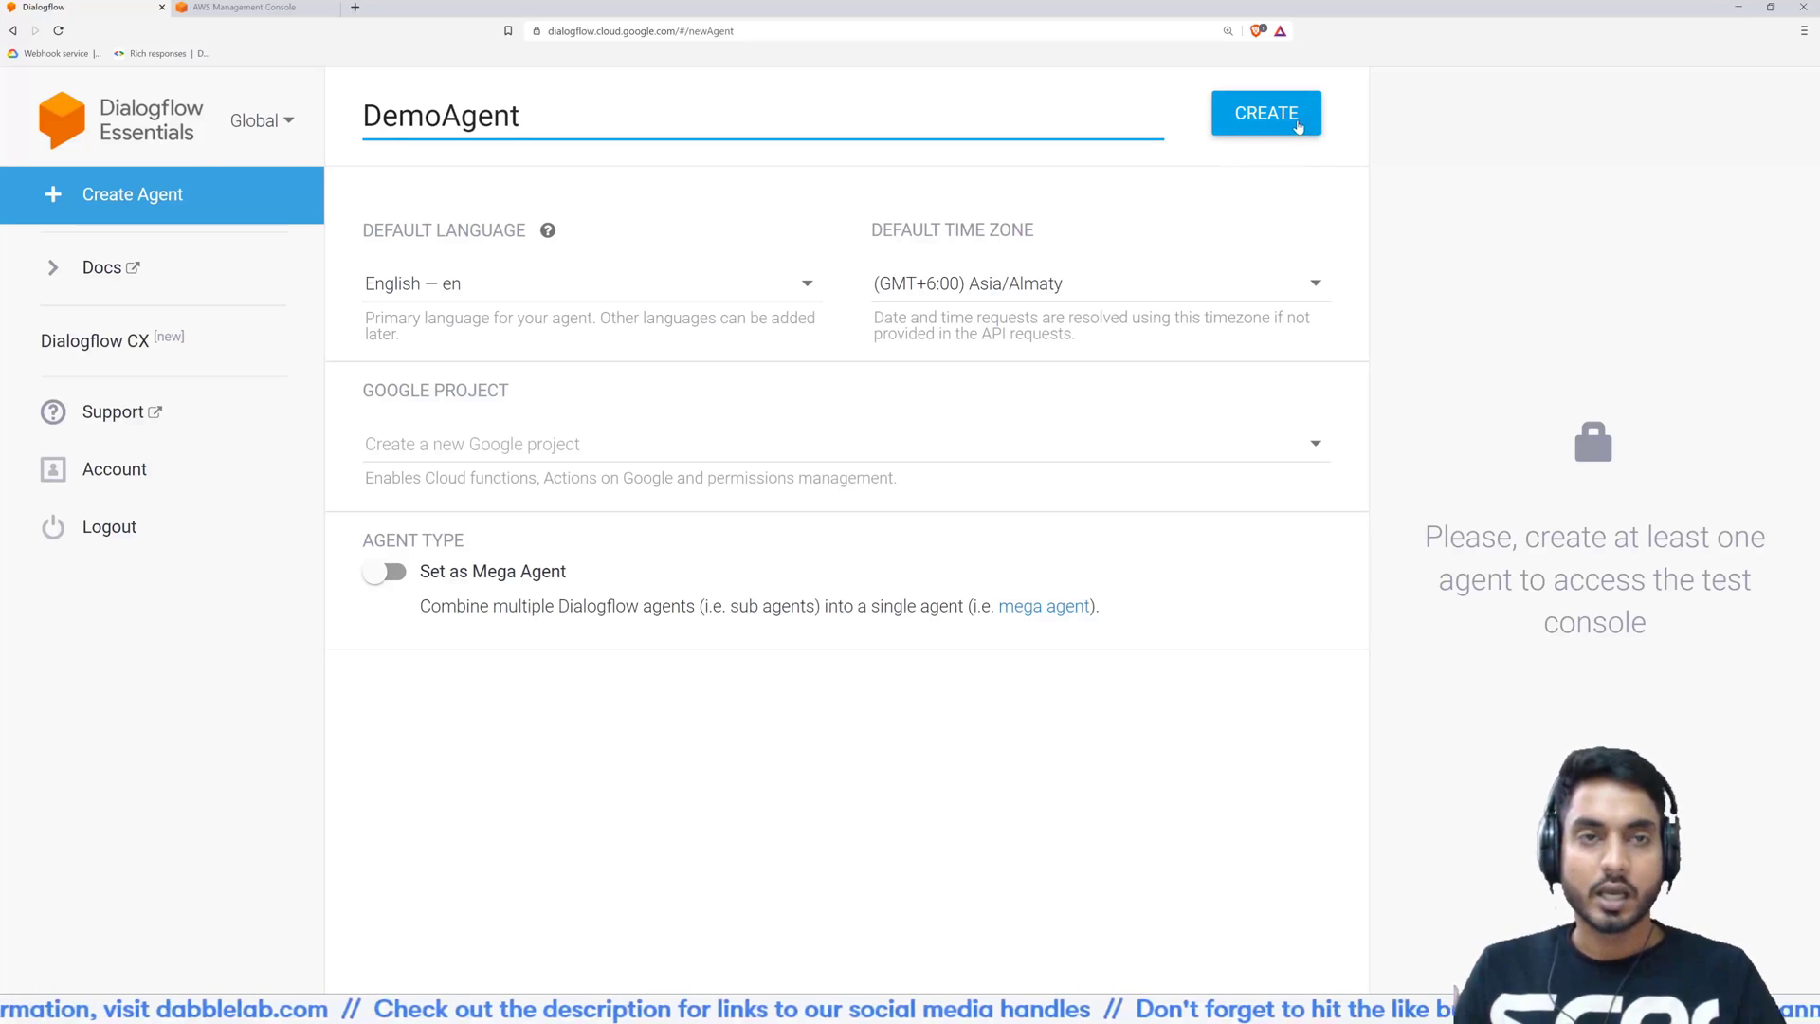
Create DemoAgent and wait for its Intents page listing the default fallback and welcome intents
click(1265, 113)
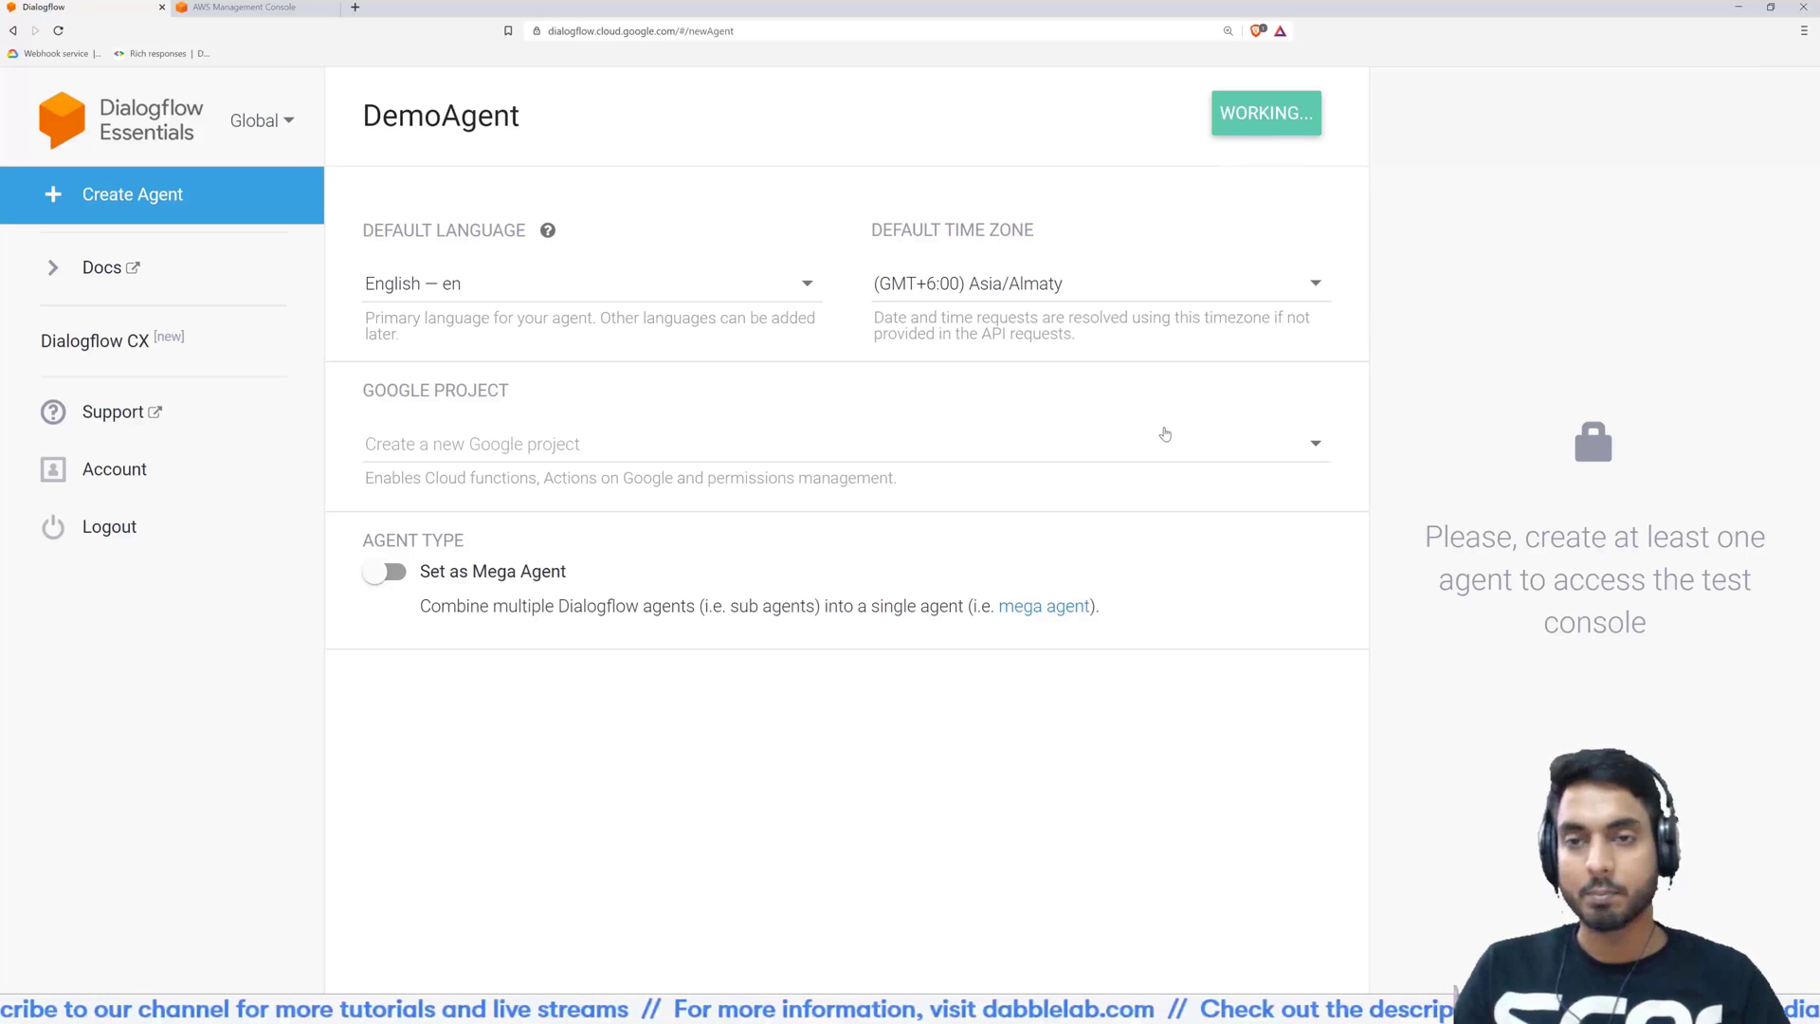
click(1265, 113)
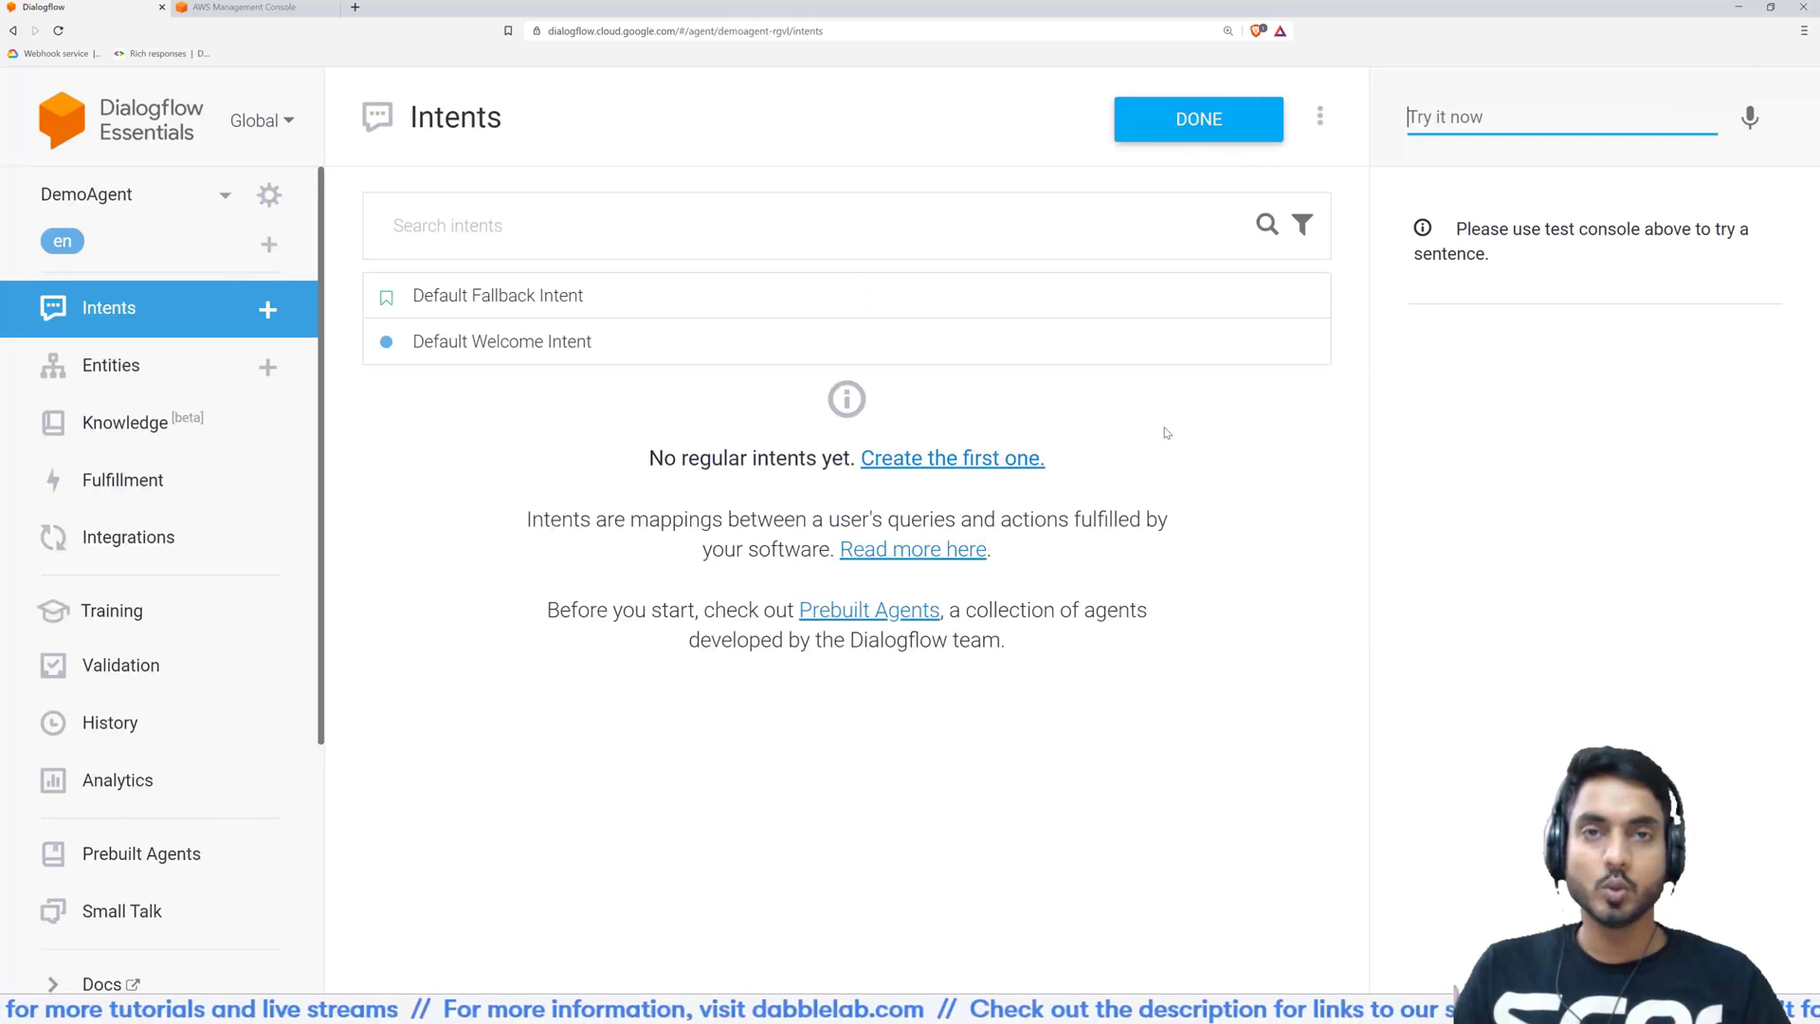
click(1196, 118)
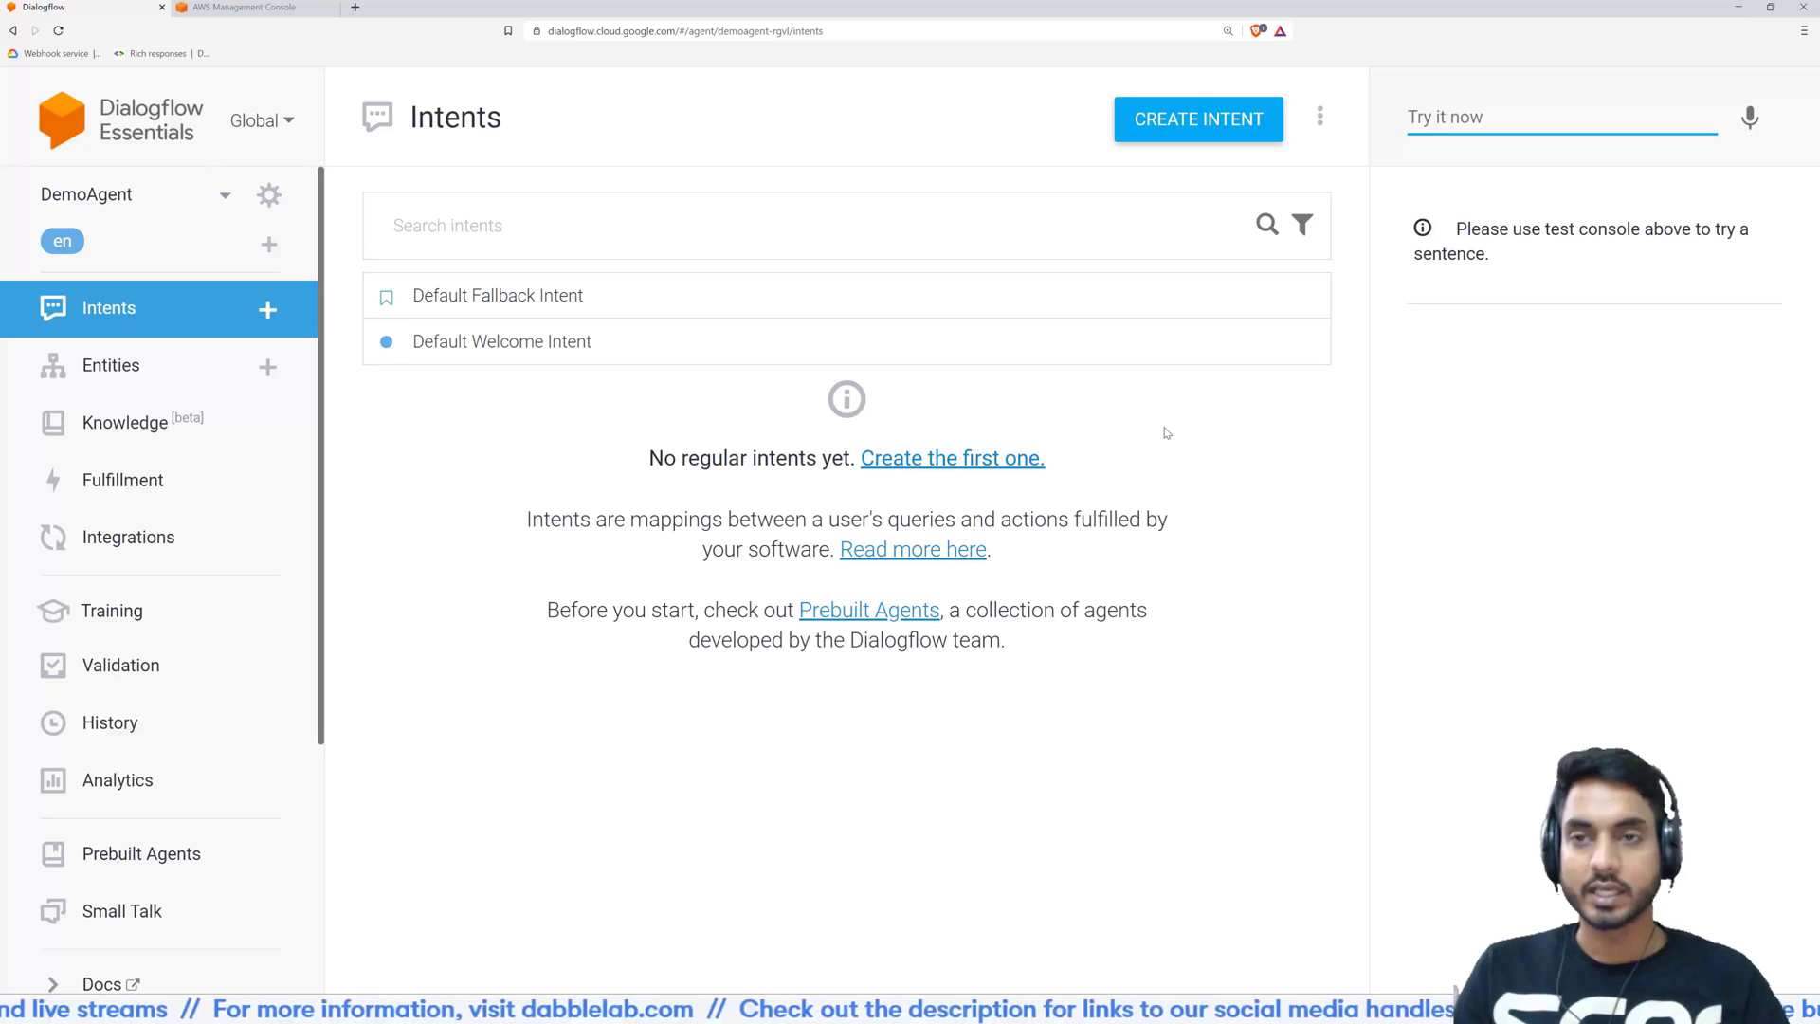
mouse_move(940, 412)
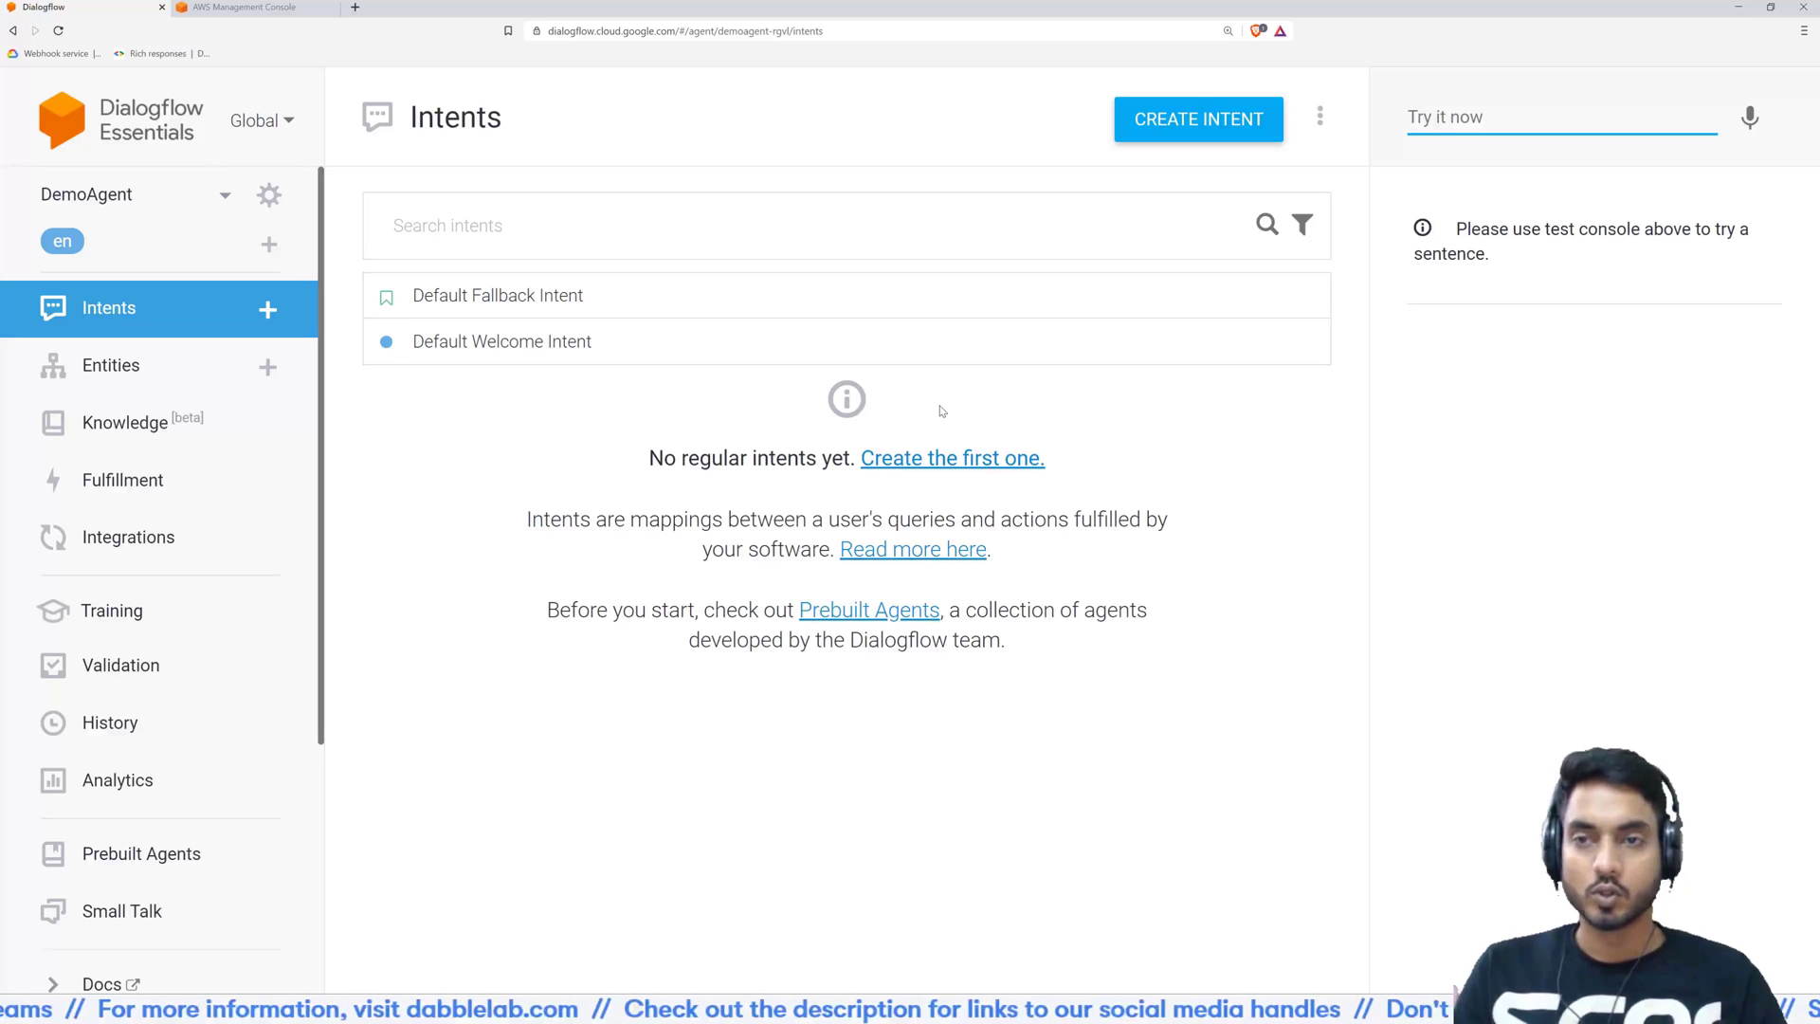
mouse_move(569, 342)
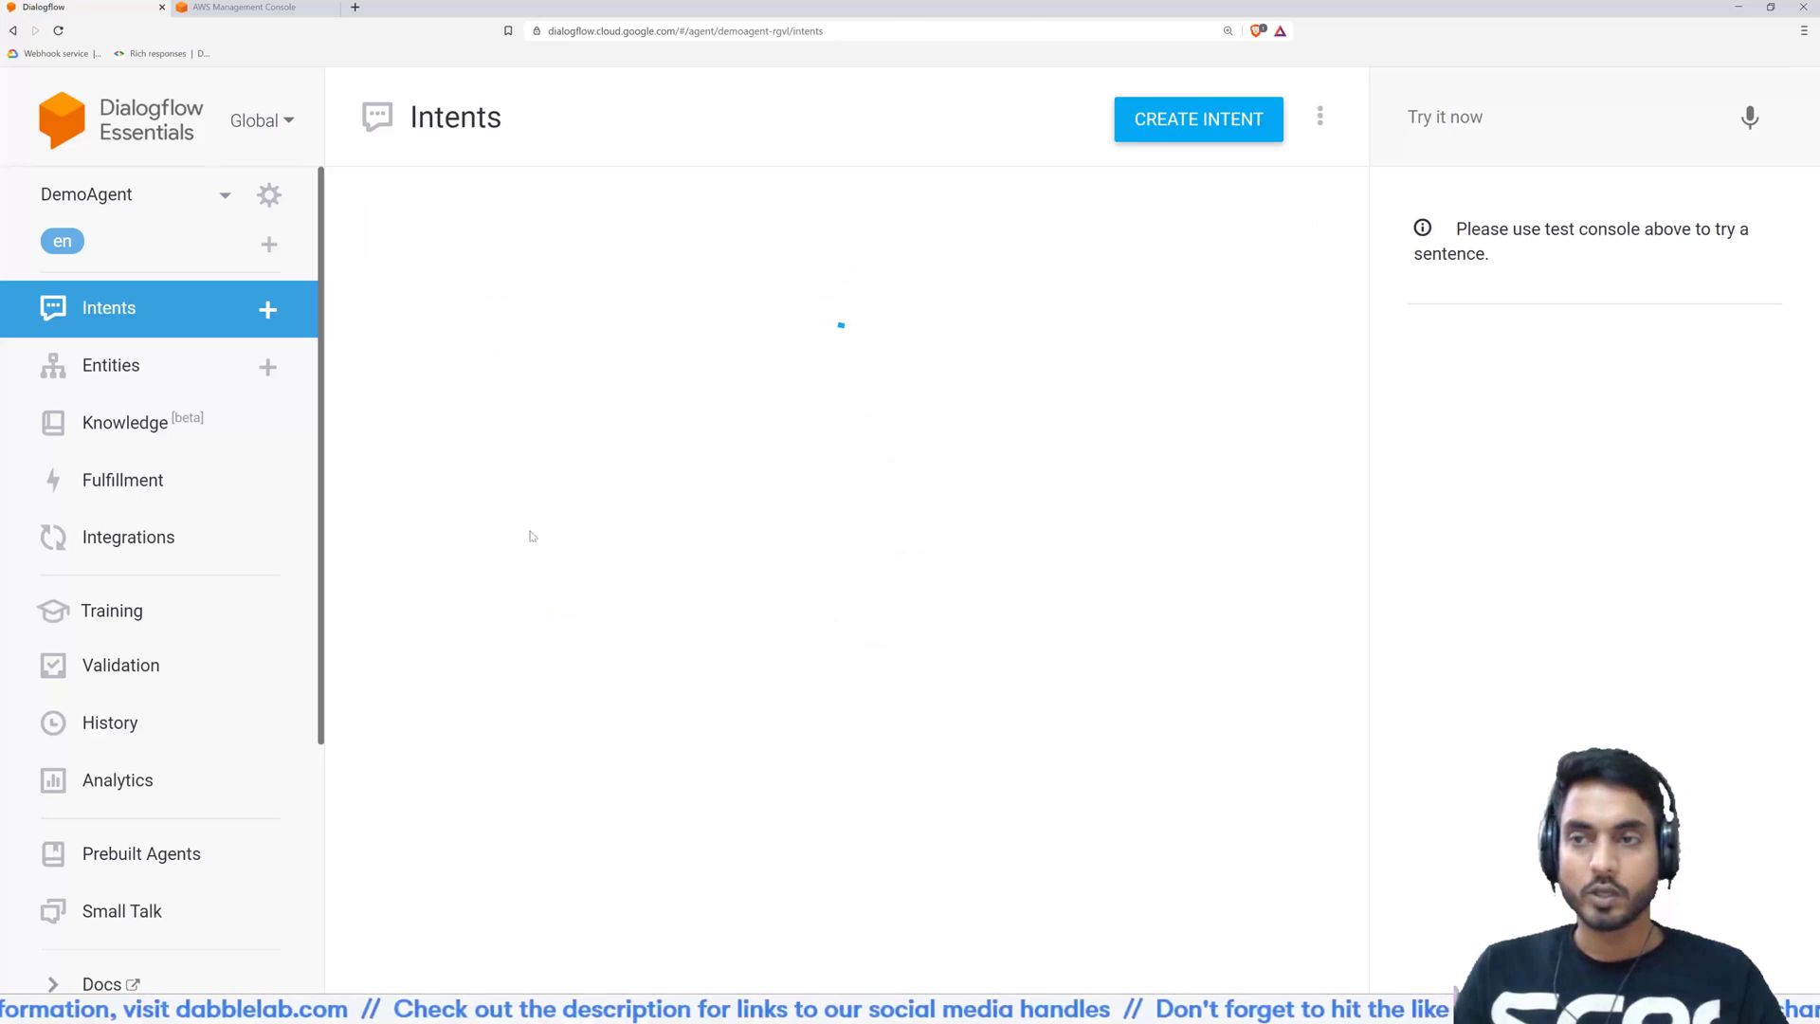
Open Default Welcome Intent and scroll through its training phrases, input.welcome action and responses
click(108, 307)
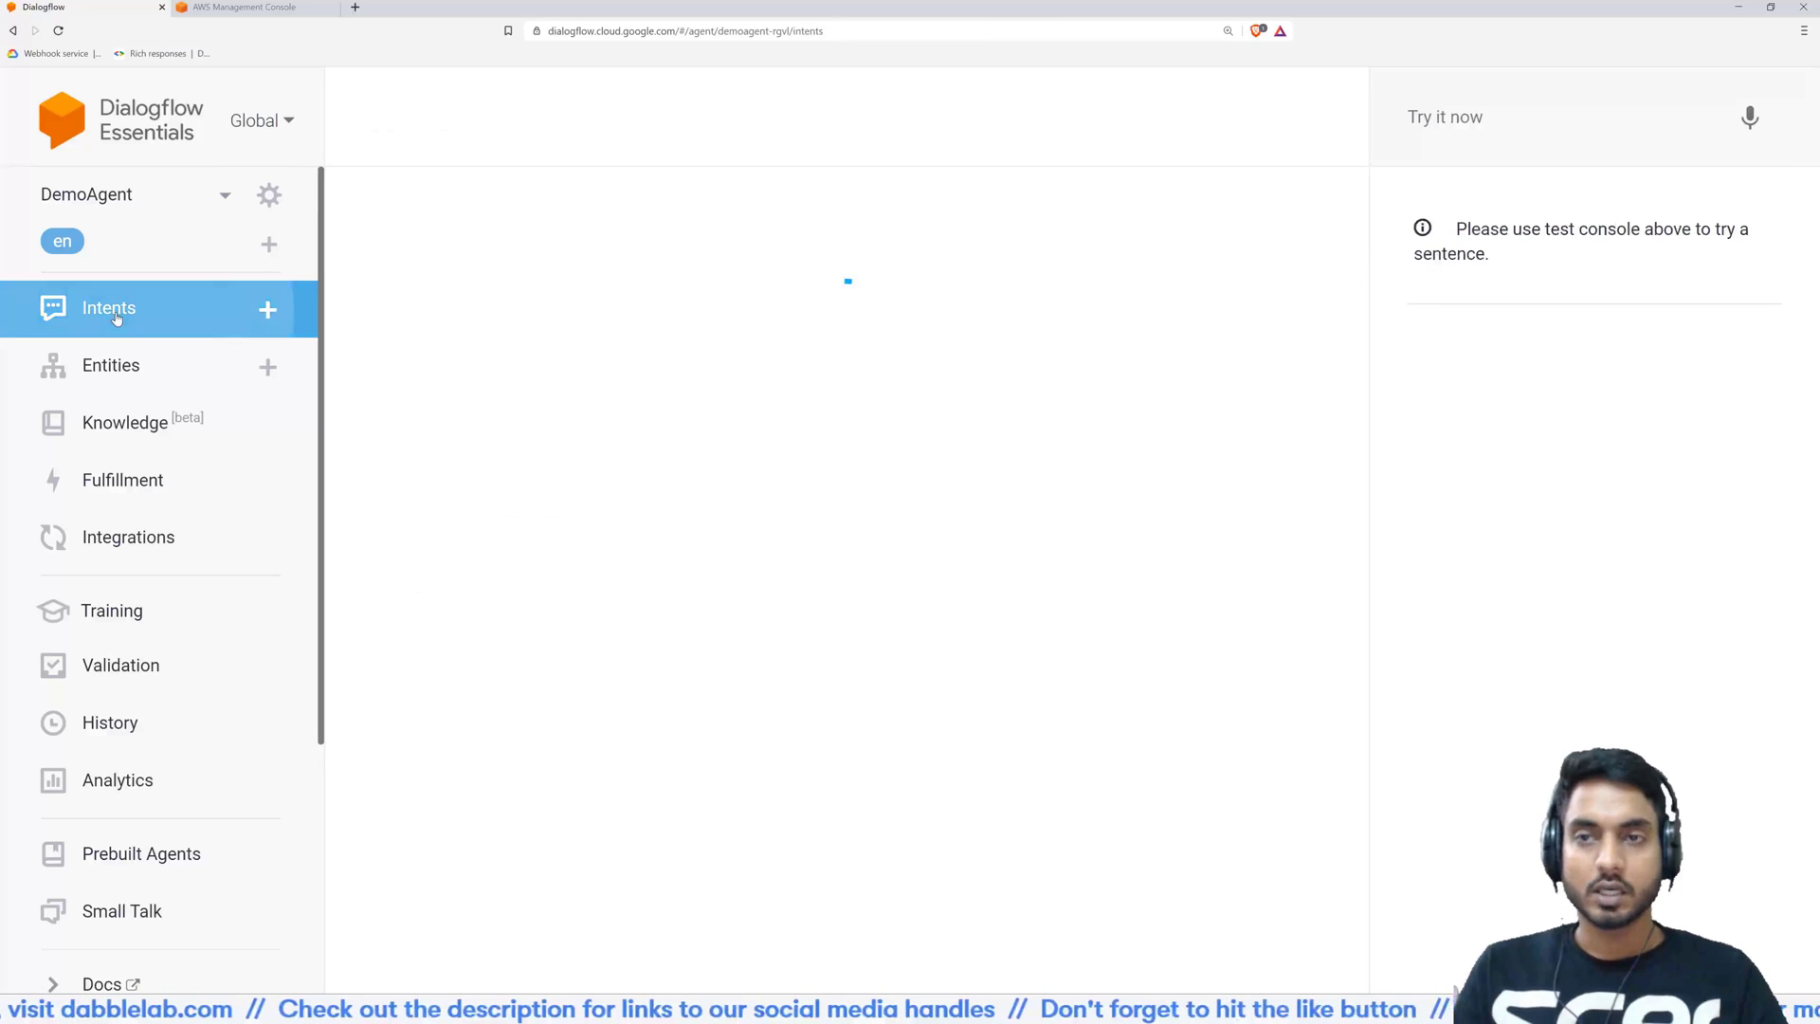
click(108, 307)
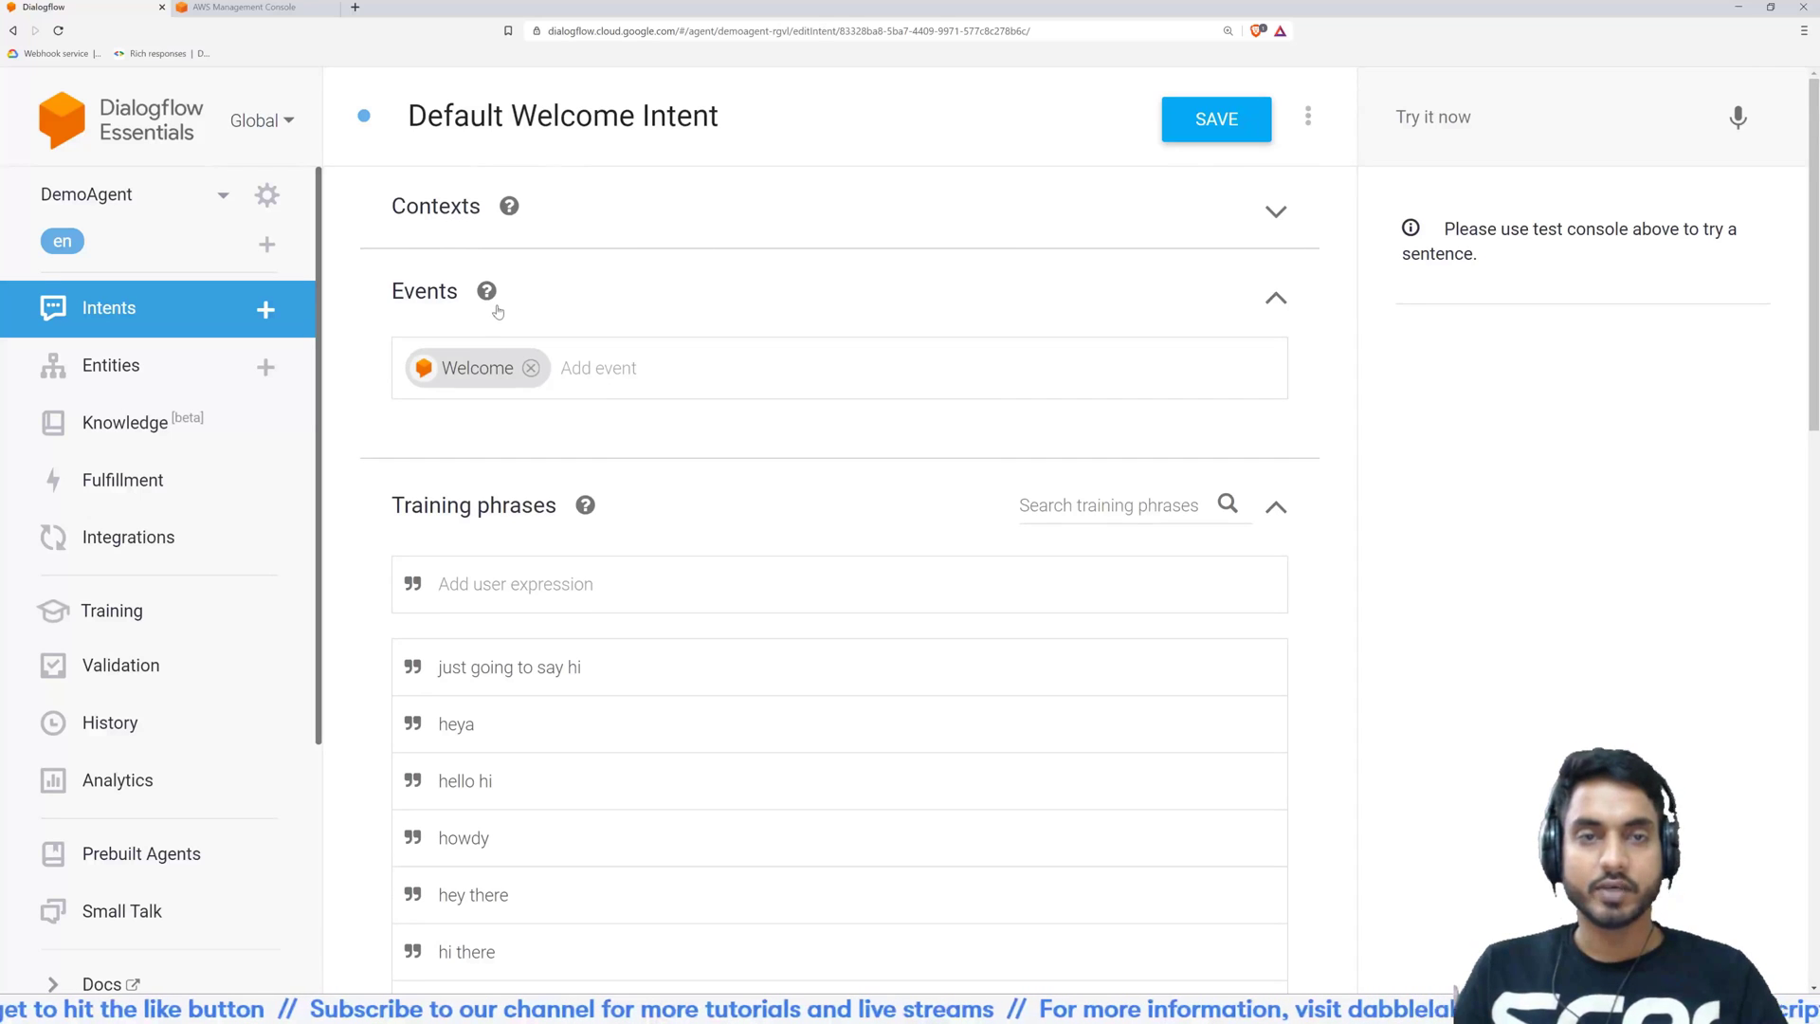
scroll(down, 3)
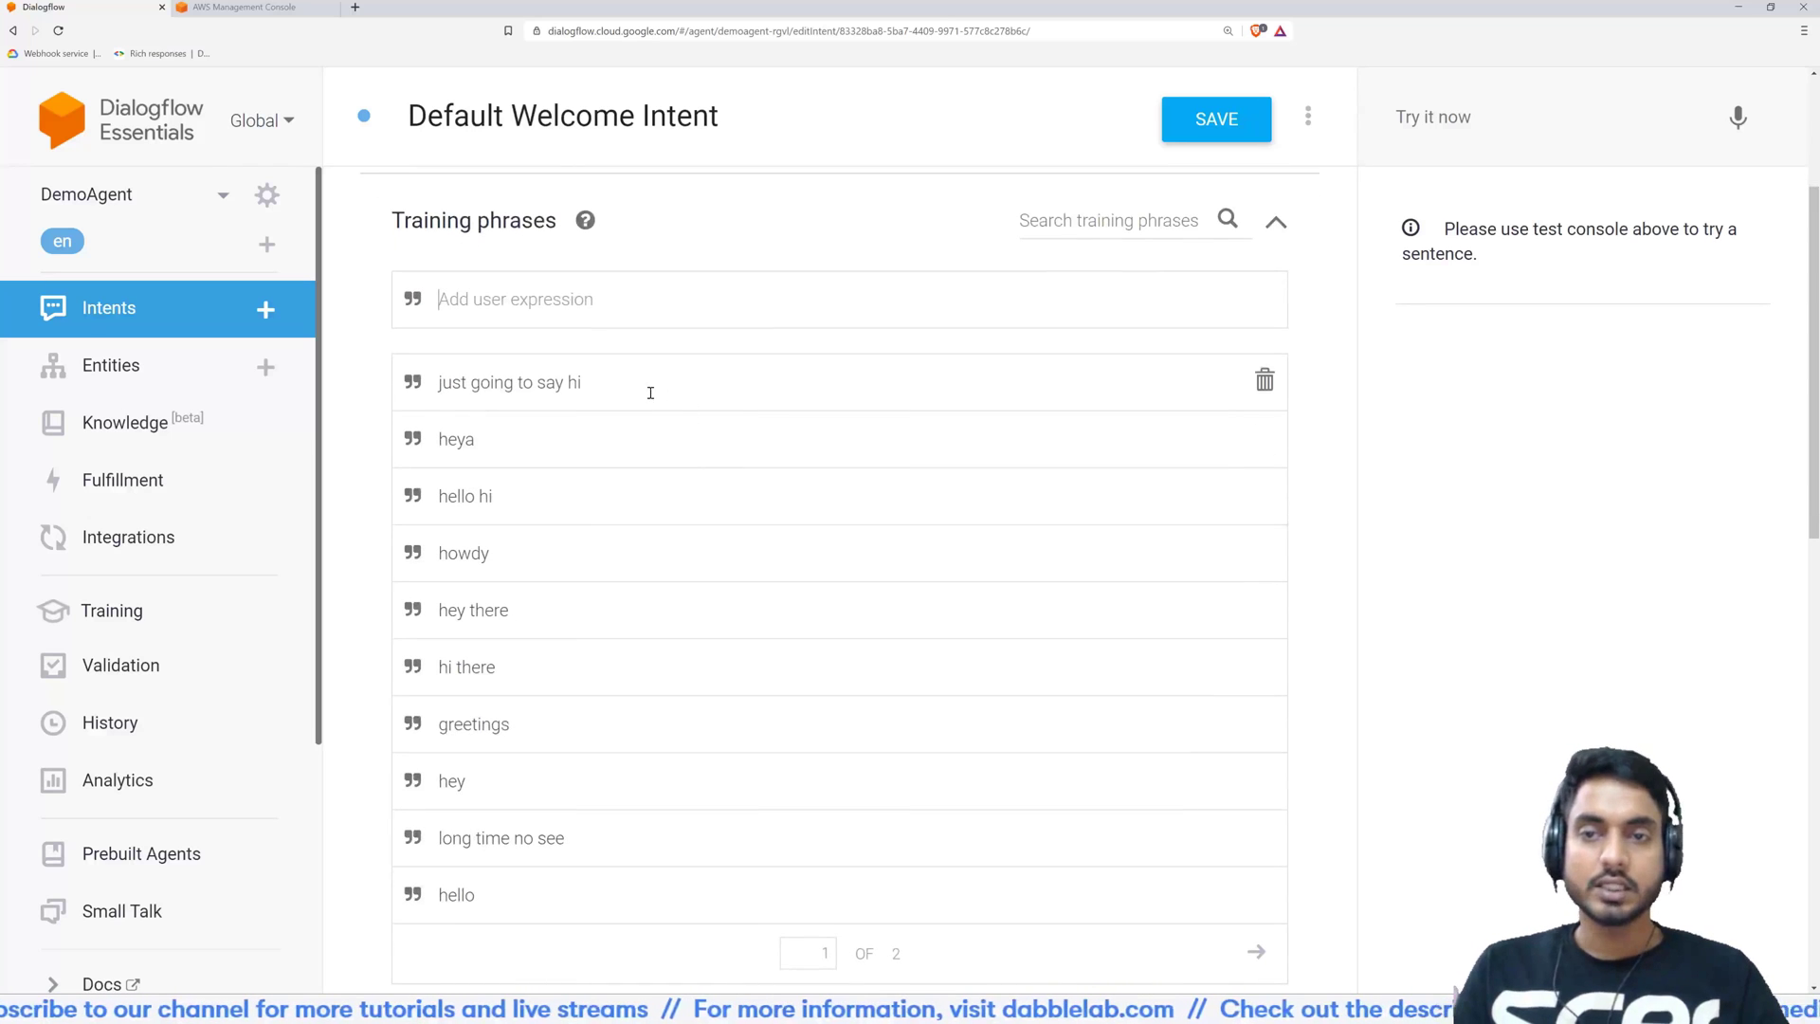
mouse_move(698, 609)
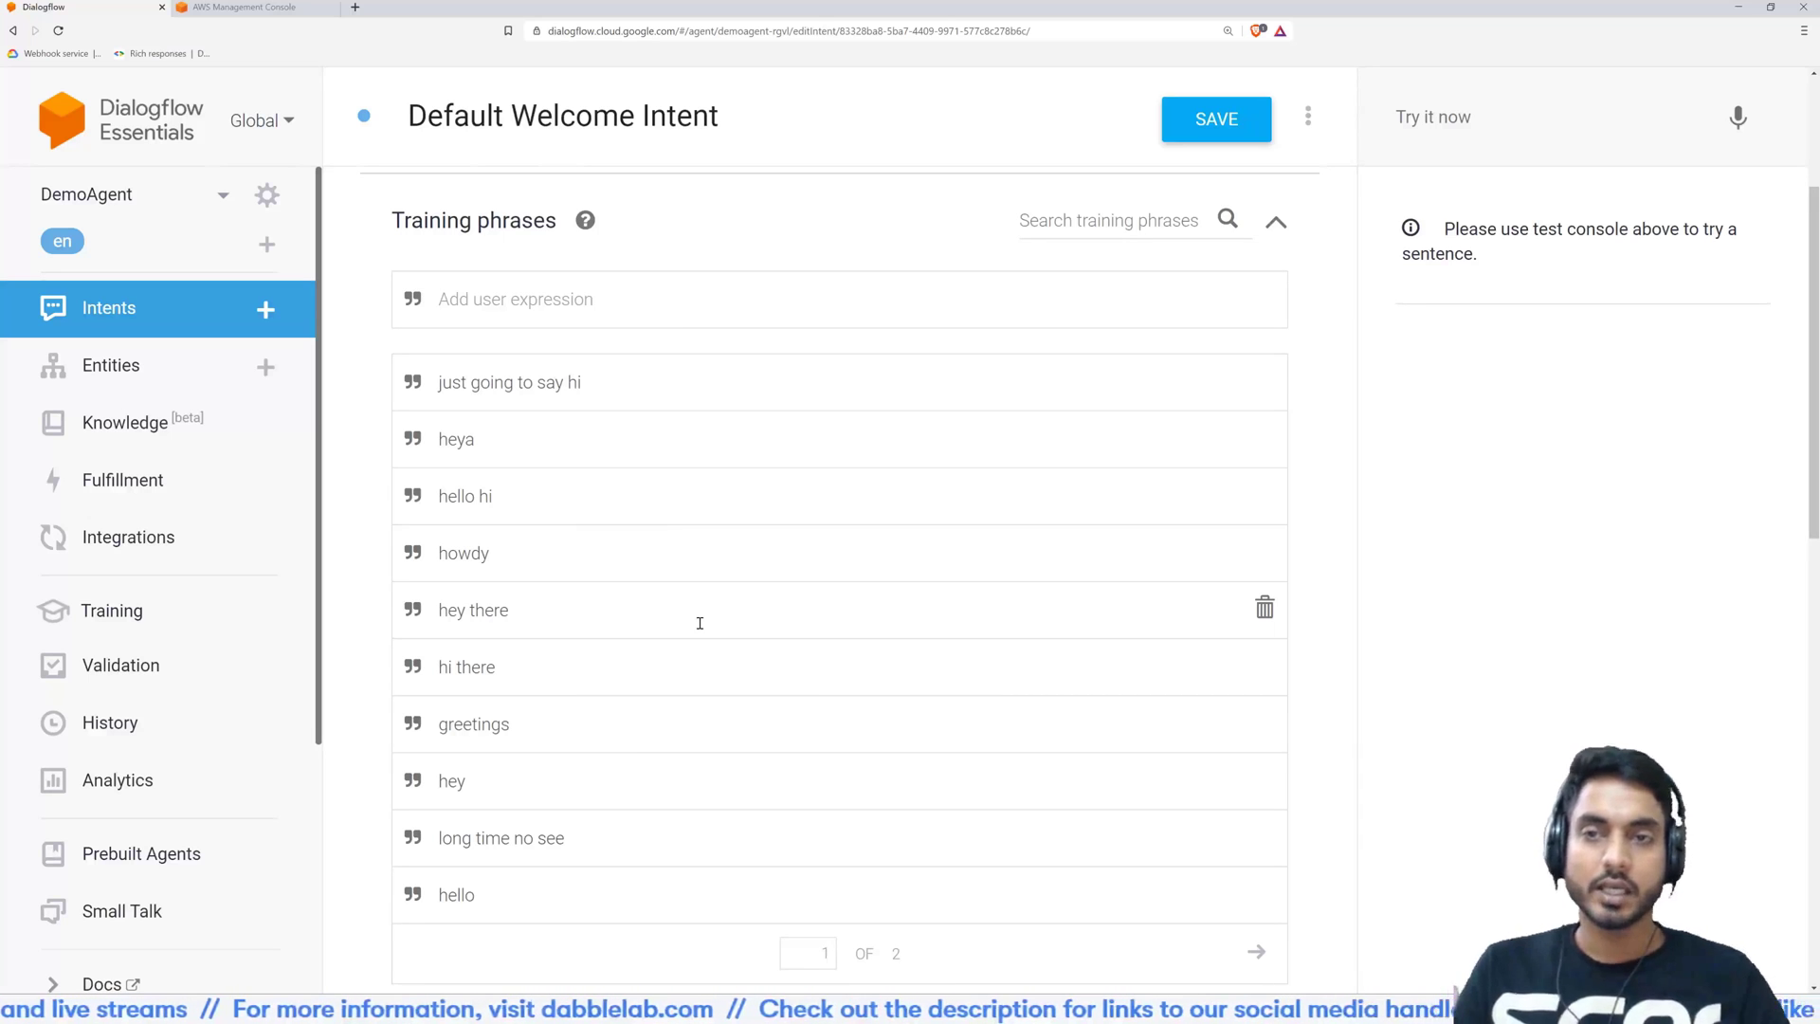
mouse_move(708, 381)
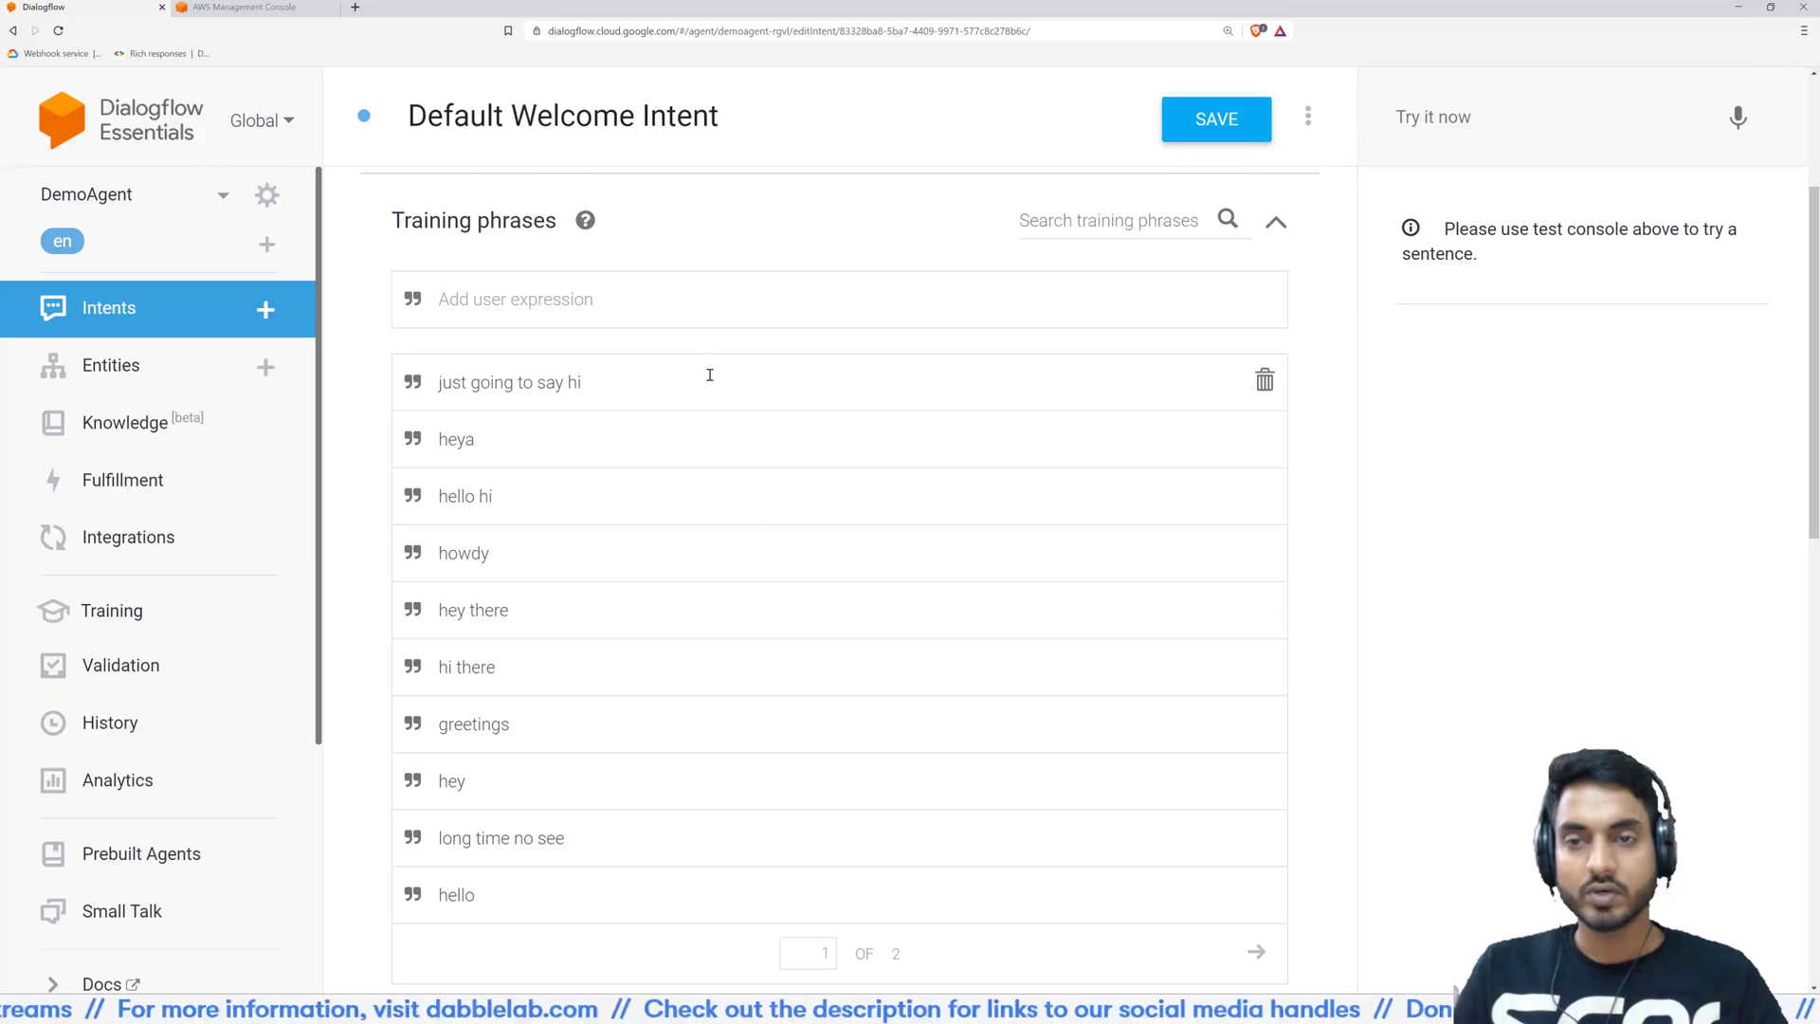
scroll(down, 3)
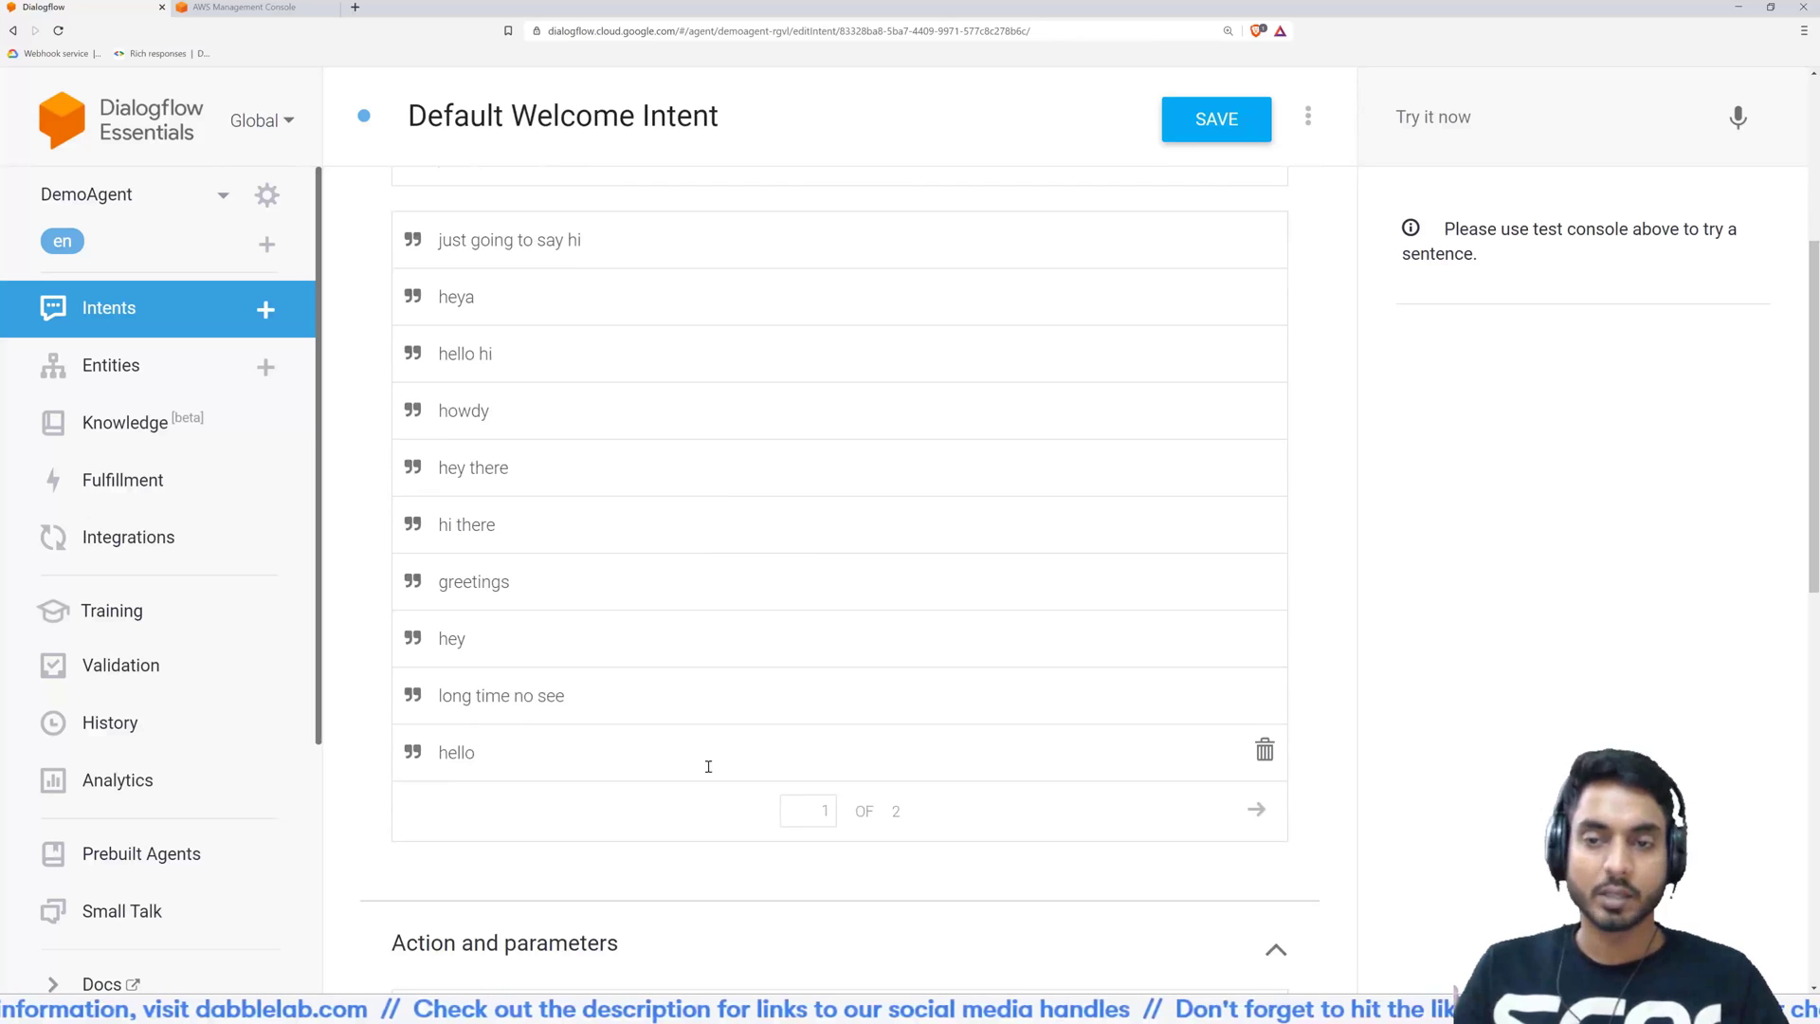
scroll(down, 3)
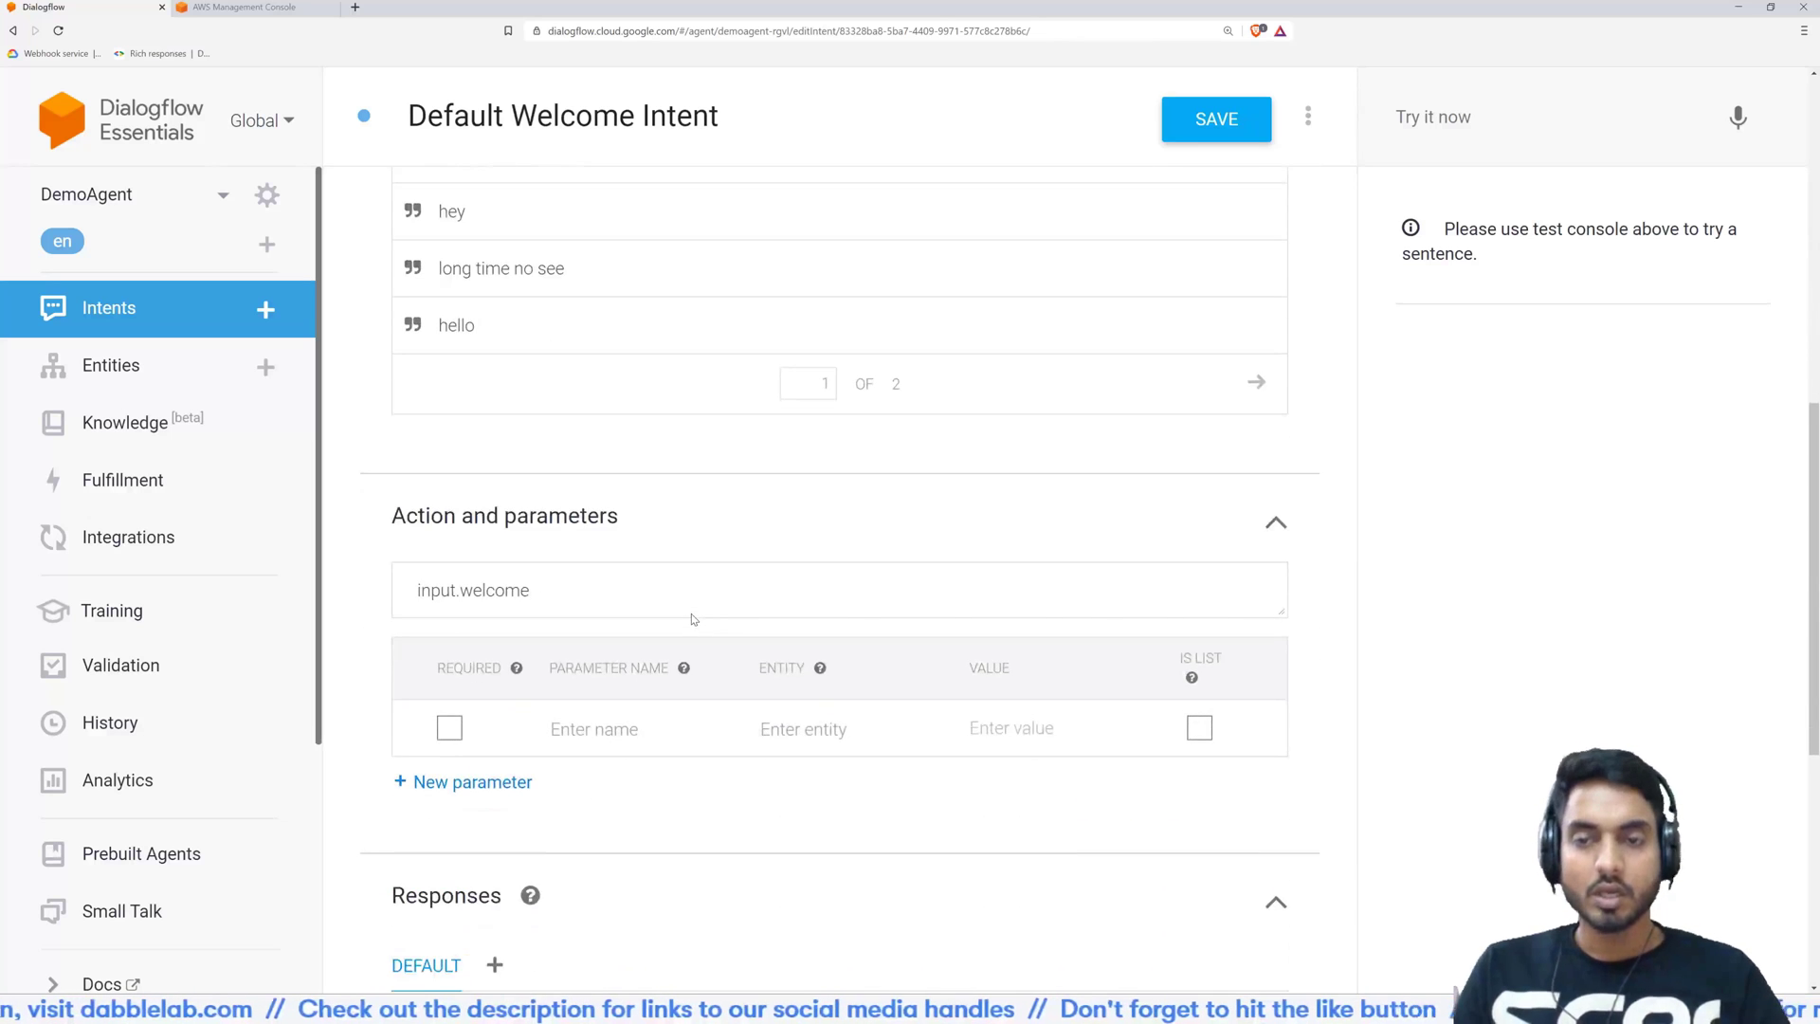
scroll(up, 3)
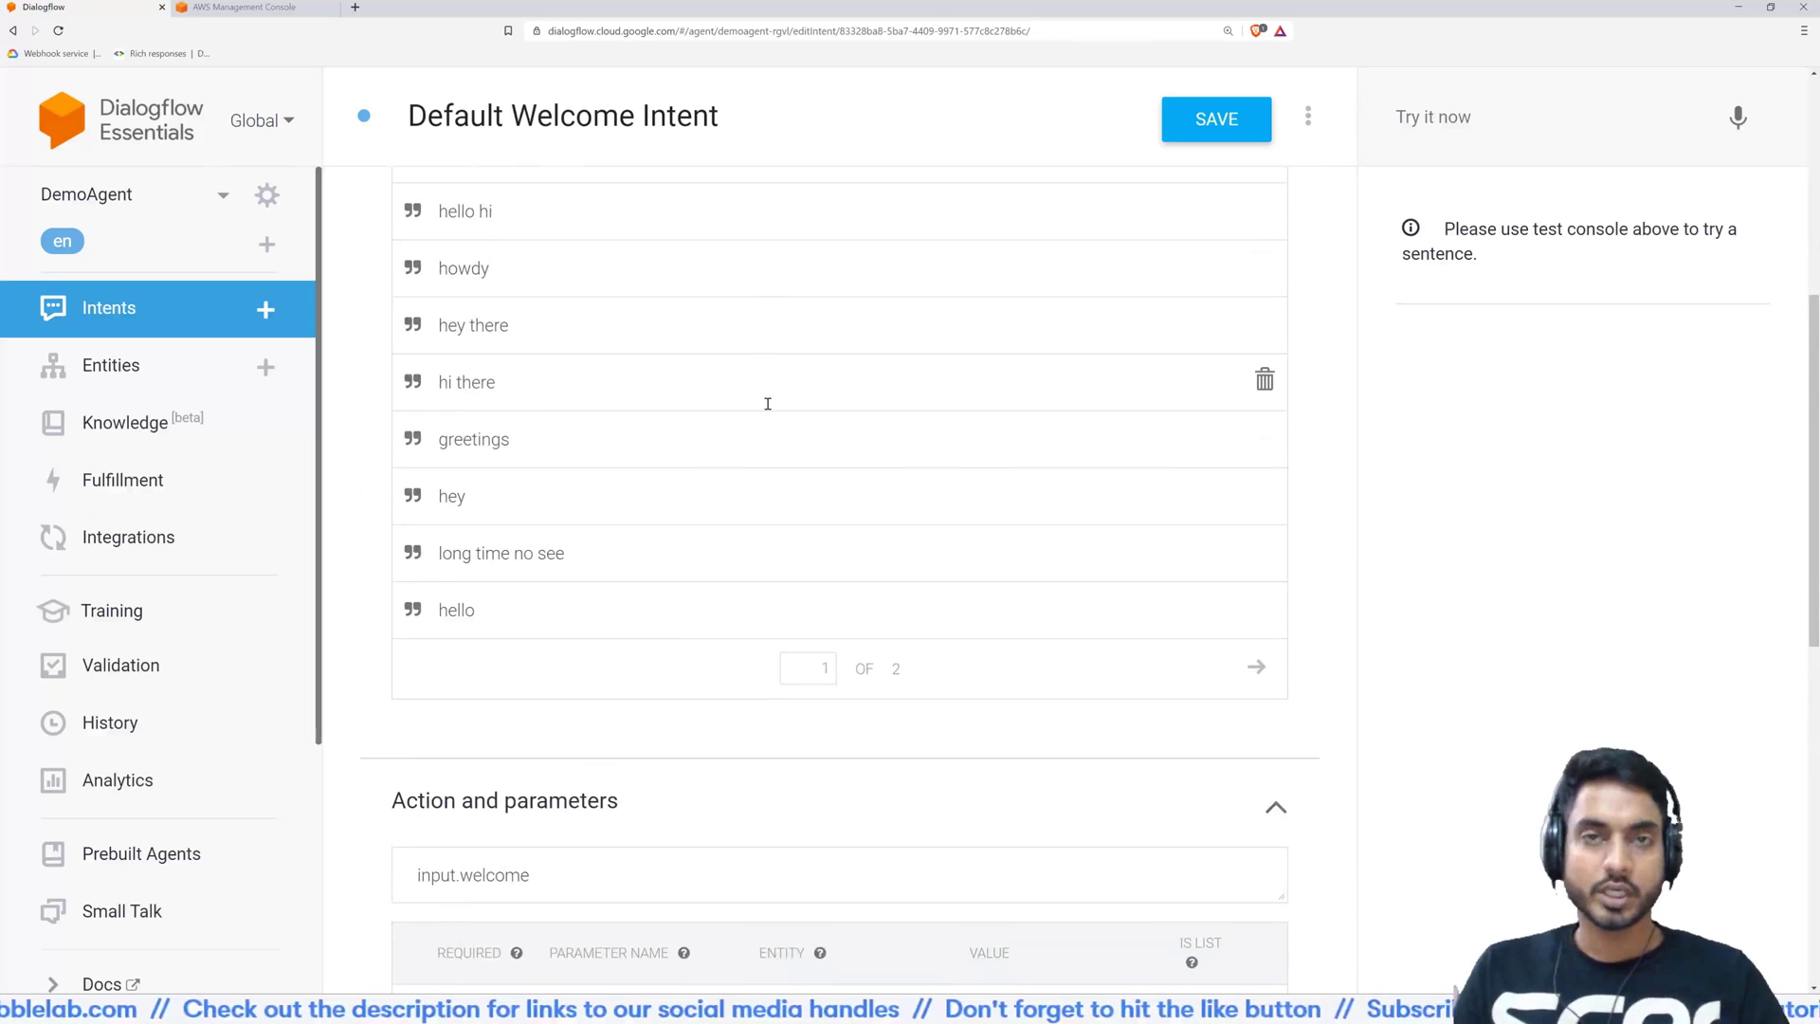
scroll(down, 3)
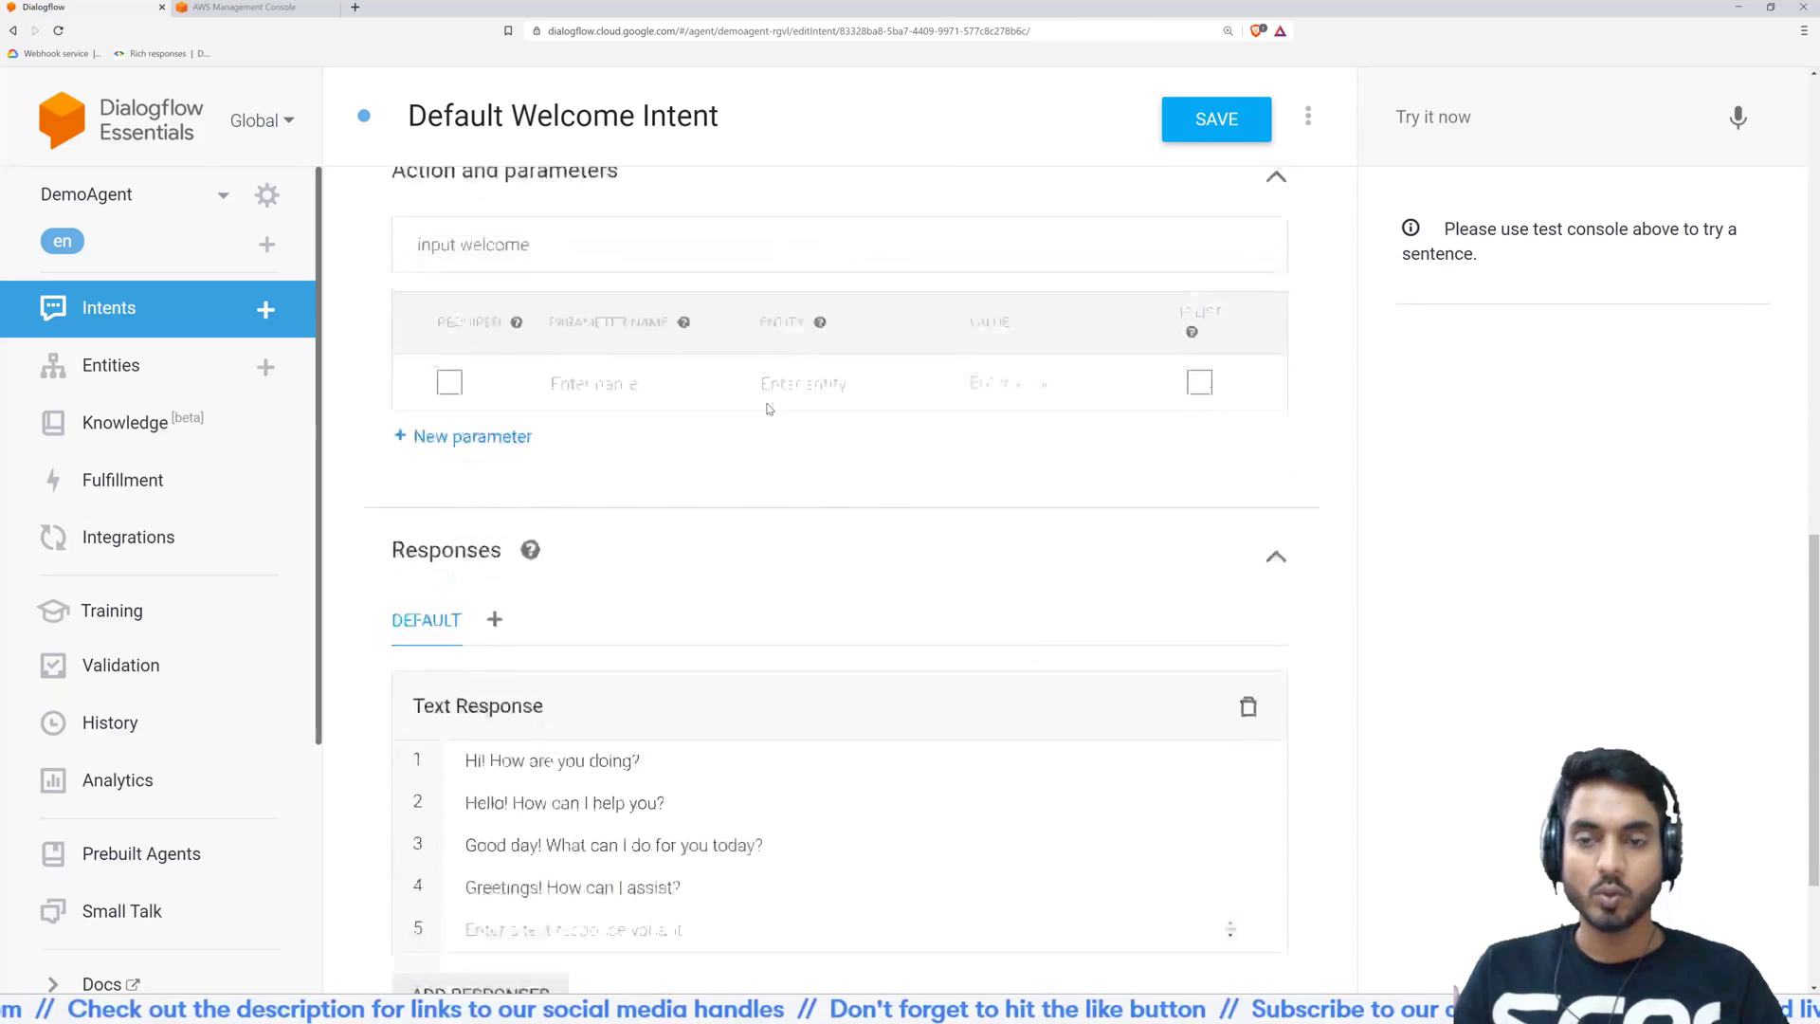
scroll(down, 3)
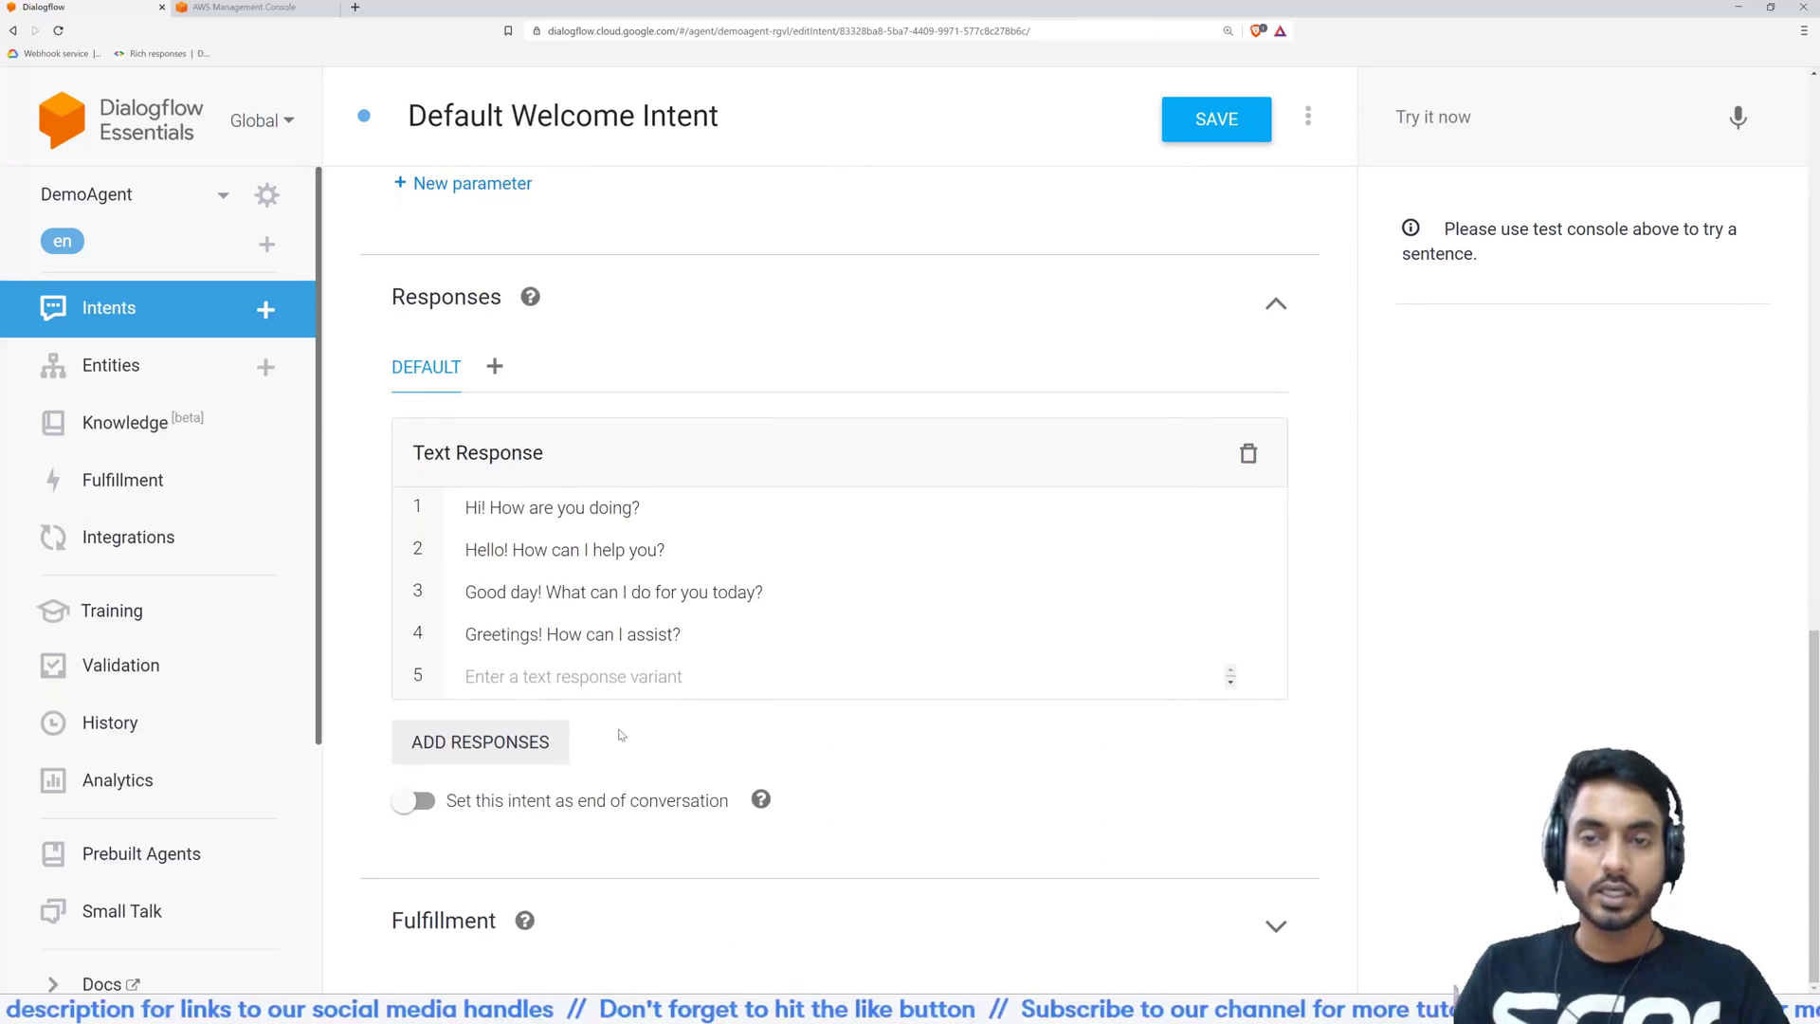
mouse_move(819, 662)
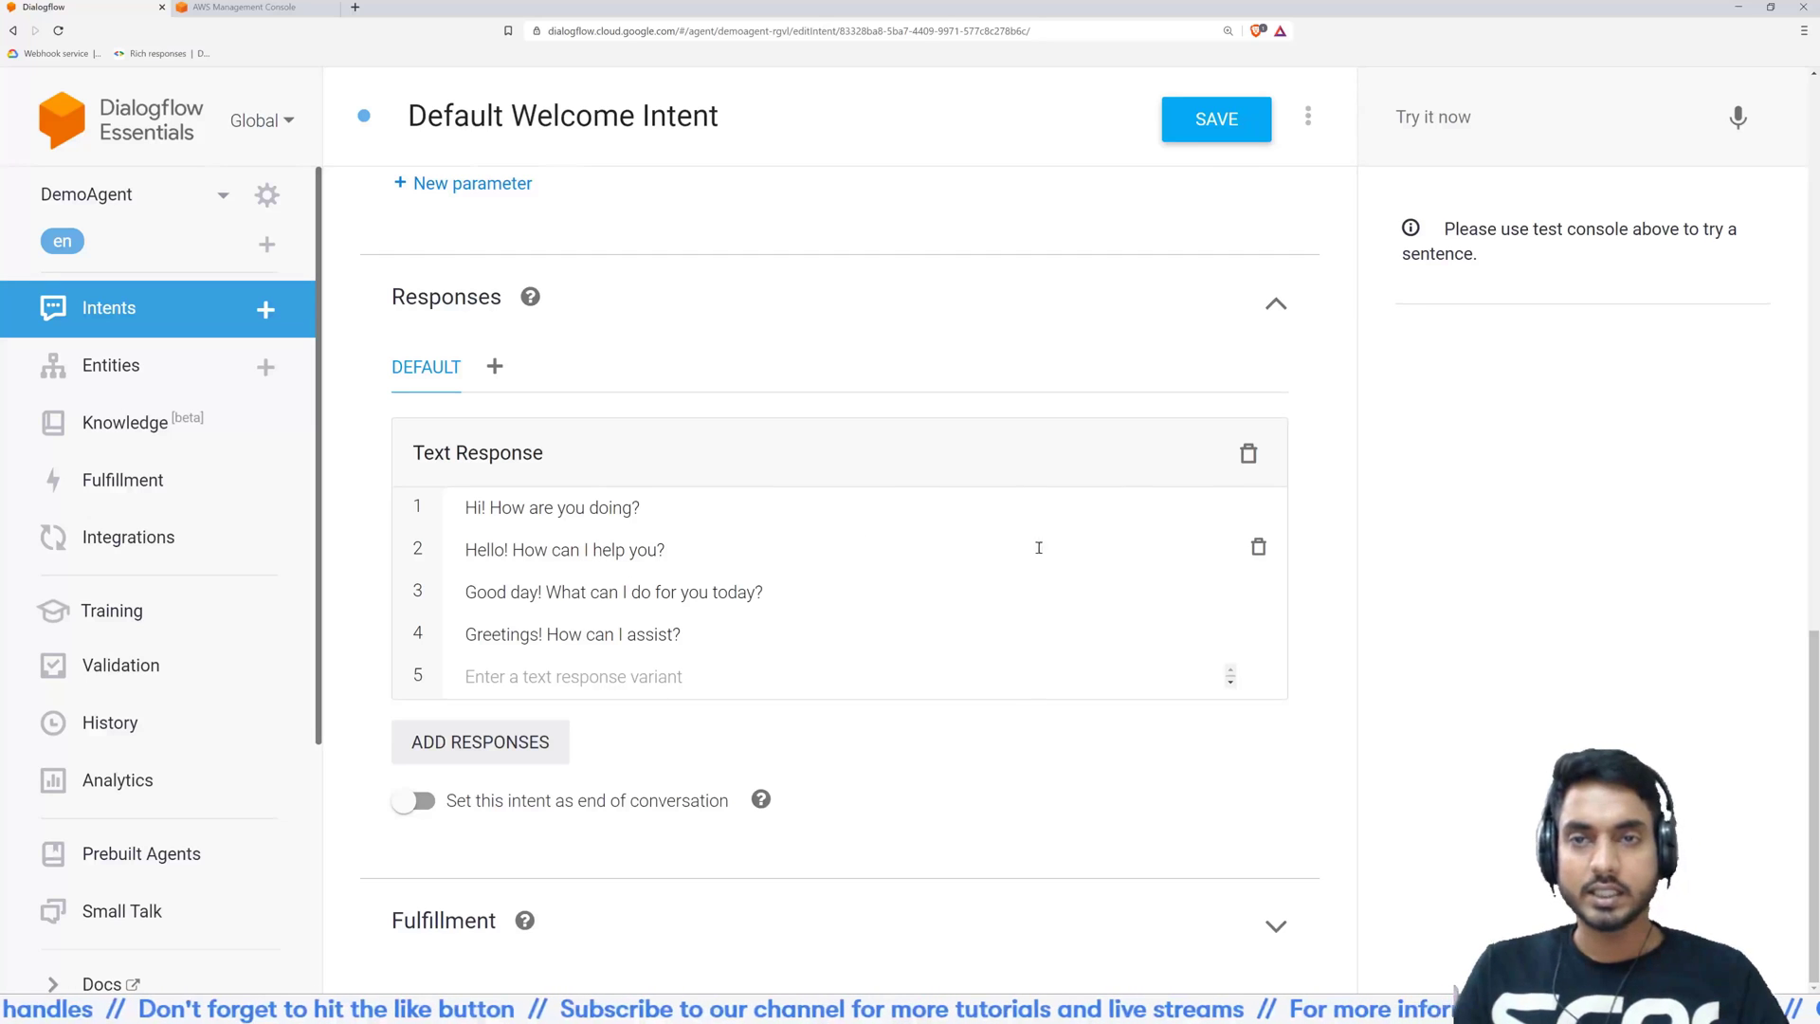
Send 'hi' in the test console to get the Default Welcome Intent's greeting
click(1549, 115)
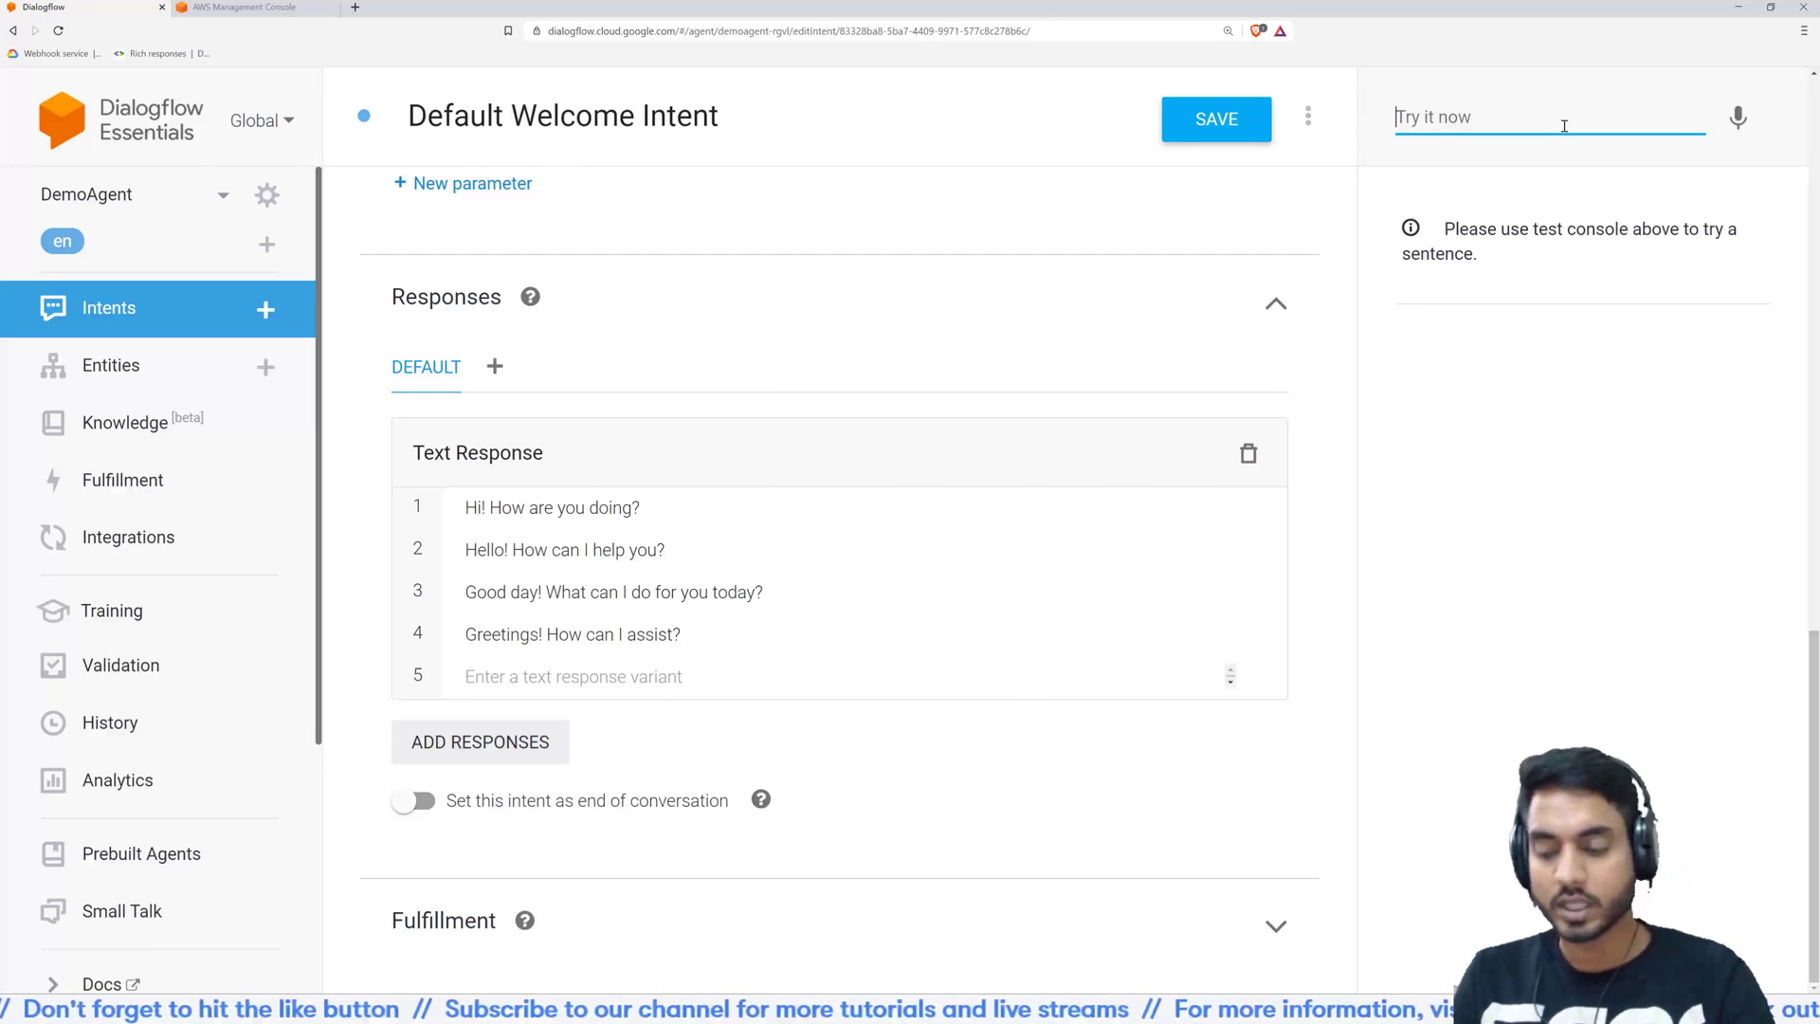
text(hi)
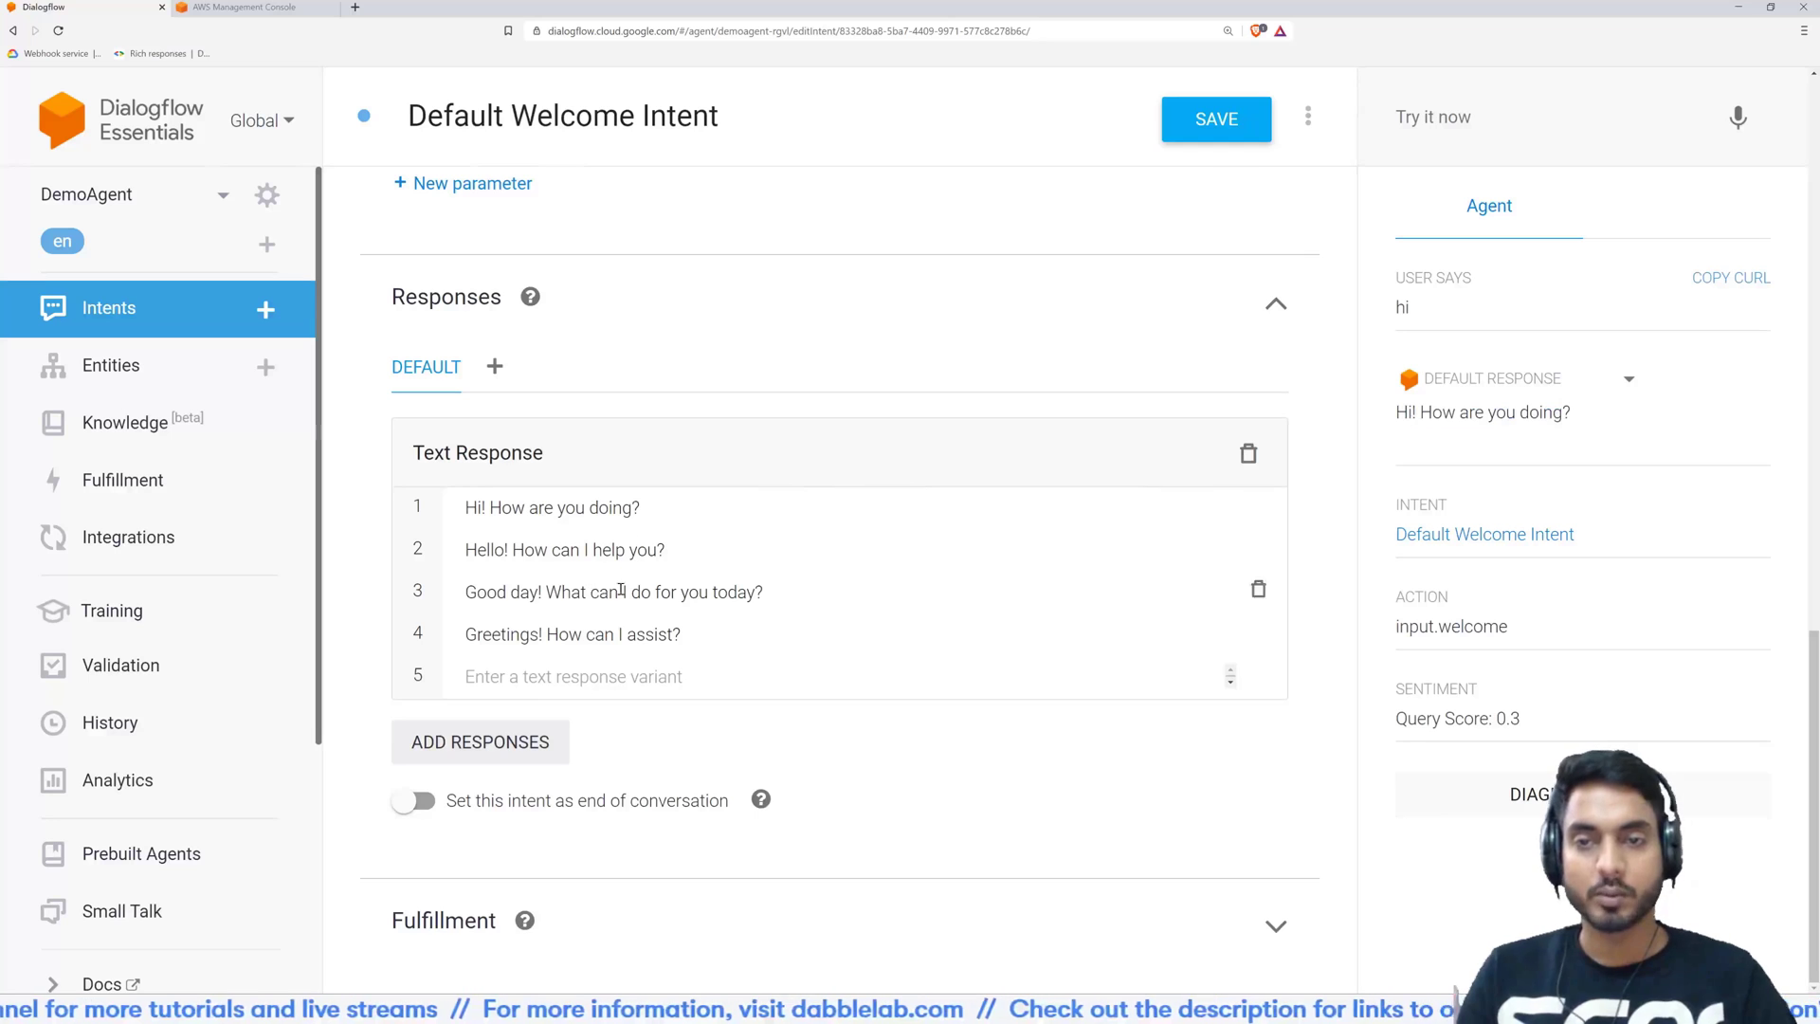
mouse_move(660, 549)
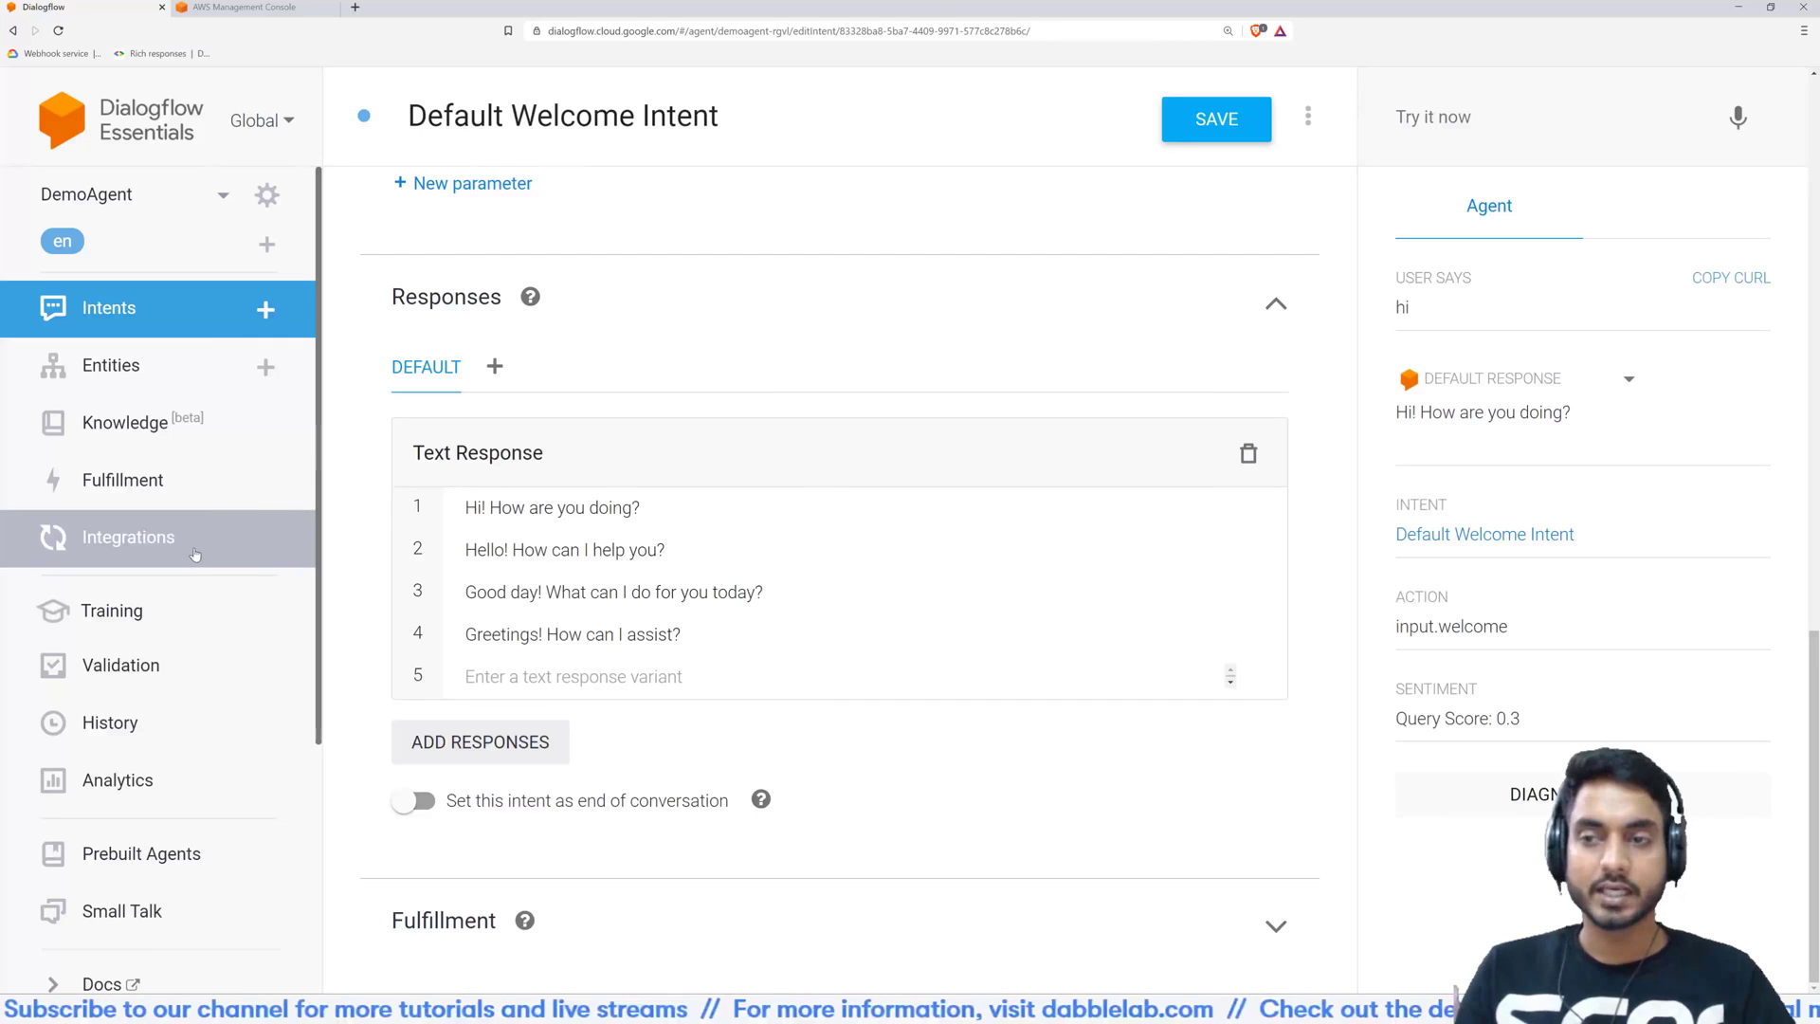
Open DemoAgent's Fulfillment page and scroll to the disabled webhook and Inline Editor
click(128, 536)
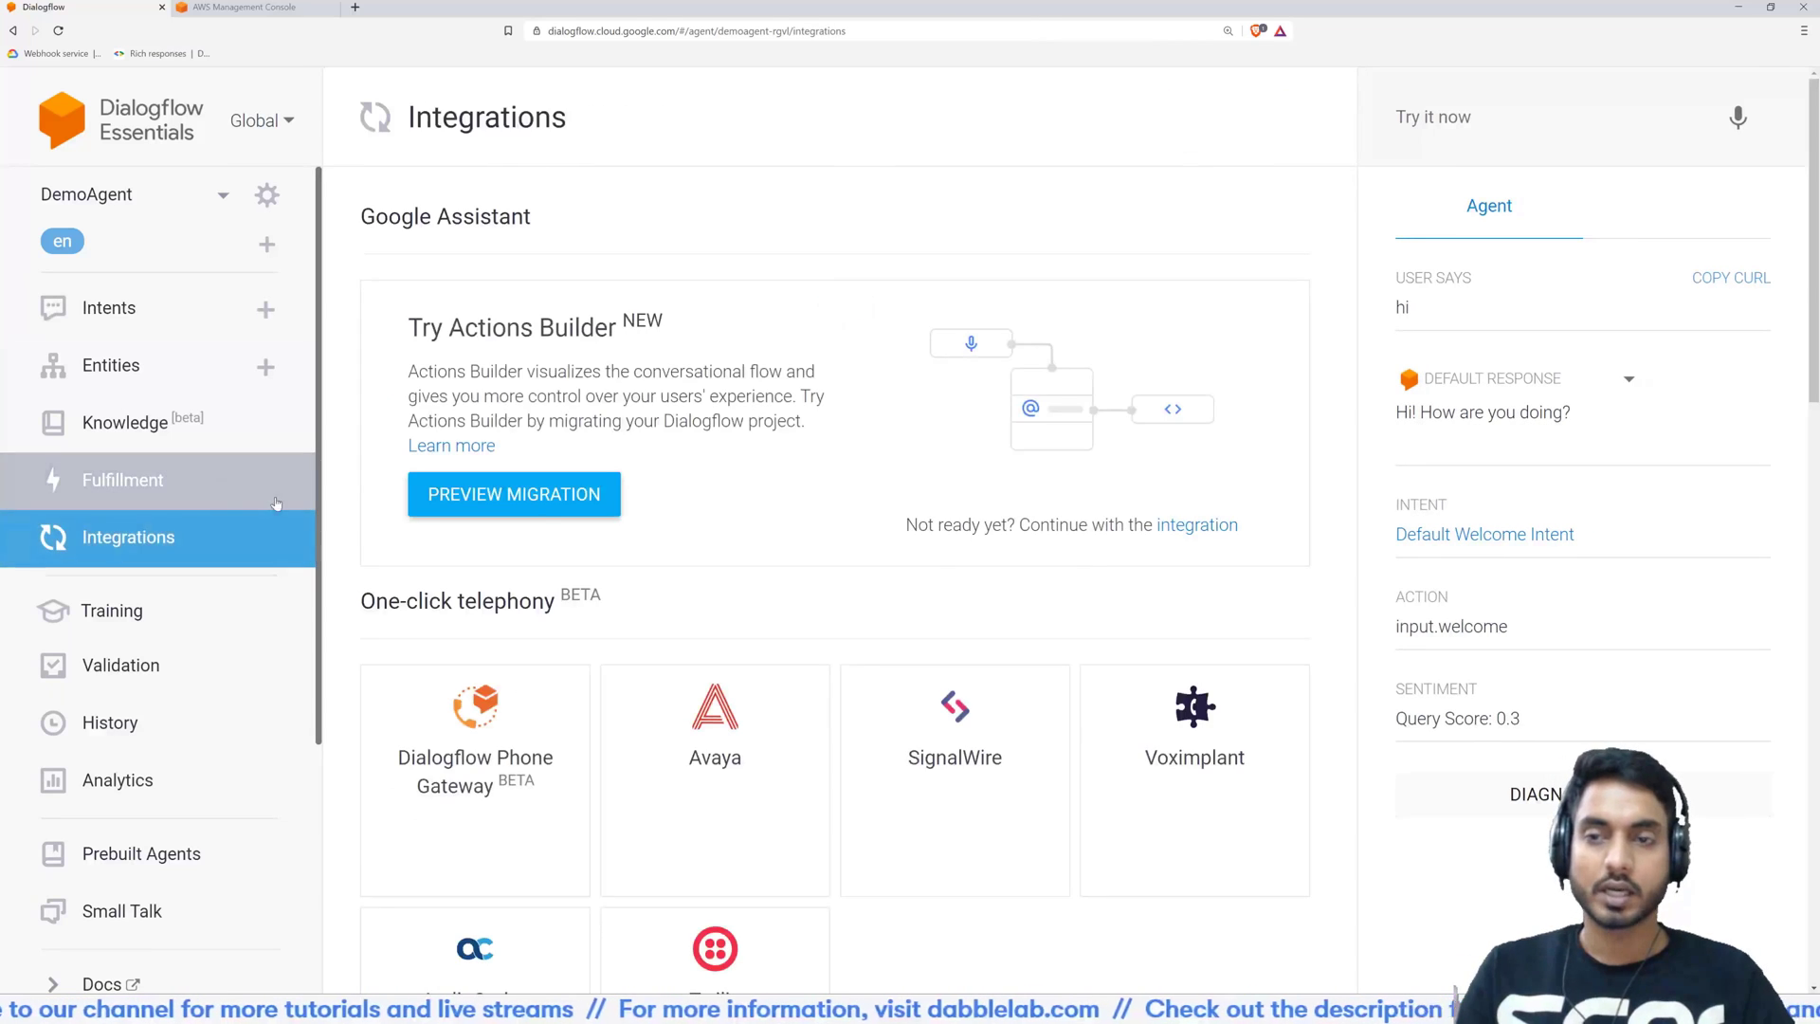
click(123, 479)
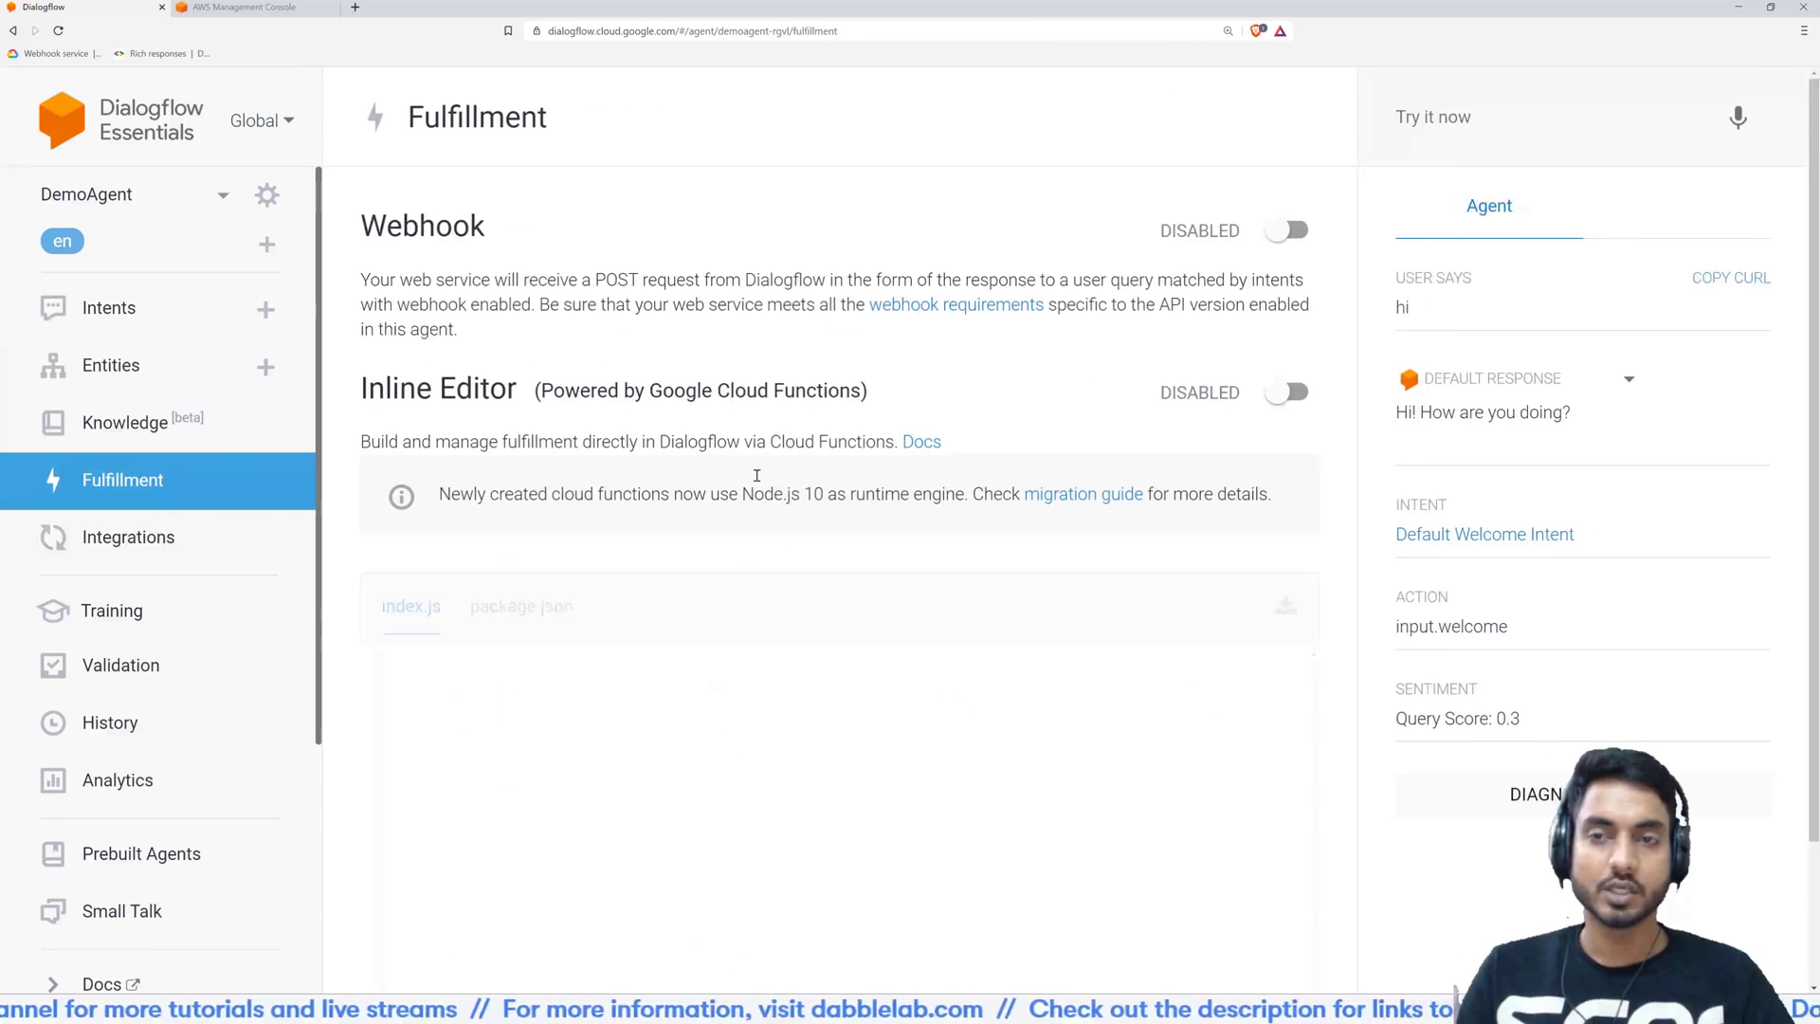
scroll(down, 3)
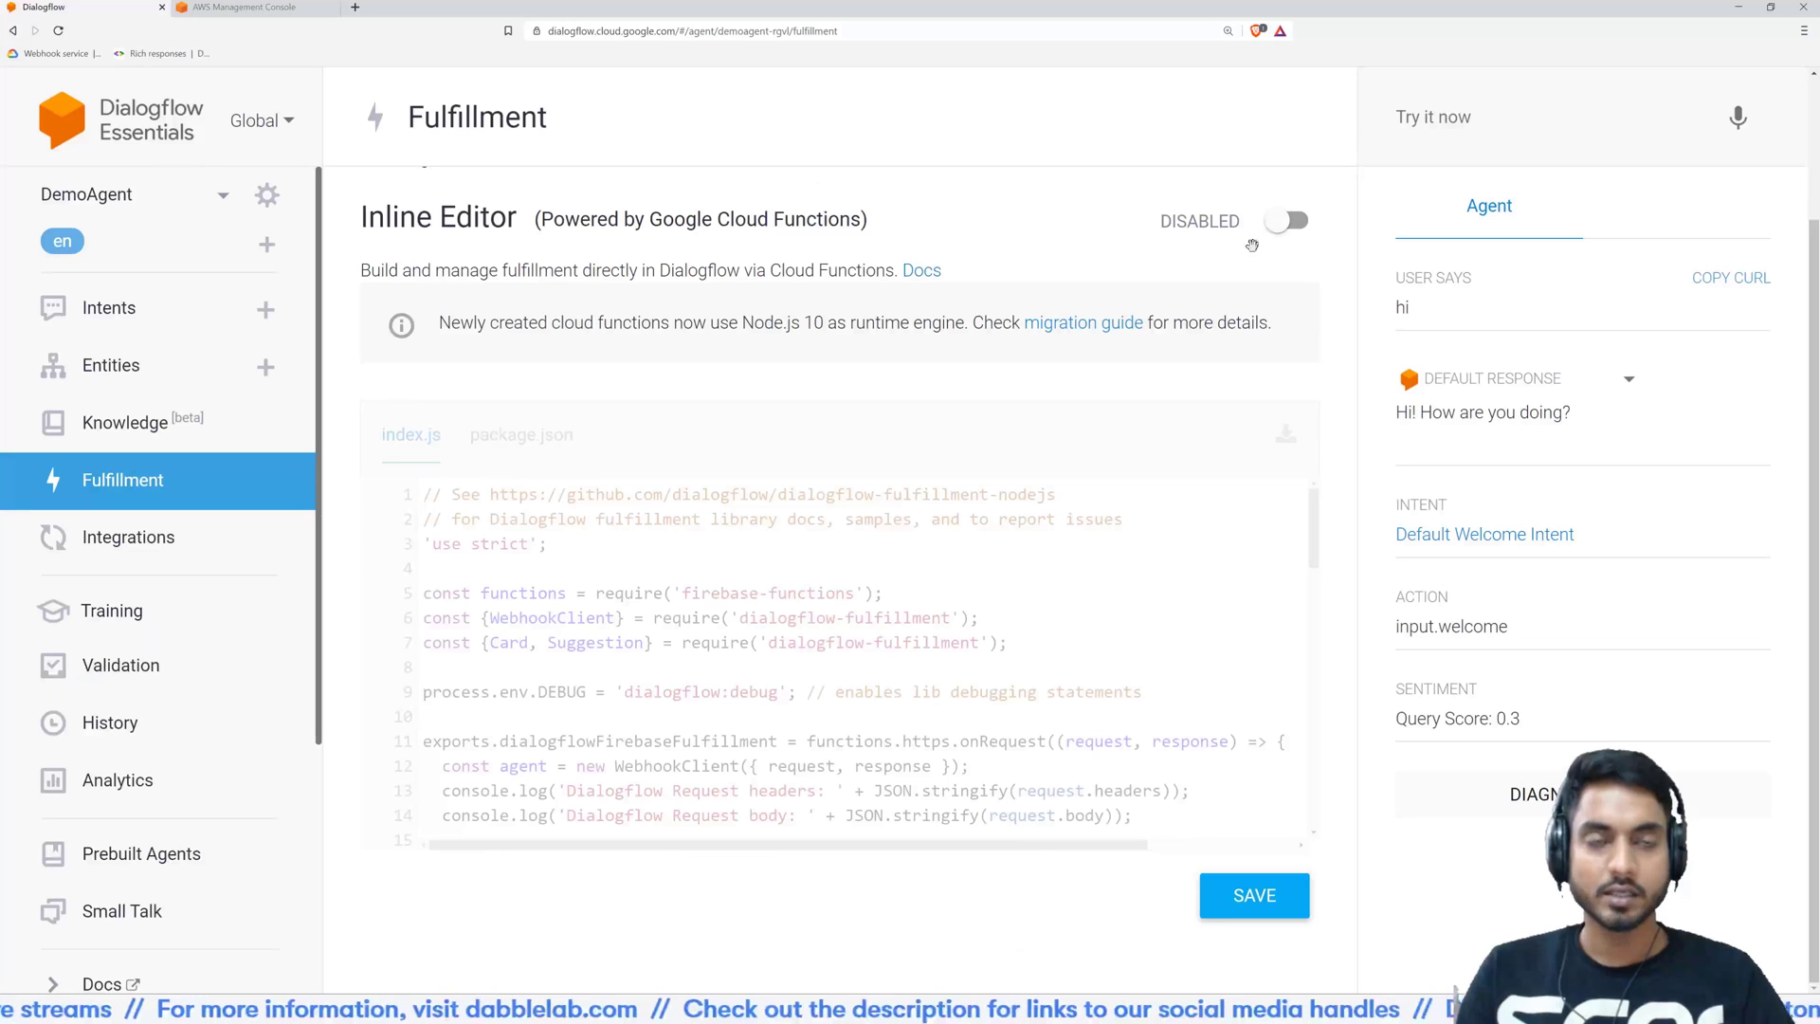
mouse_move(1046, 466)
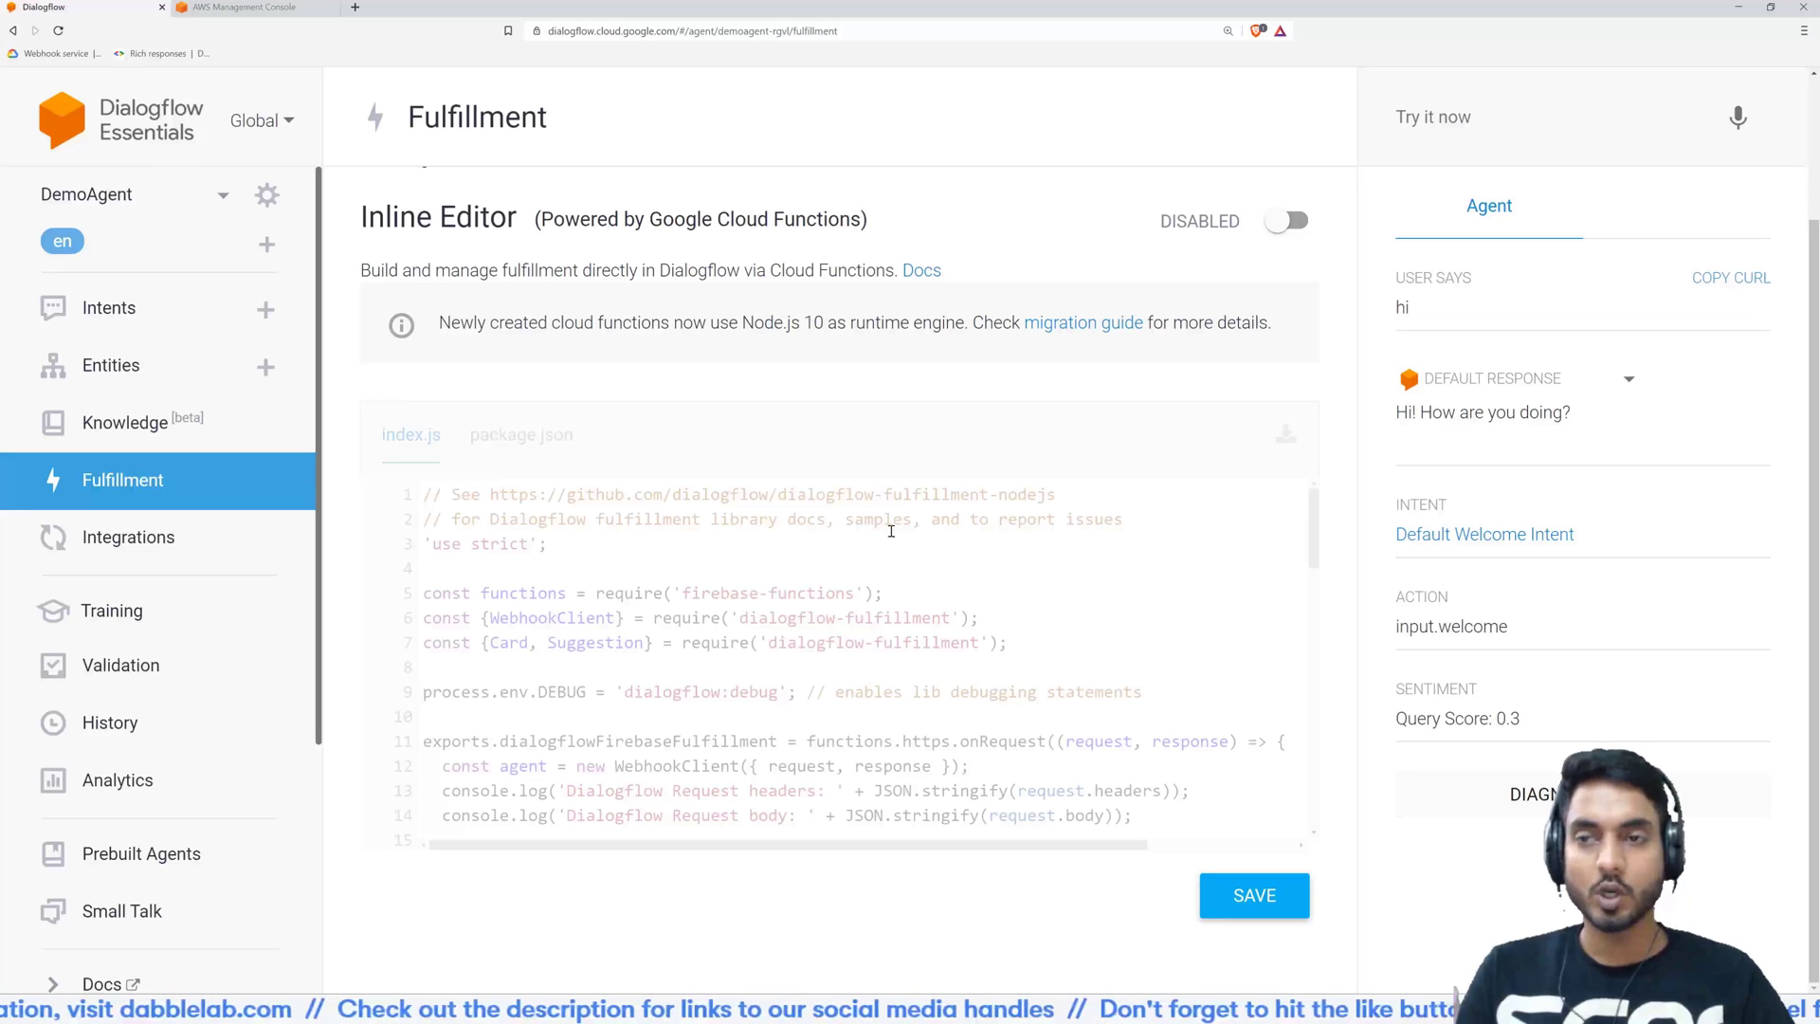
mouse_move(731, 455)
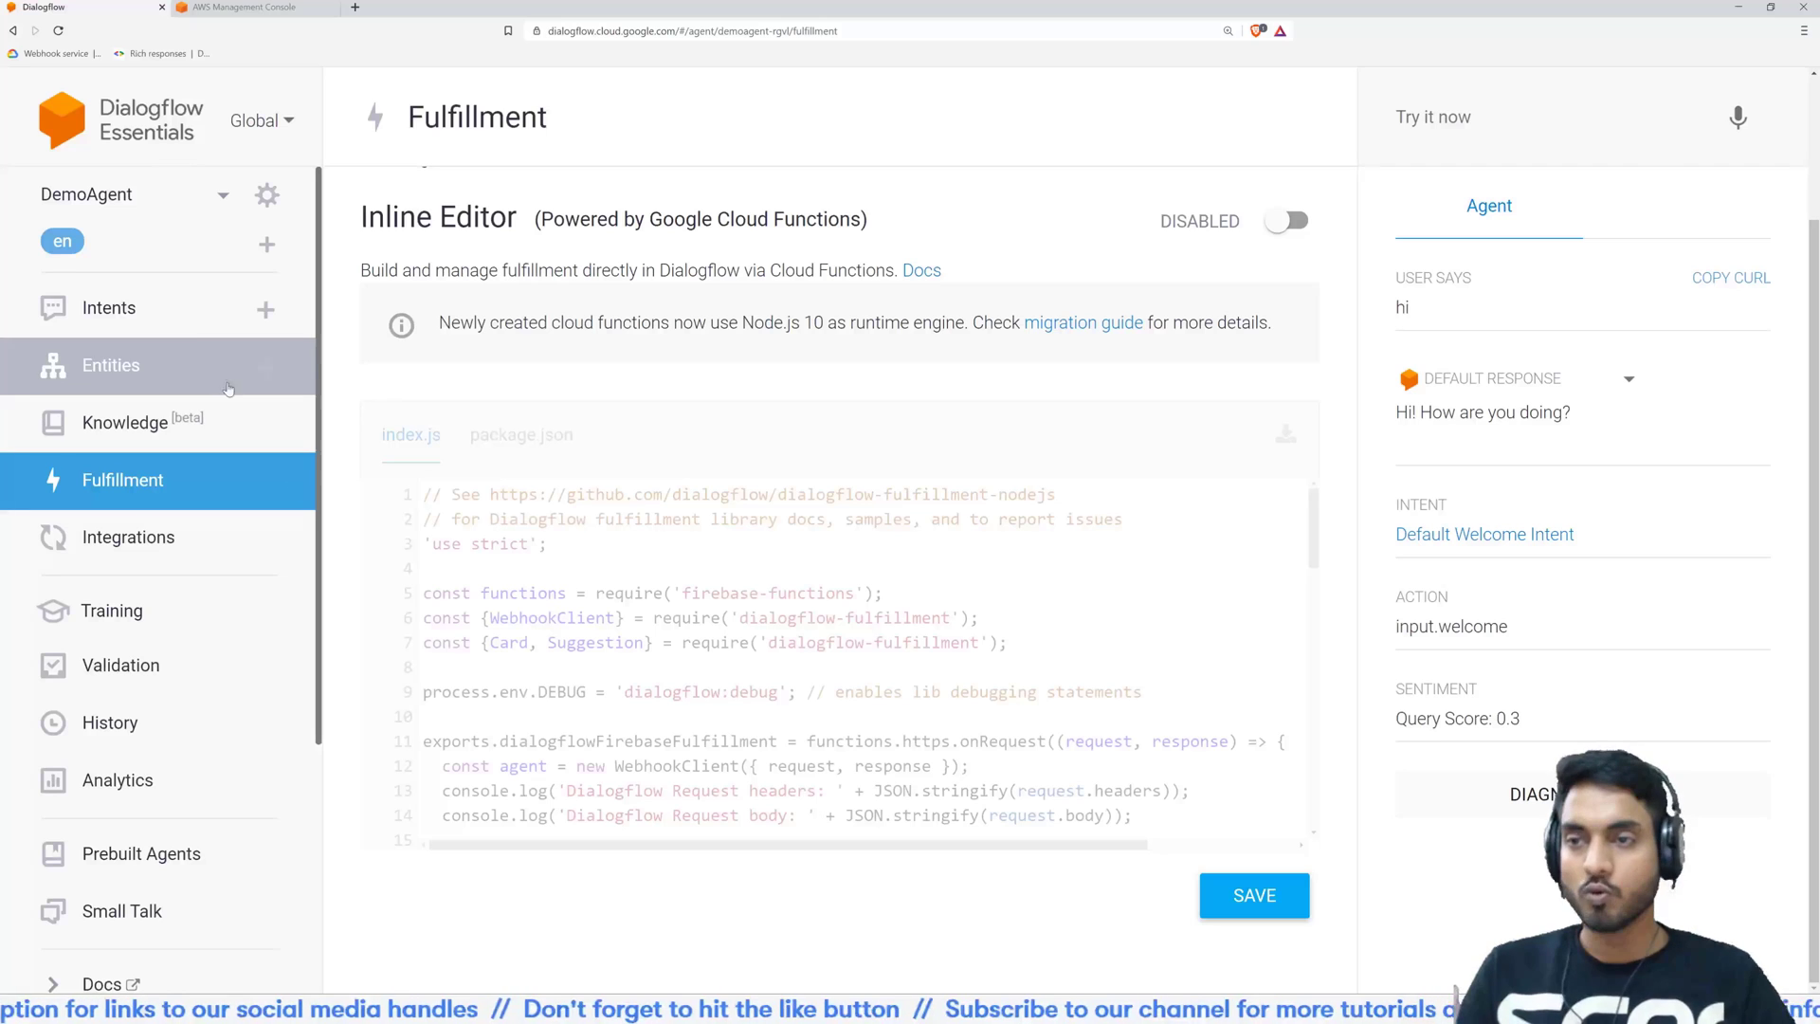
Review Default Welcome Intent's responses and fulfillment, save it, and move to the AWS console
click(109, 307)
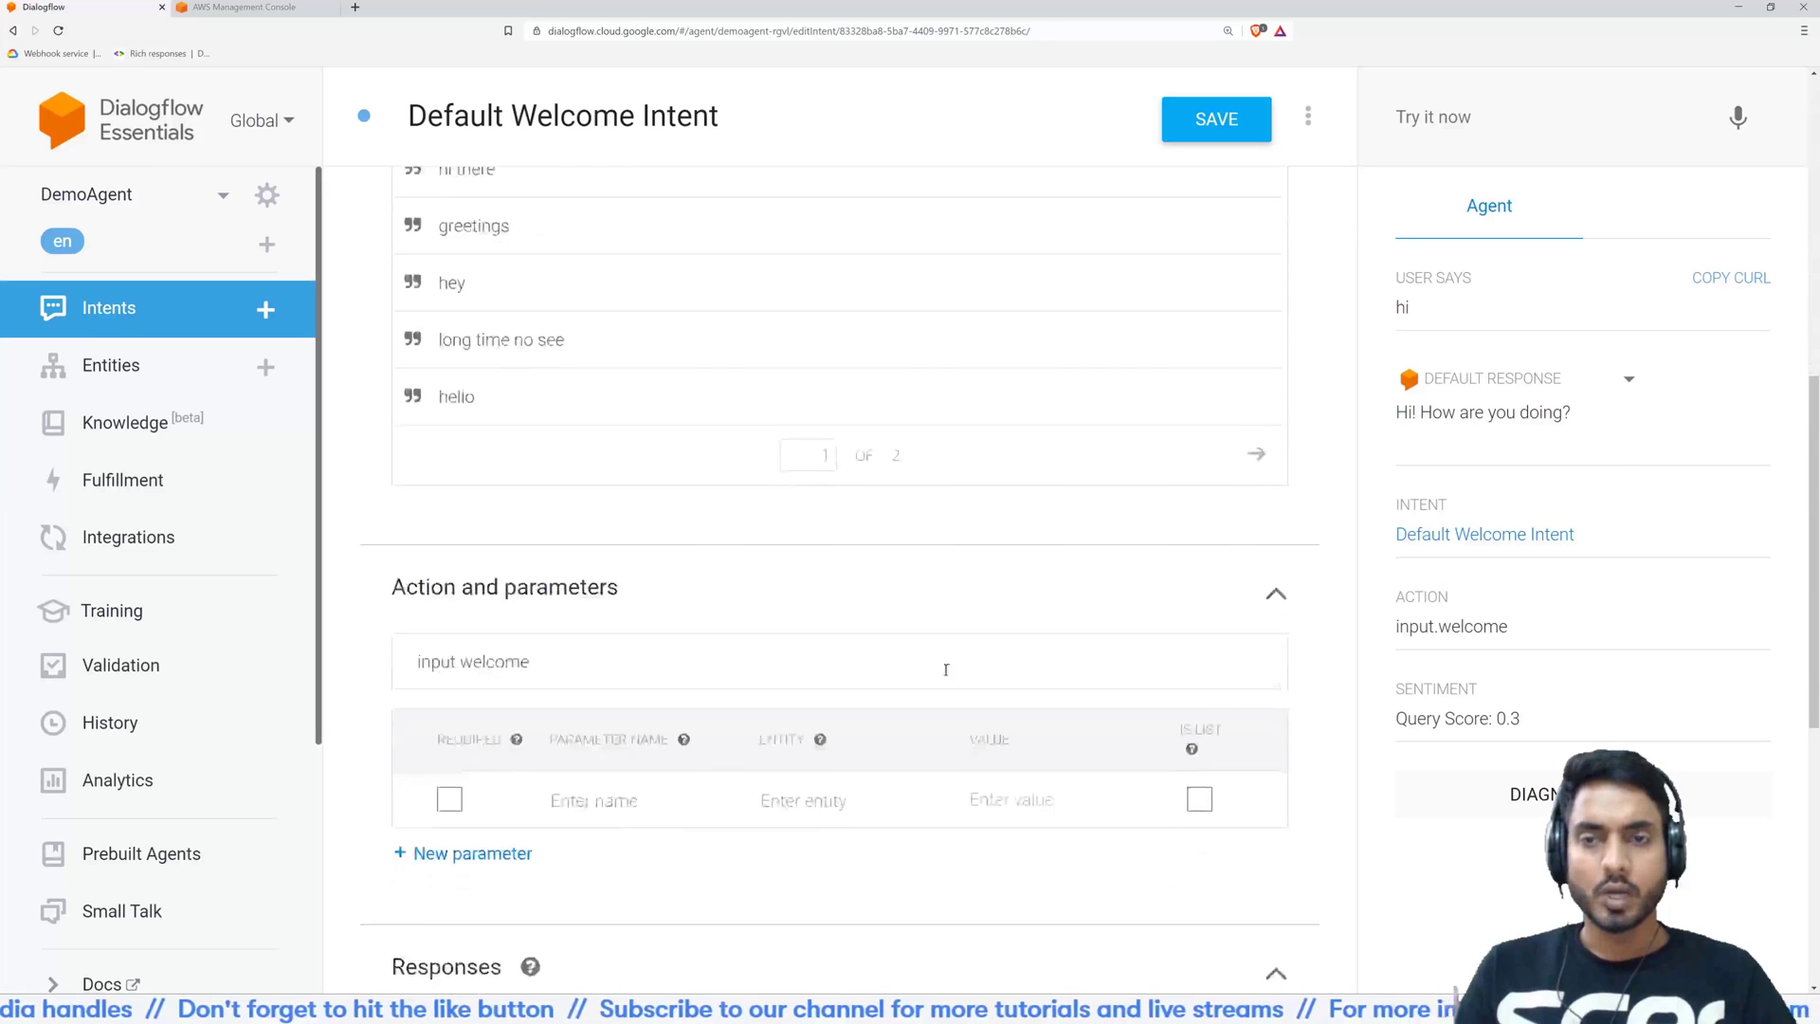
scroll(down, 3)
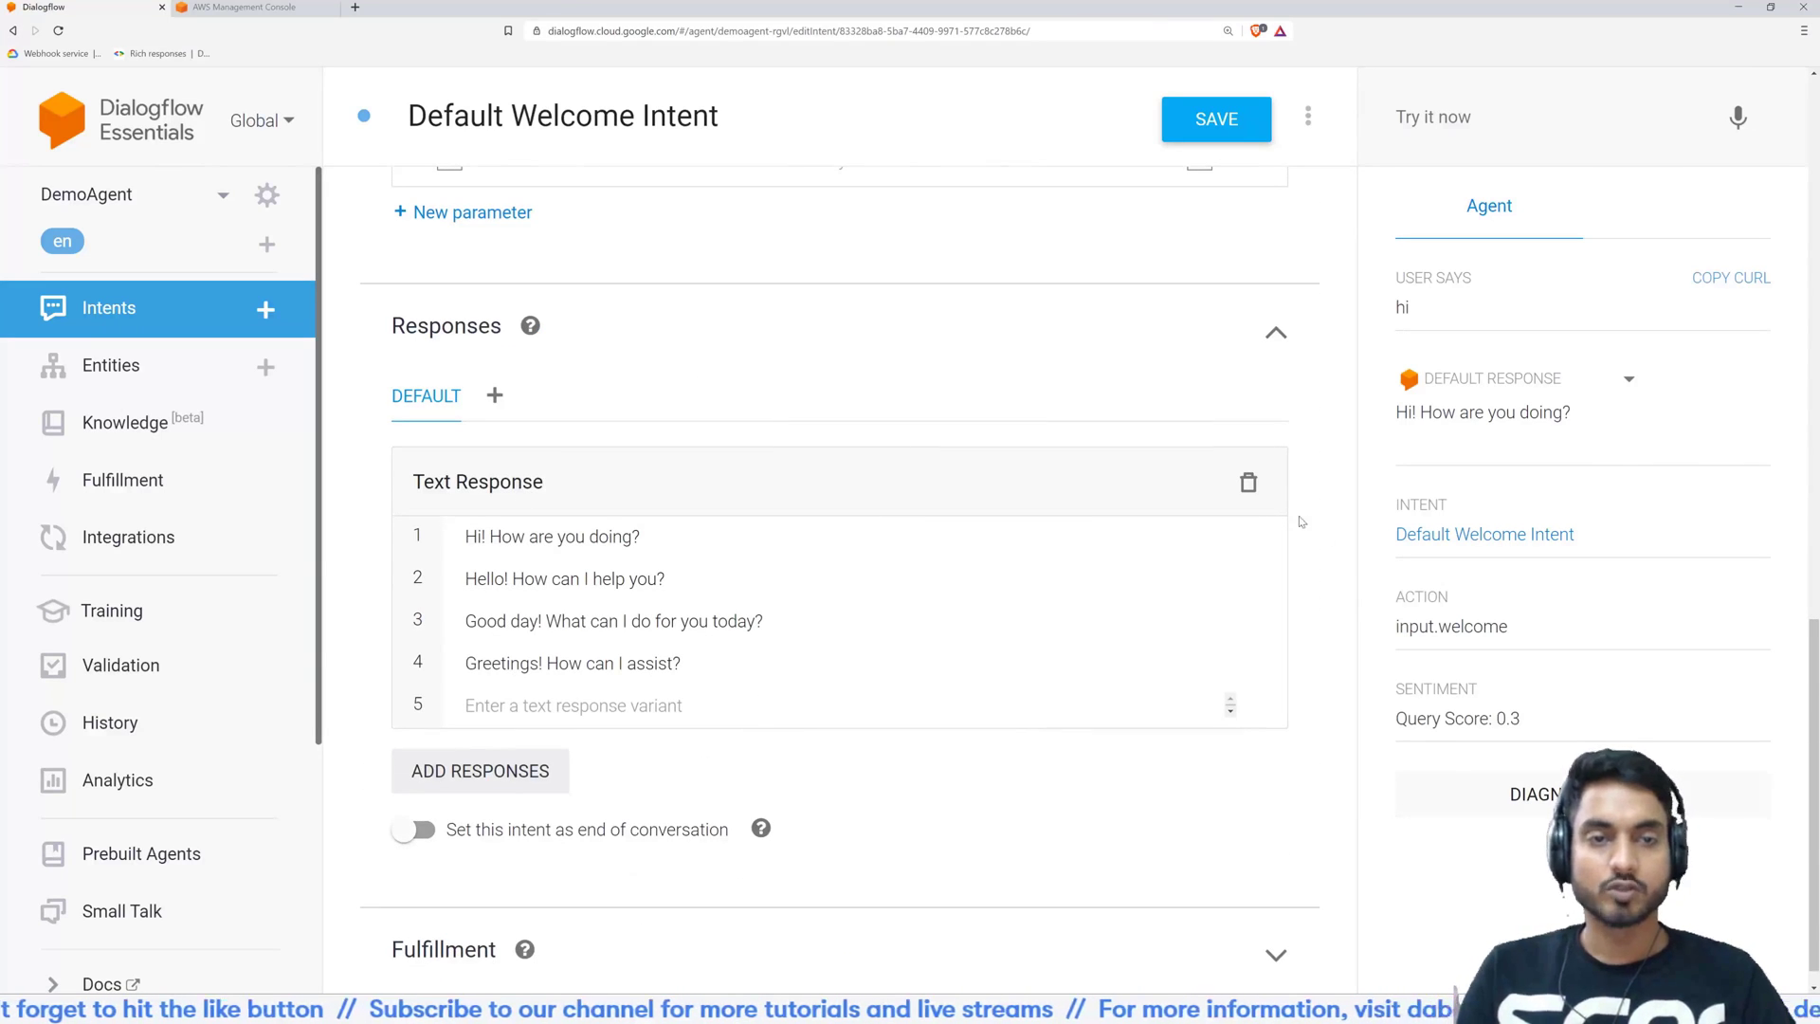
scroll(up, 3)
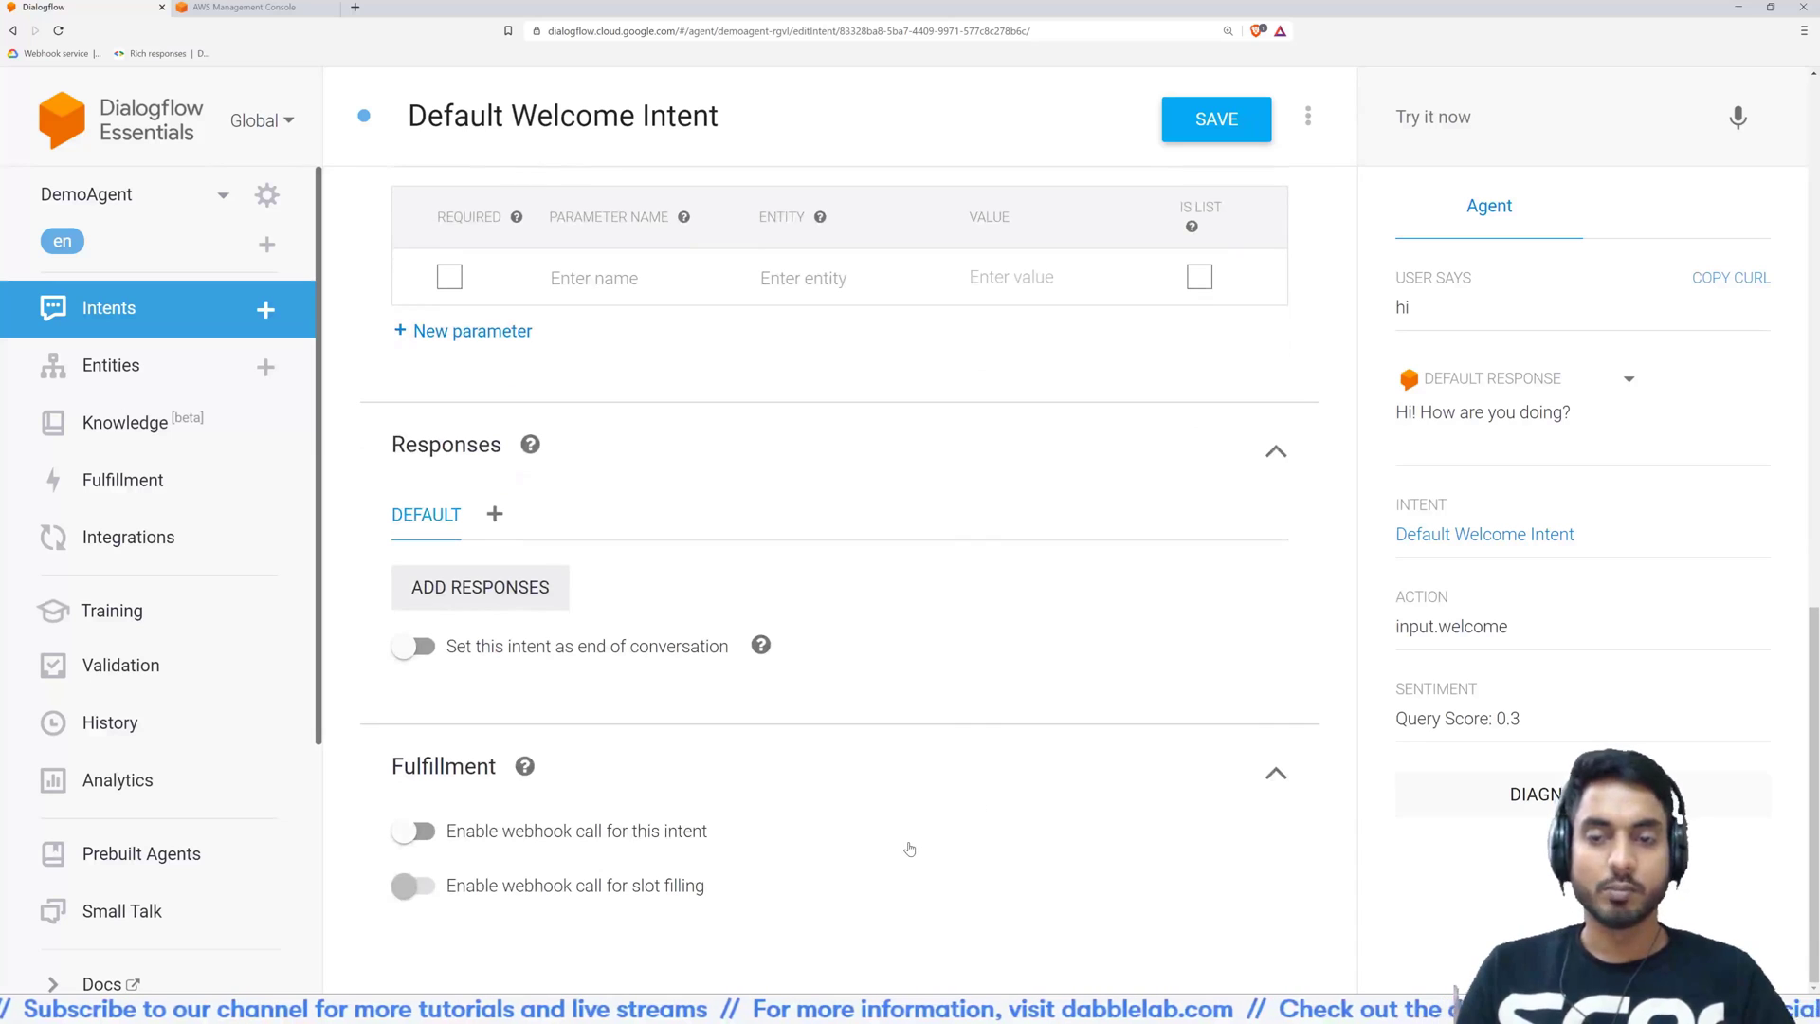
mouse_move(661, 816)
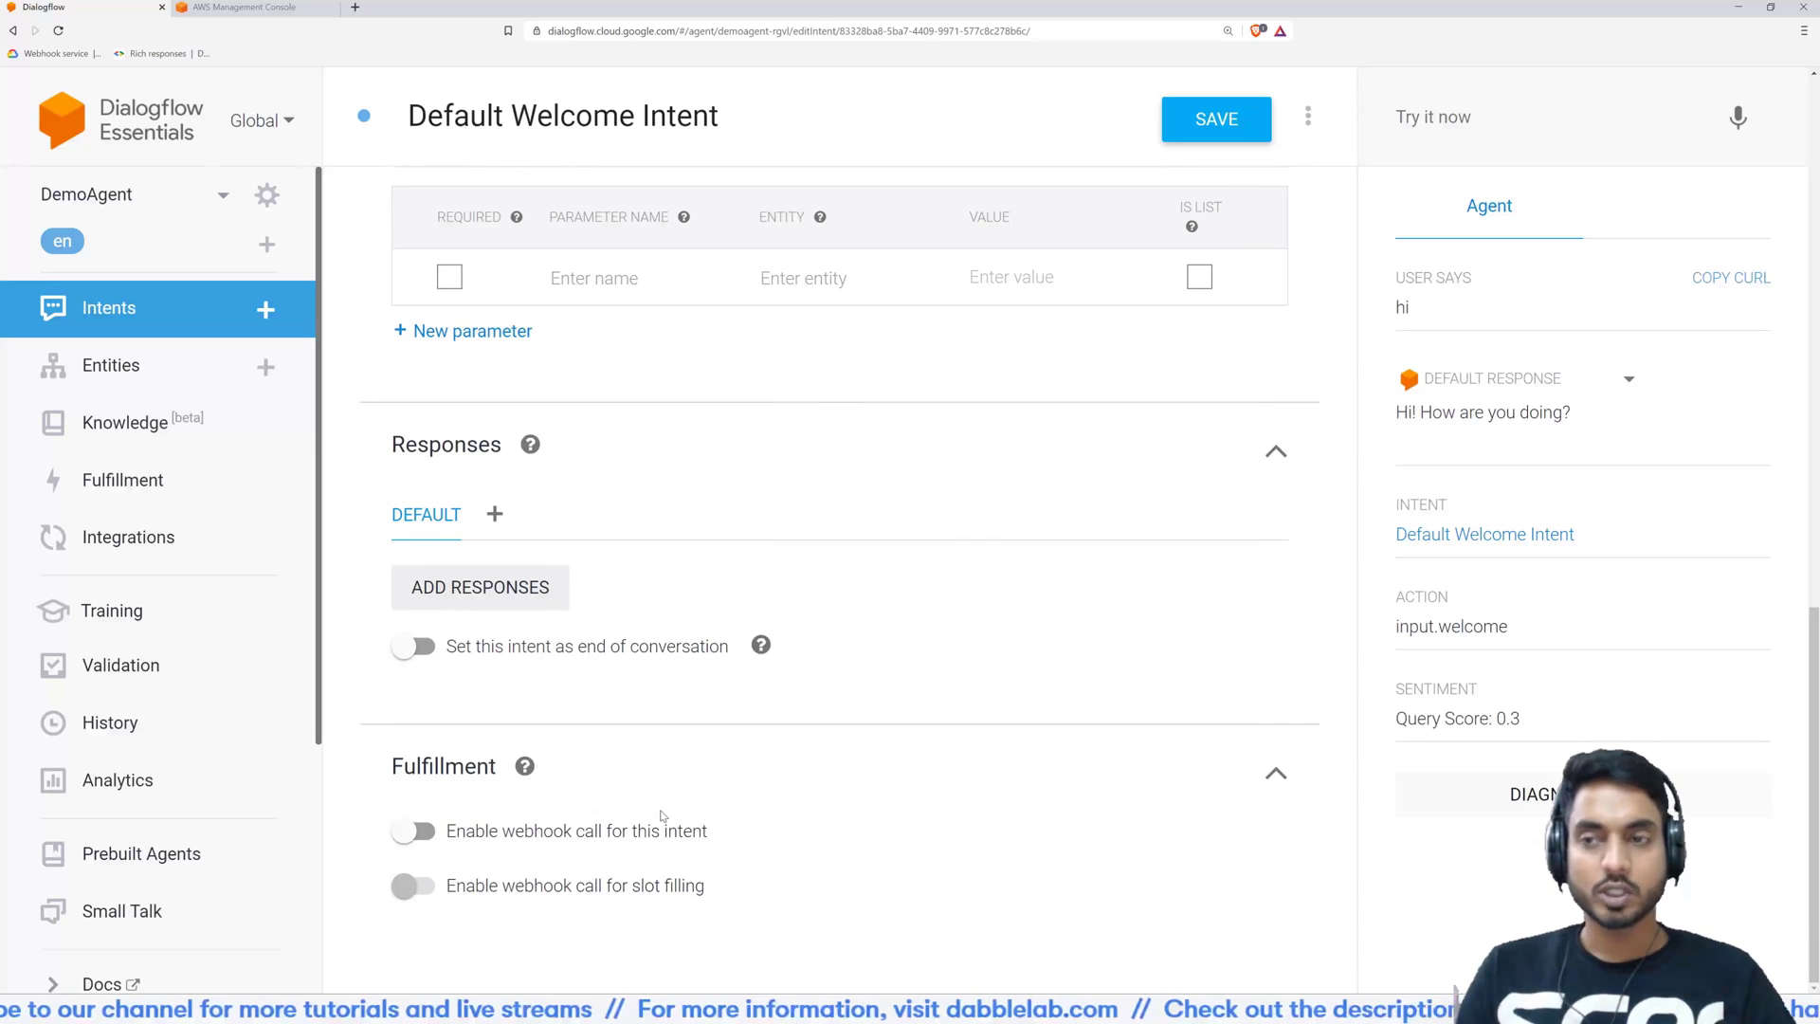
mouse_move(705, 756)
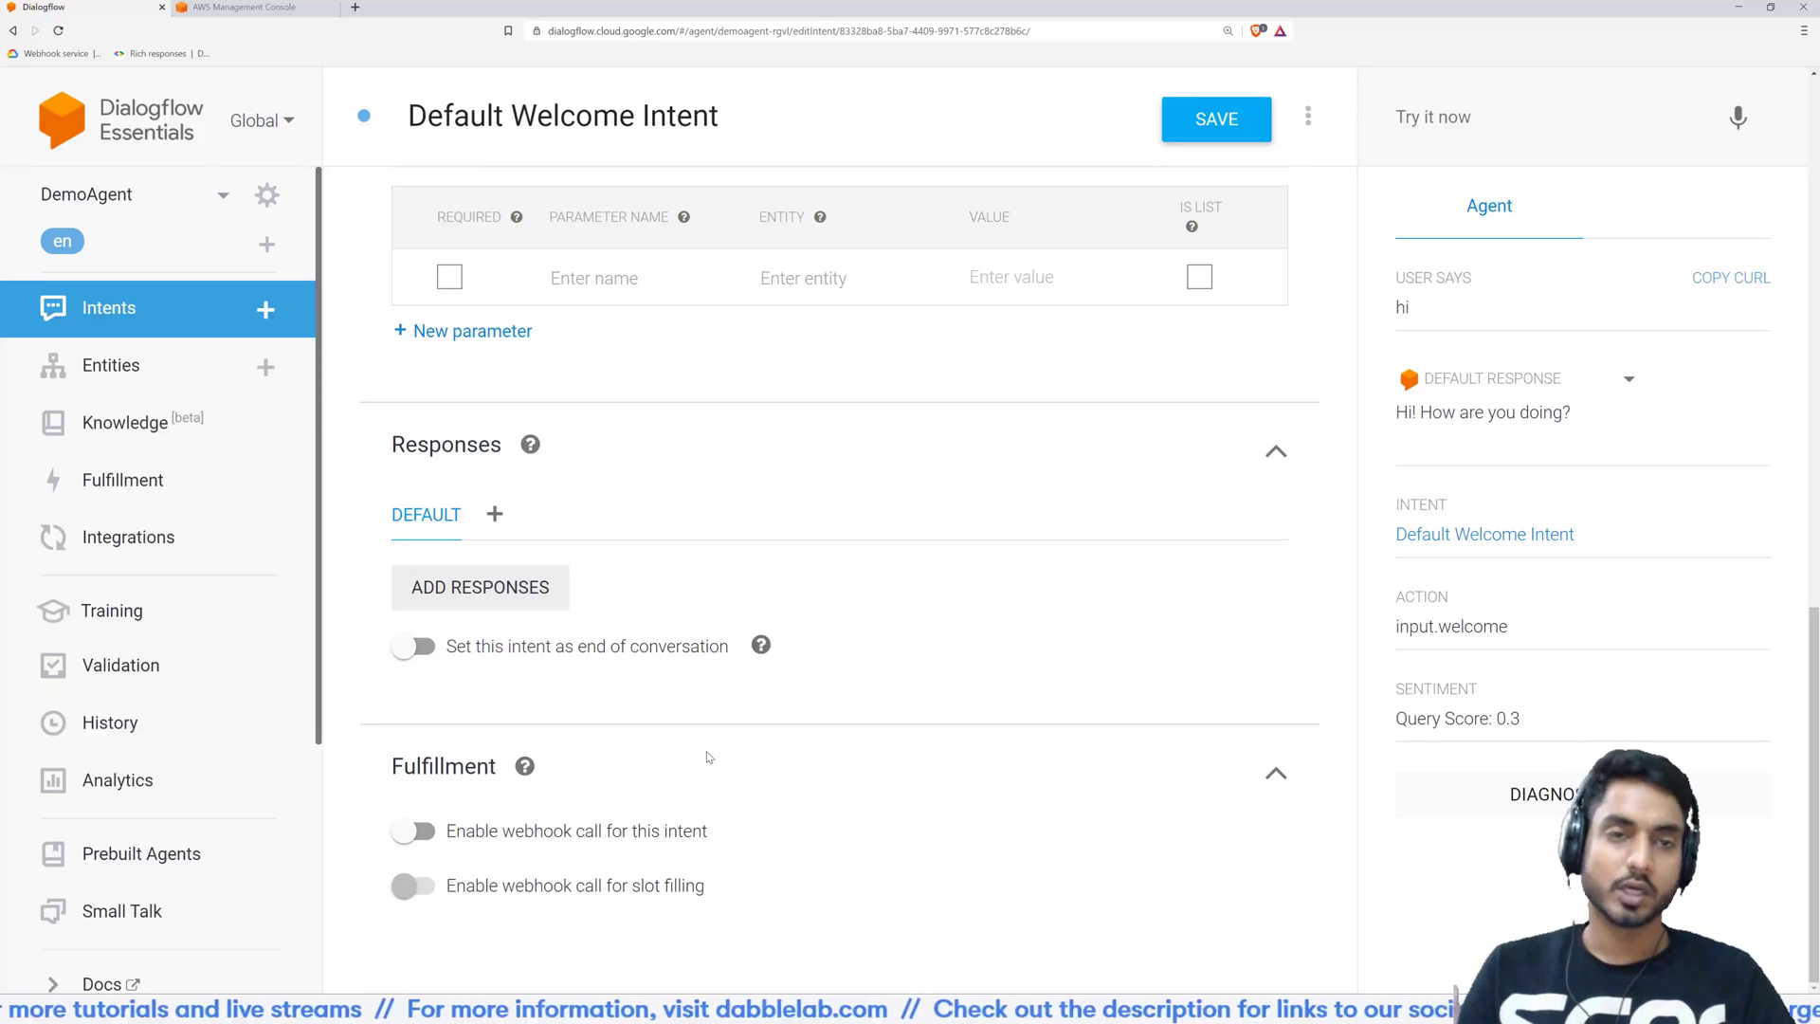
scroll(up, 3)
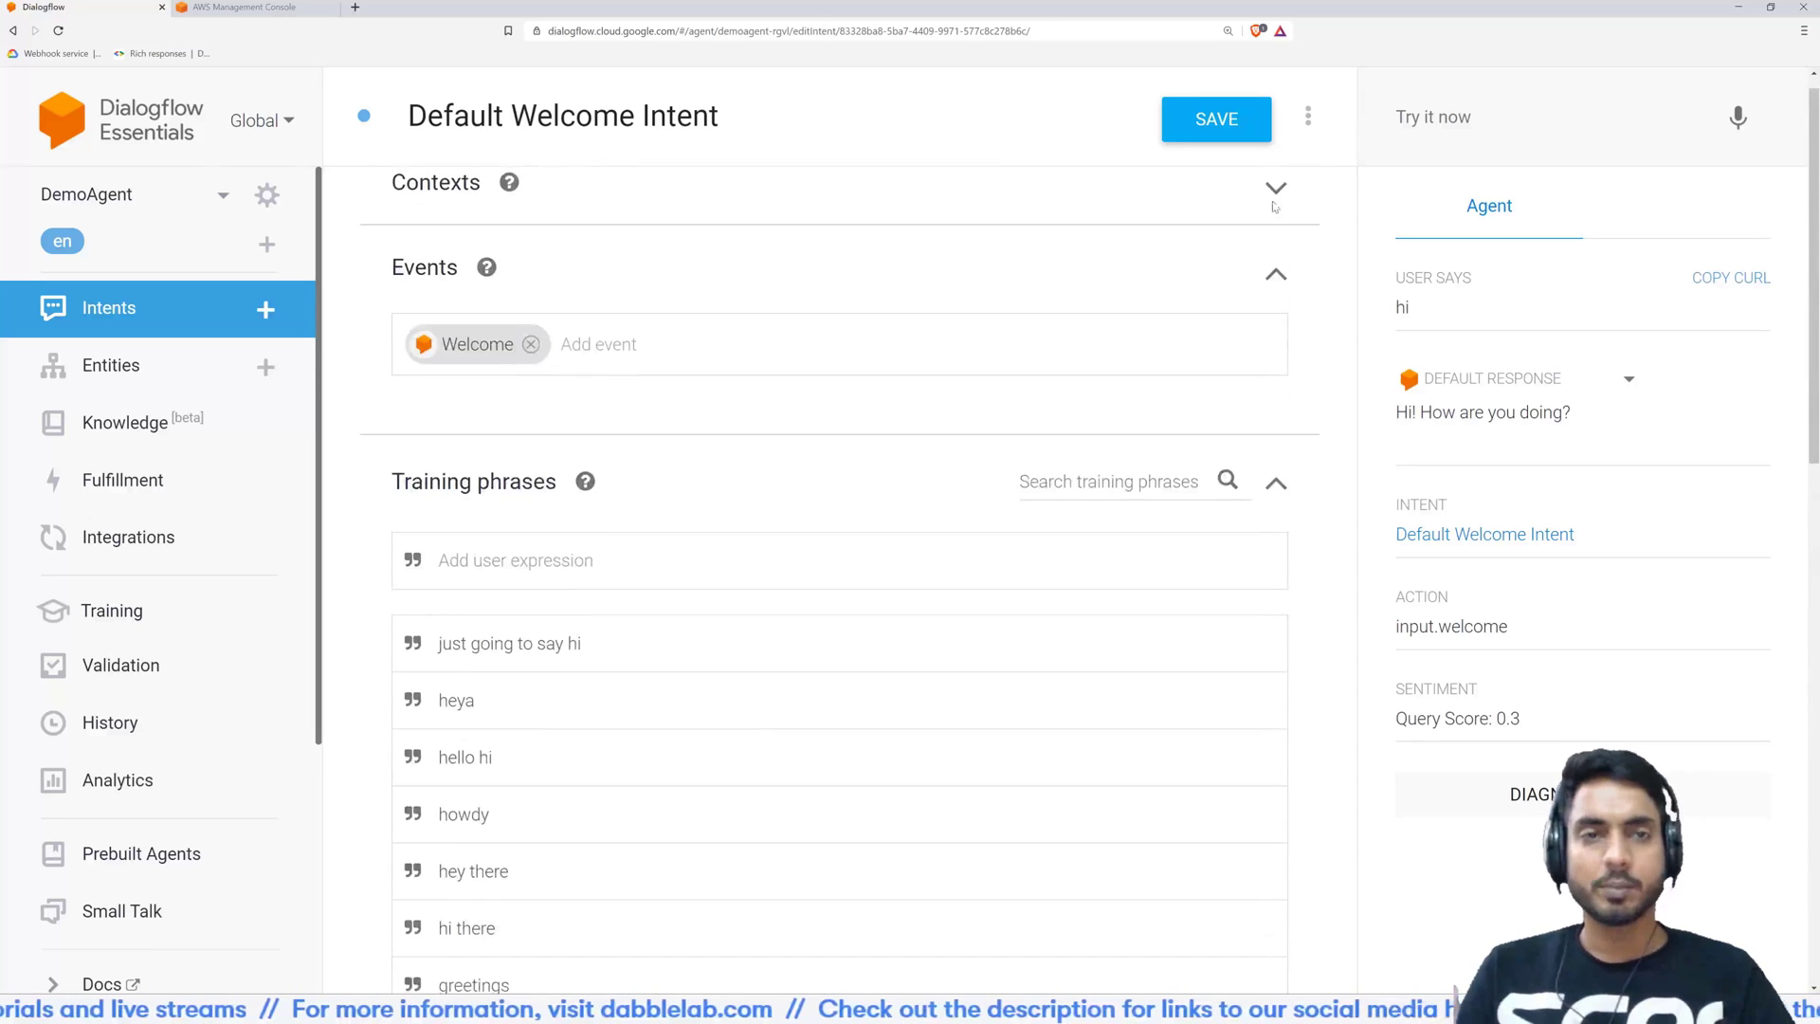
click(1215, 119)
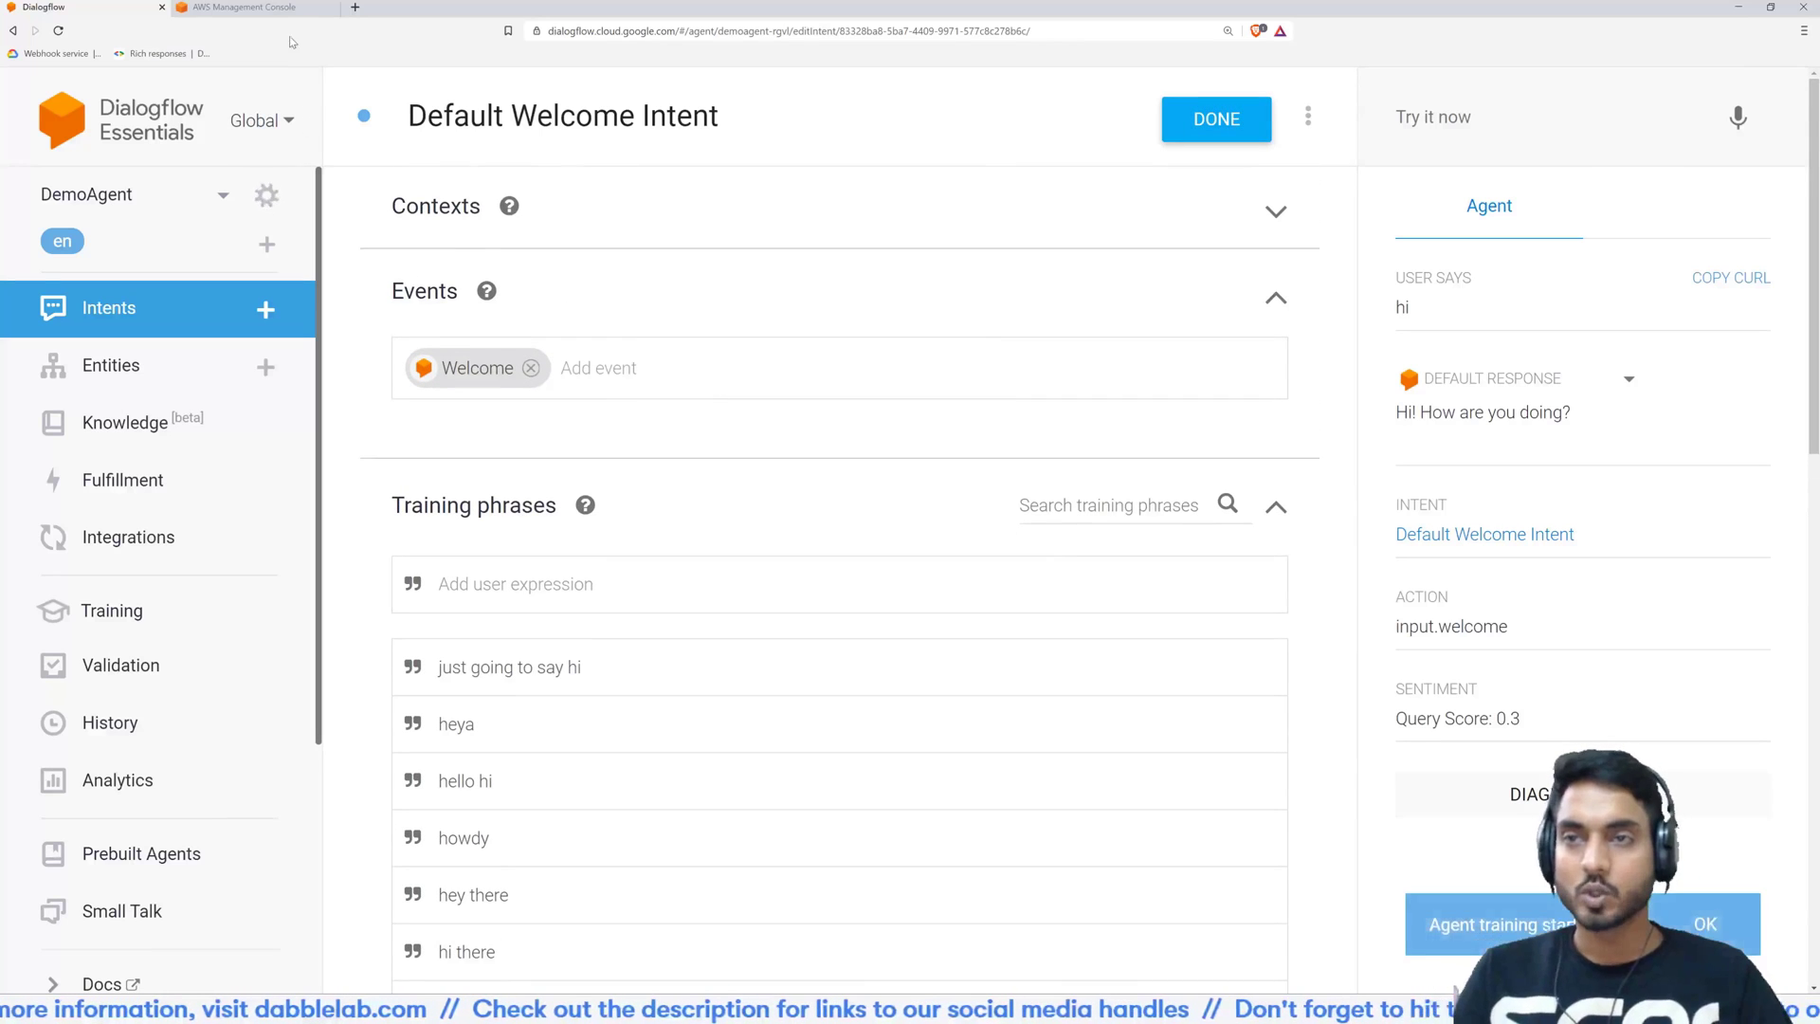
click(244, 7)
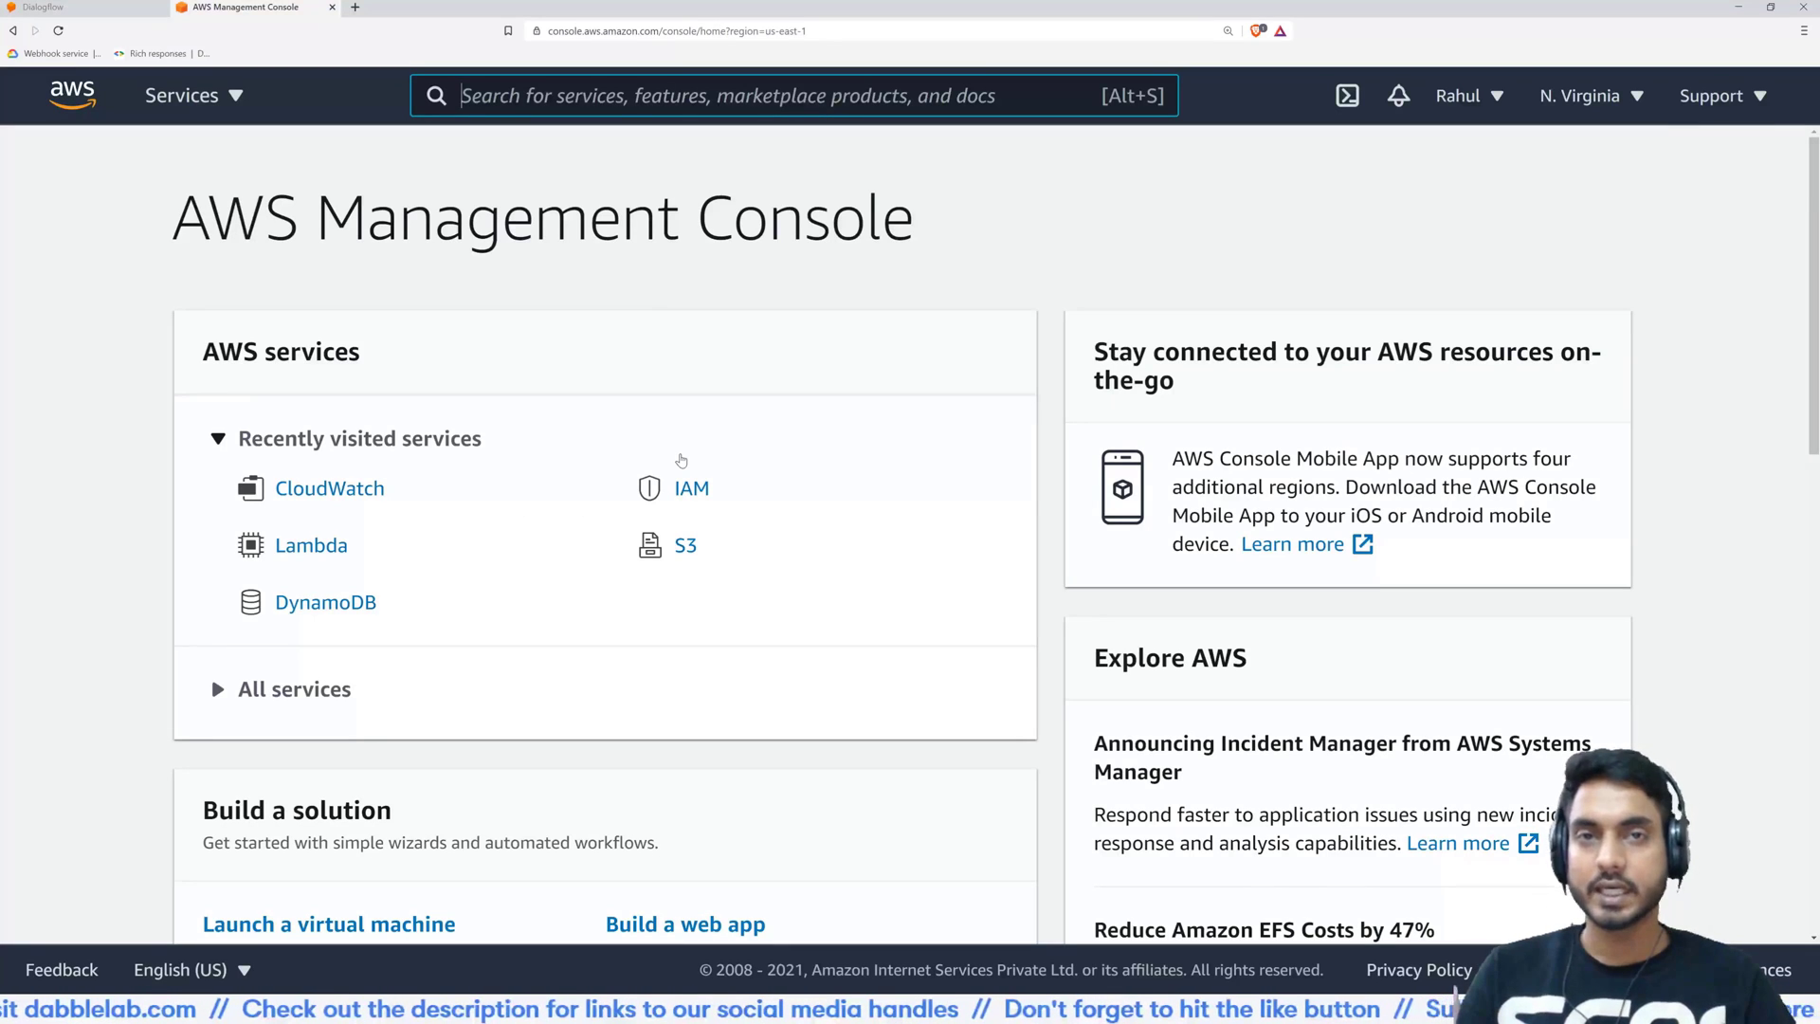
mouse_move(725, 394)
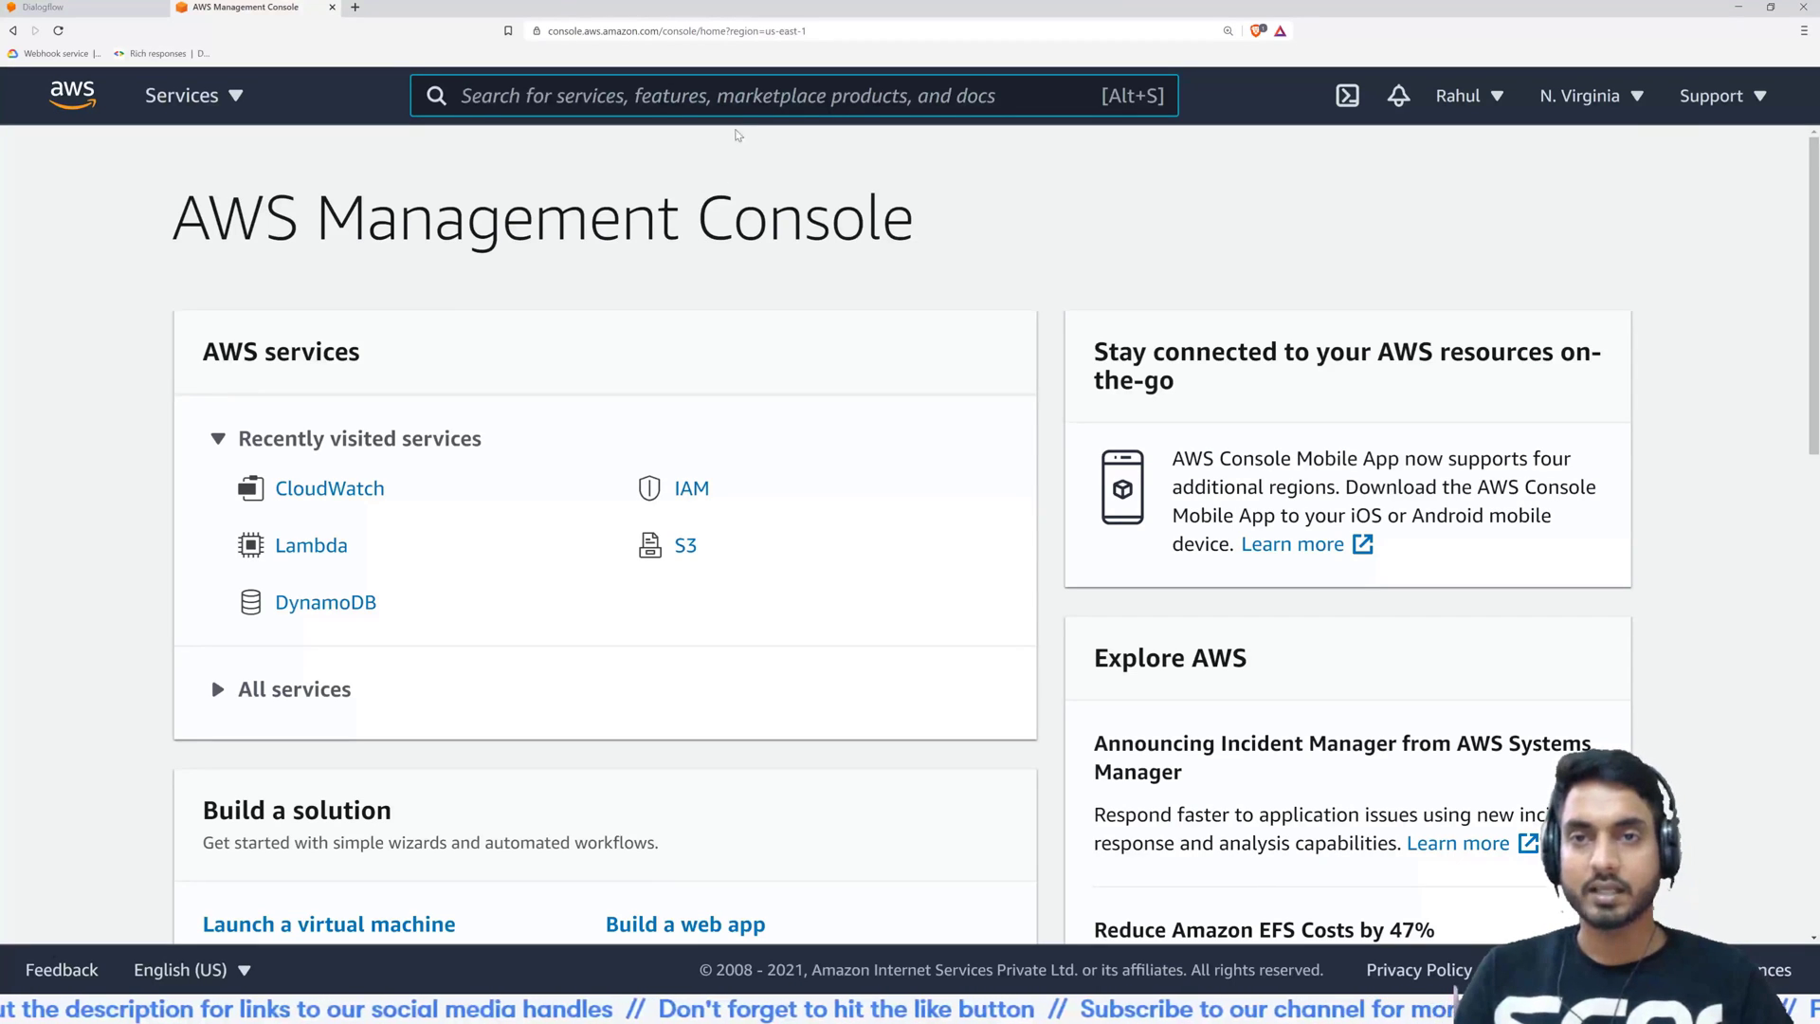
mouse_move(739, 286)
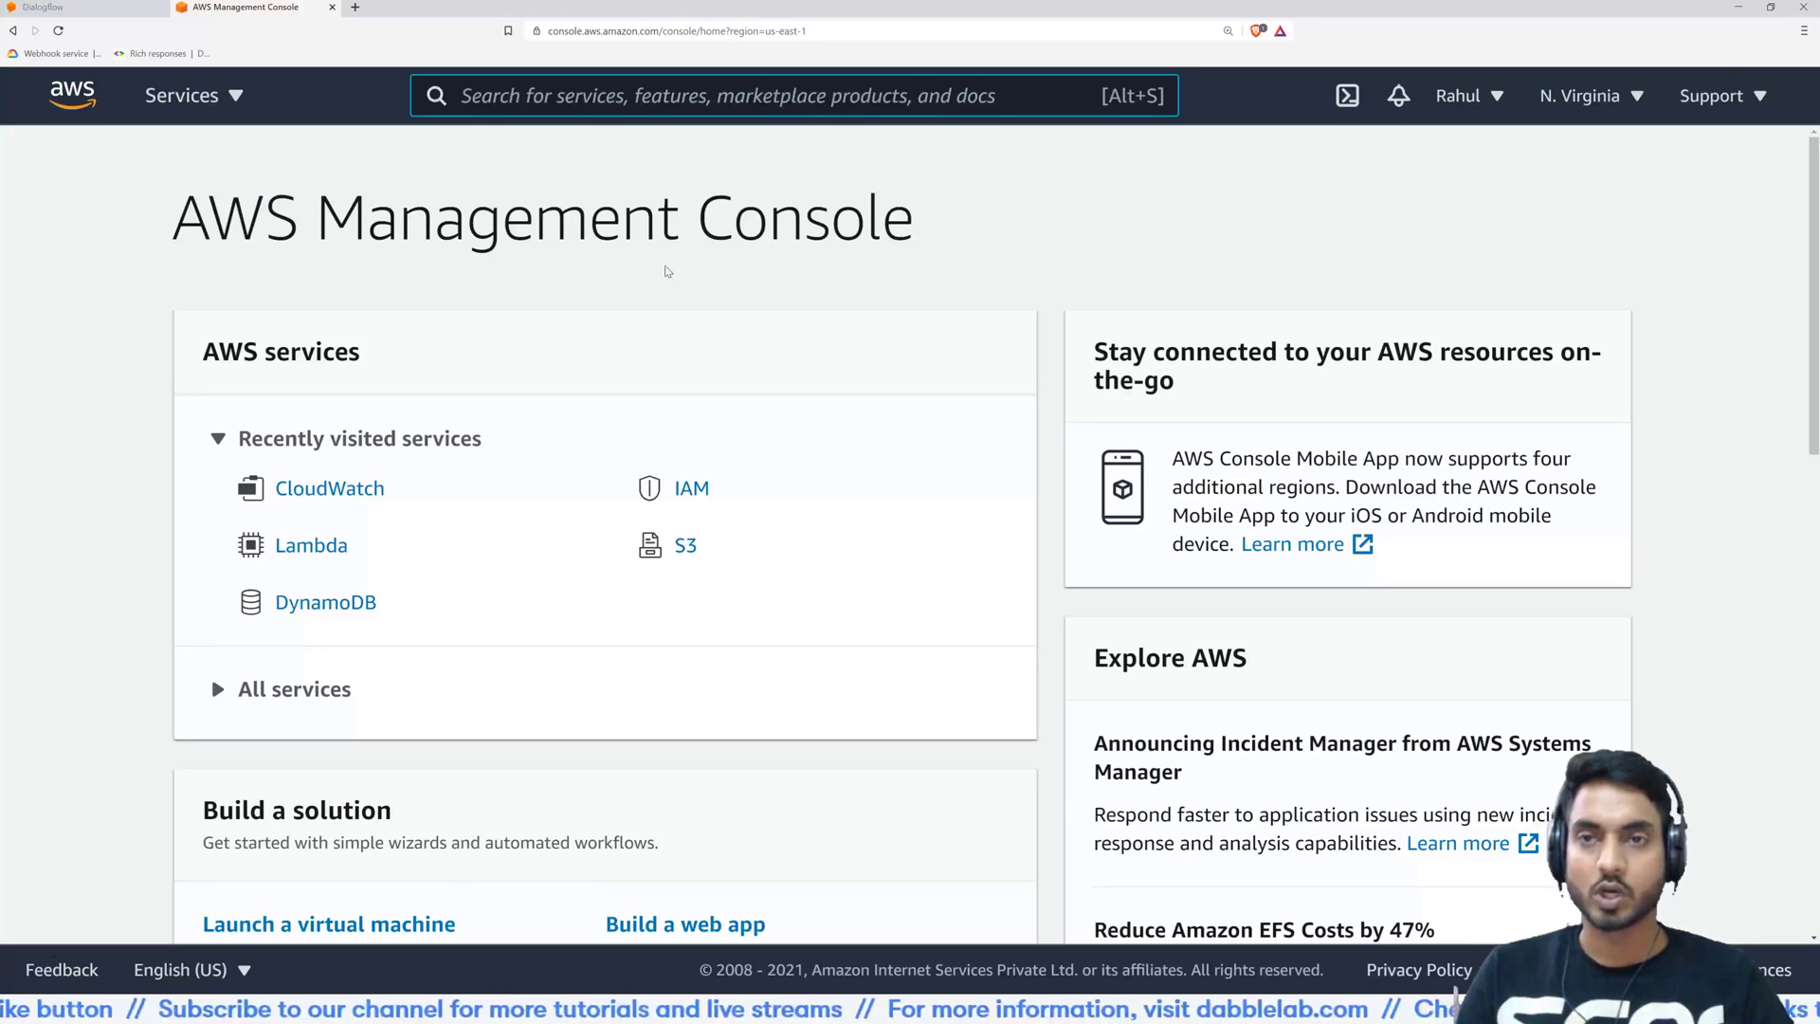
mouse_move(684, 276)
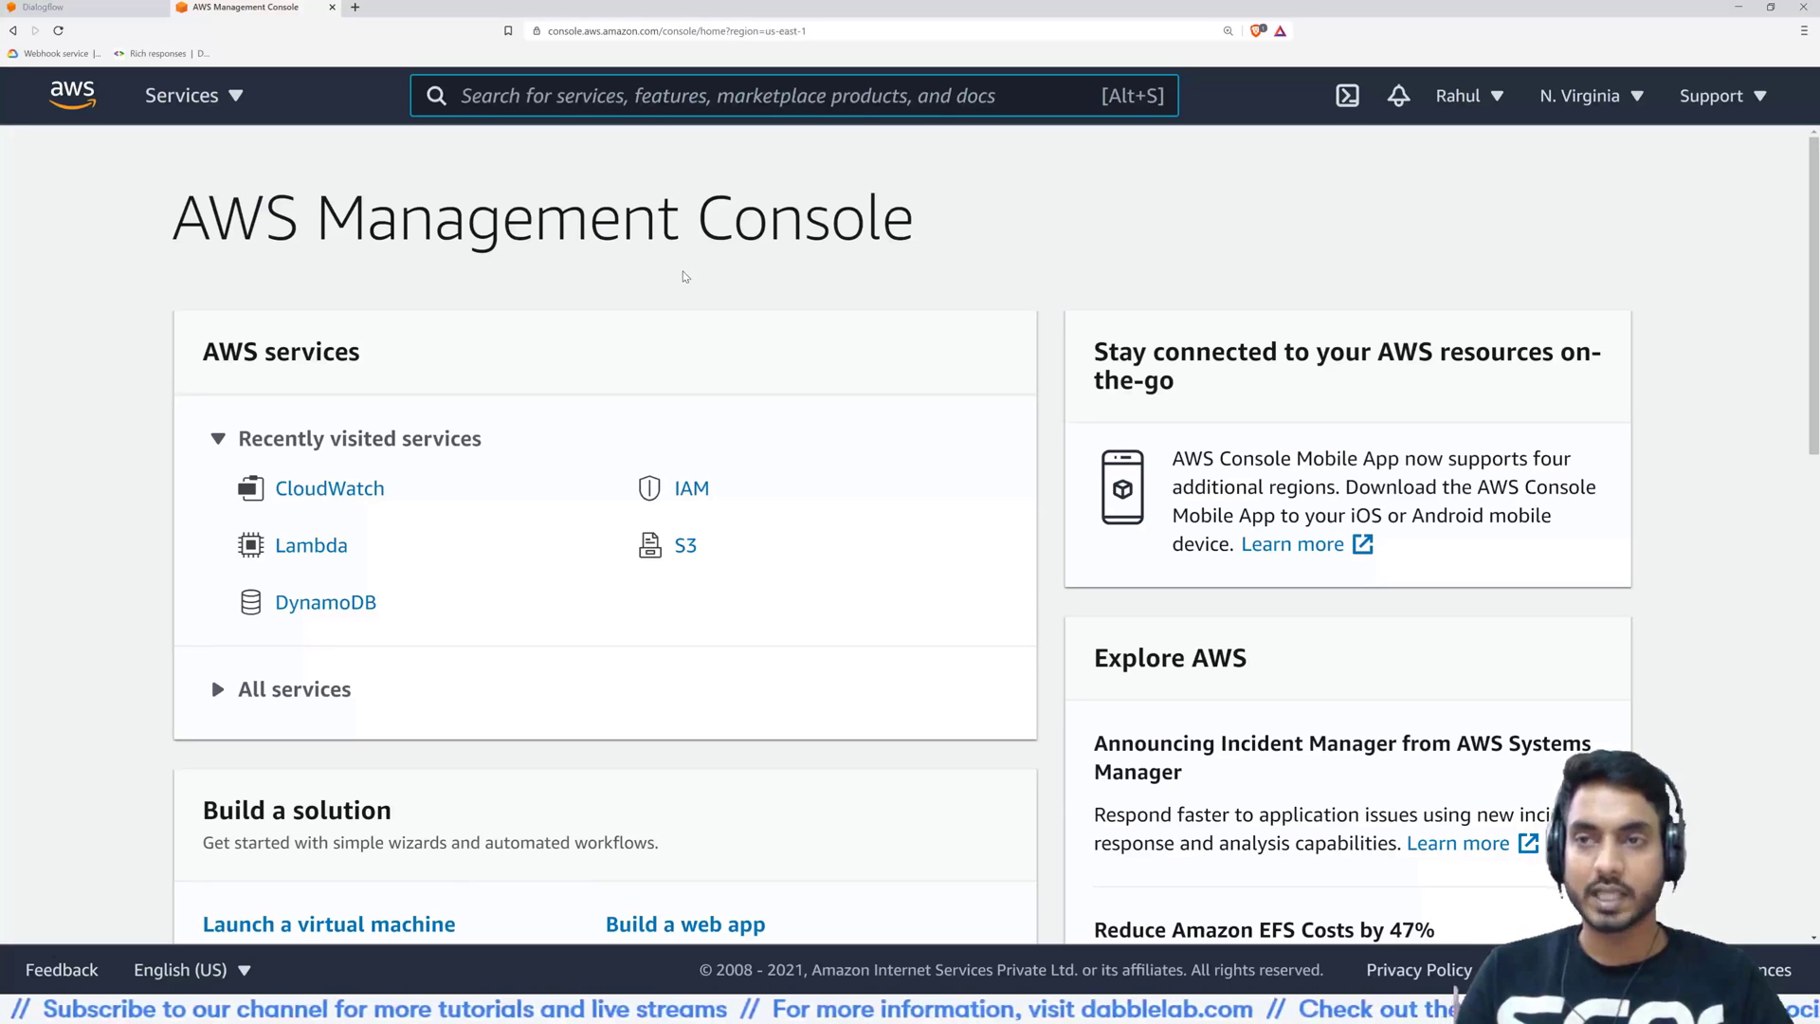
mouse_move(717, 403)
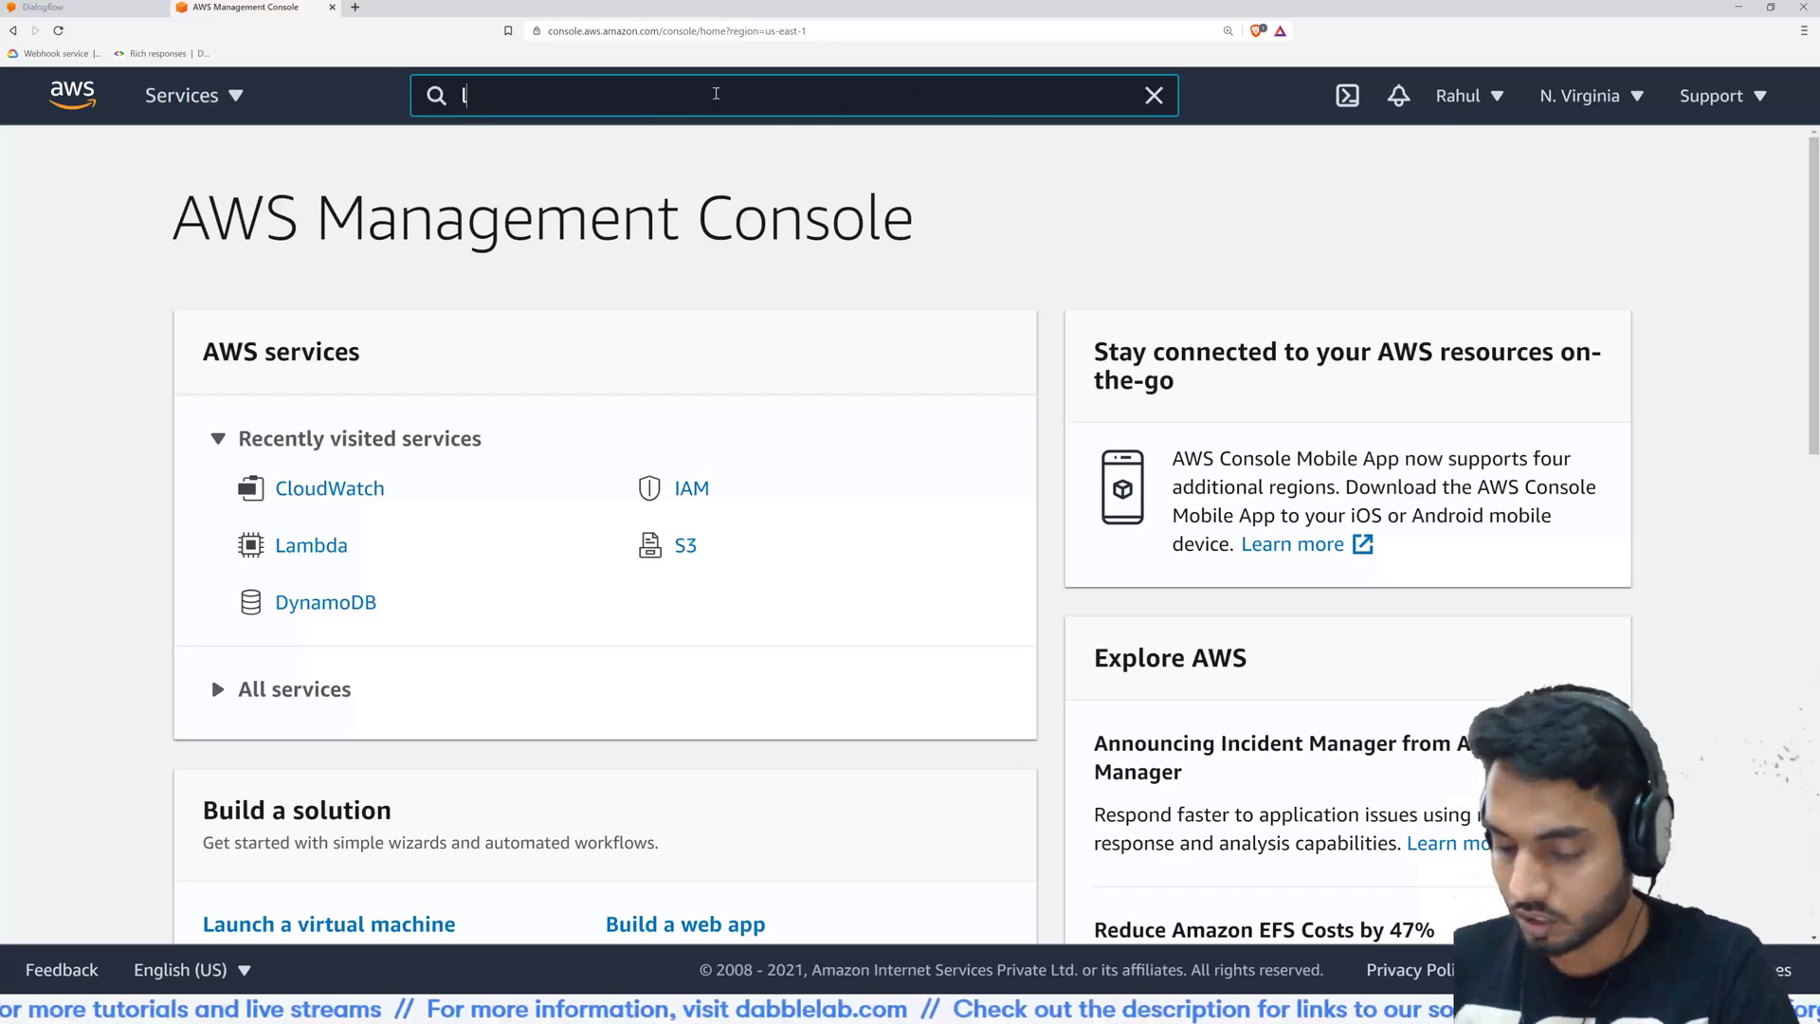
Open Lambda's create-function form and name the function GA_Demo_Function
text(lambda)
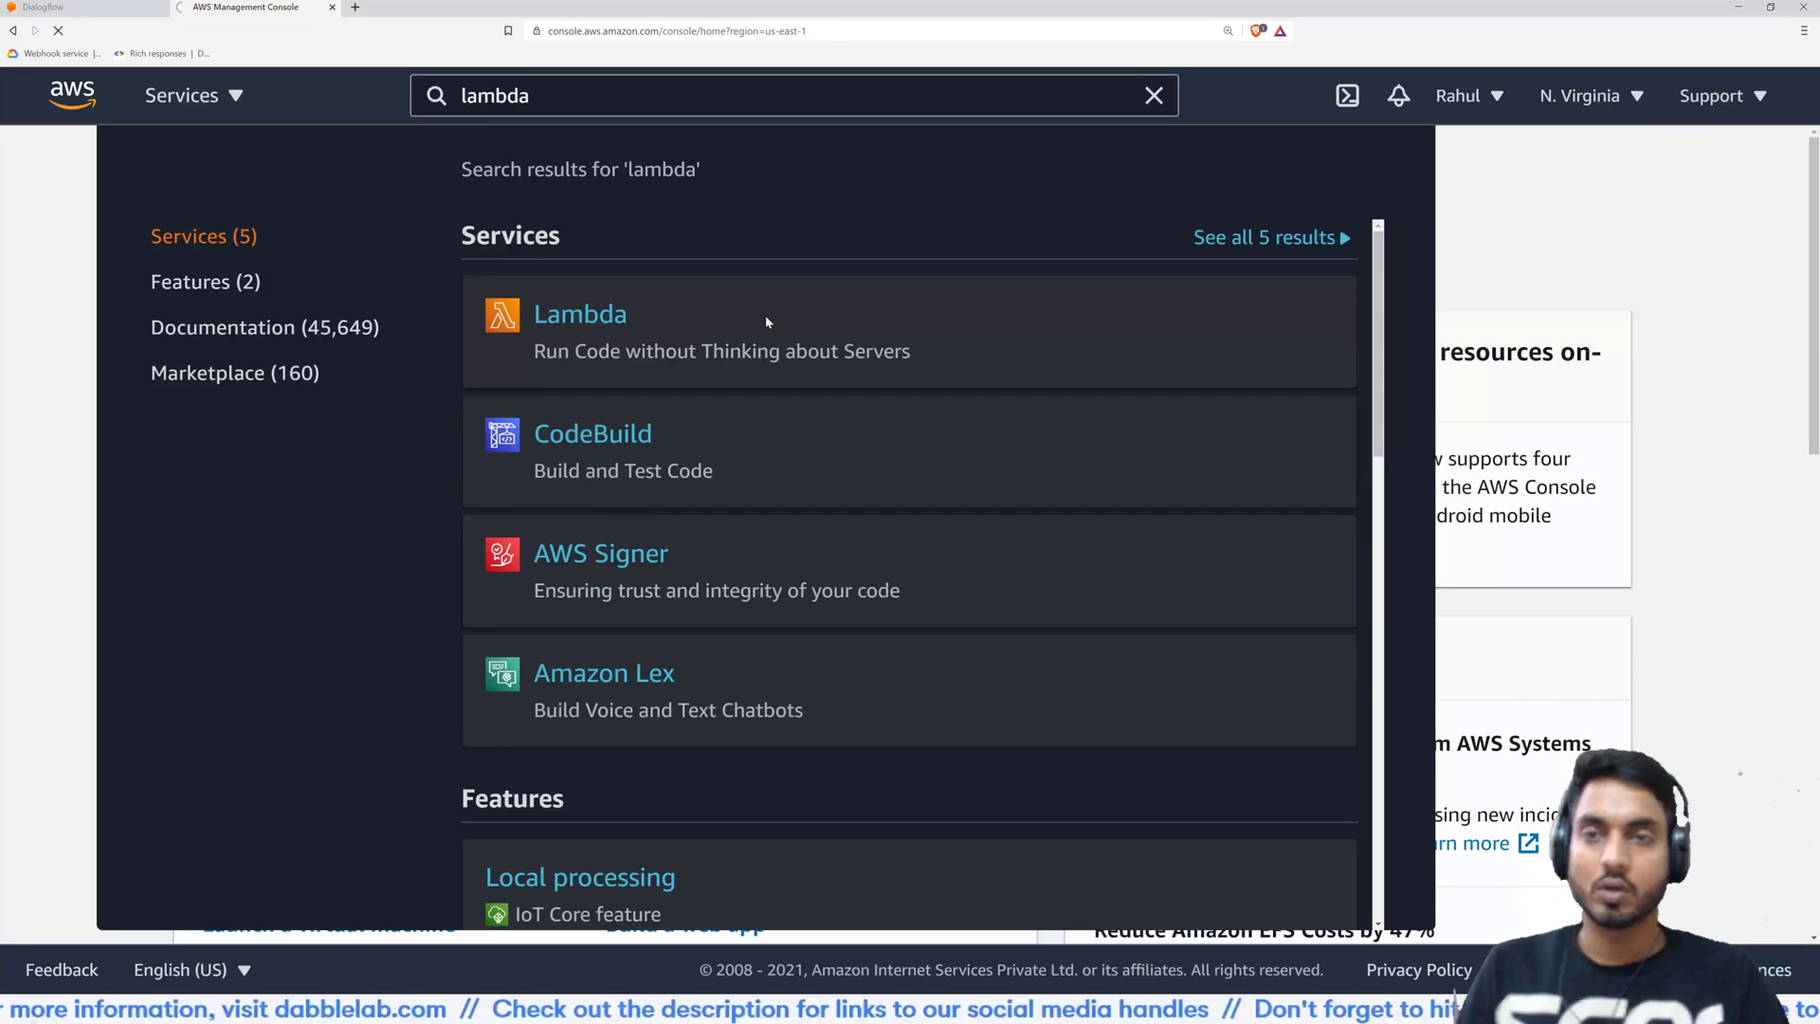
click(579, 314)
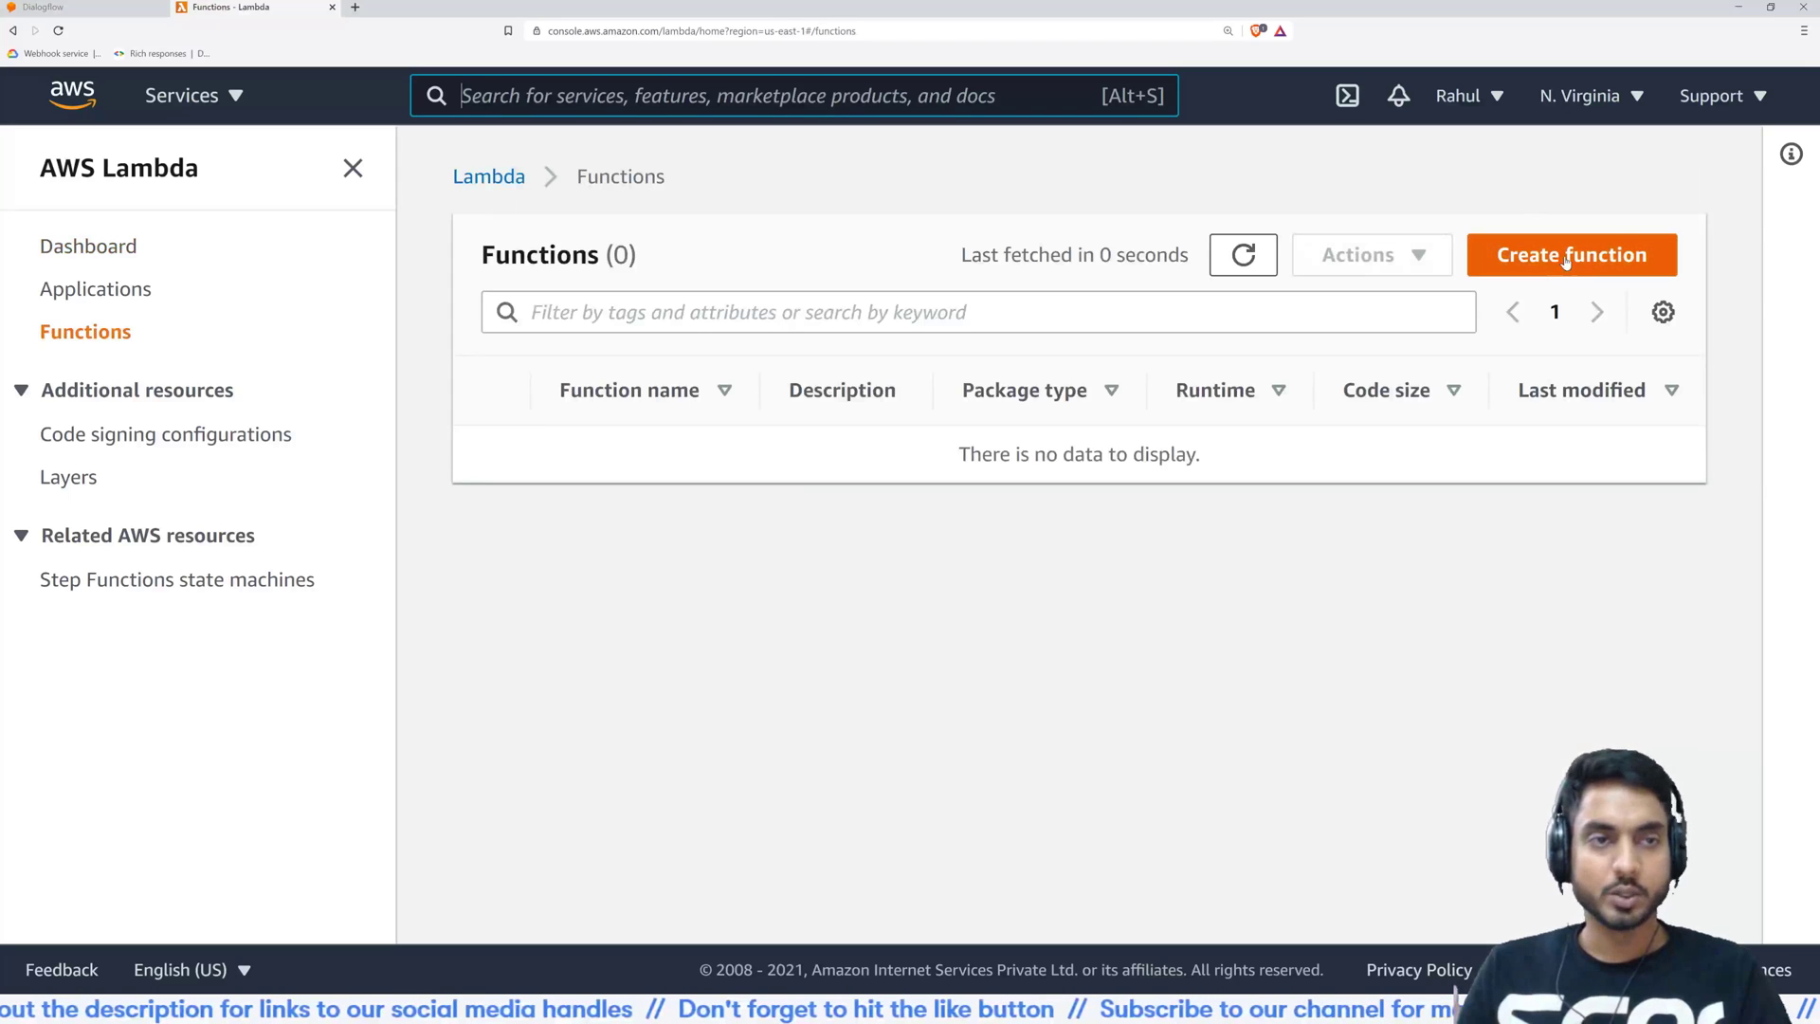
click(1571, 254)
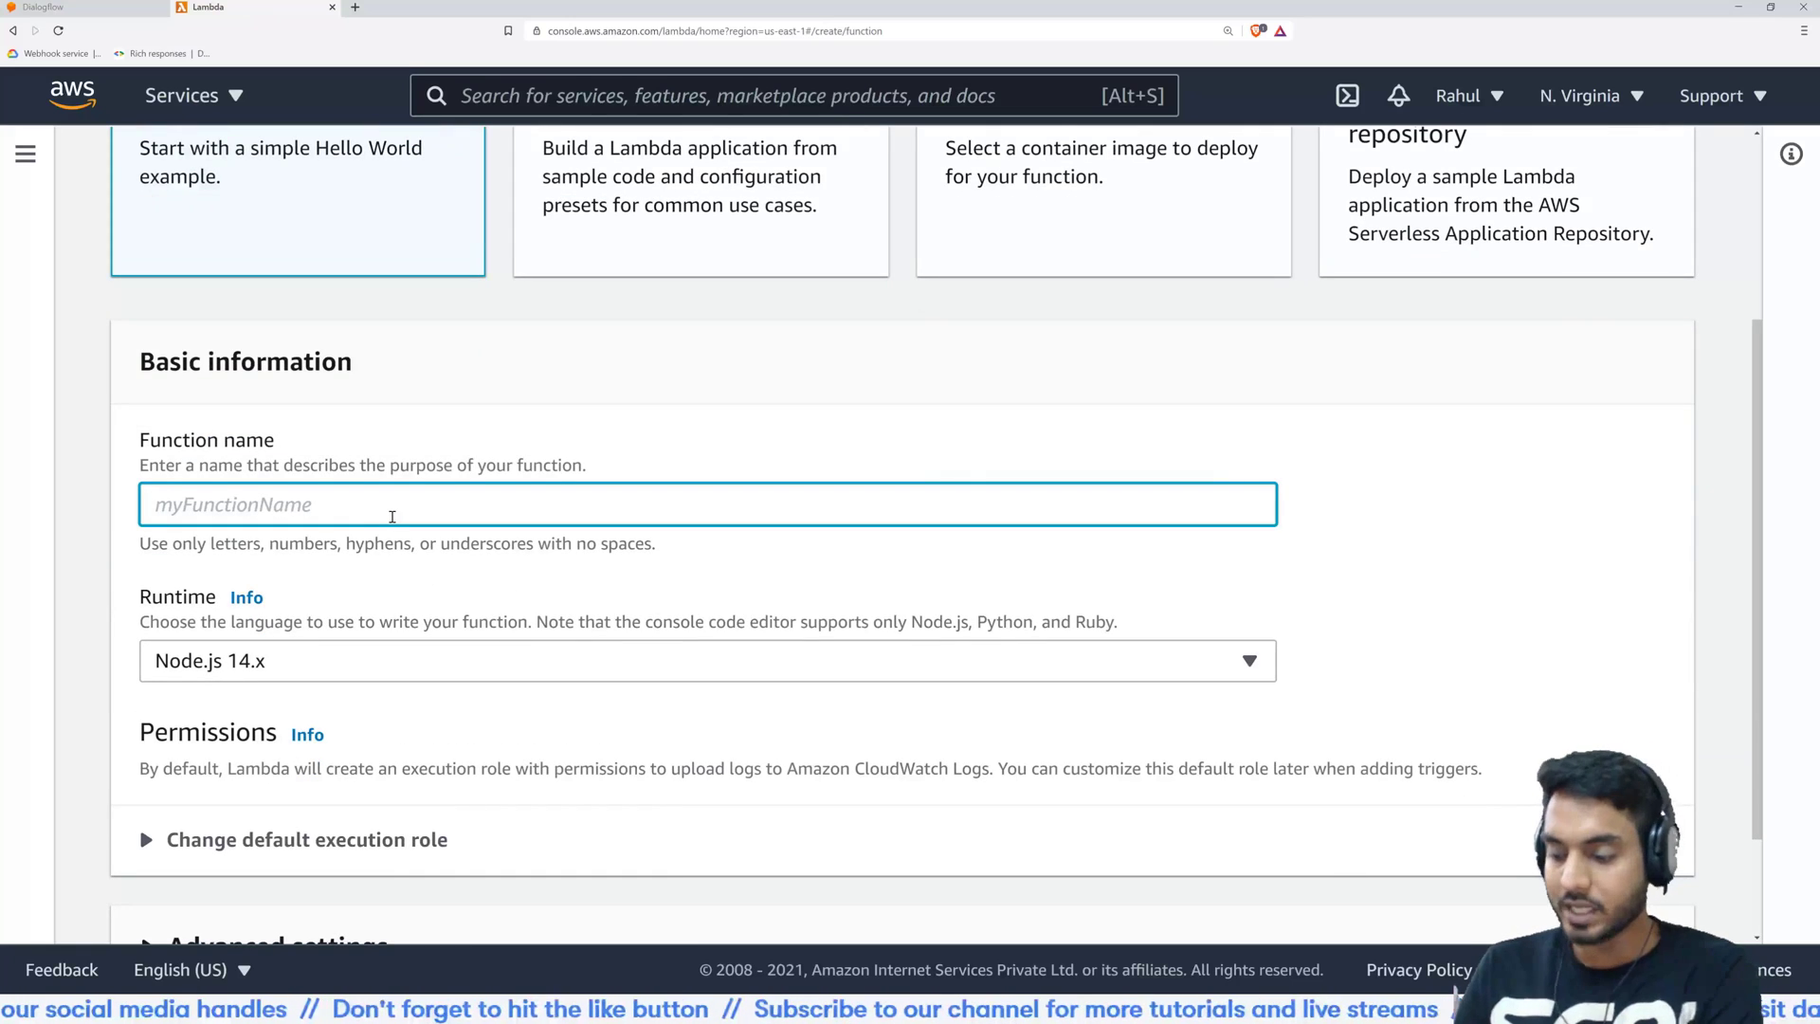
text(GA)
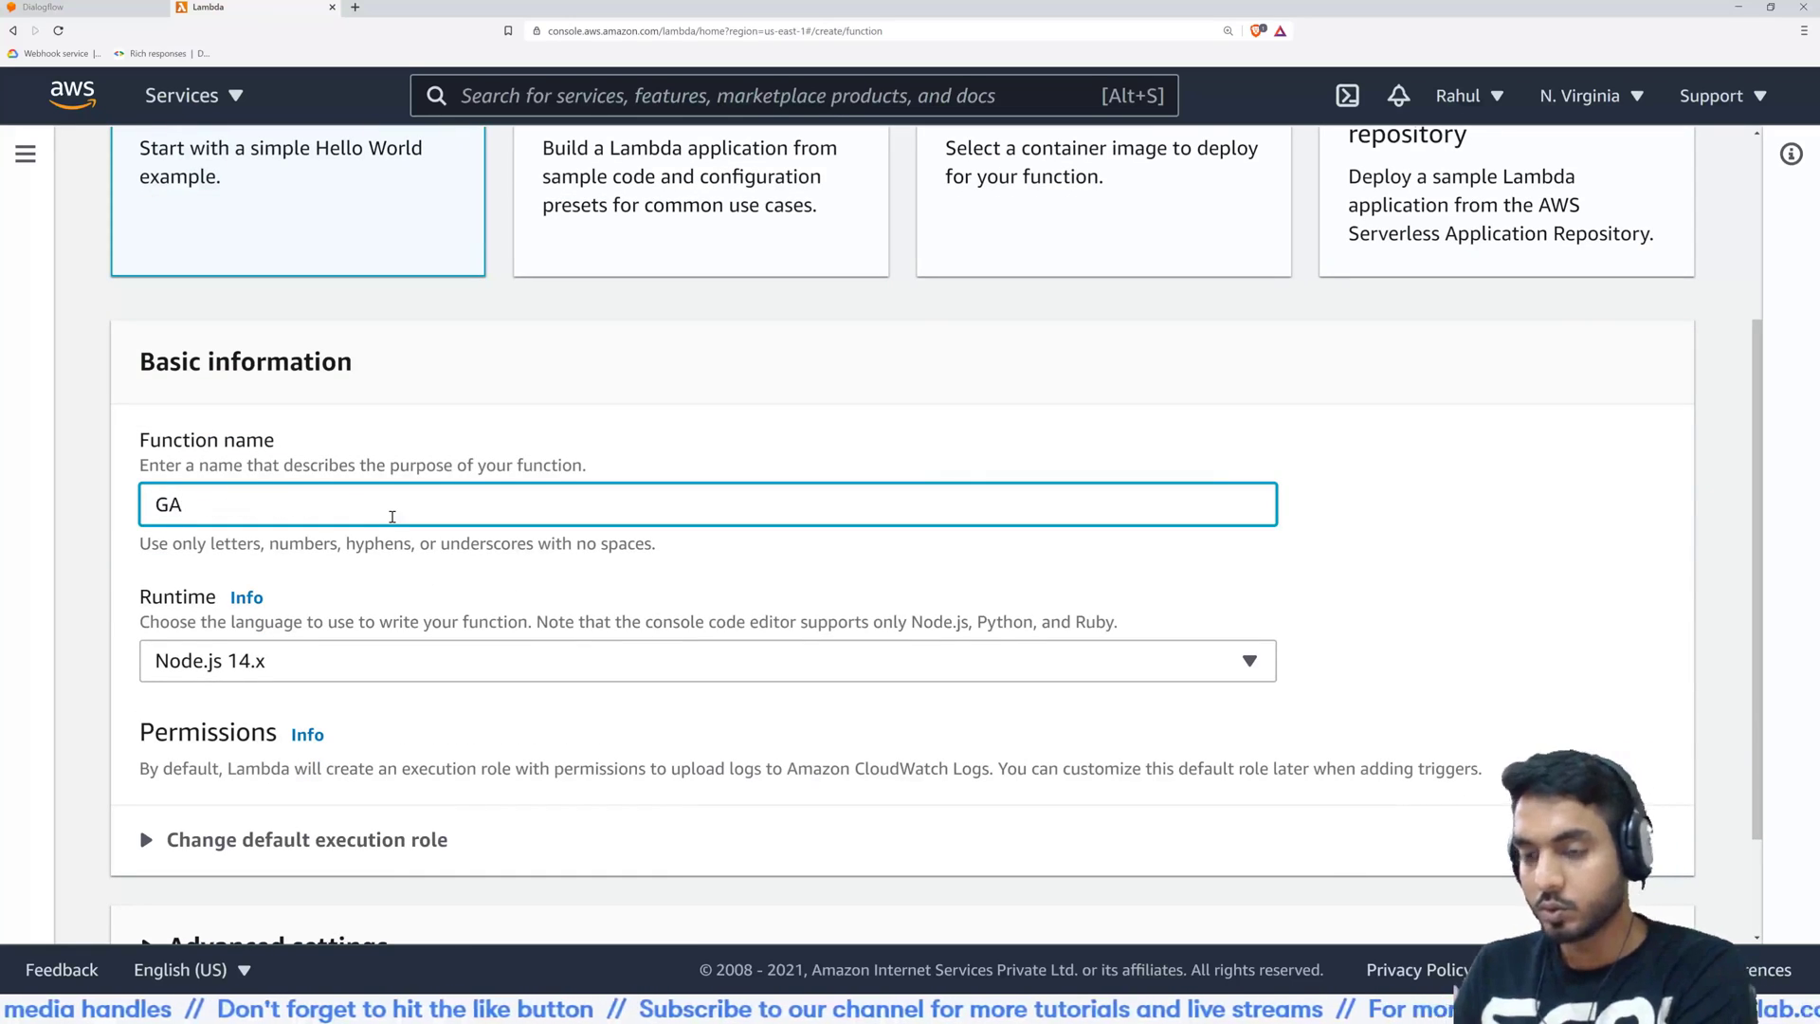
text(_)
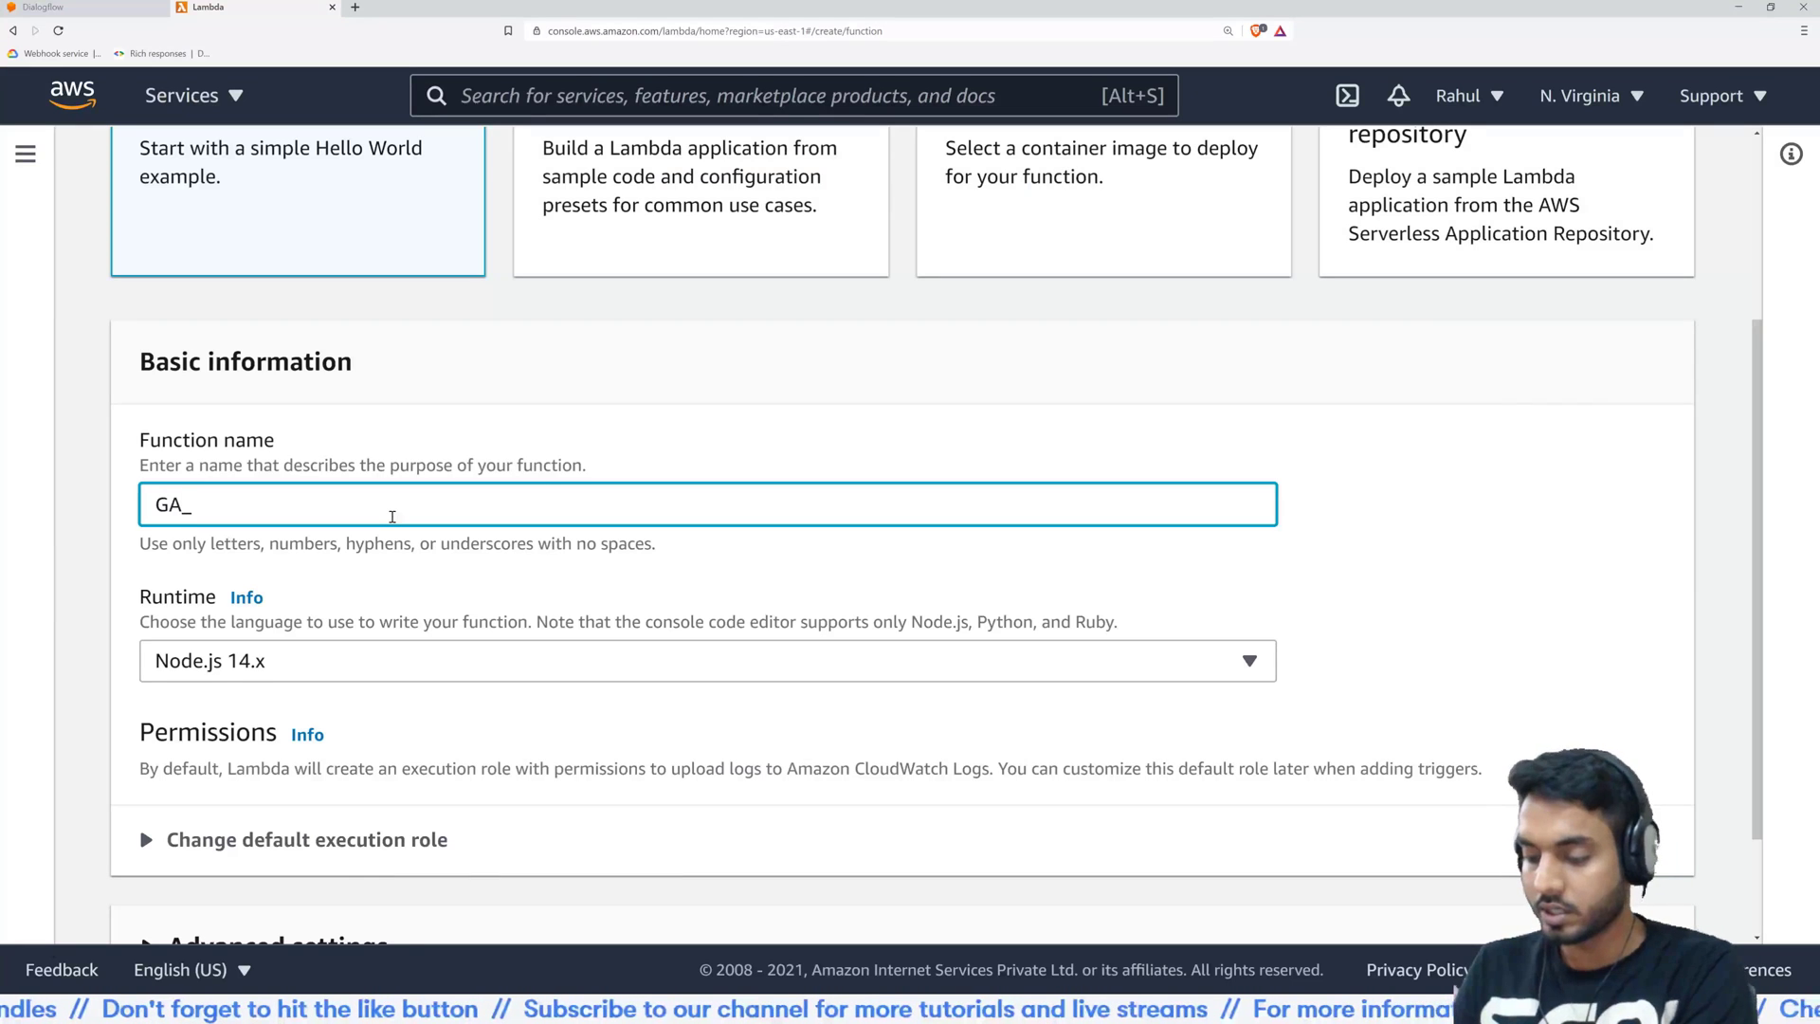
text(Demo_F)
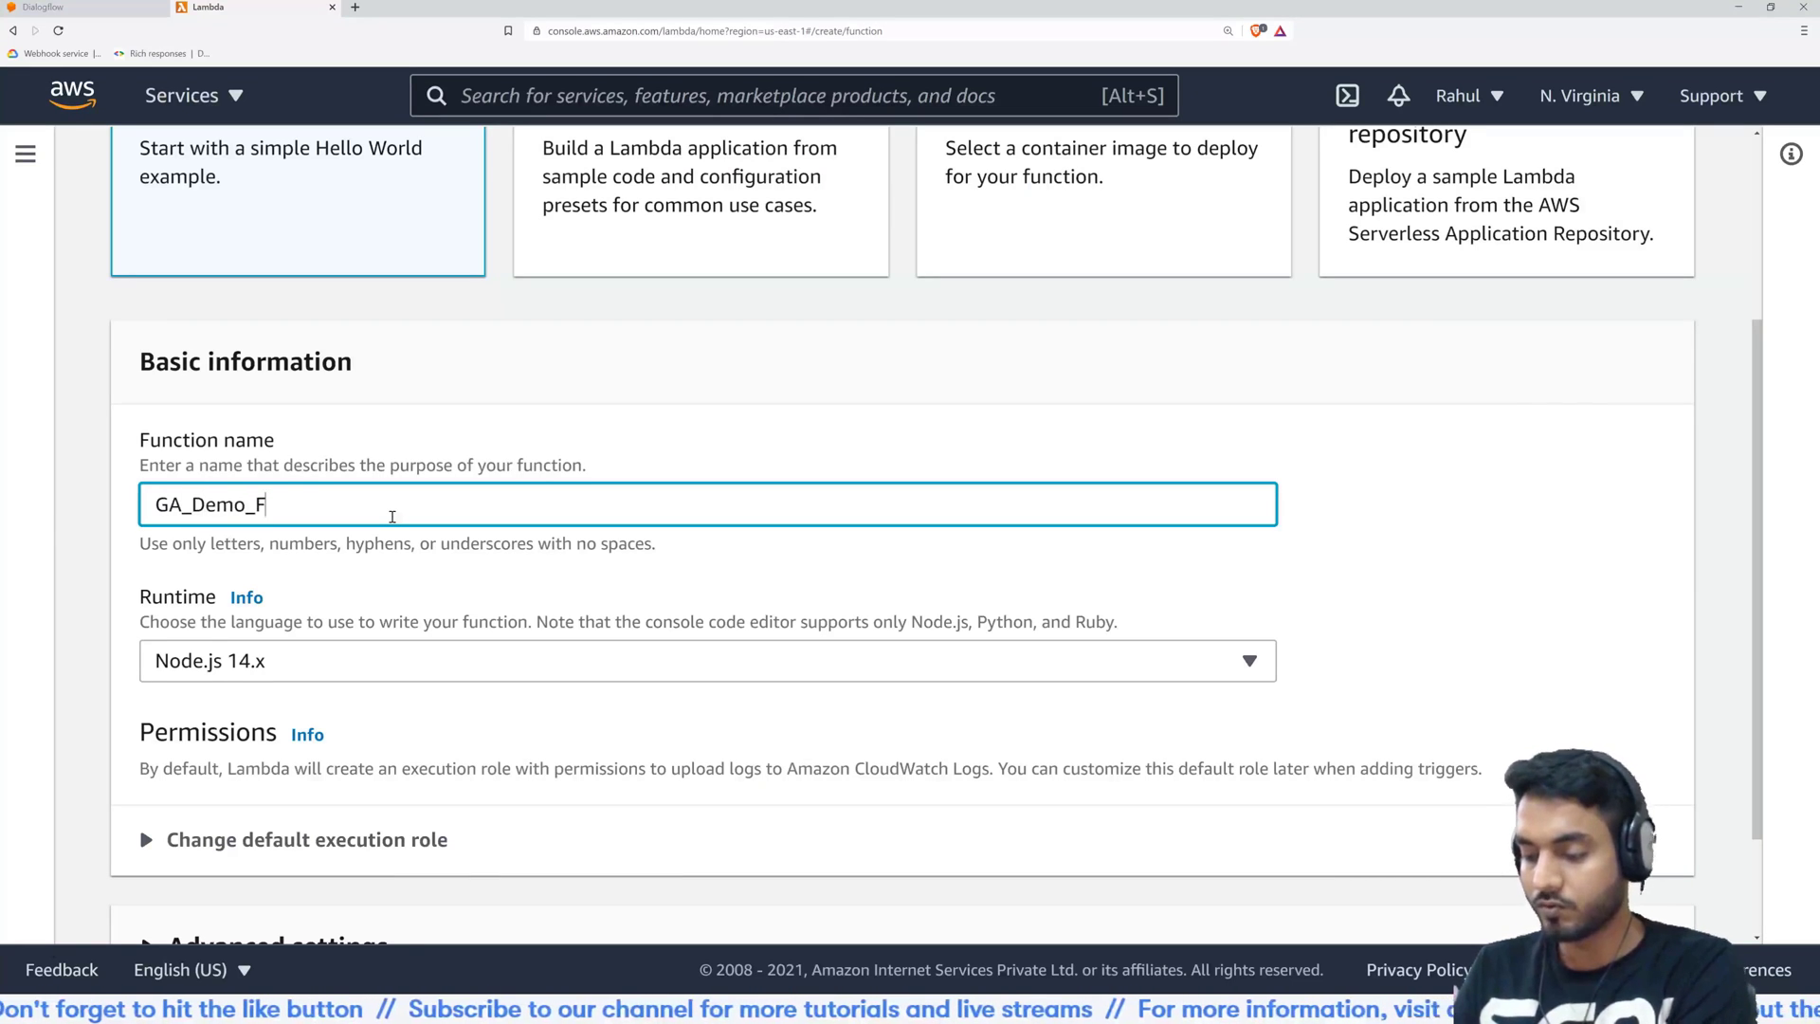
text(unction)
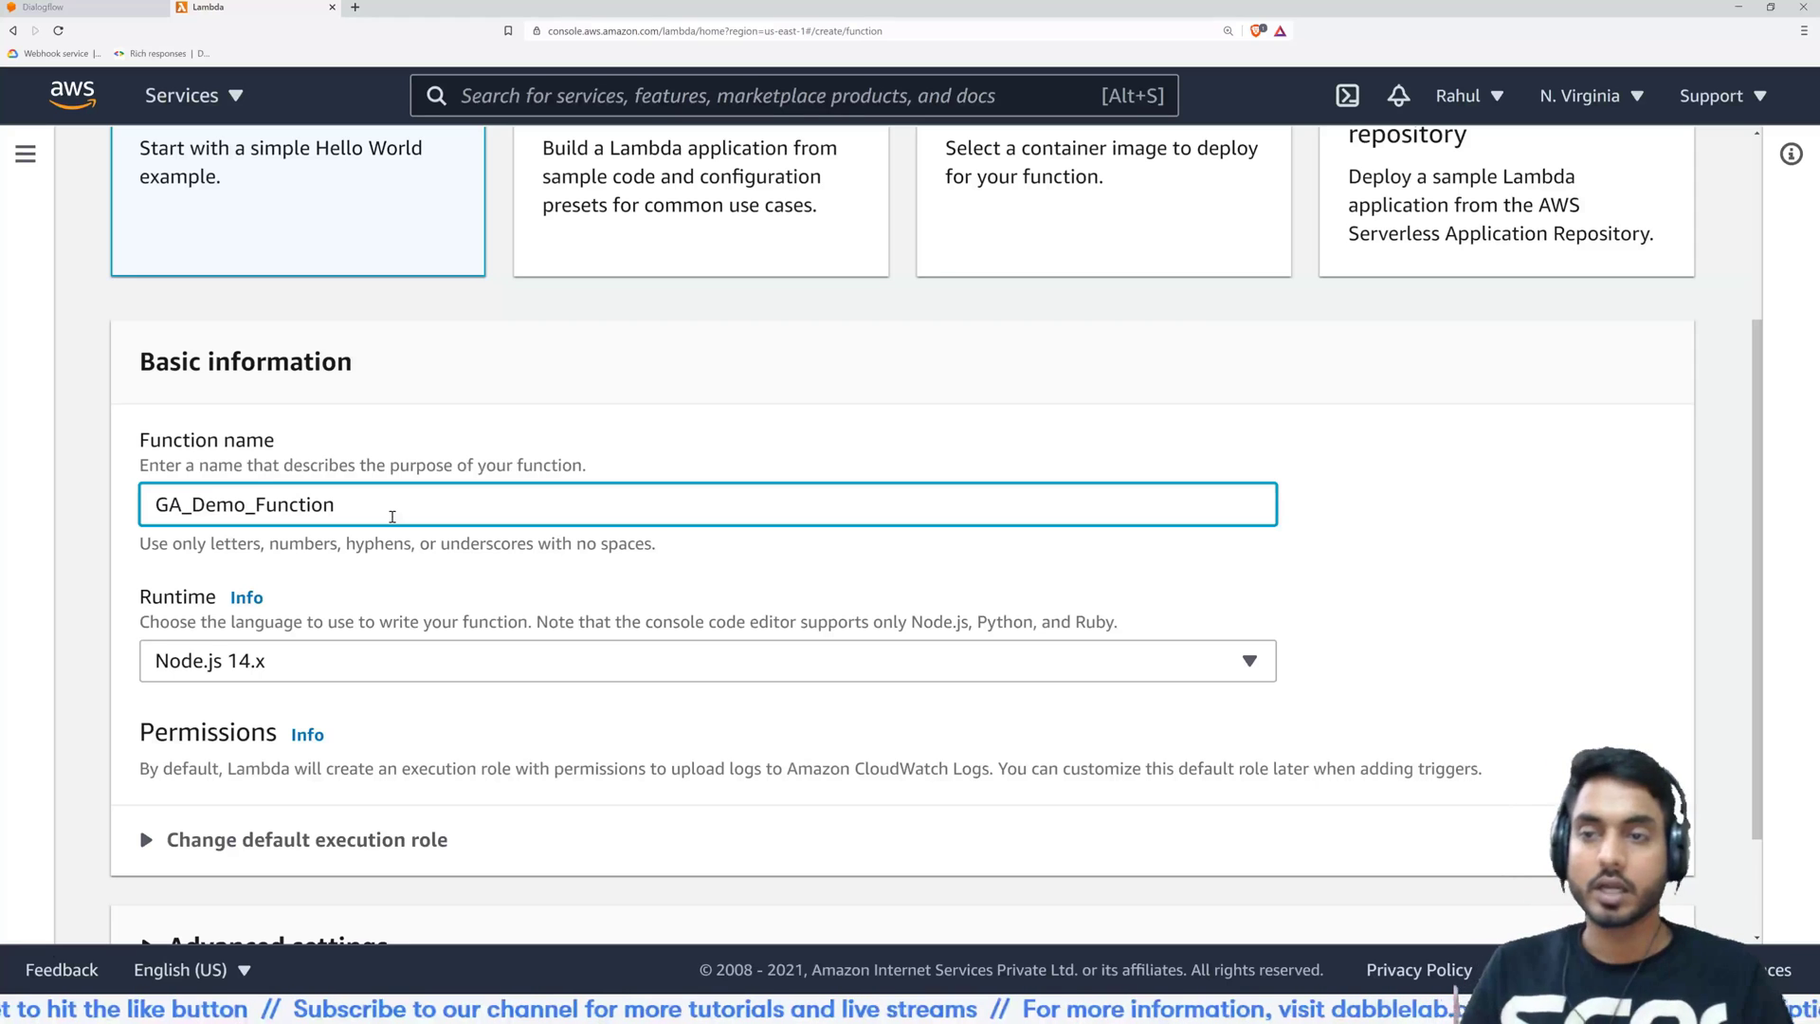
Choose the Python 3.8 runtime and submit the new function
scroll(down, 3)
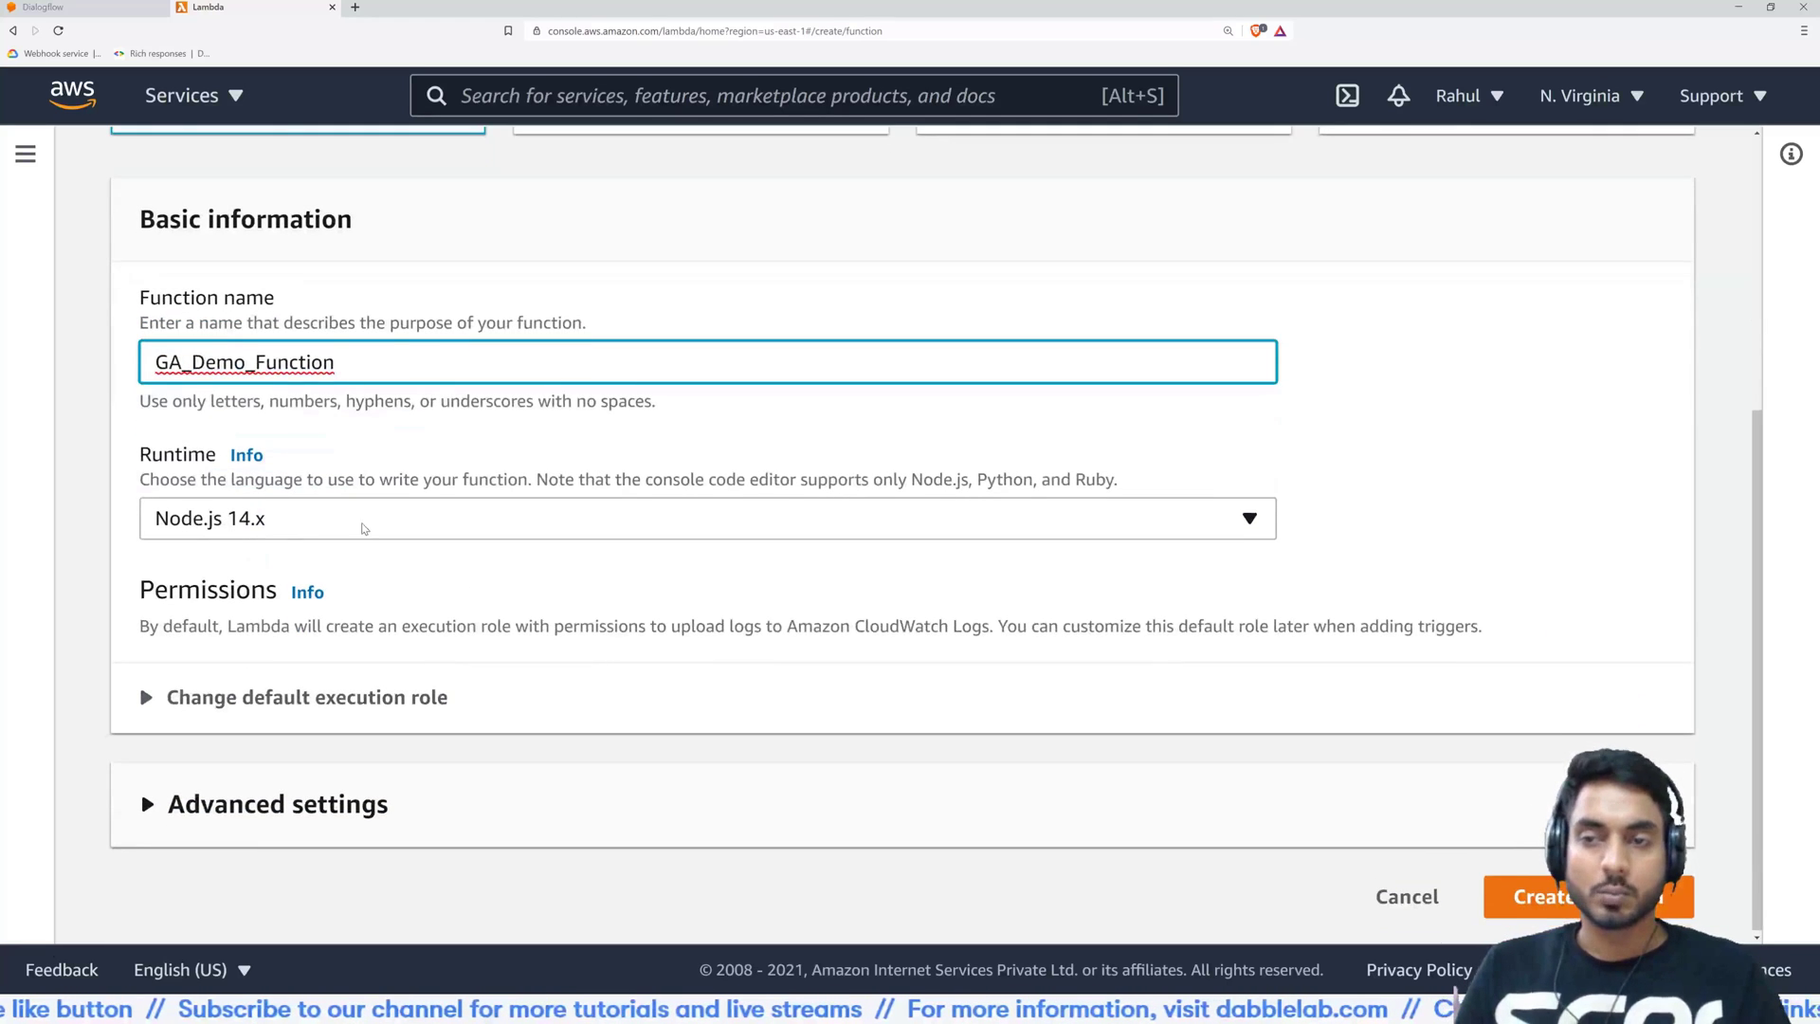
click(705, 517)
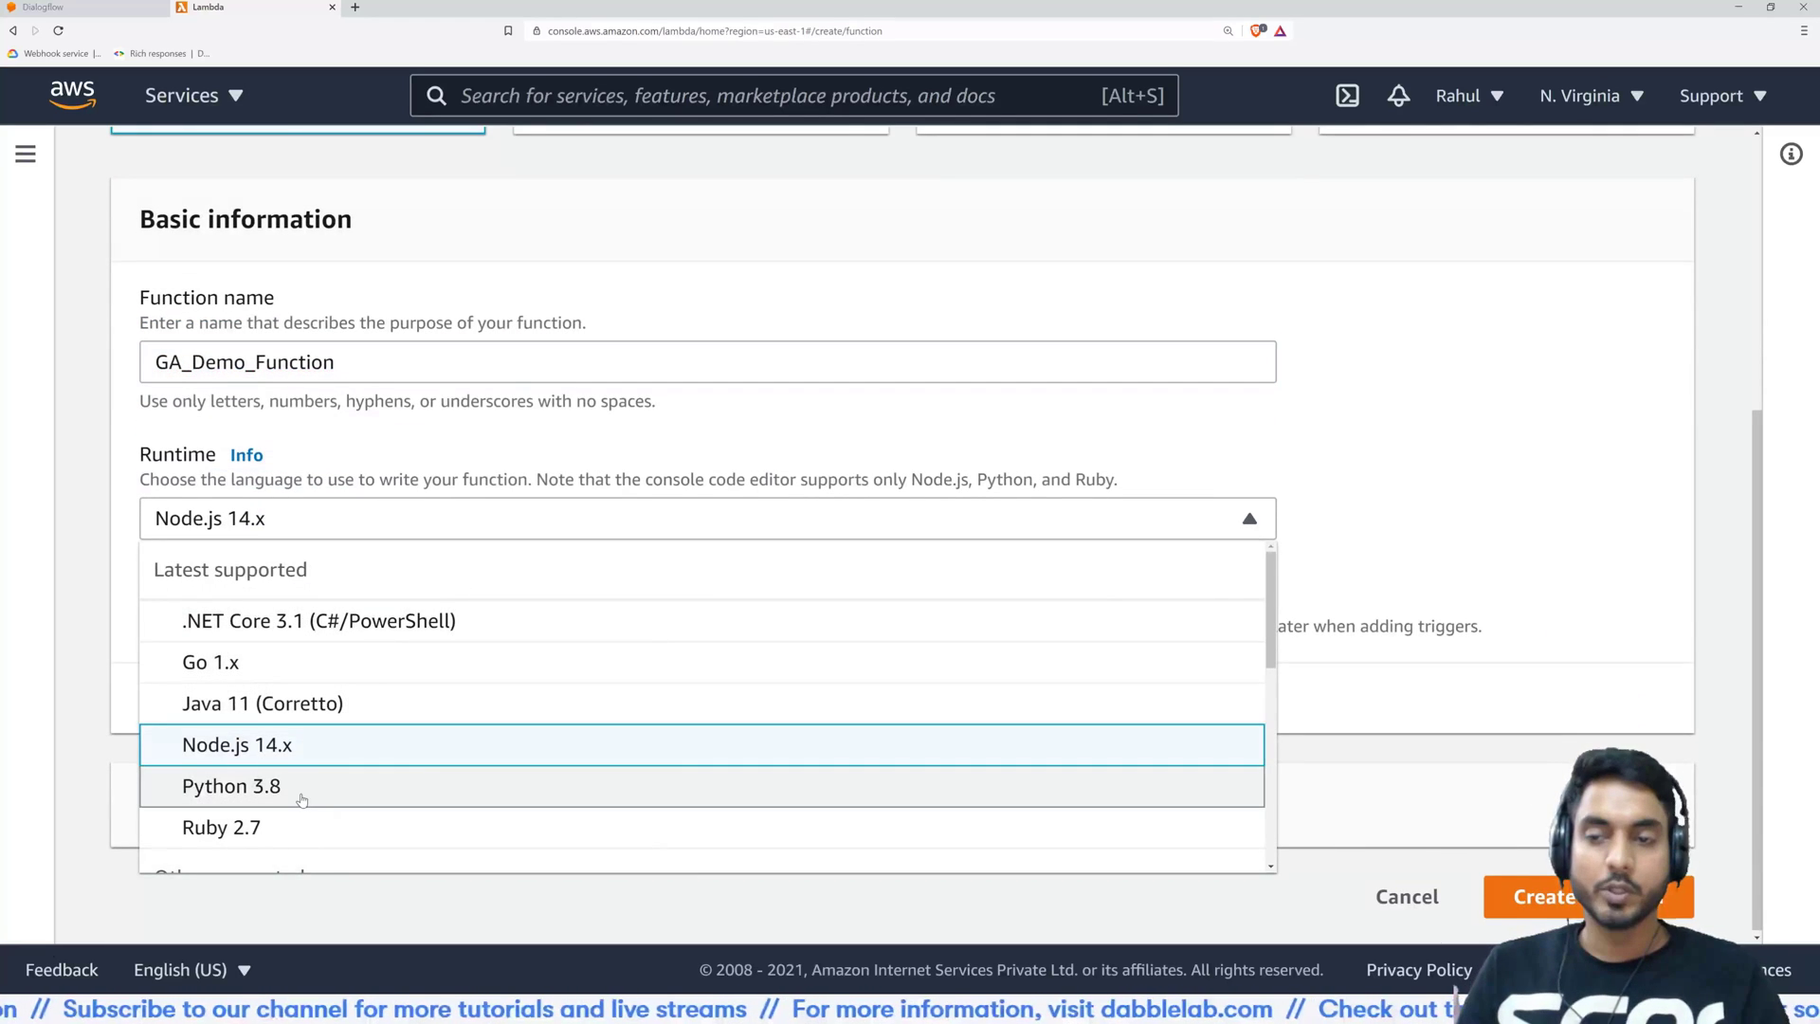
click(231, 786)
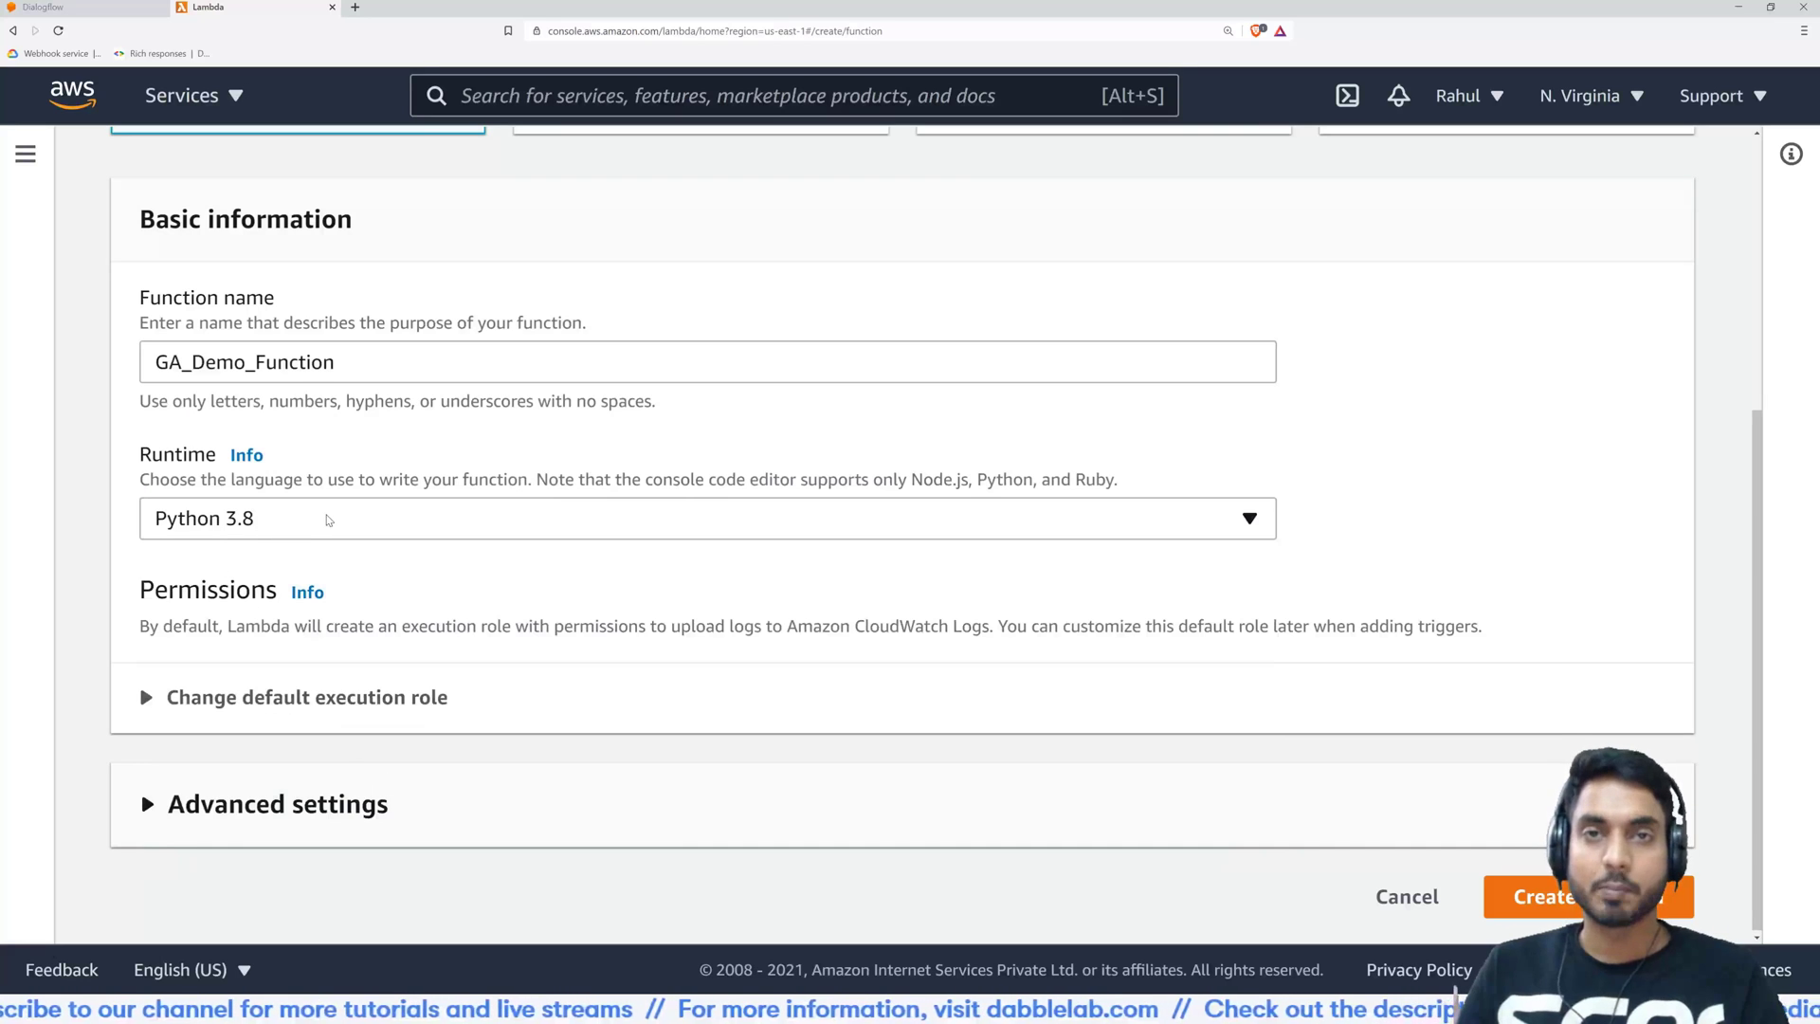
mouse_move(355, 567)
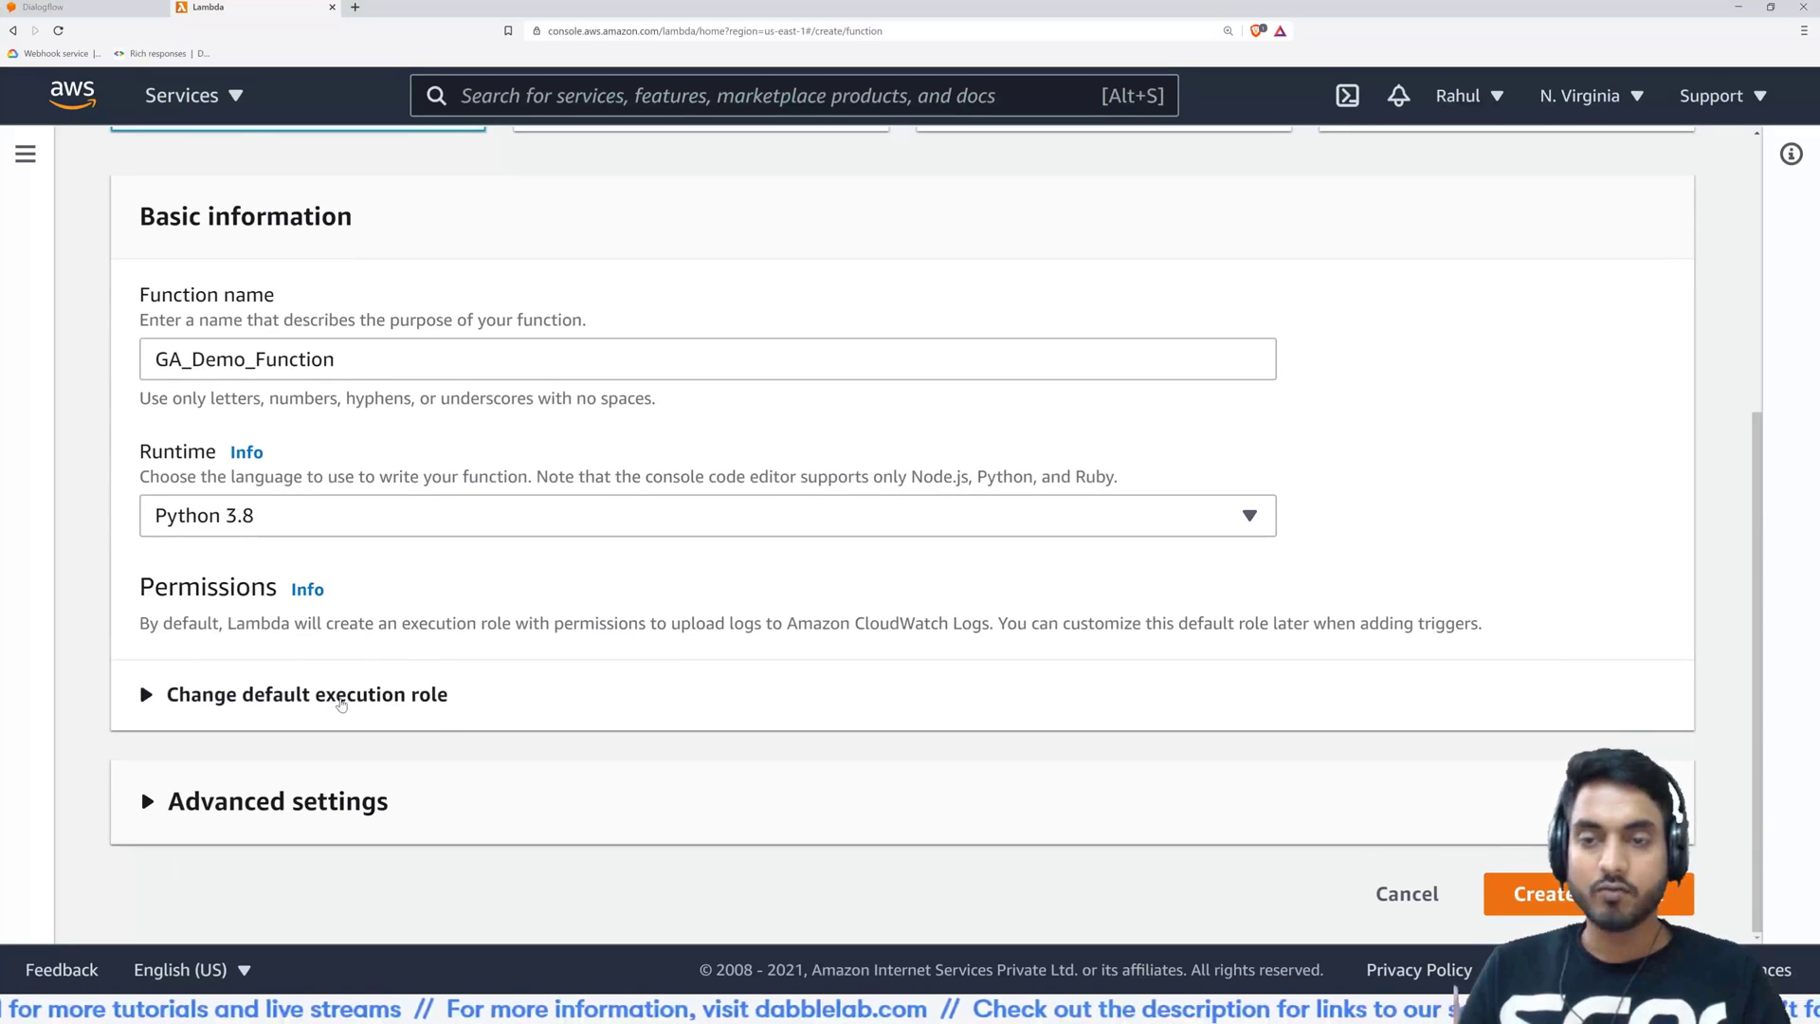
click(306, 693)
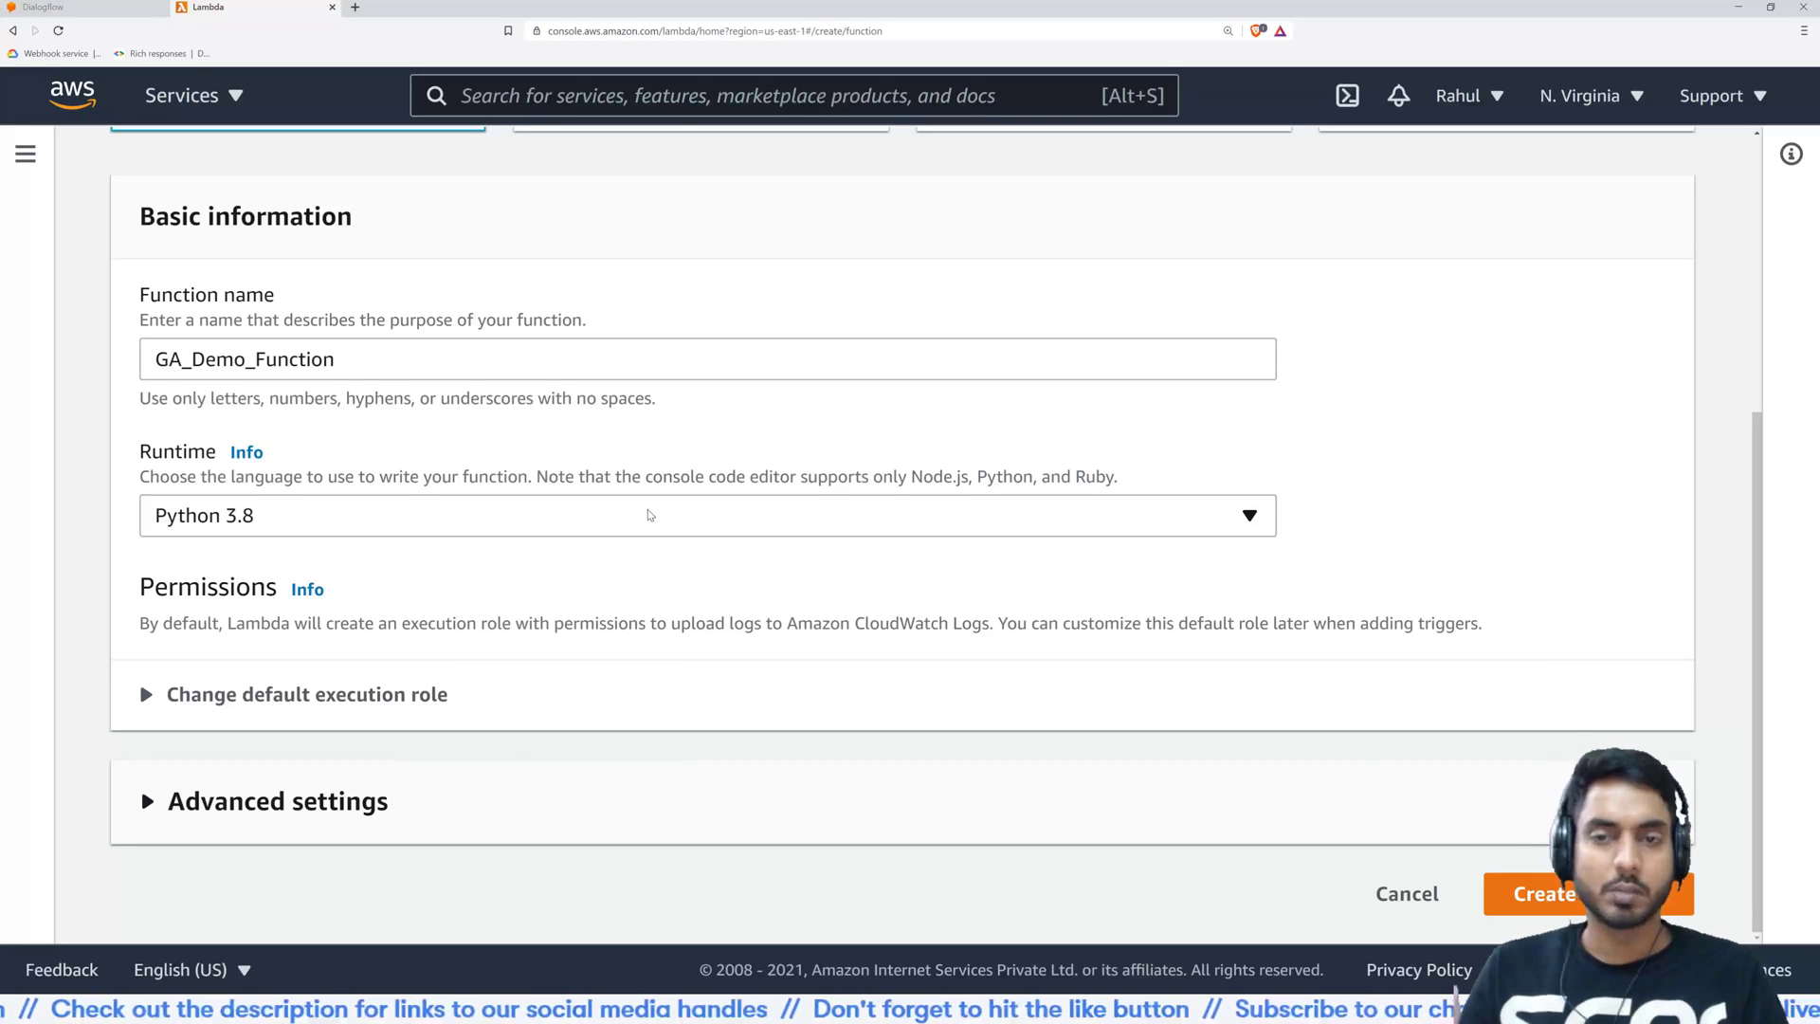
mouse_move(1039, 651)
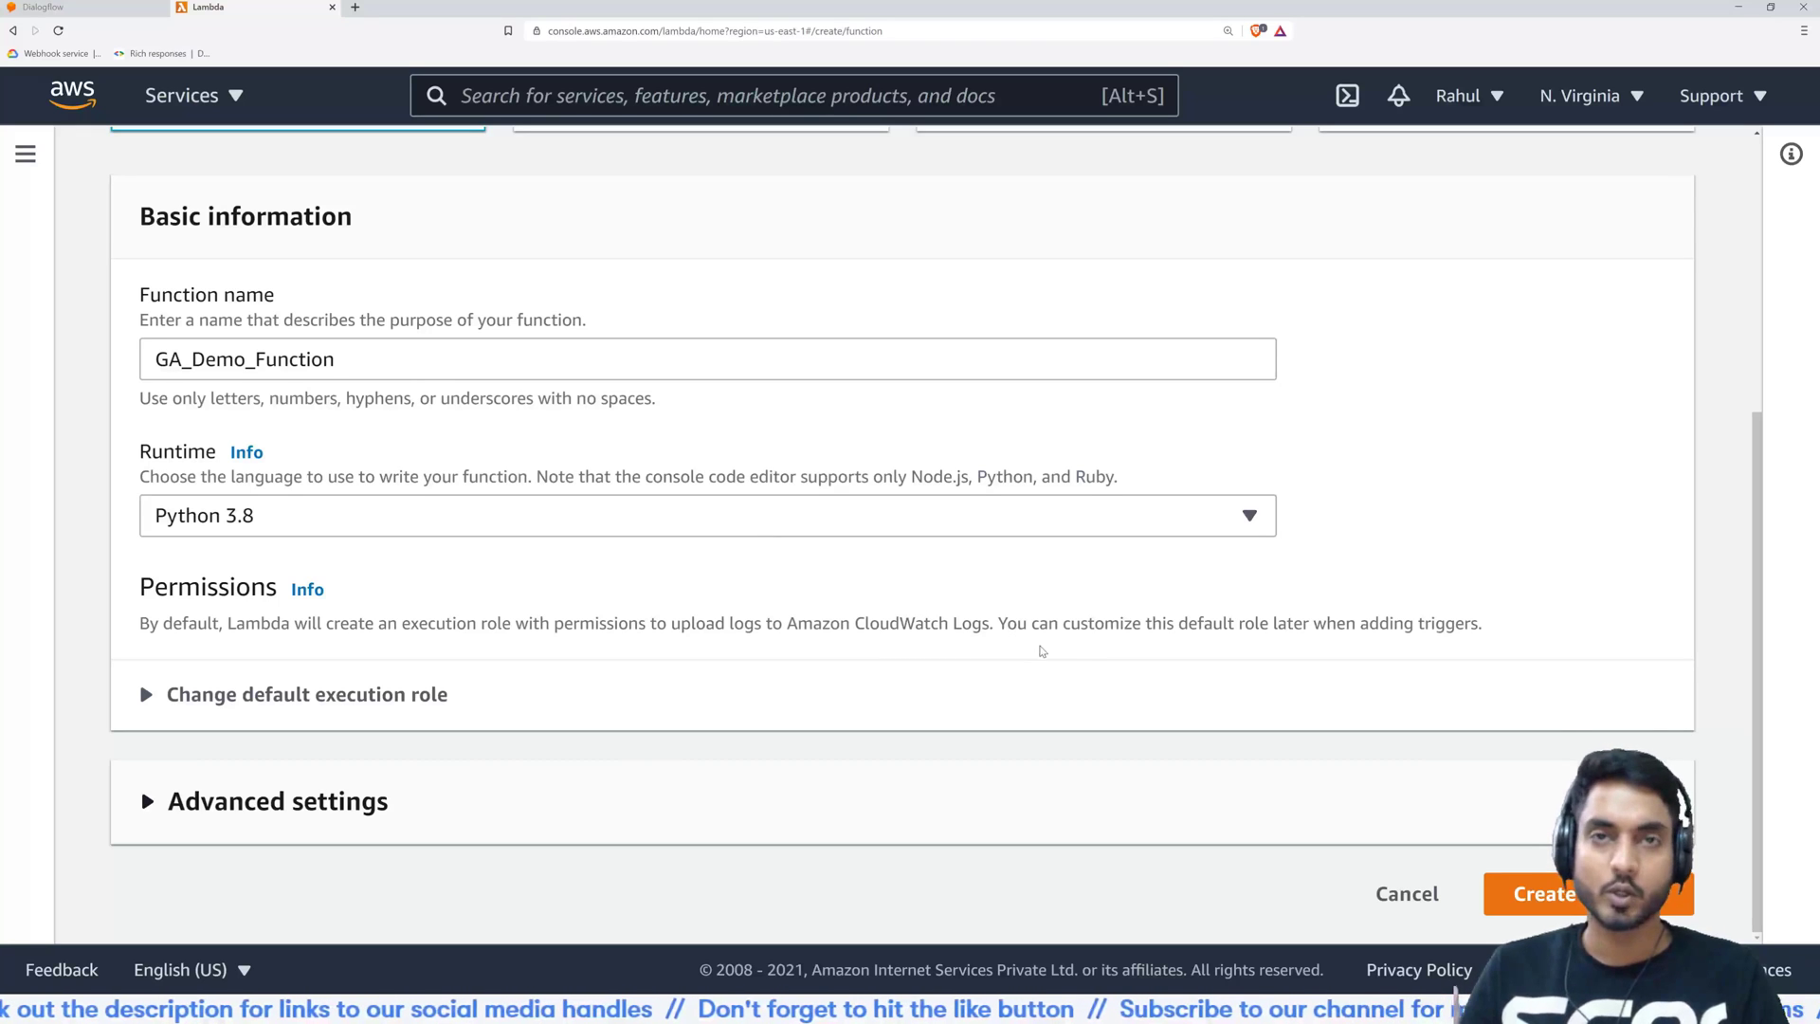
mouse_move(1157, 686)
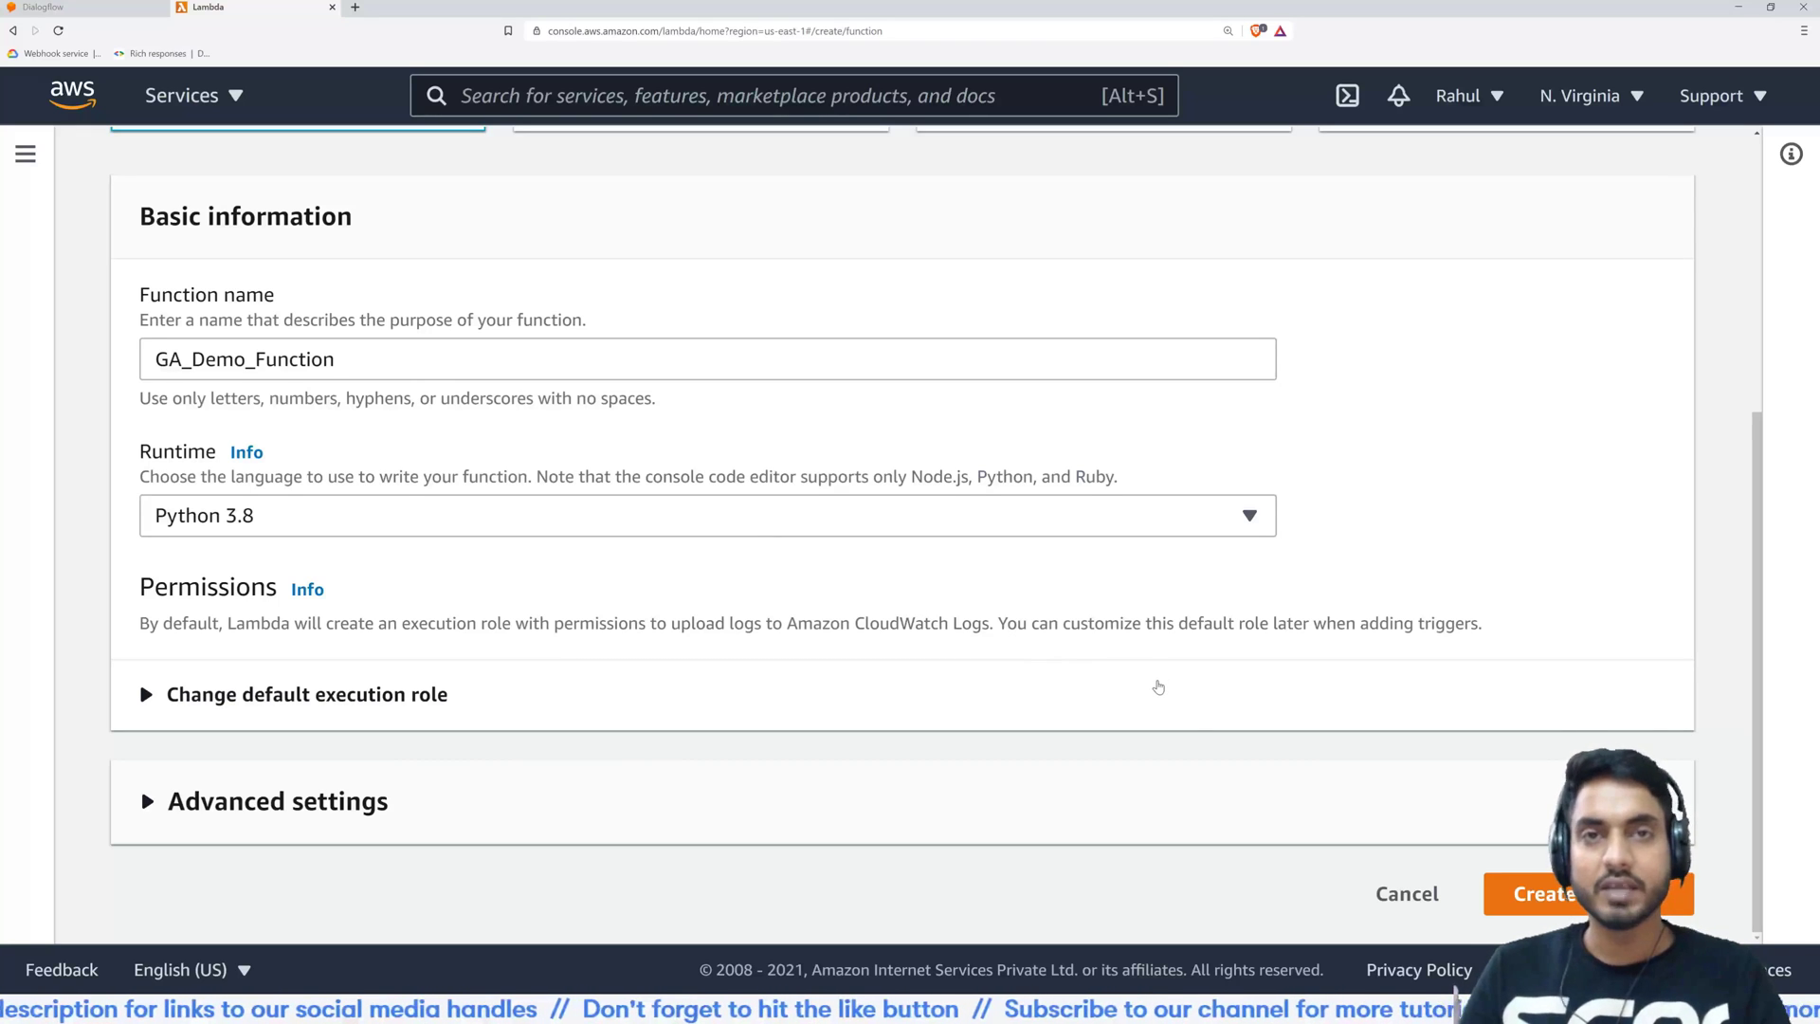
click(1544, 893)
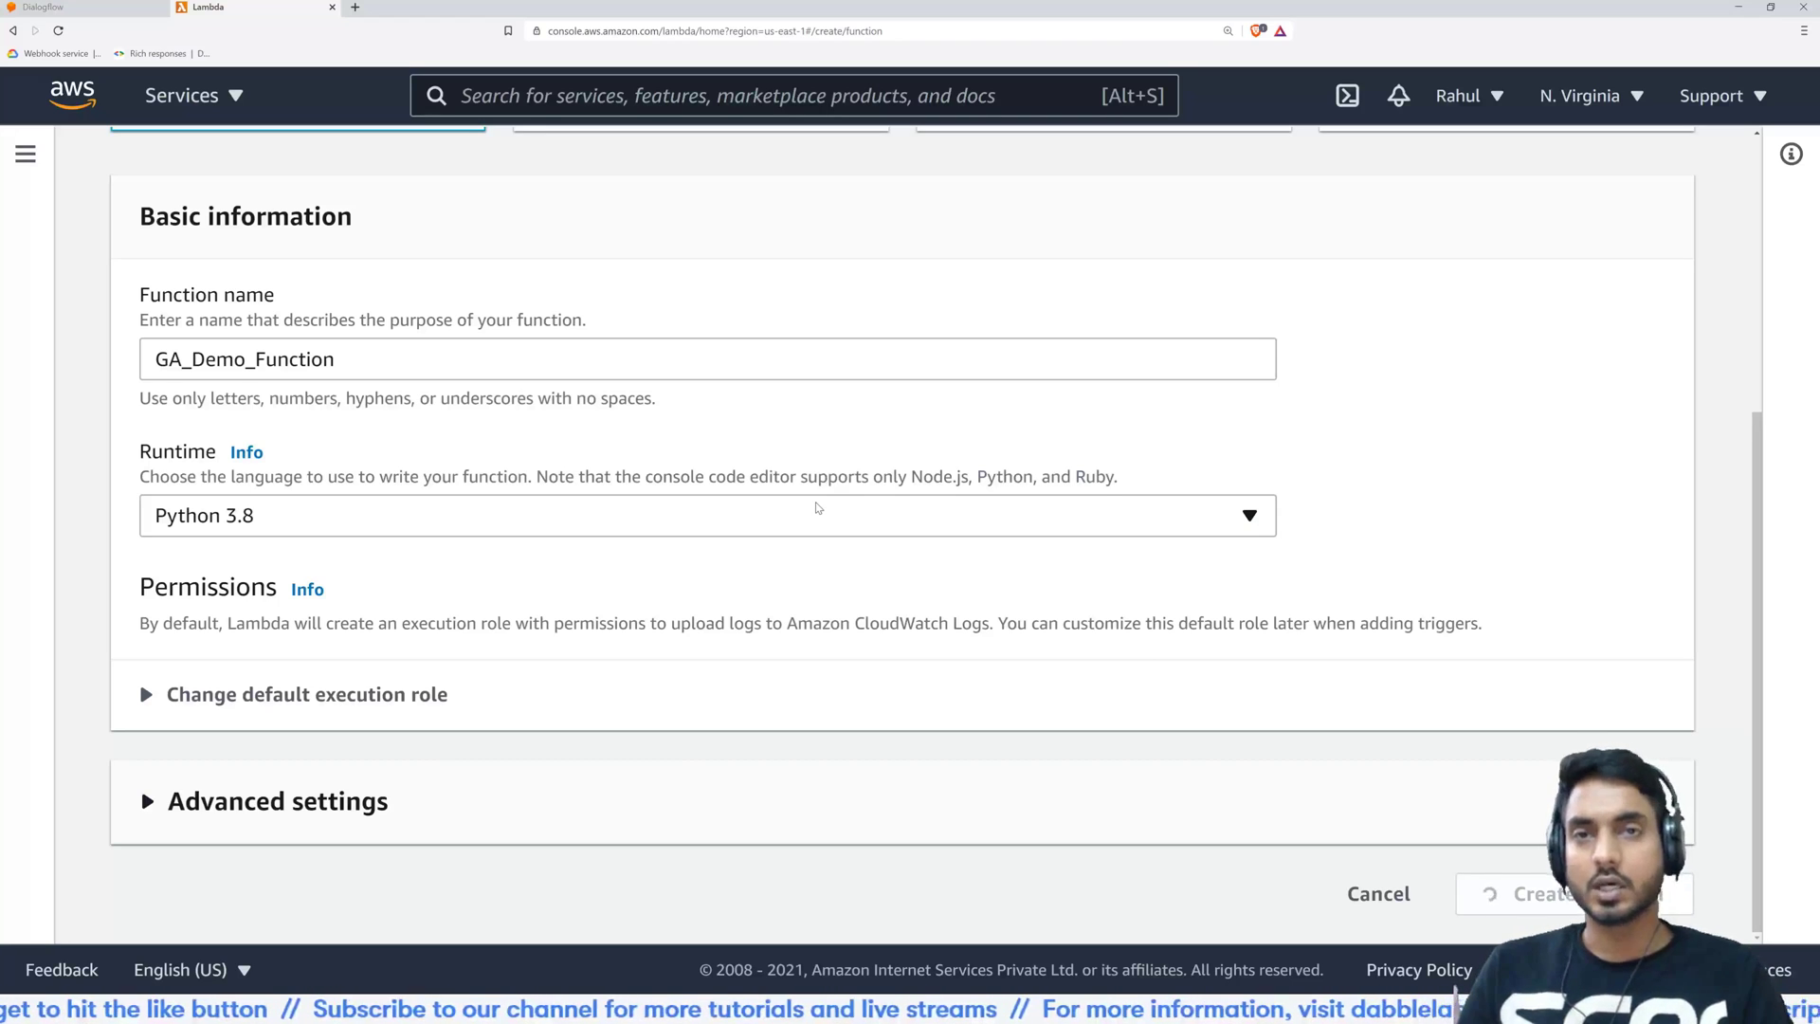
Finish creating GA_Demo_Function and open its default lambda_function.py in the code editor
click(1547, 893)
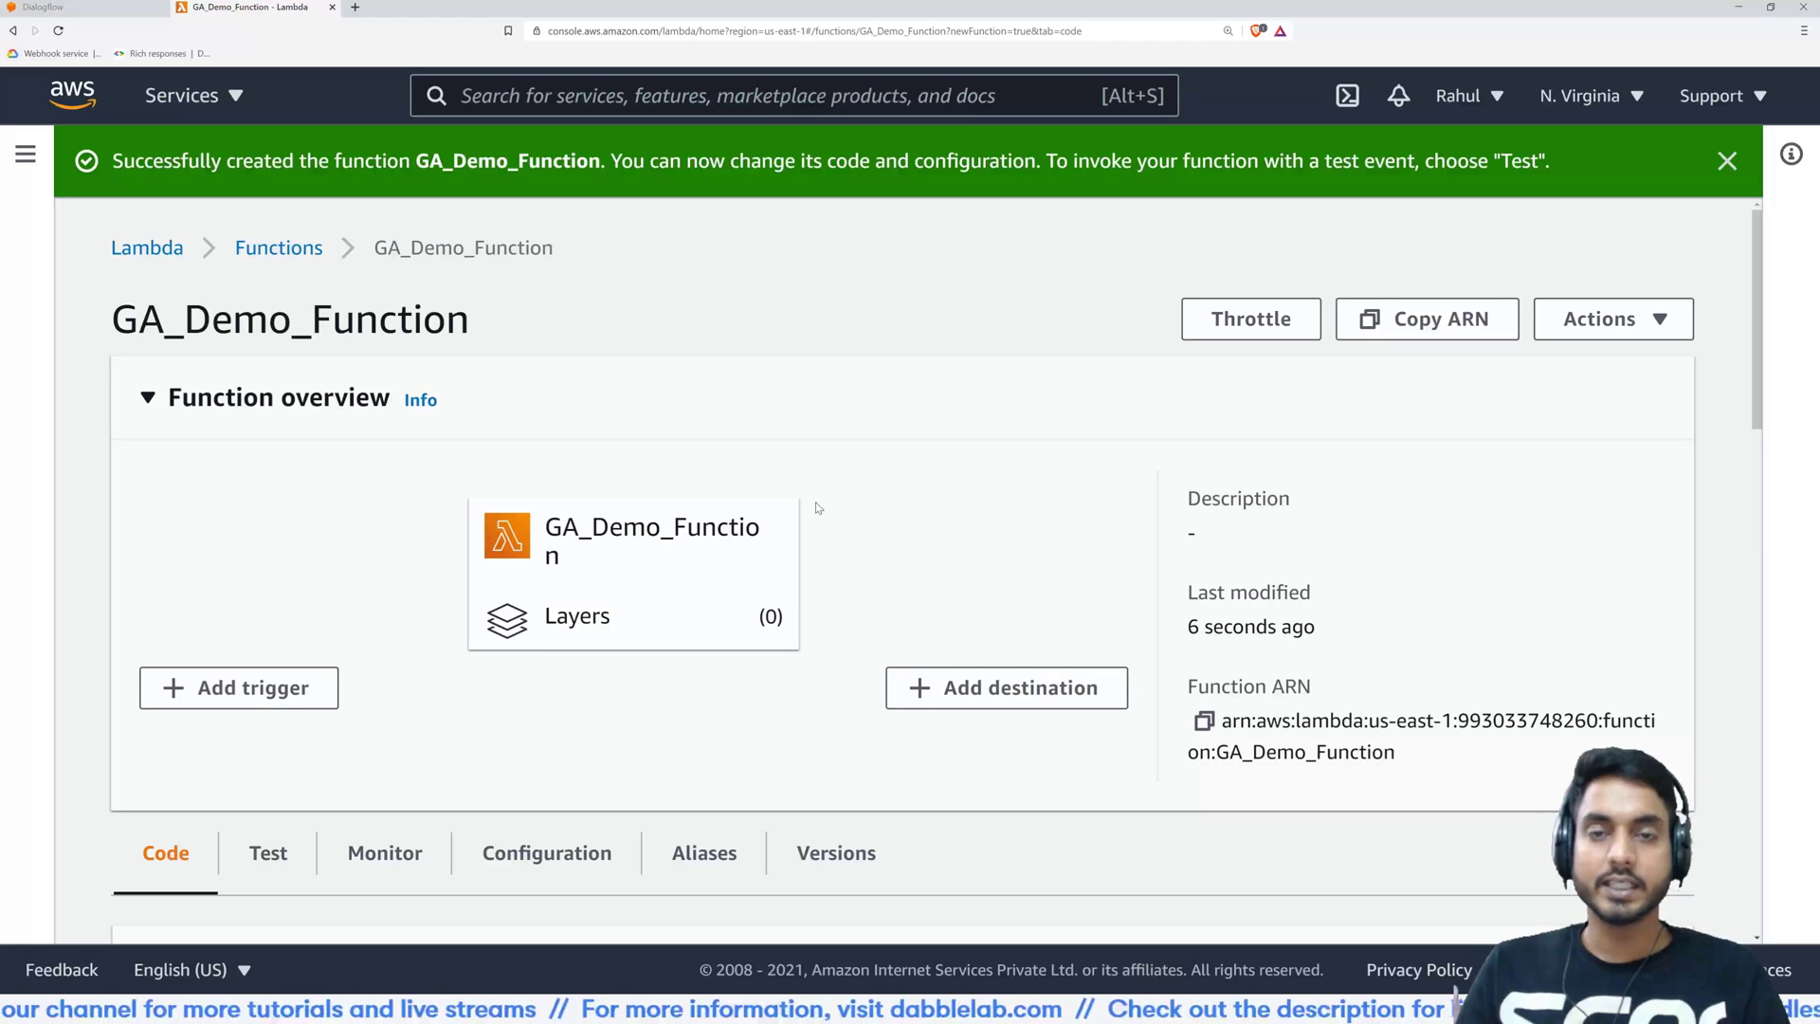
scroll(down, 3)
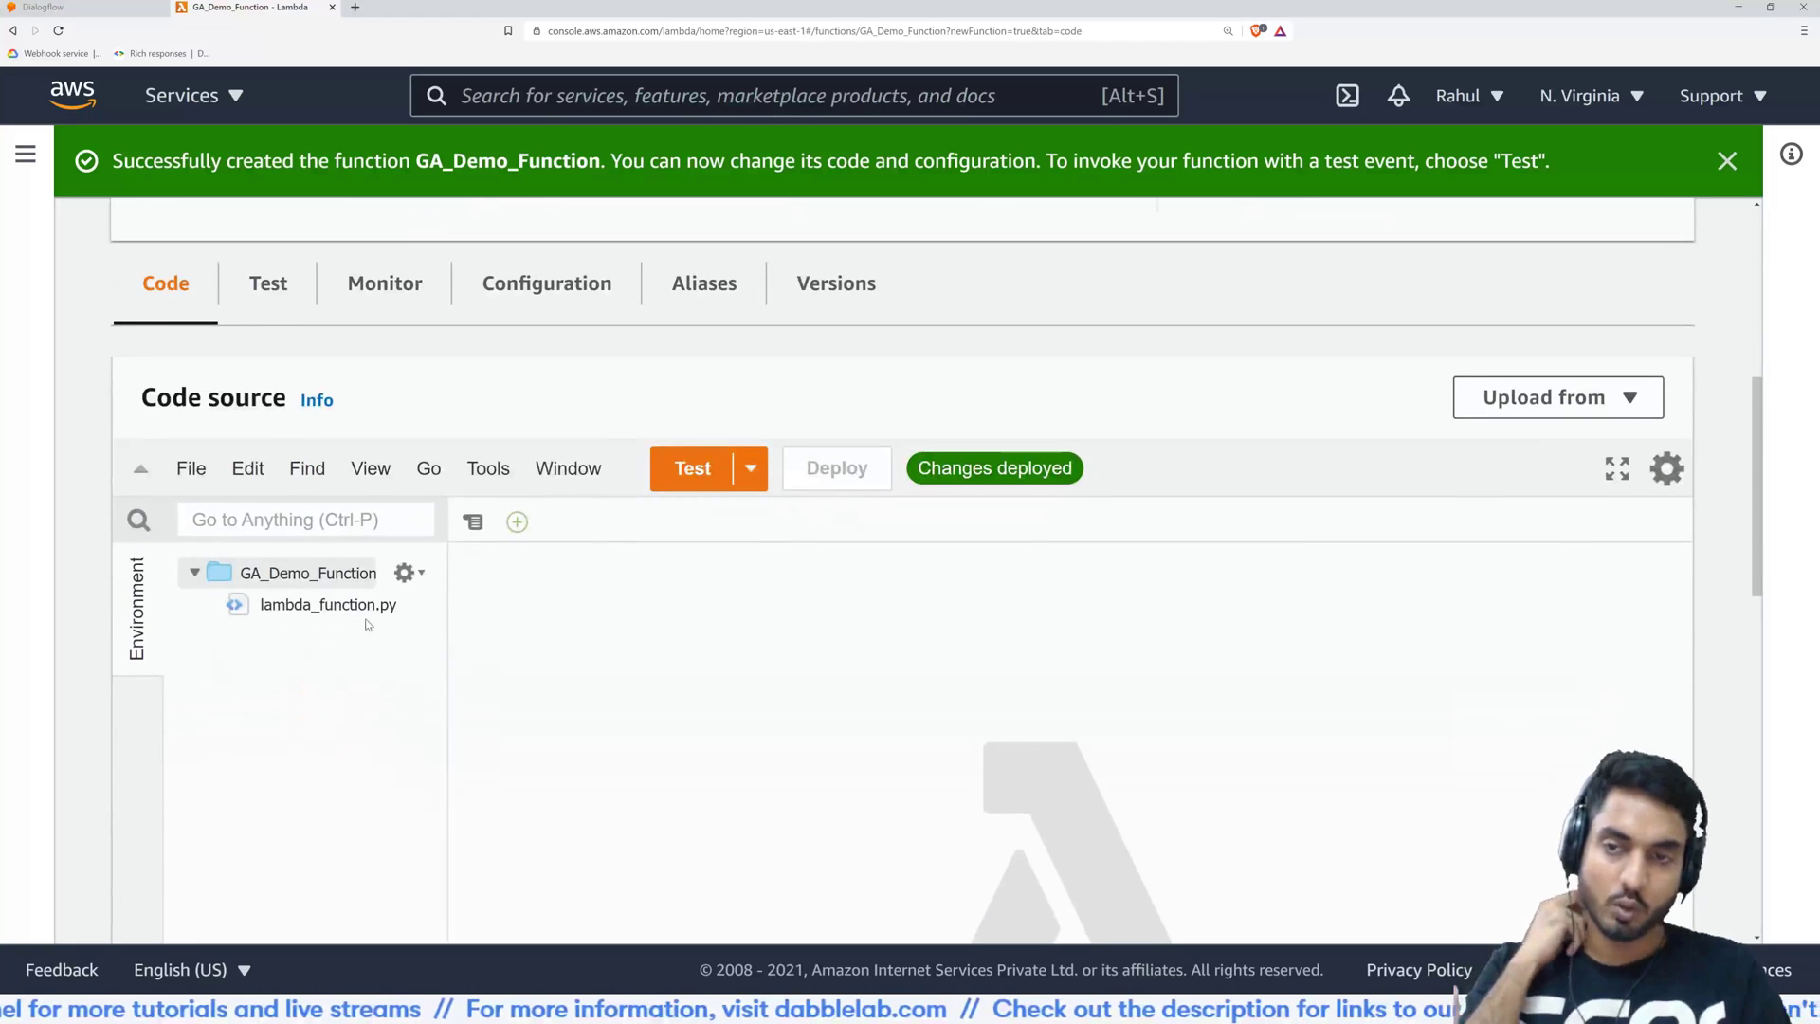
double_click(327, 604)
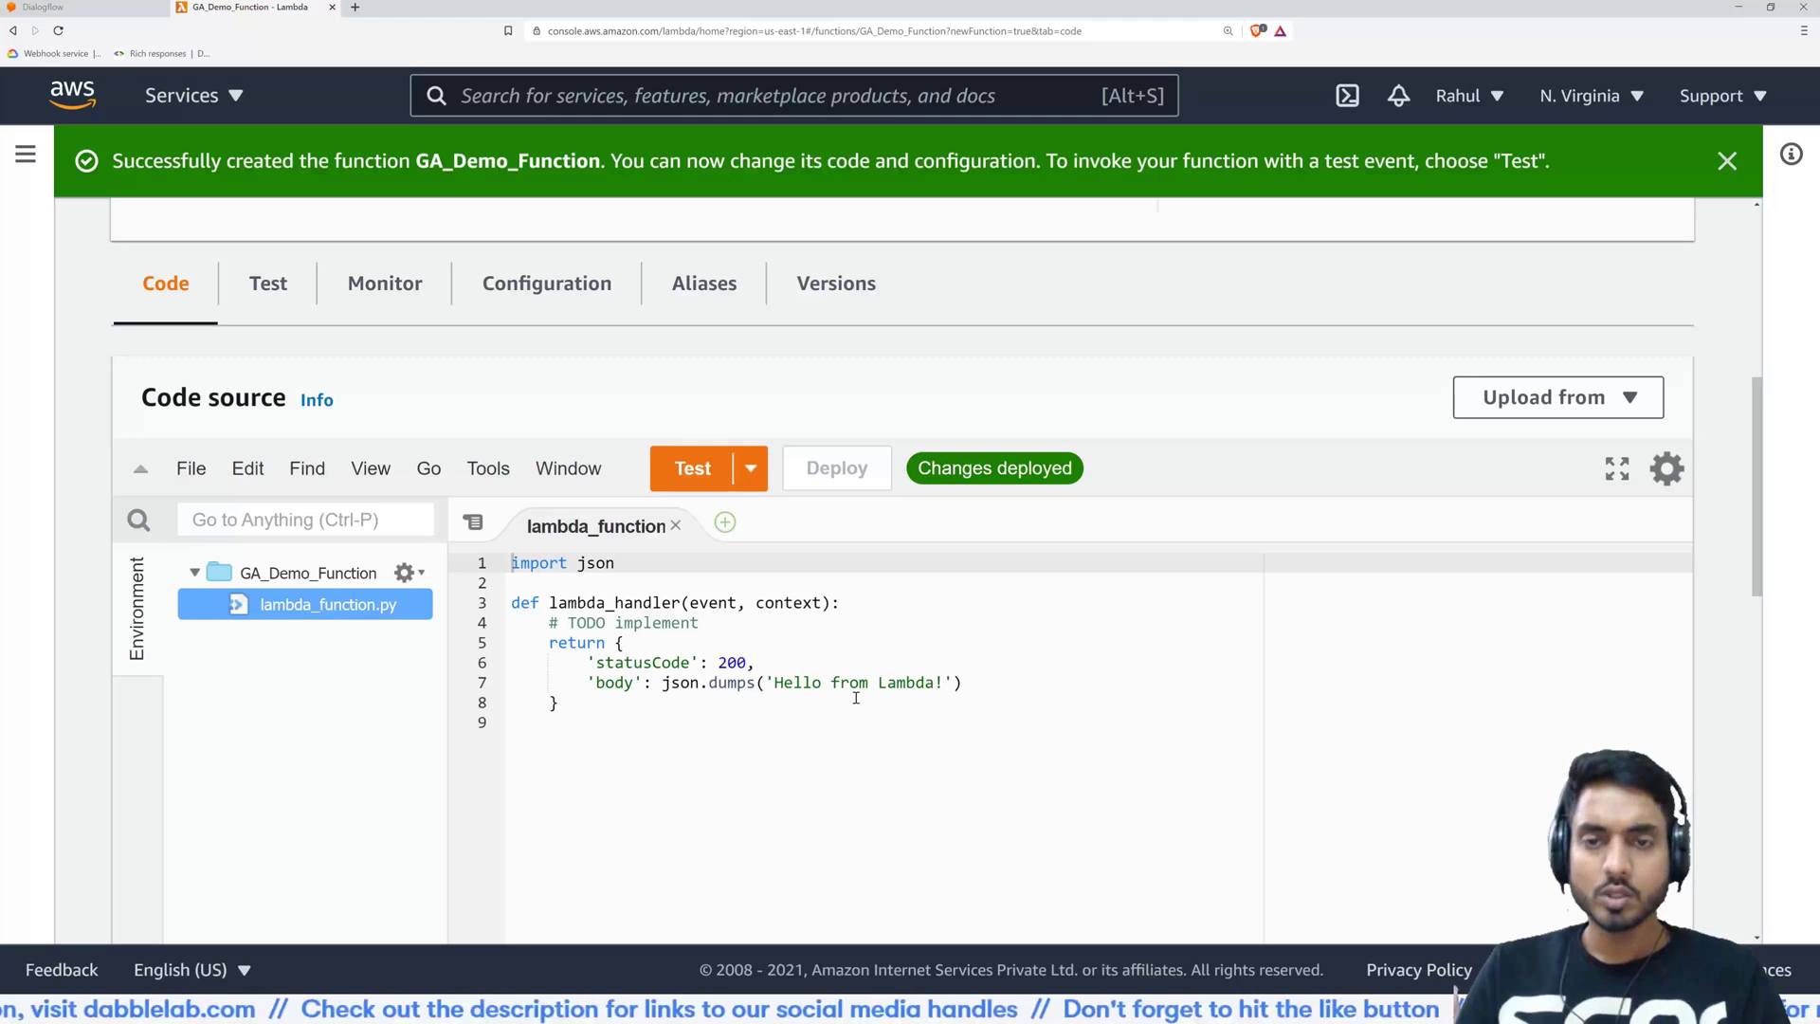
scroll(up, 3)
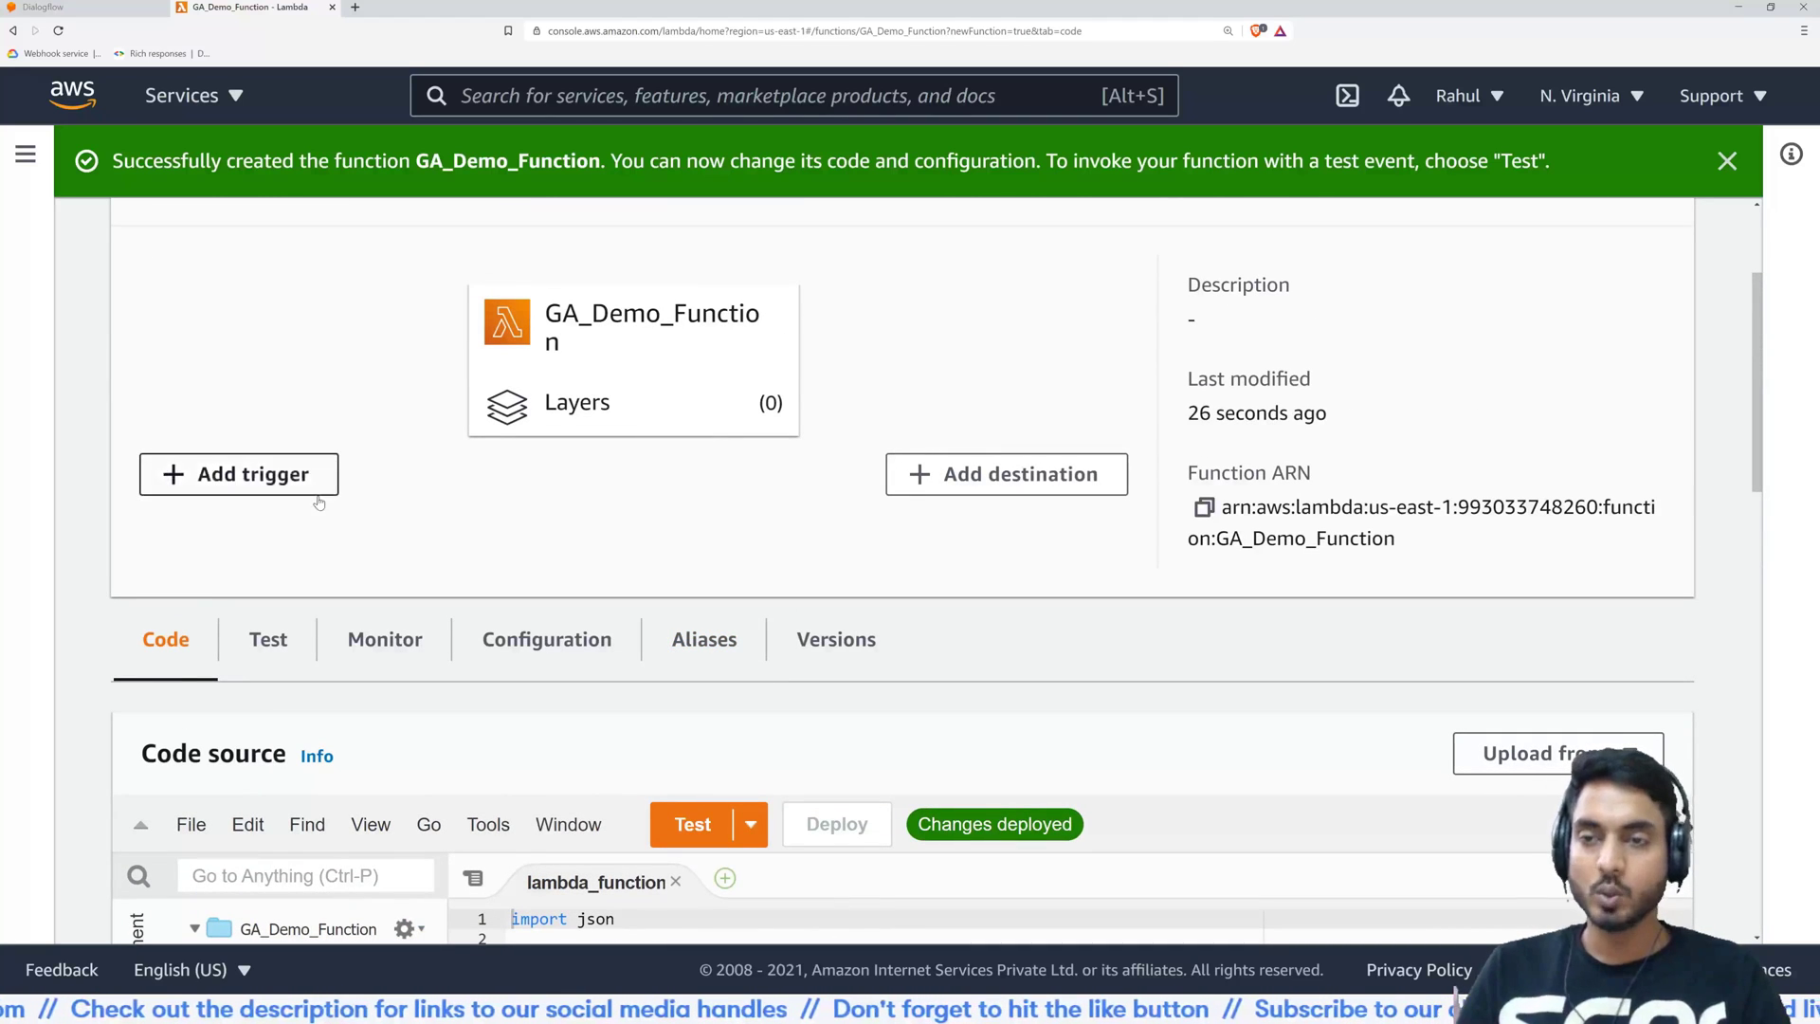
Add an API Gateway trigger that creates a new REST API with Open security
click(239, 474)
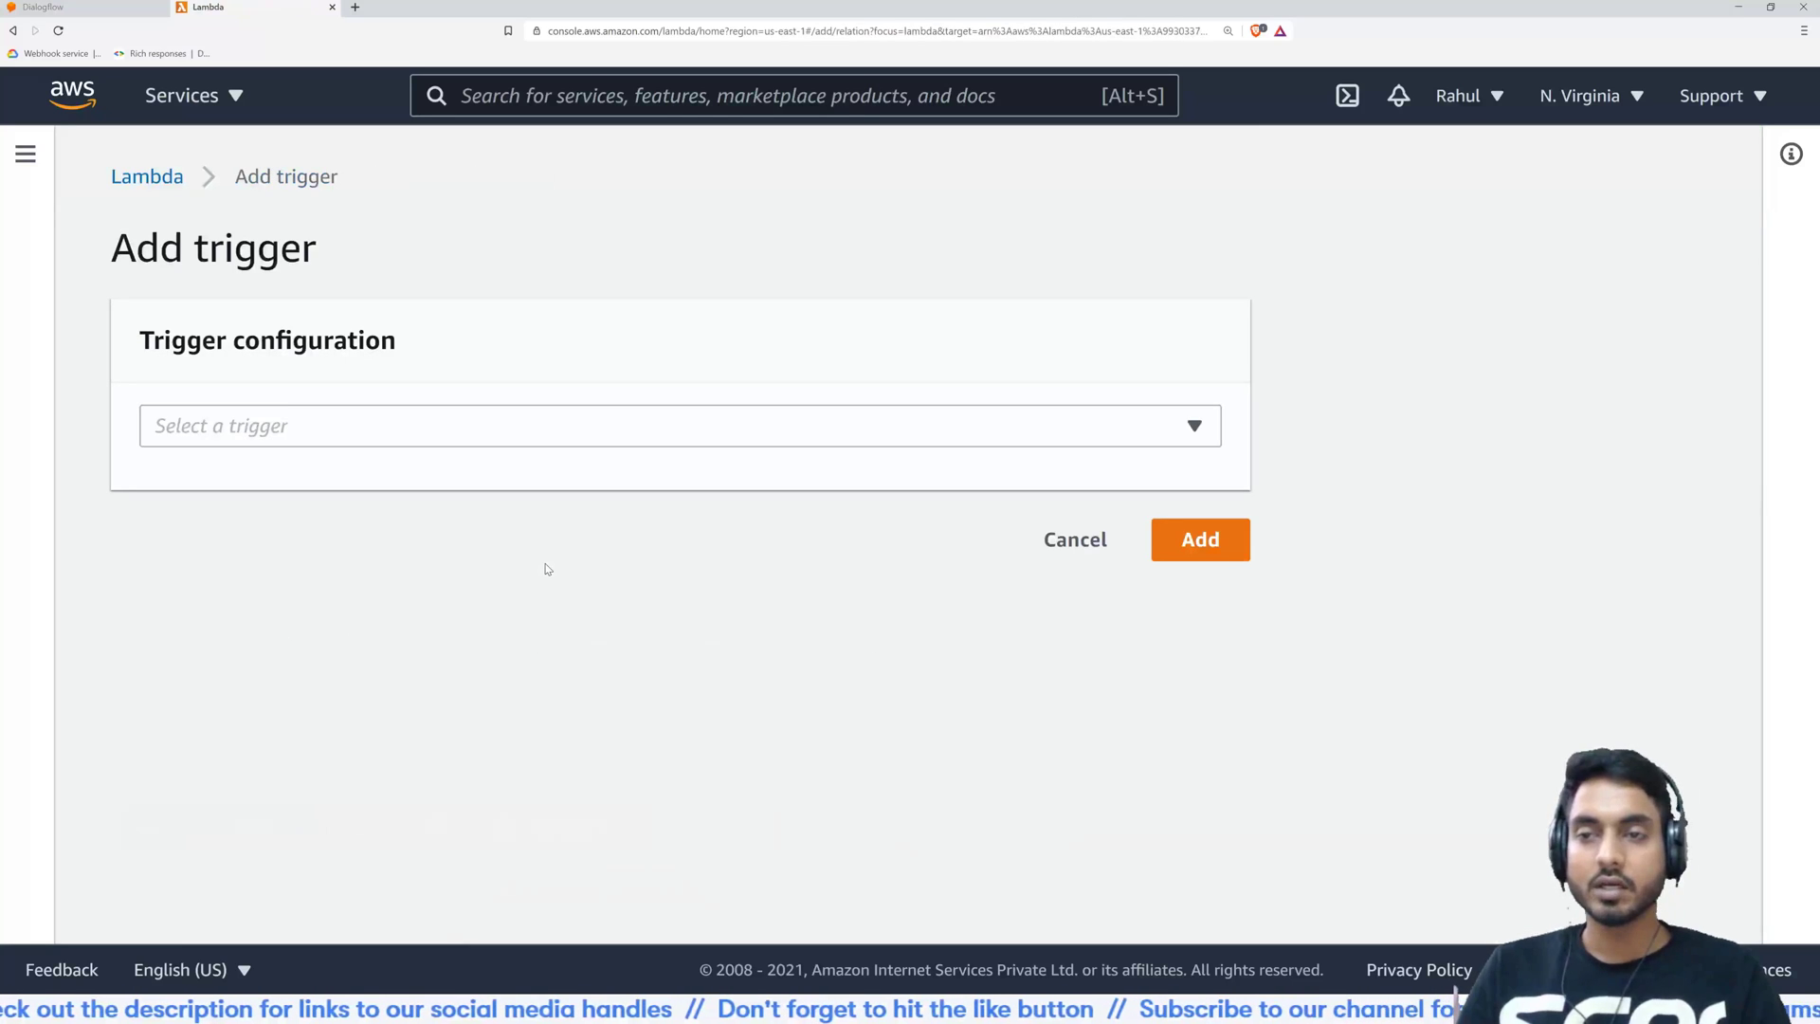
click(678, 425)
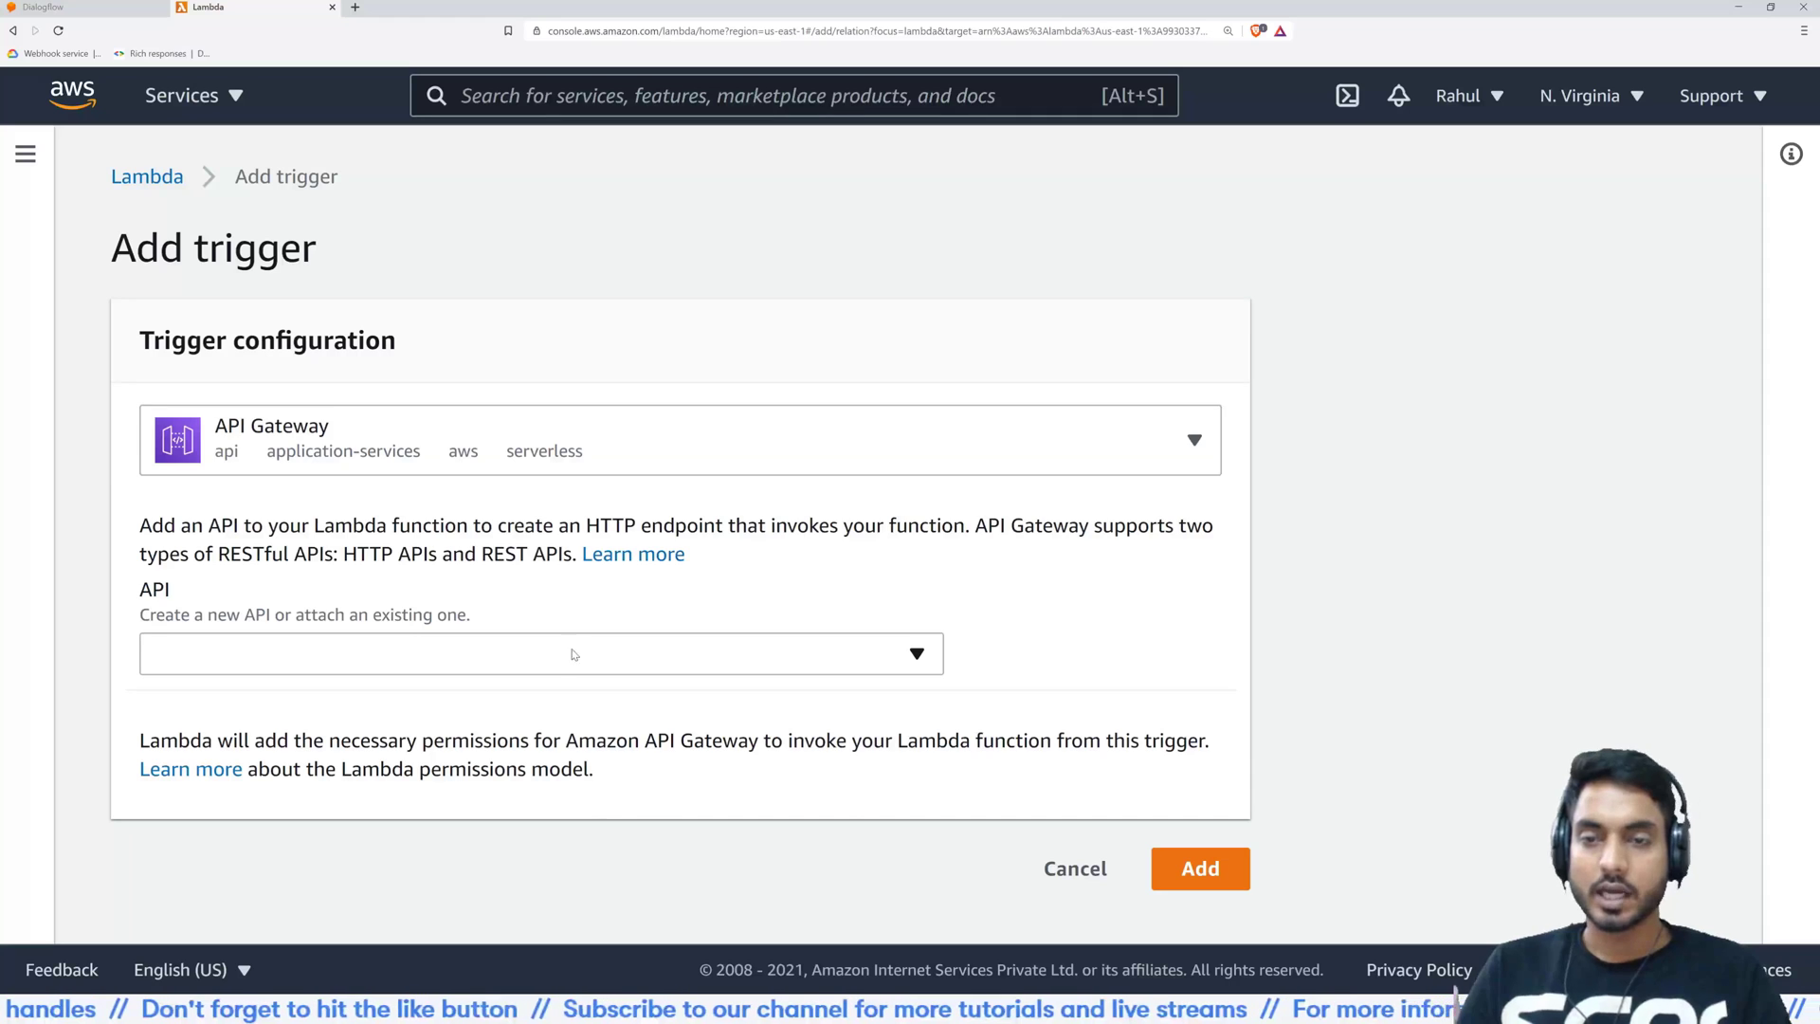
click(542, 652)
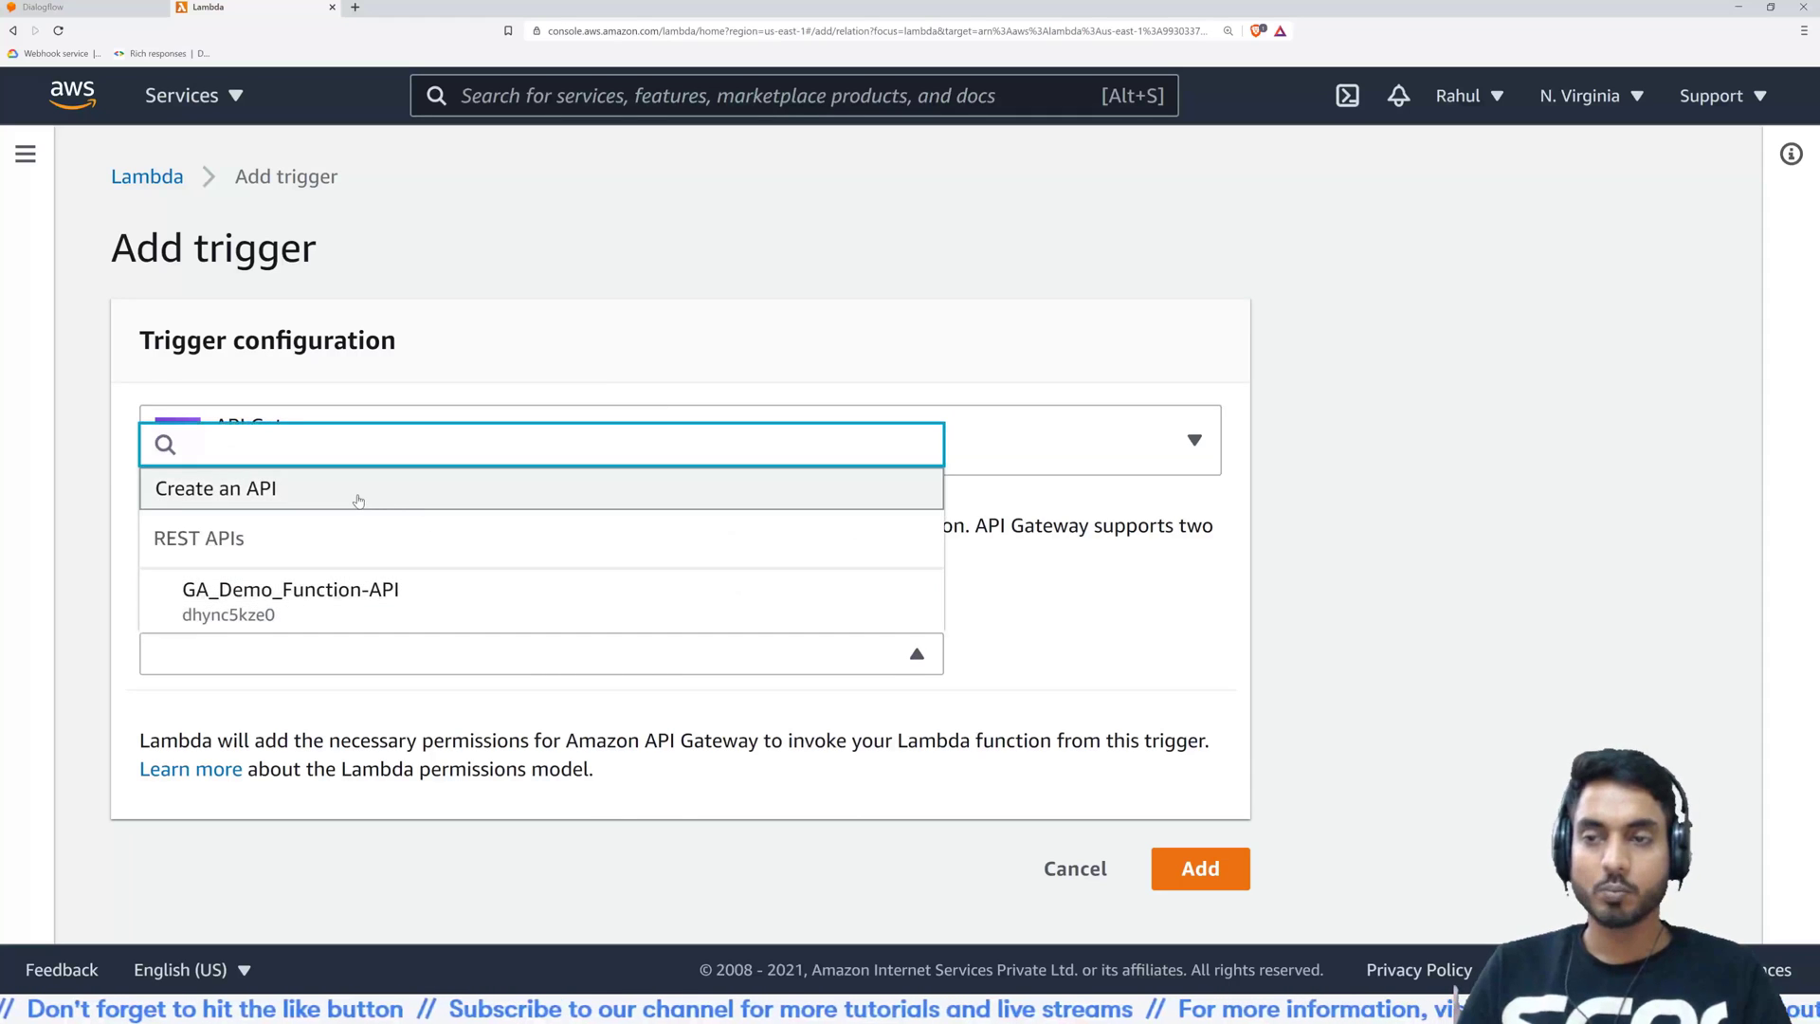
click(215, 487)
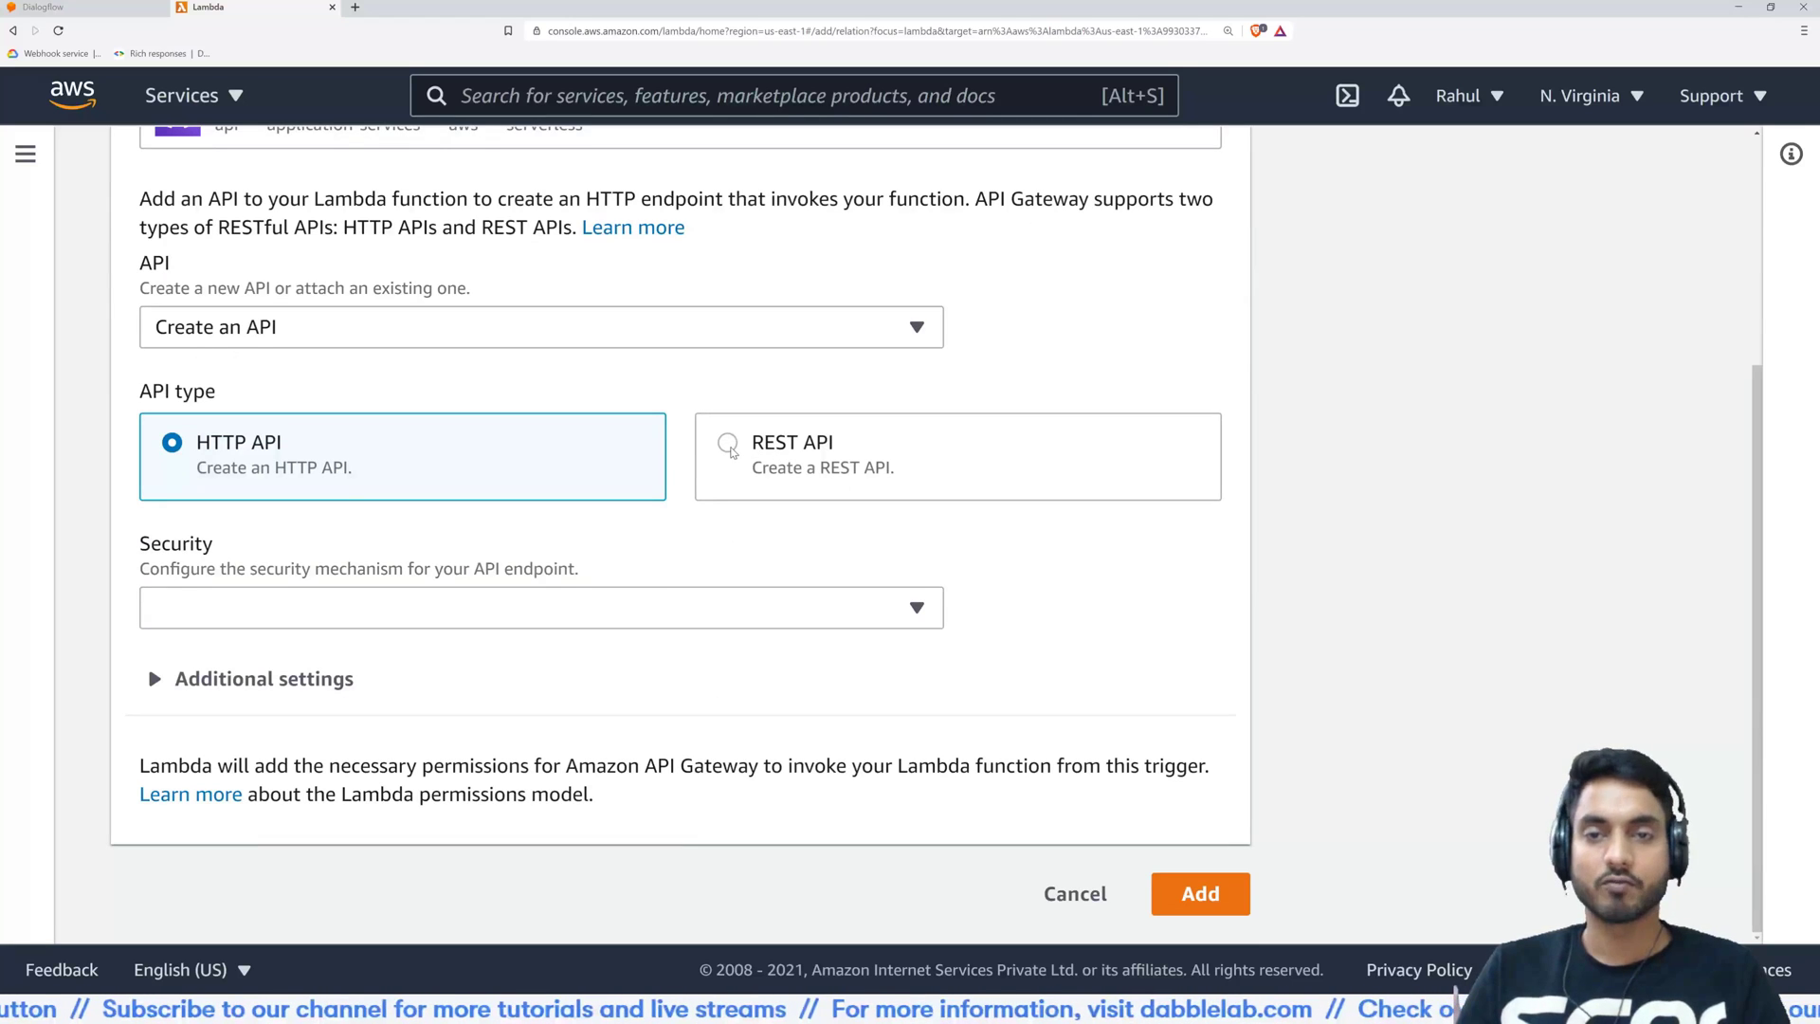
click(728, 442)
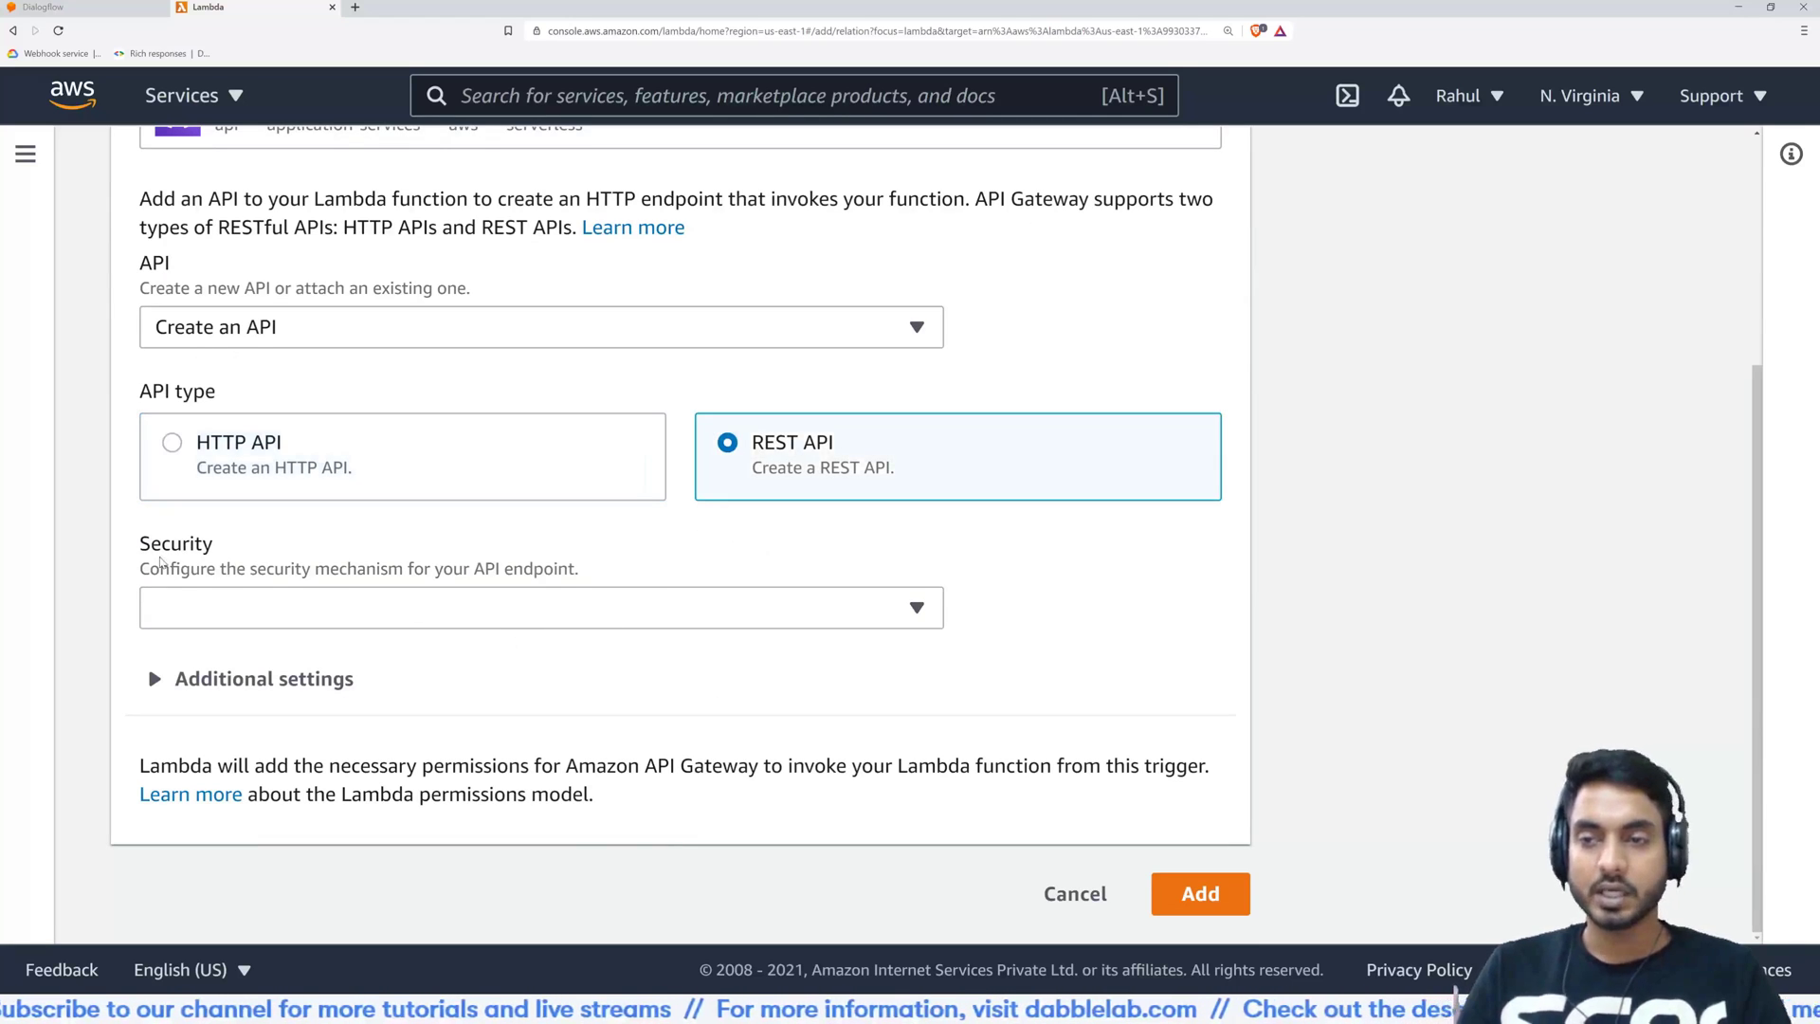
click(539, 606)
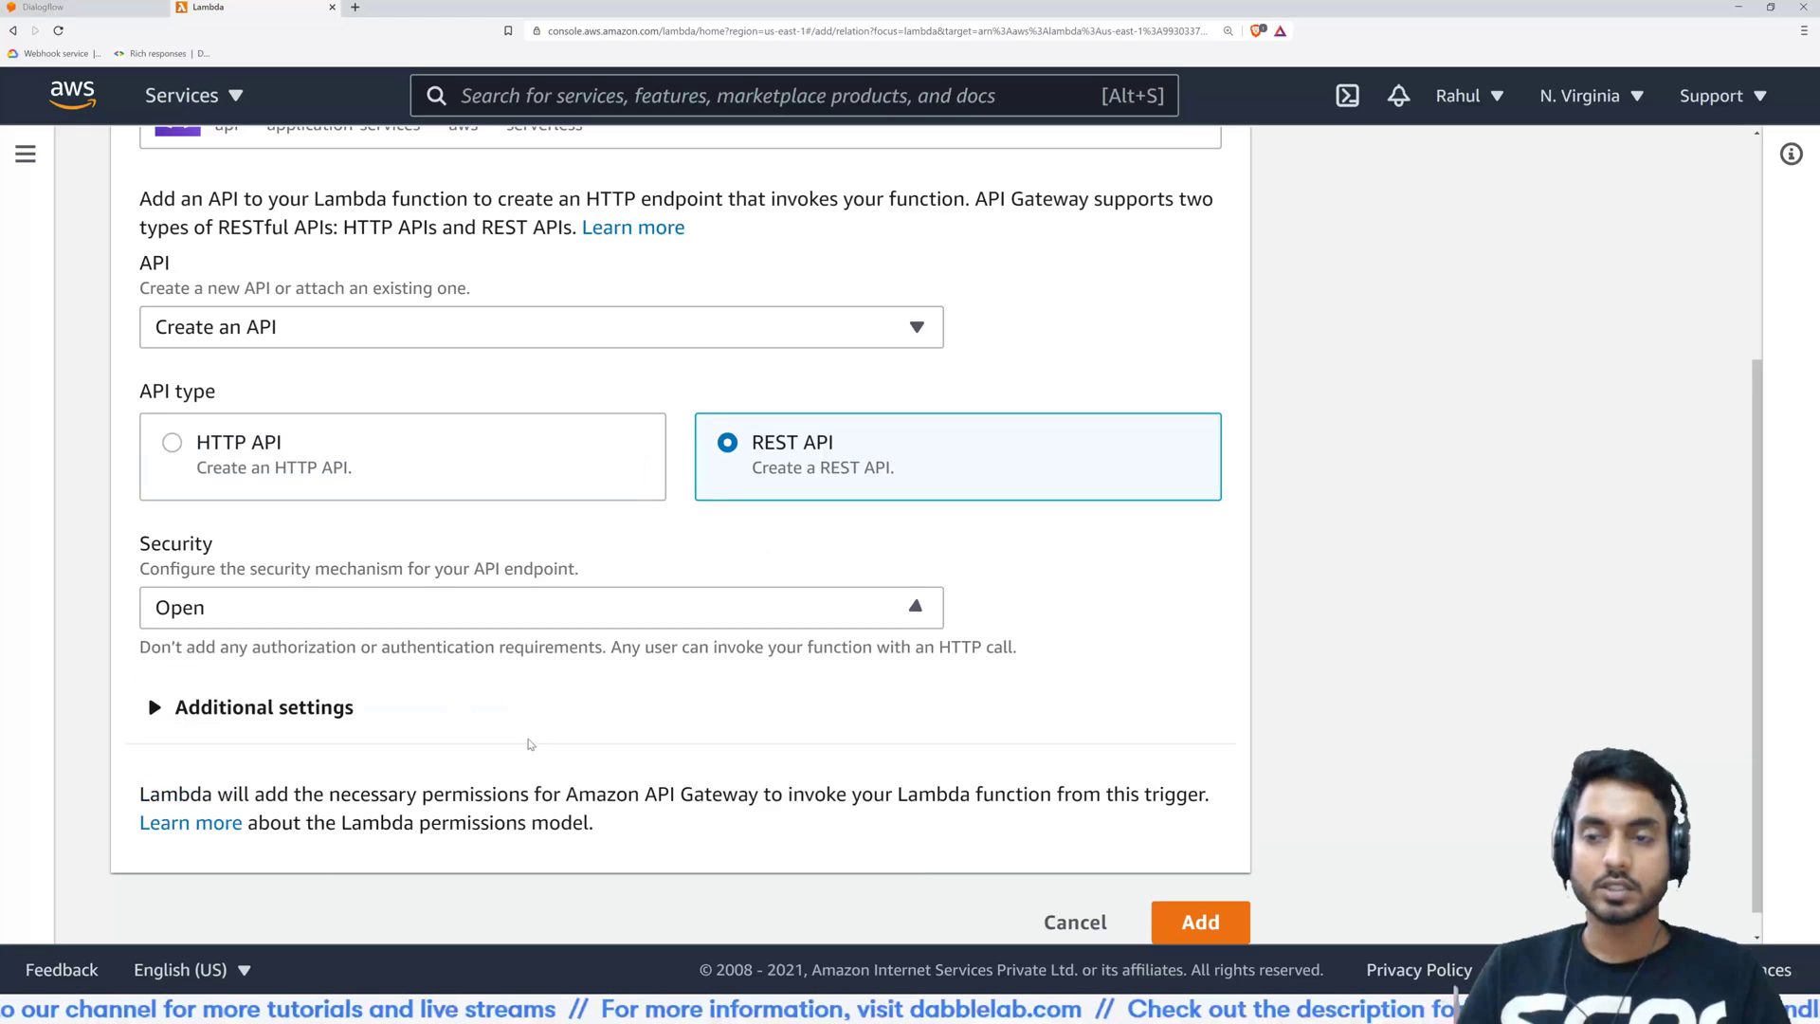
scroll(down, 3)
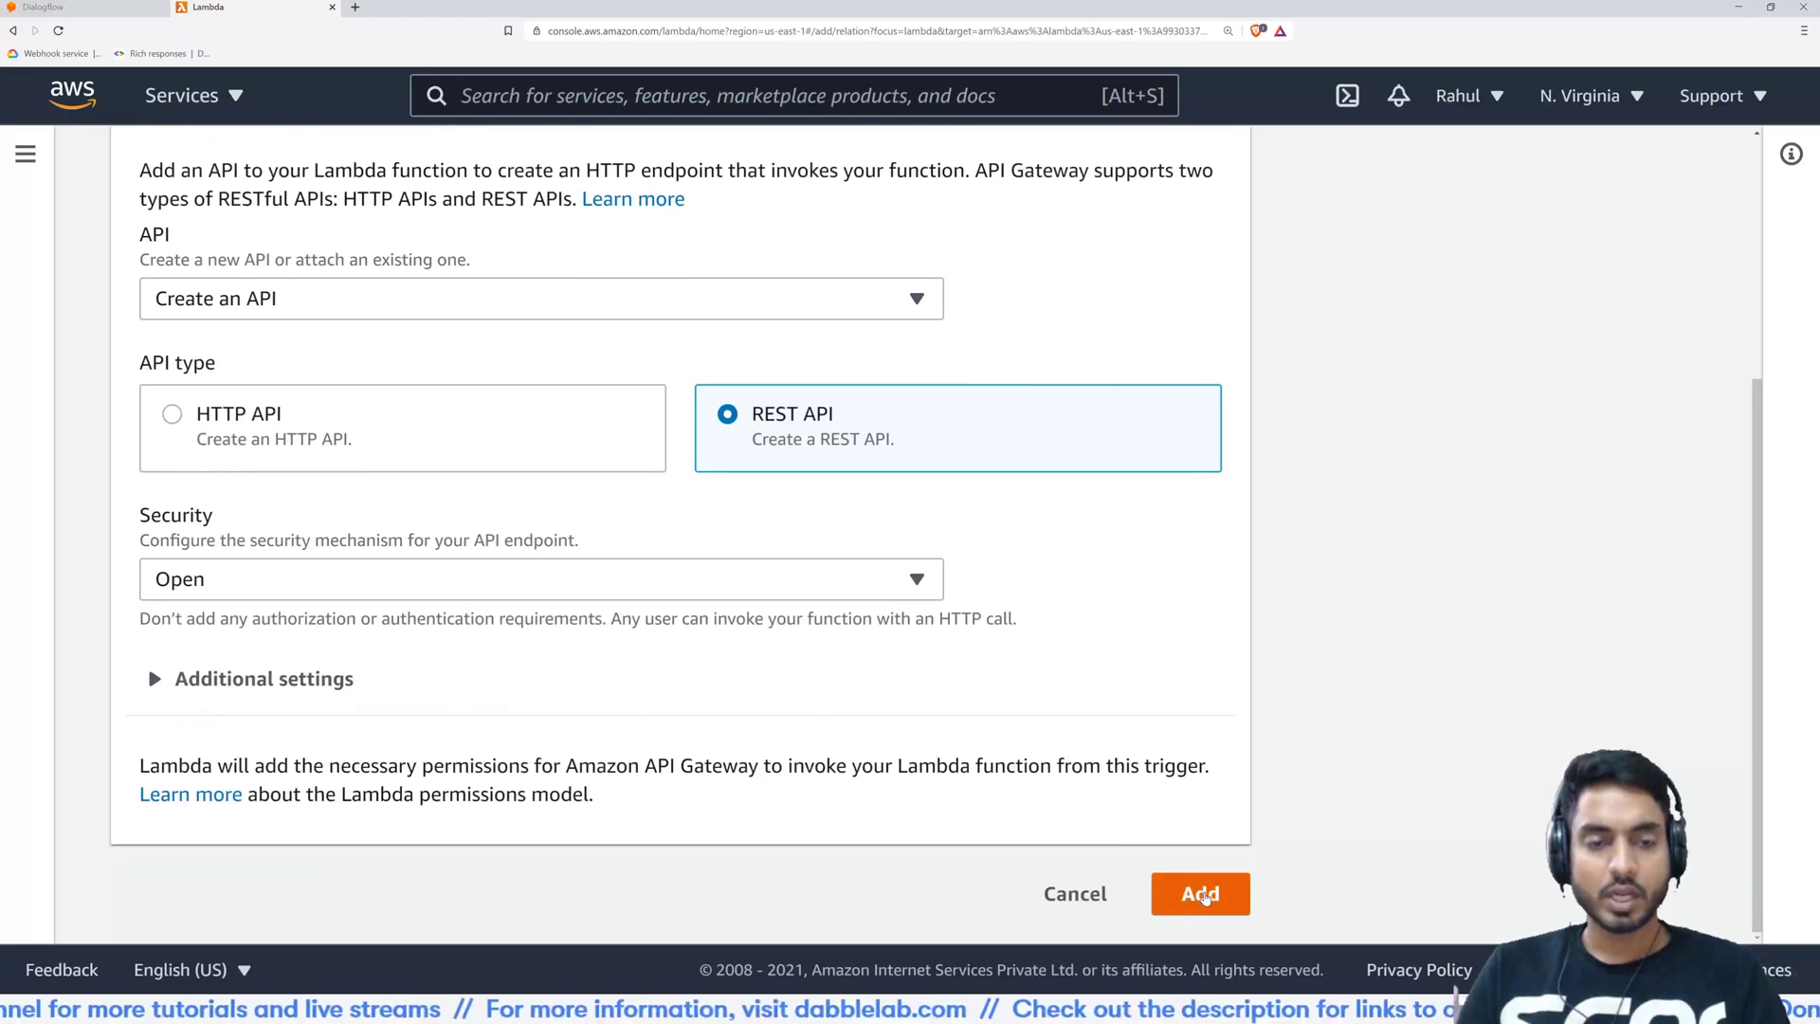
click(1200, 894)
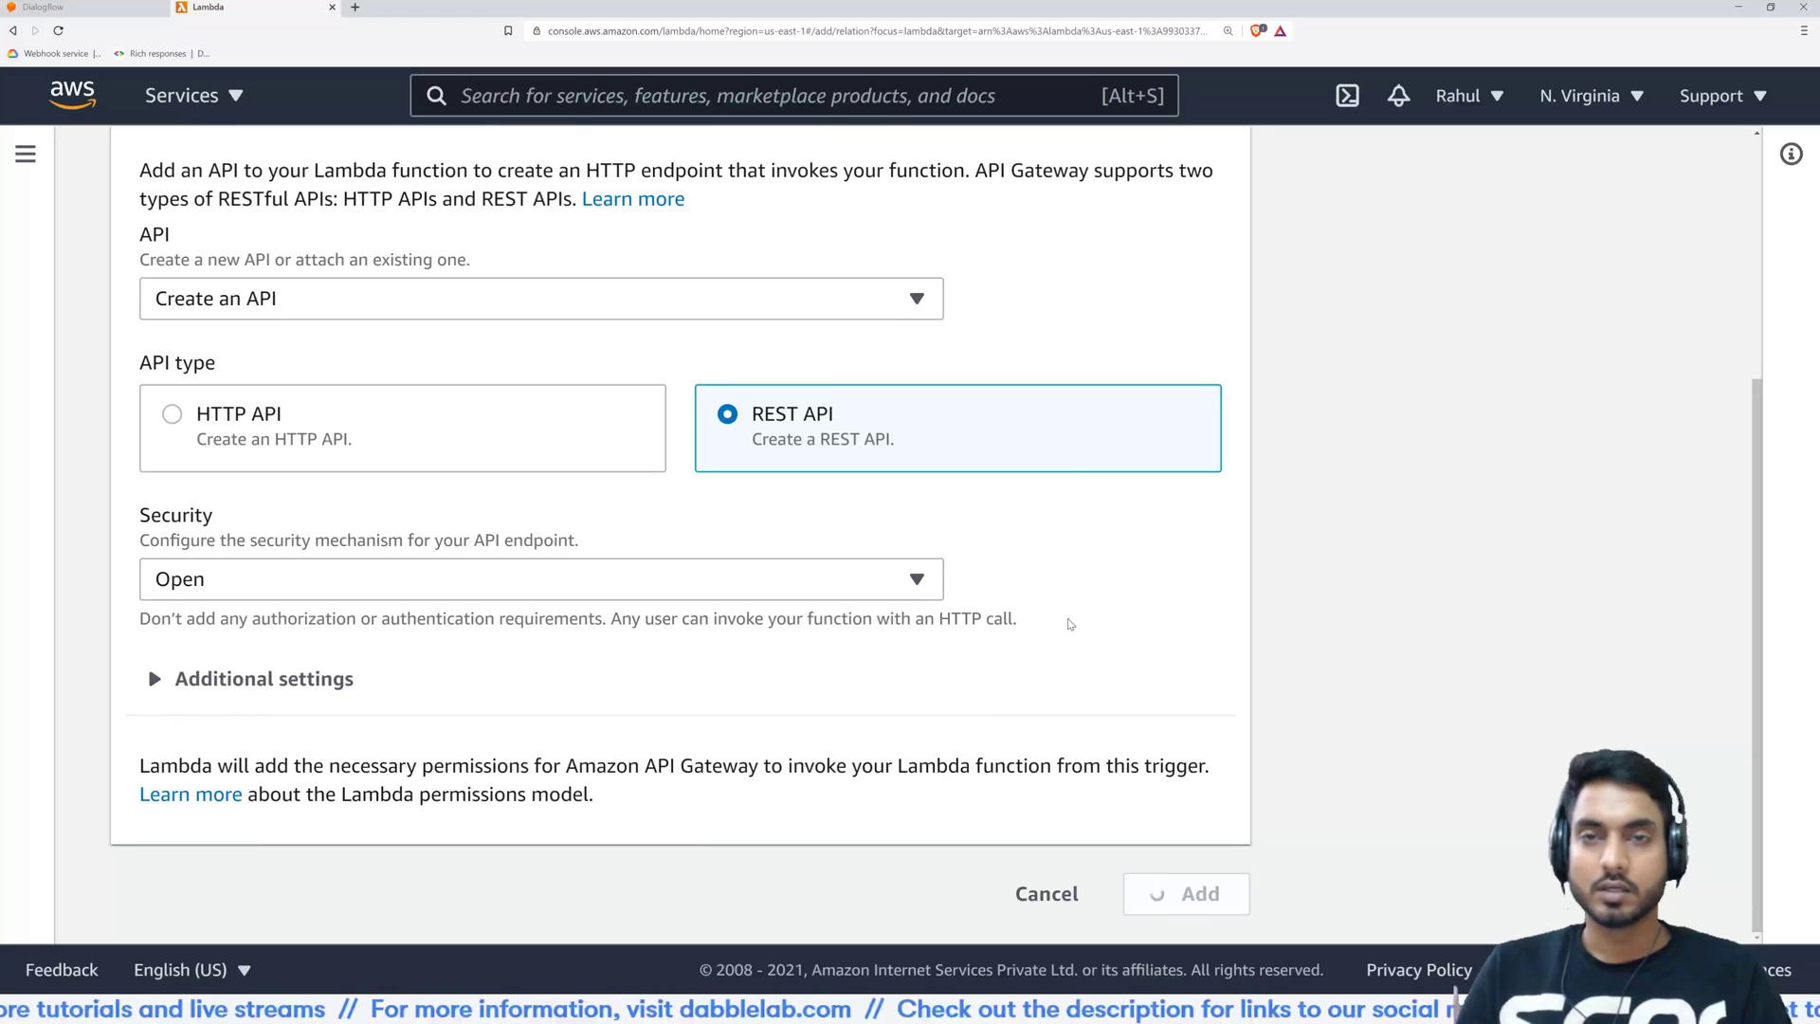
click(1185, 893)
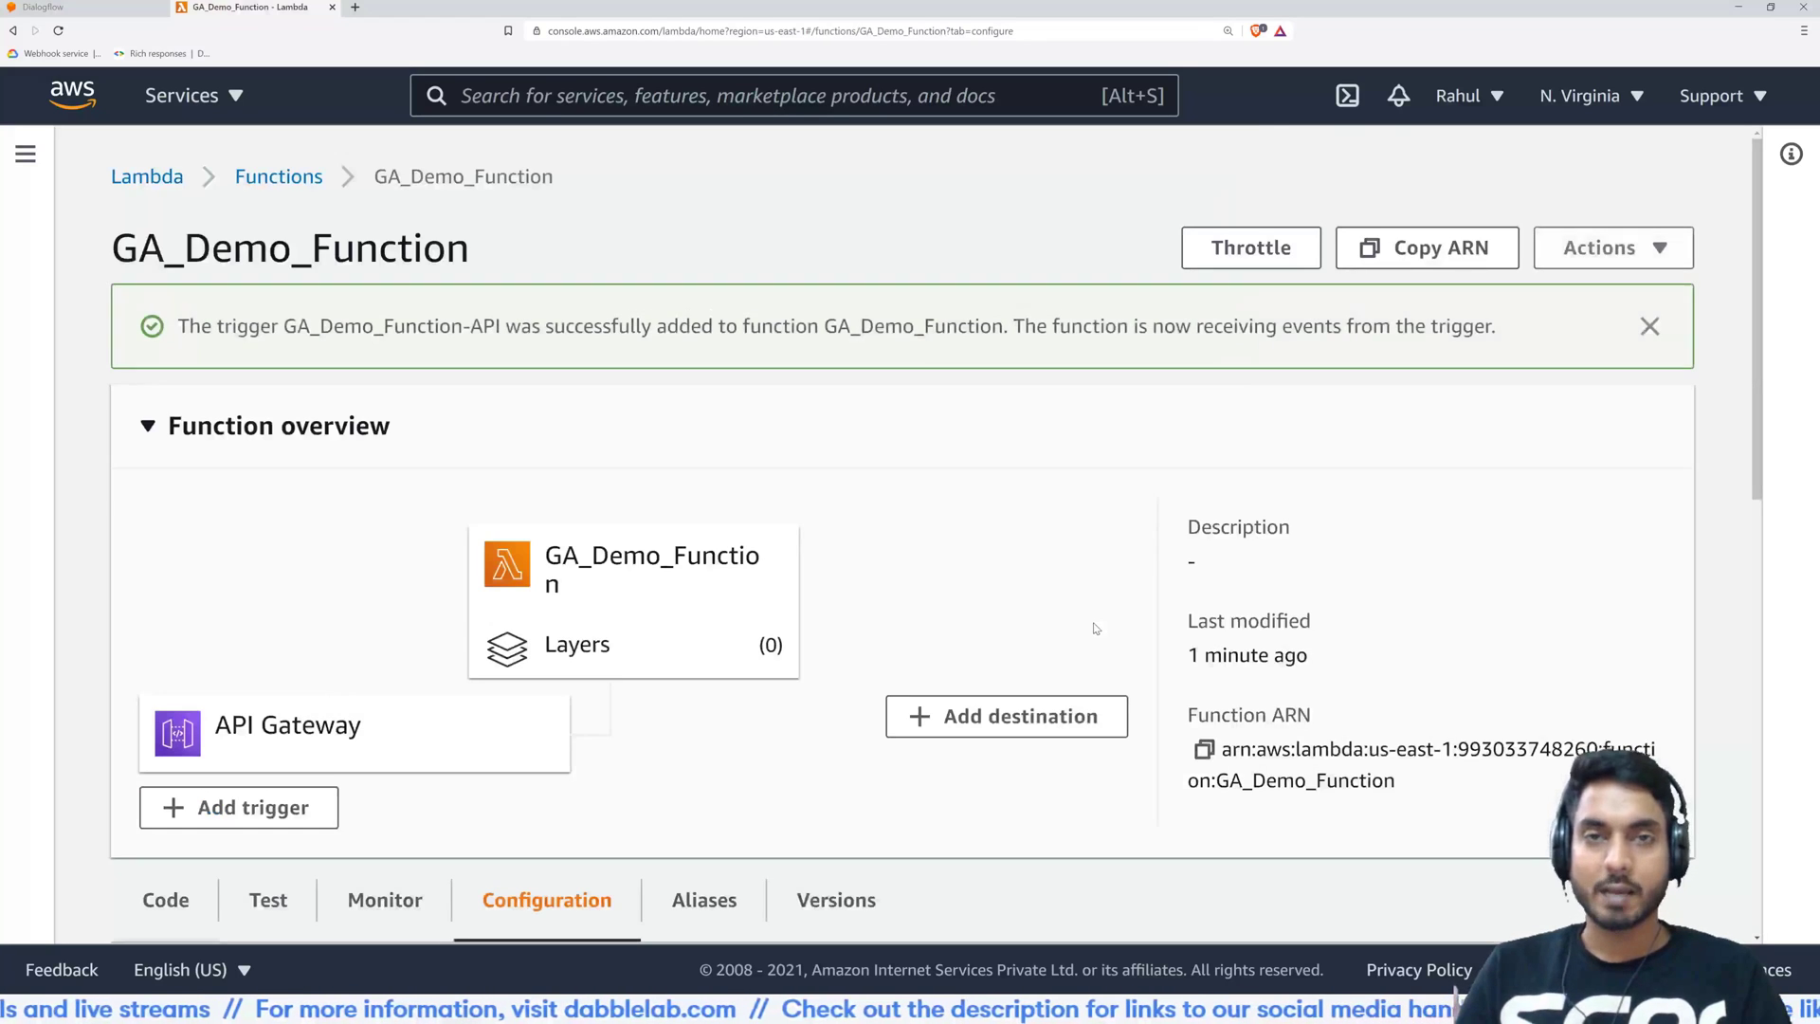
Expand the API Gateway trigger's details to reveal the endpoint URL, then return to Dialogflow
scroll(down, 3)
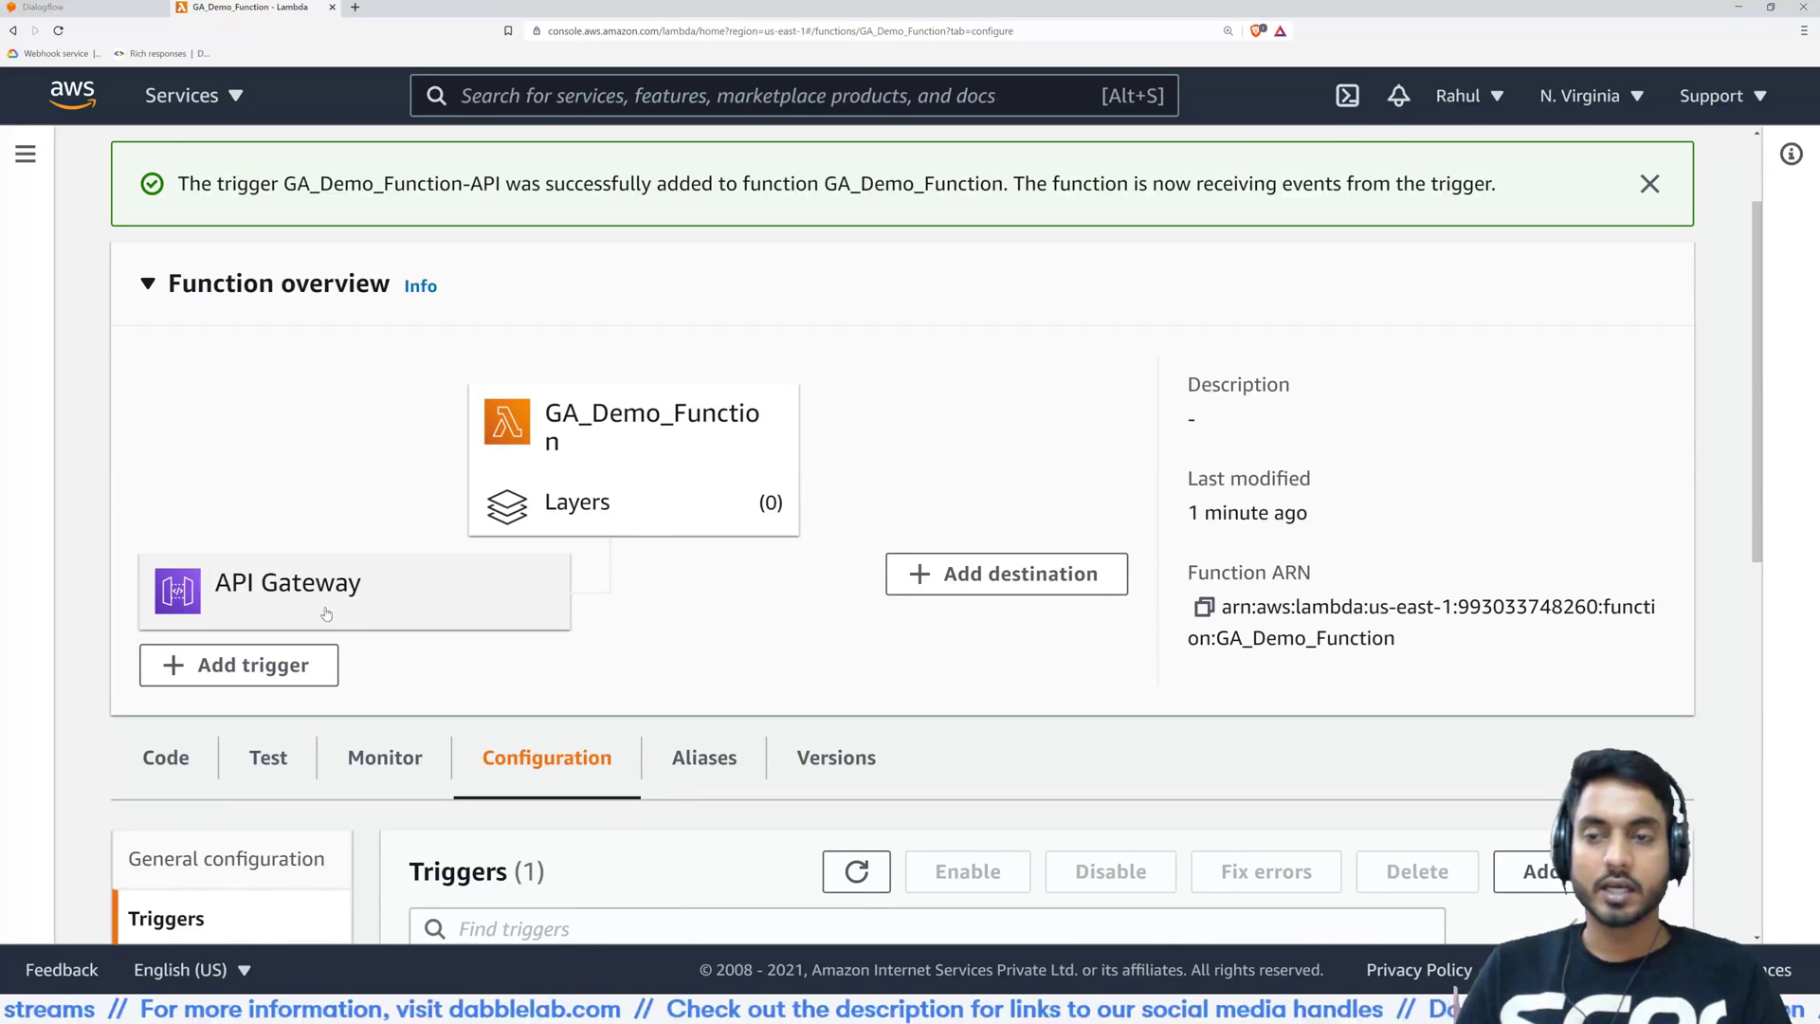
scroll(down, 3)
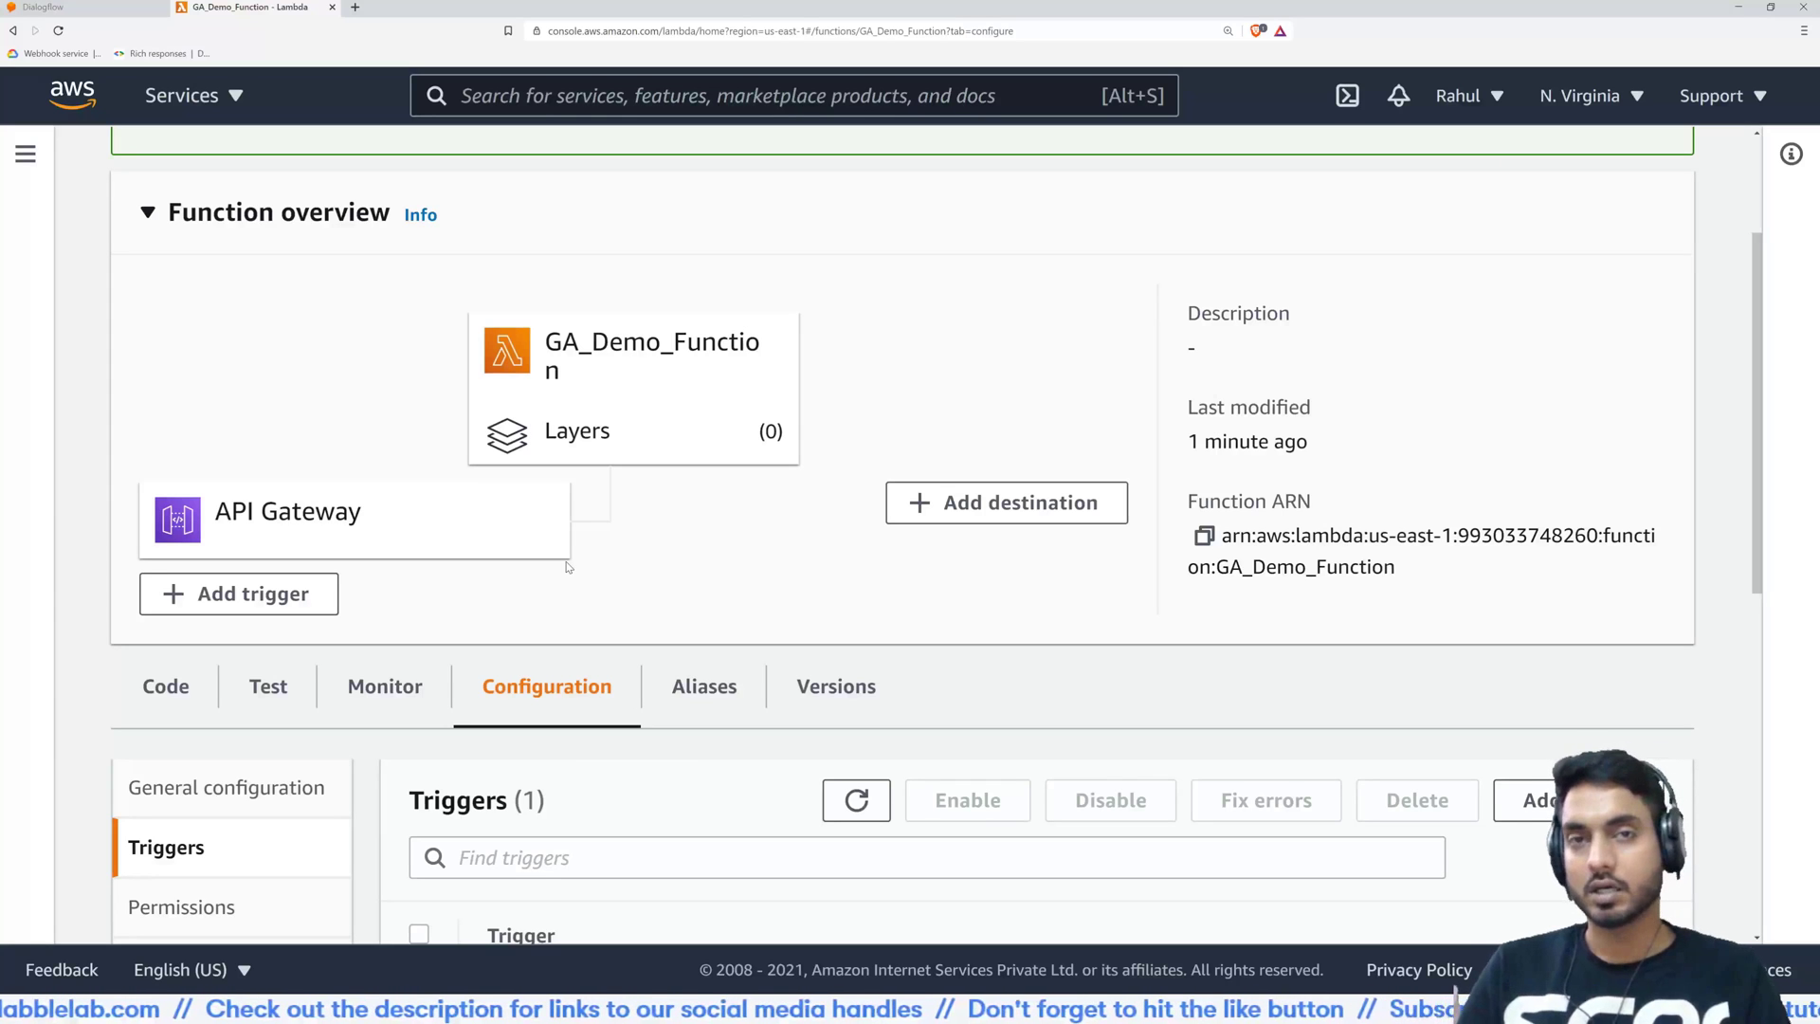
mouse_move(693, 559)
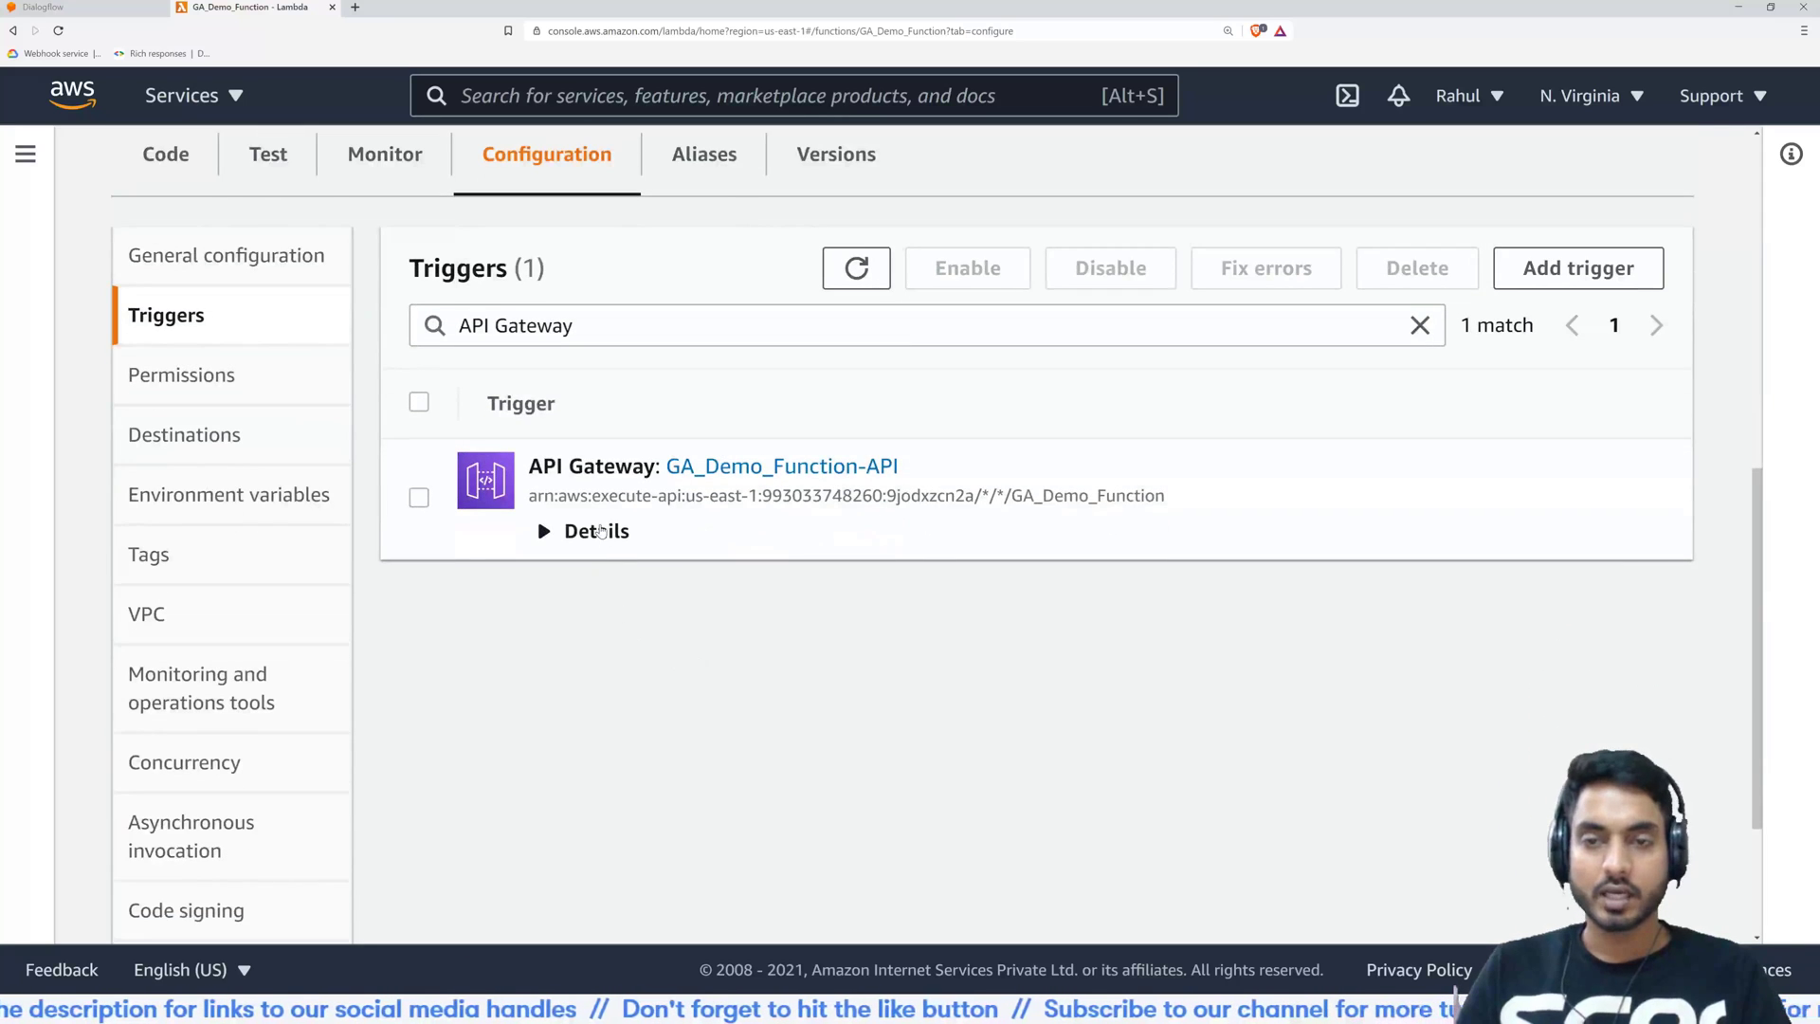
click(595, 531)
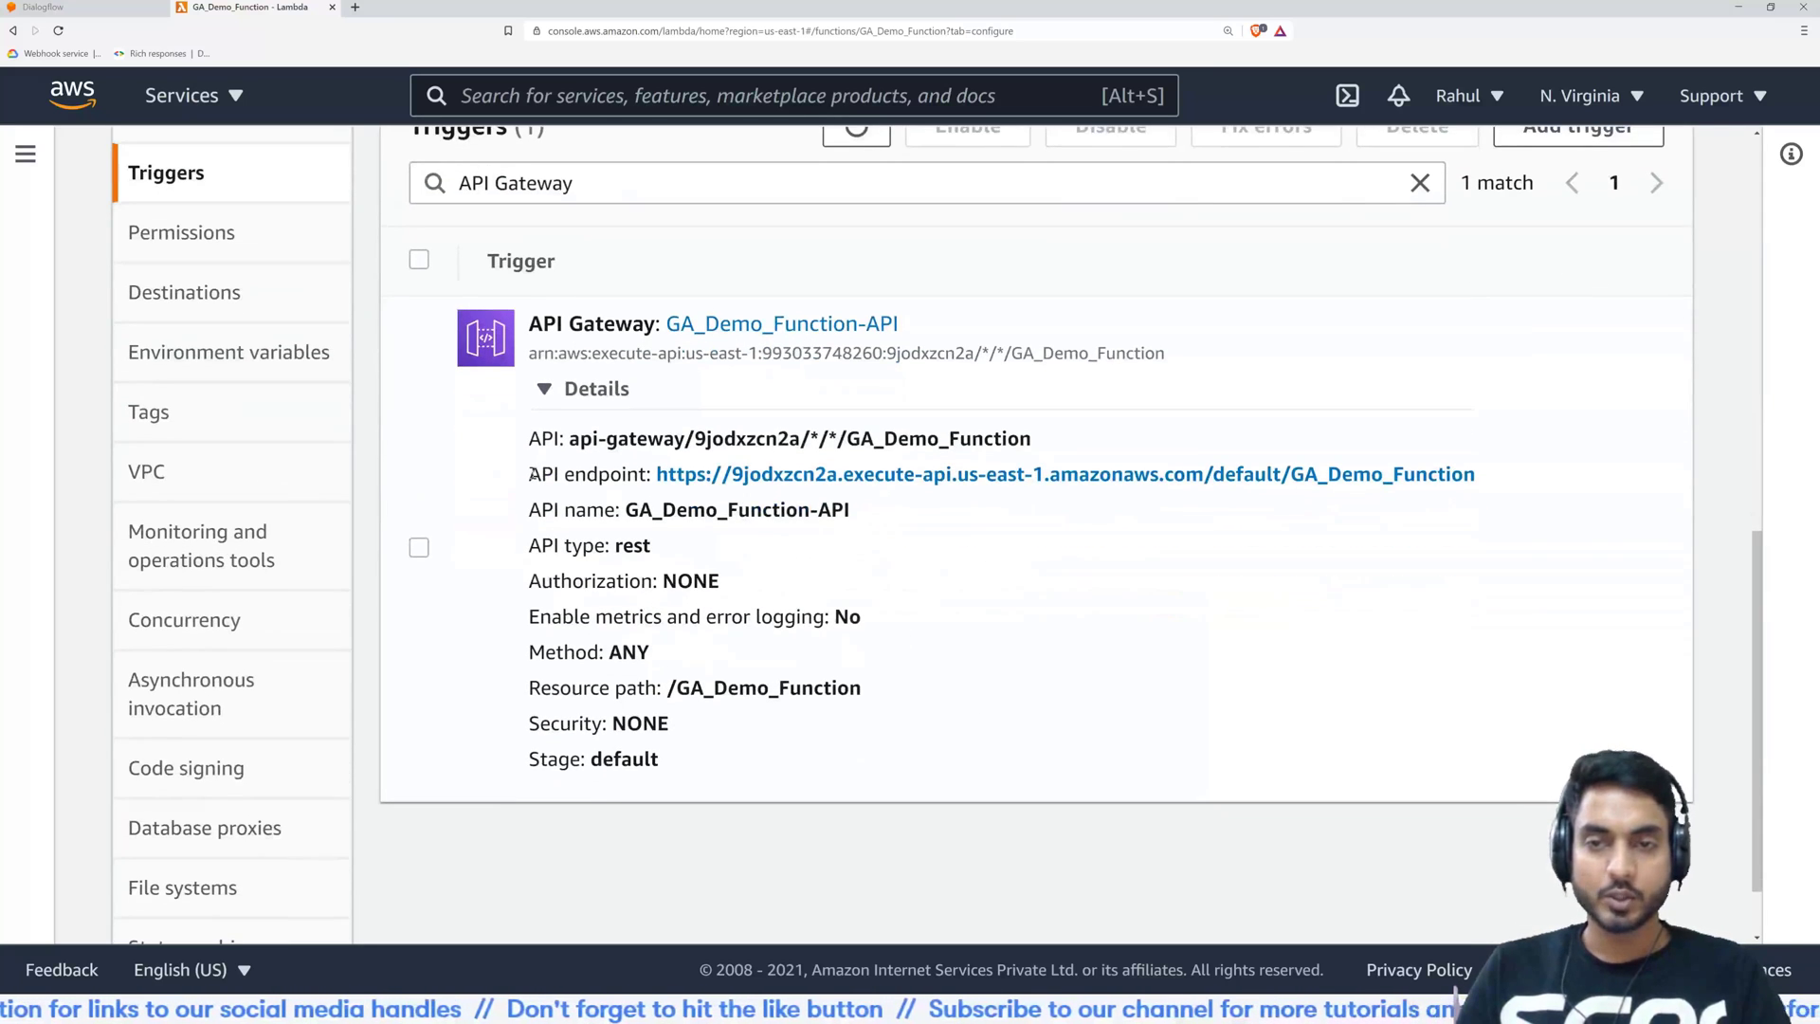
mouse_move(1515, 485)
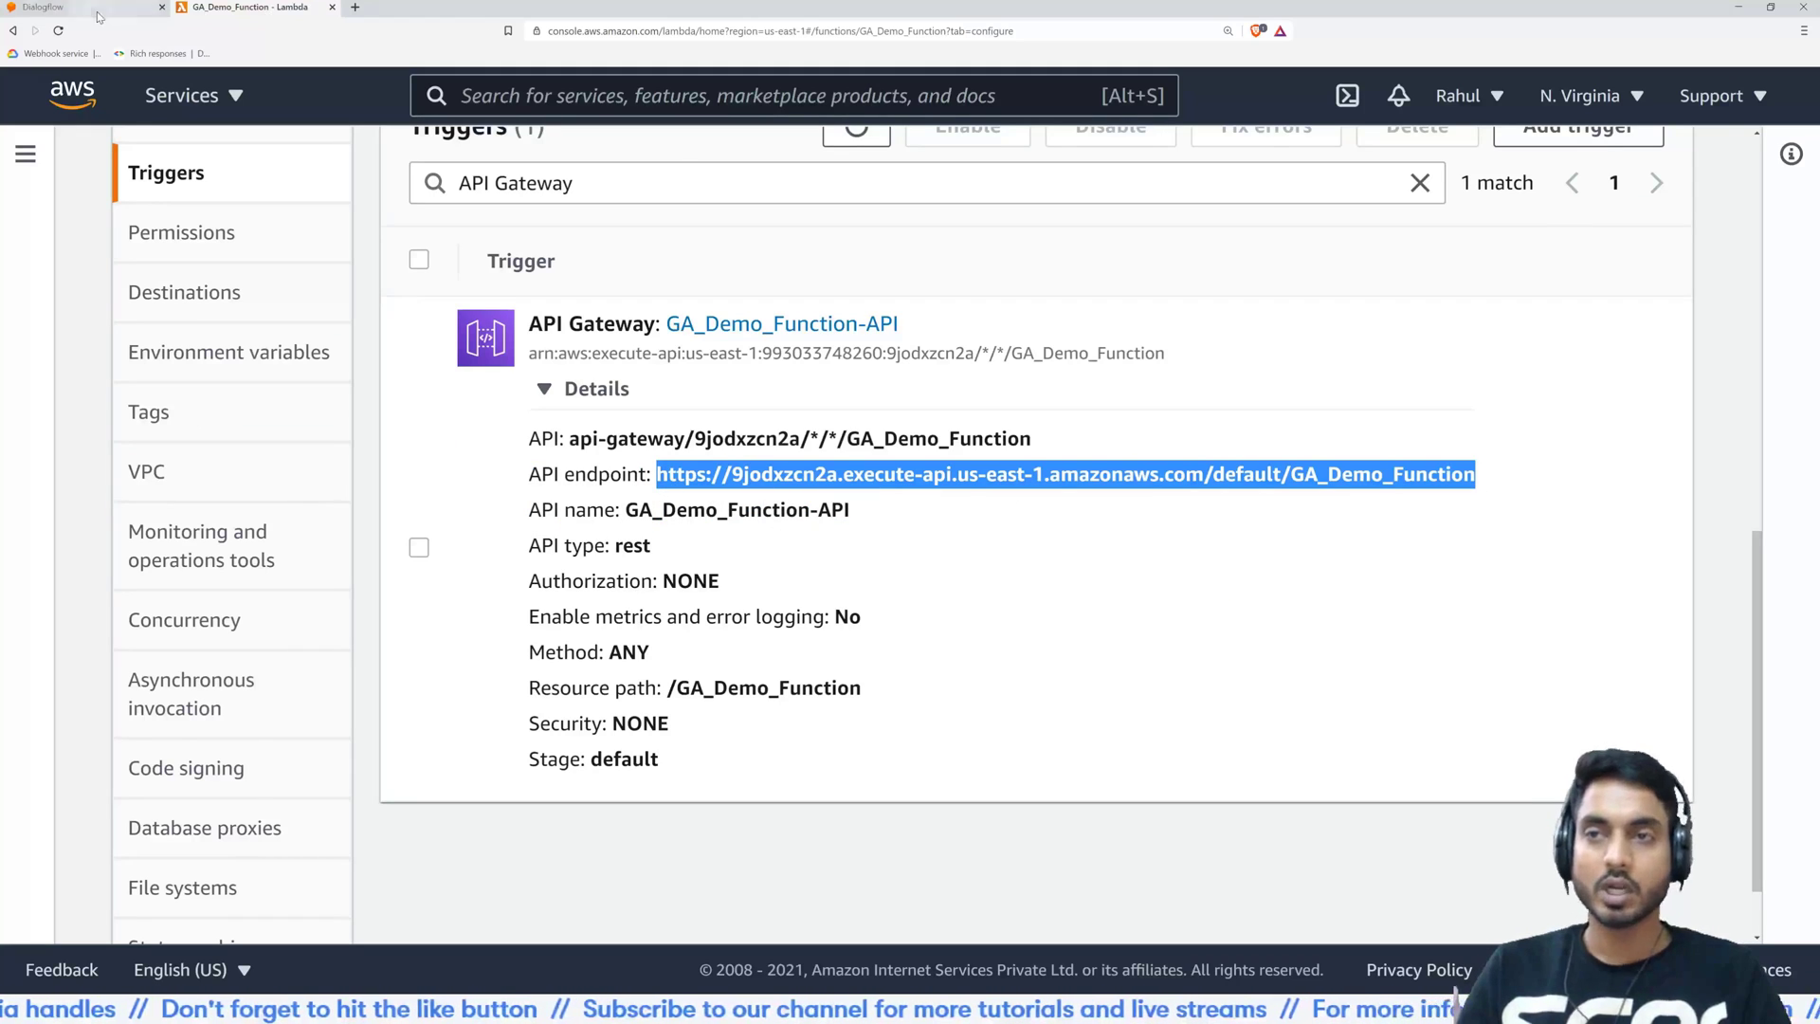
click(81, 7)
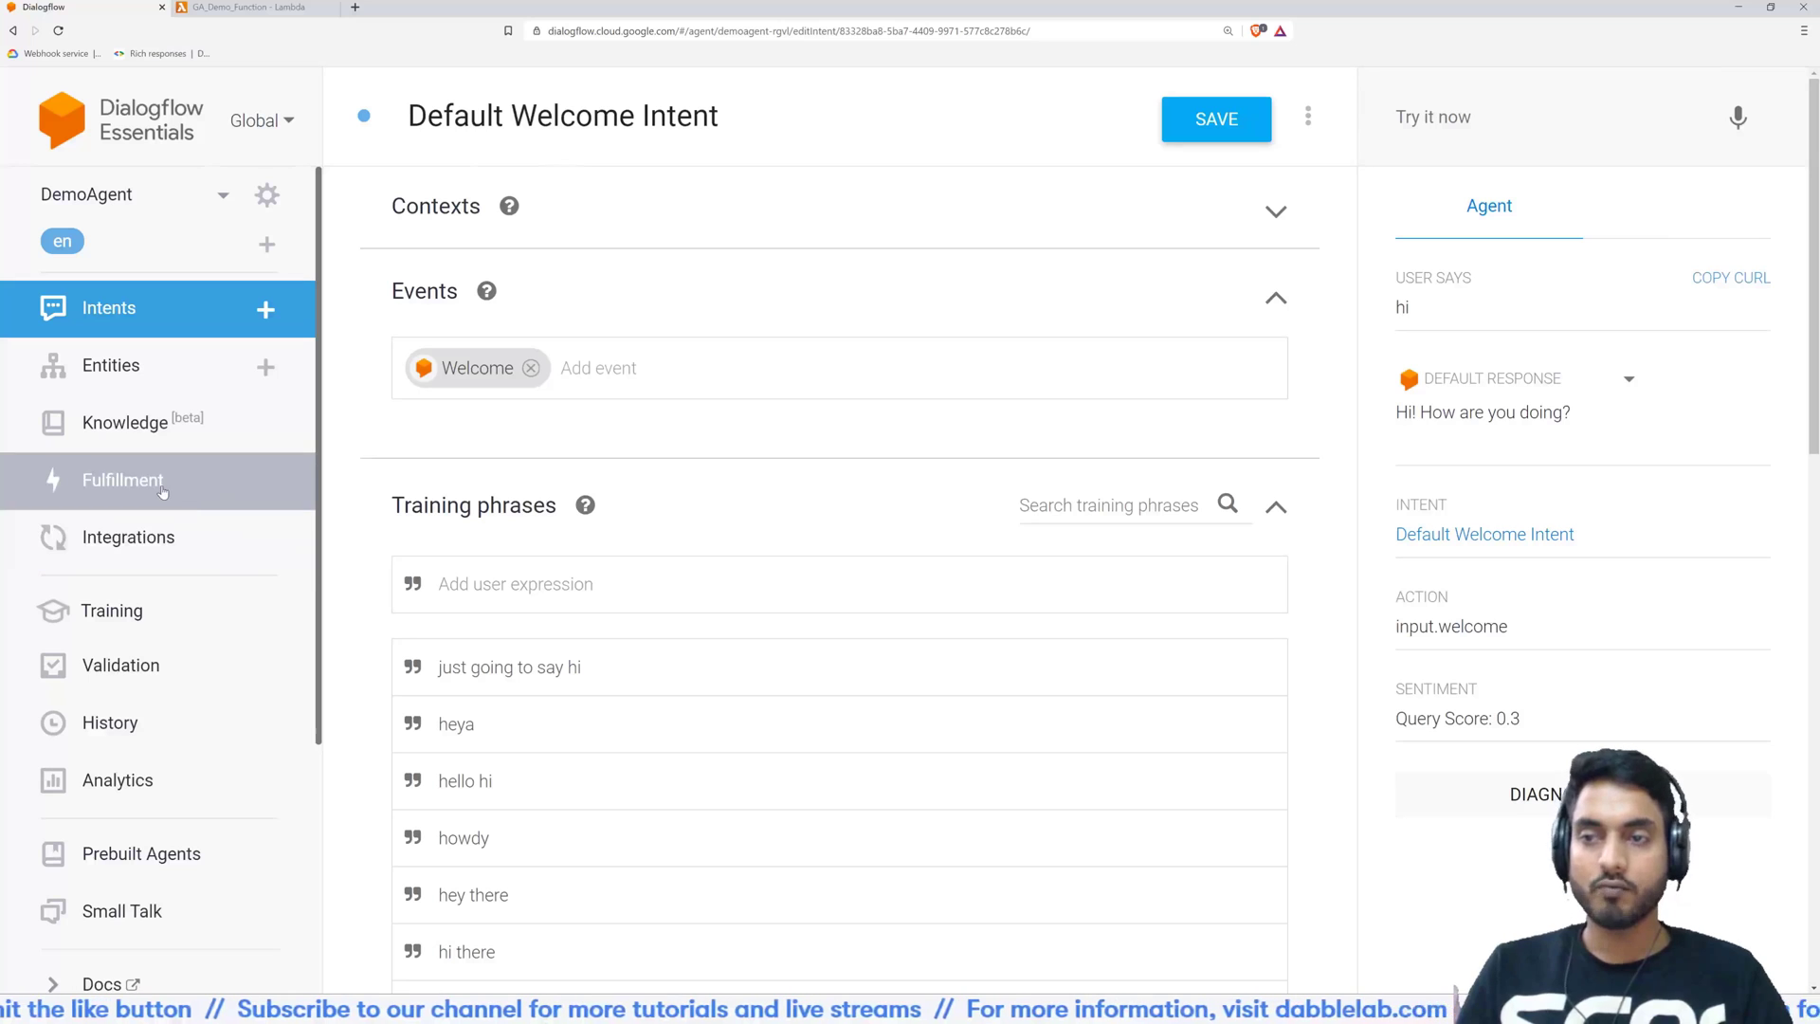
Enable the fulfillment webhook with the GA_Demo_Function API endpoint URL, save, and reopen Default Welcome Intent
click(122, 480)
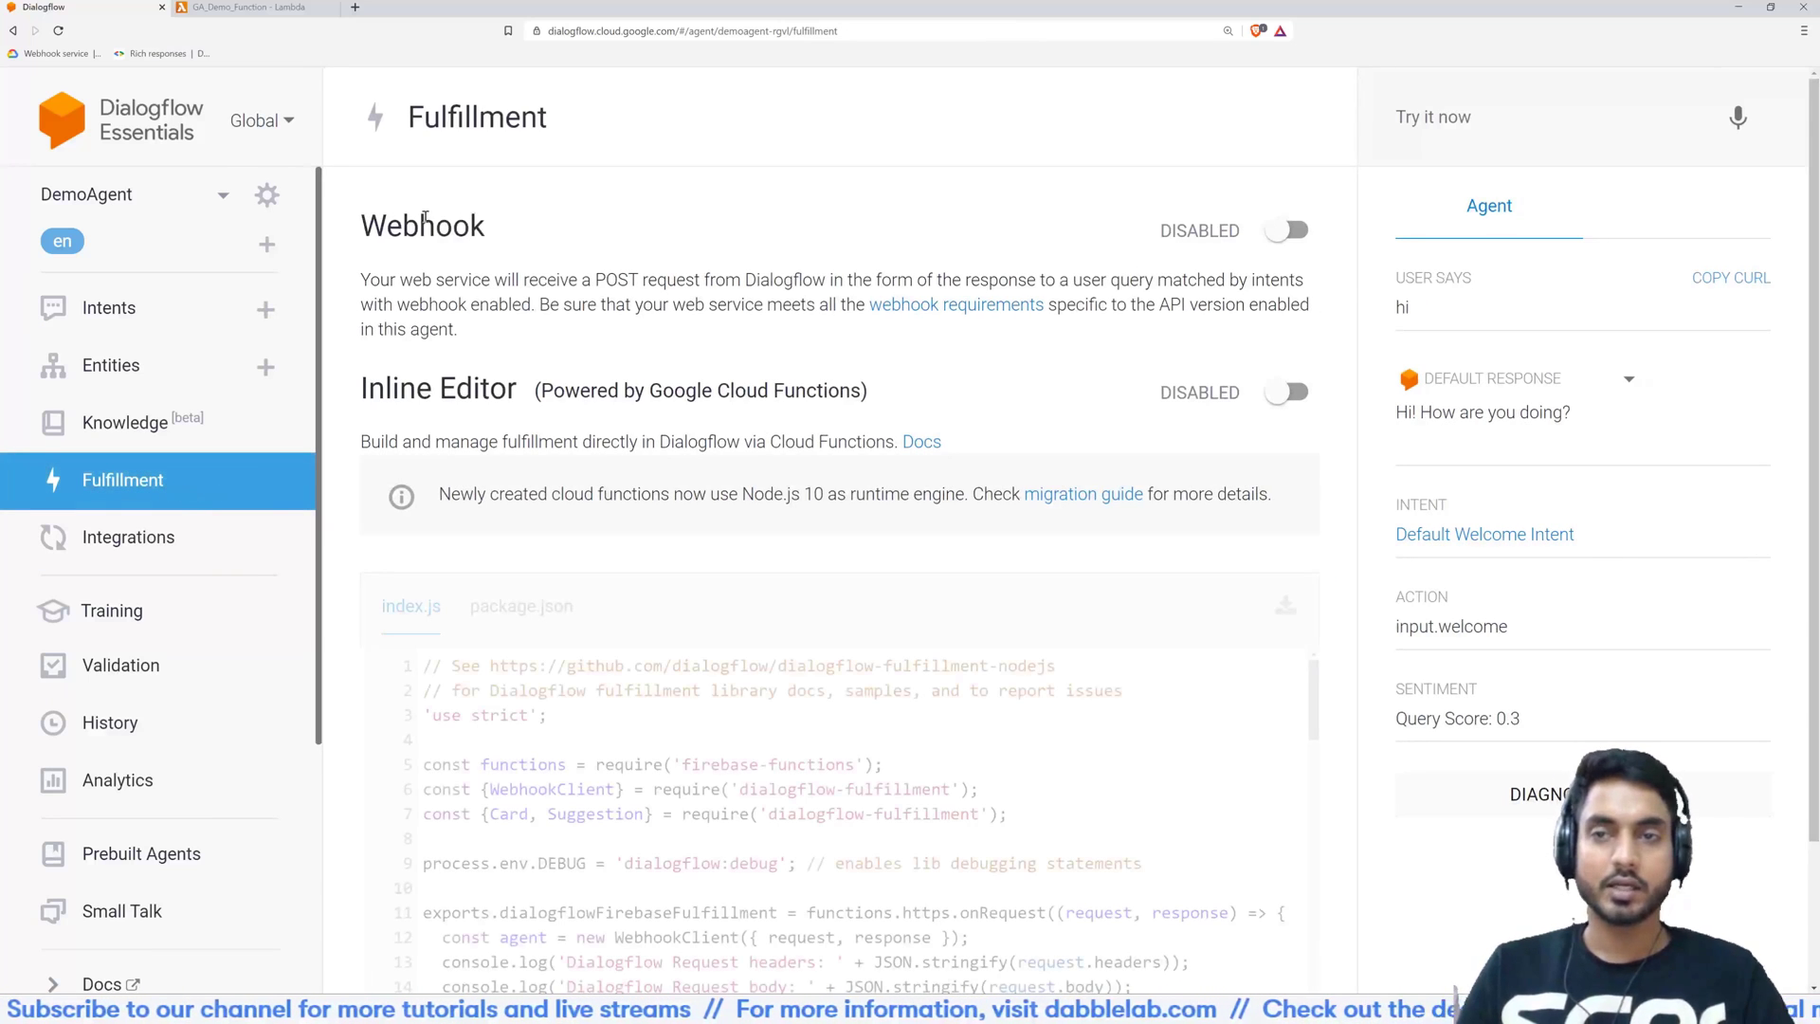
double_click(421, 225)
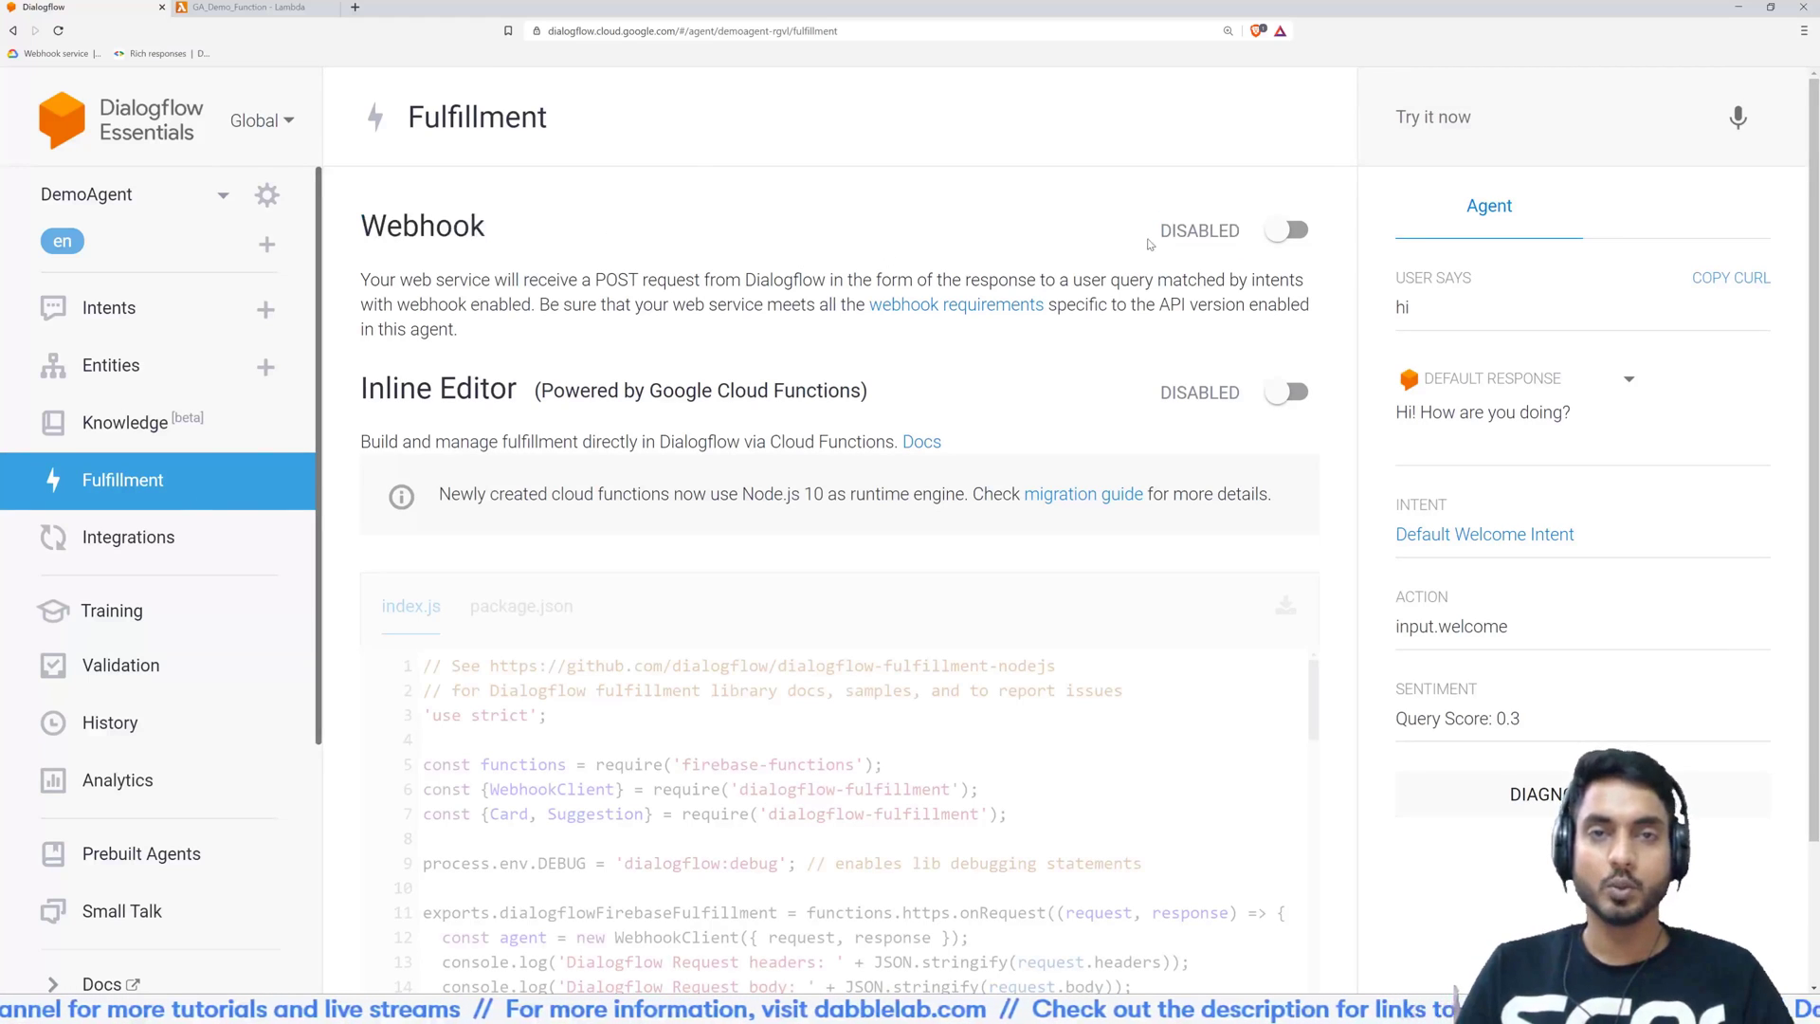
click(1286, 228)
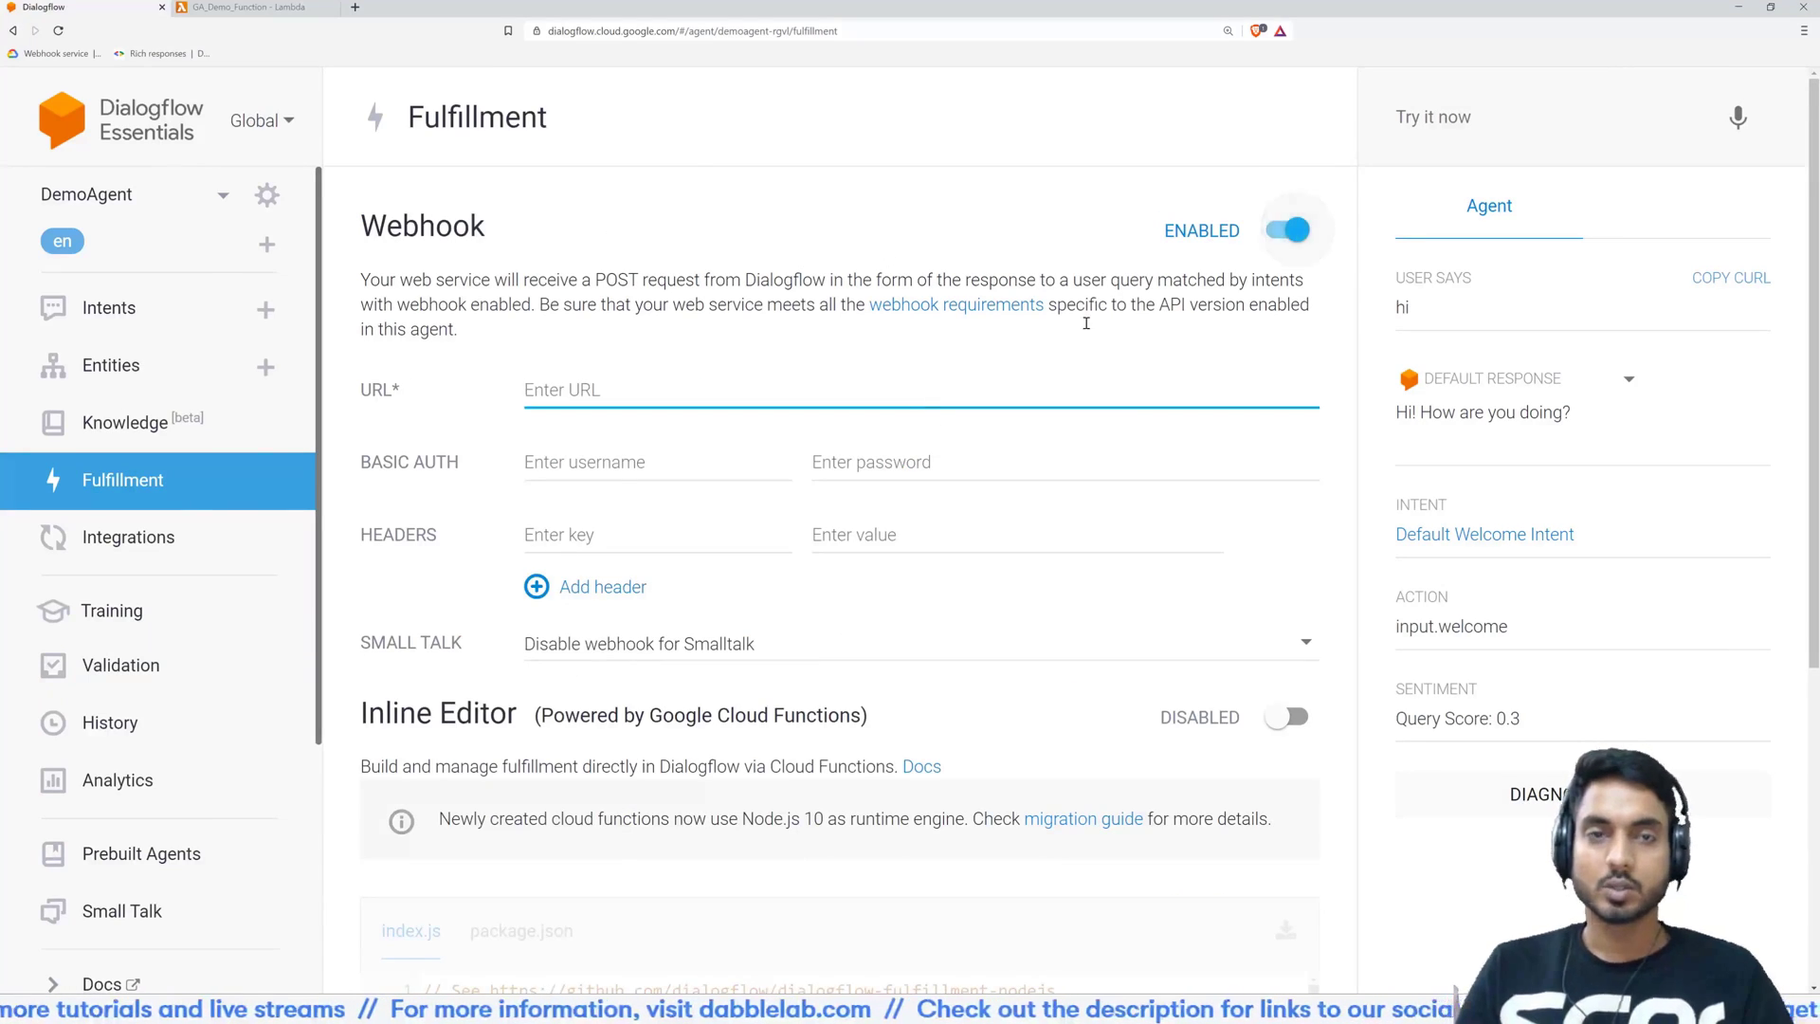
text(https://9jodxzcn2a.execute-api.us-east-1.amazonaws.com/default/GA_Demo_Function)
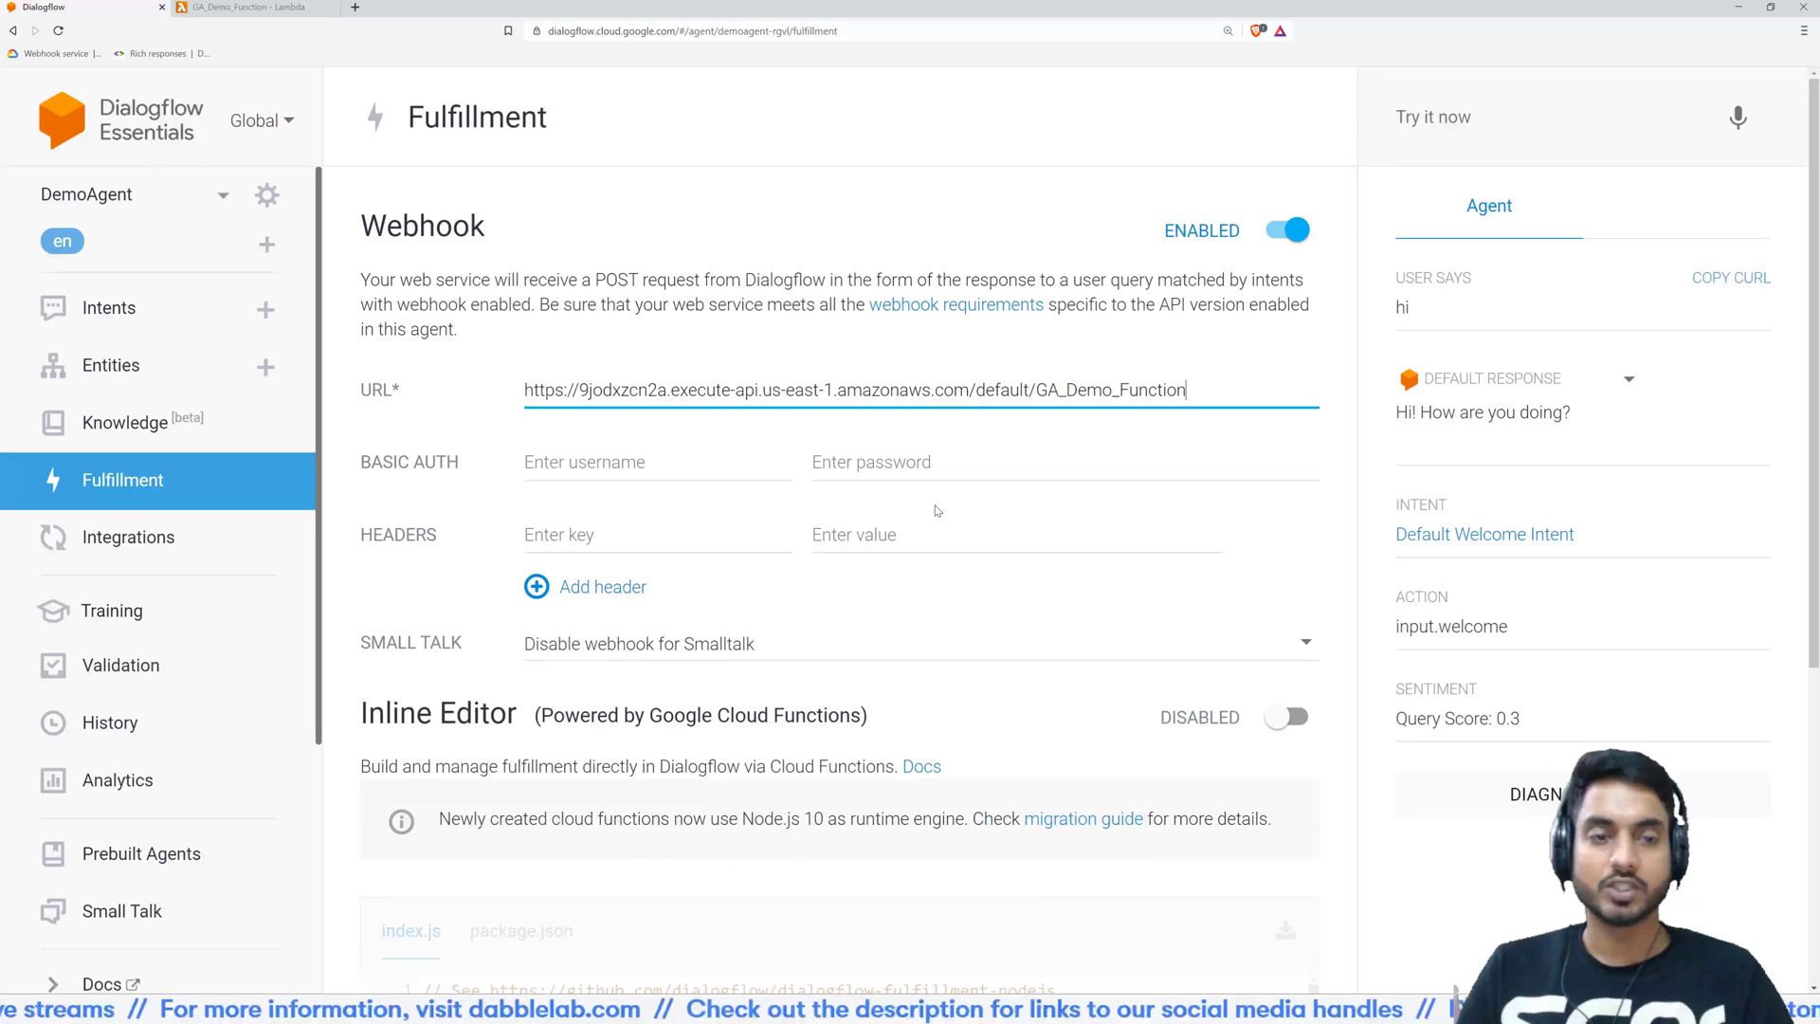
scroll(down, 3)
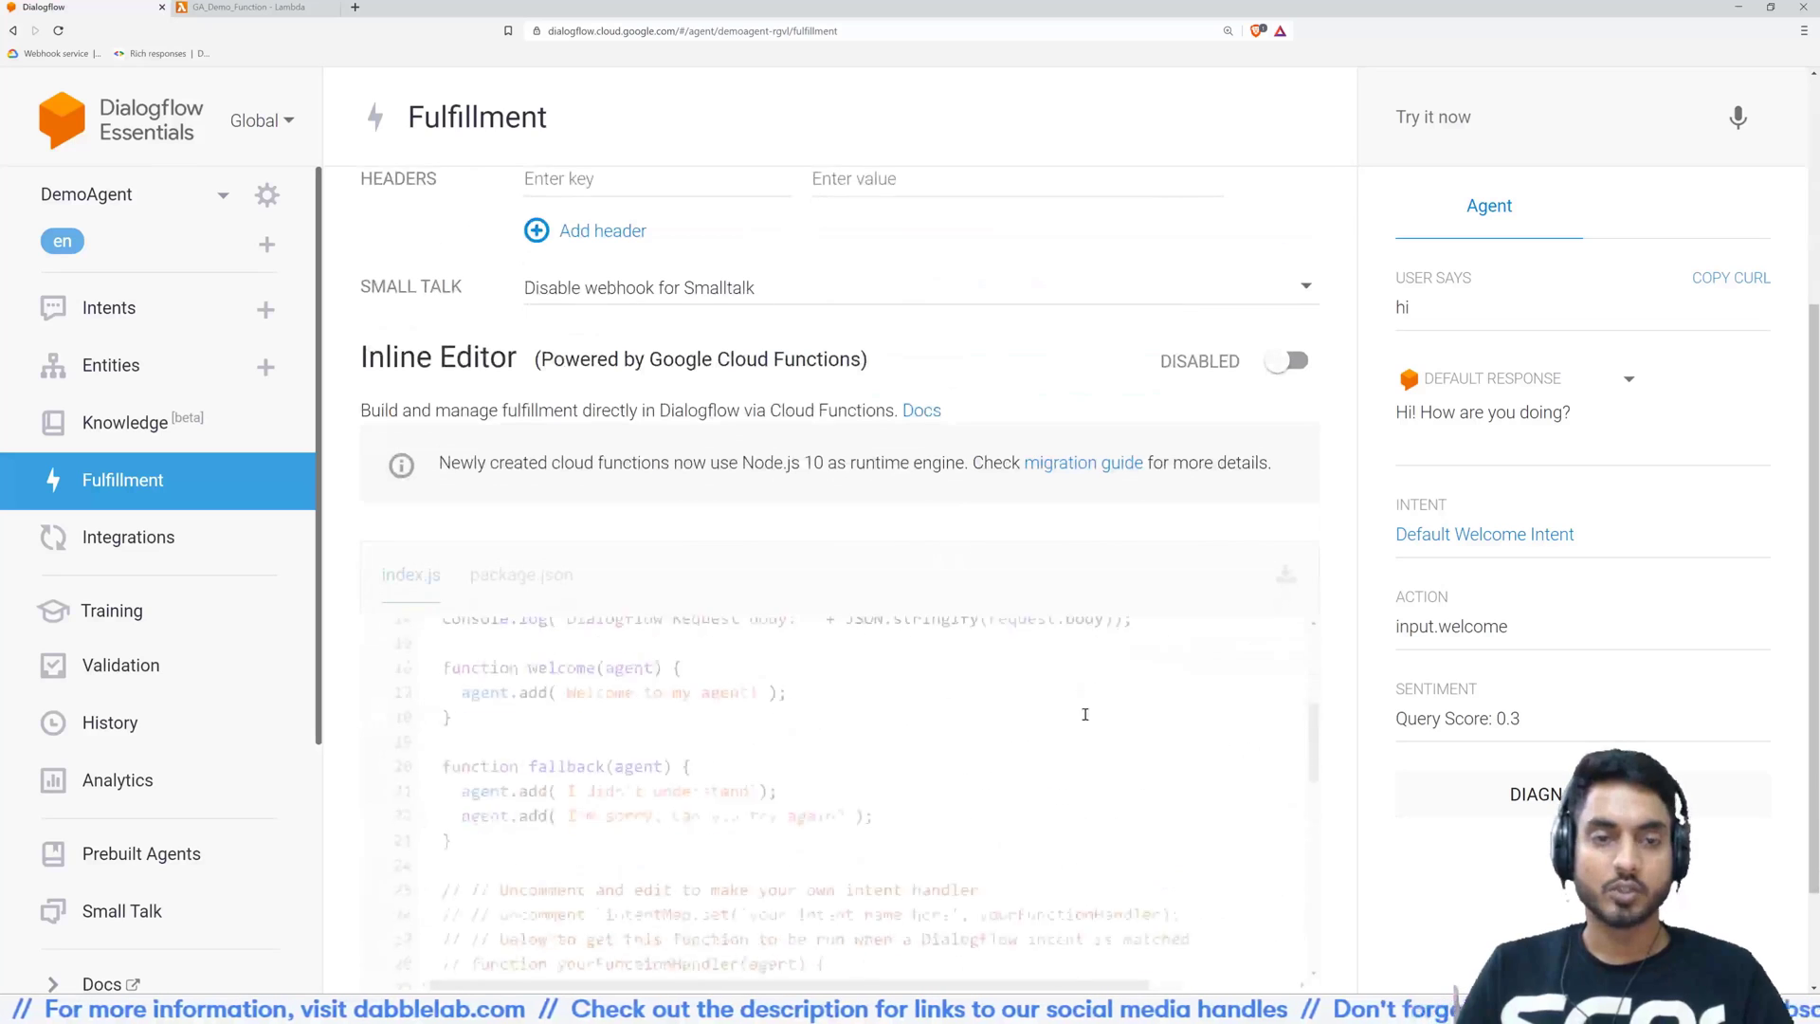
scroll(down, 3)
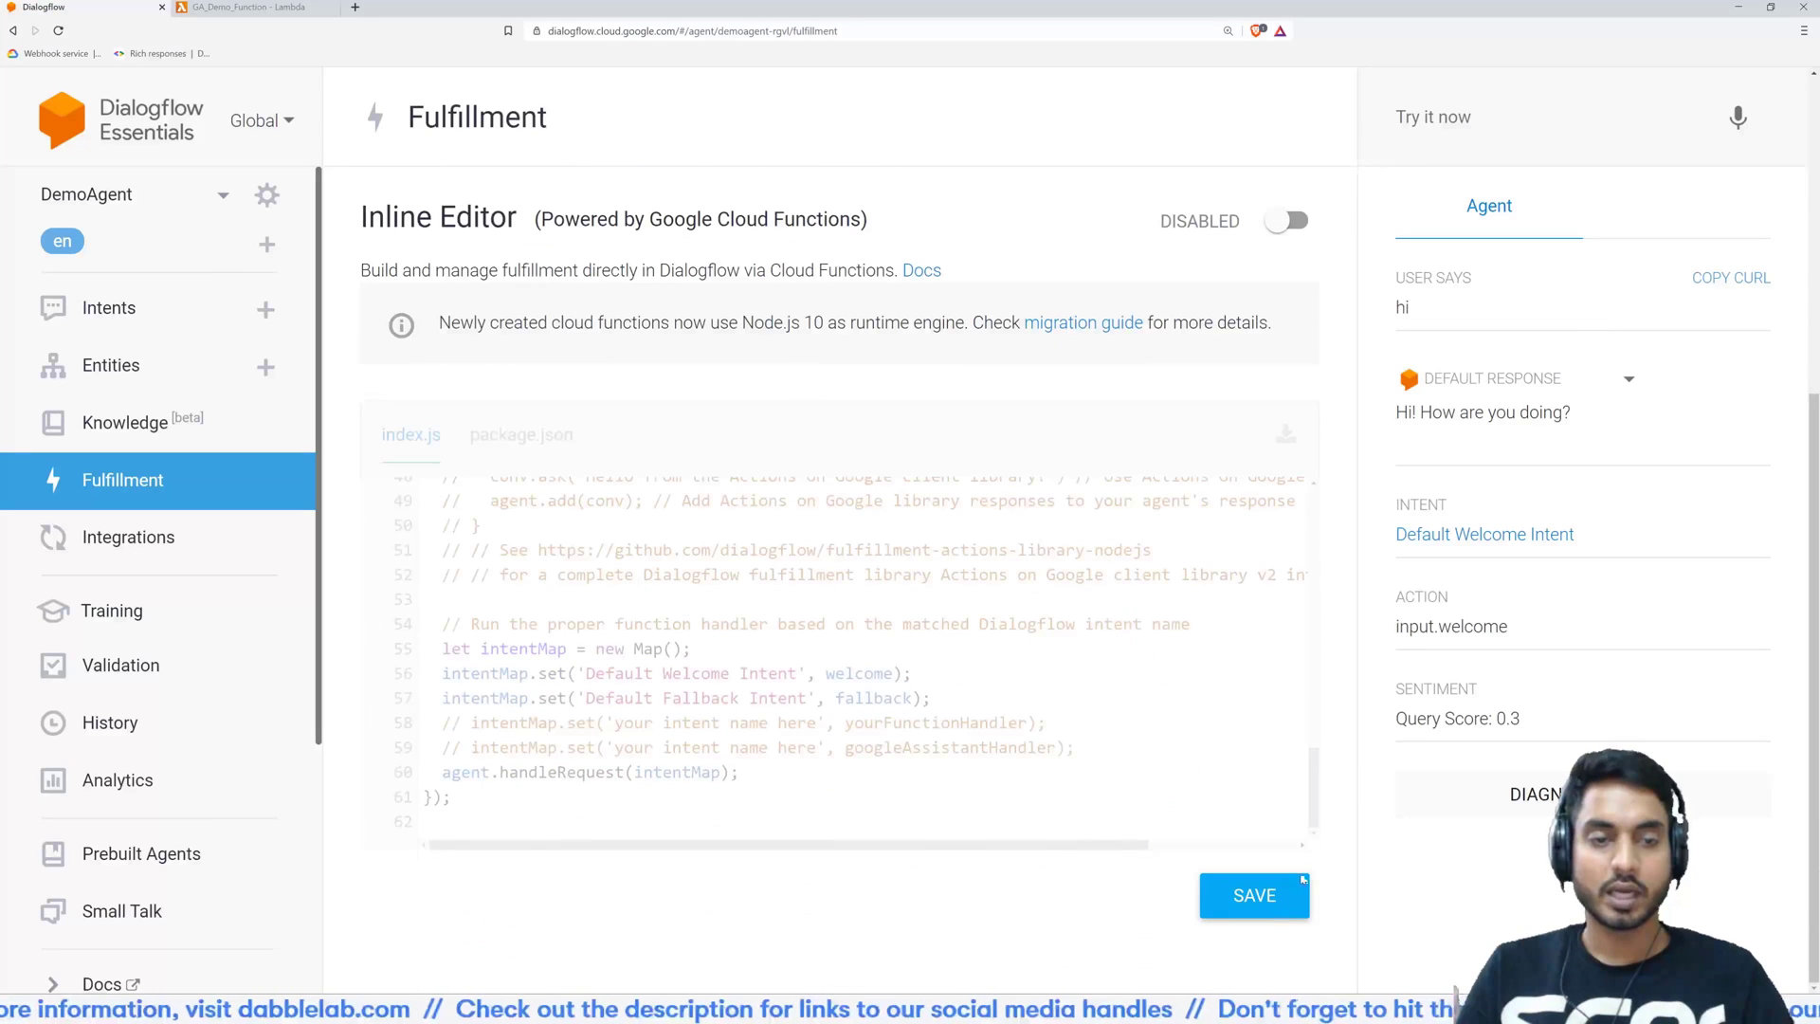
click(1253, 895)
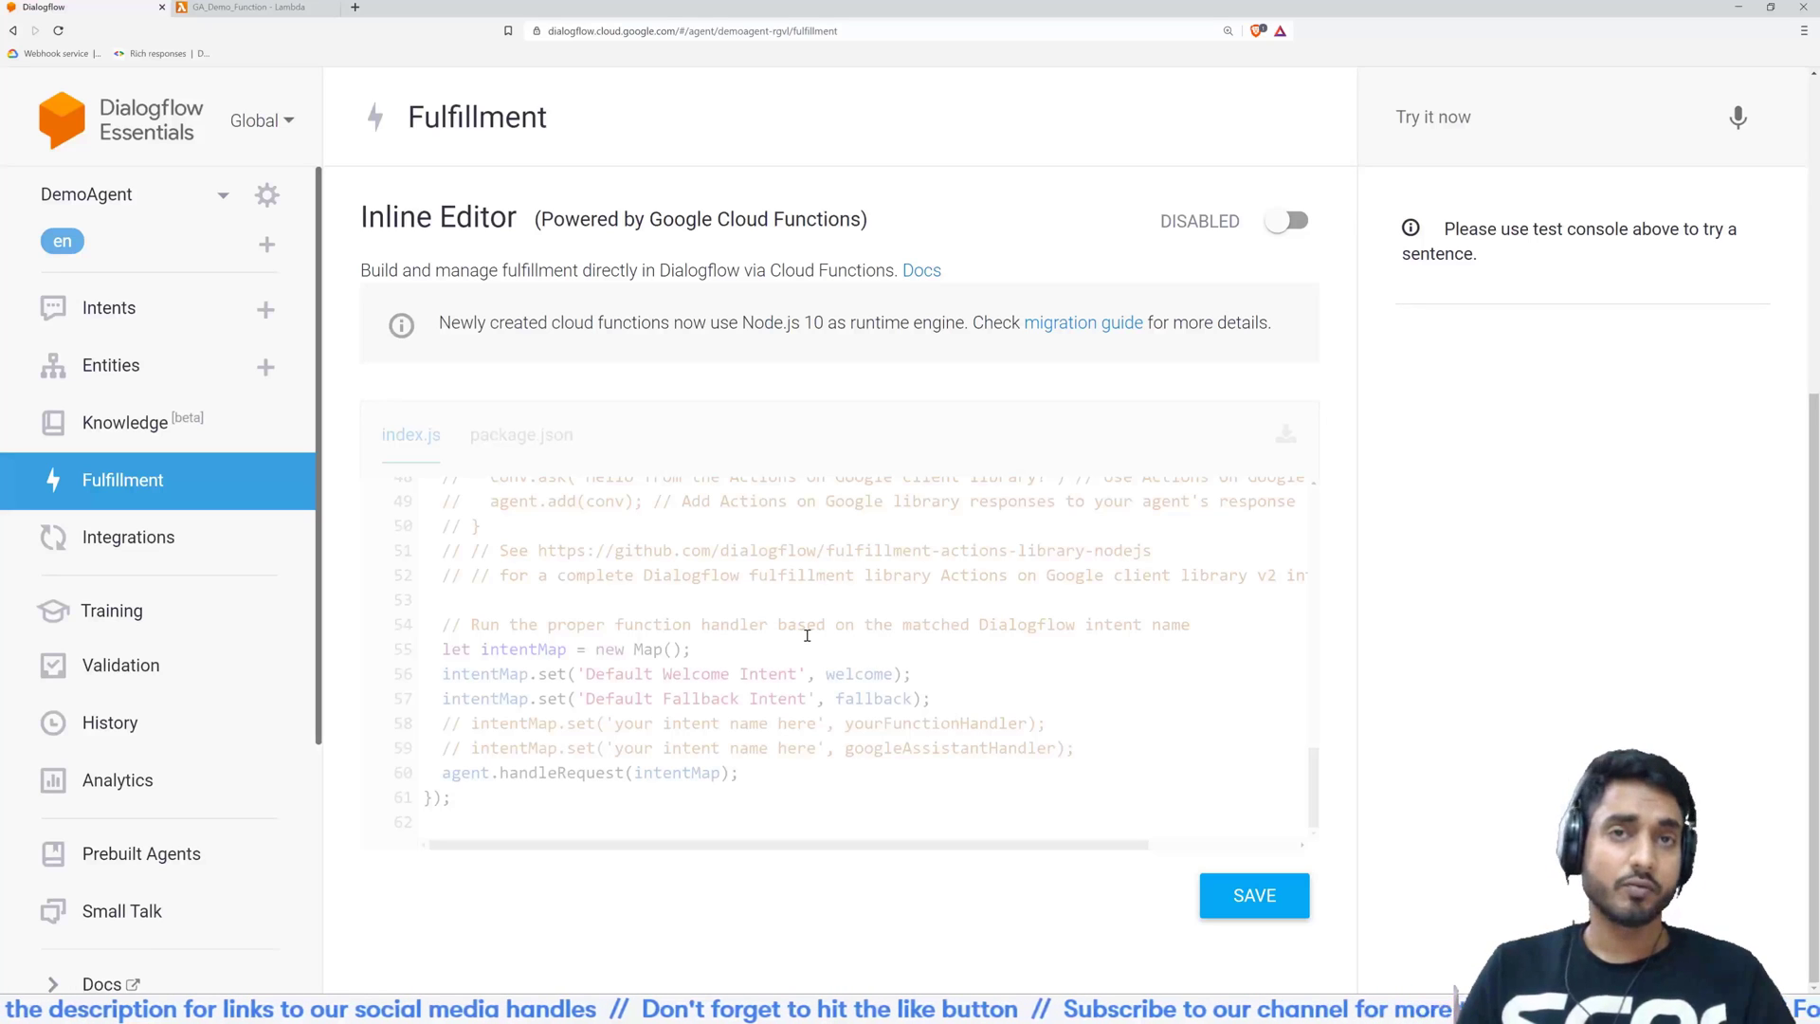
mouse_move(1276, 371)
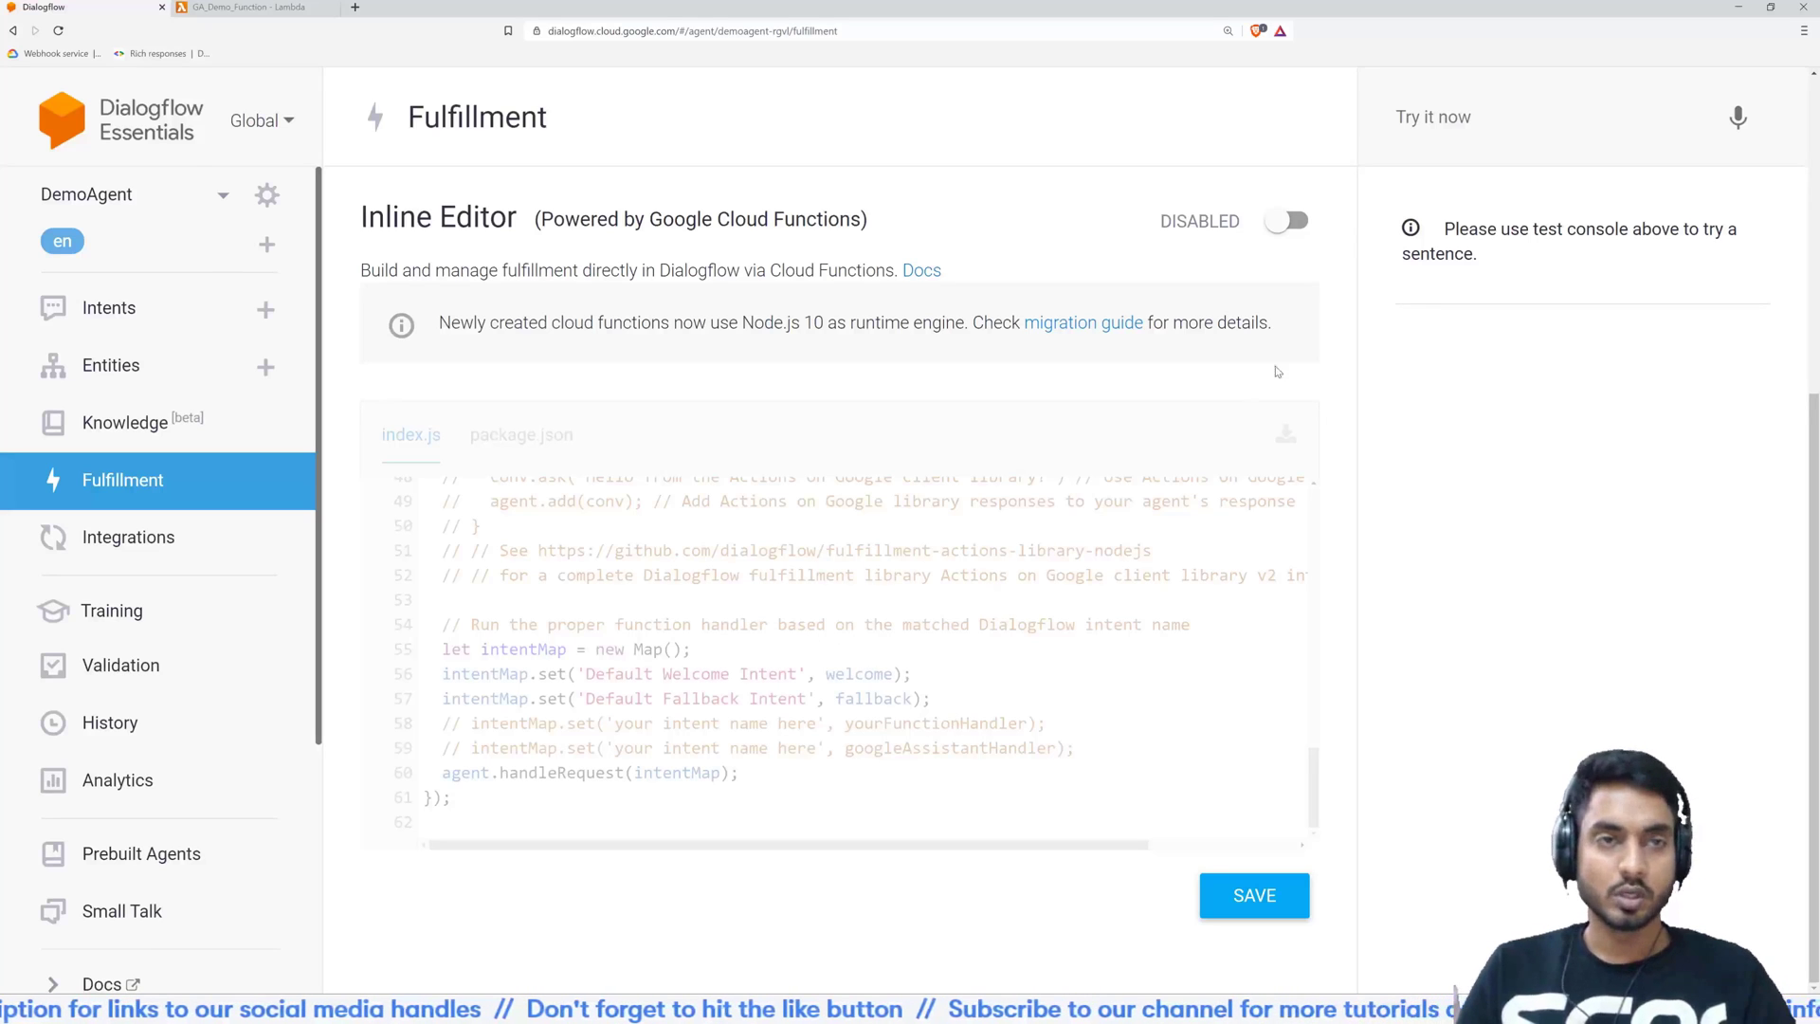
click(109, 307)
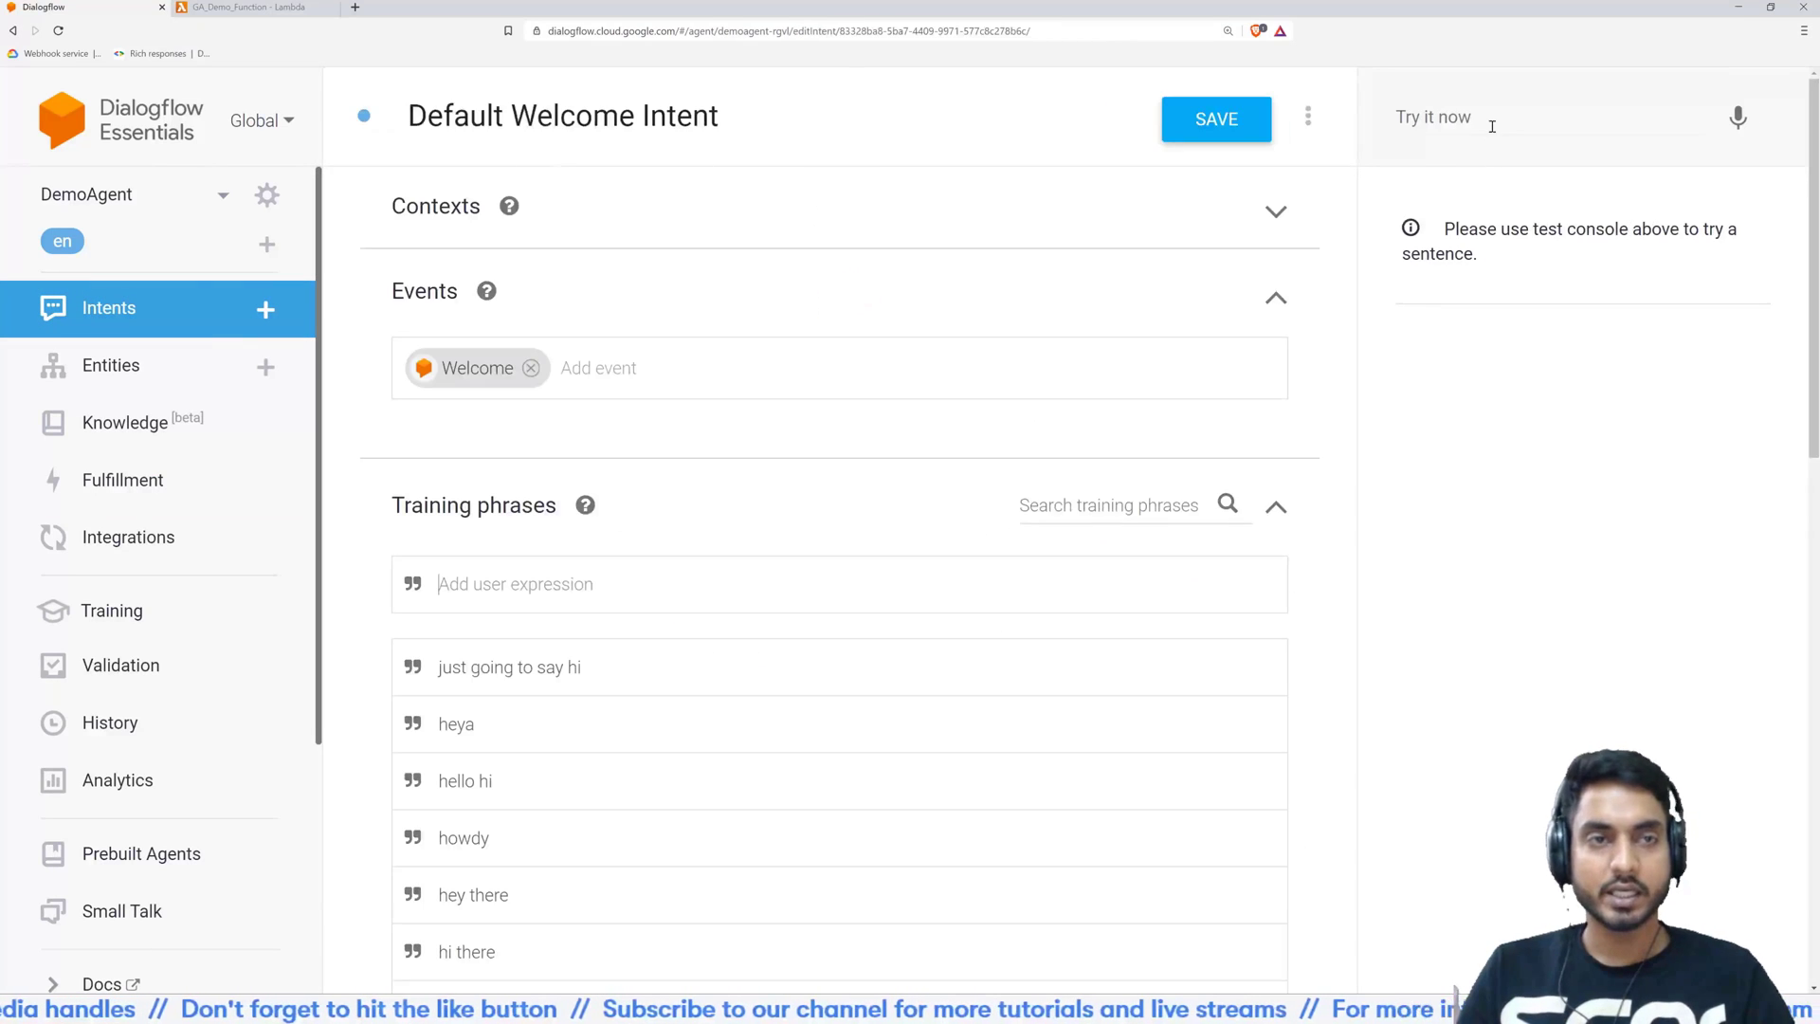
Send the test phrase 'hi' and review its diagnostic info showing Default Welcome Intent matched
text(h)
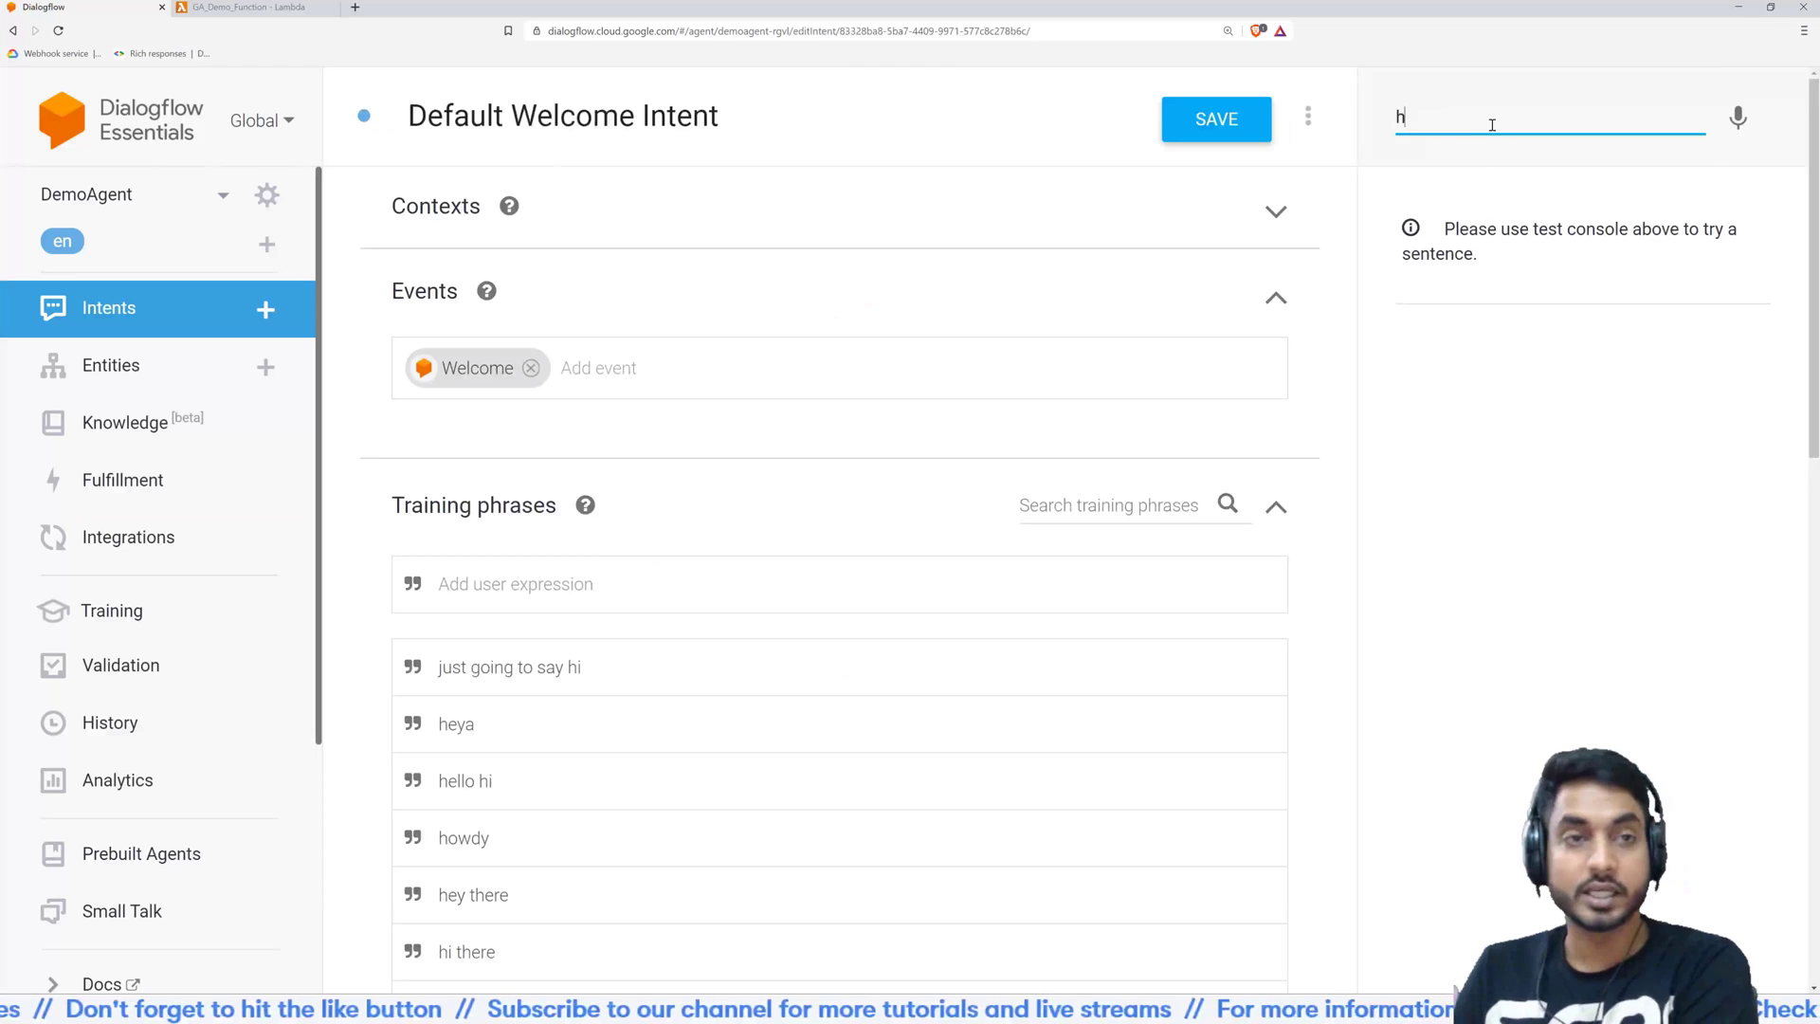
text(i)
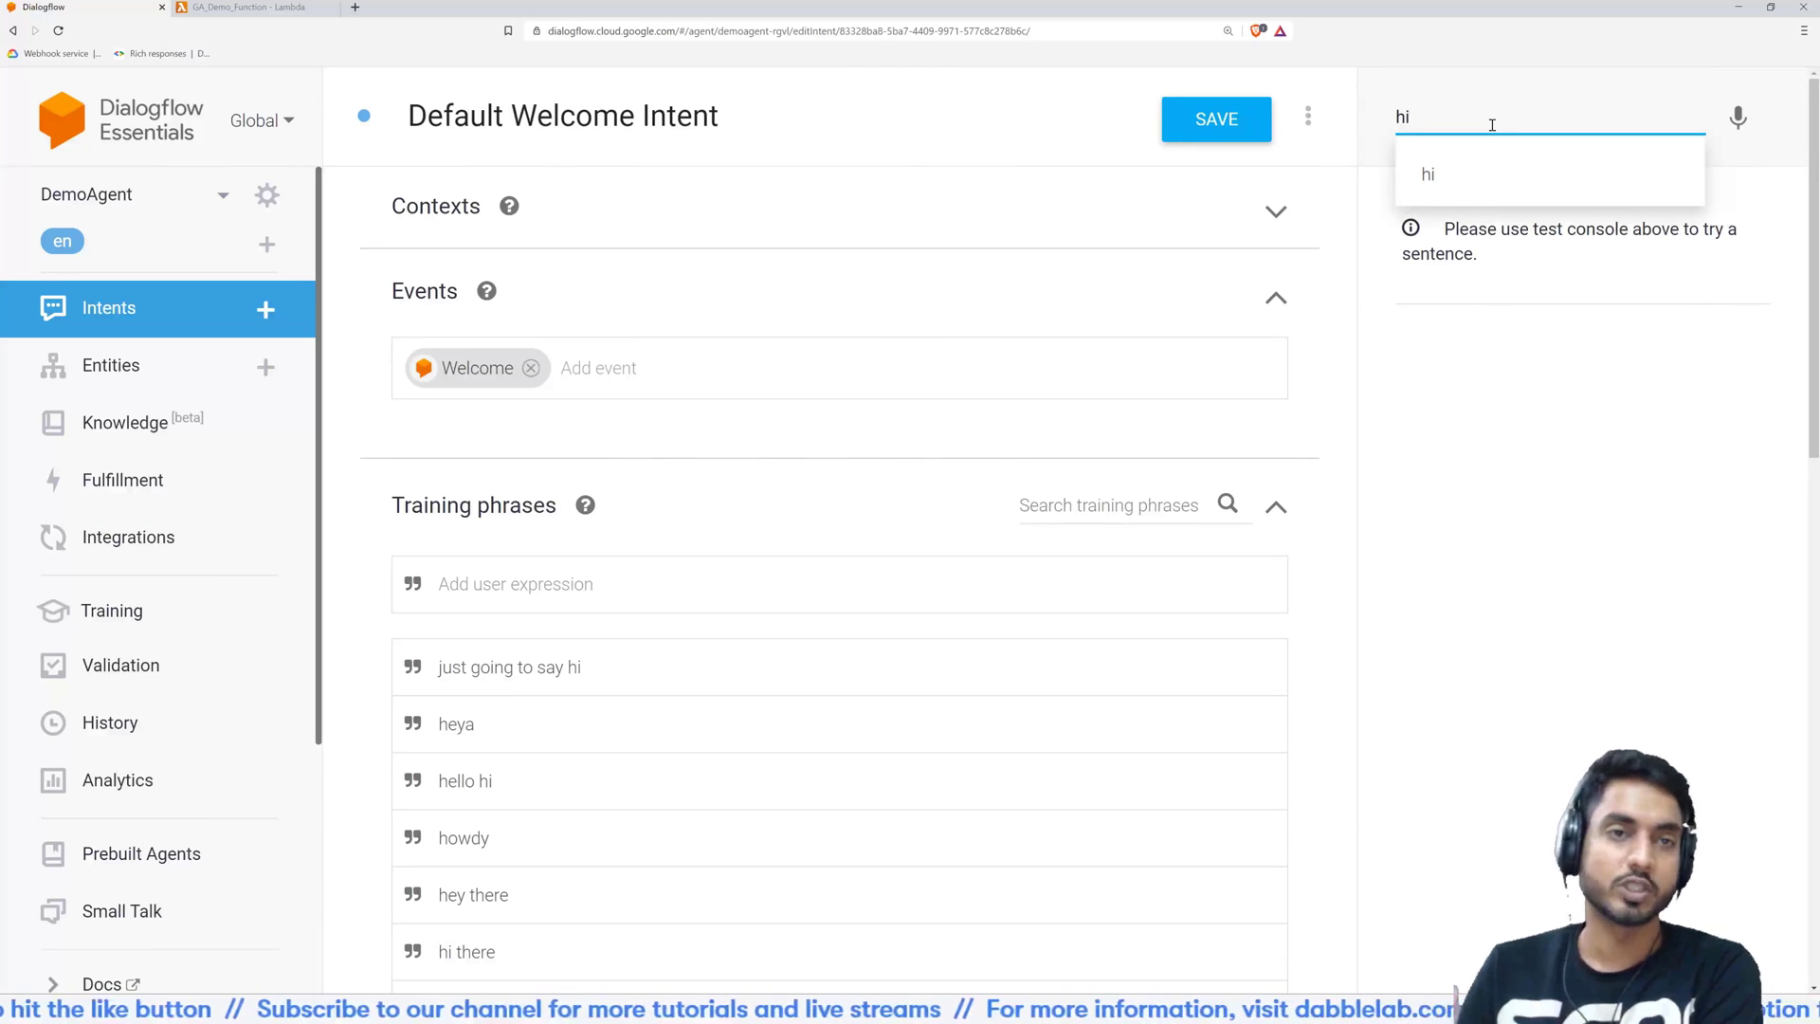
key(Return)
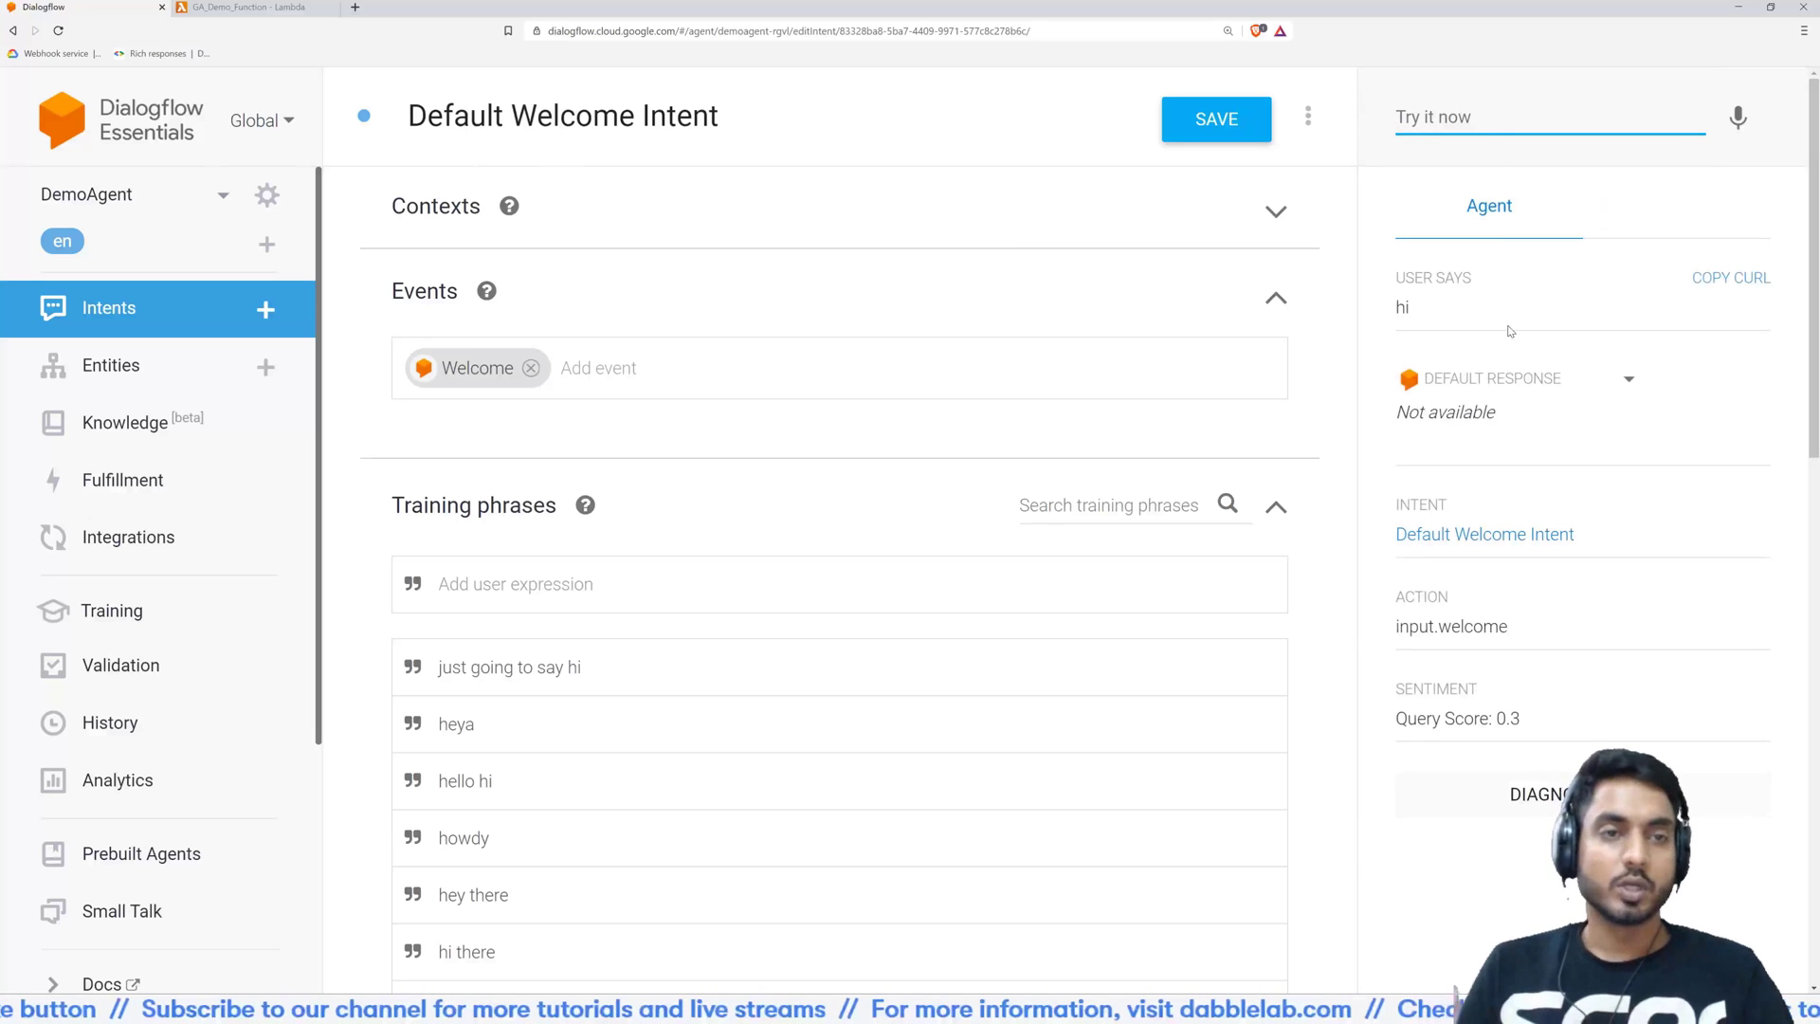
mouse_move(1473, 432)
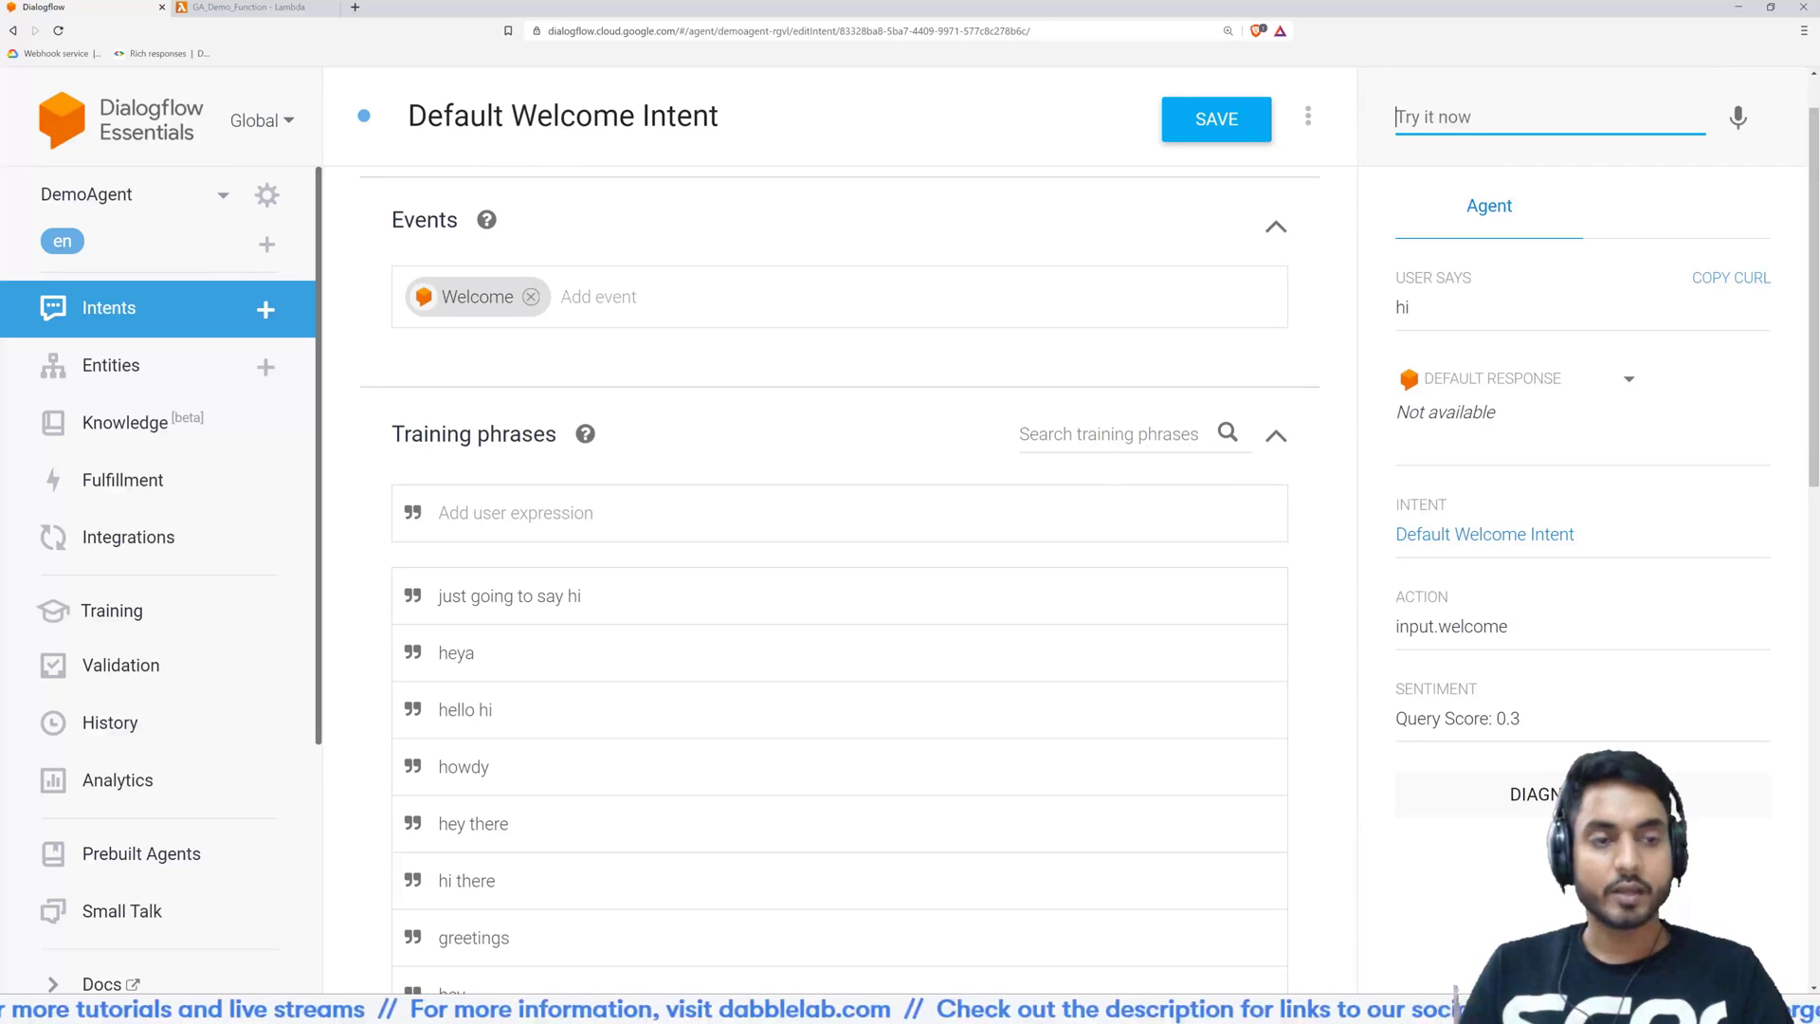
click(1532, 794)
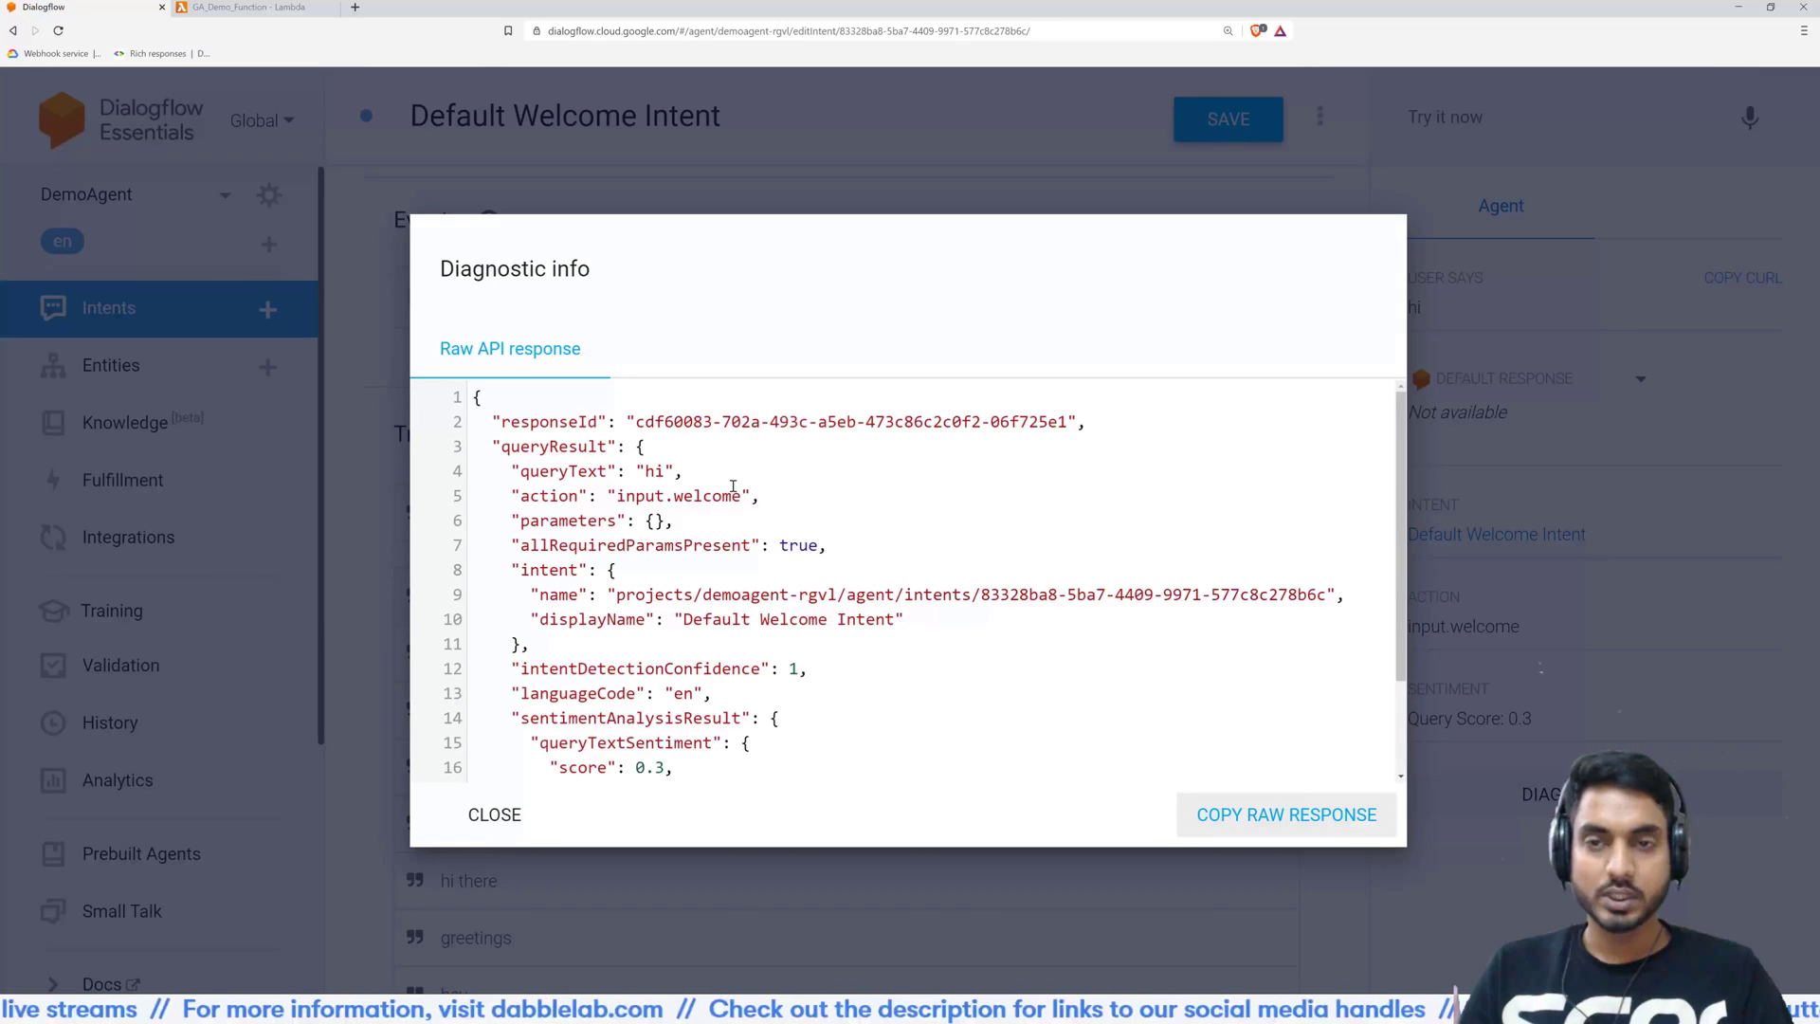
double_click(510, 348)
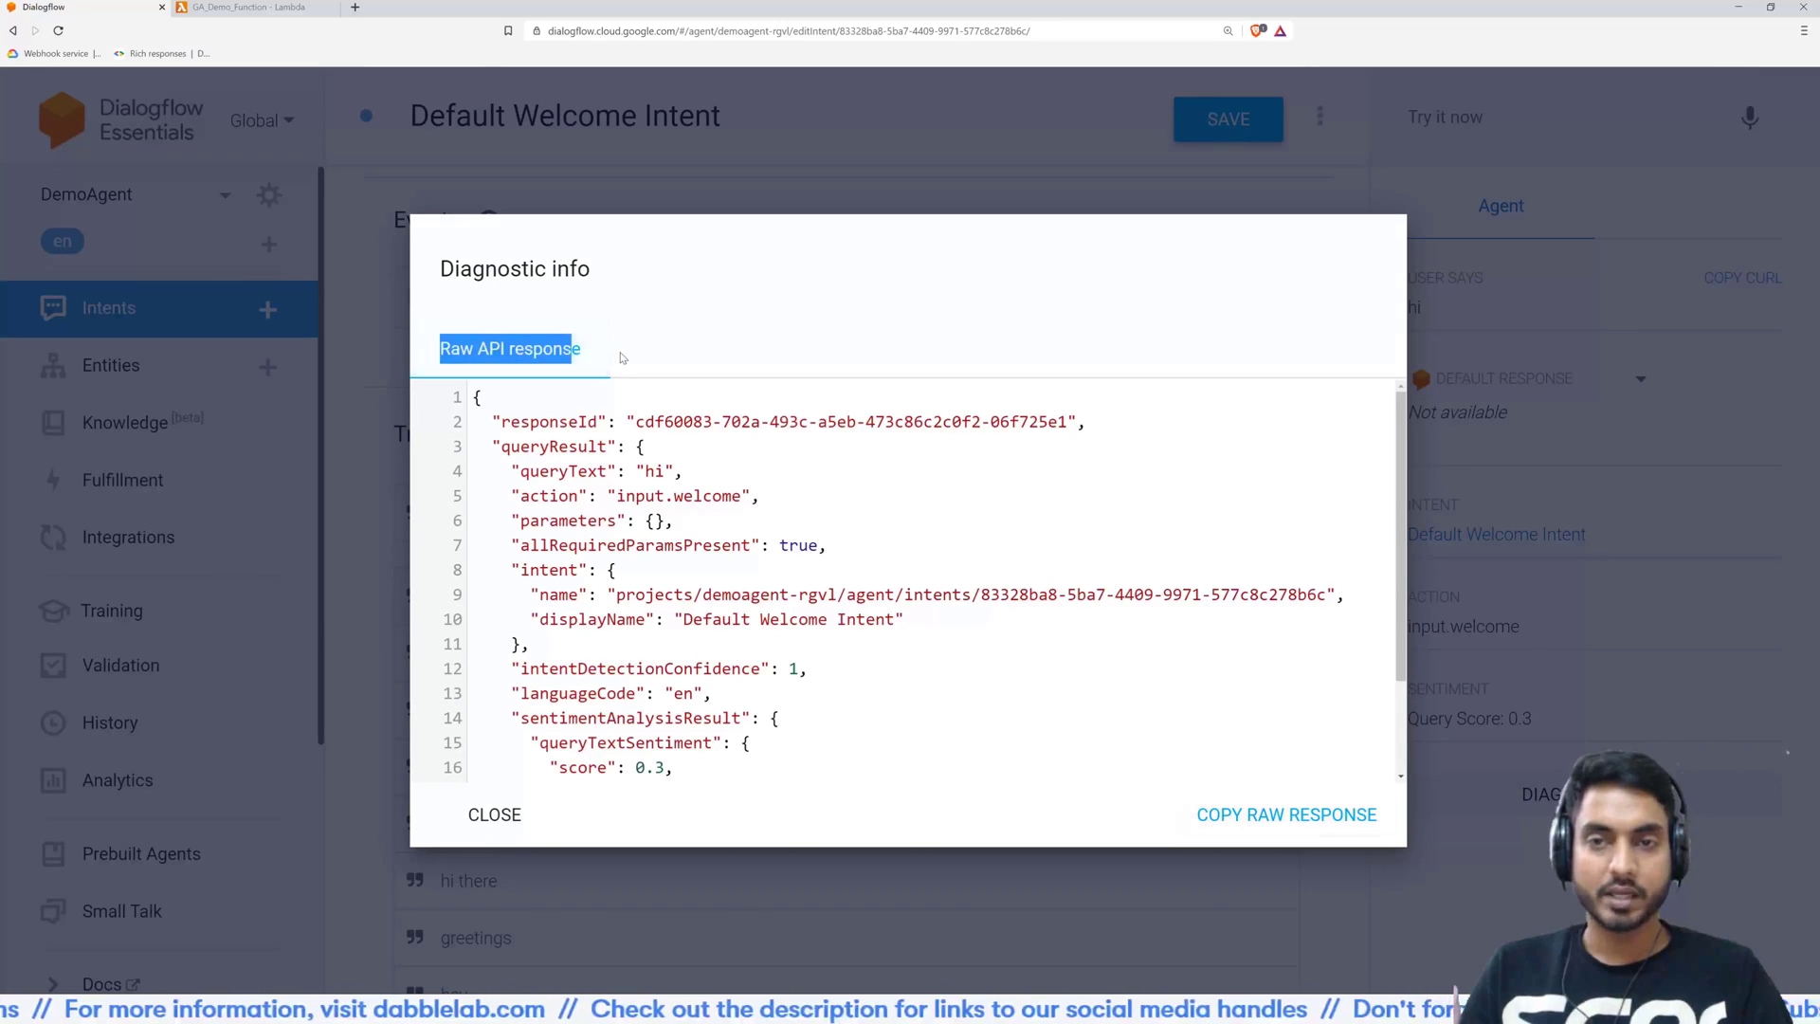
scroll(down, 3)
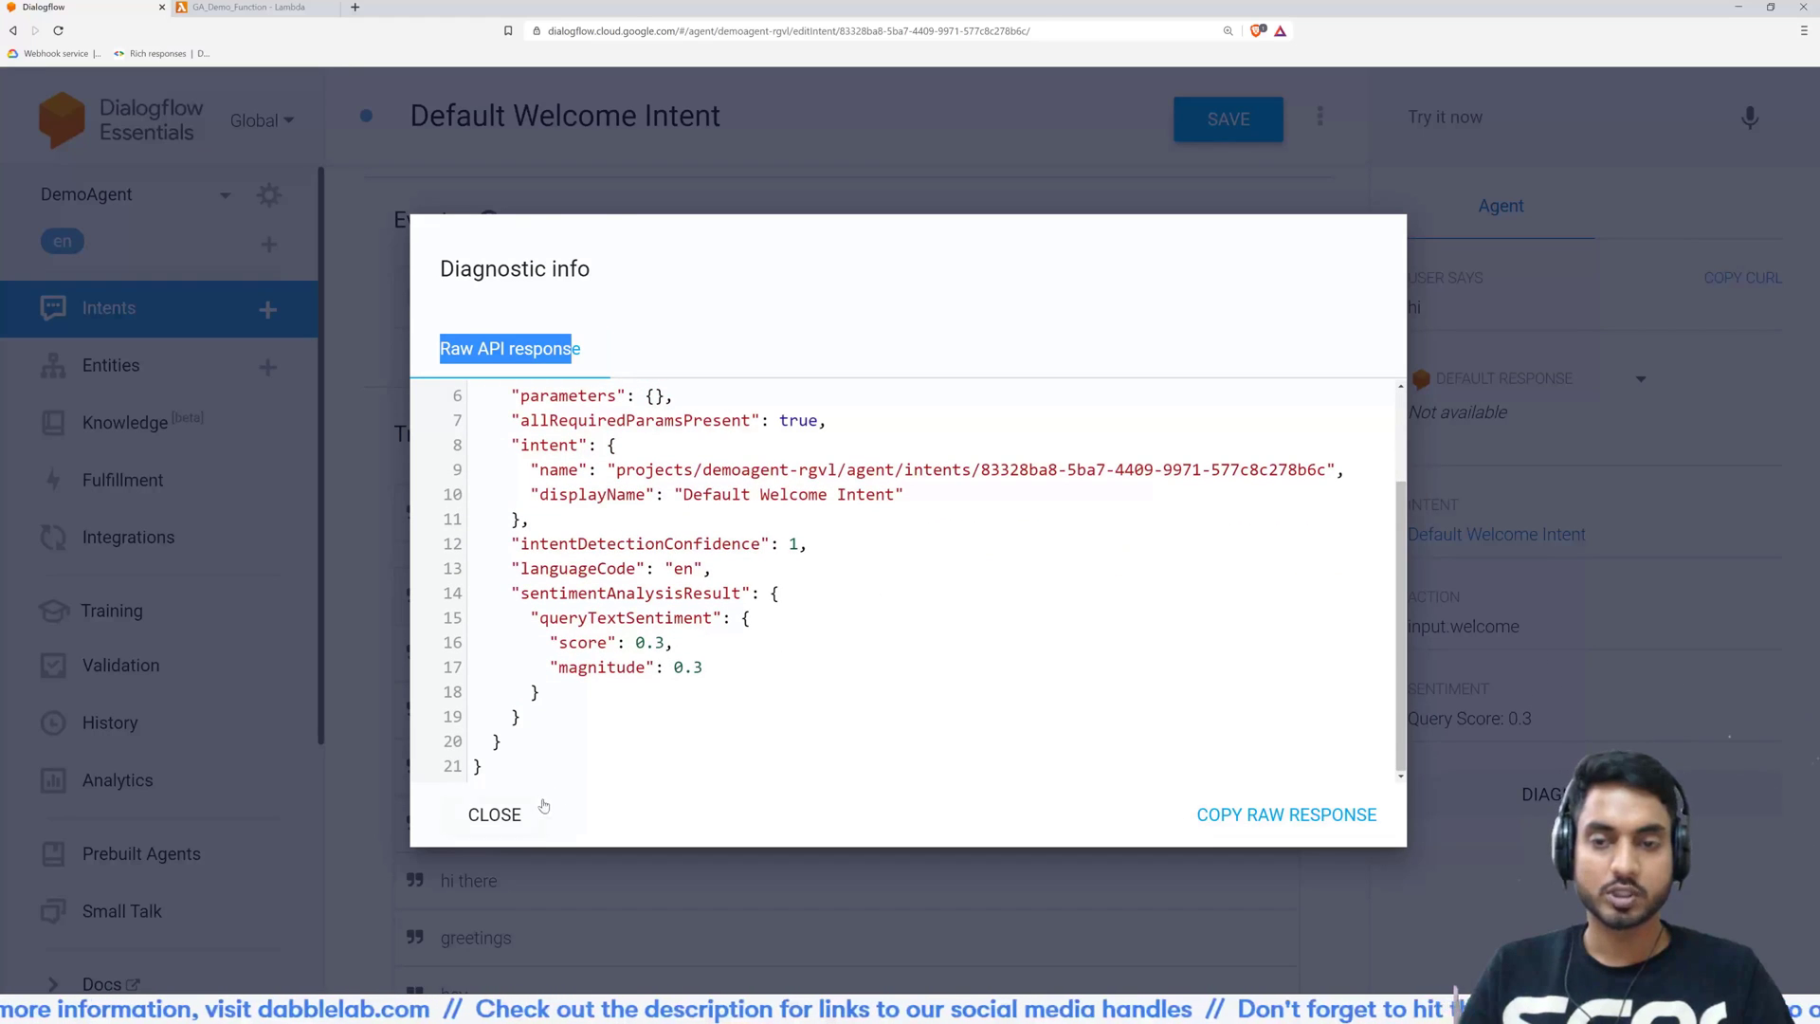
click(493, 813)
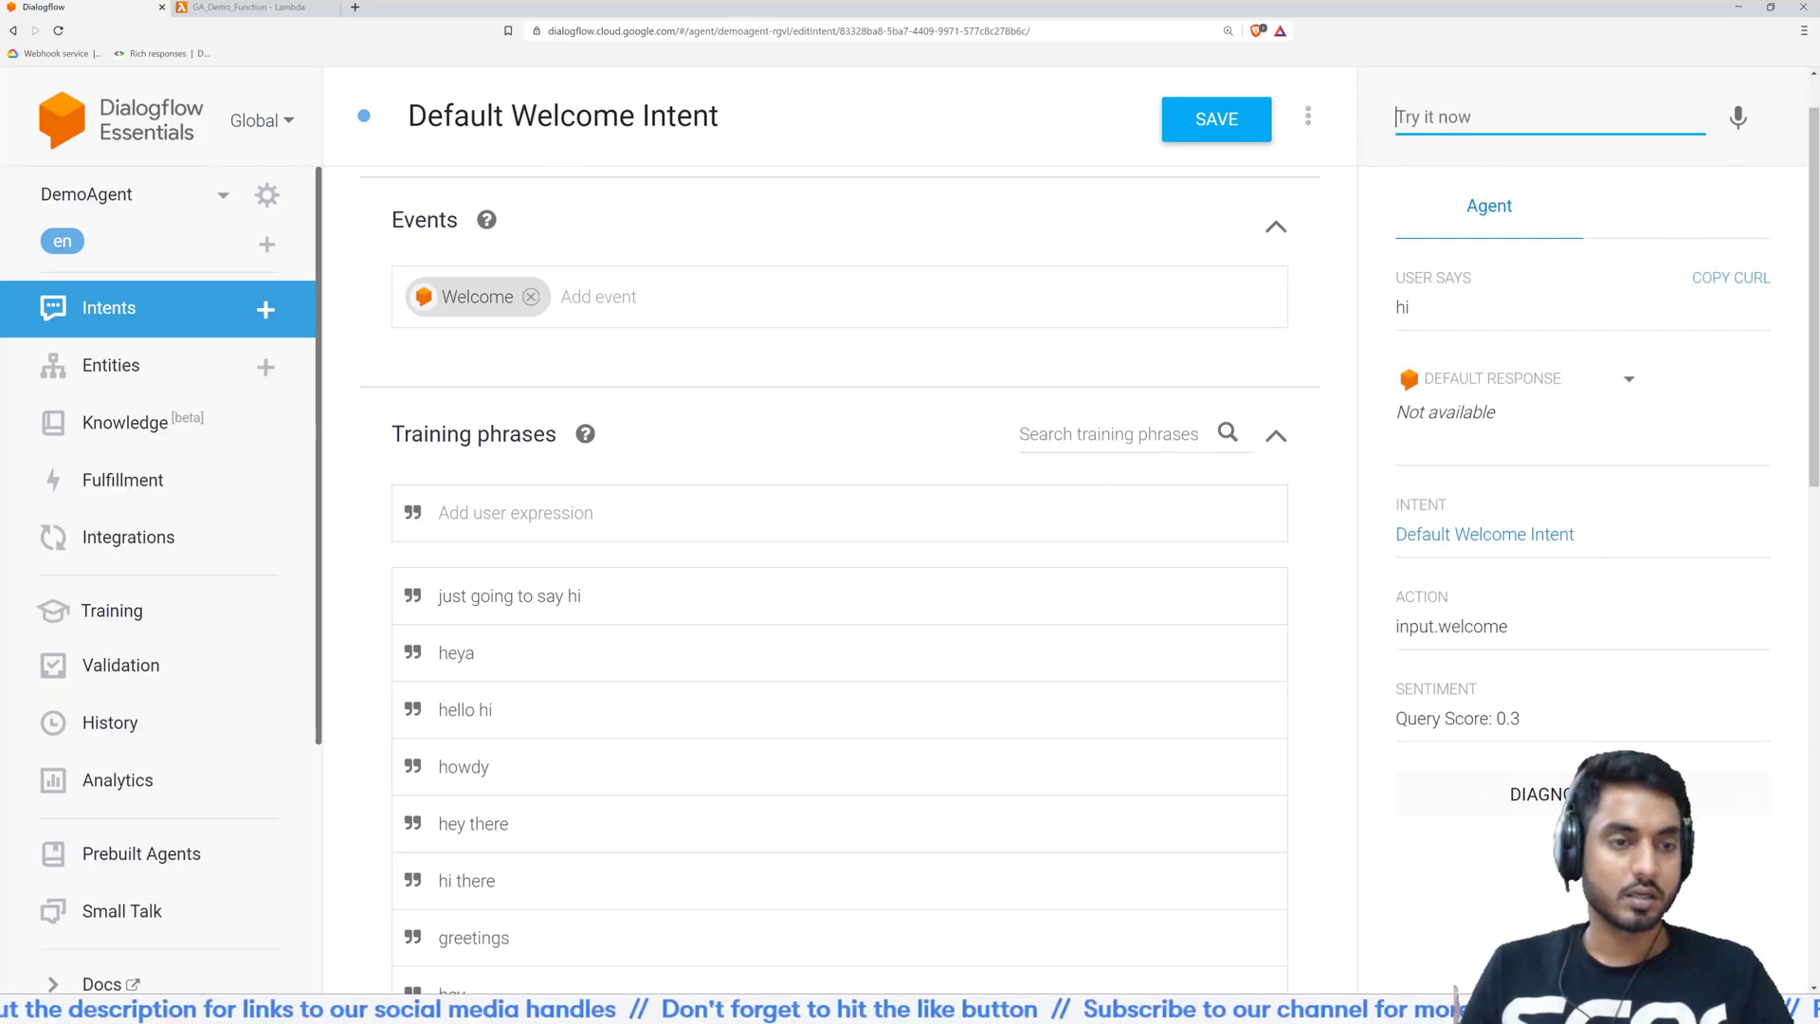
Recheck the diagnostics, confirm the webhook URL under Fulfillment, and return to the intents list
click(1540, 794)
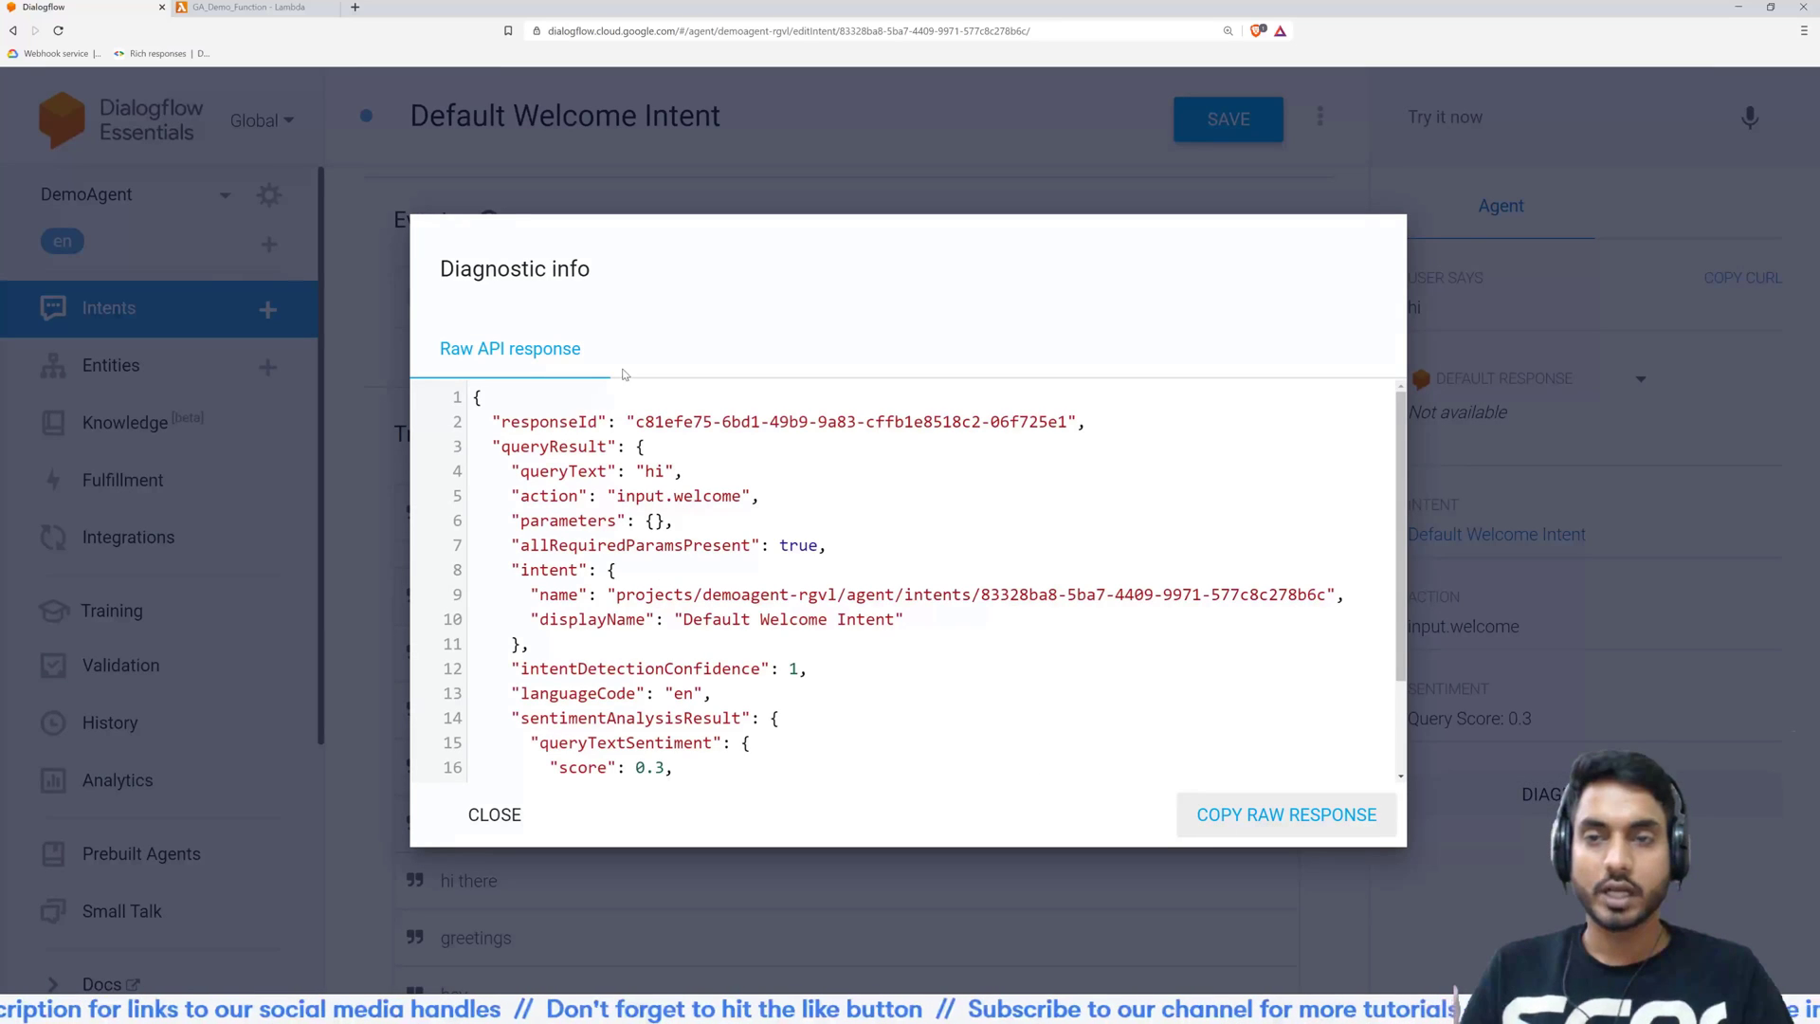
mouse_move(493, 813)
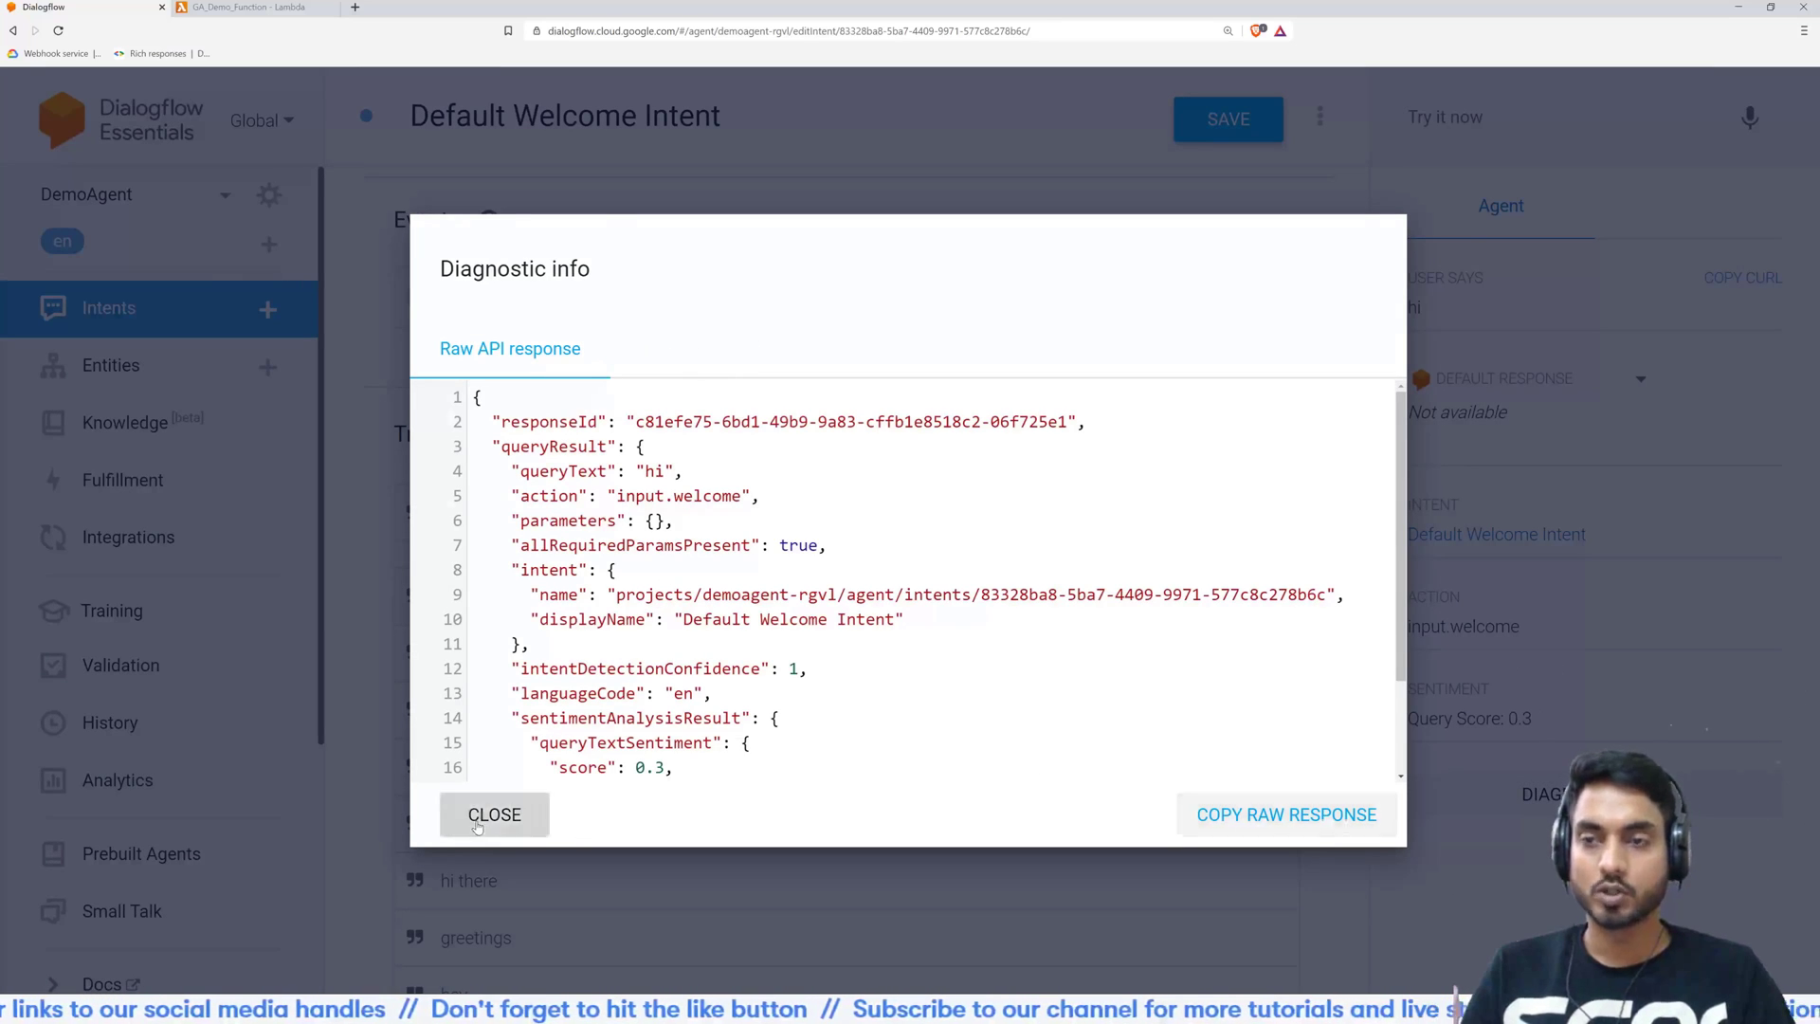
click(493, 813)
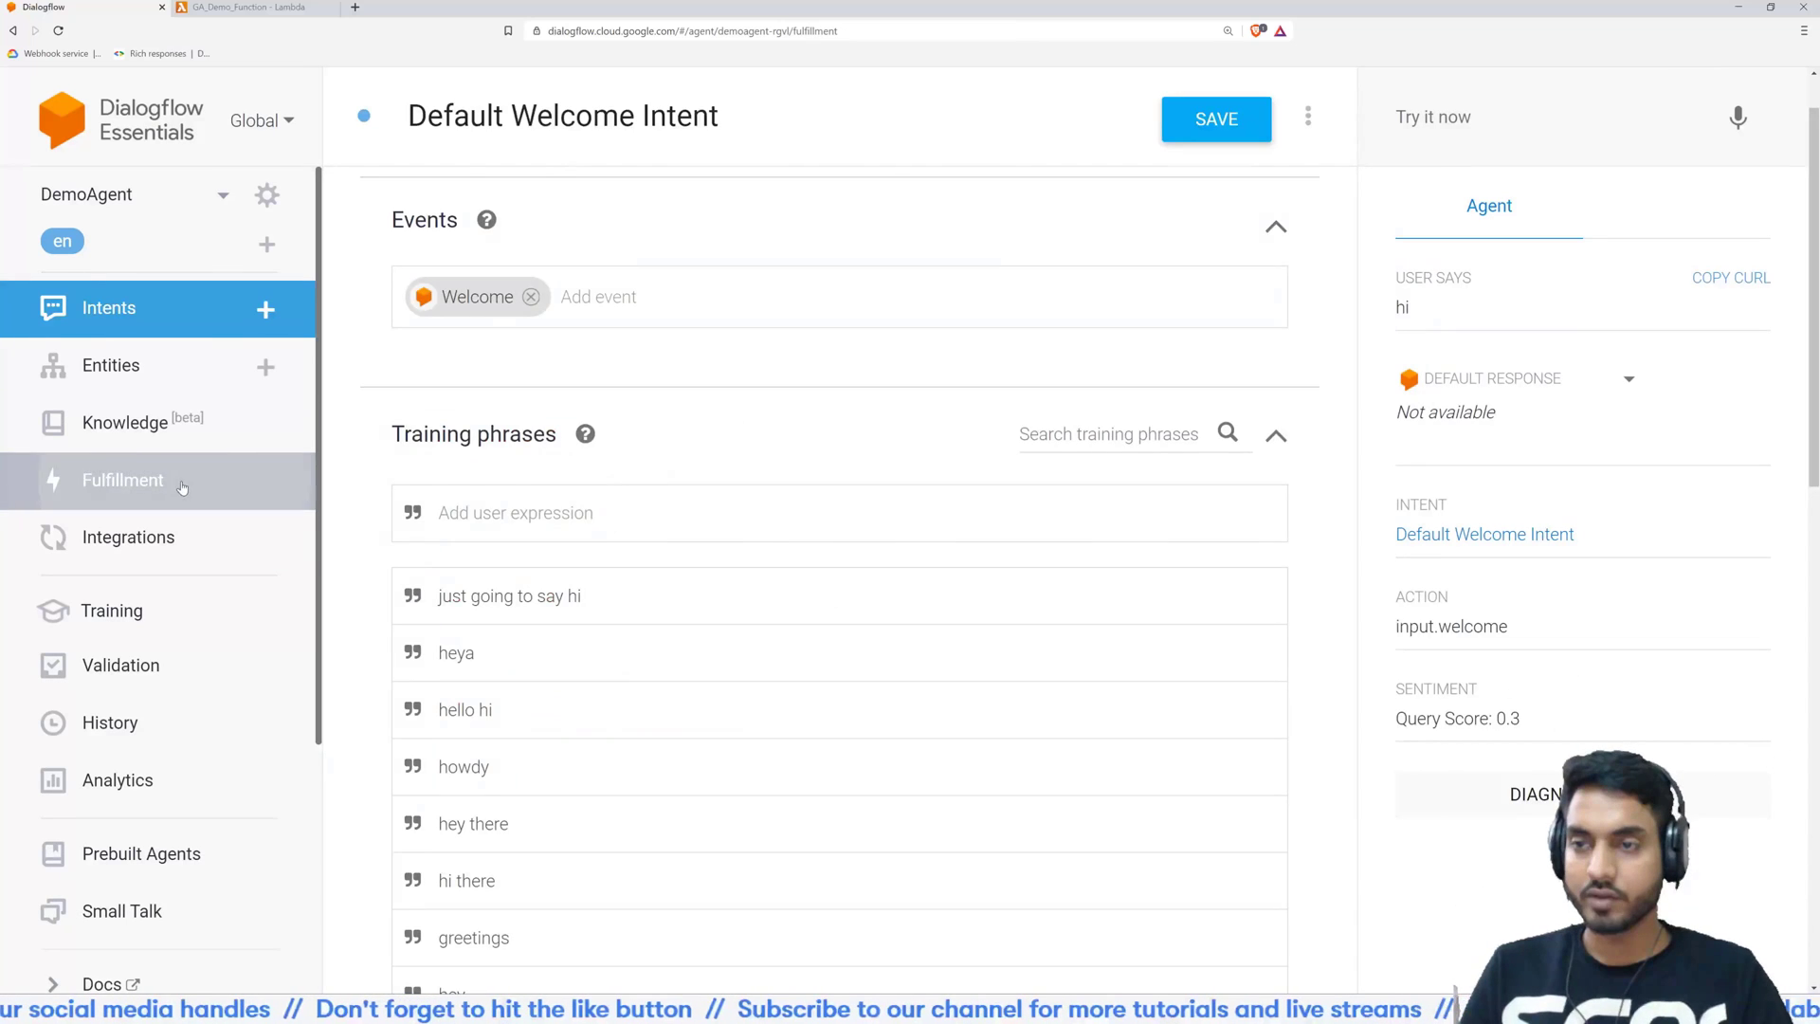
click(122, 480)
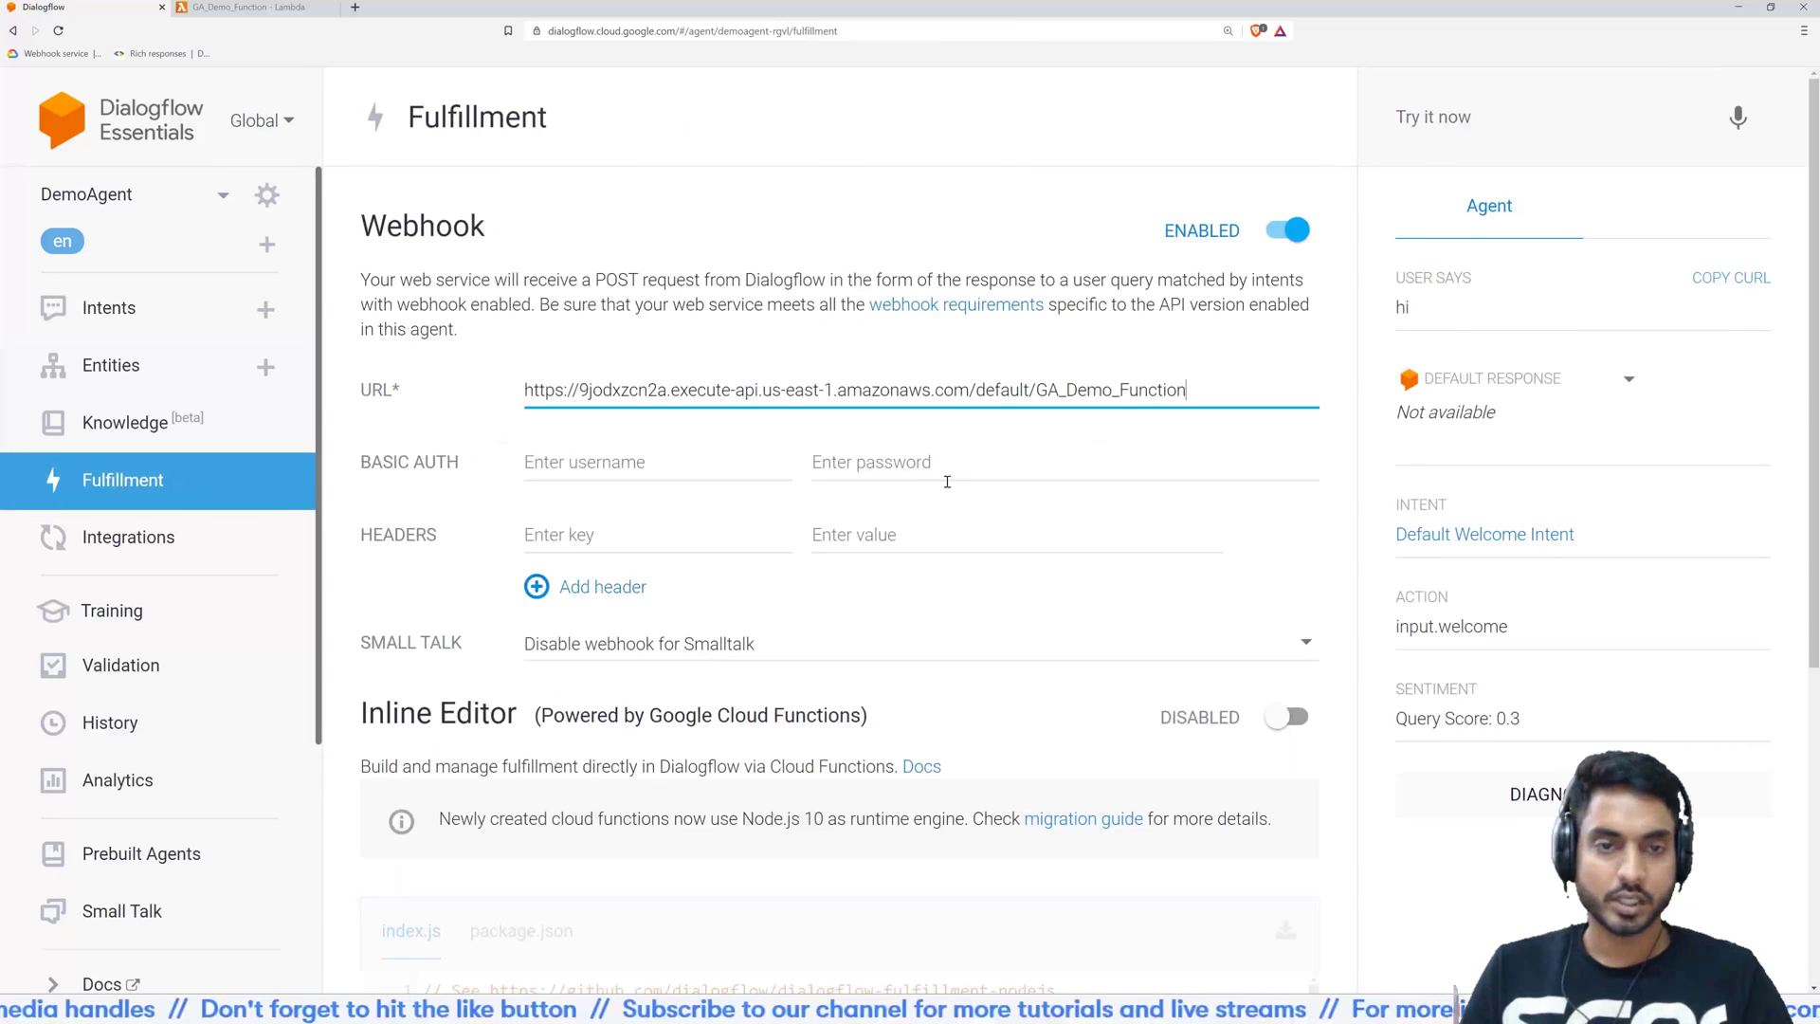
click(109, 307)
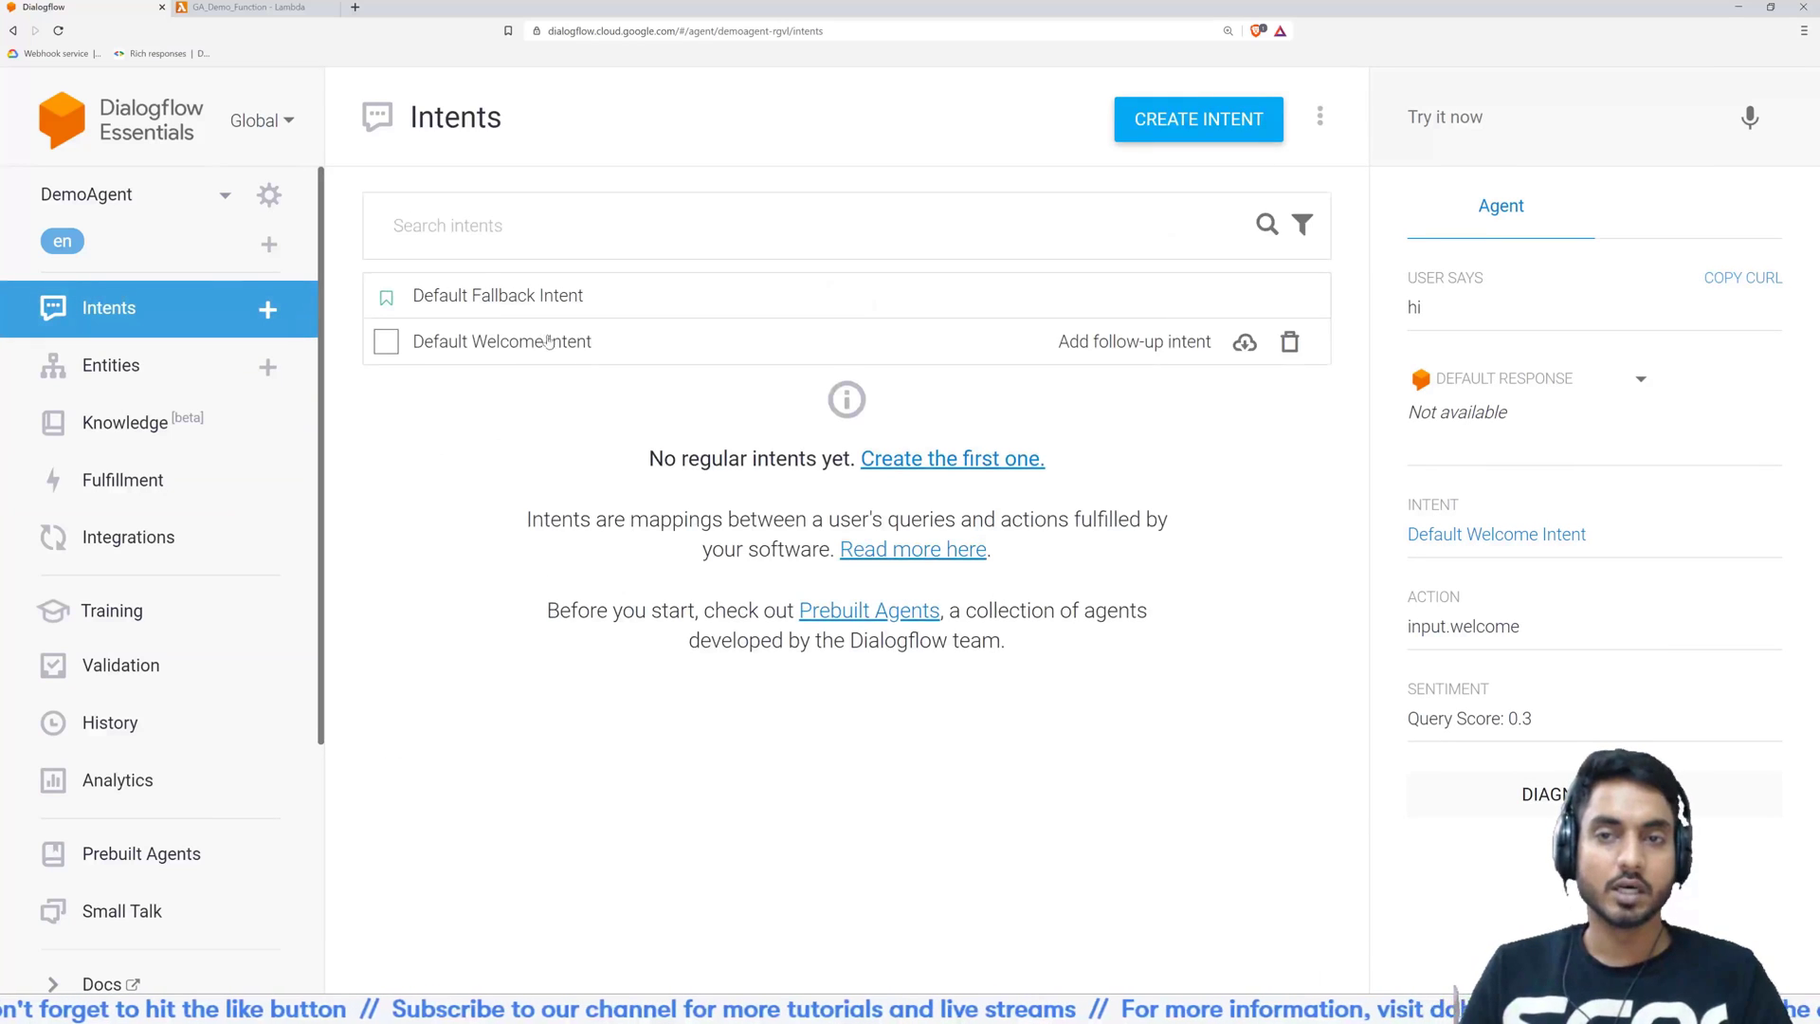
In Default Welcome Intent, enable 'Enable webhook call for this intent' and save
click(501, 340)
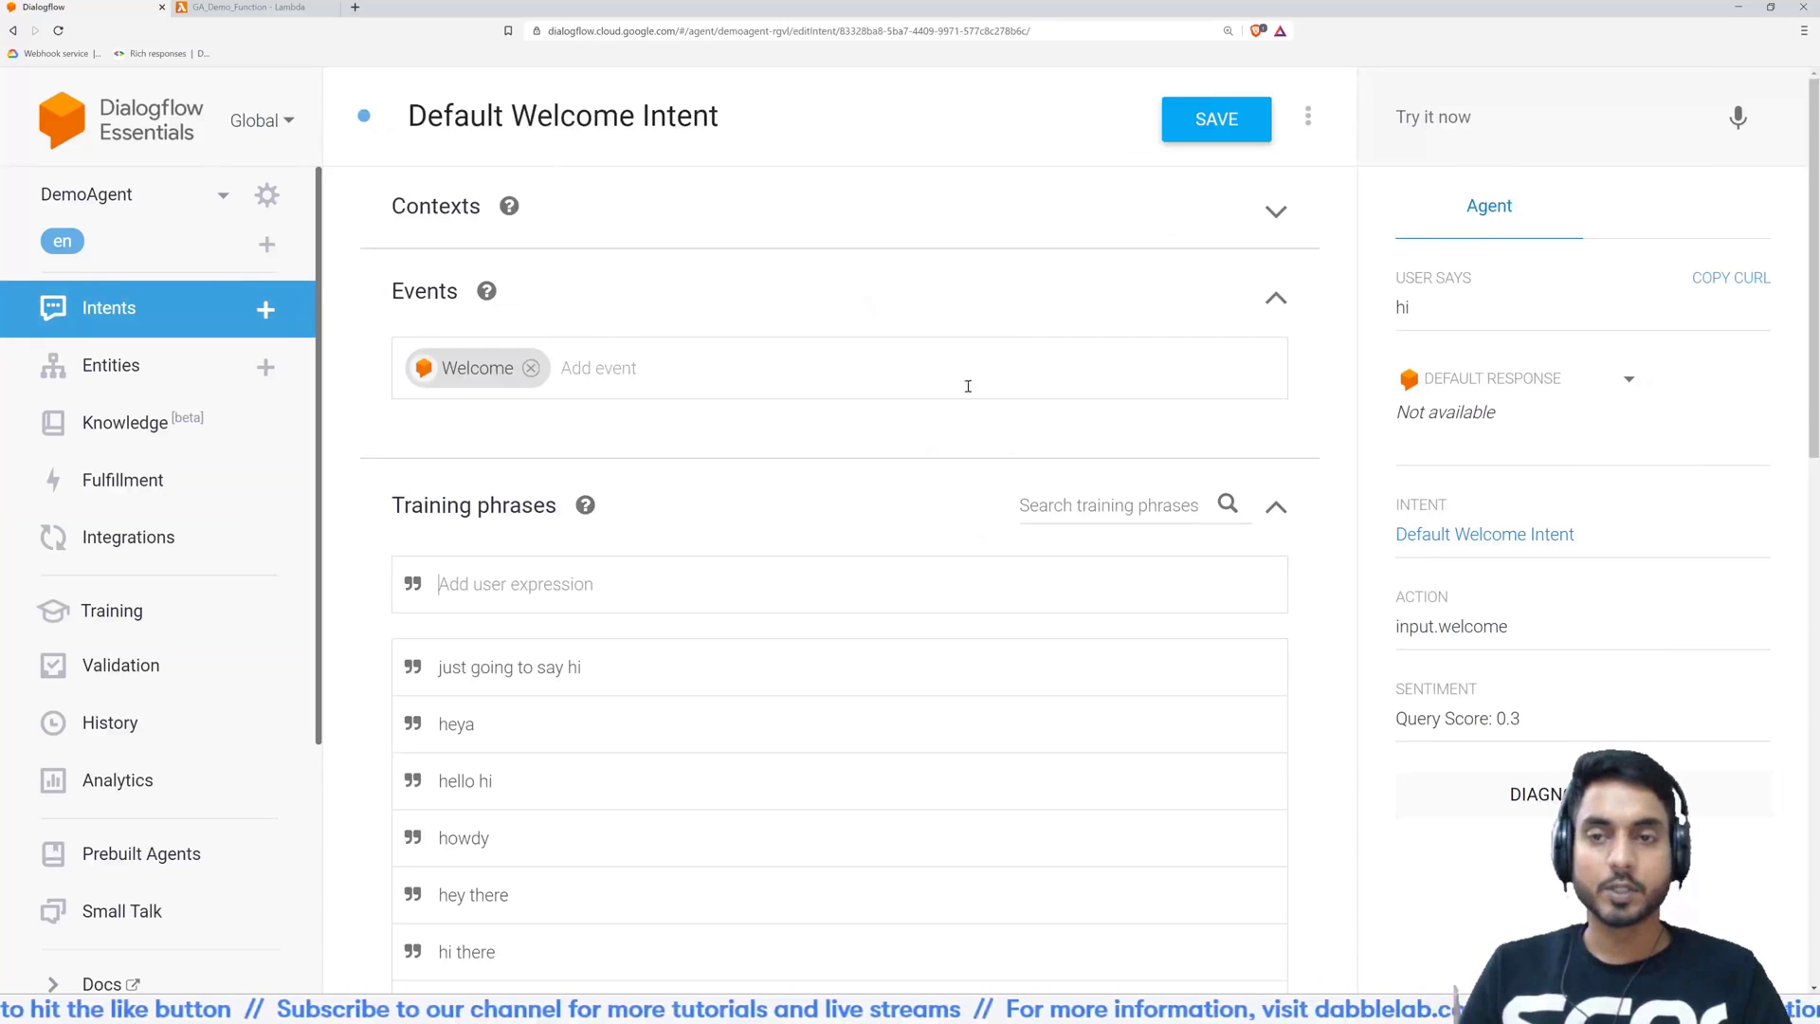
scroll(down, 3)
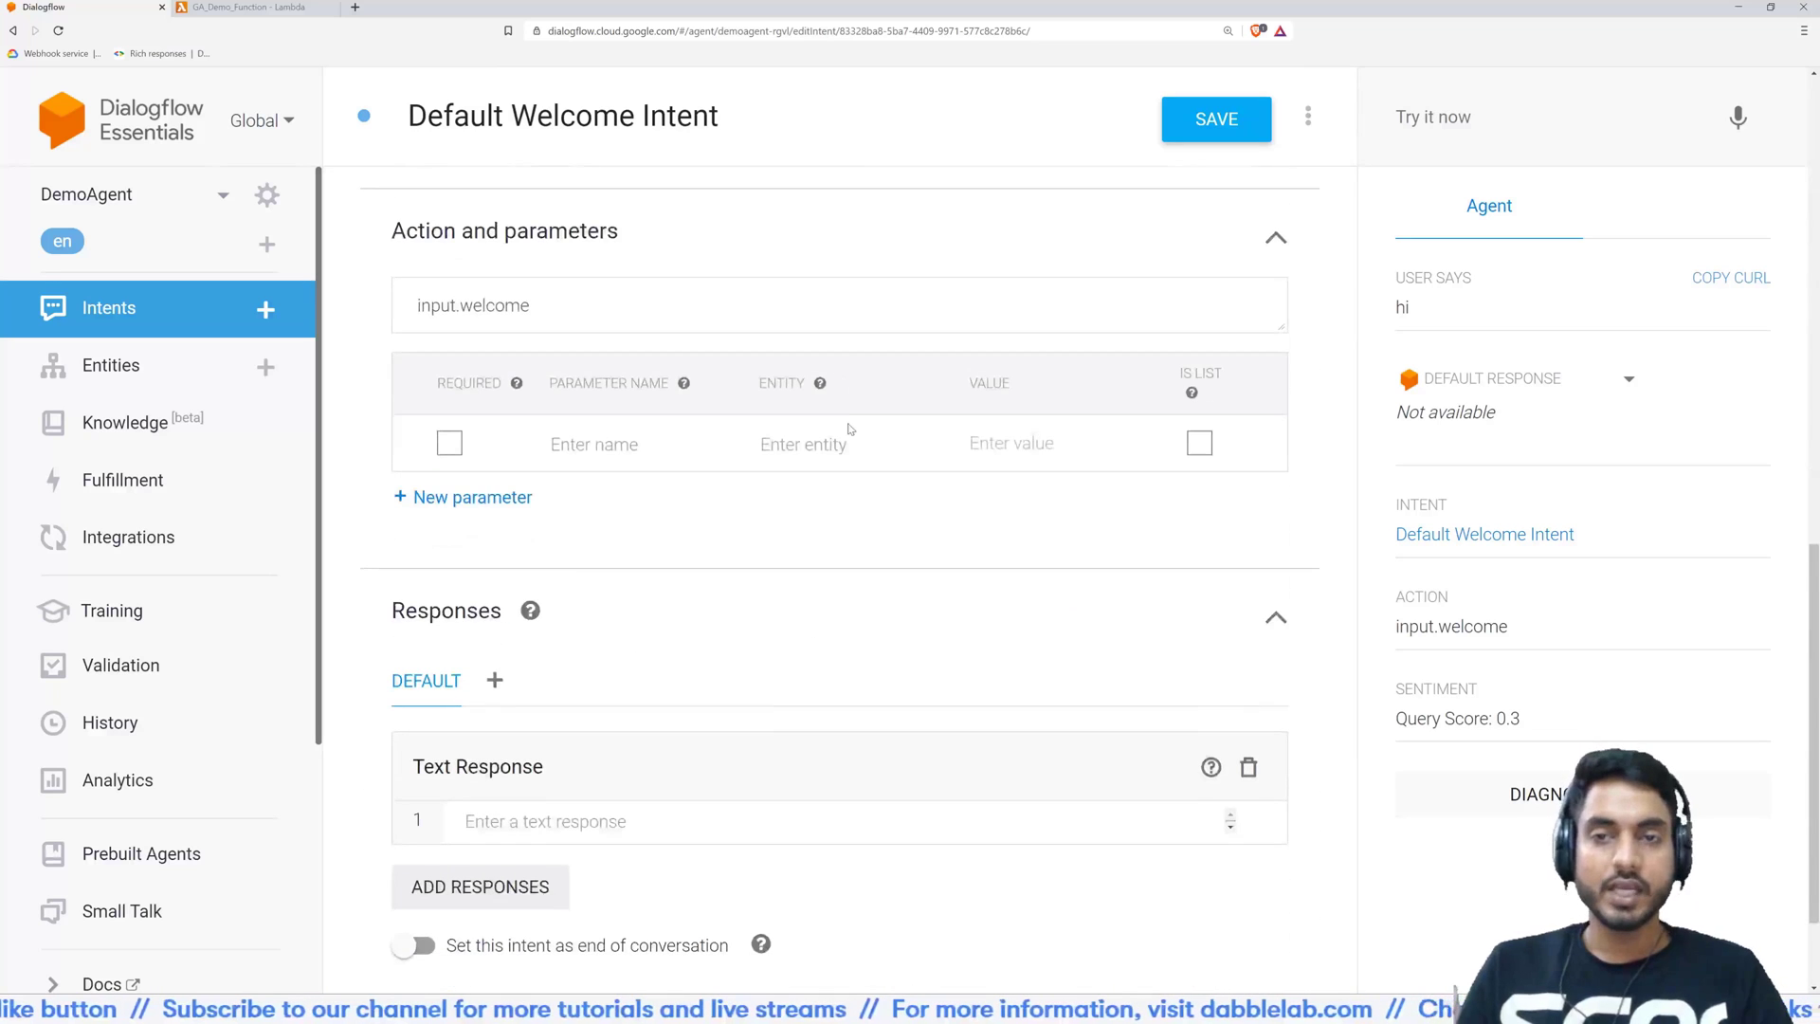
scroll(down, 3)
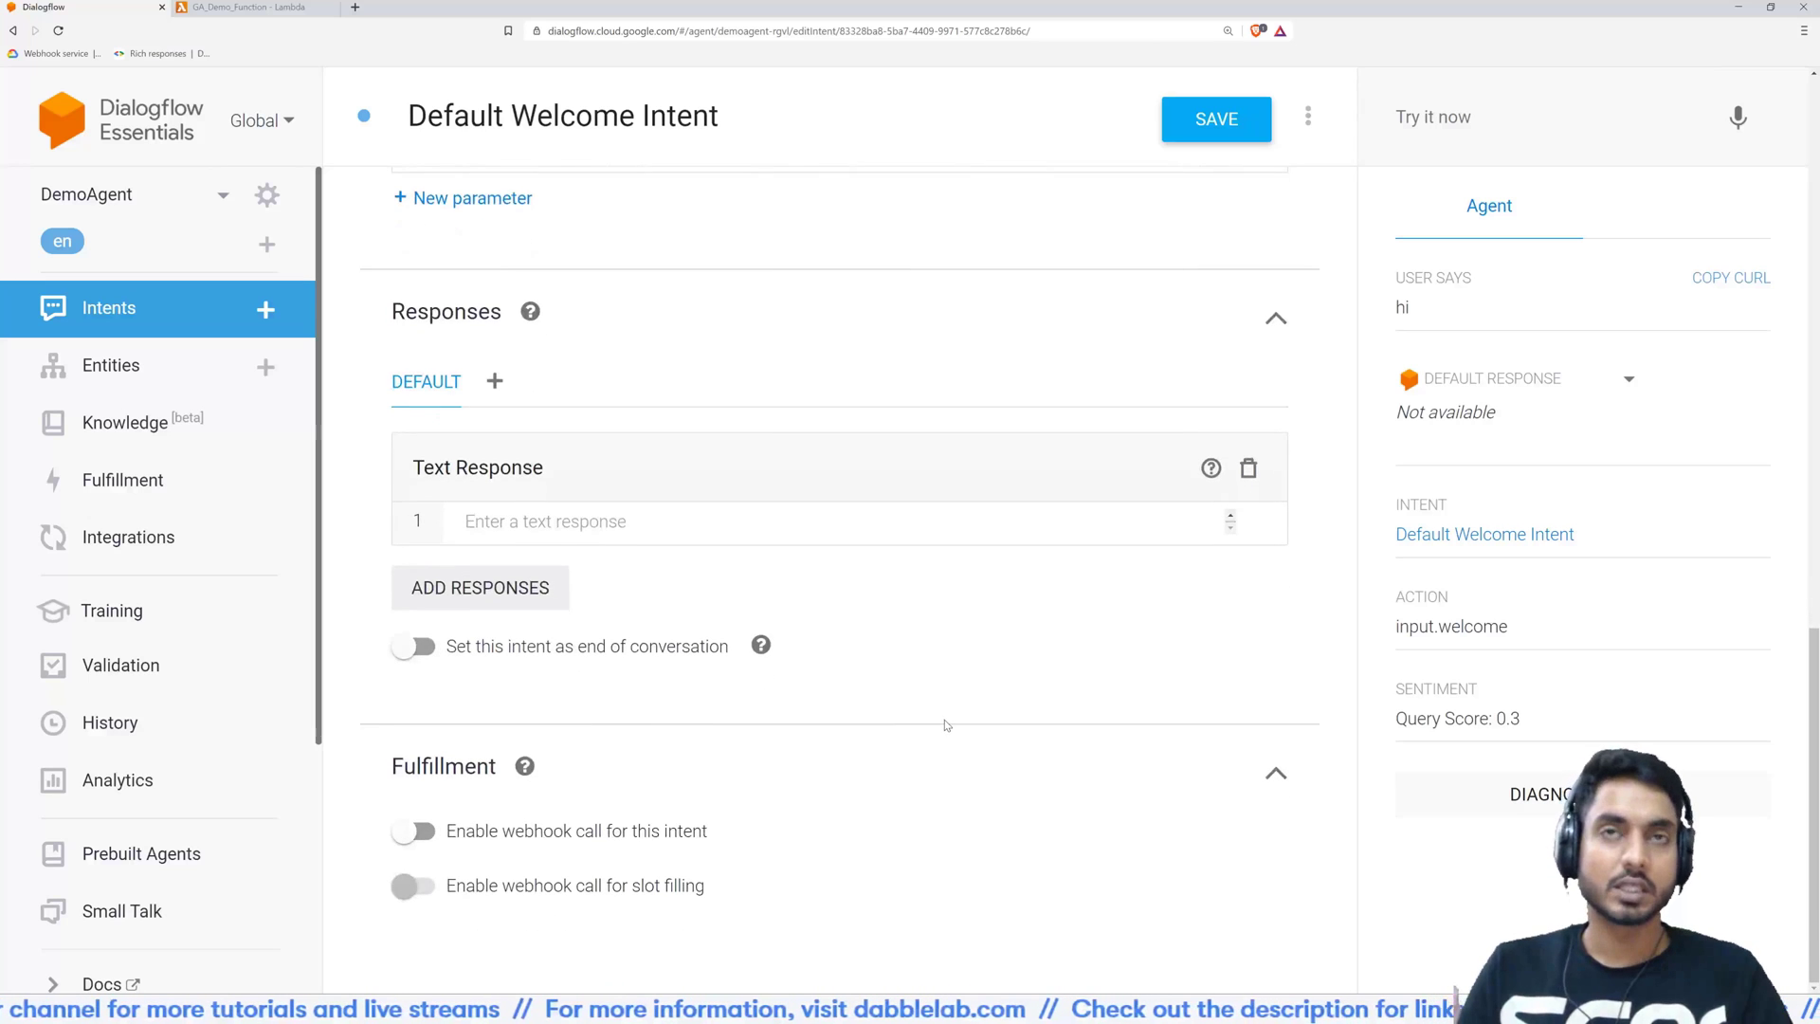
mouse_move(929, 735)
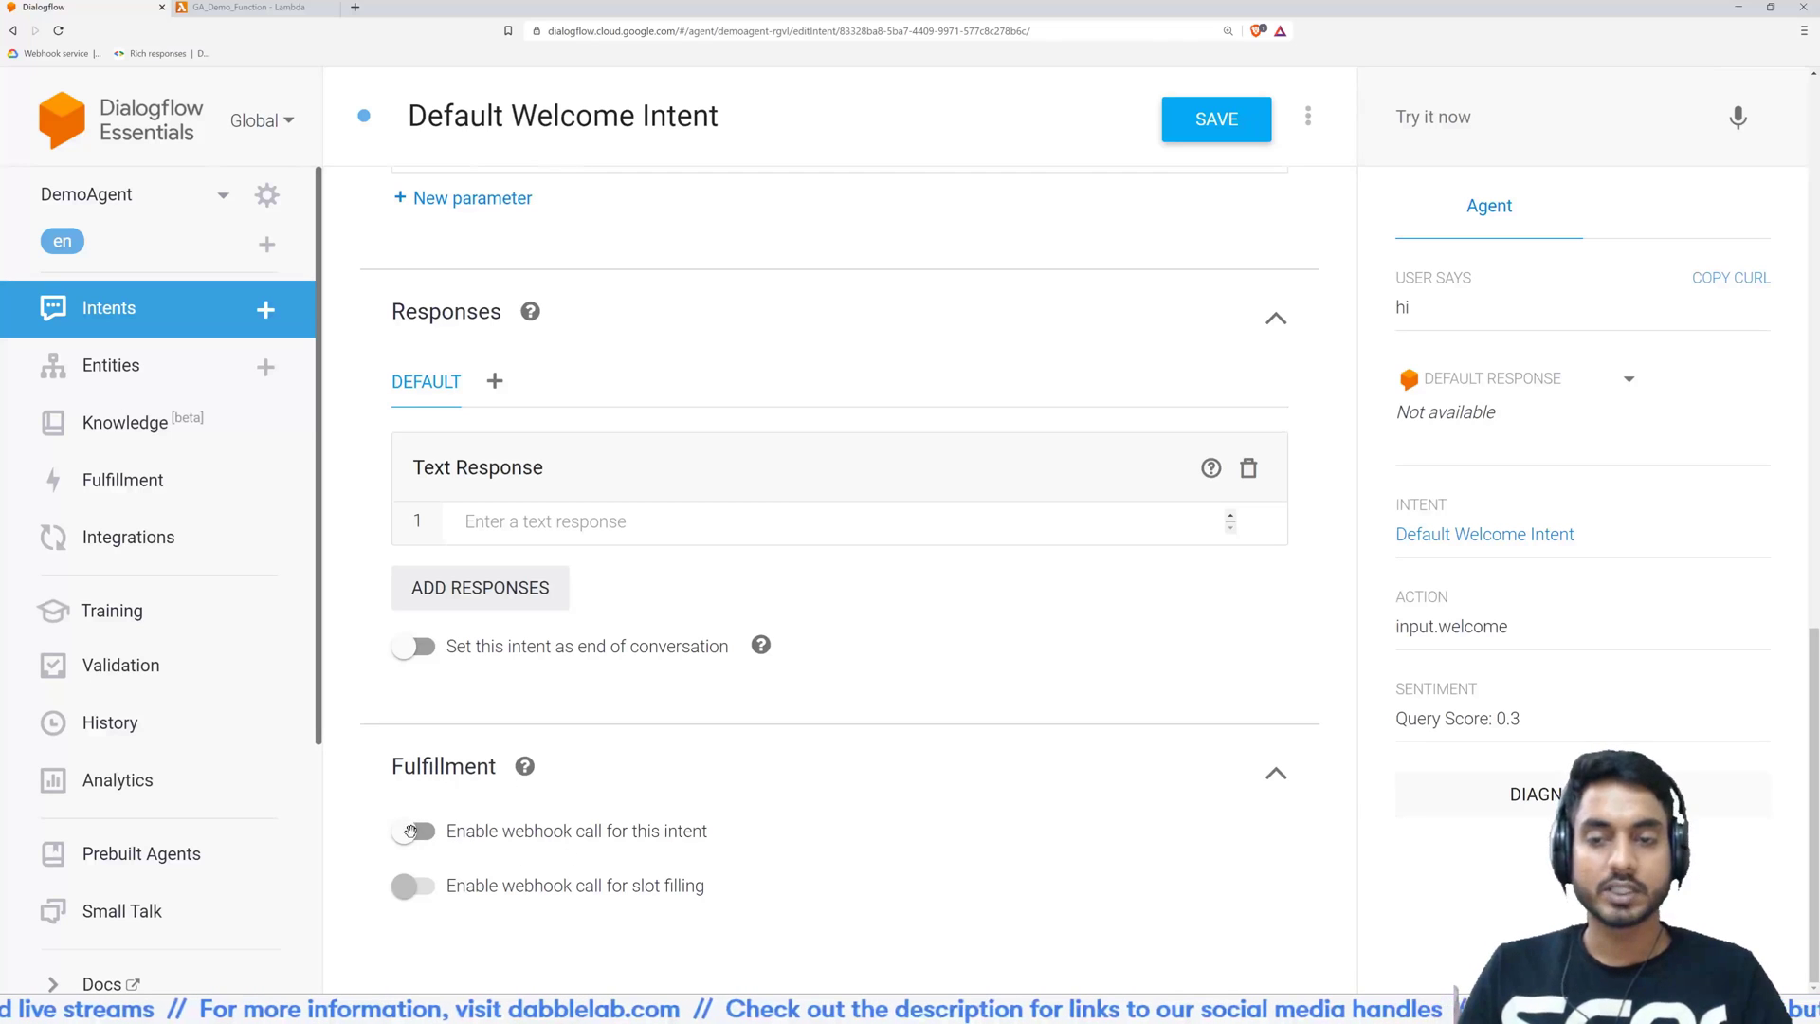
click(413, 831)
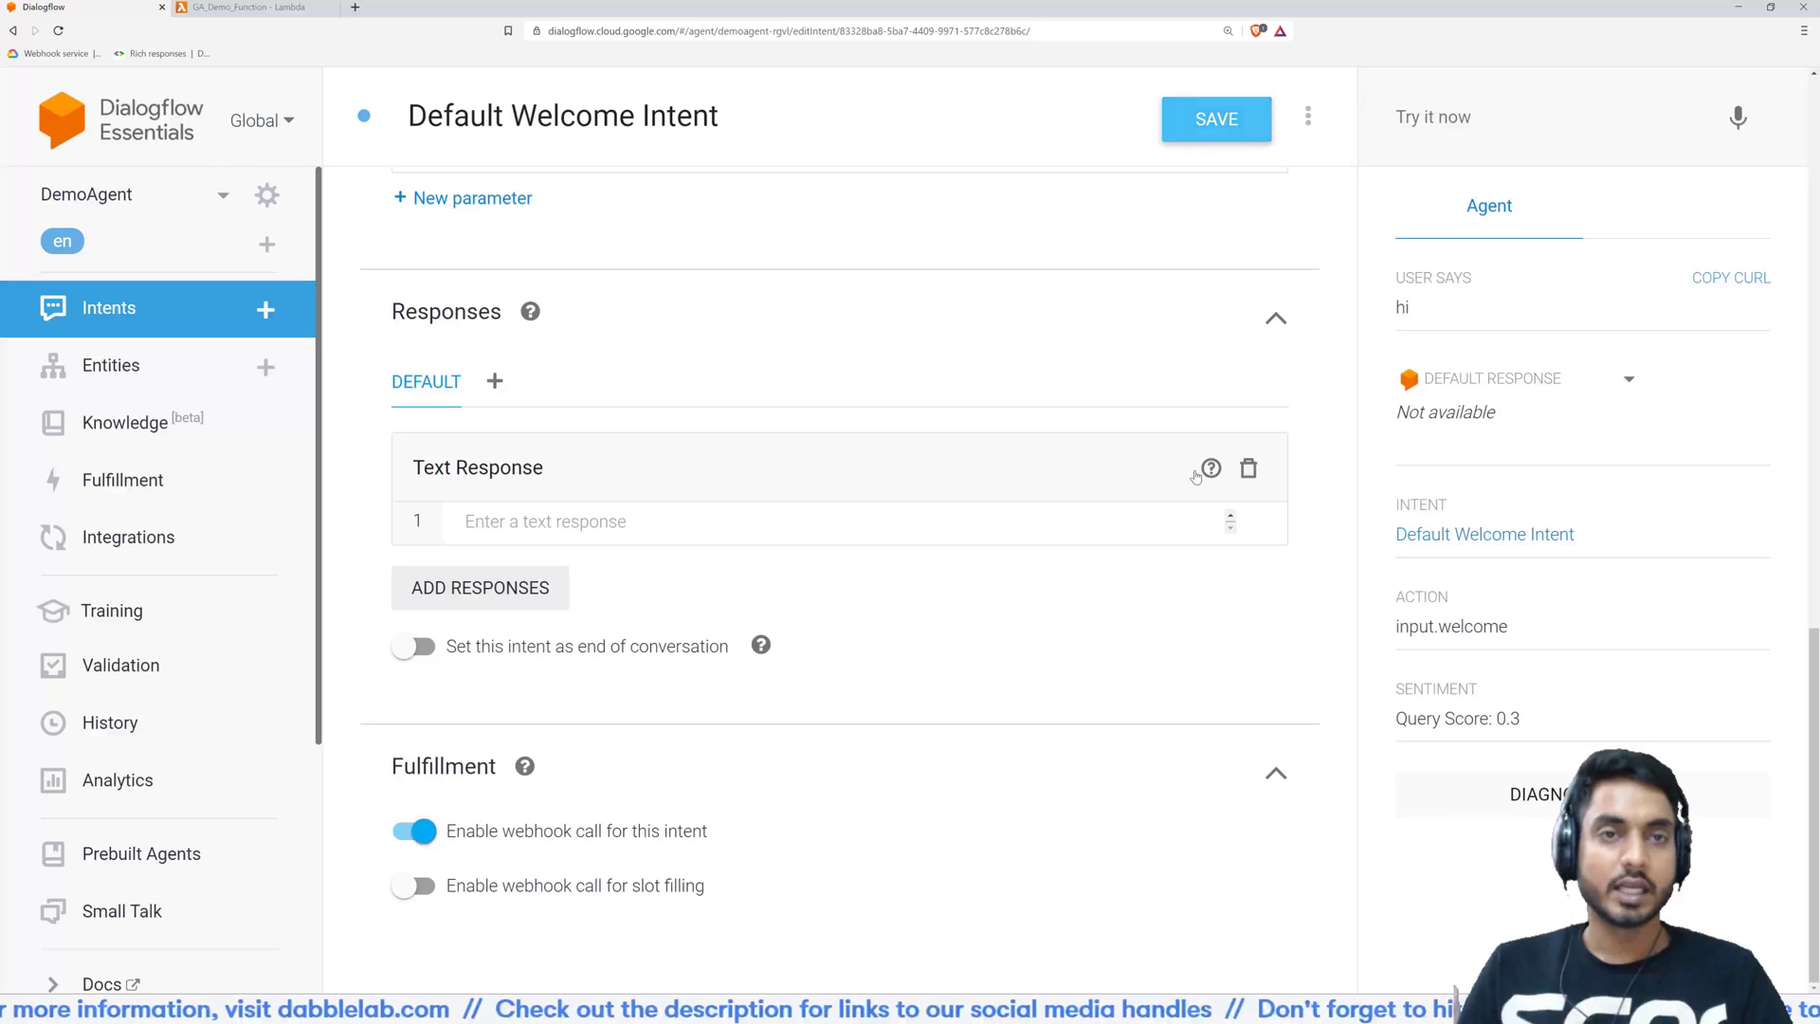
click(1215, 119)
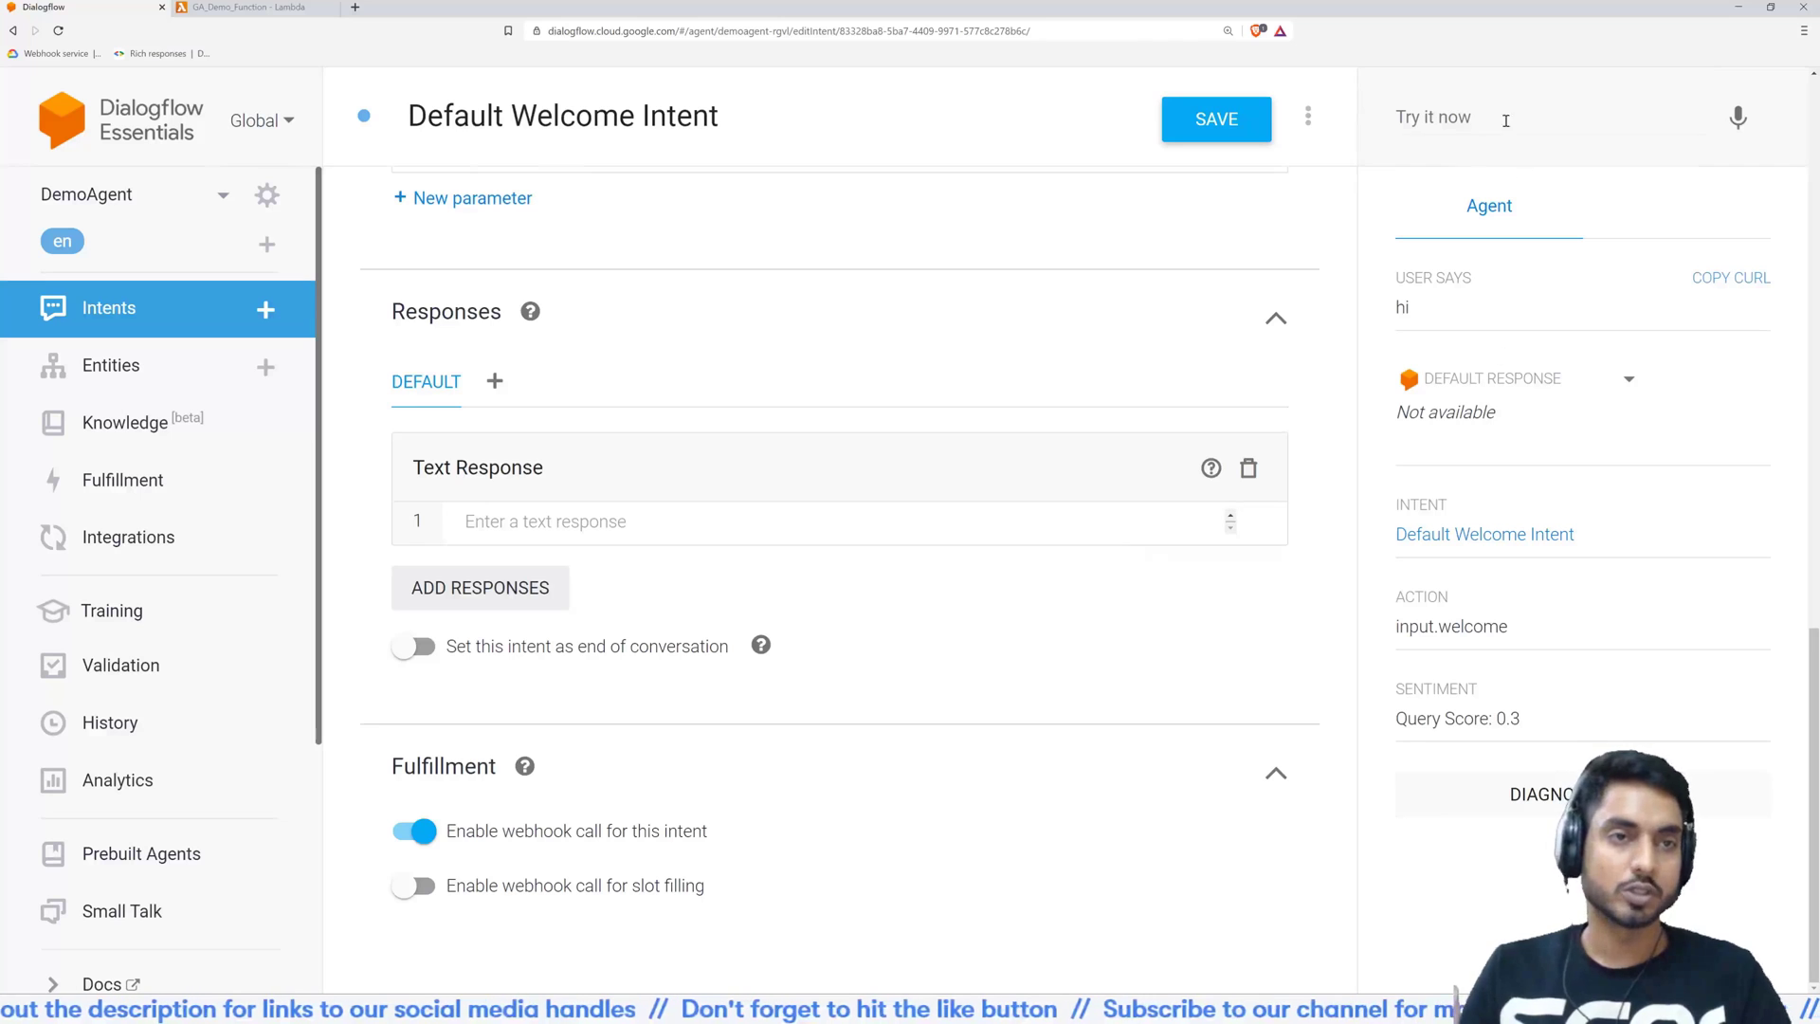
Send a test query and view the fulfillment request and response in diagnostics
click(1509, 116)
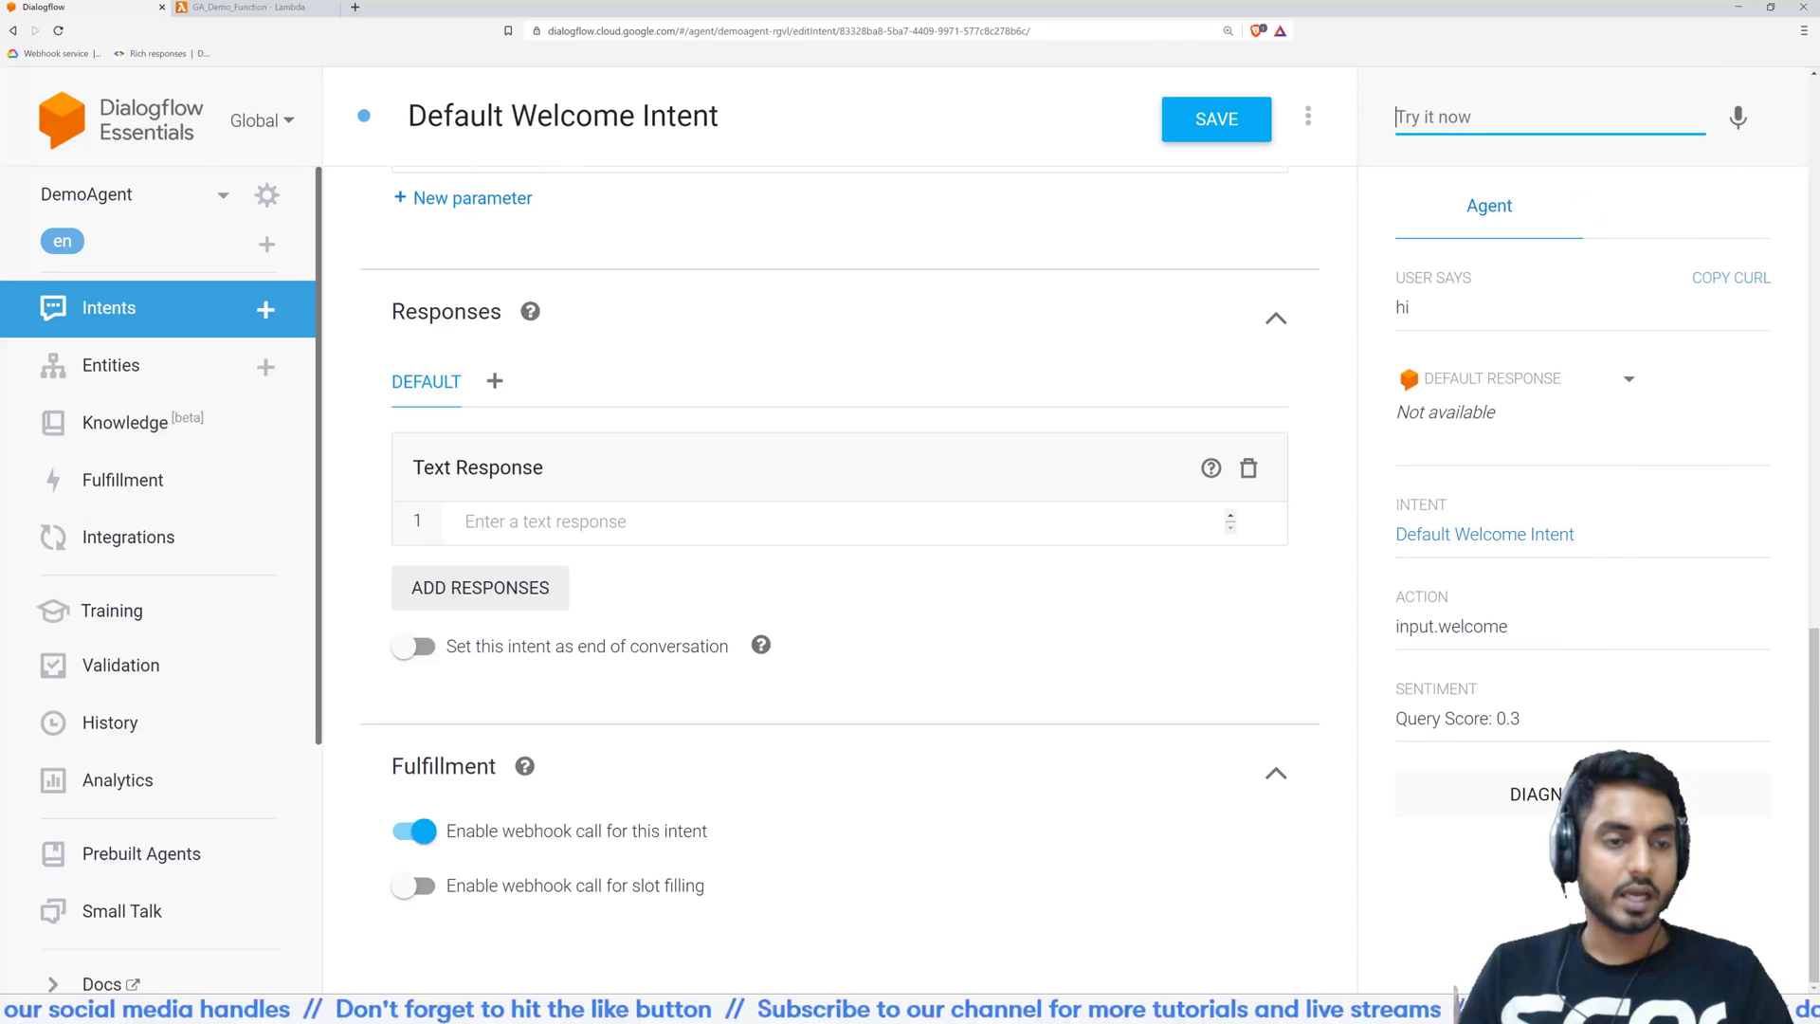
click(1534, 795)
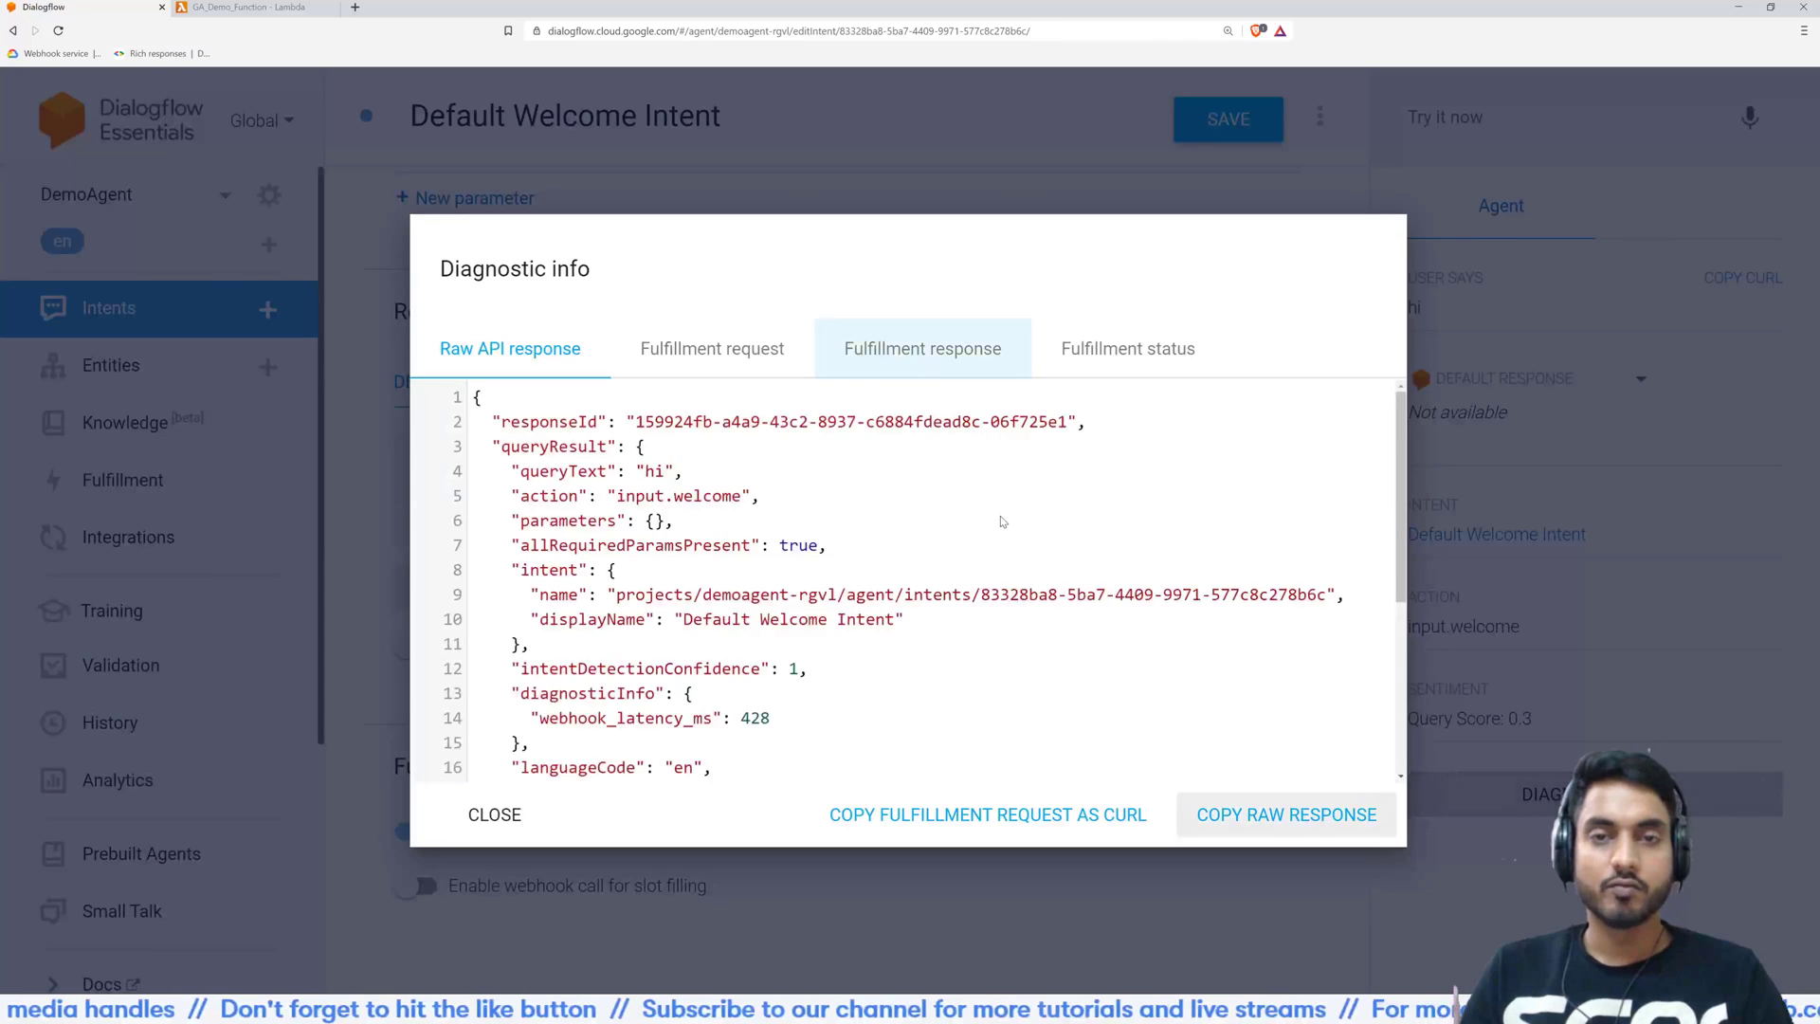
click(921, 348)
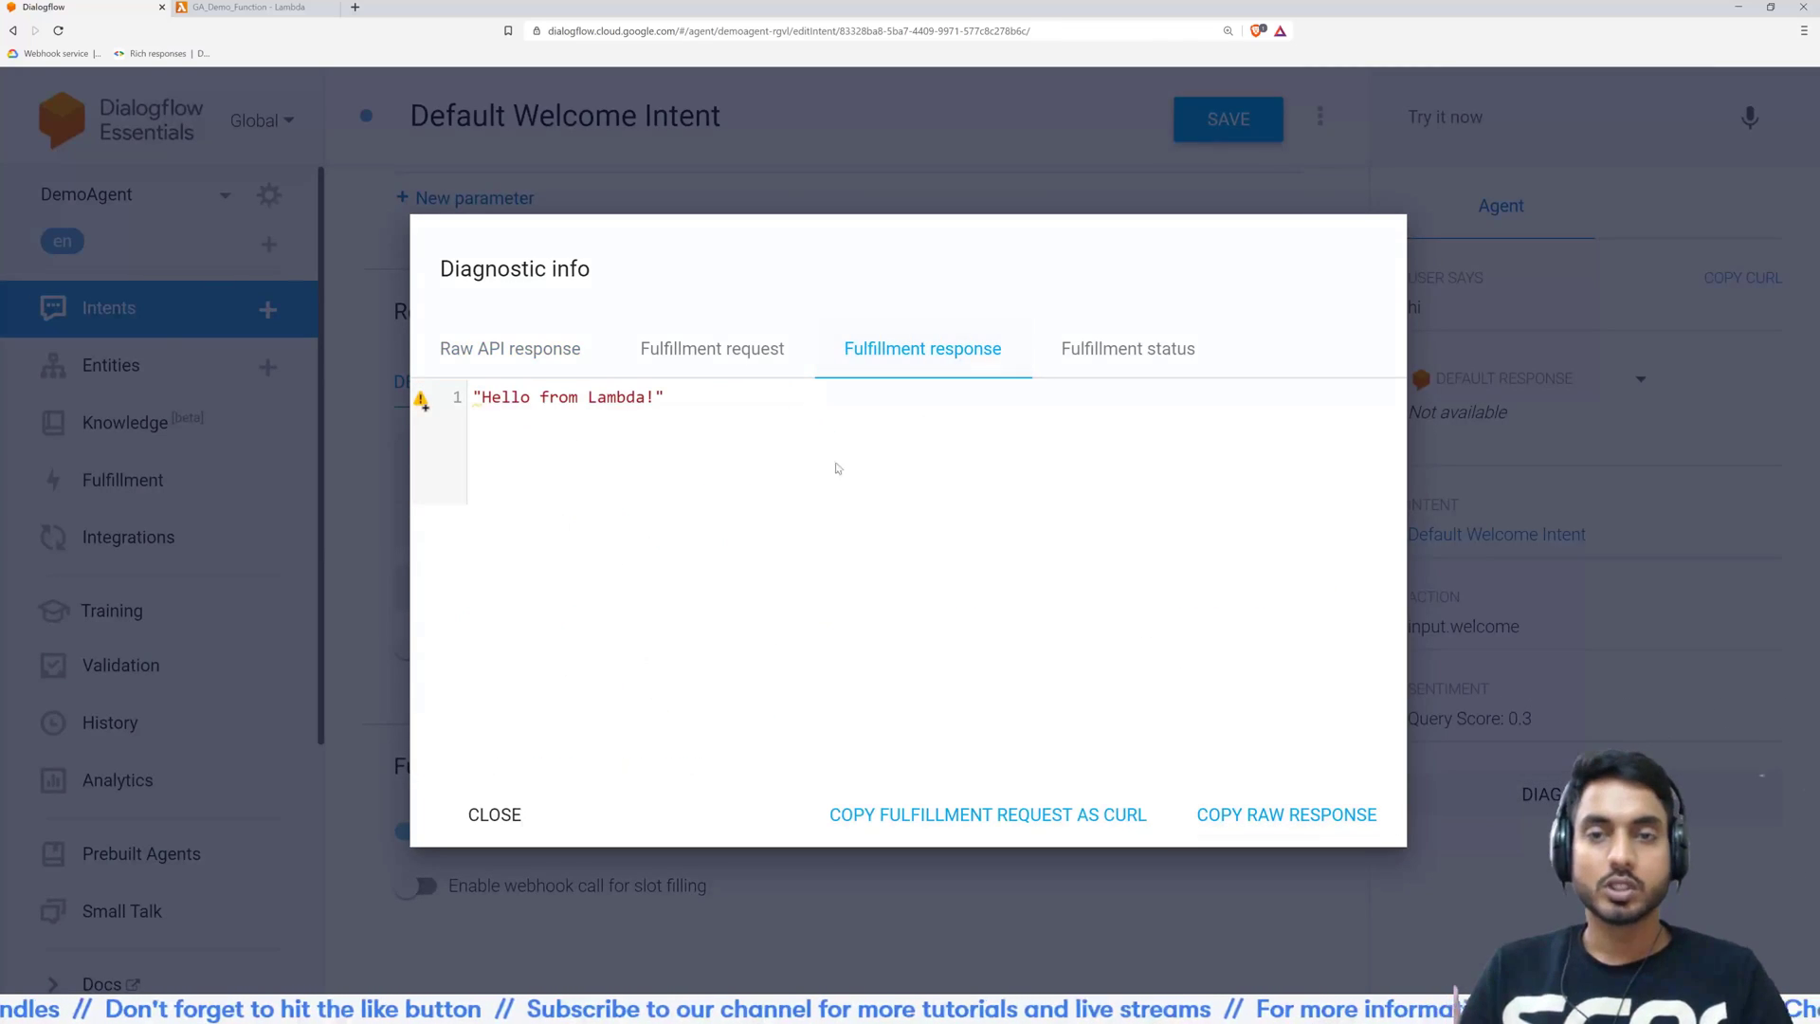
click(712, 348)
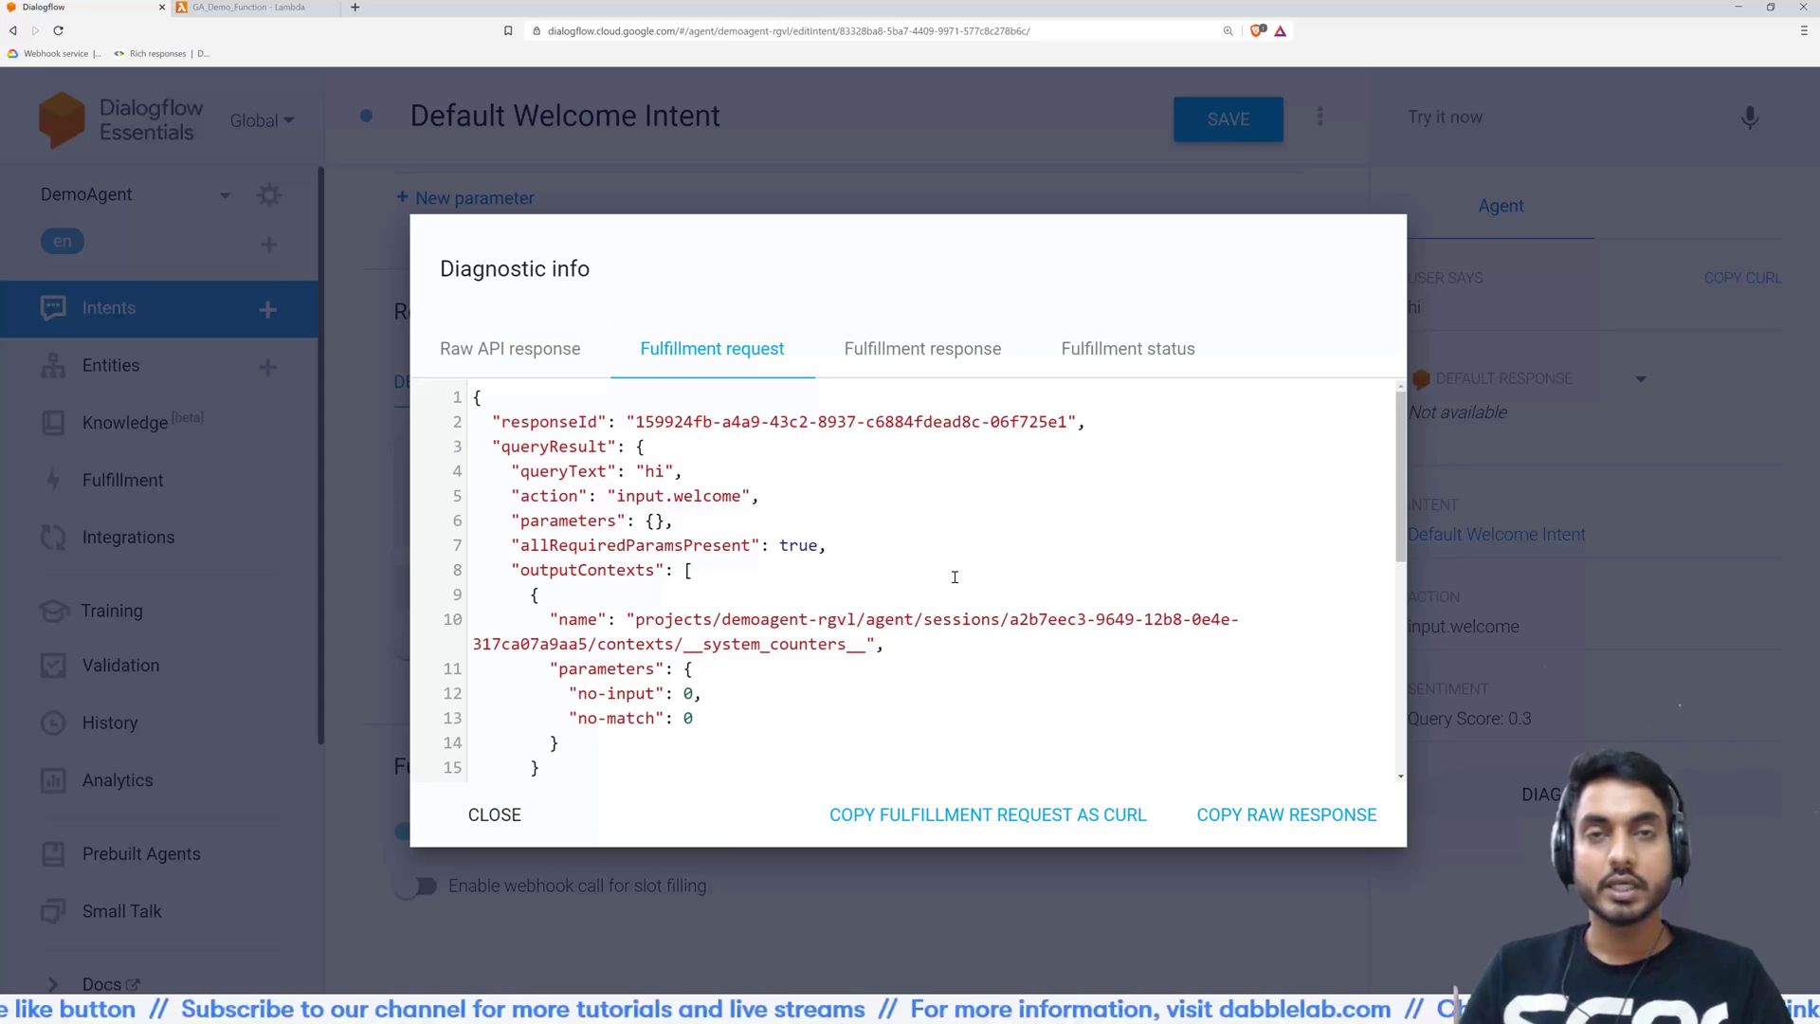
scroll(down, 3)
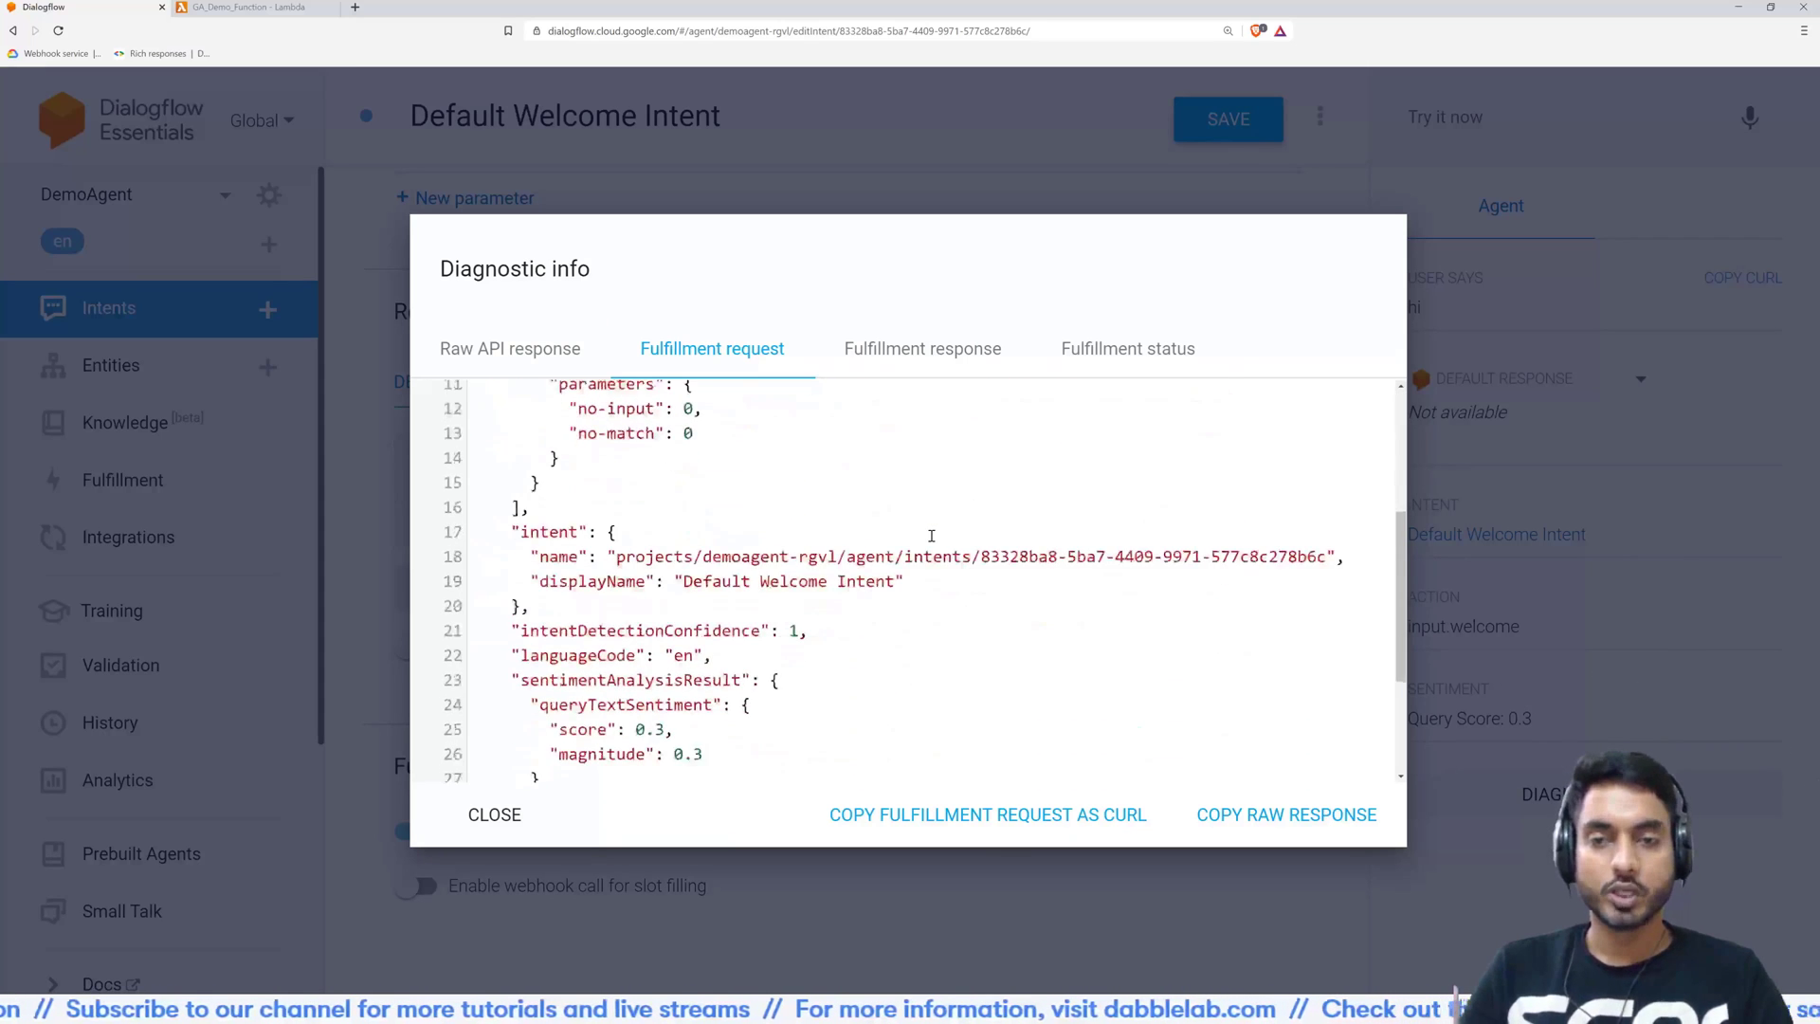
scroll(up, 3)
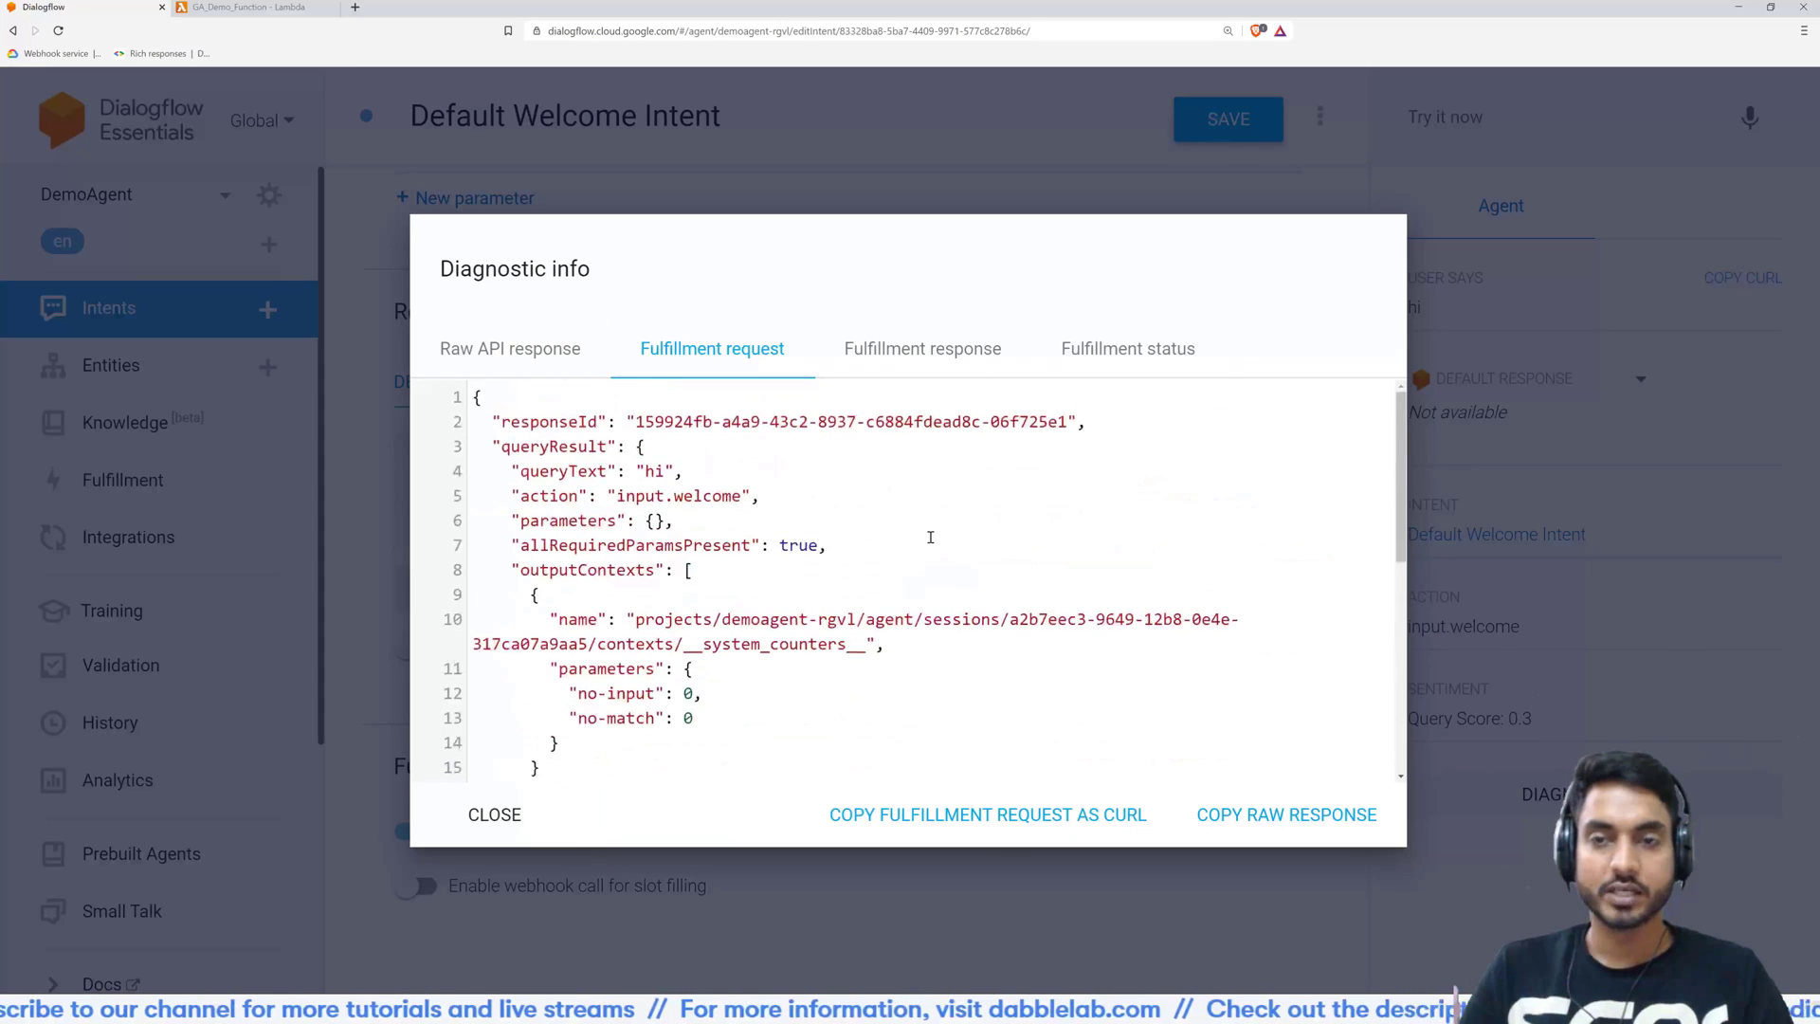
Check the Fulfillment status tab, highlighting the 'Webhook call failed' parse error message
click(921, 348)
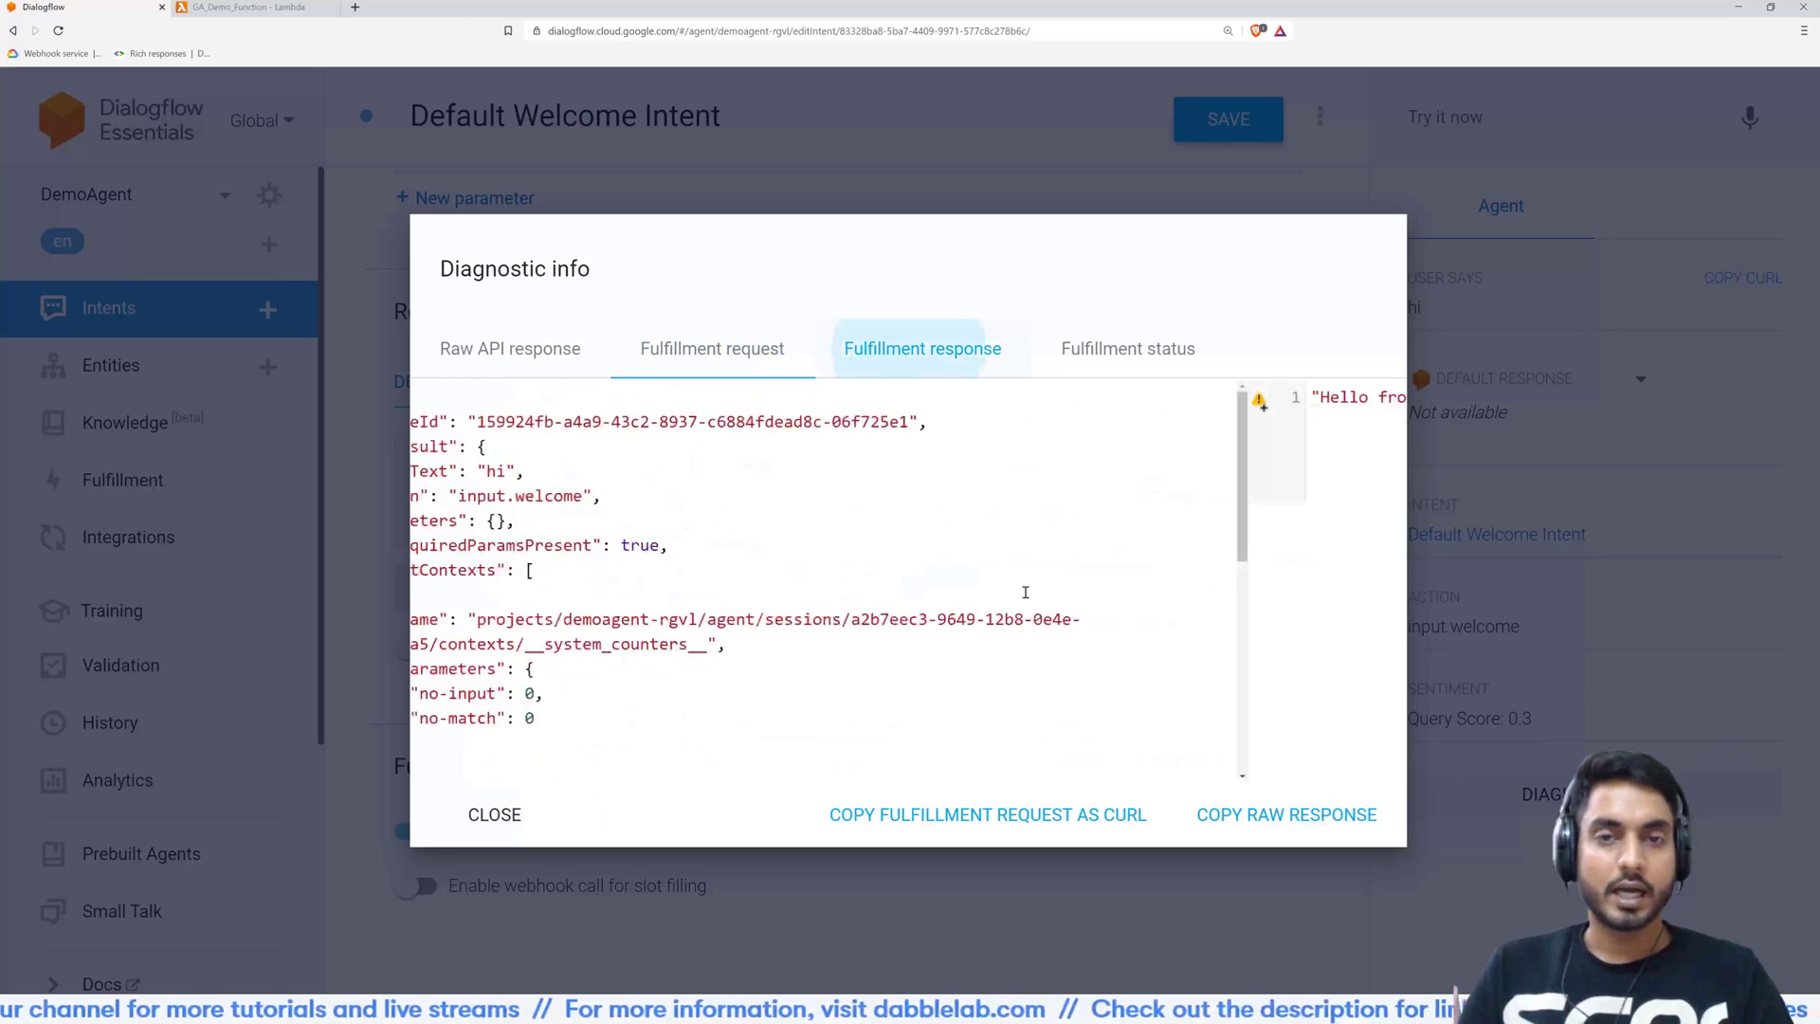
click(921, 348)
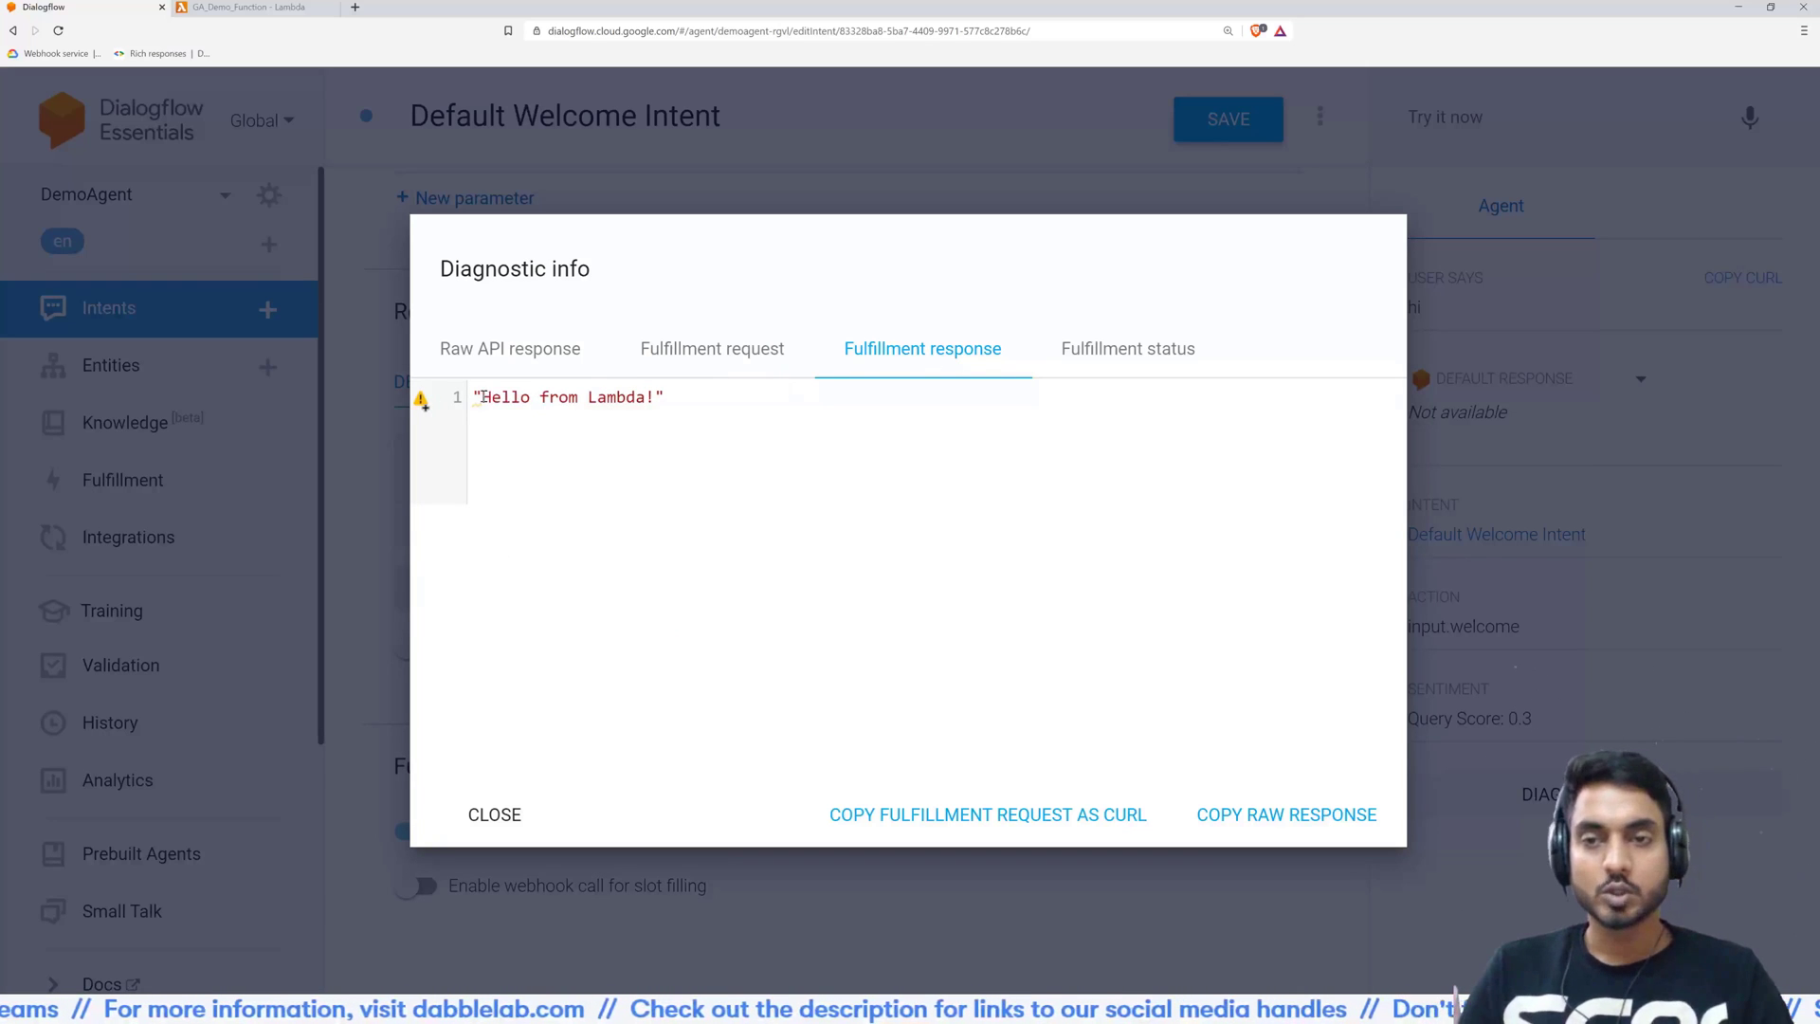
mouse_move(1157, 554)
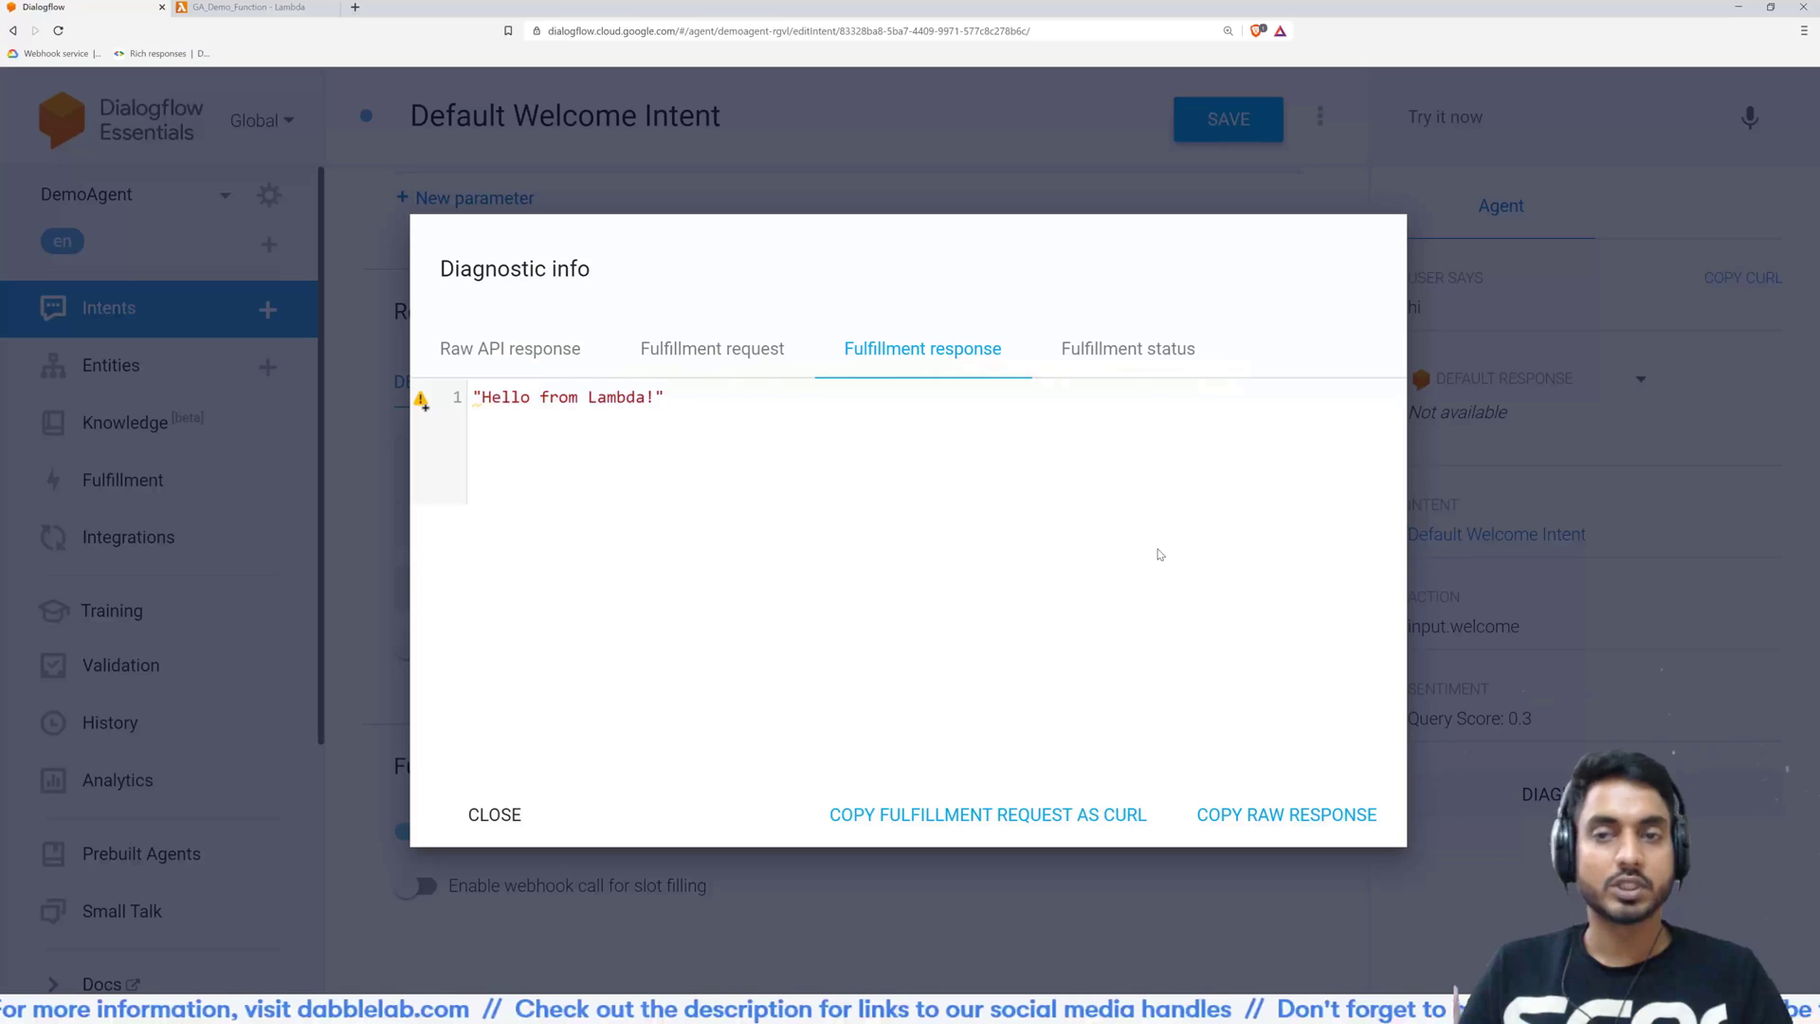
click(1126, 348)
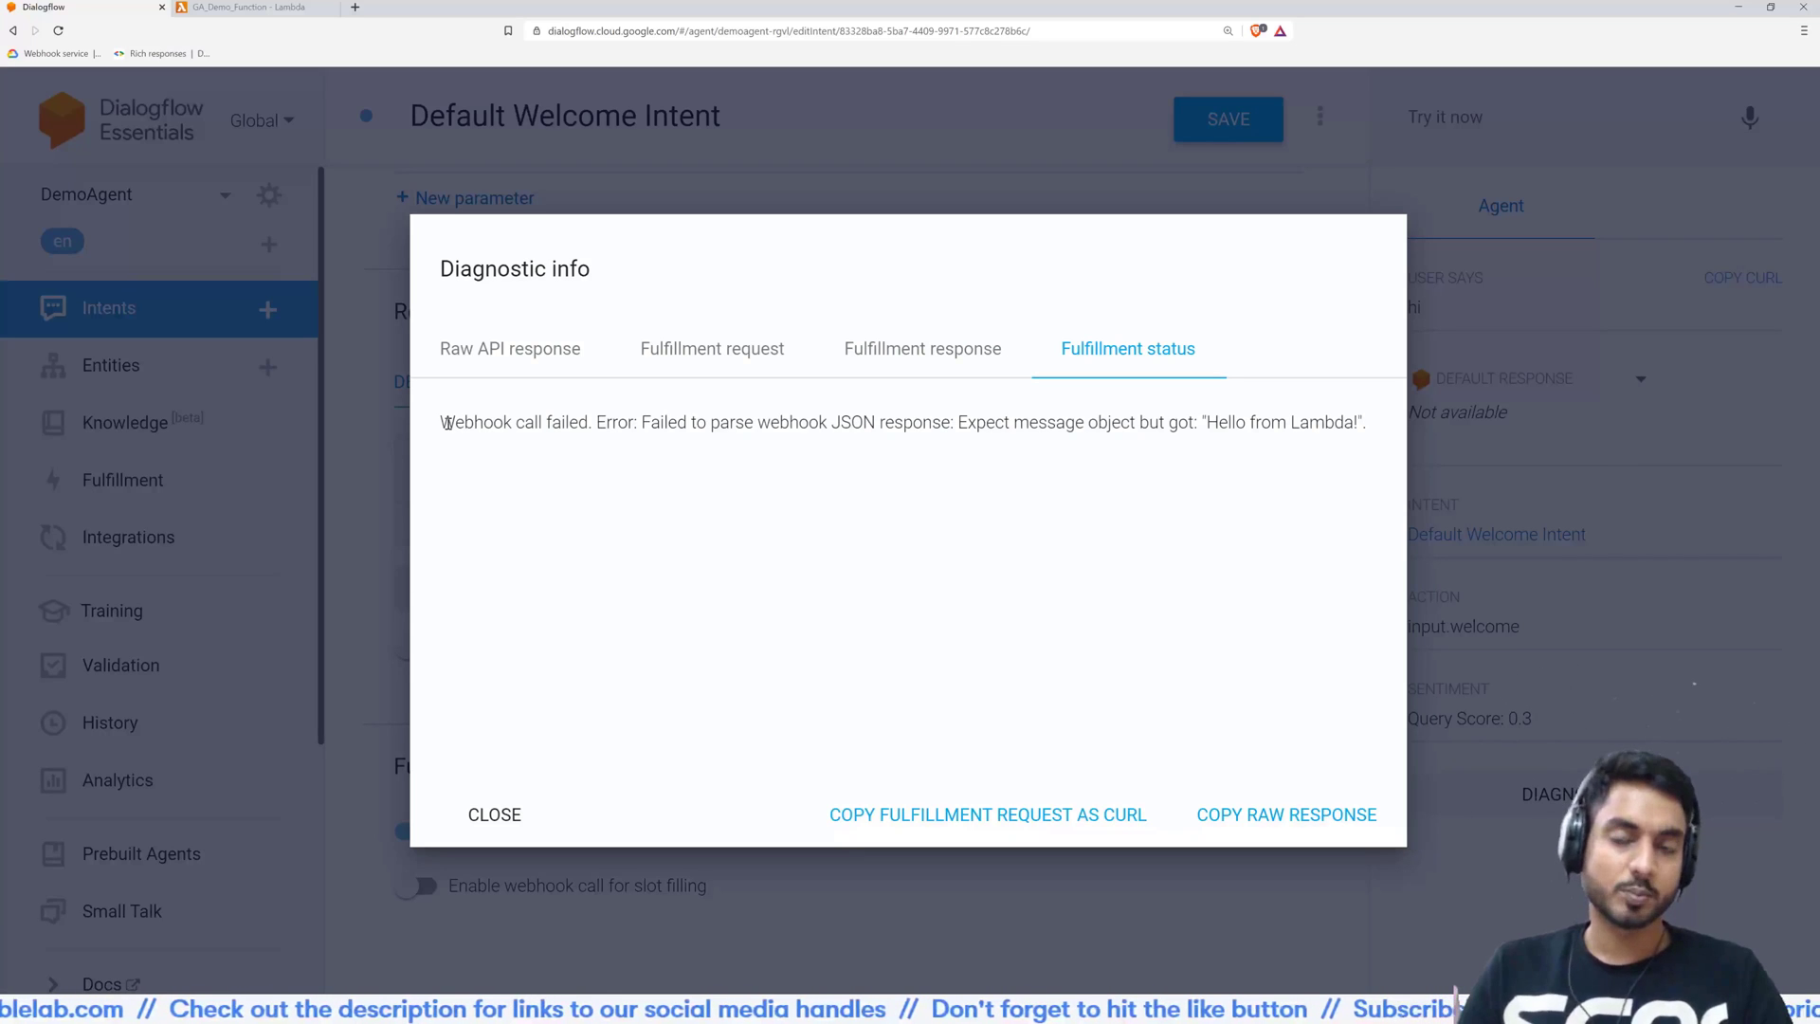
double_click(511, 421)
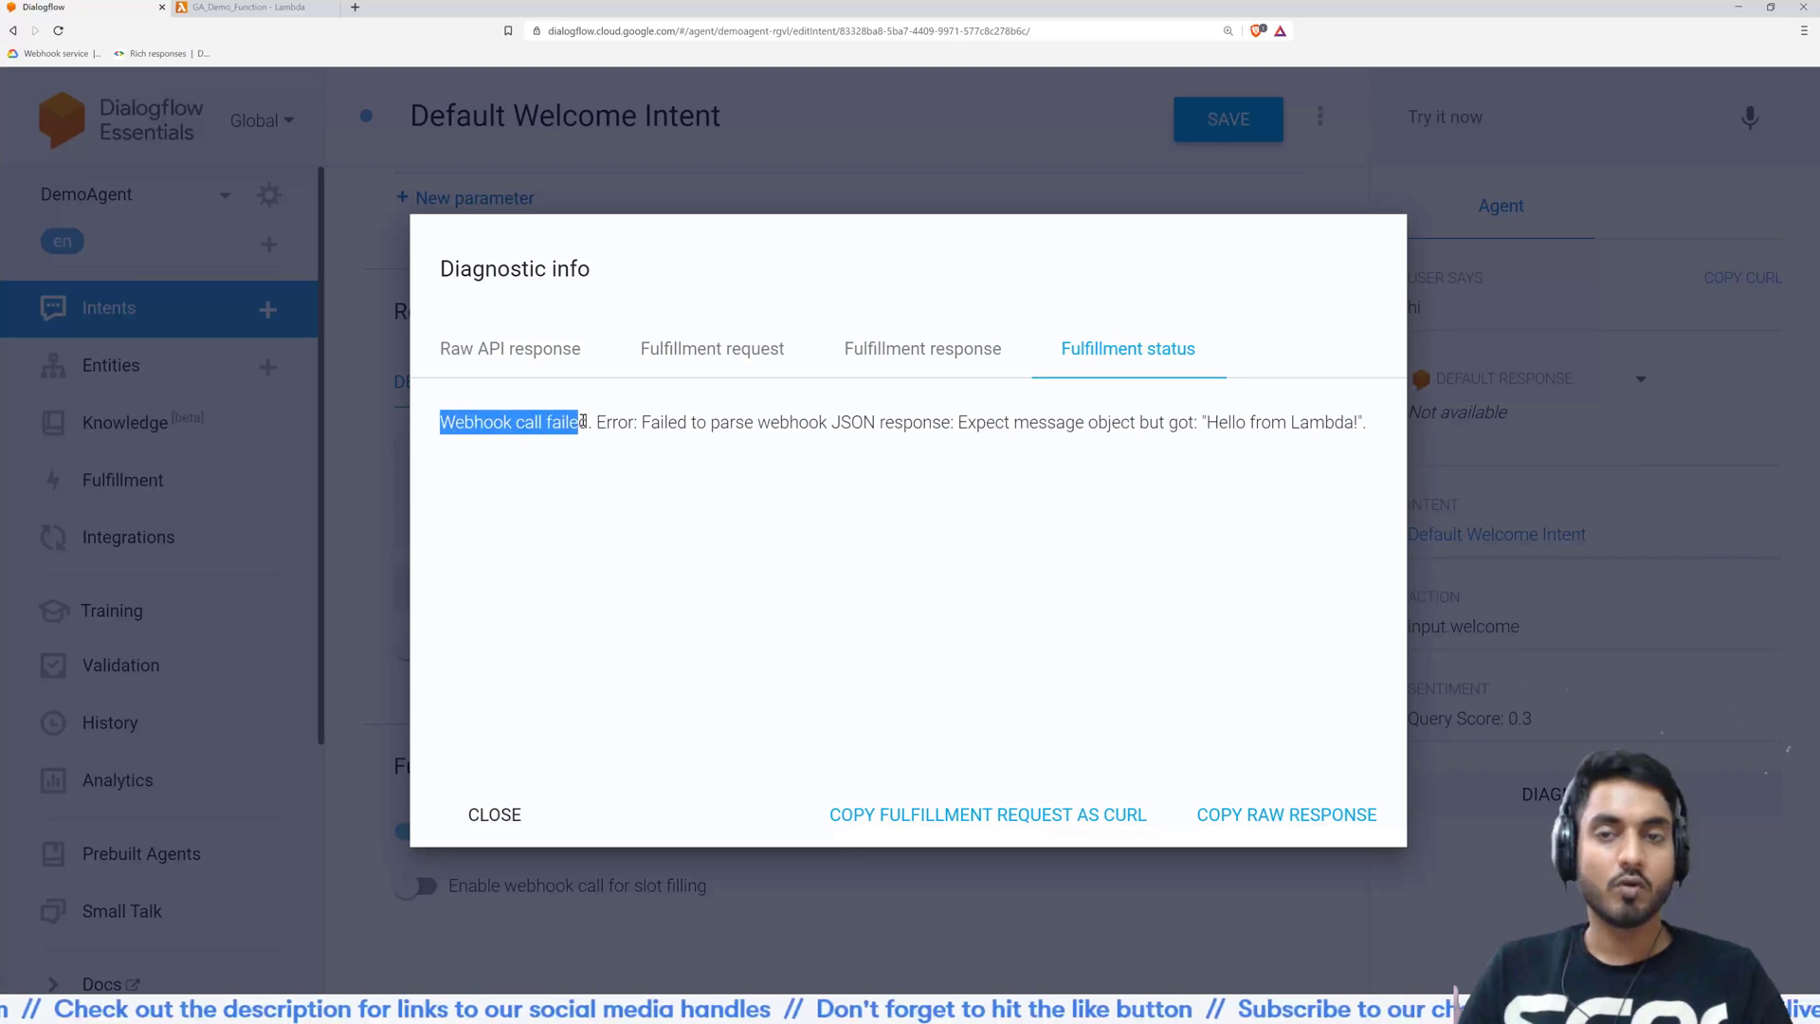
double_click(675, 420)
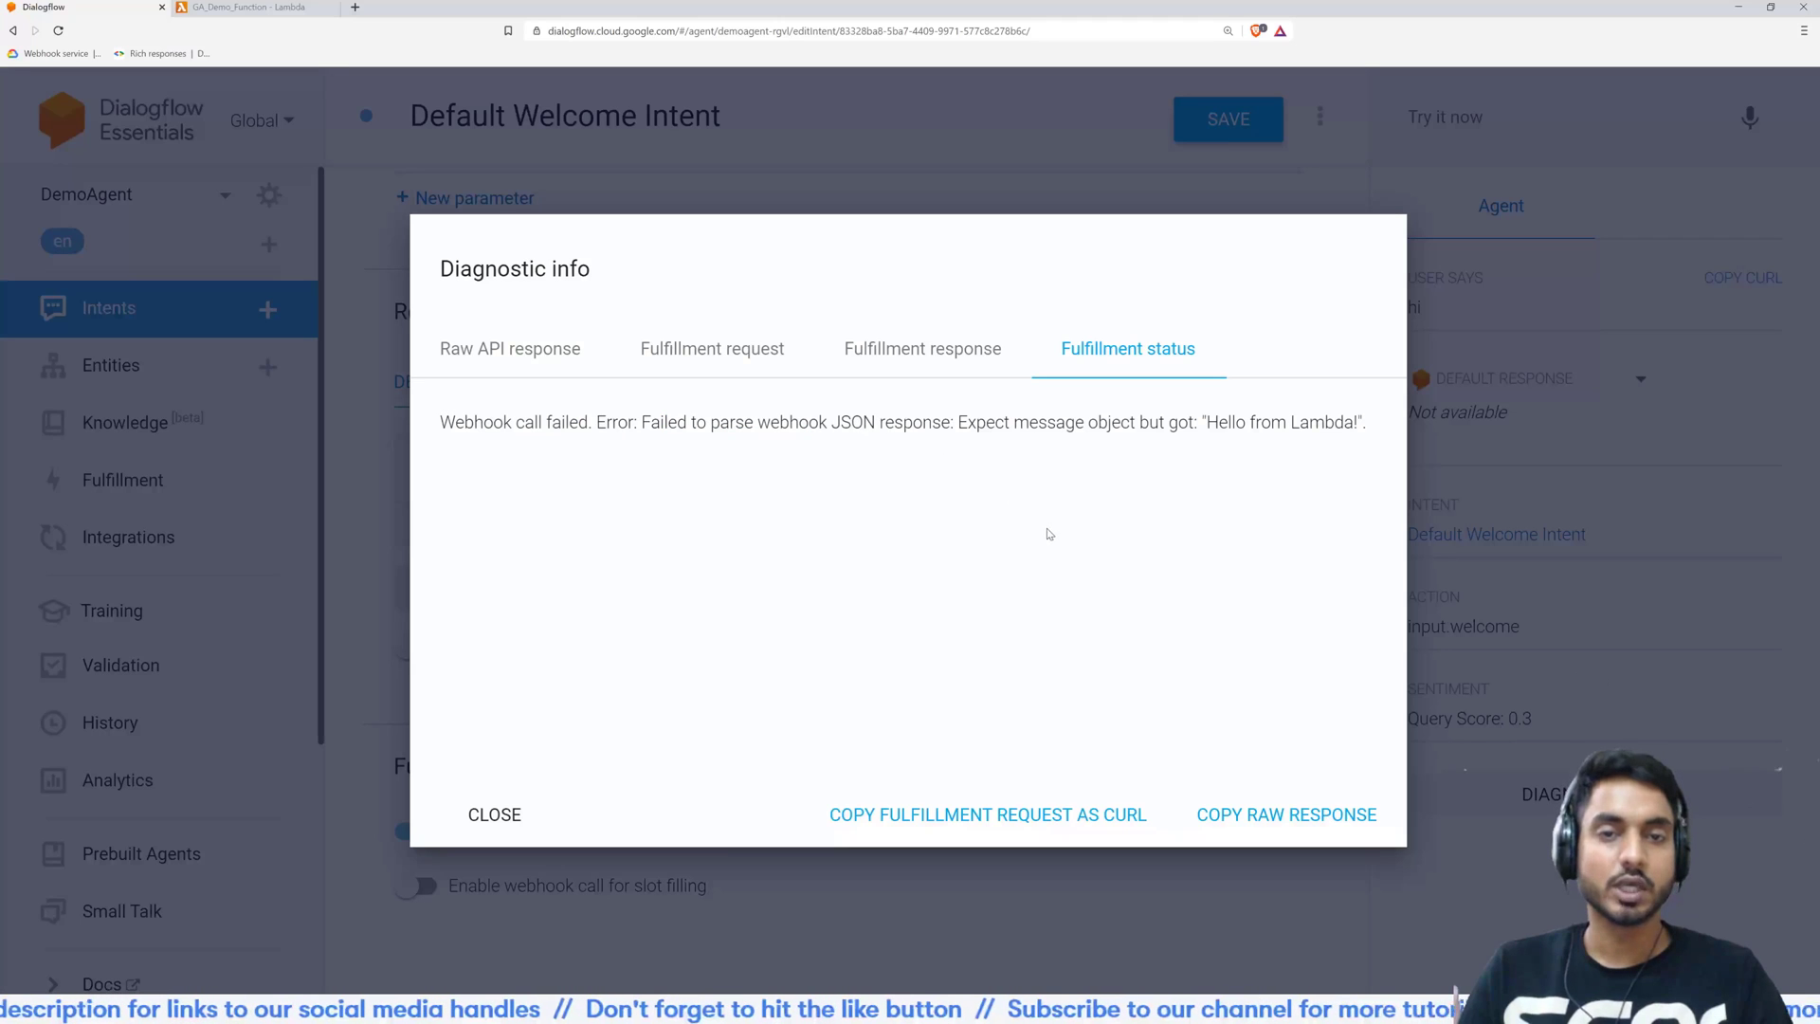
mouse_move(691, 709)
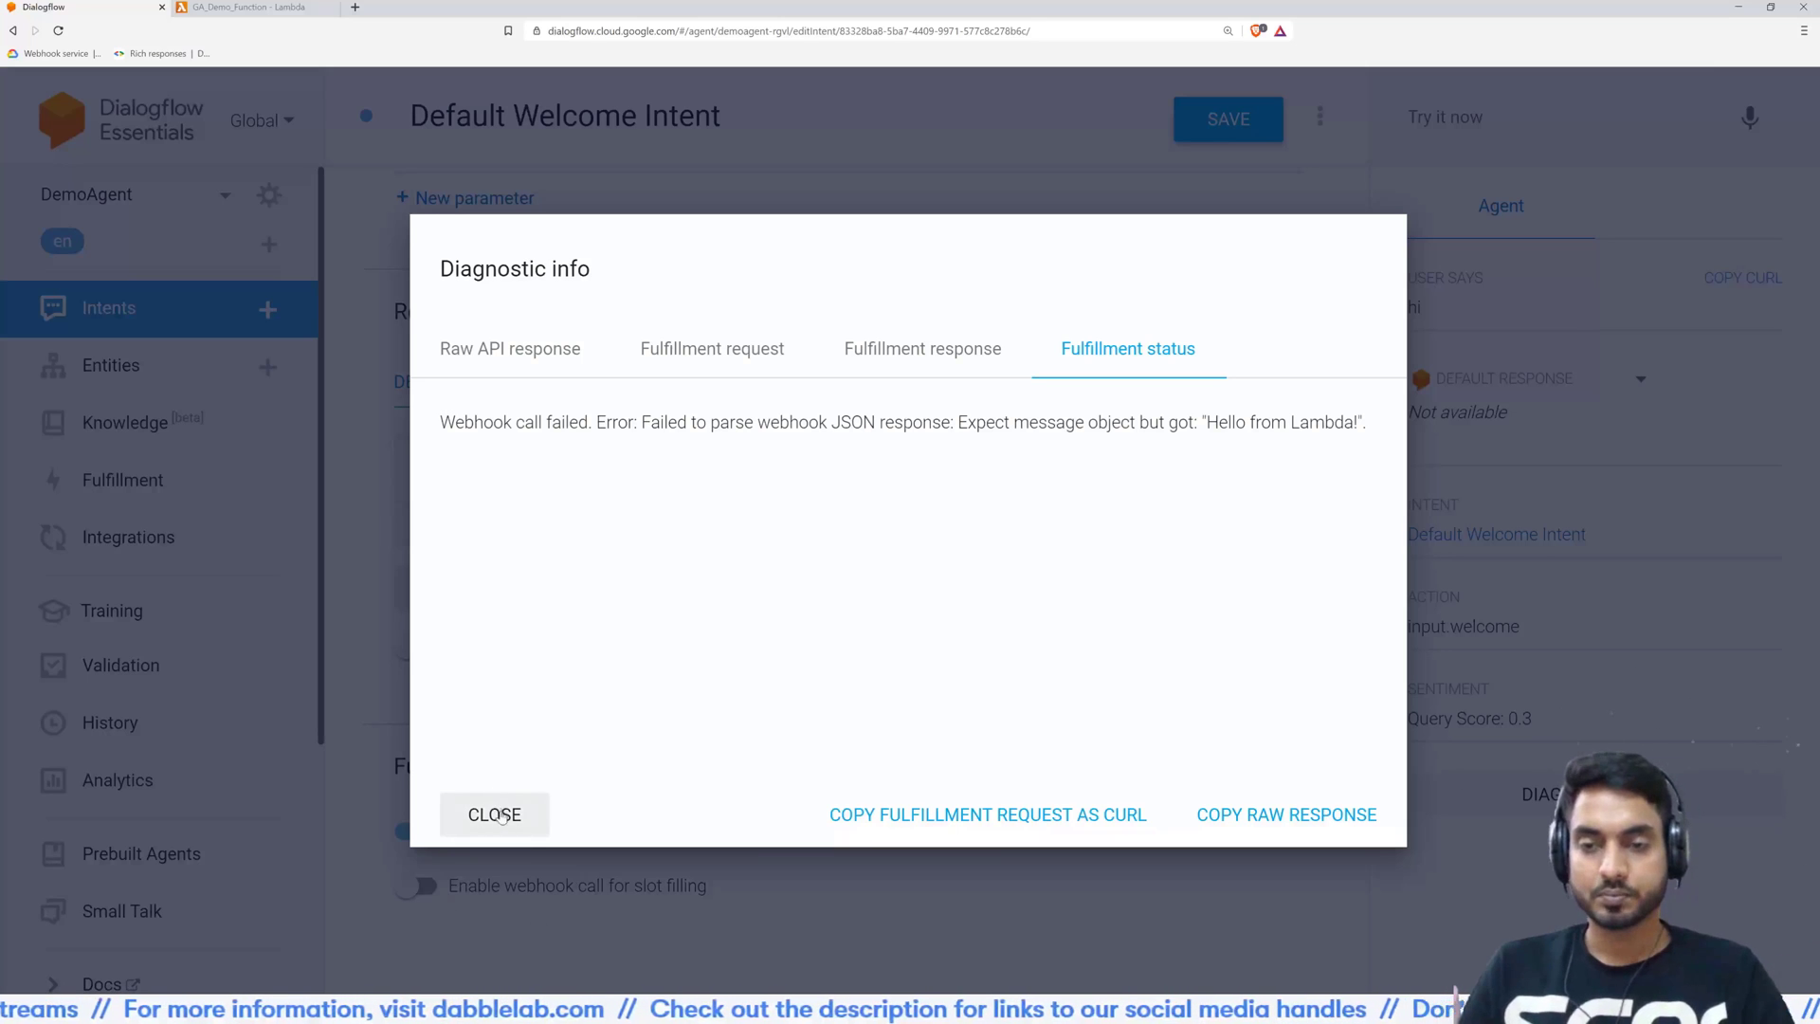
Close diagnostics and view GA_Demo_Function's lambda_function.py handler returning 'Hello from Lambda!'
click(493, 813)
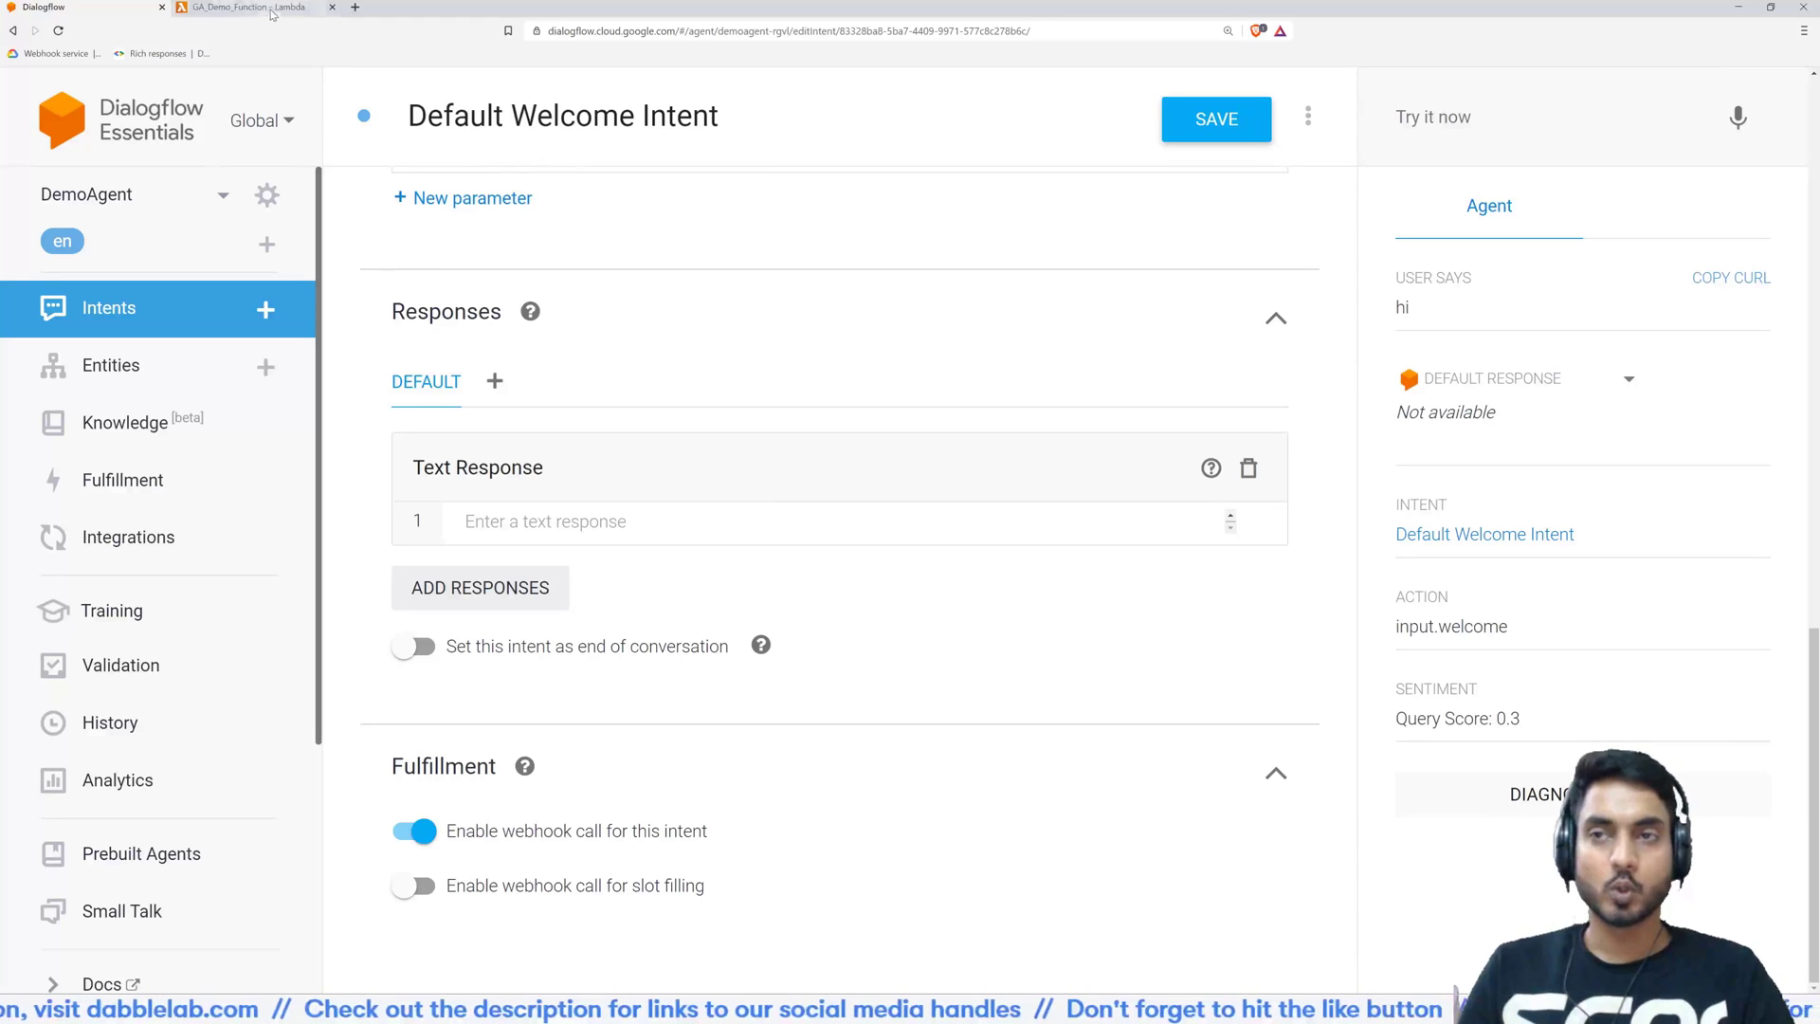
click(233, 7)
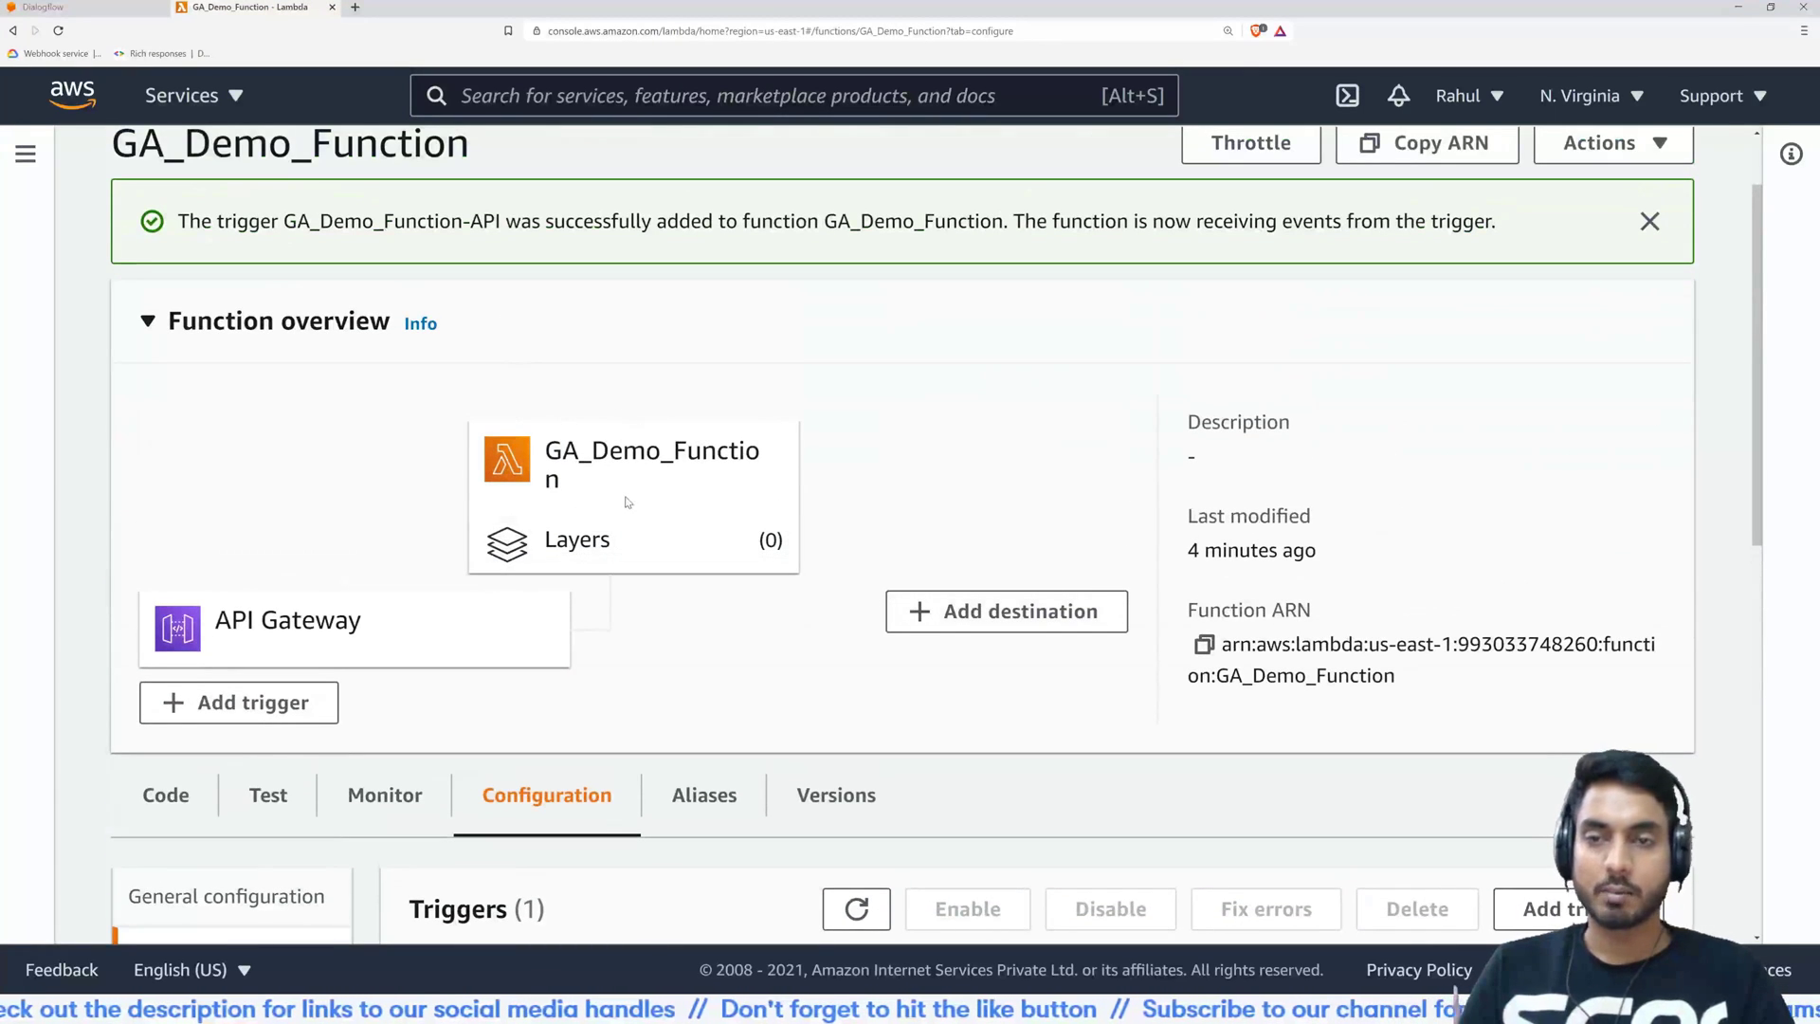
click(165, 795)
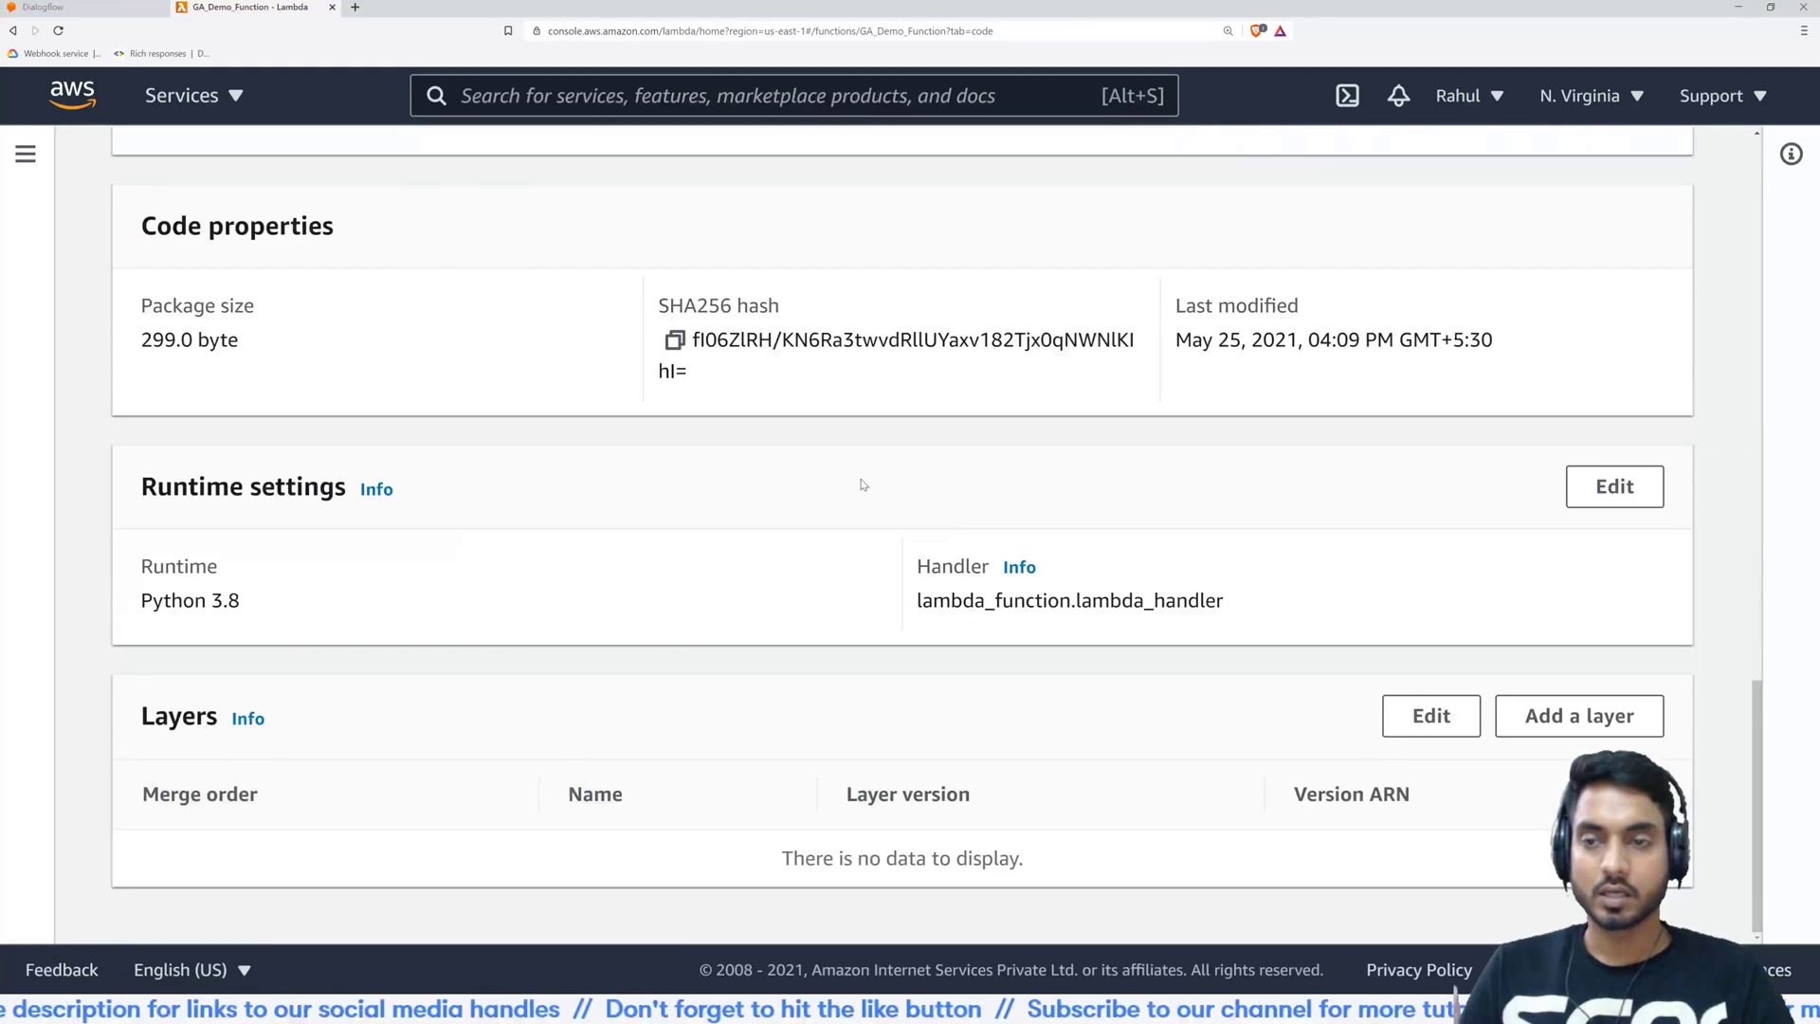
scroll(up, 3)
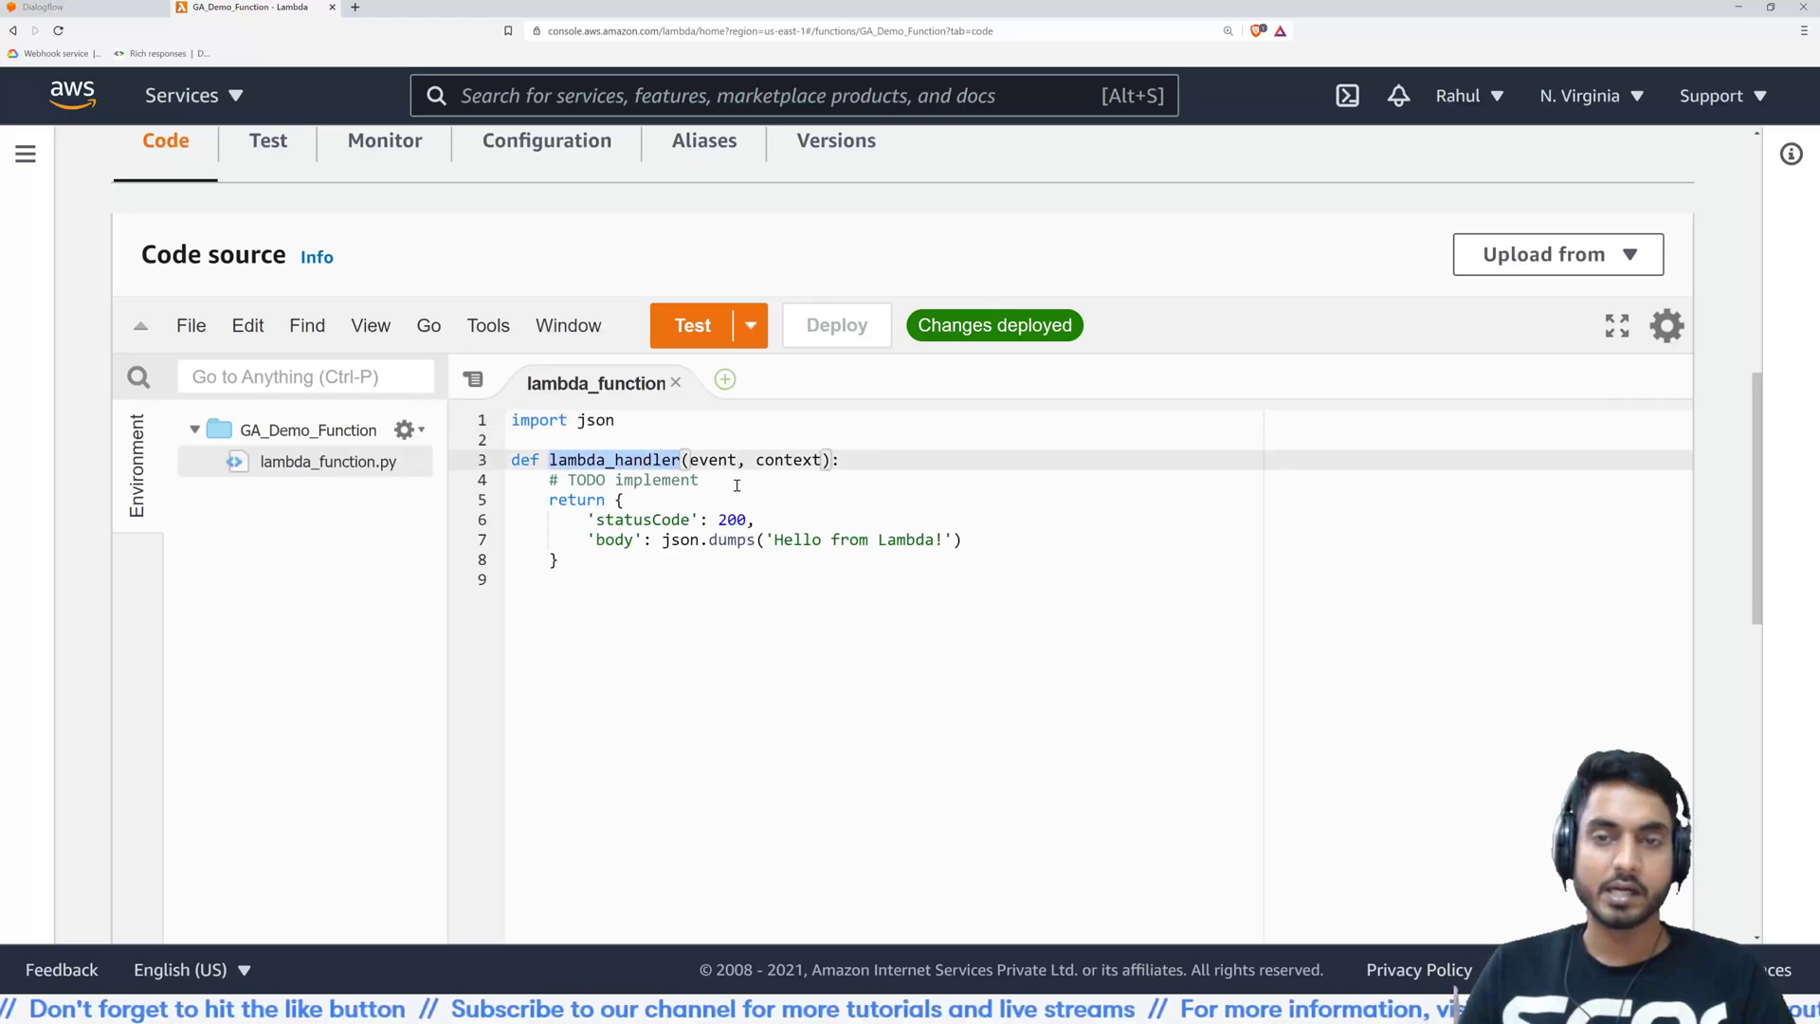
double_click(787, 459)
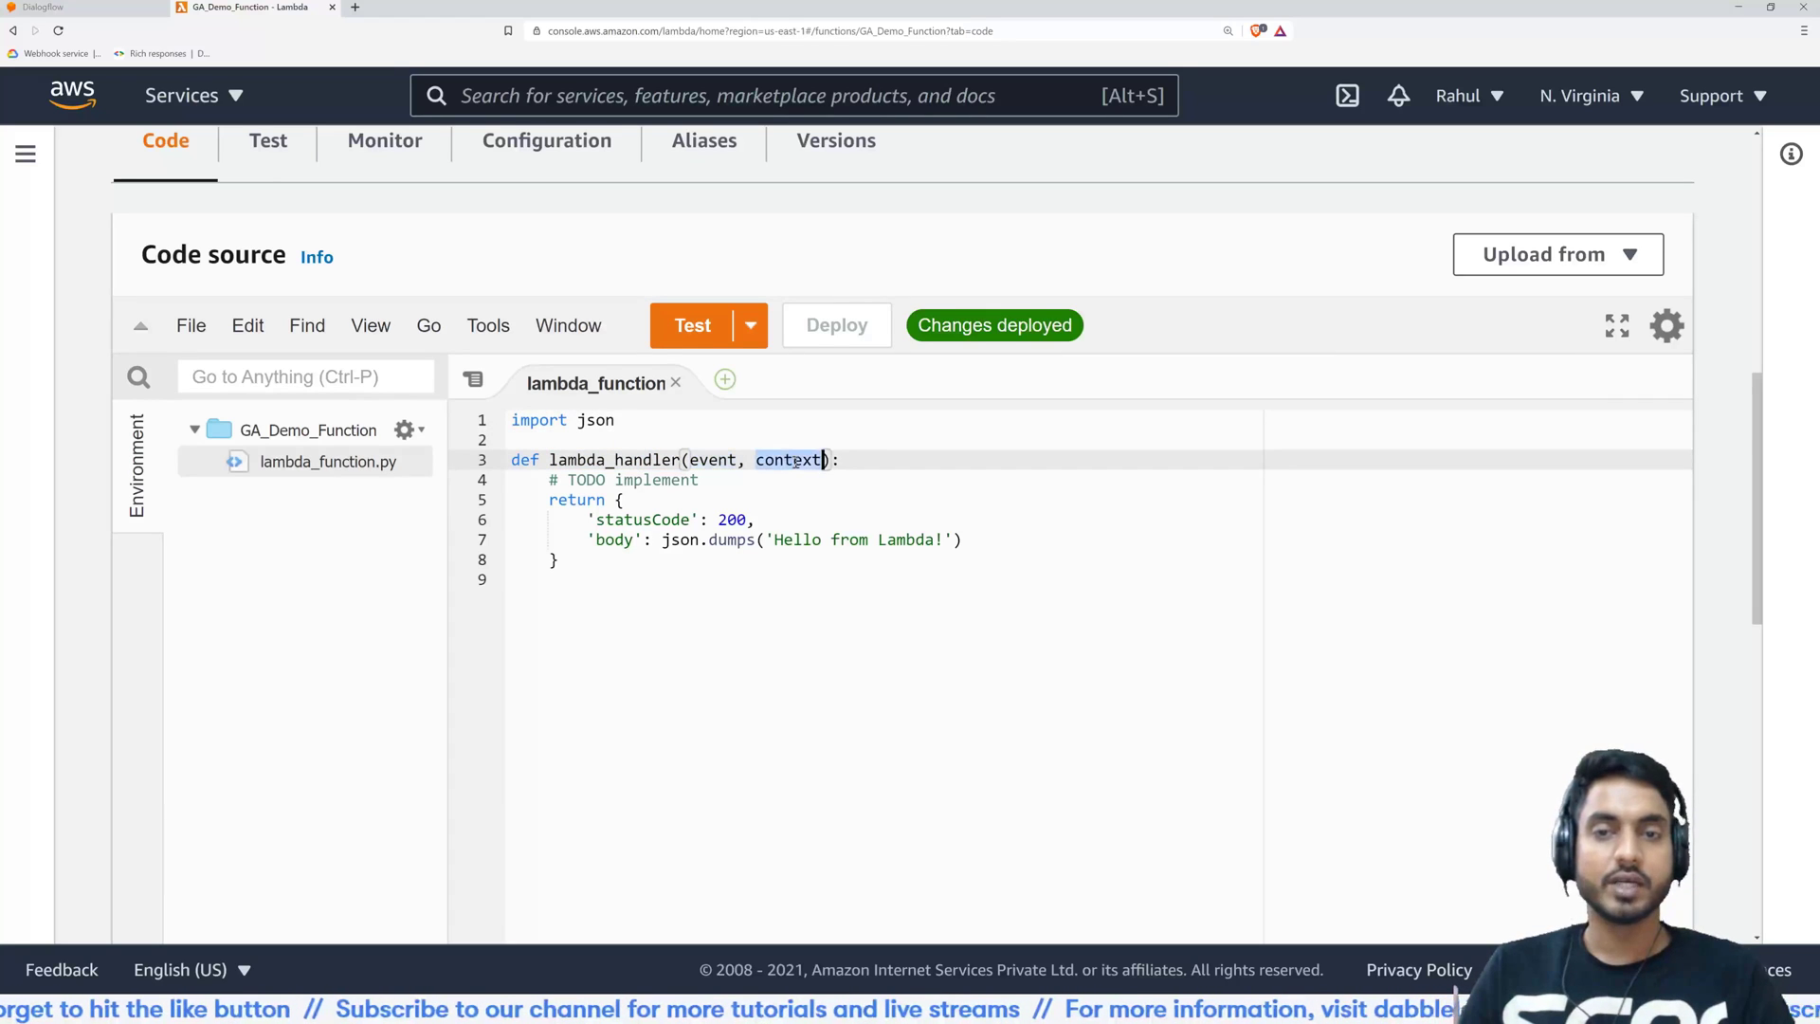
mouse_move(946, 677)
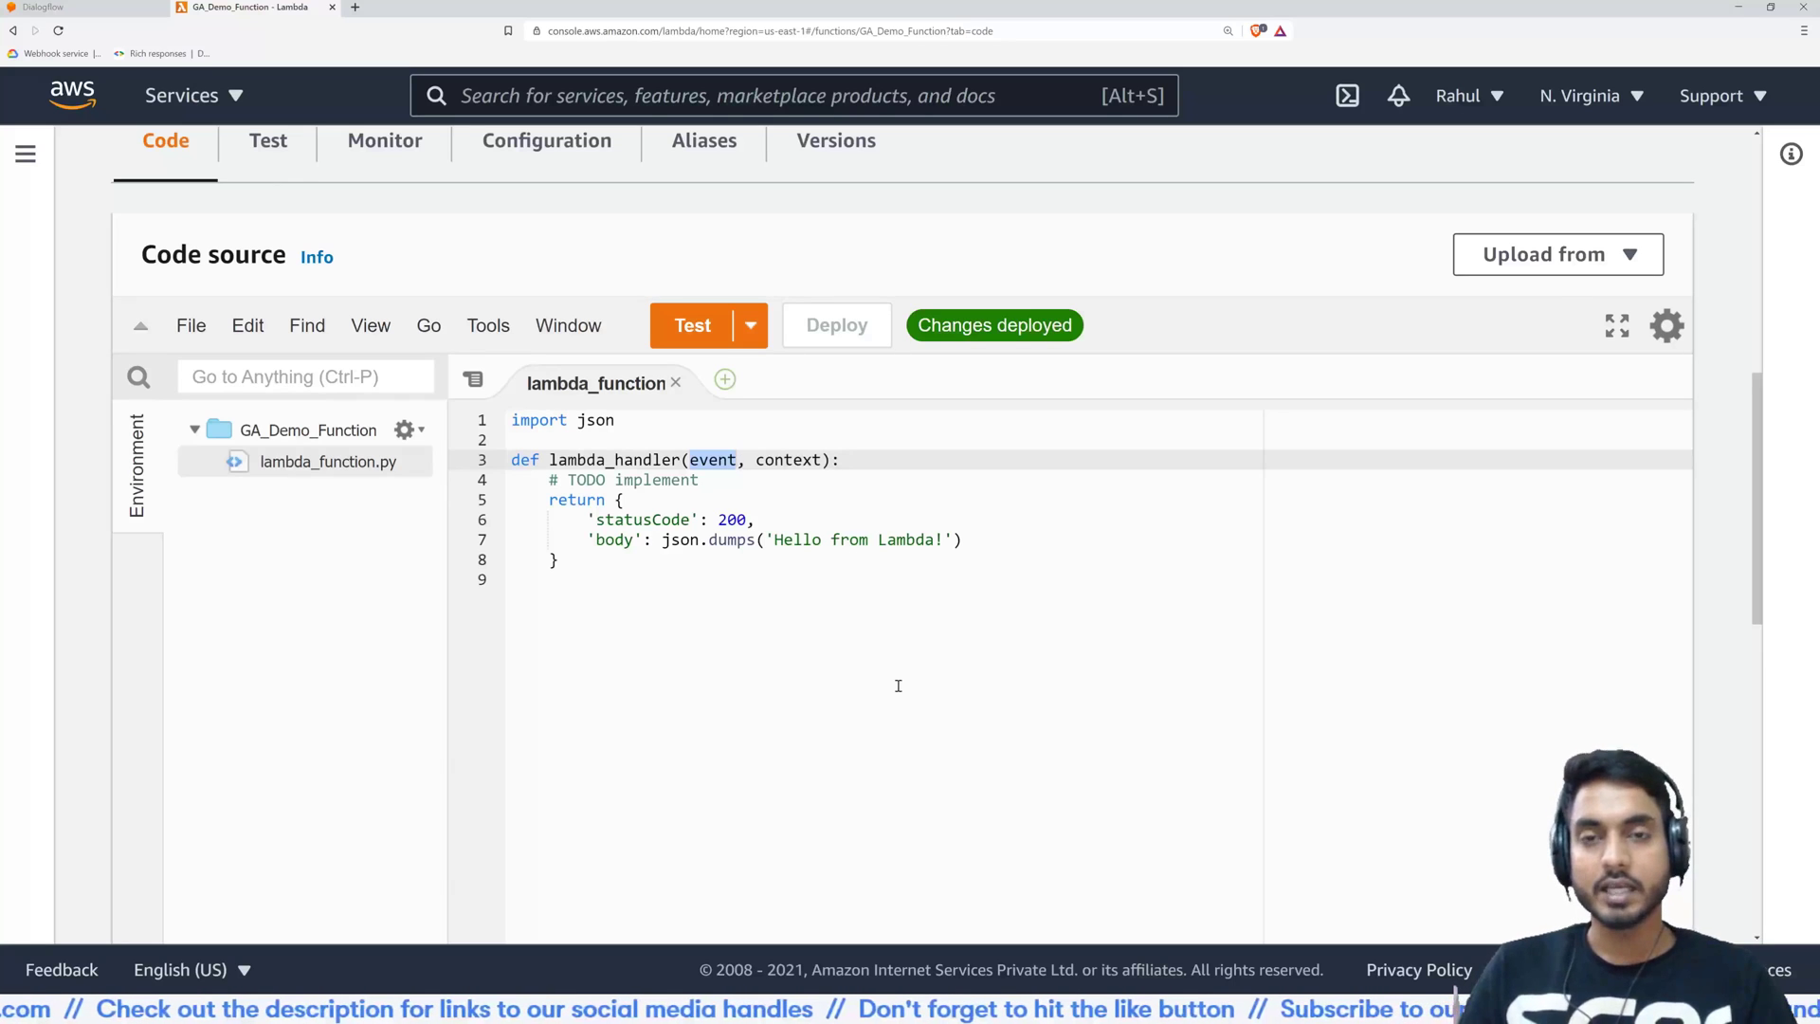
mouse_move(863, 578)
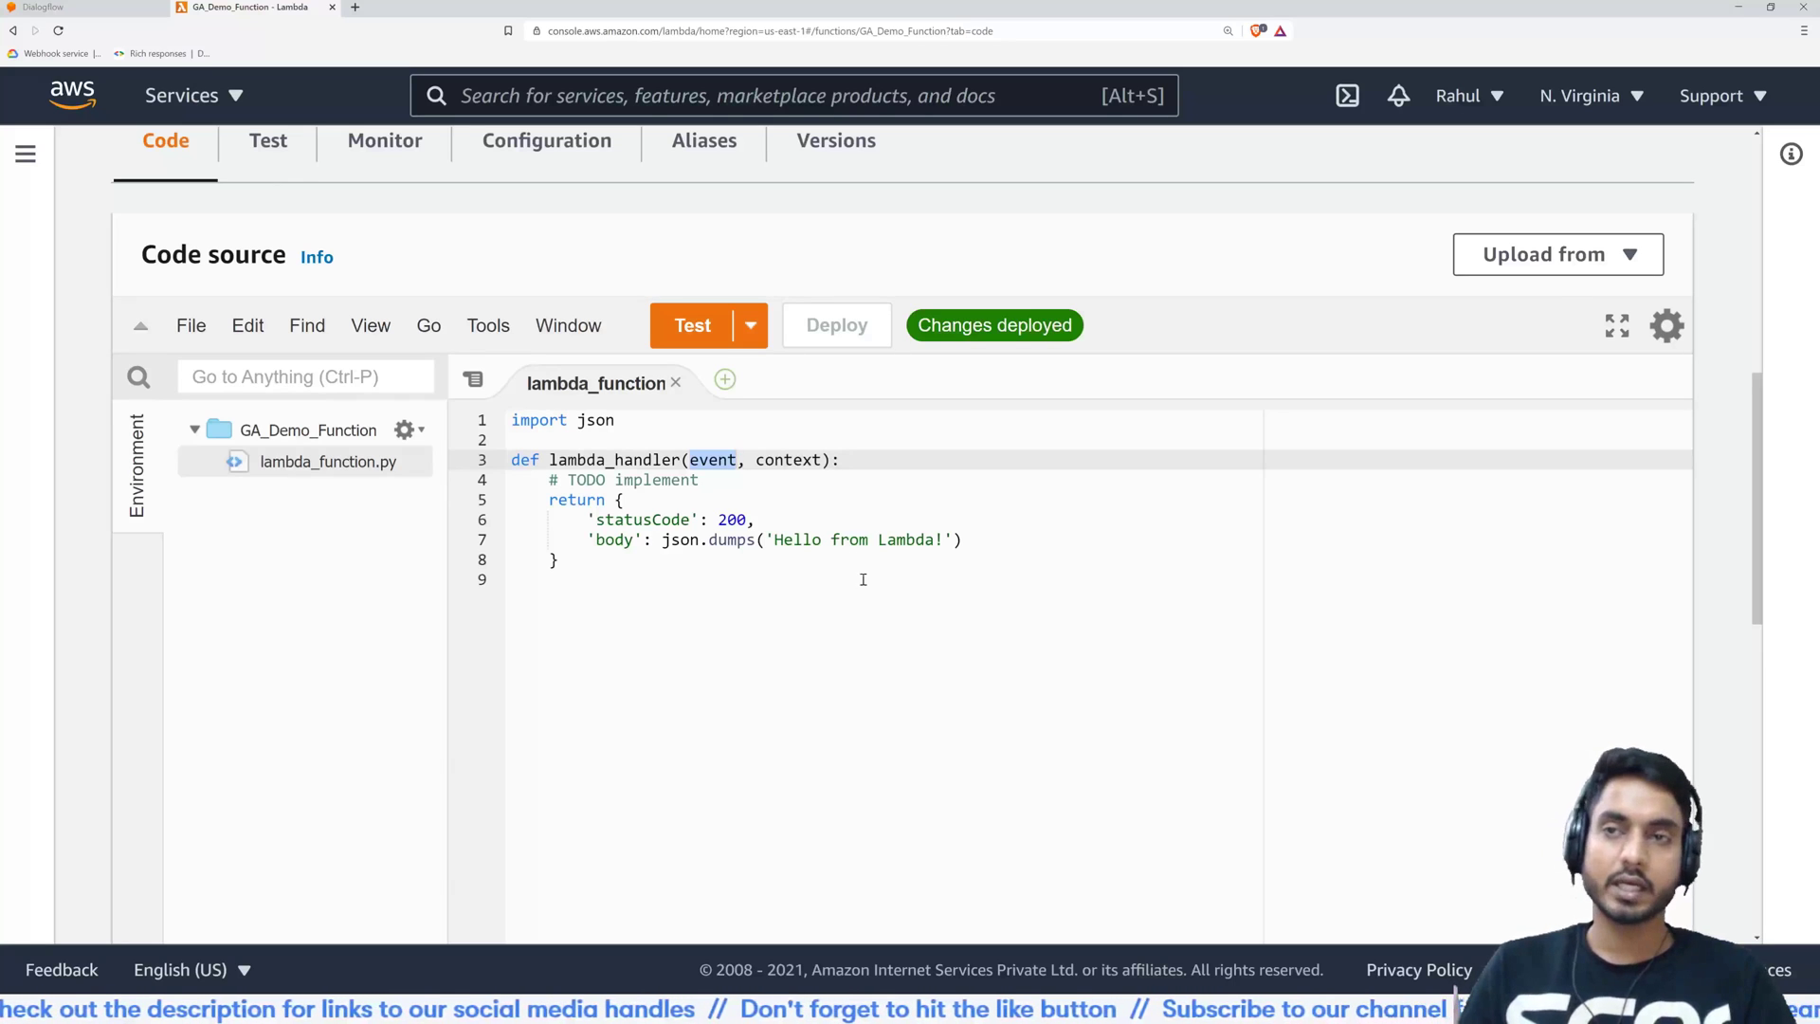
View the fulfillment request JSON for 'hi' in Dialogflow, then return to the Lambda tab
click(70, 6)
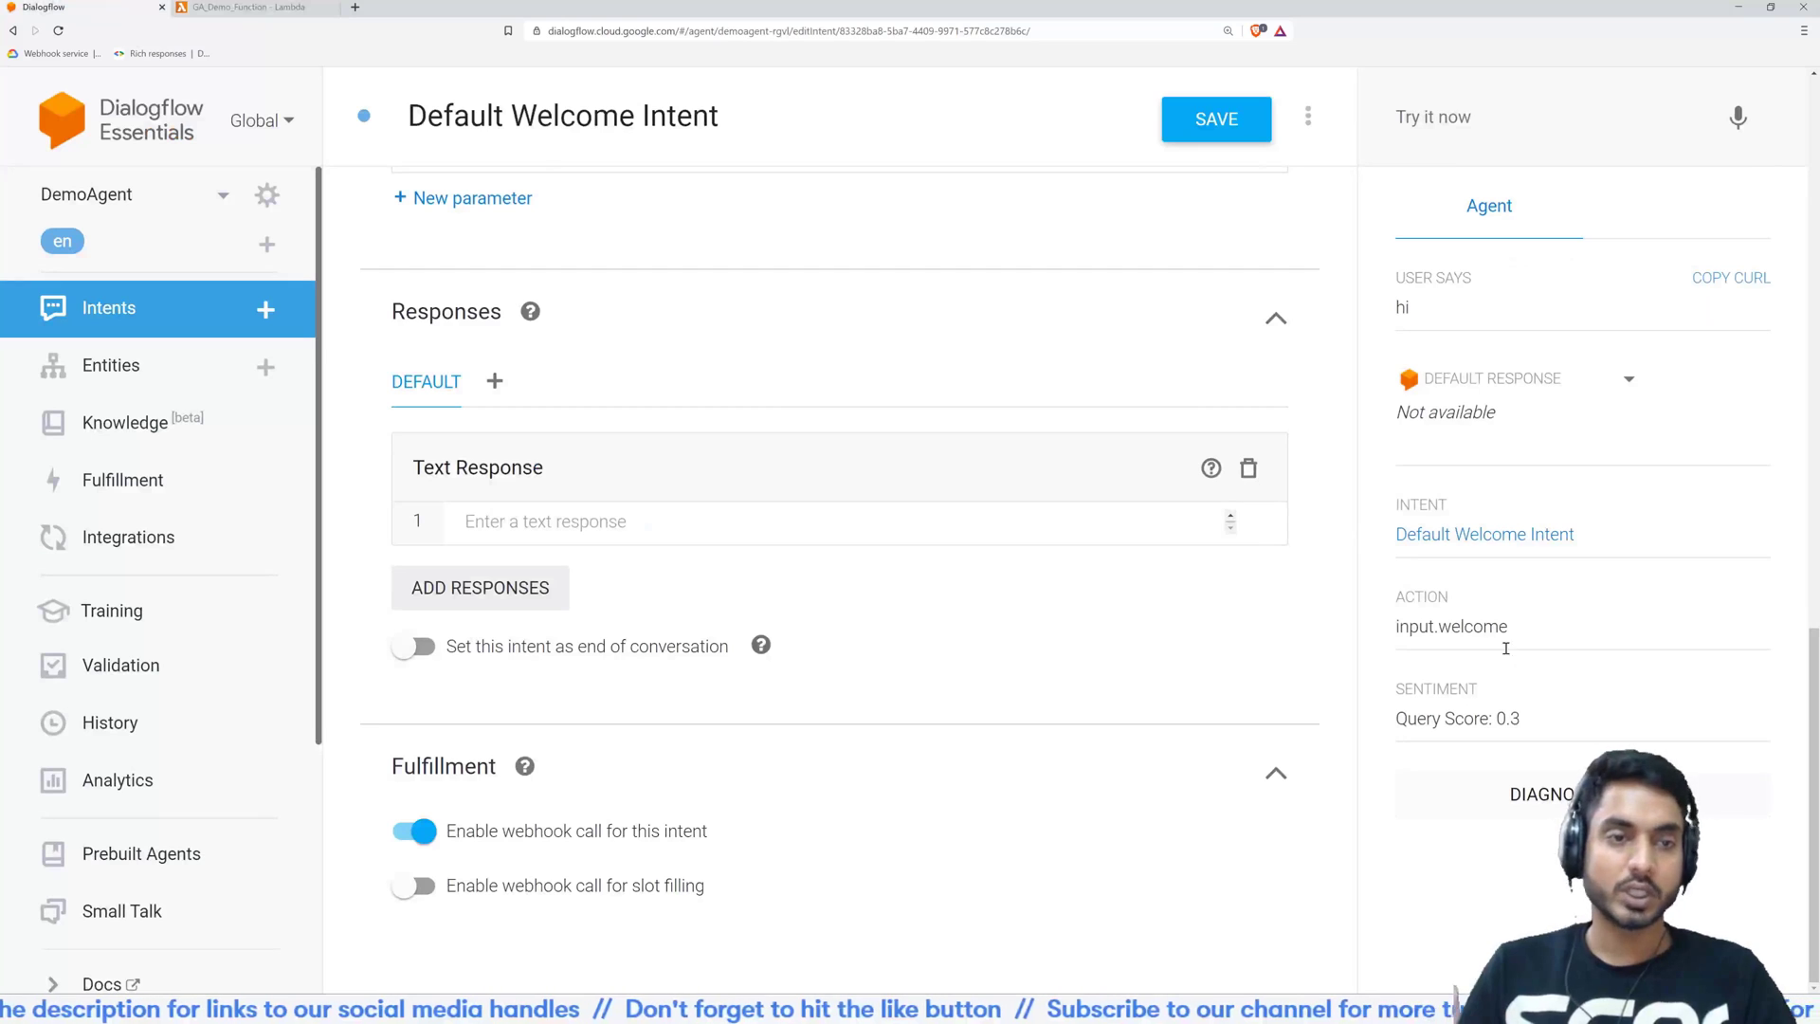
click(1541, 794)
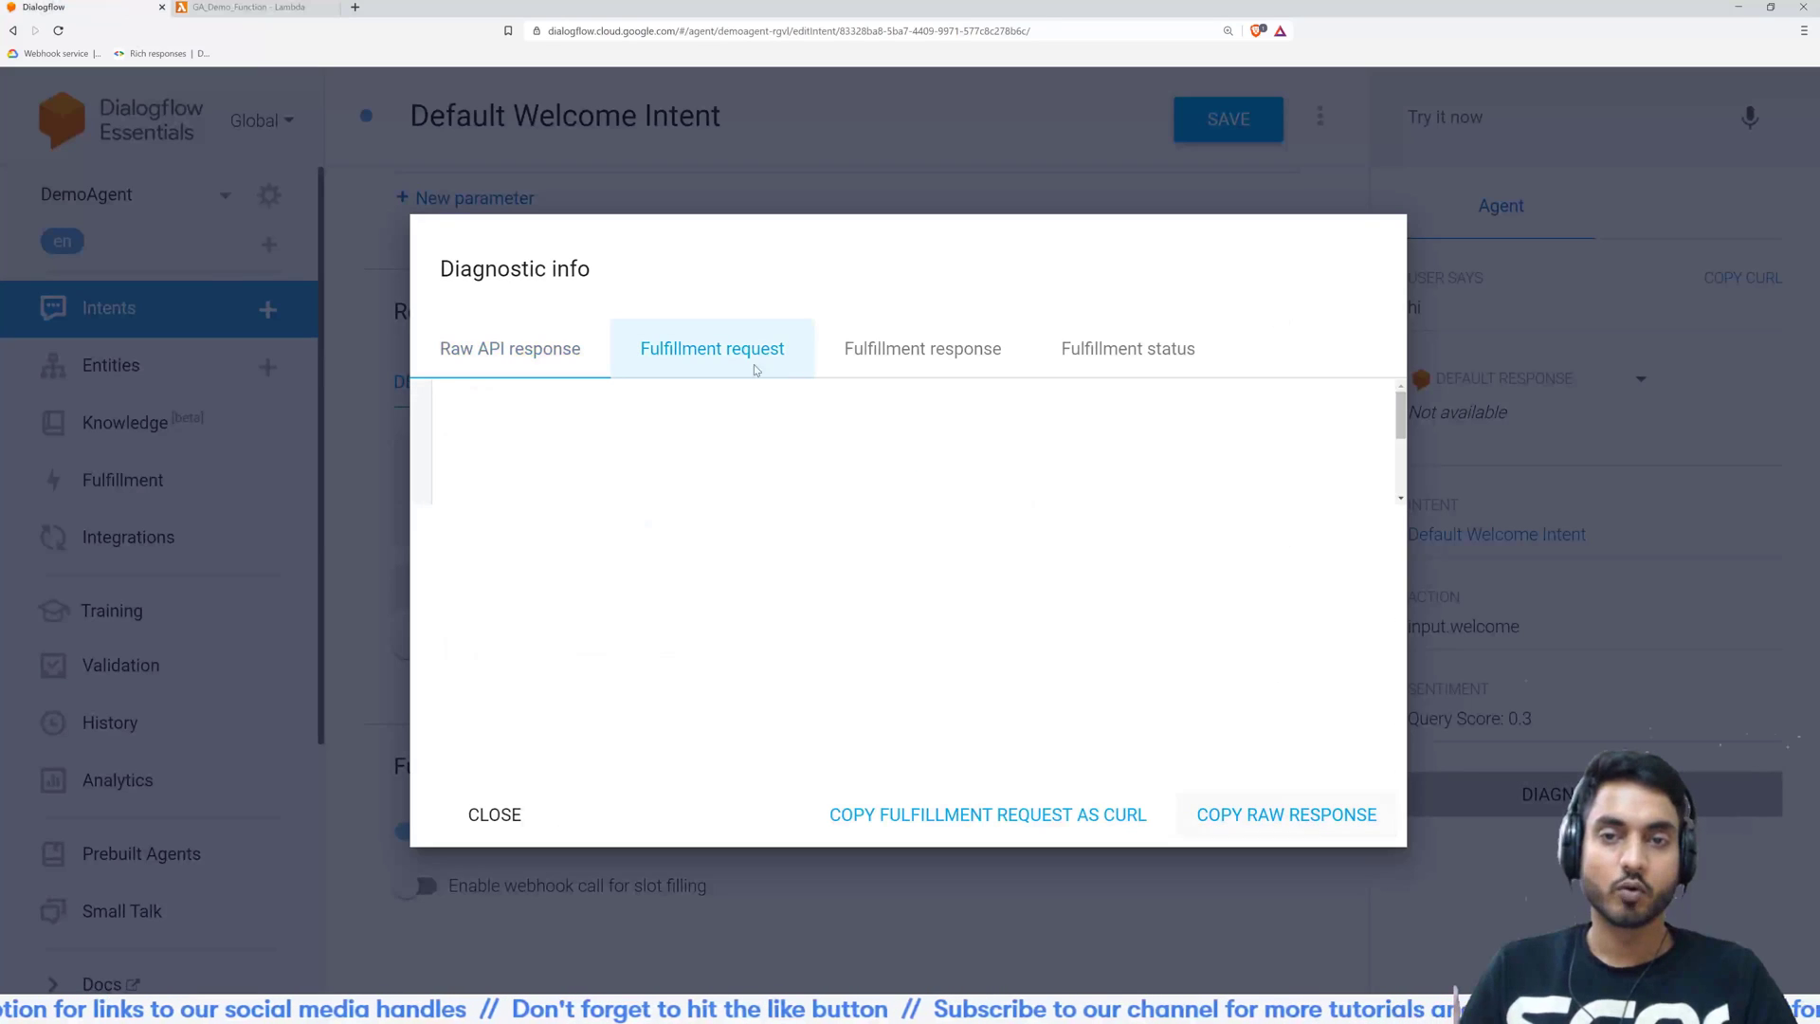
click(711, 348)
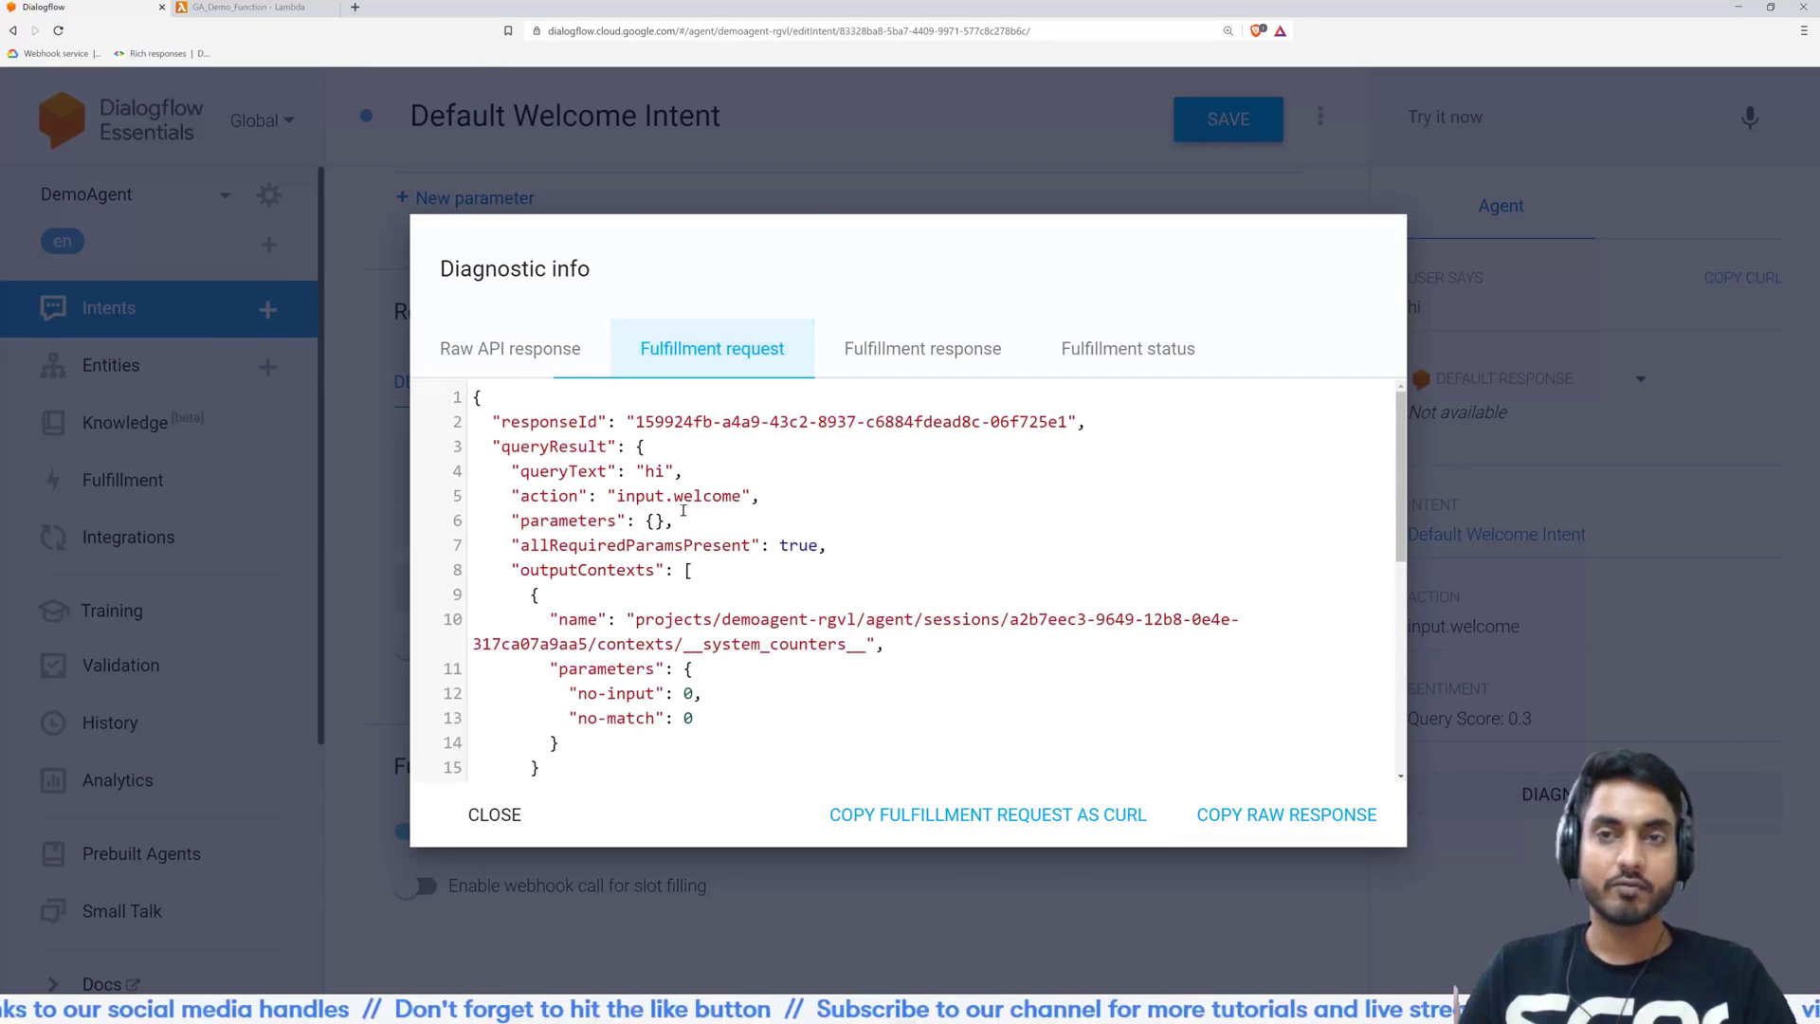
click(244, 9)
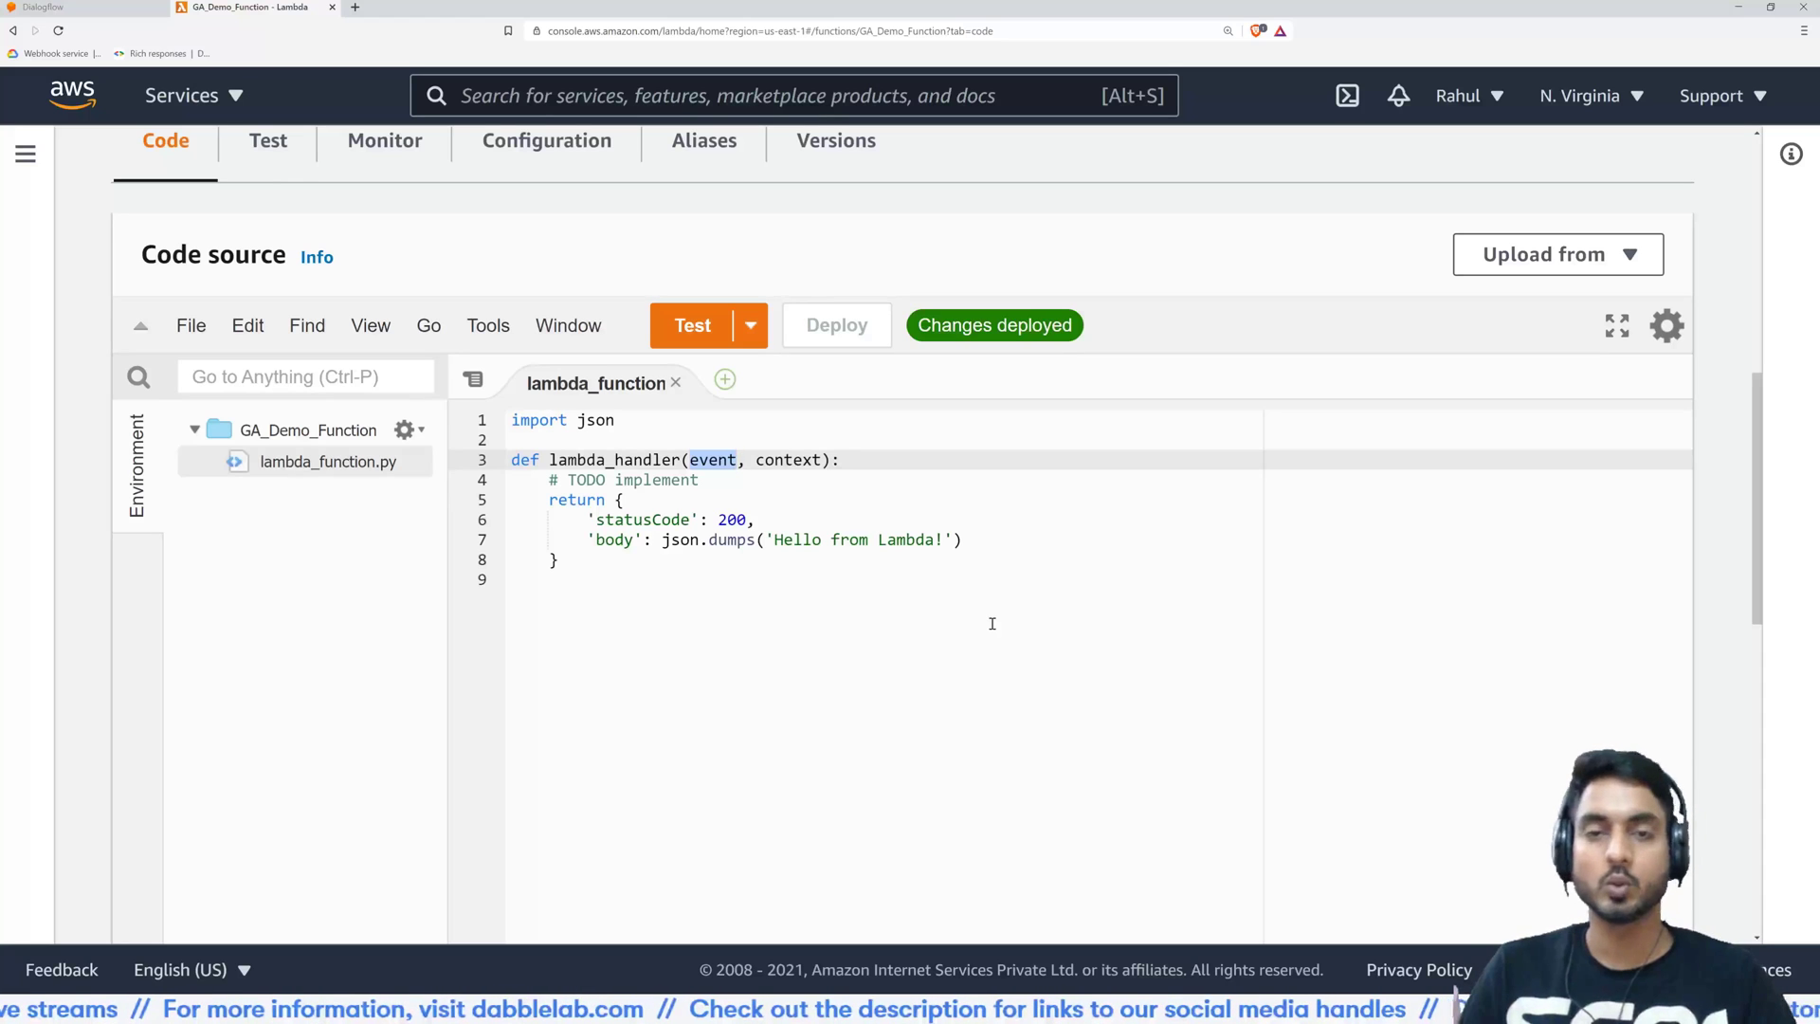
mouse_move(888, 684)
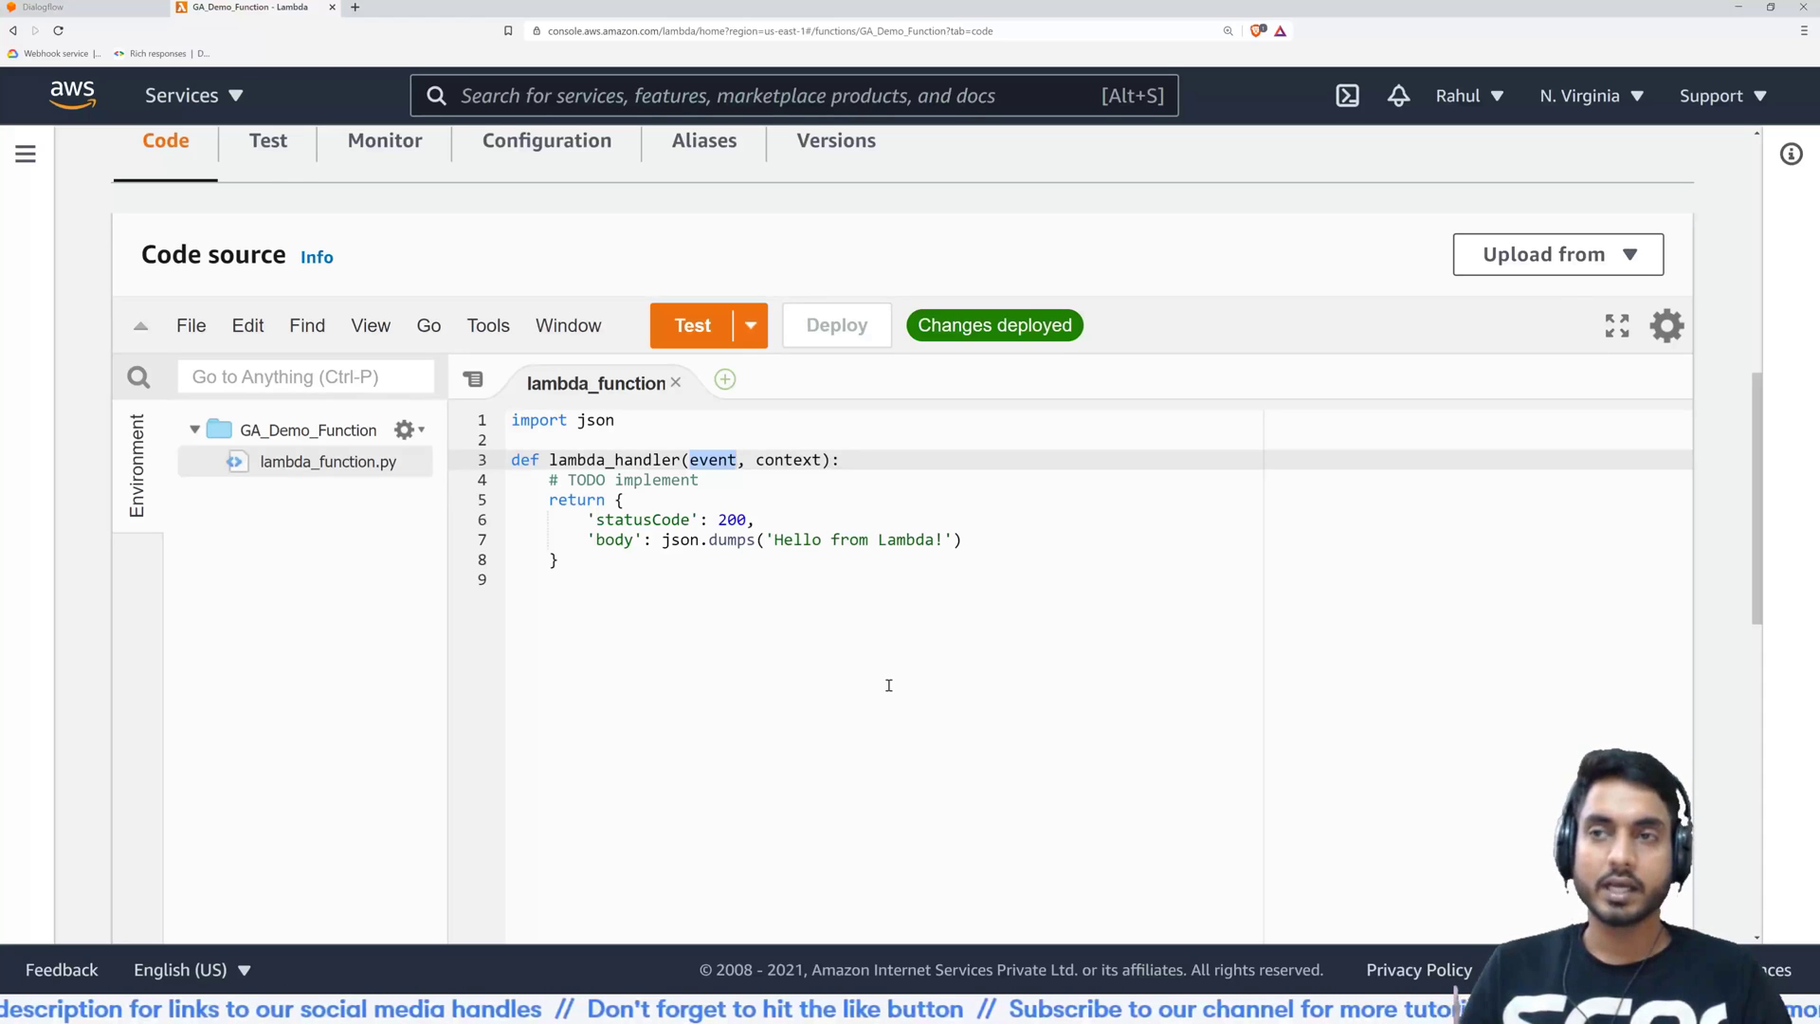
mouse_move(875, 667)
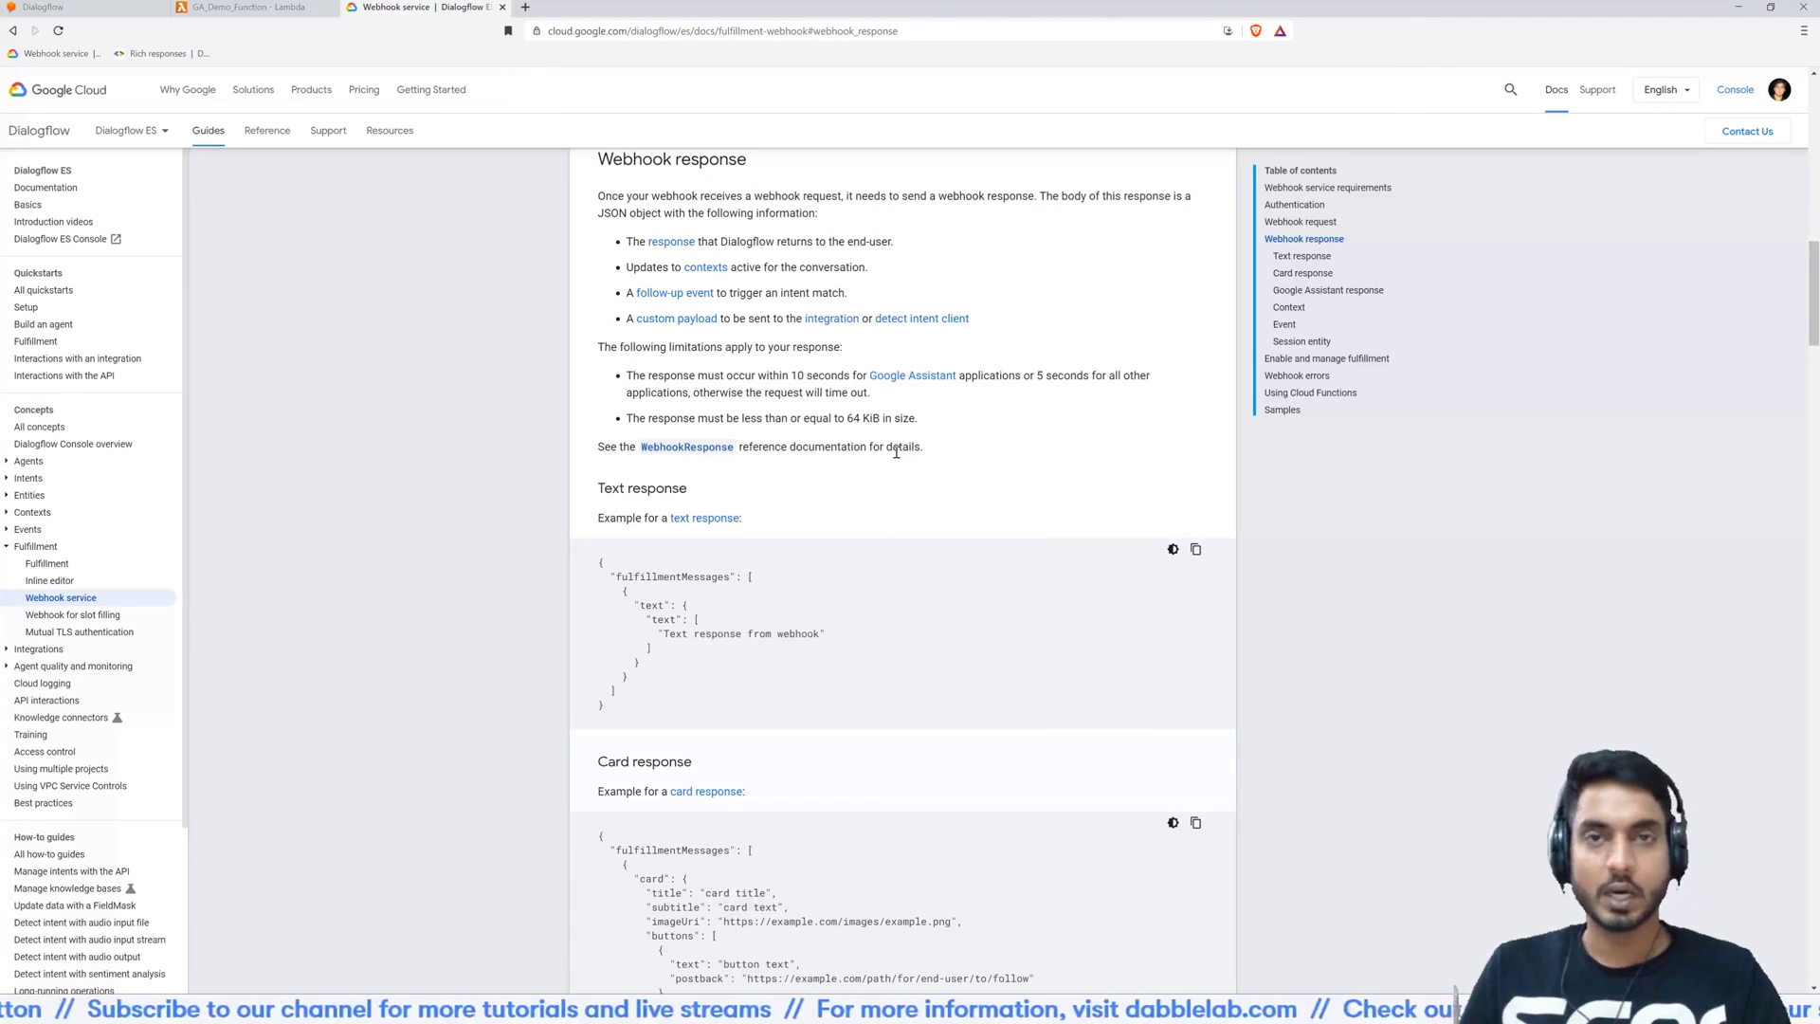
Scroll the Webhook service docs to Webhook response and copy the Google Assistant JSON sample
scroll(down, 3)
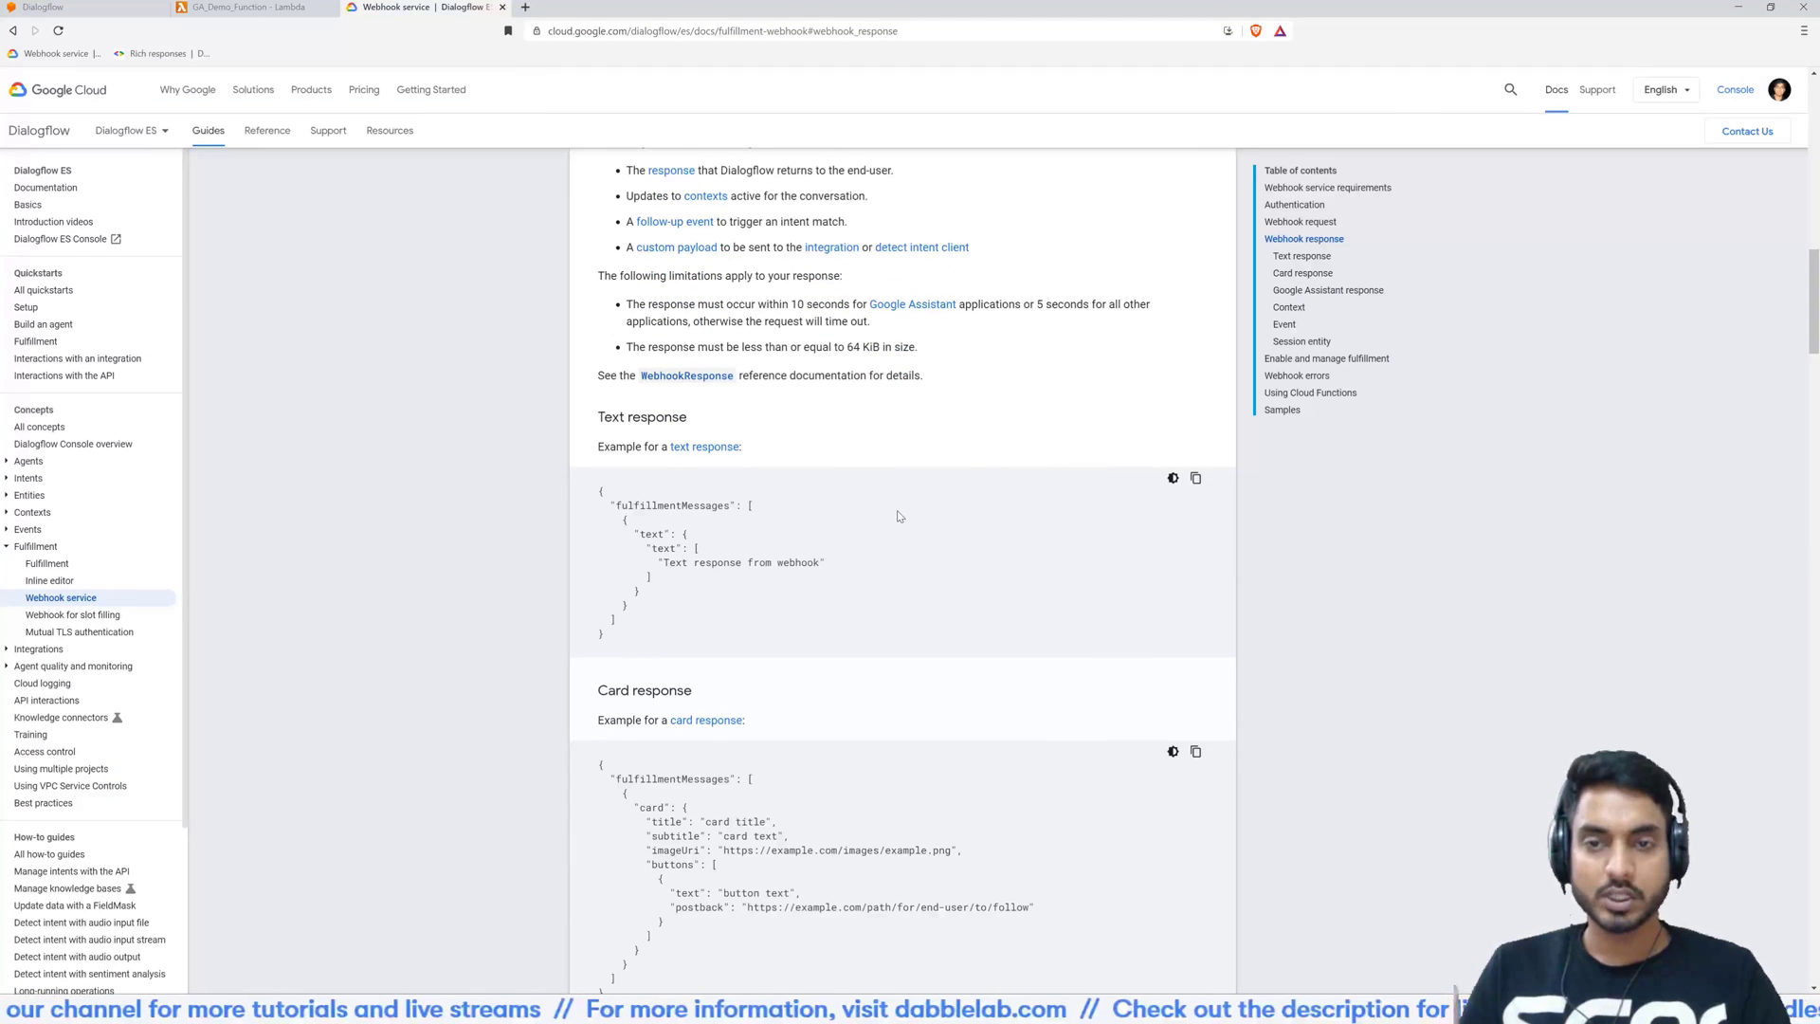
scroll(up, 3)
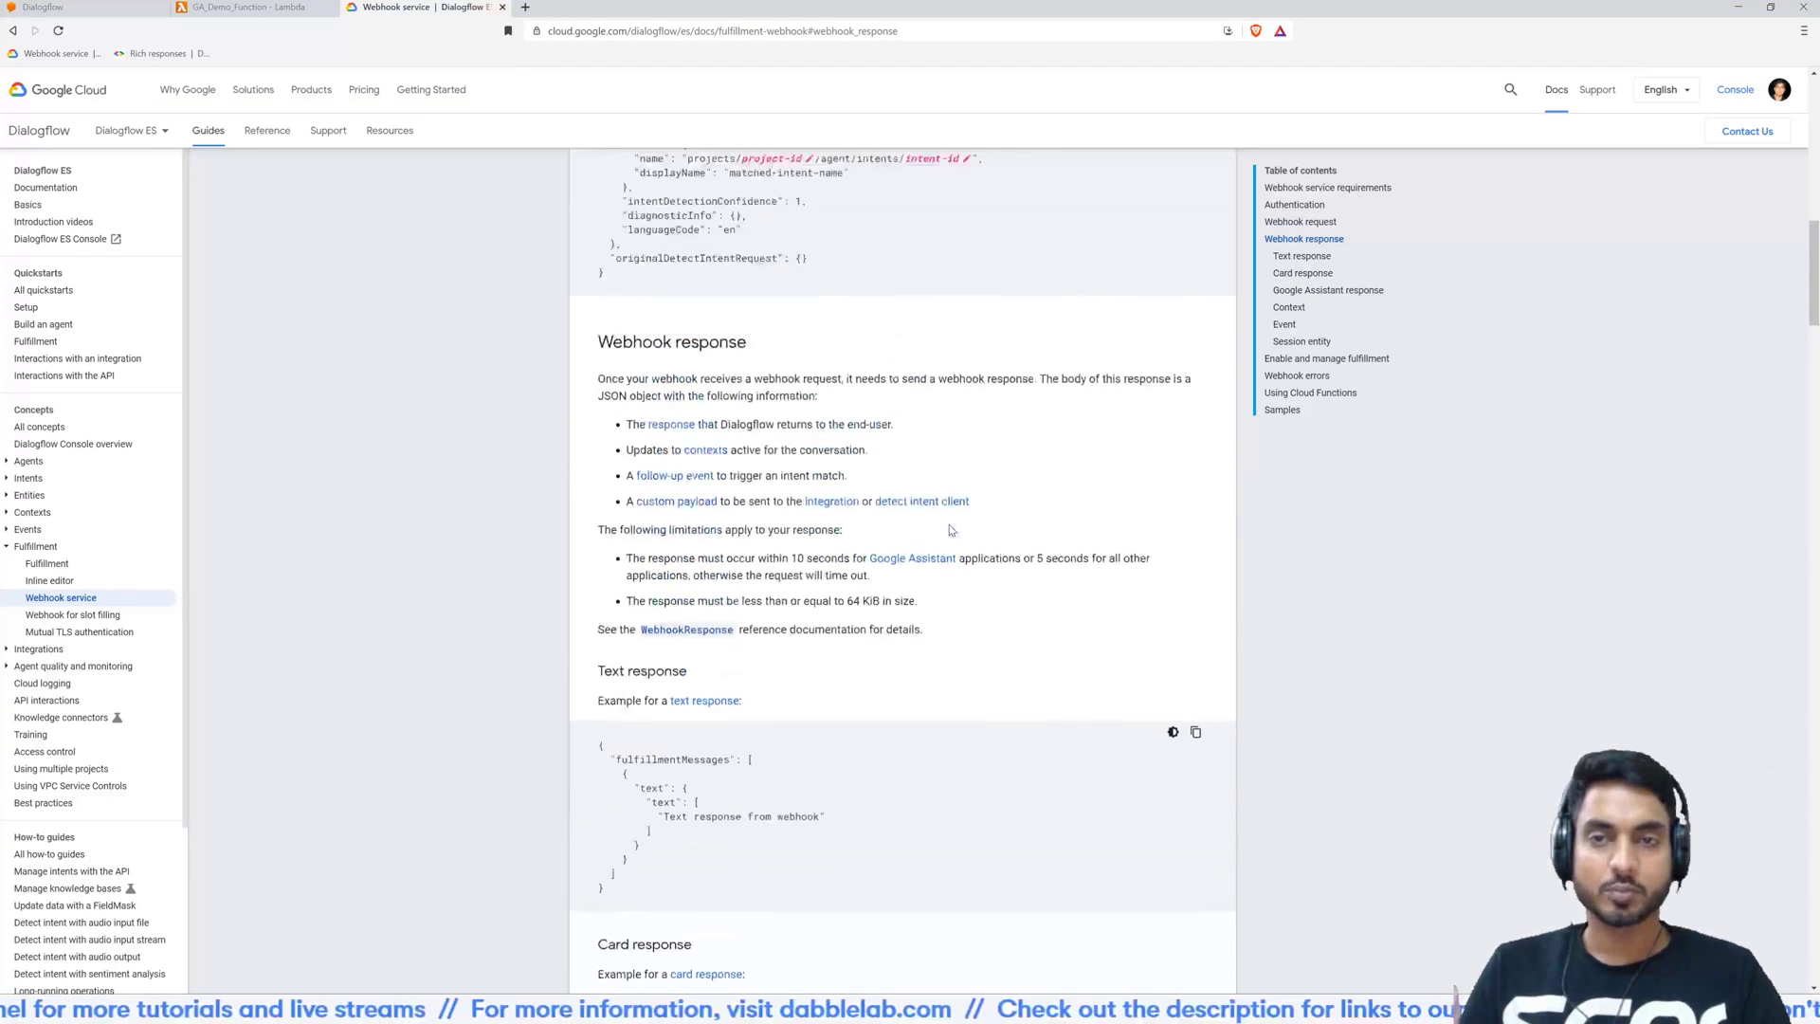
scroll(down, 3)
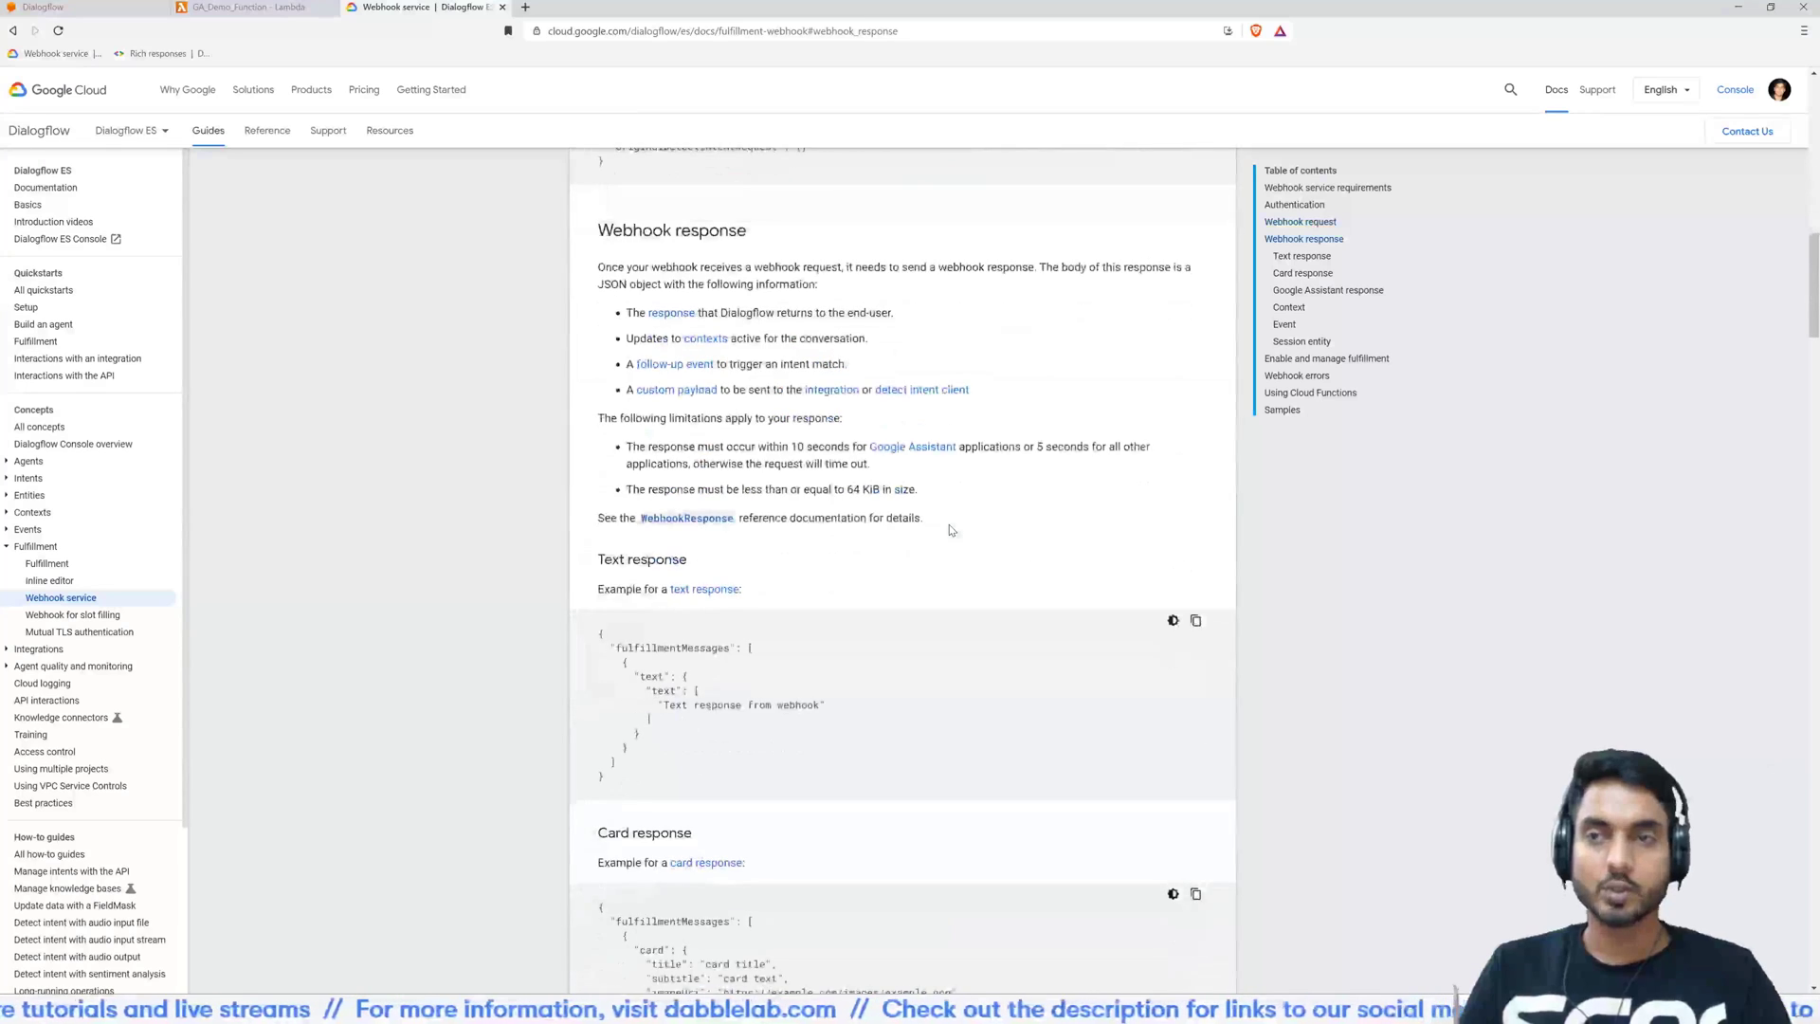
scroll(down, 3)
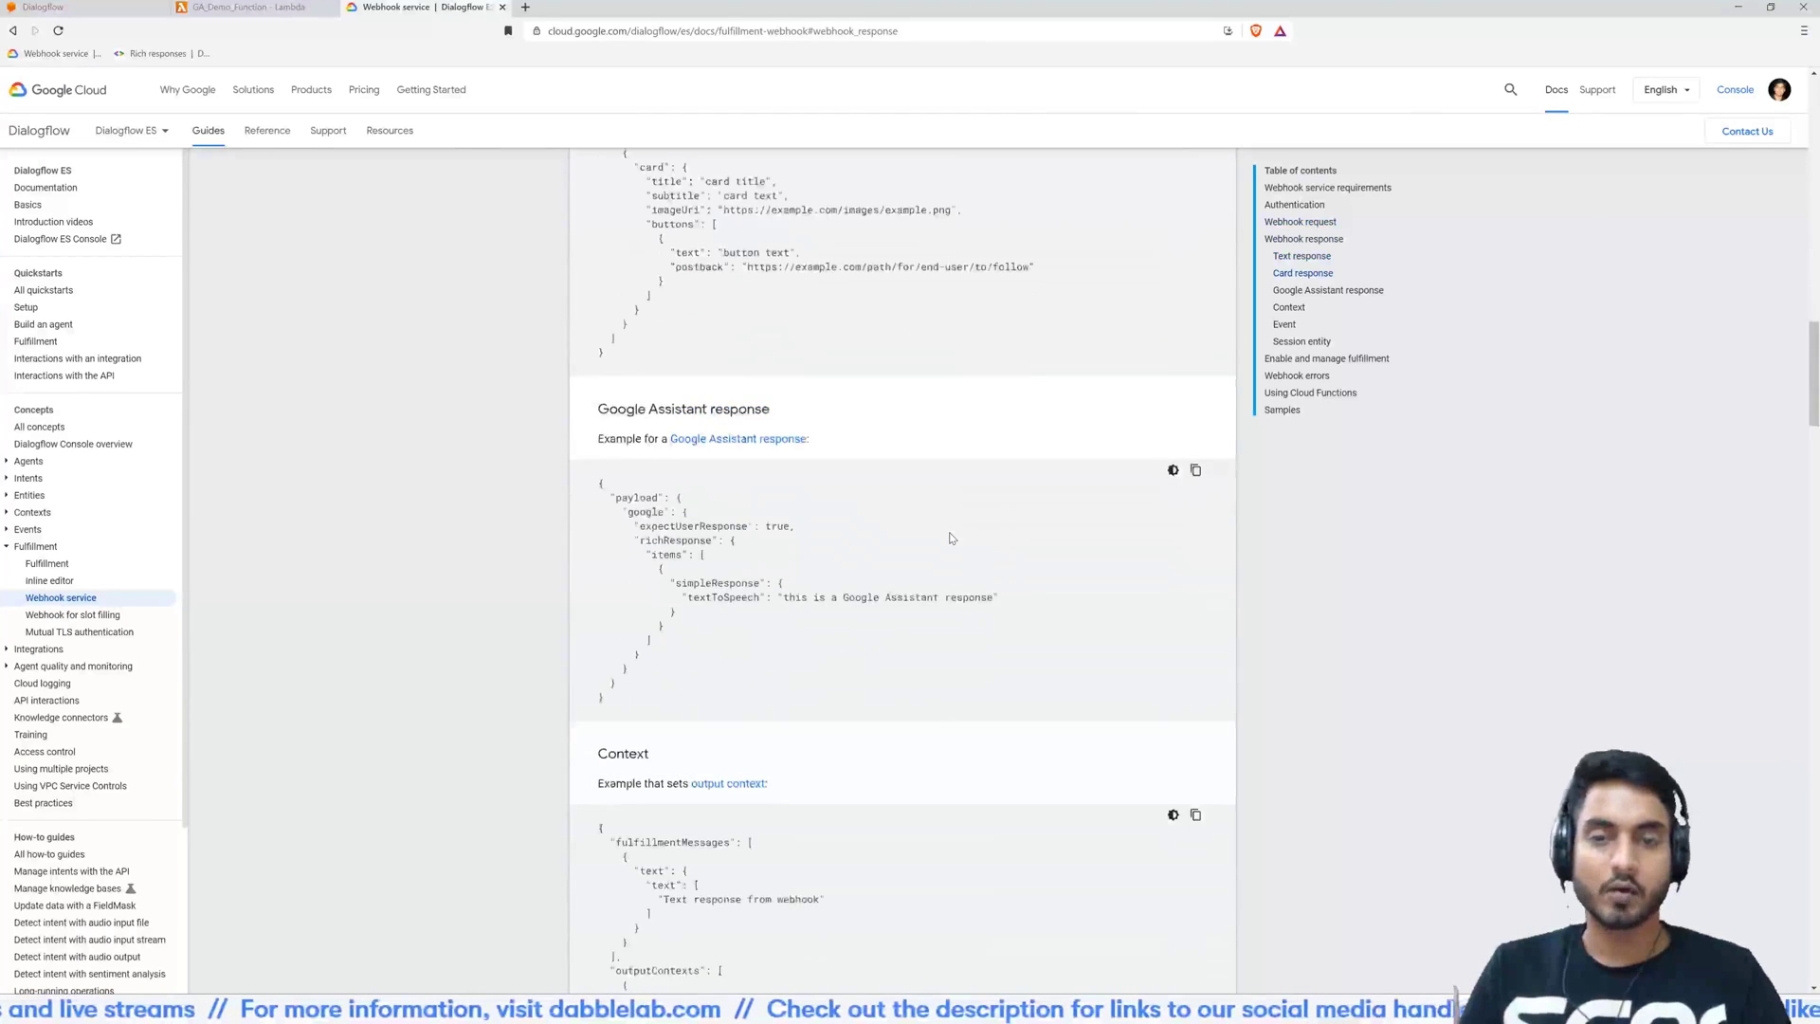
scroll(down, 3)
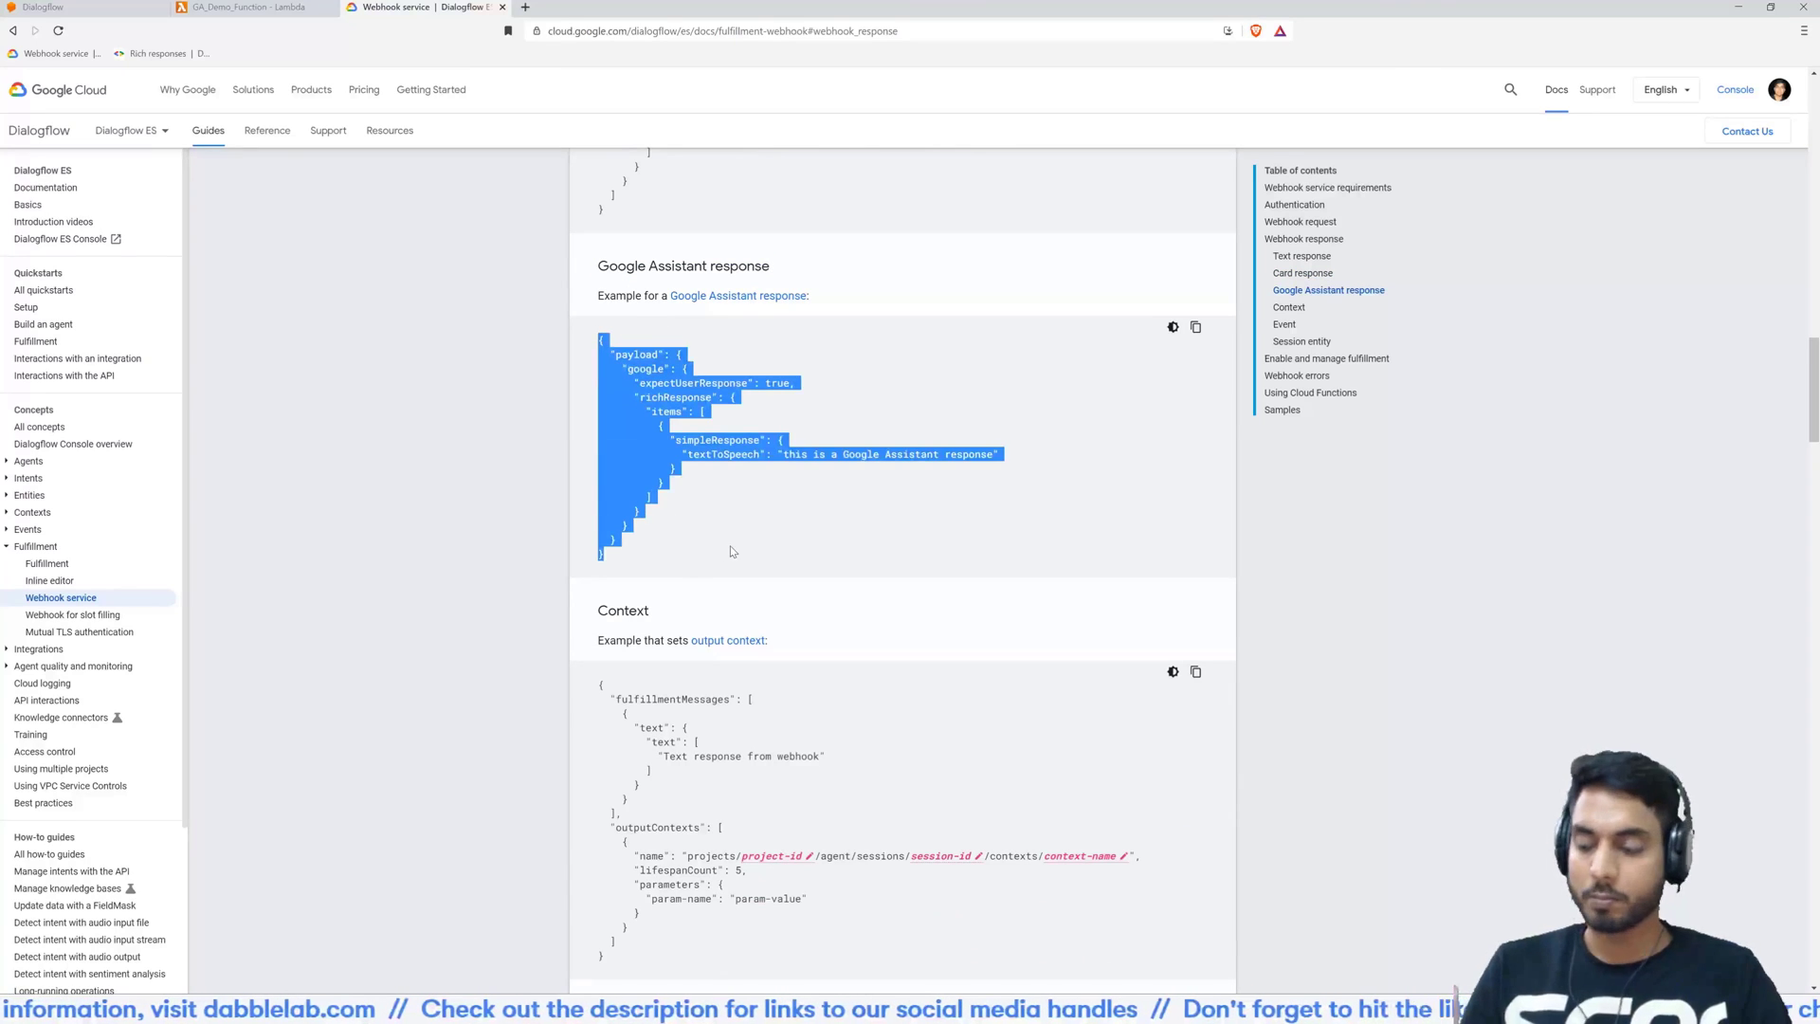
click(243, 8)
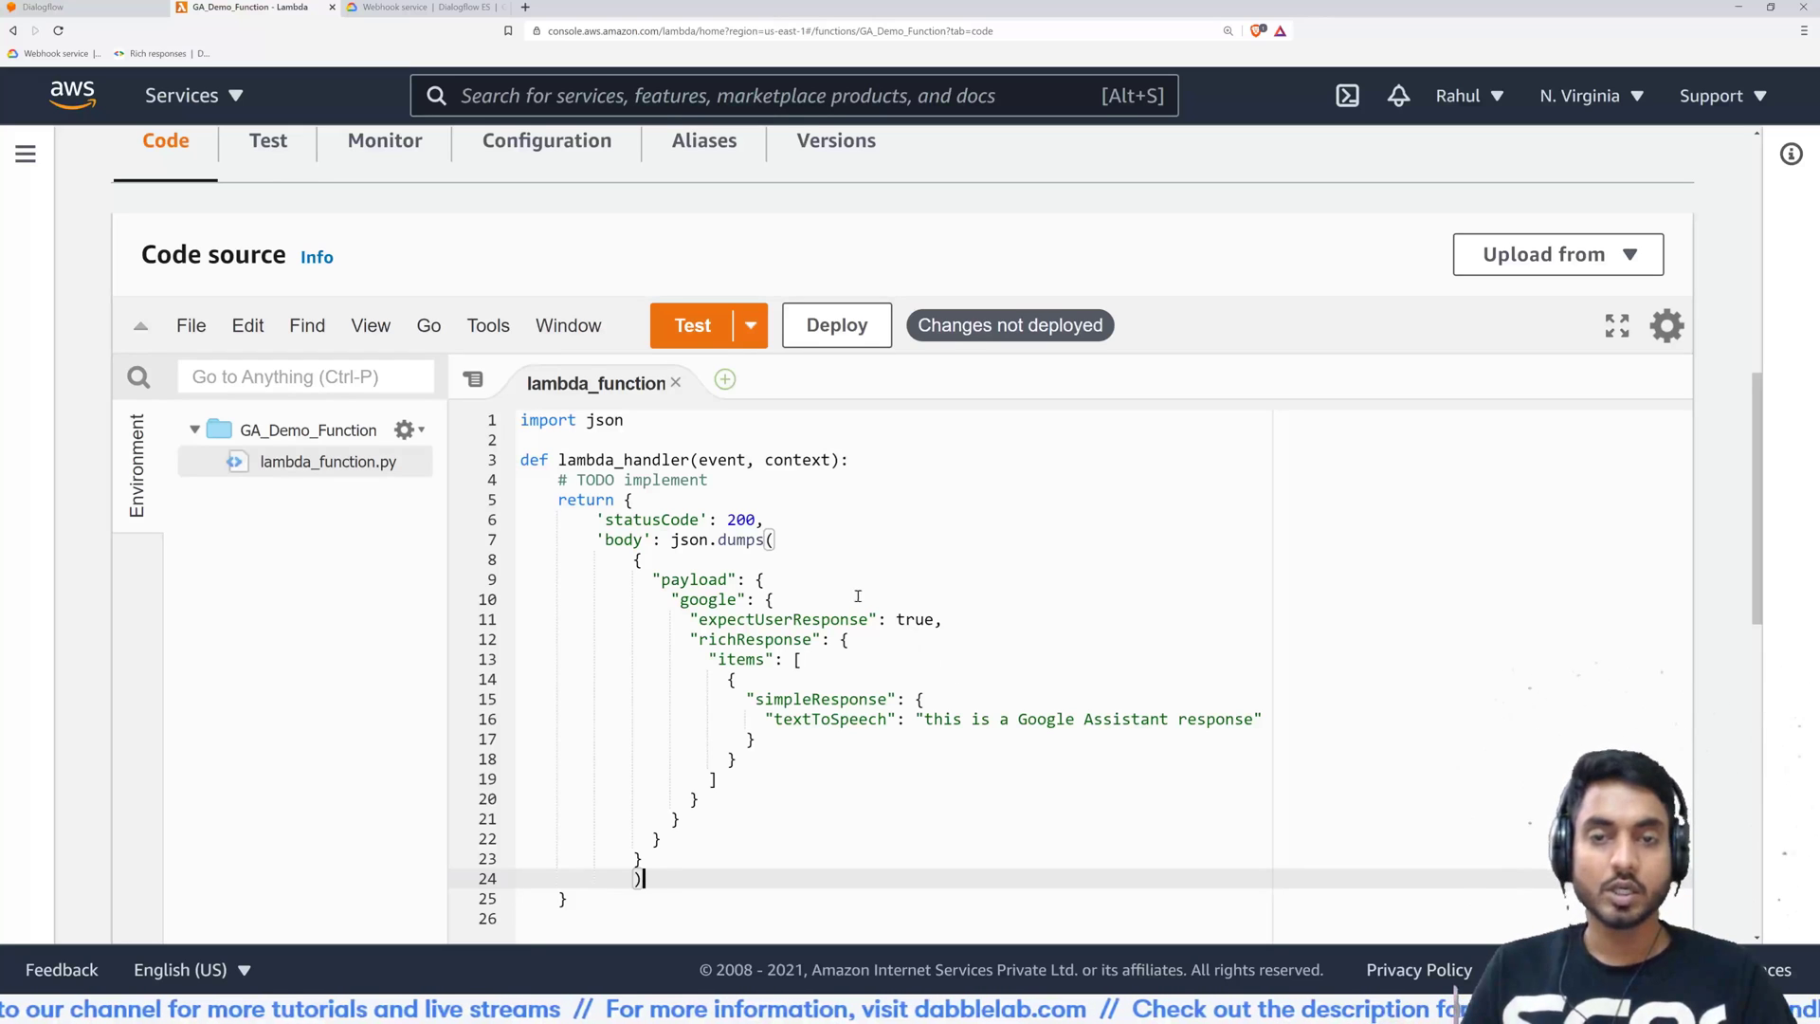
Change the payload's expectUserResponse from lowercase true to Python's True
double_click(915, 619)
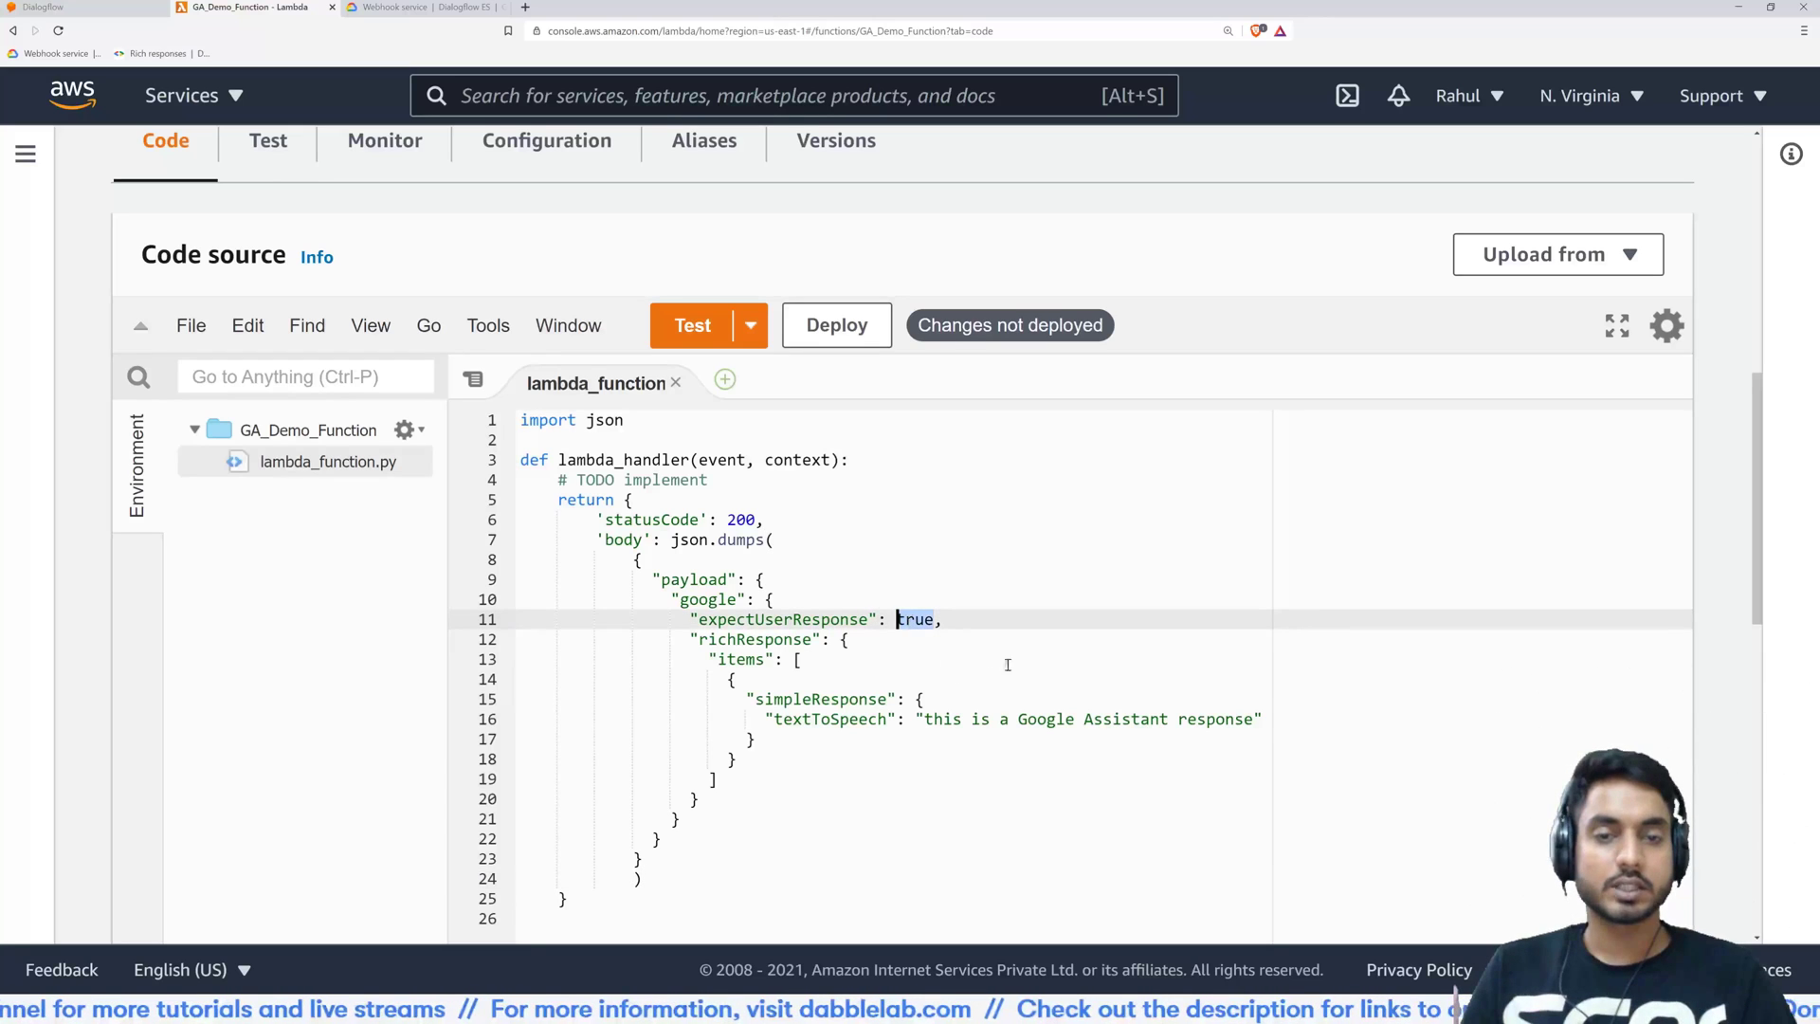
text(Tr)
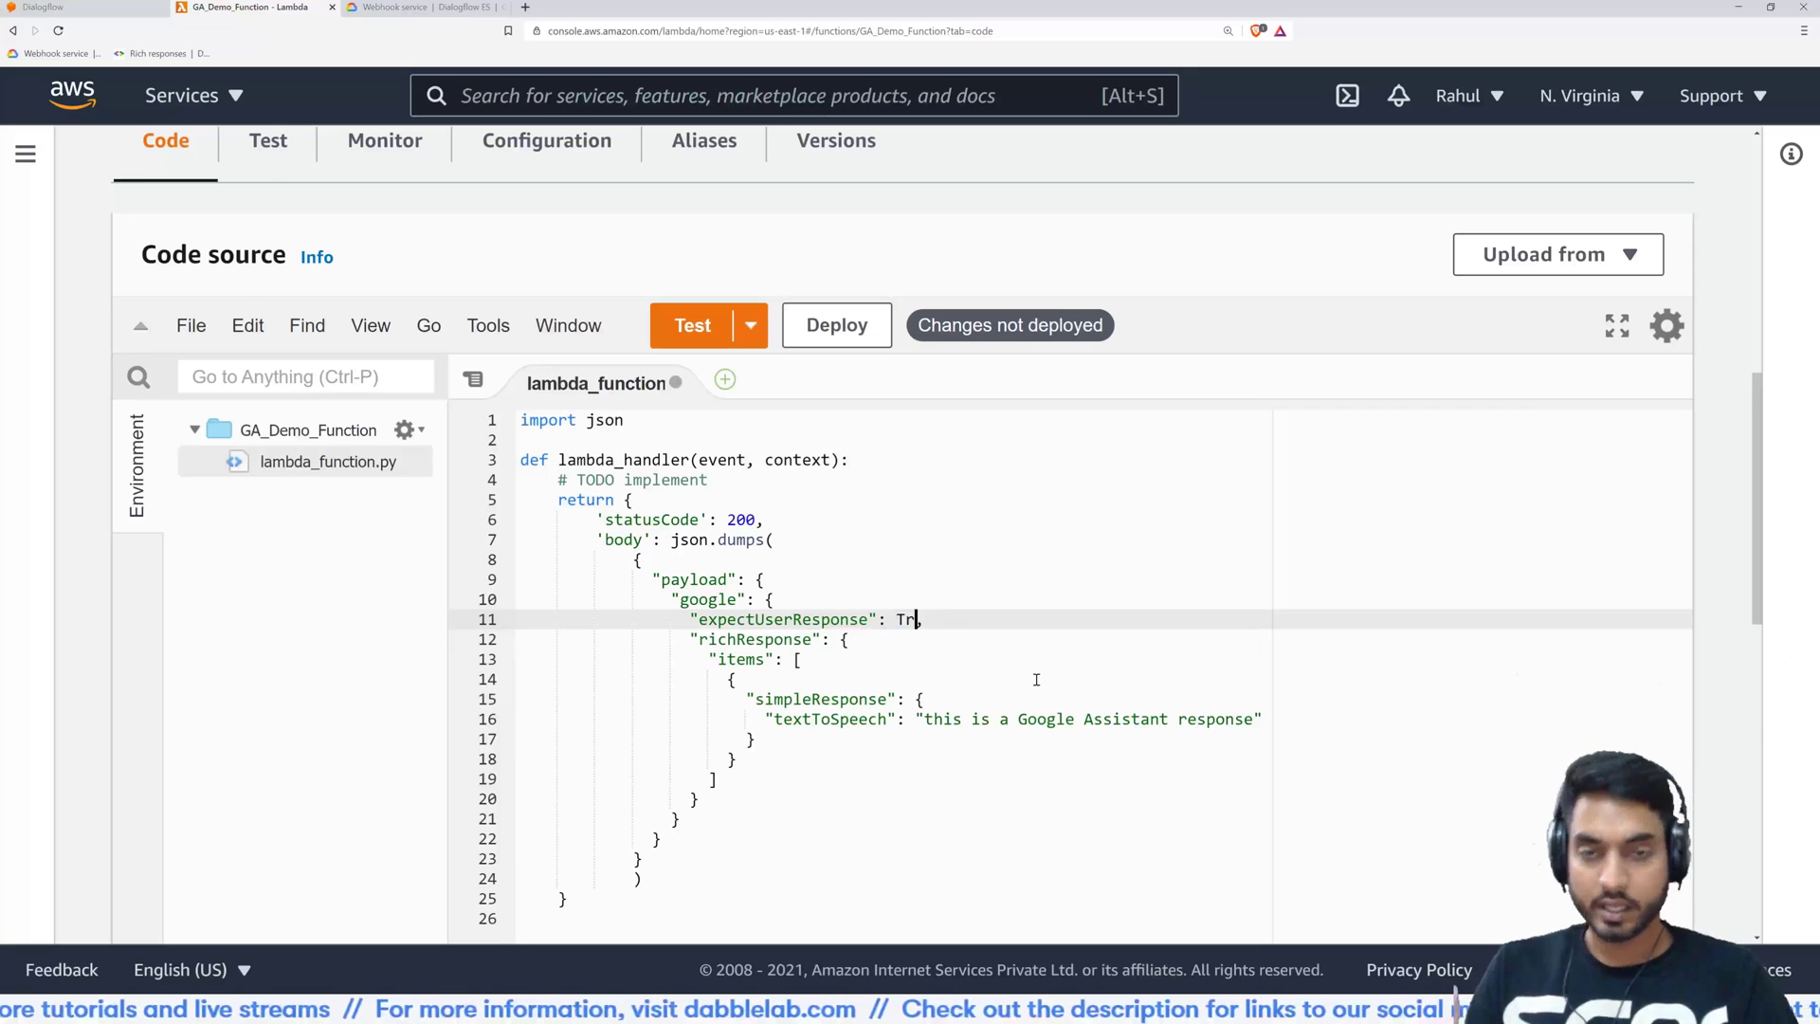
text(ue,)
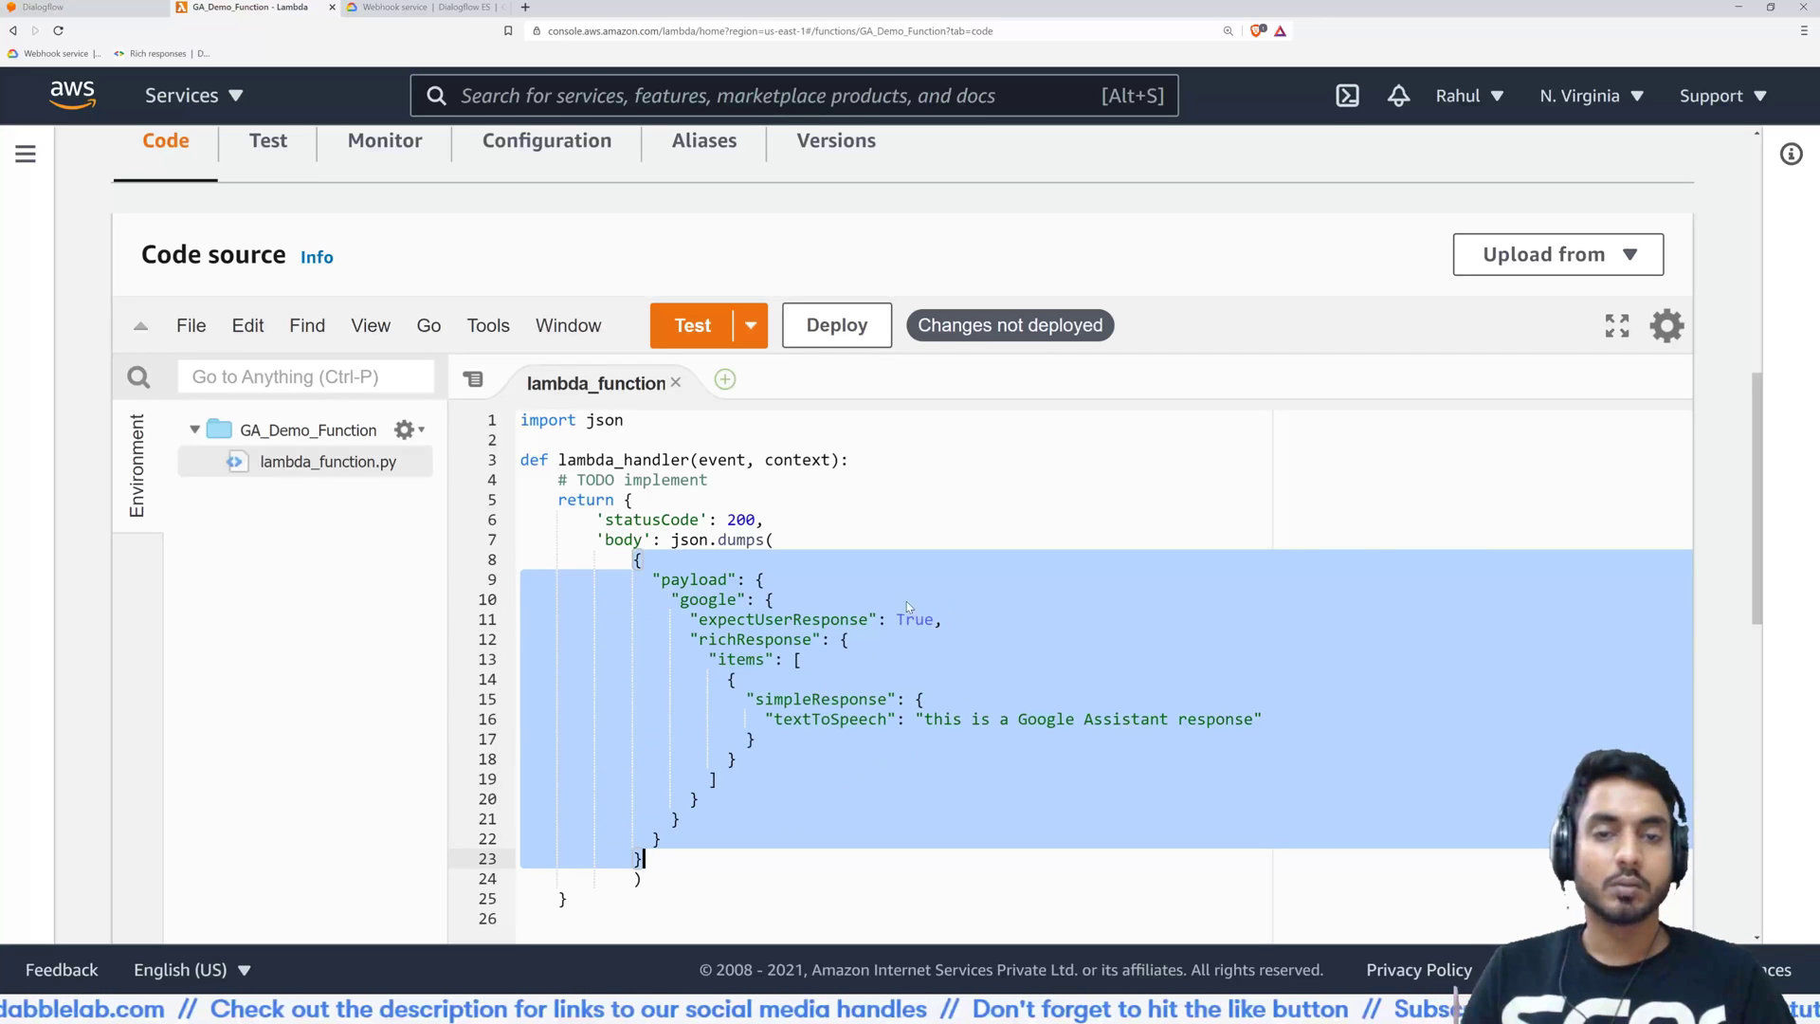
mouse_move(909, 625)
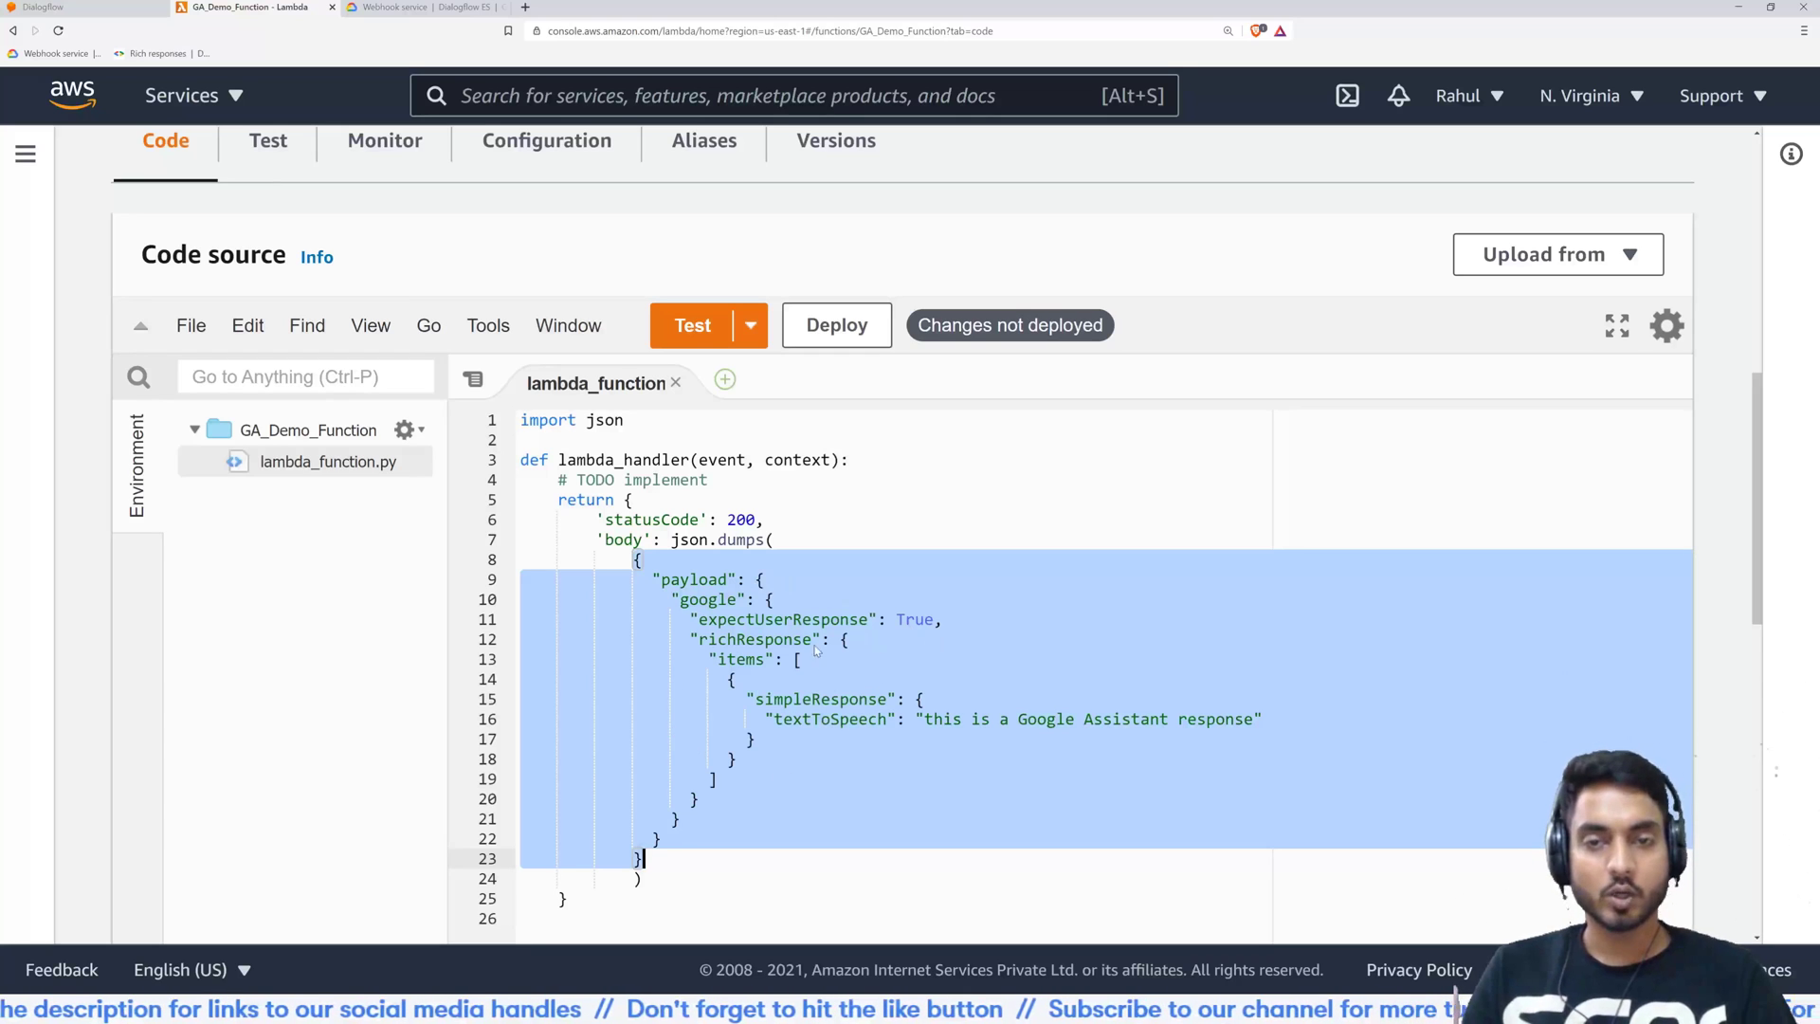
click(752, 539)
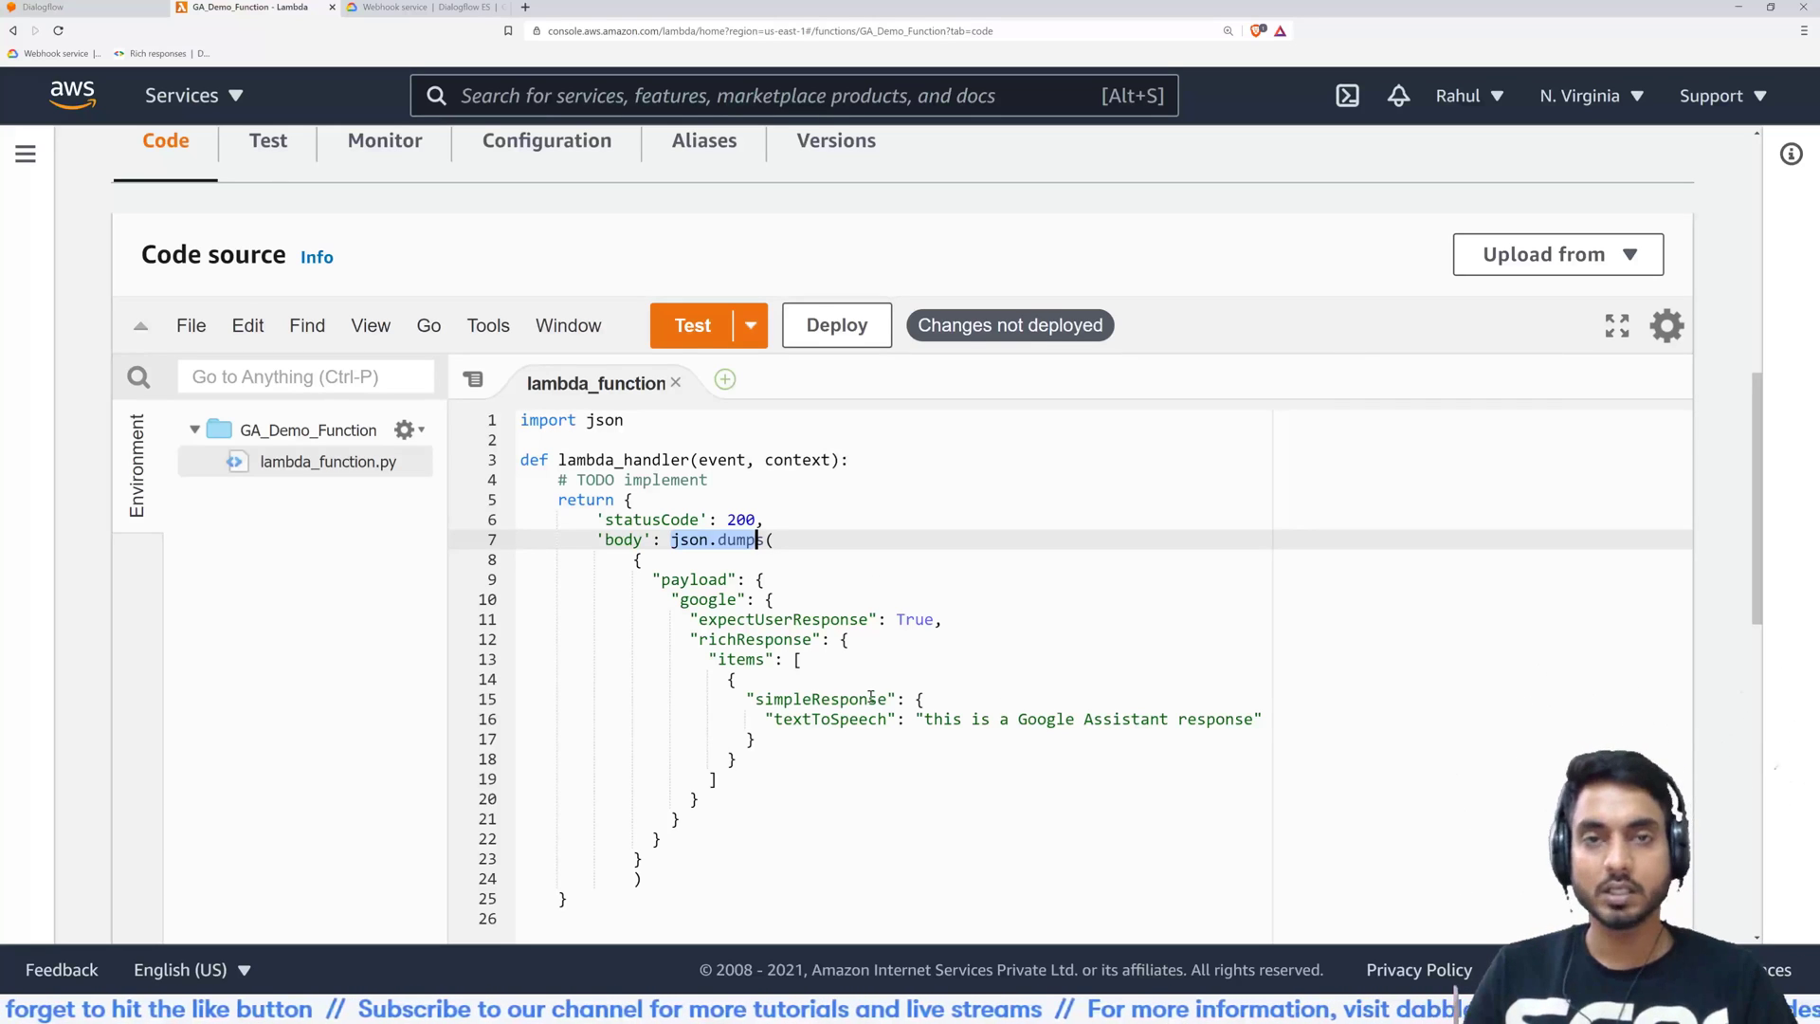
mouse_move(921, 676)
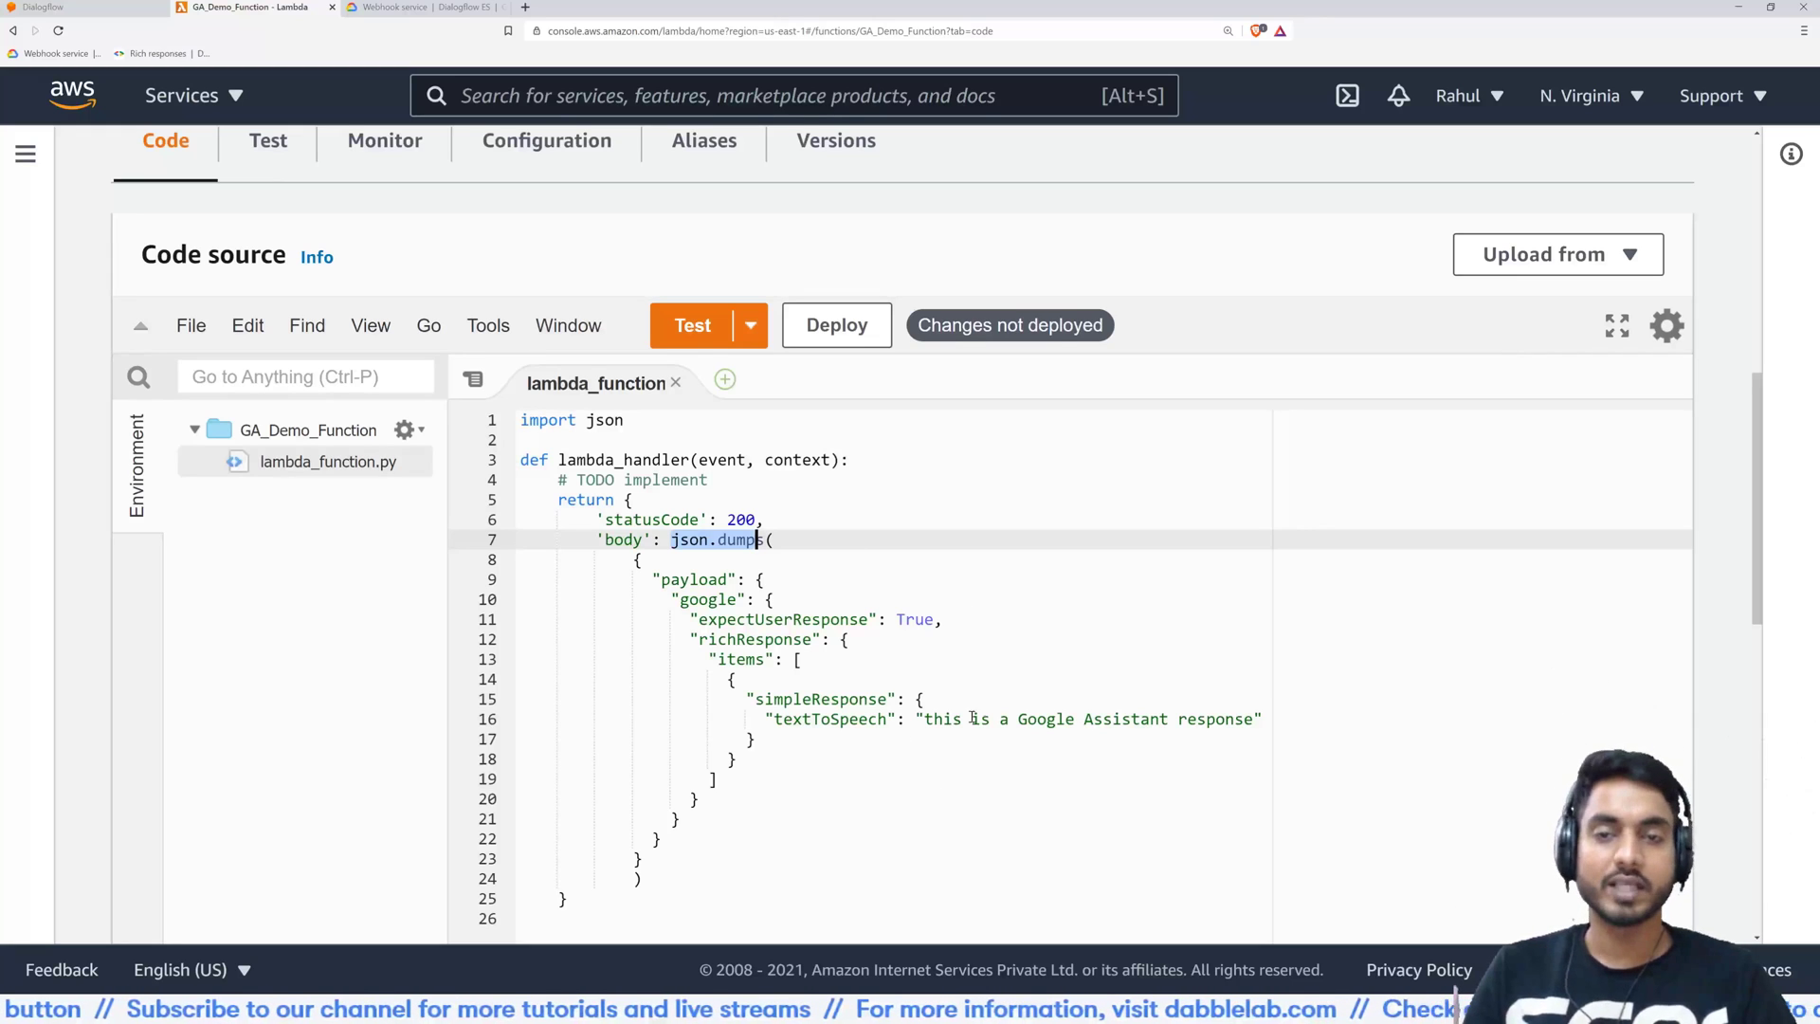
mouse_move(842, 357)
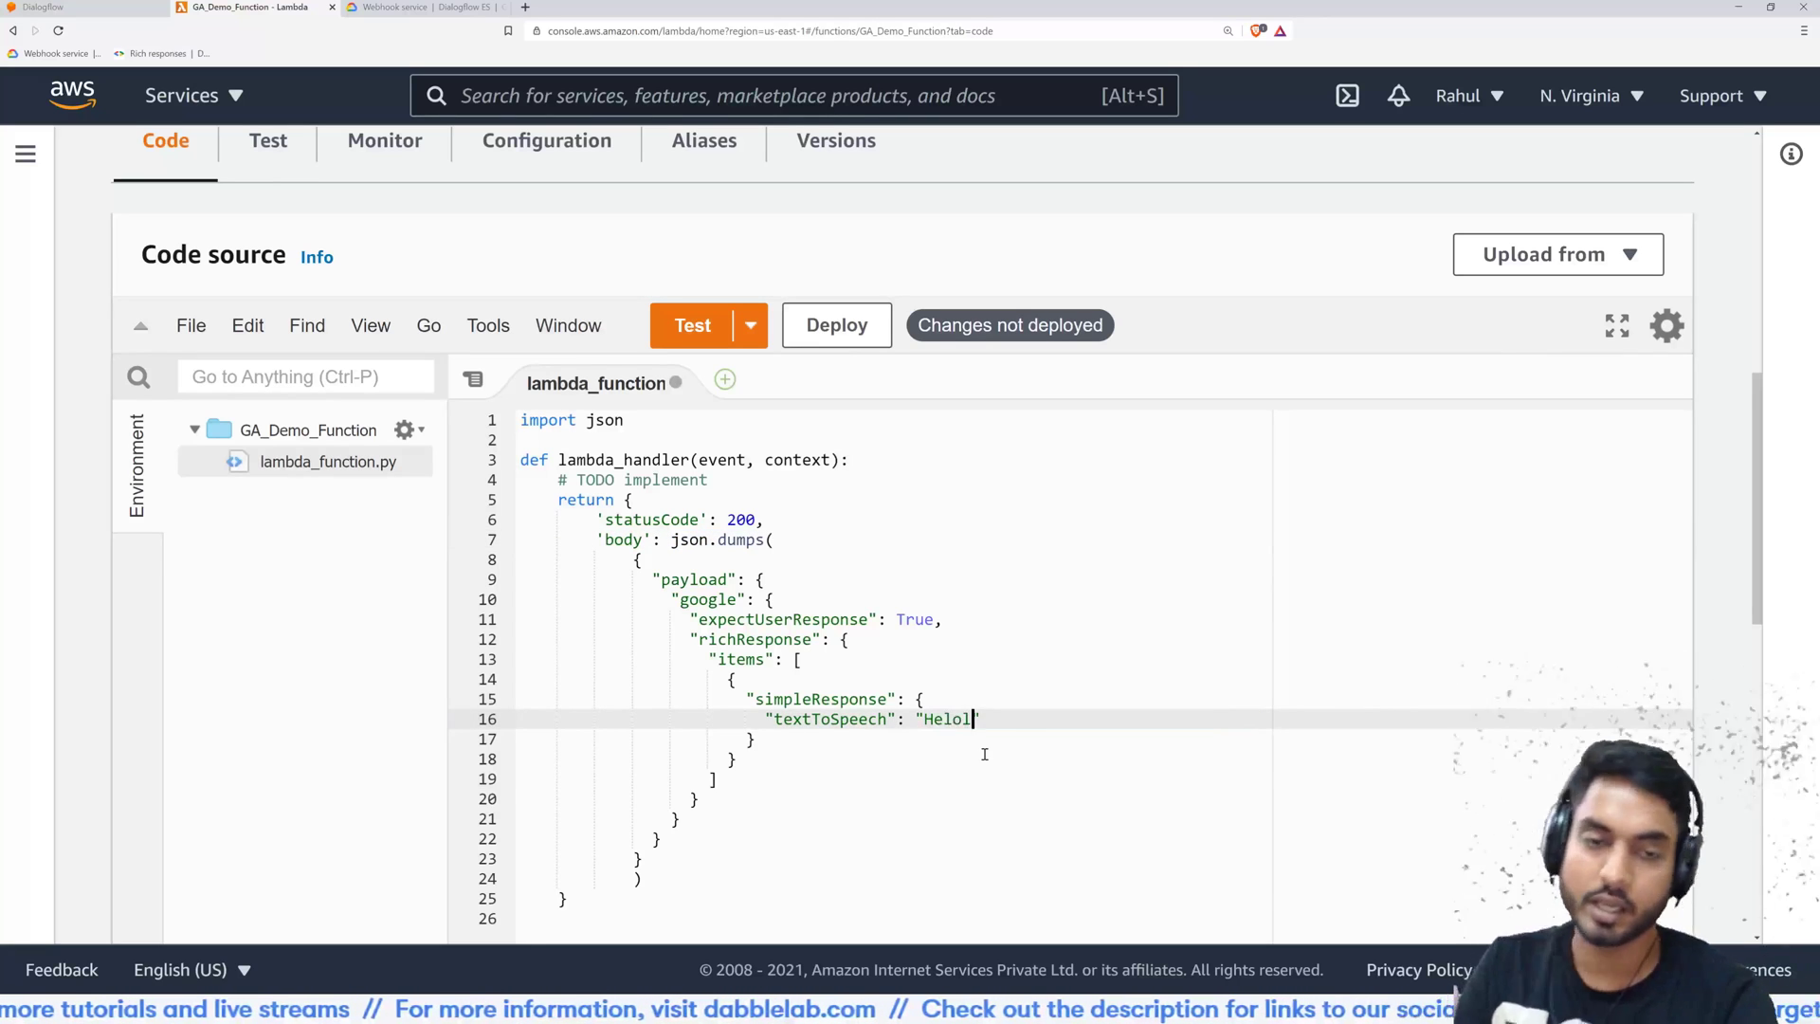
Set the textToSpeech string to 'Hello from Lambda' and deploy the function
text(Hello)
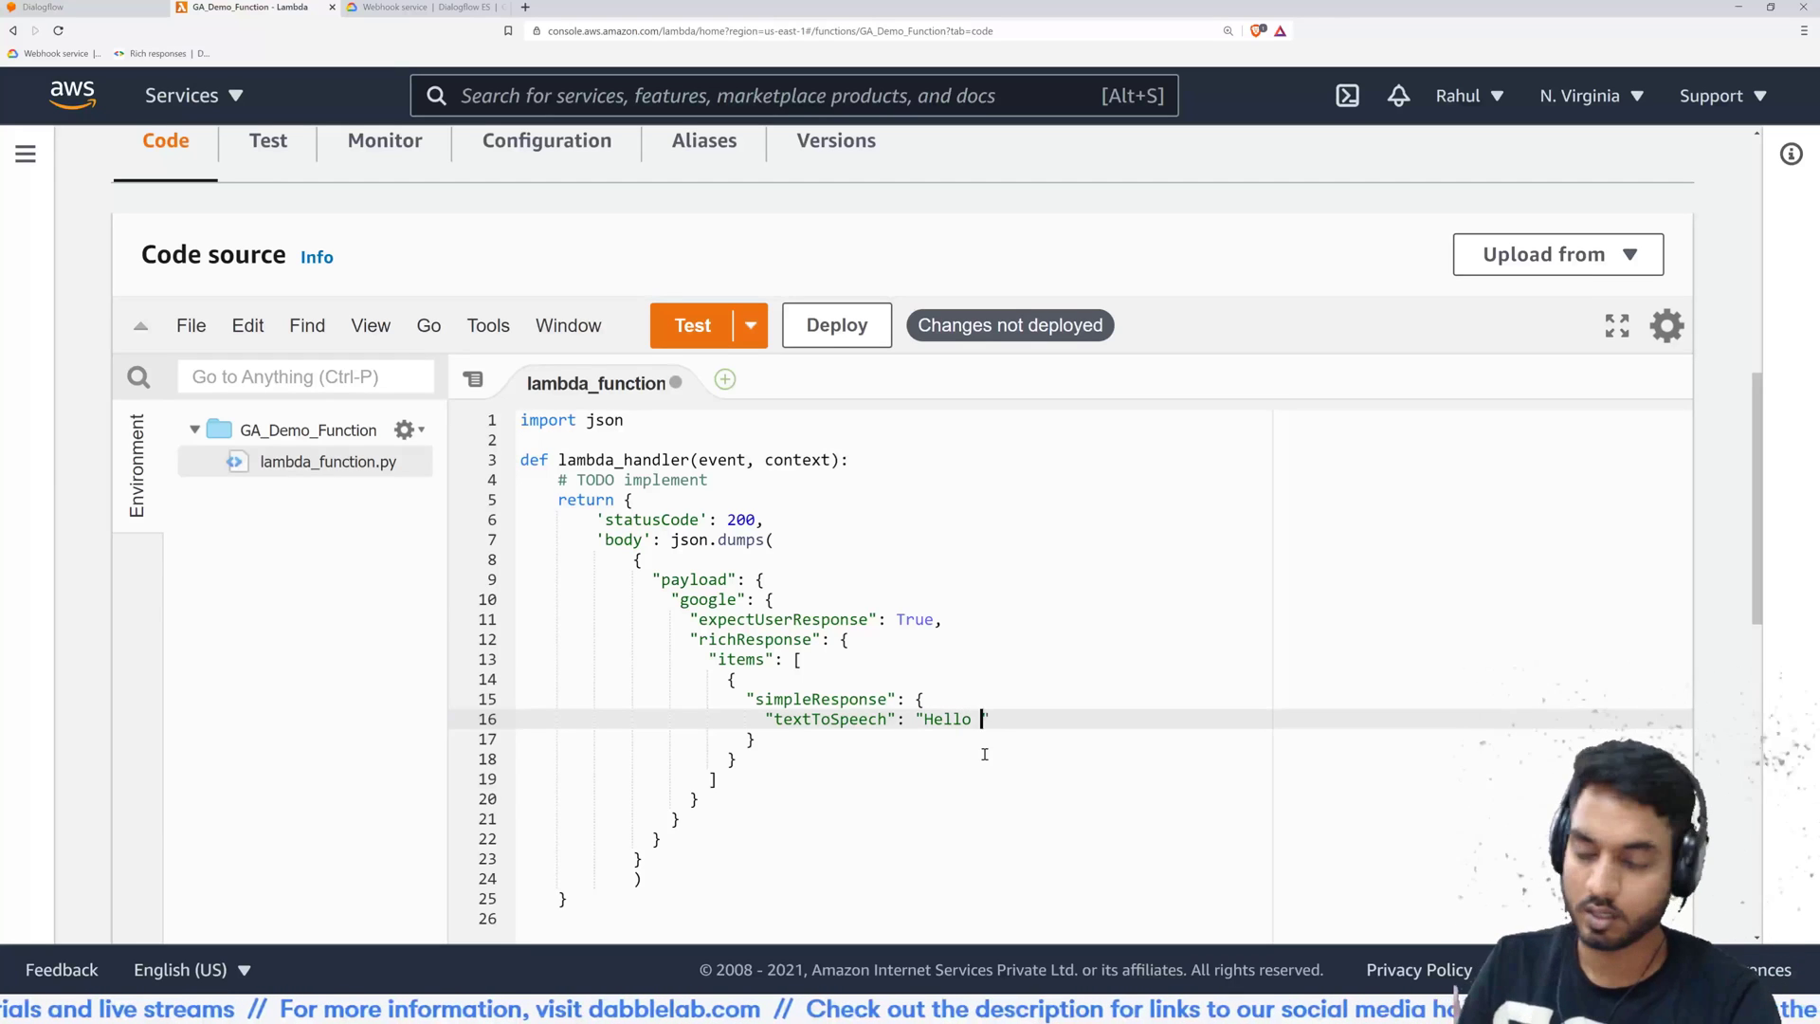
text(from)
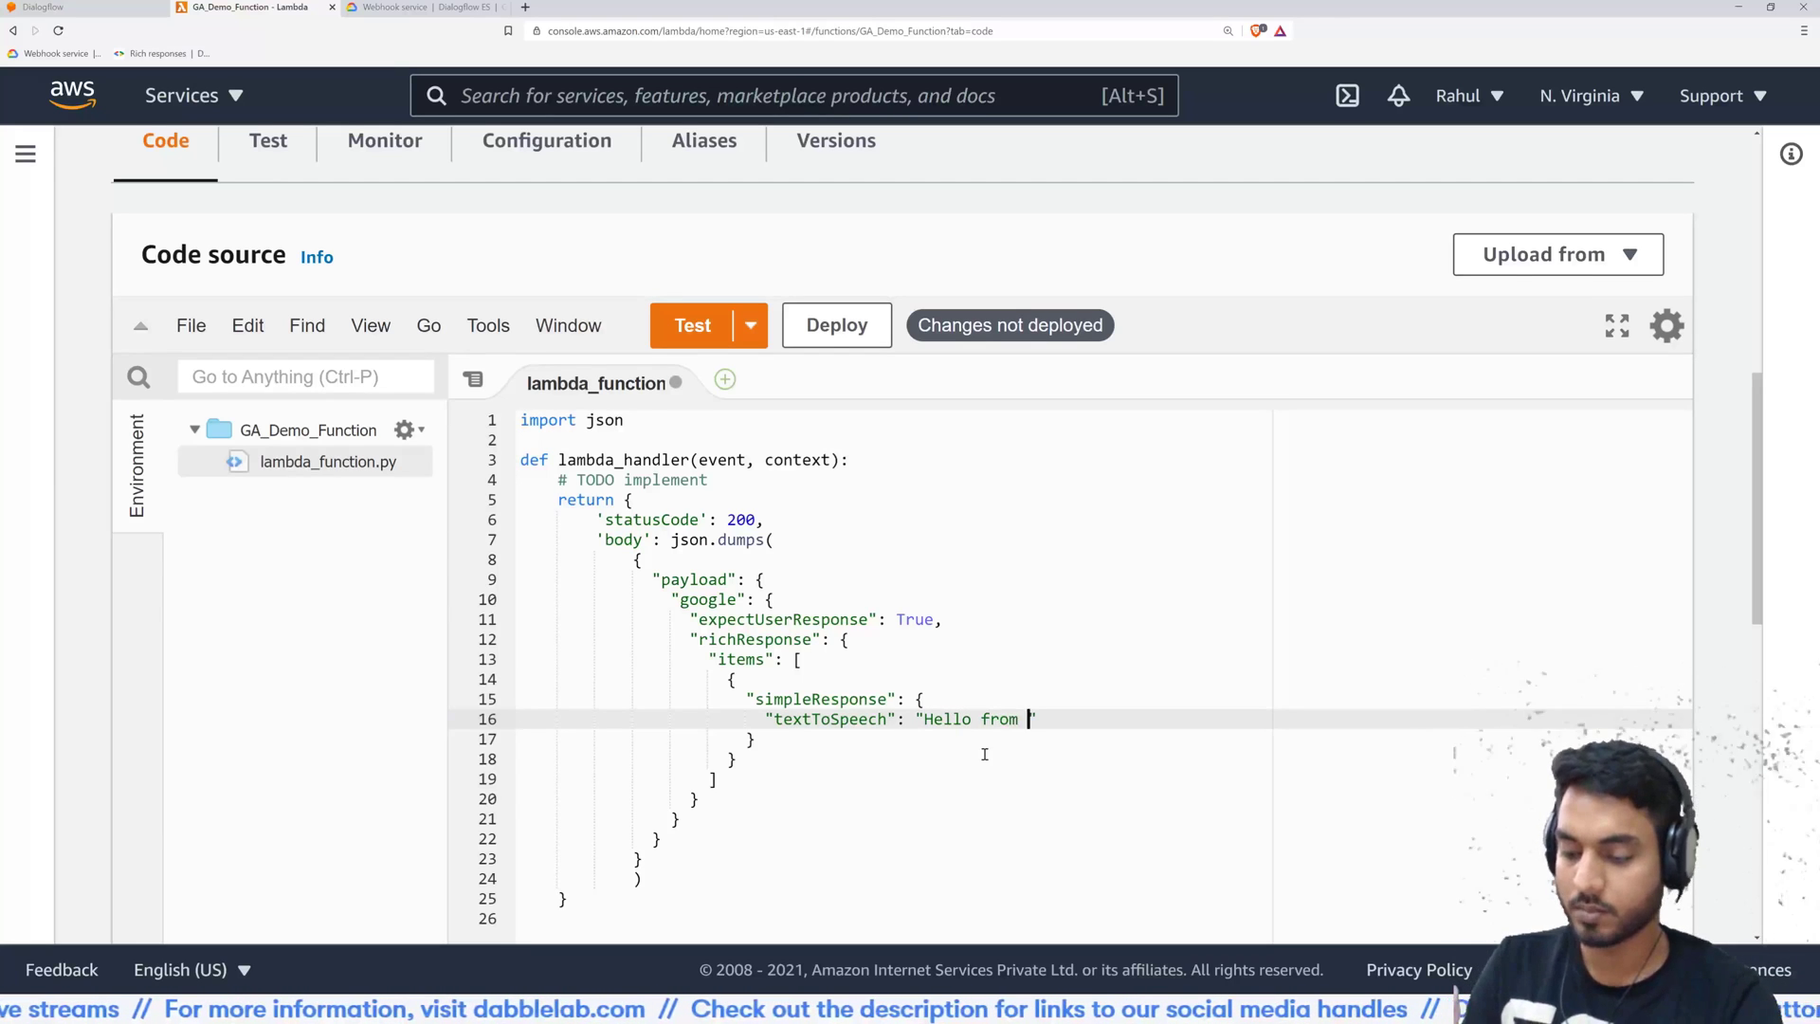
text(La,)
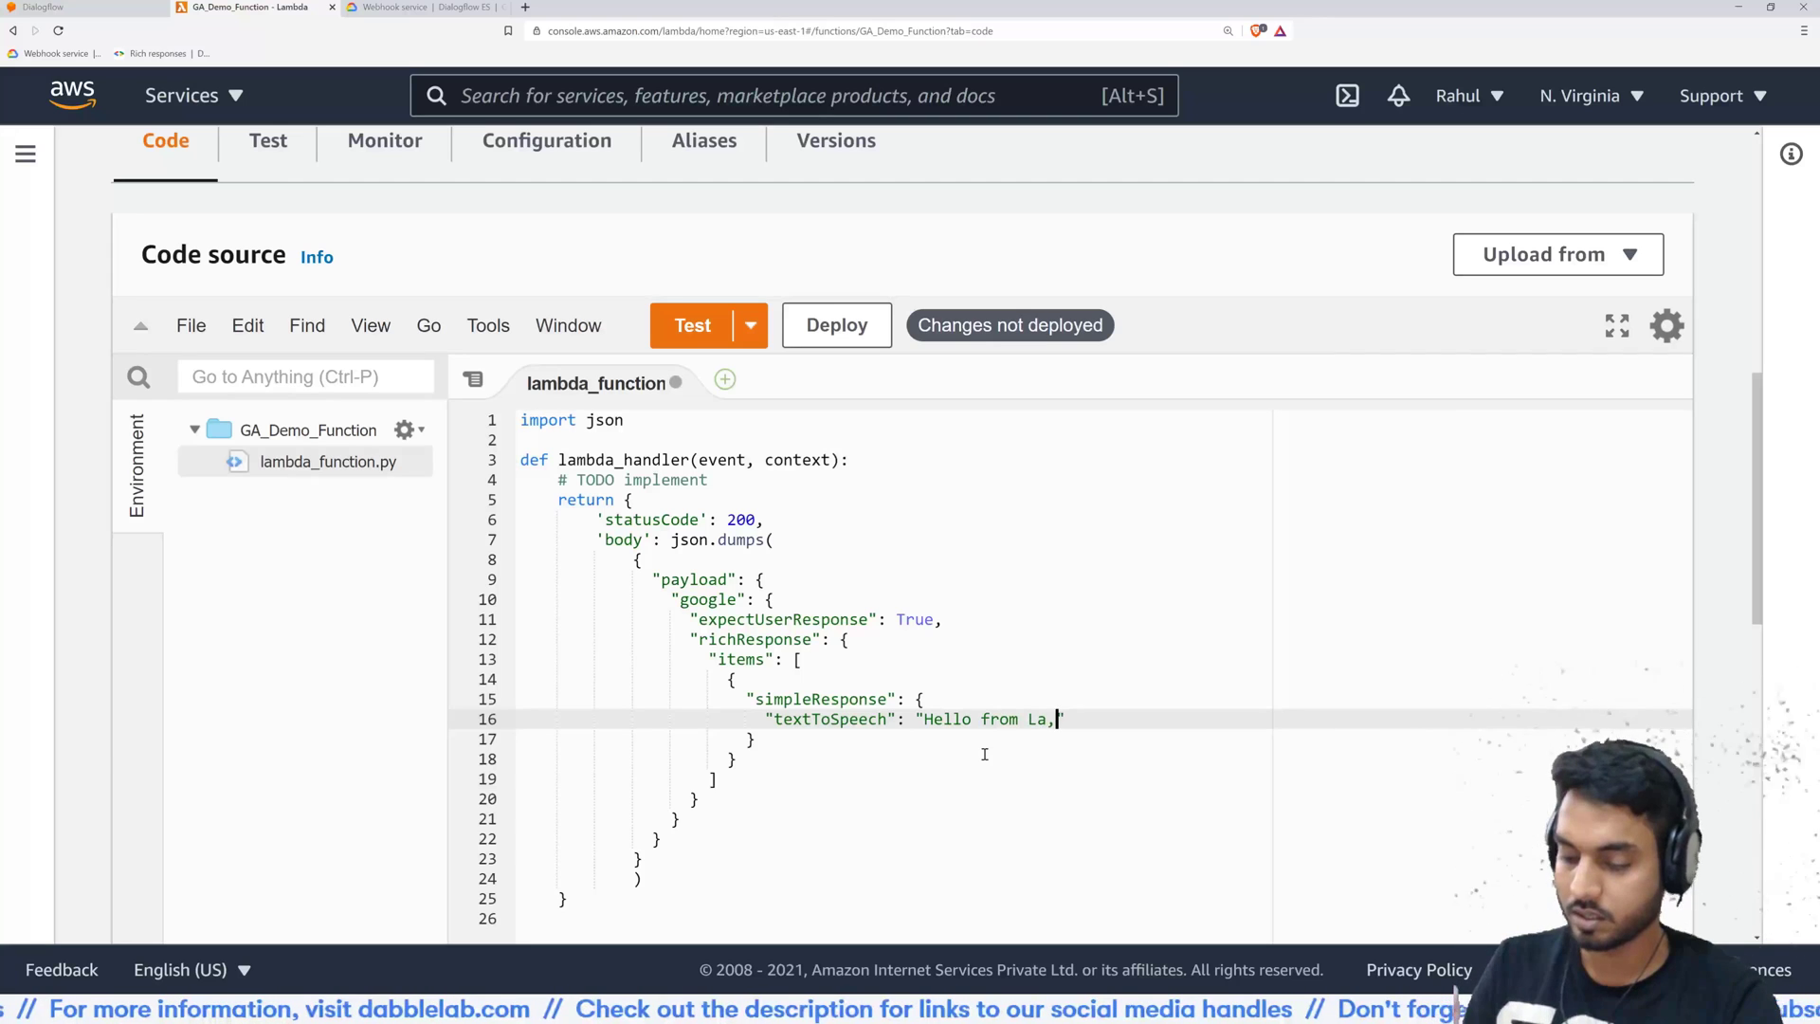
text(bd)
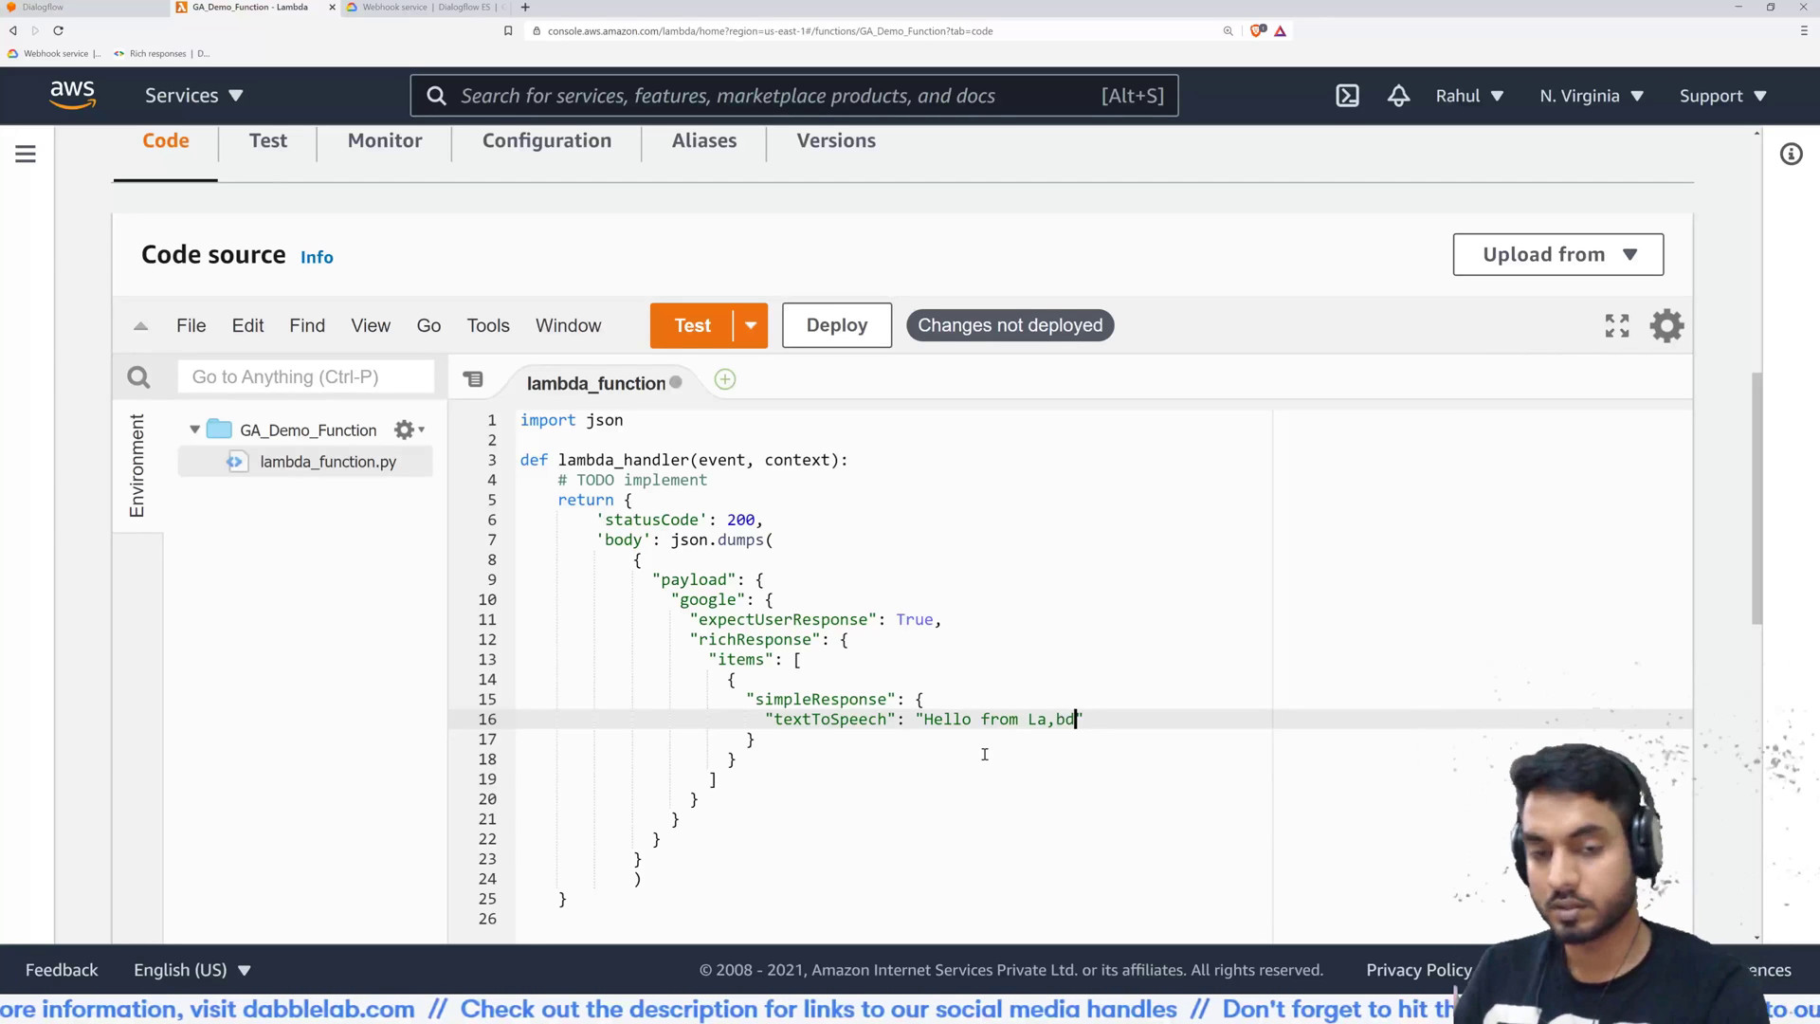
text(Lamb)
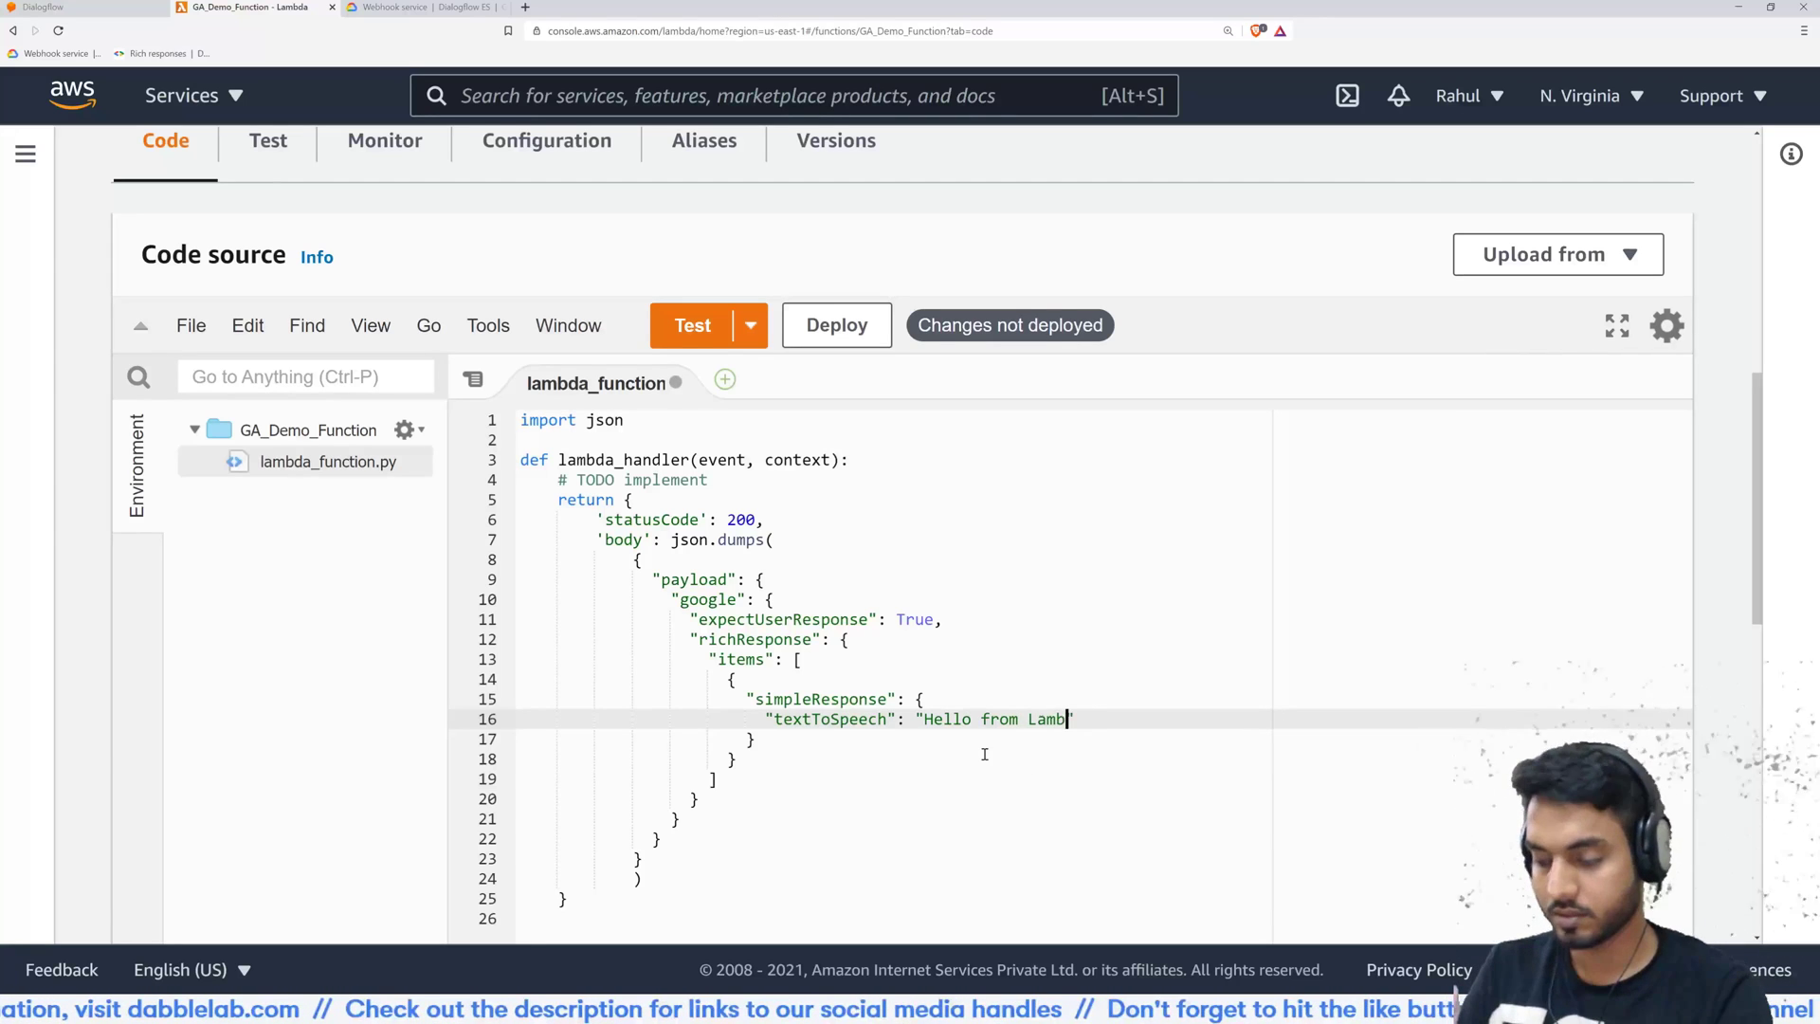
text(da)
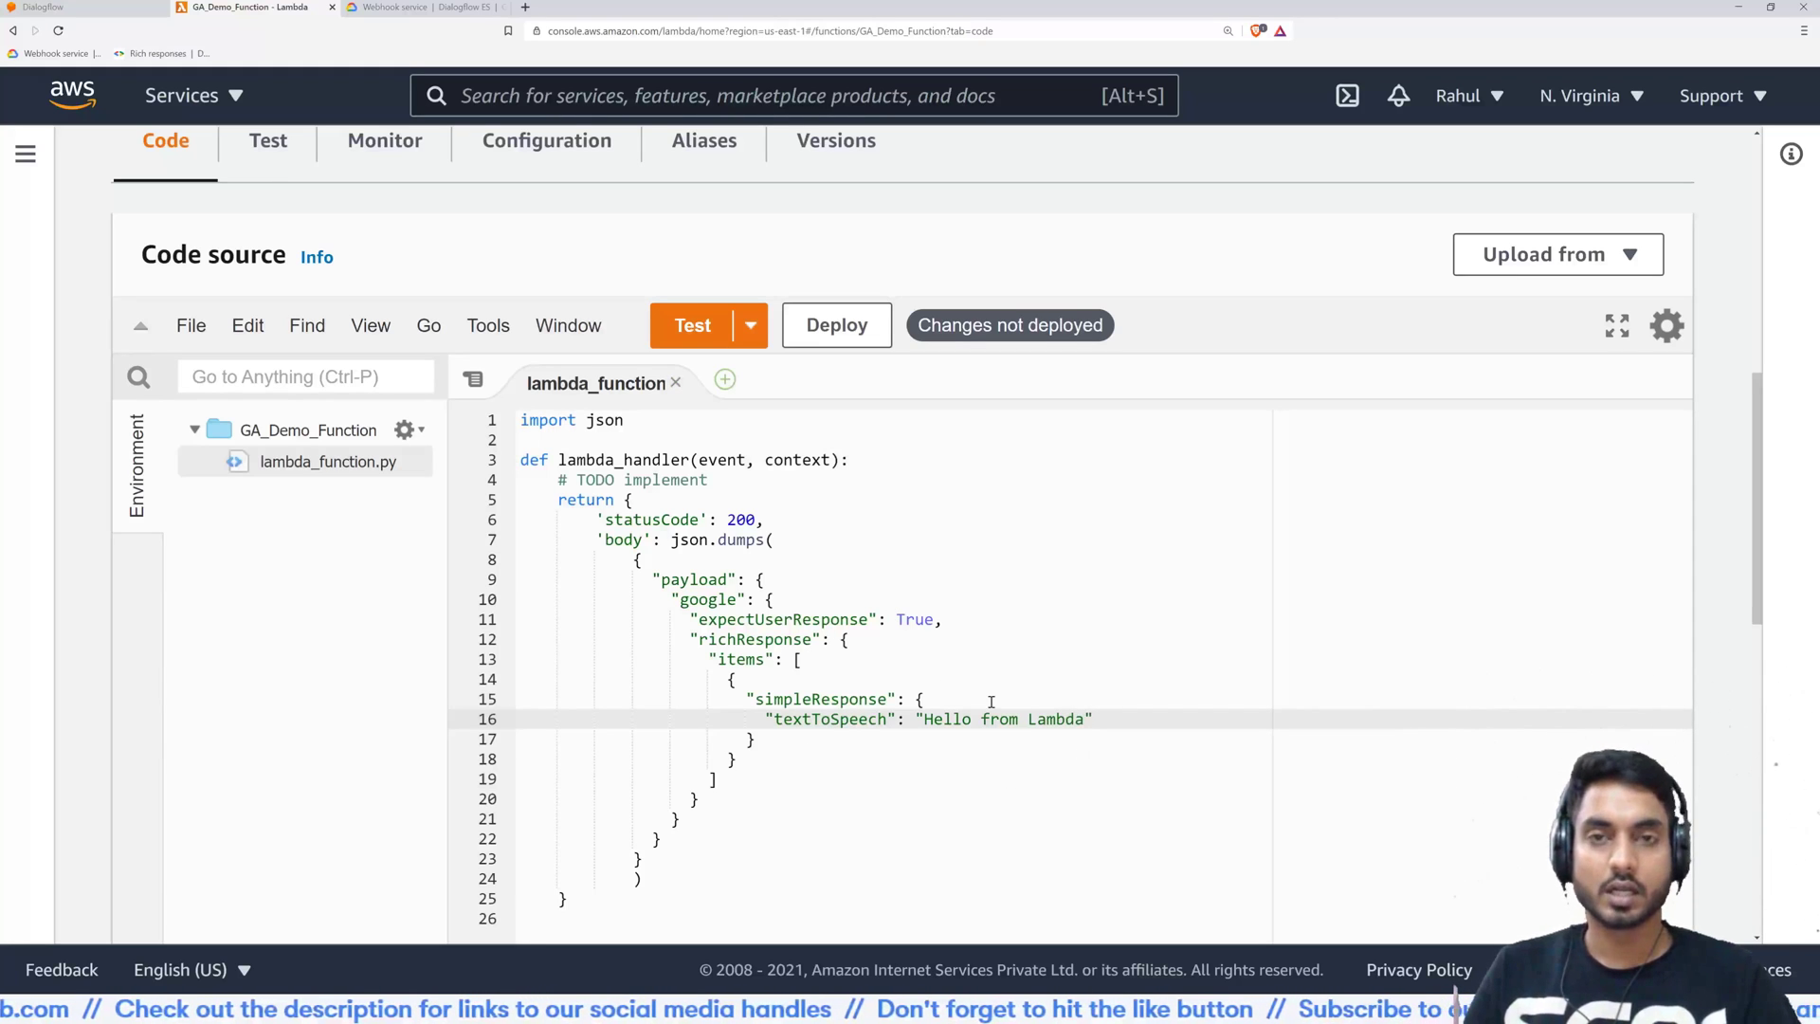
click(836, 325)
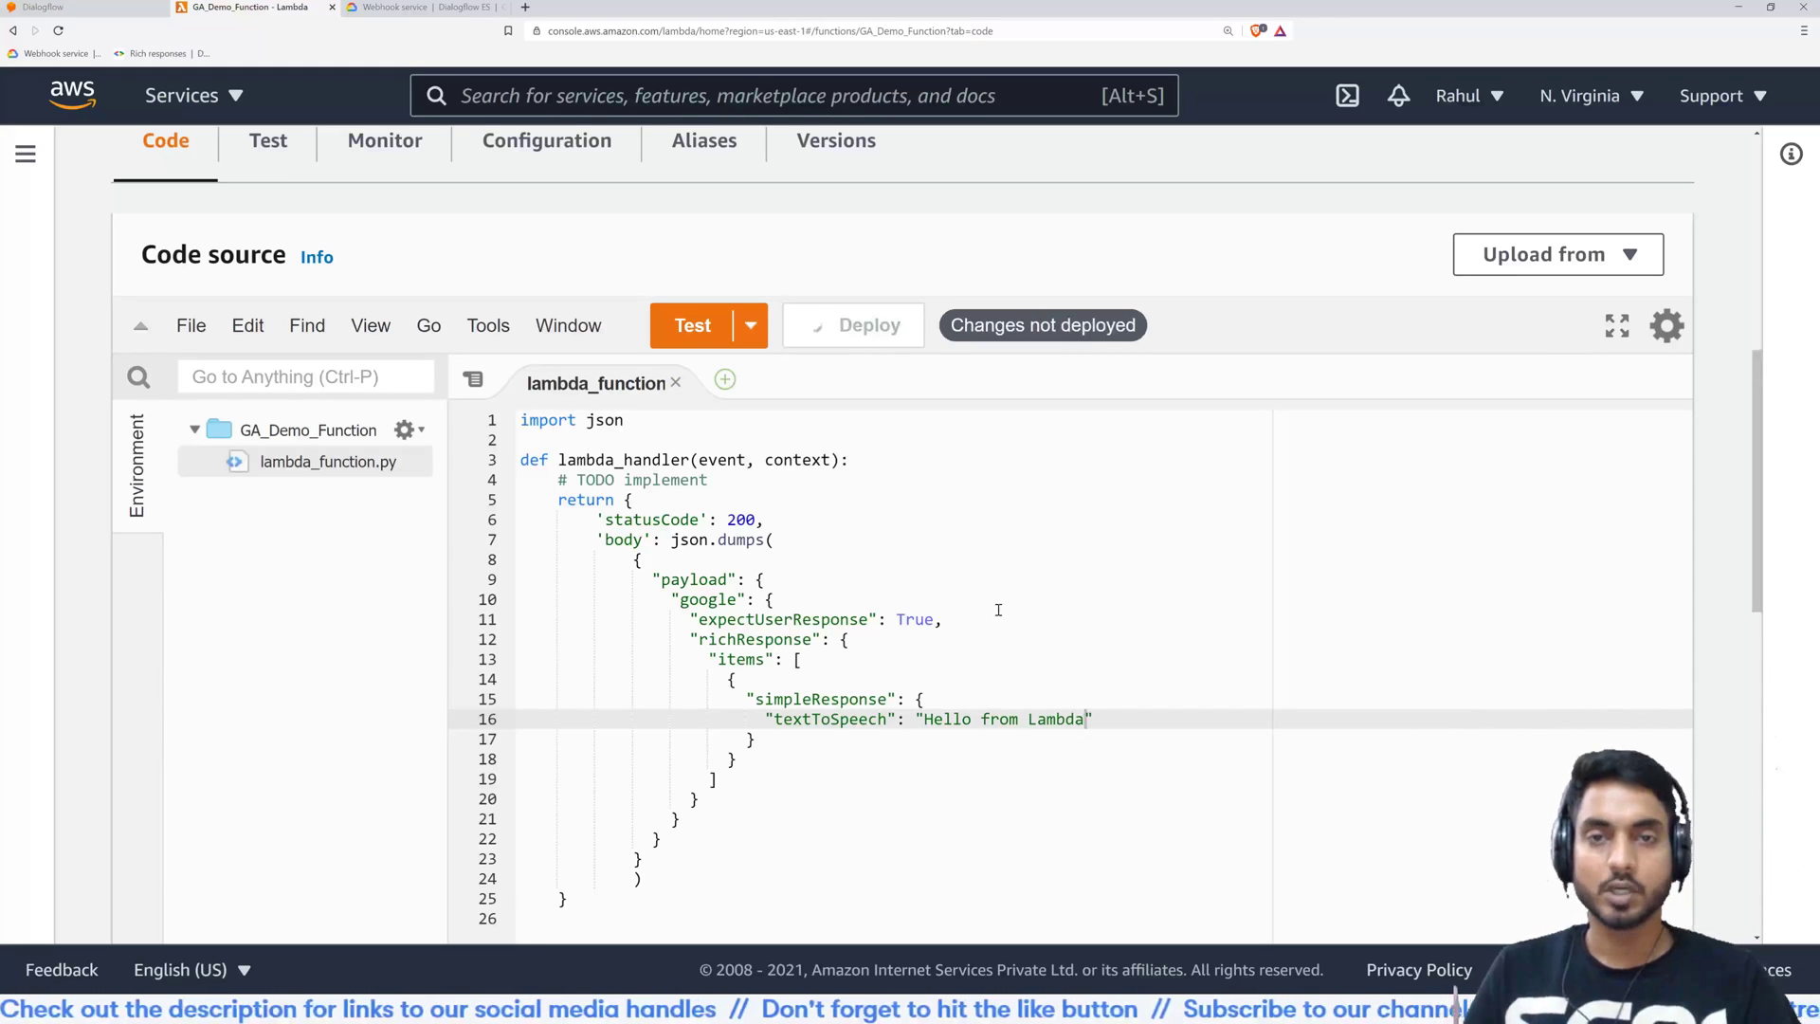
click(851, 325)
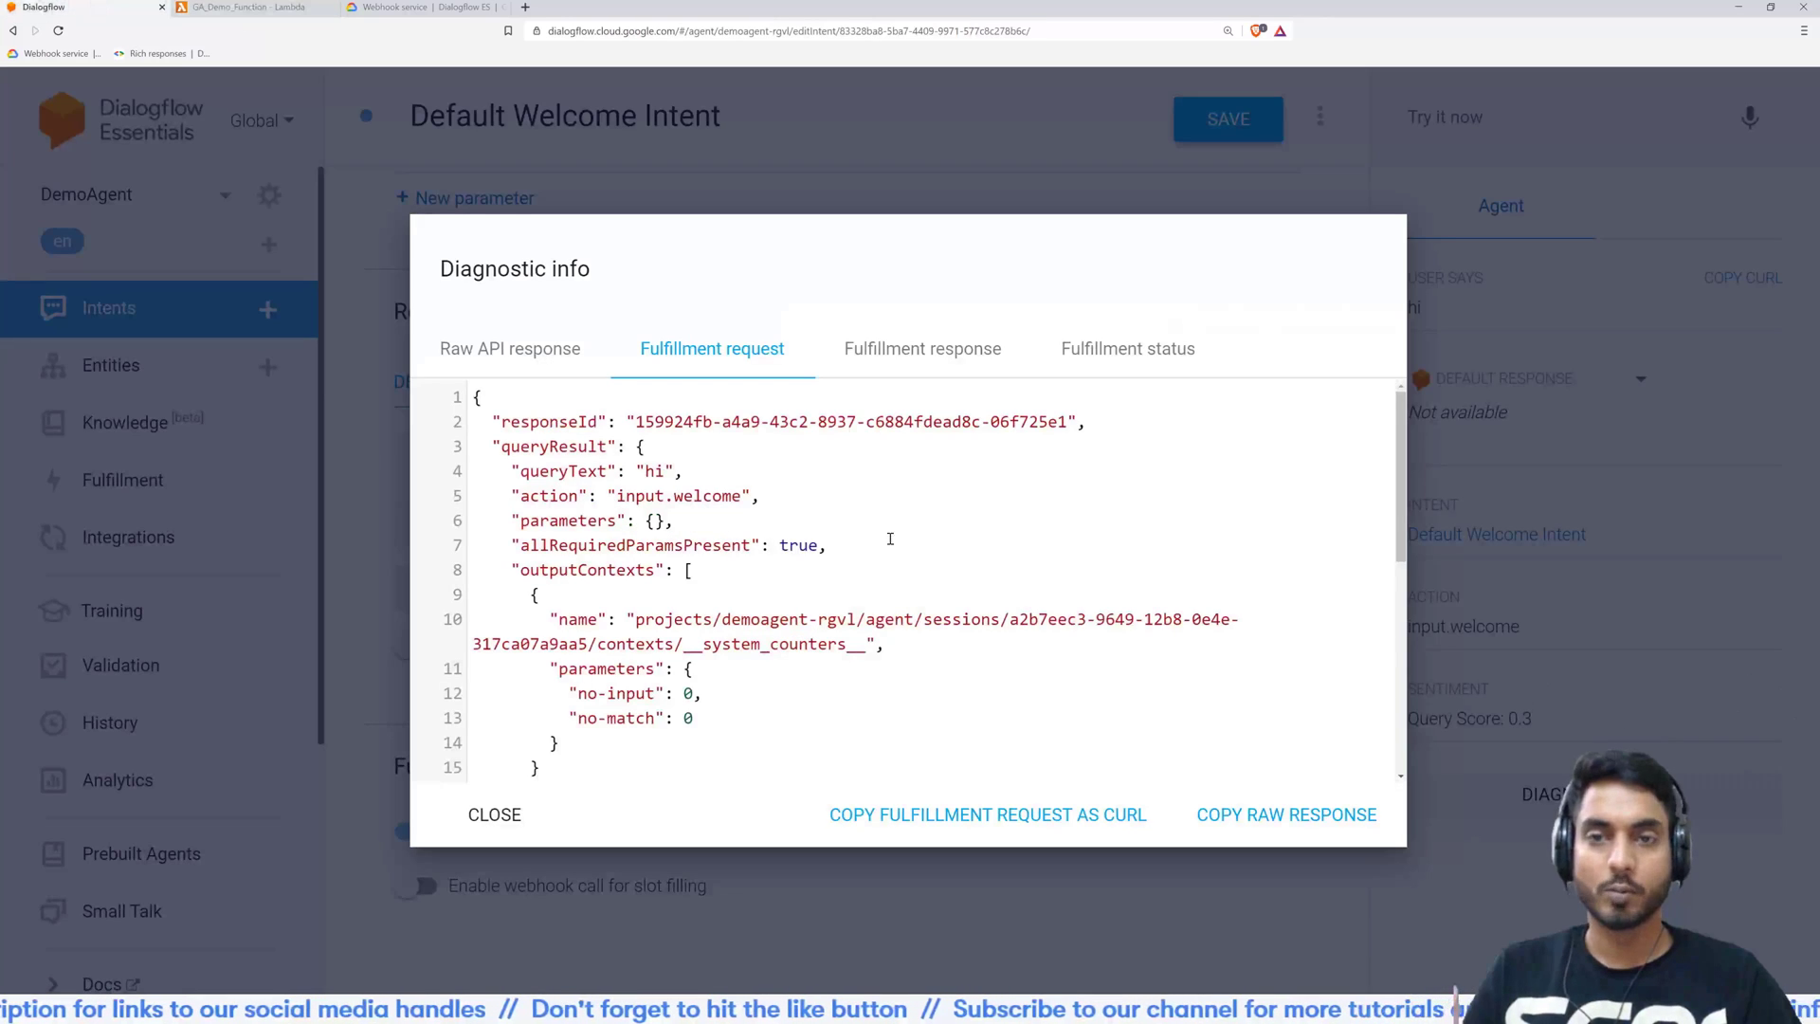
Check the new test's diagnostics: 'Hello from Lambda' response and successful webhook execution status
click(493, 813)
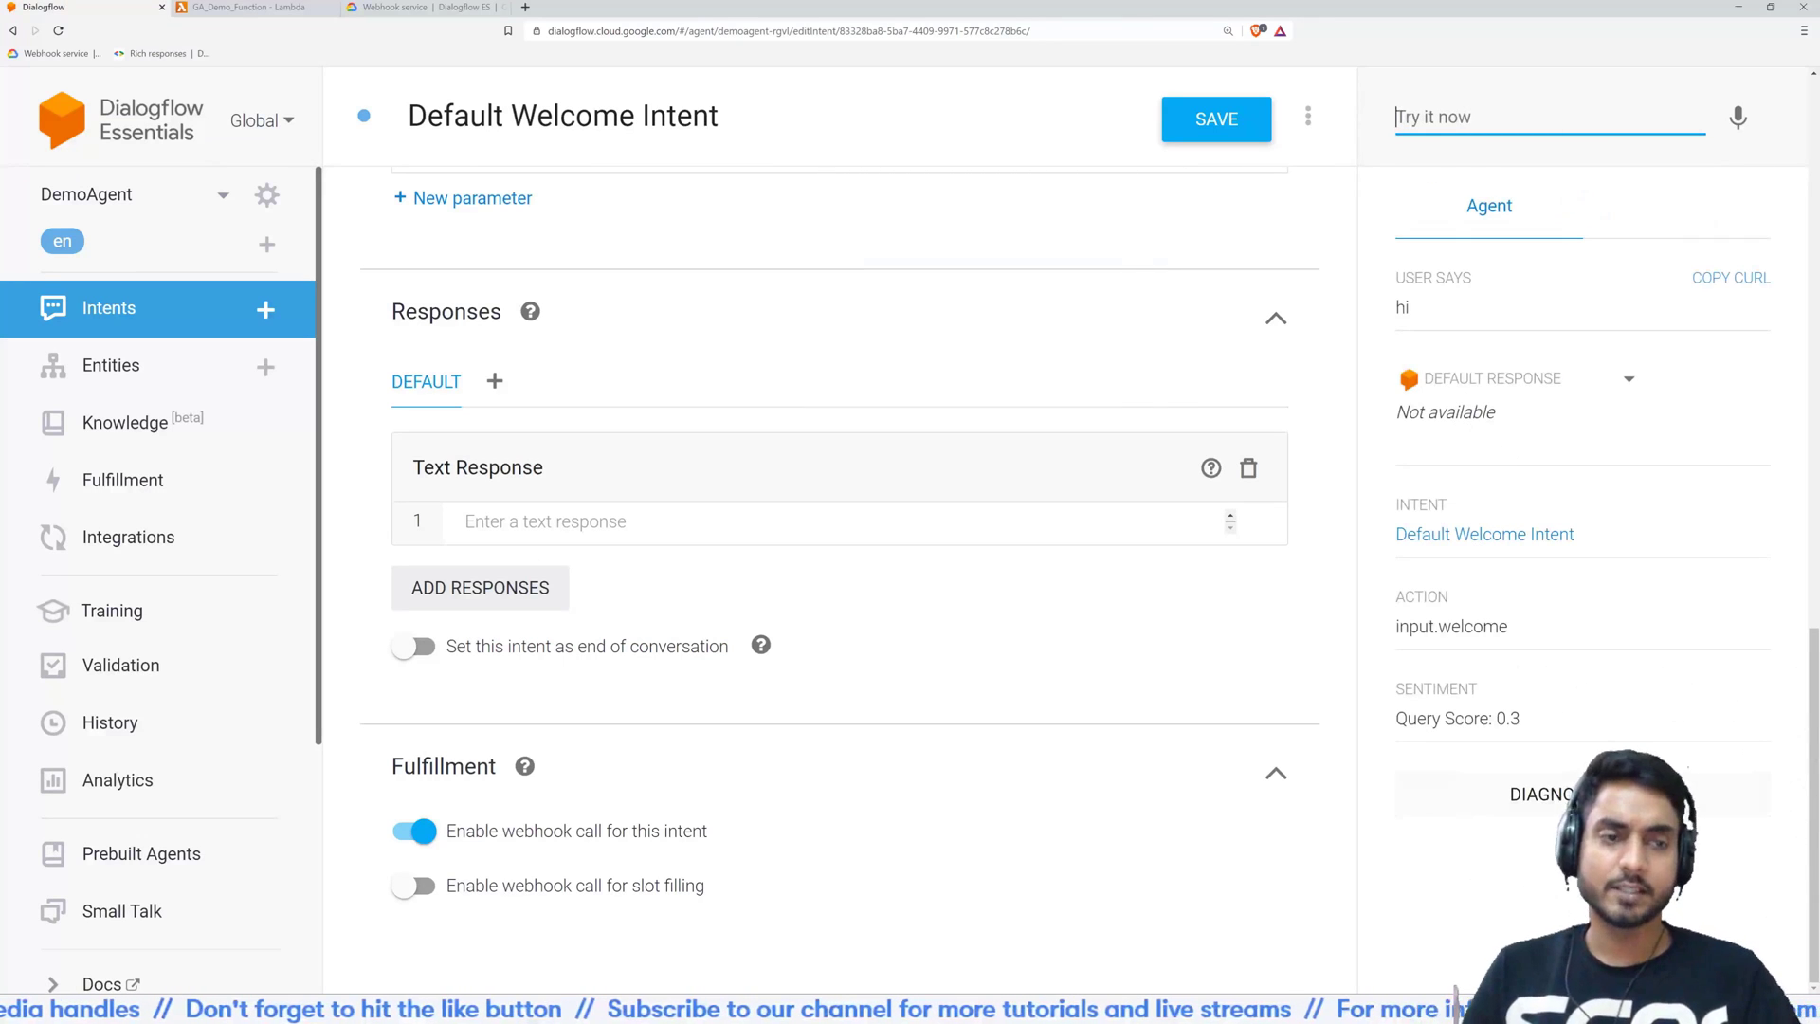
click(1541, 795)
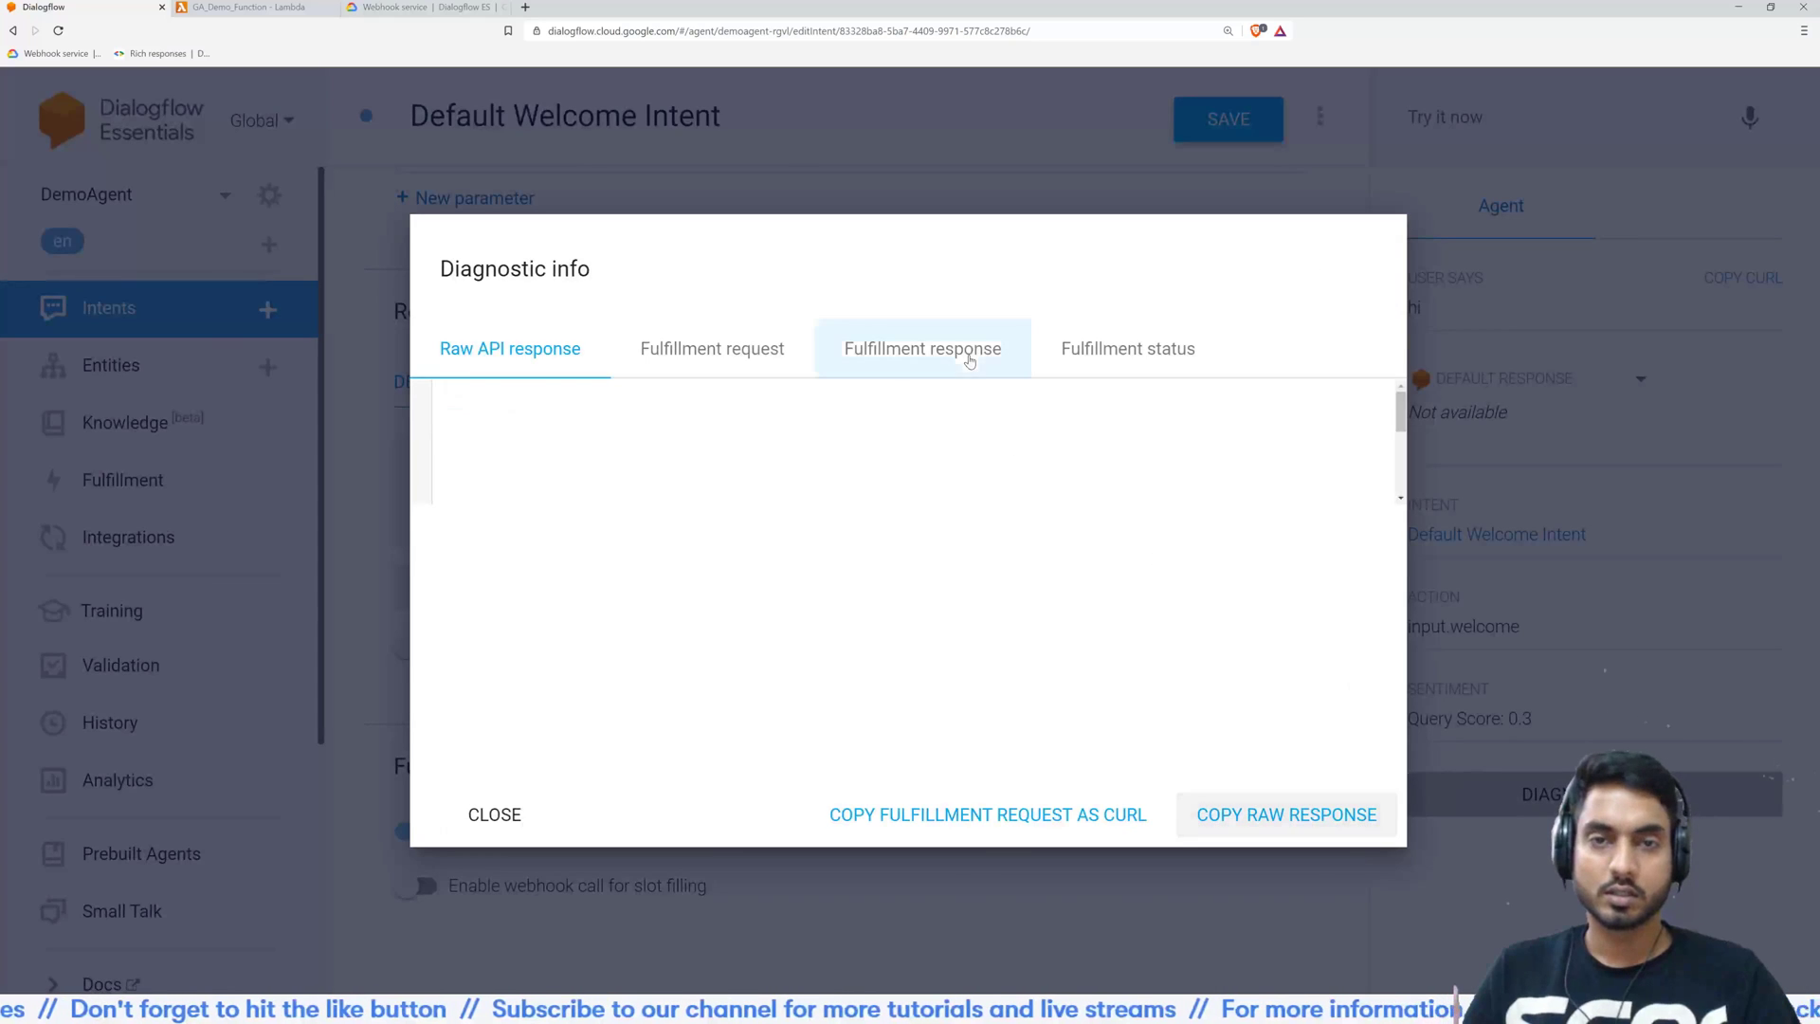
click(921, 348)
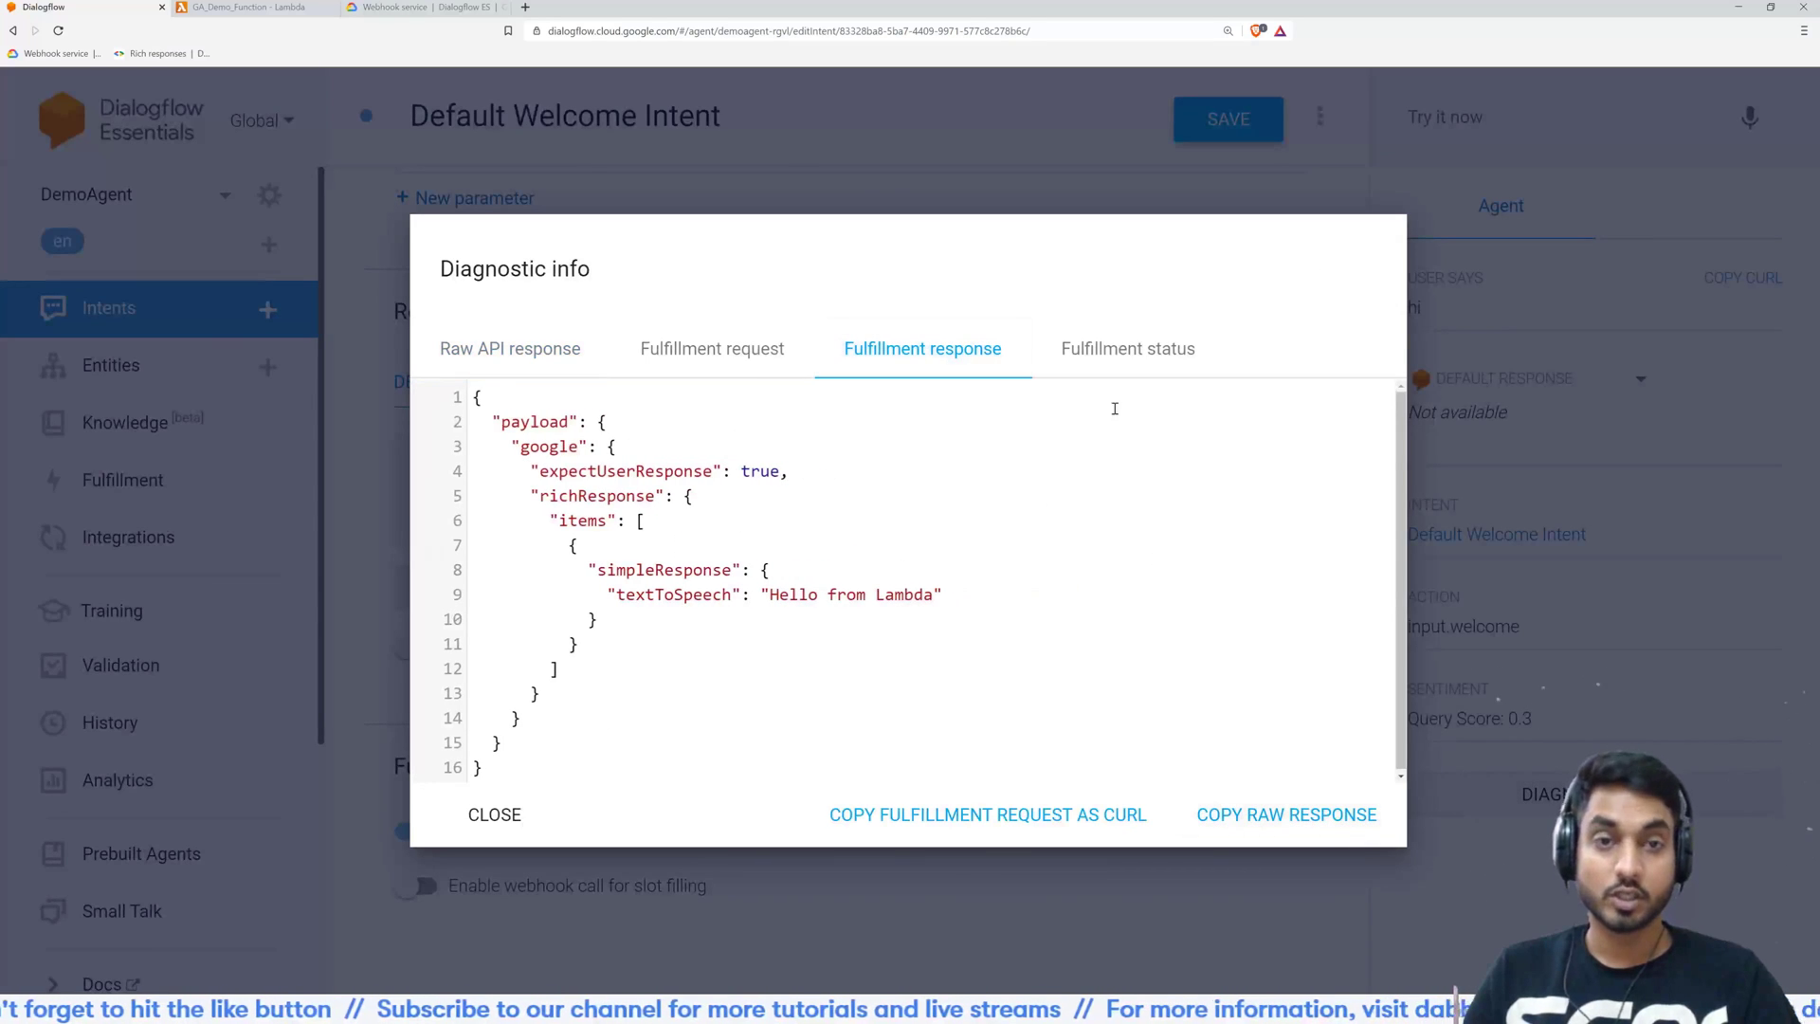
click(1126, 347)
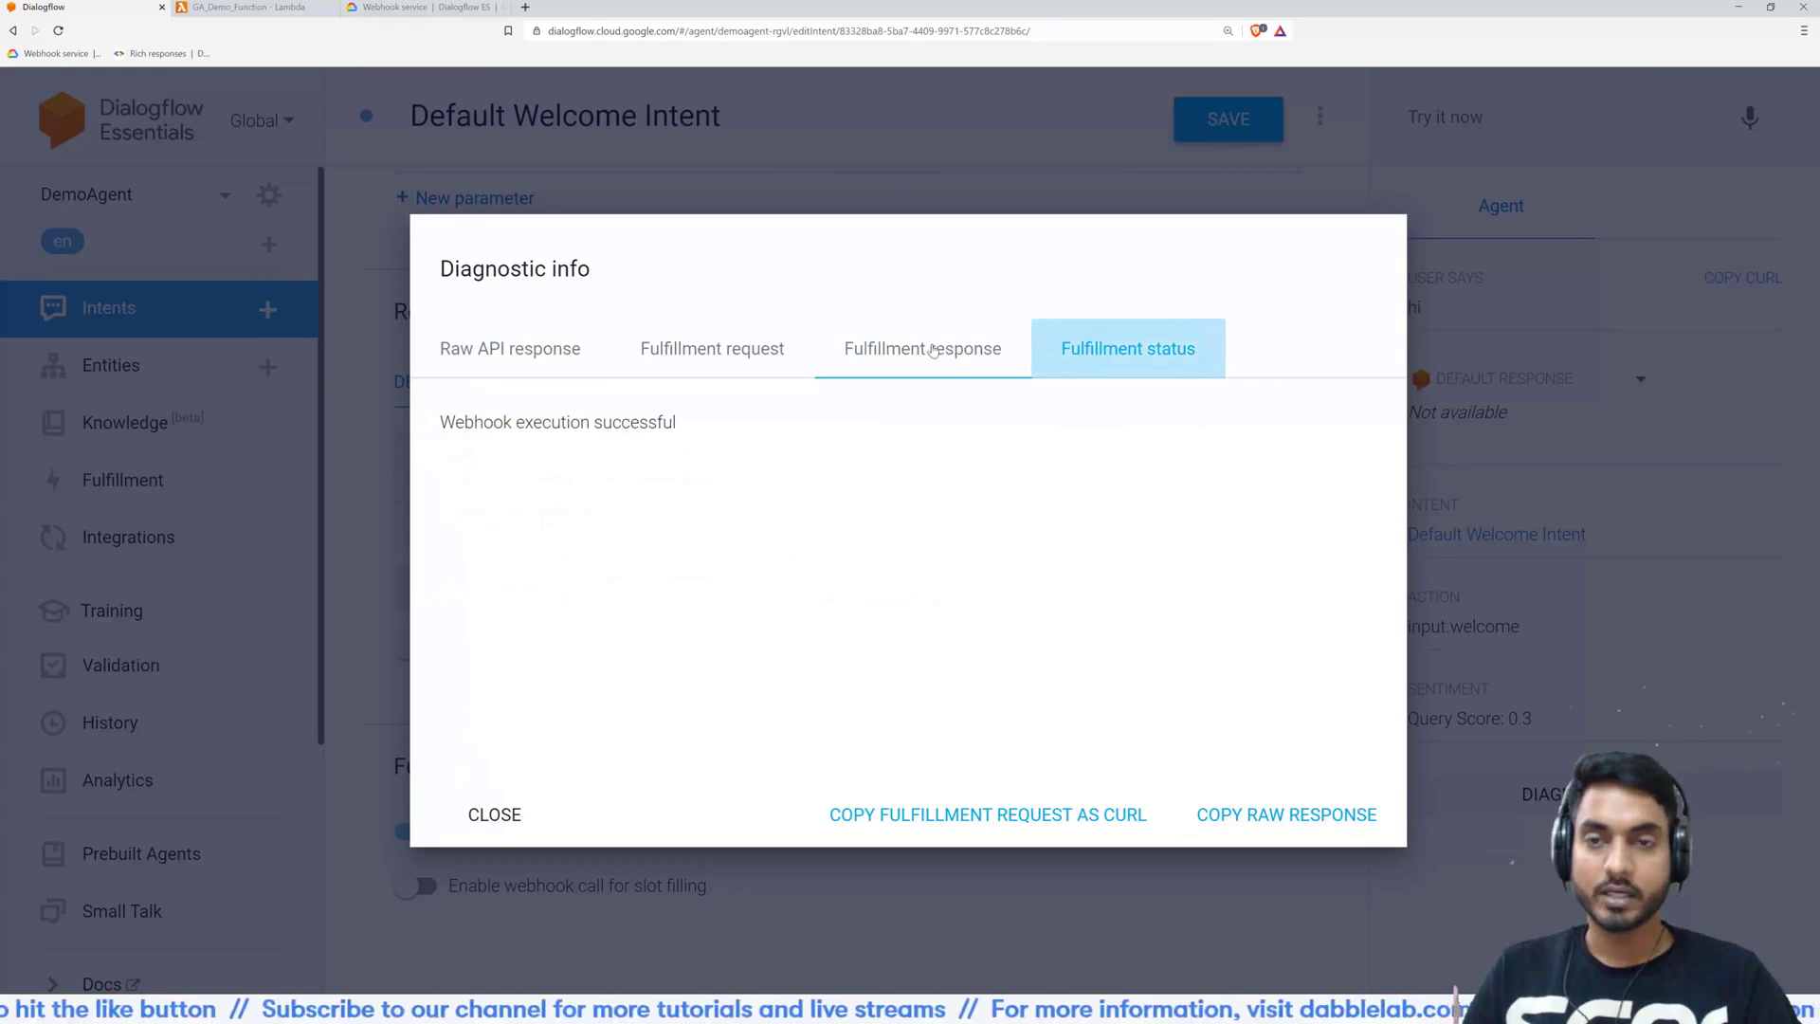
click(921, 348)
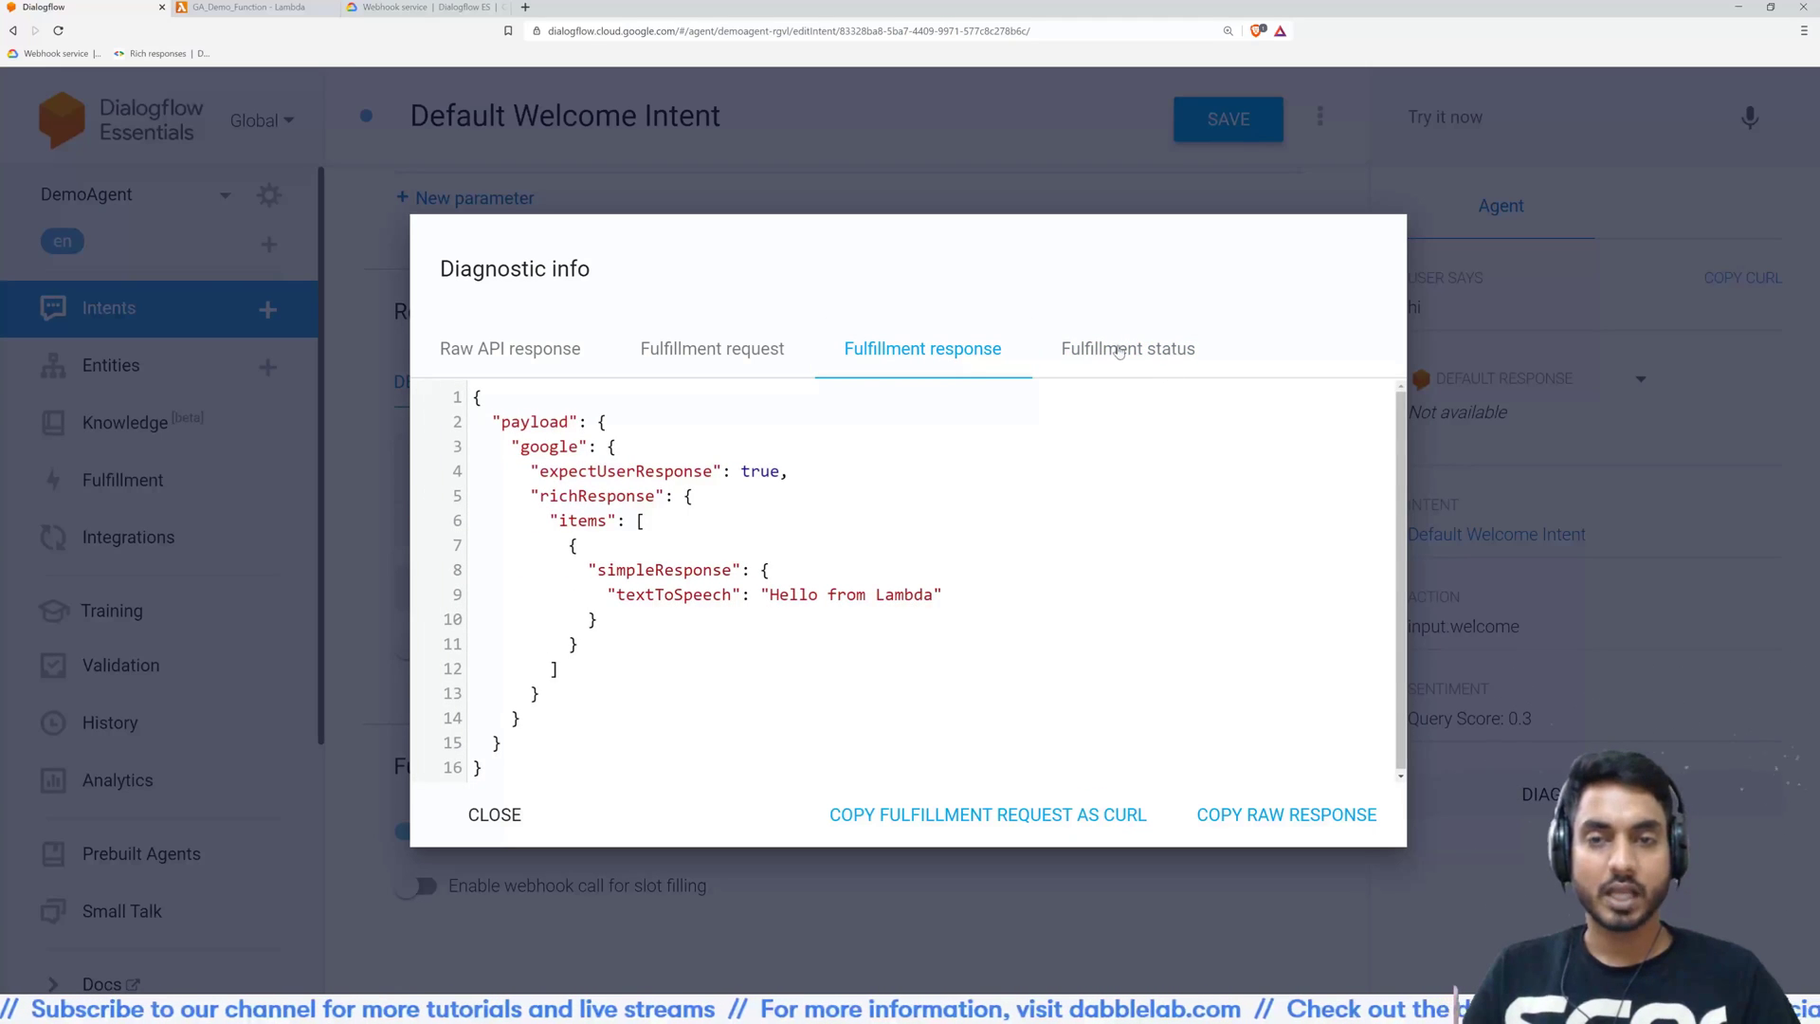
click(493, 813)
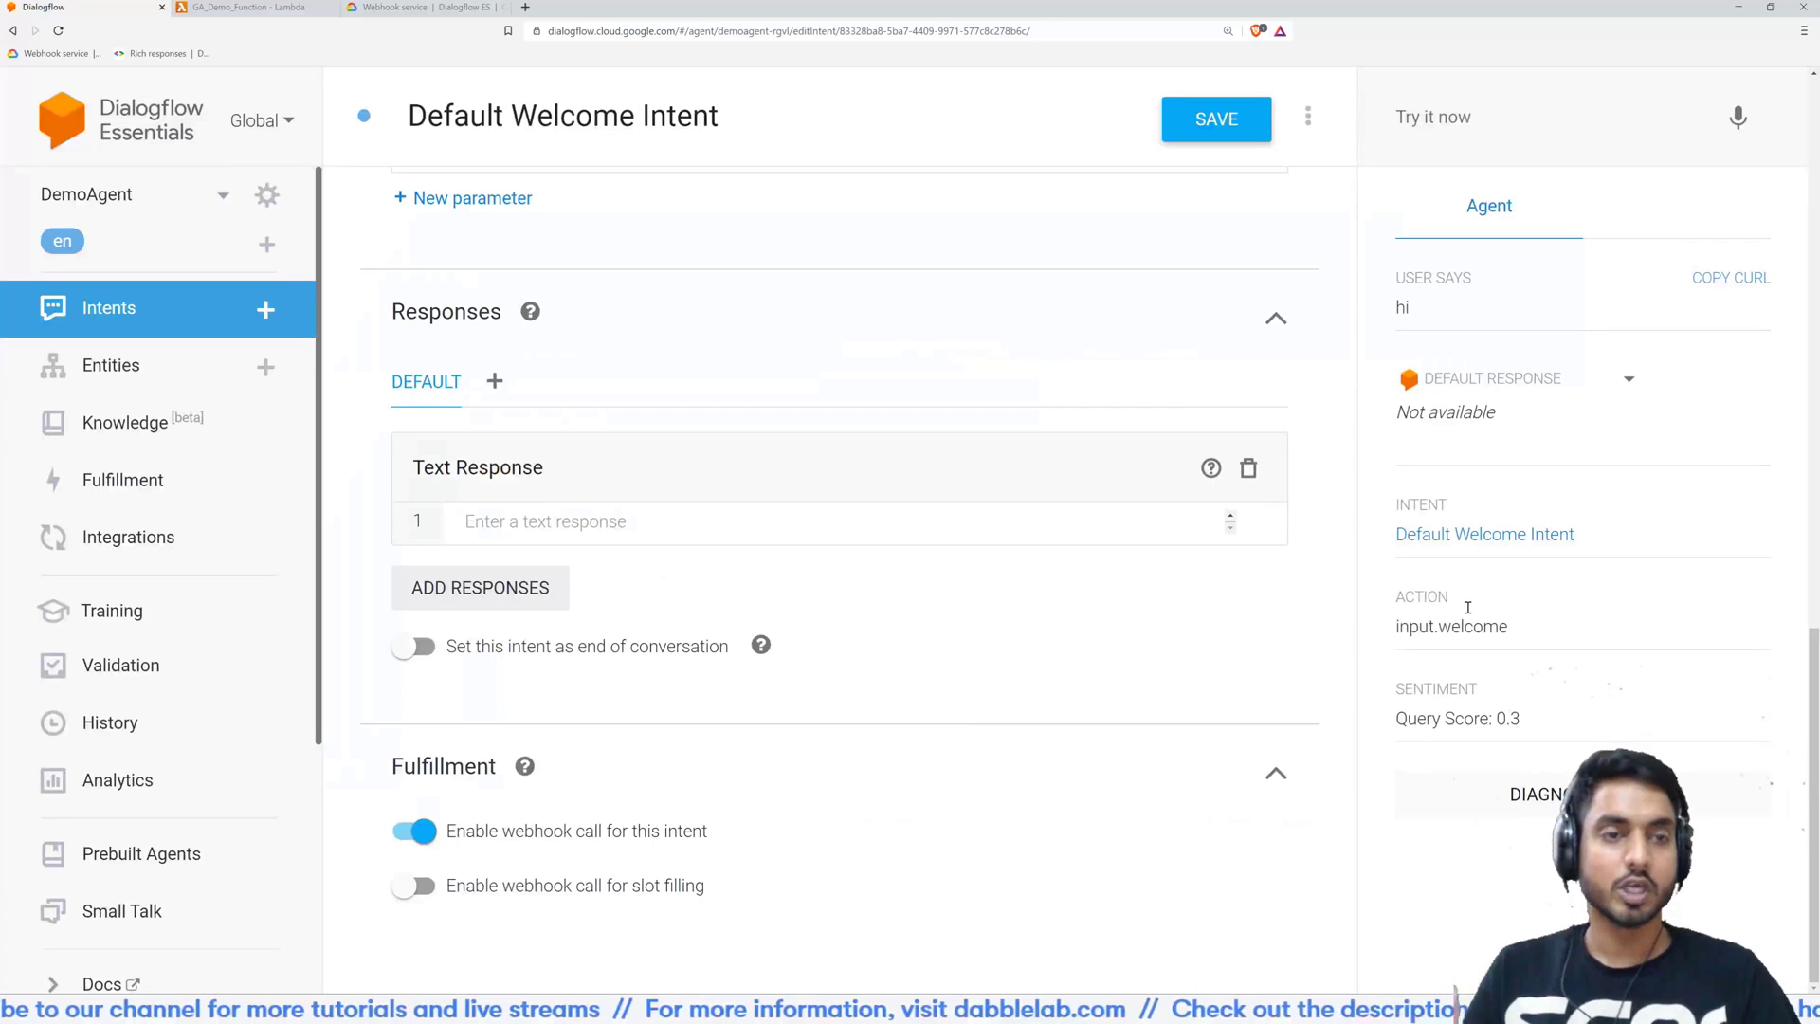
mouse_move(1477, 441)
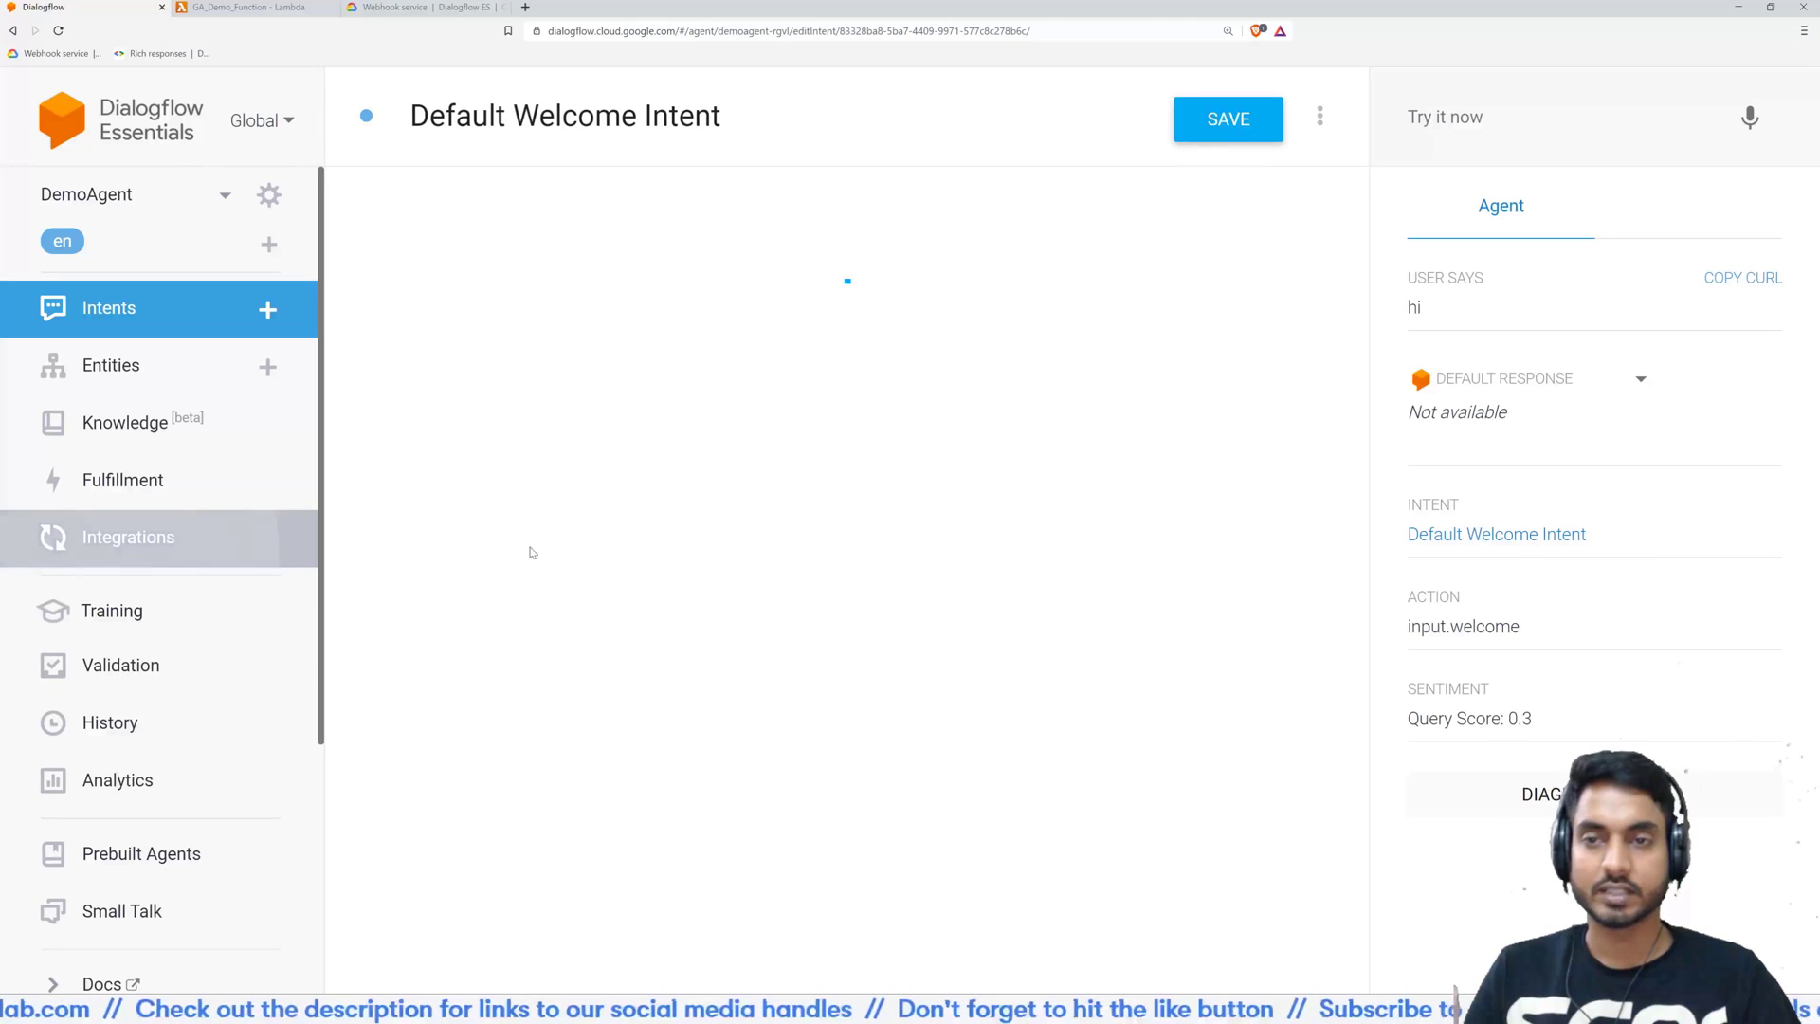
Launch a test of the Google Assistant integration from the Integrations page
click(128, 536)
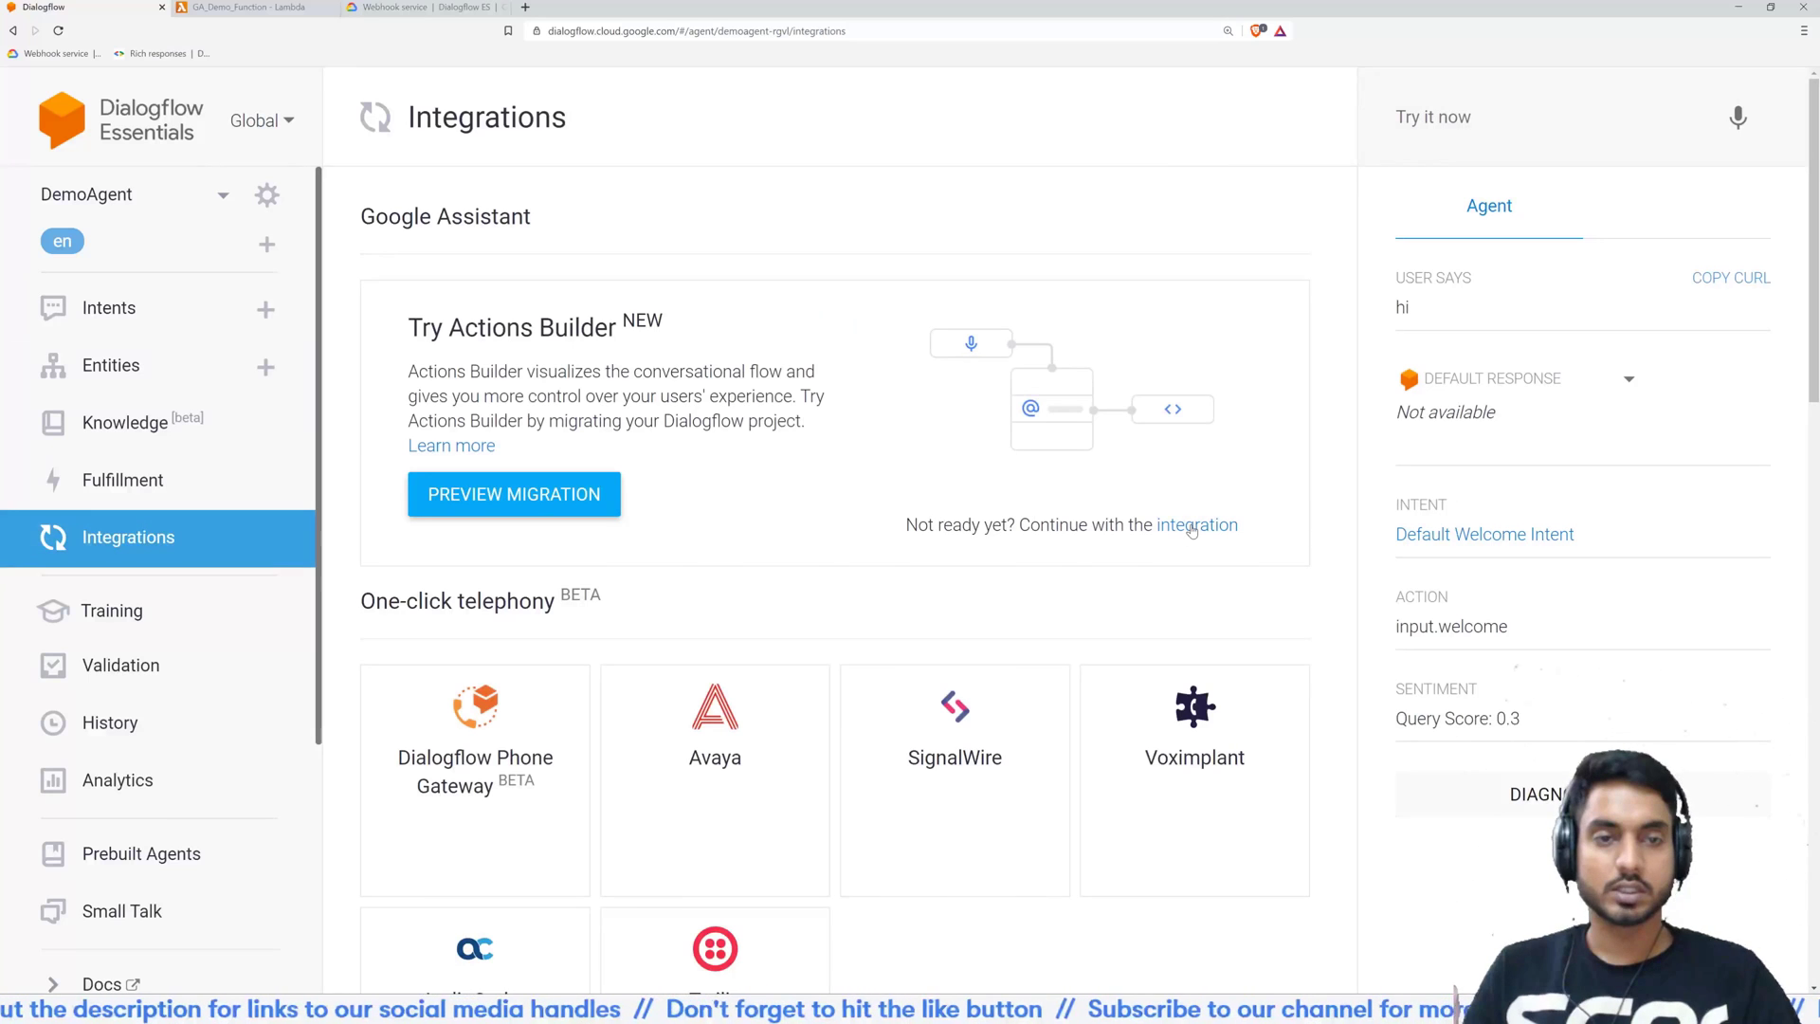
click(1196, 524)
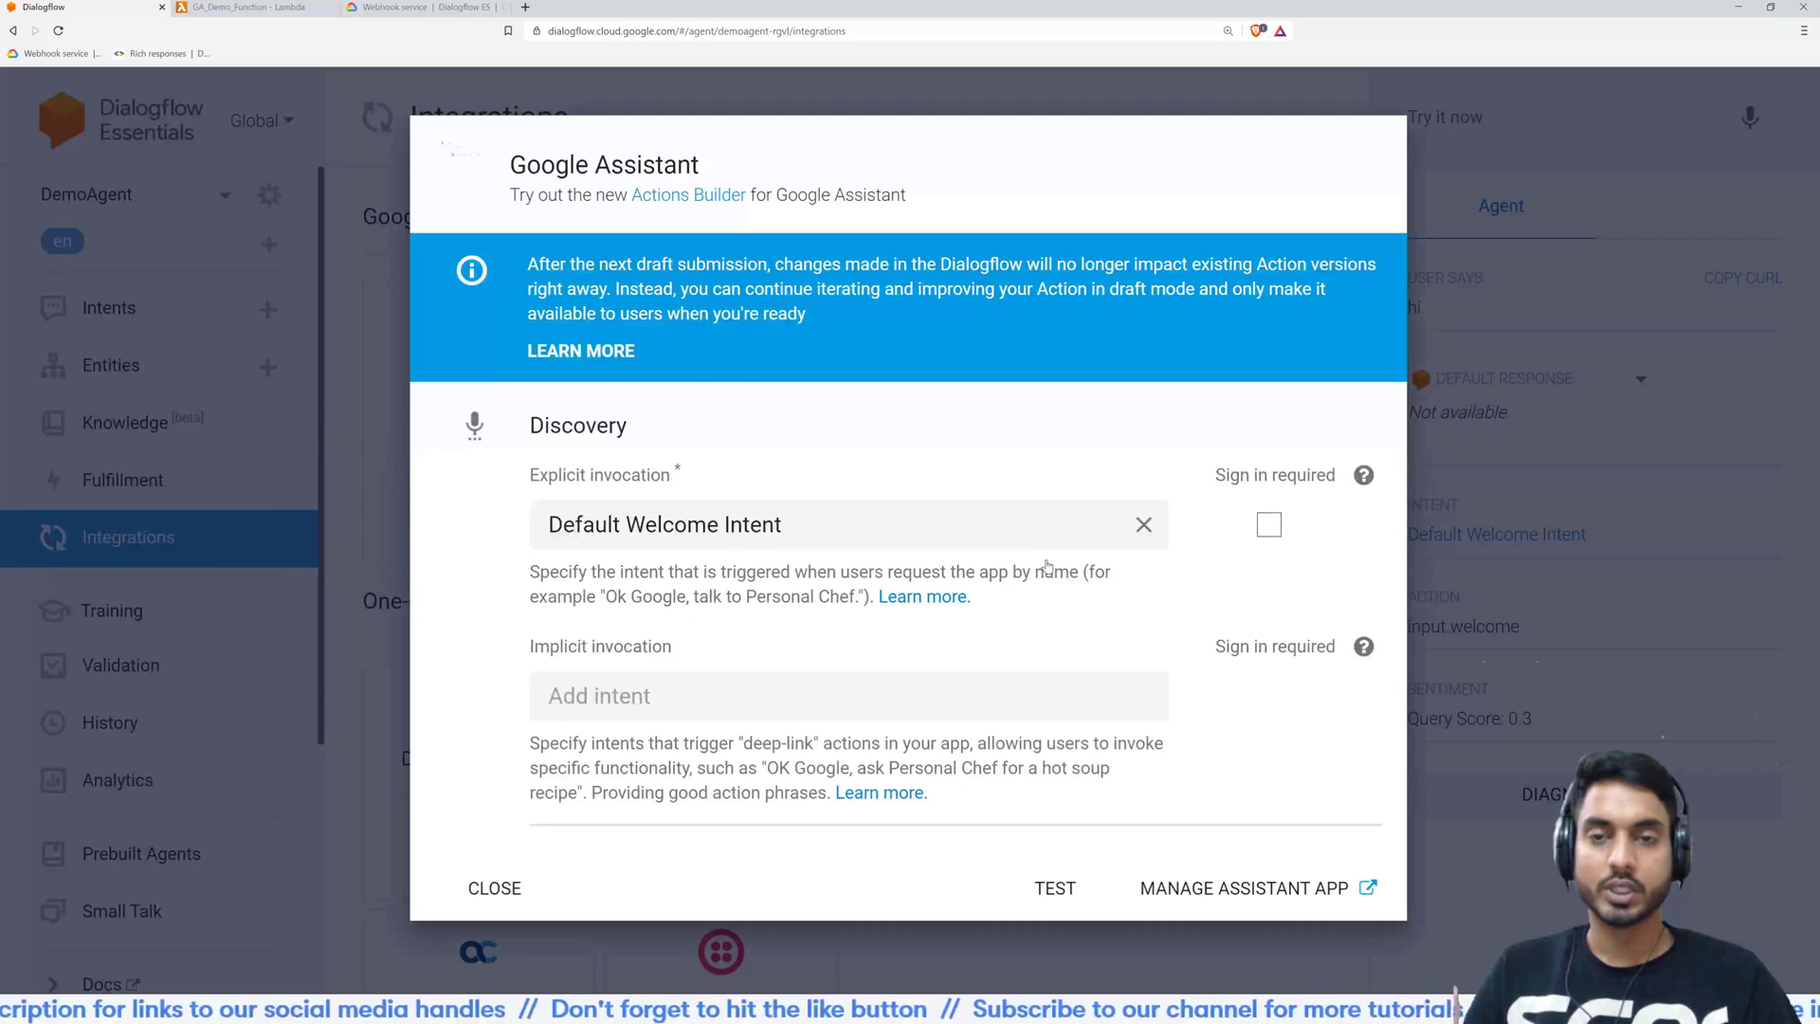
mouse_move(836, 467)
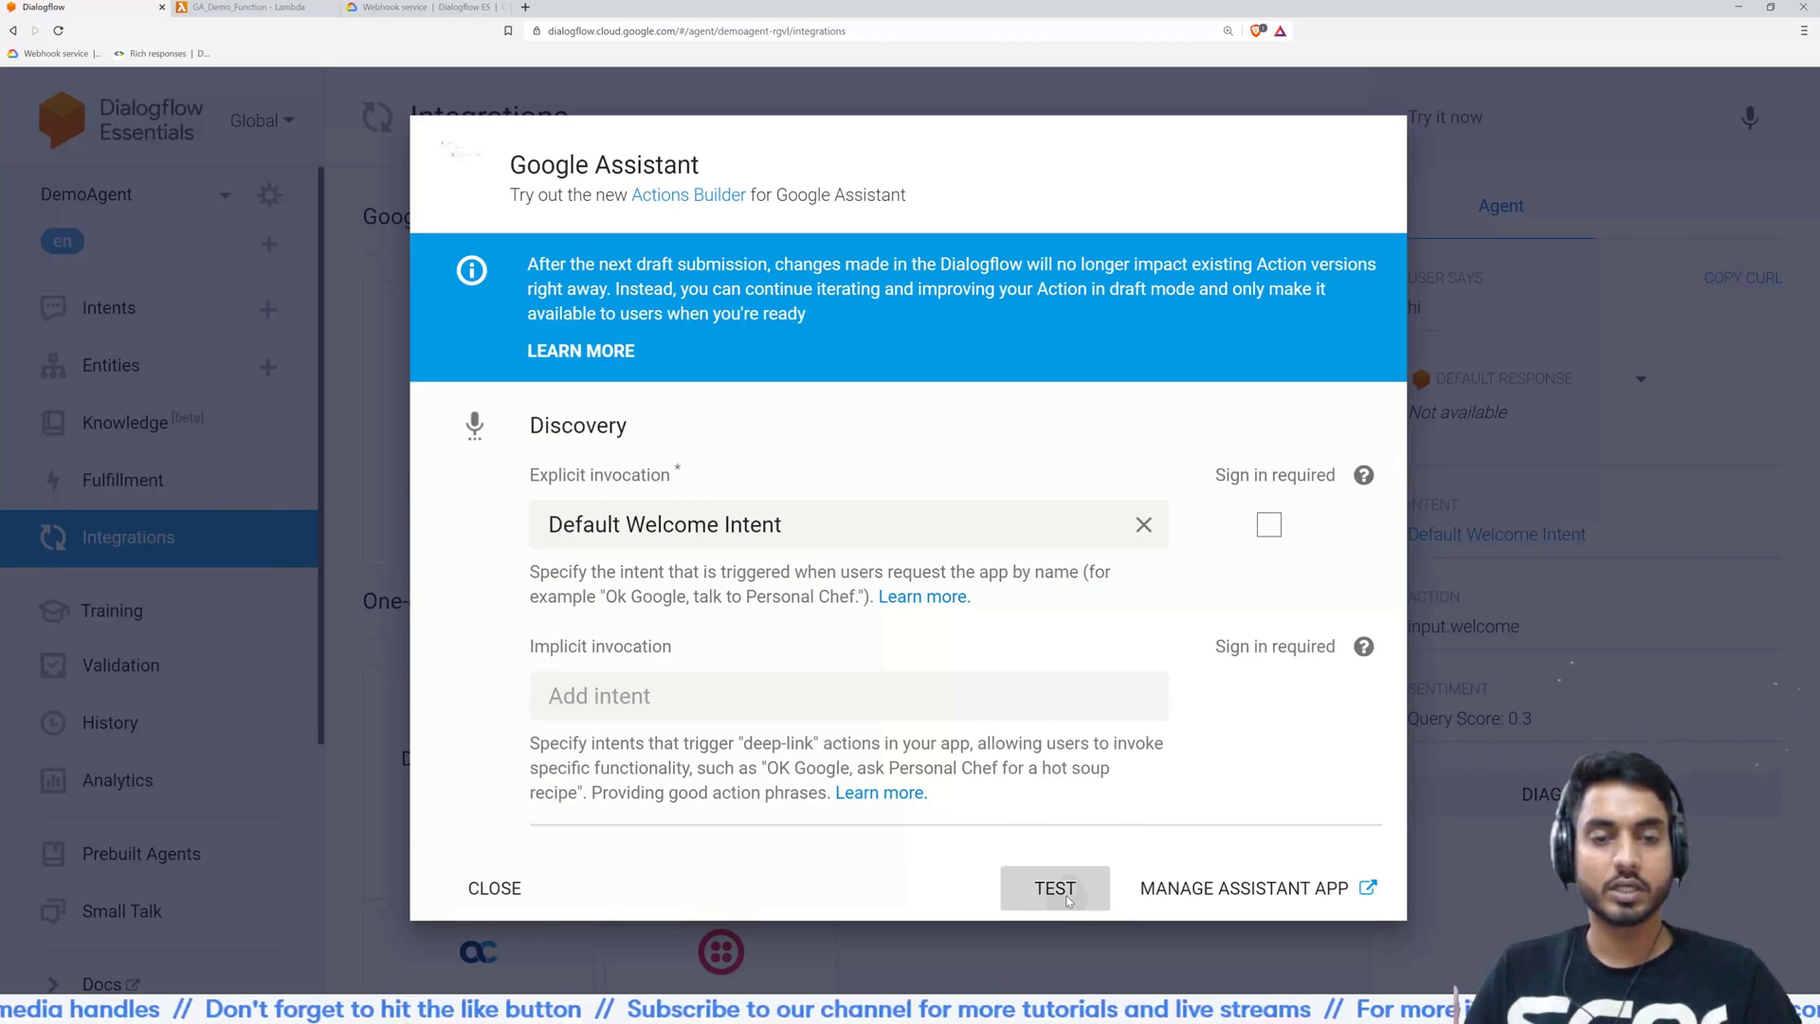
click(1053, 888)
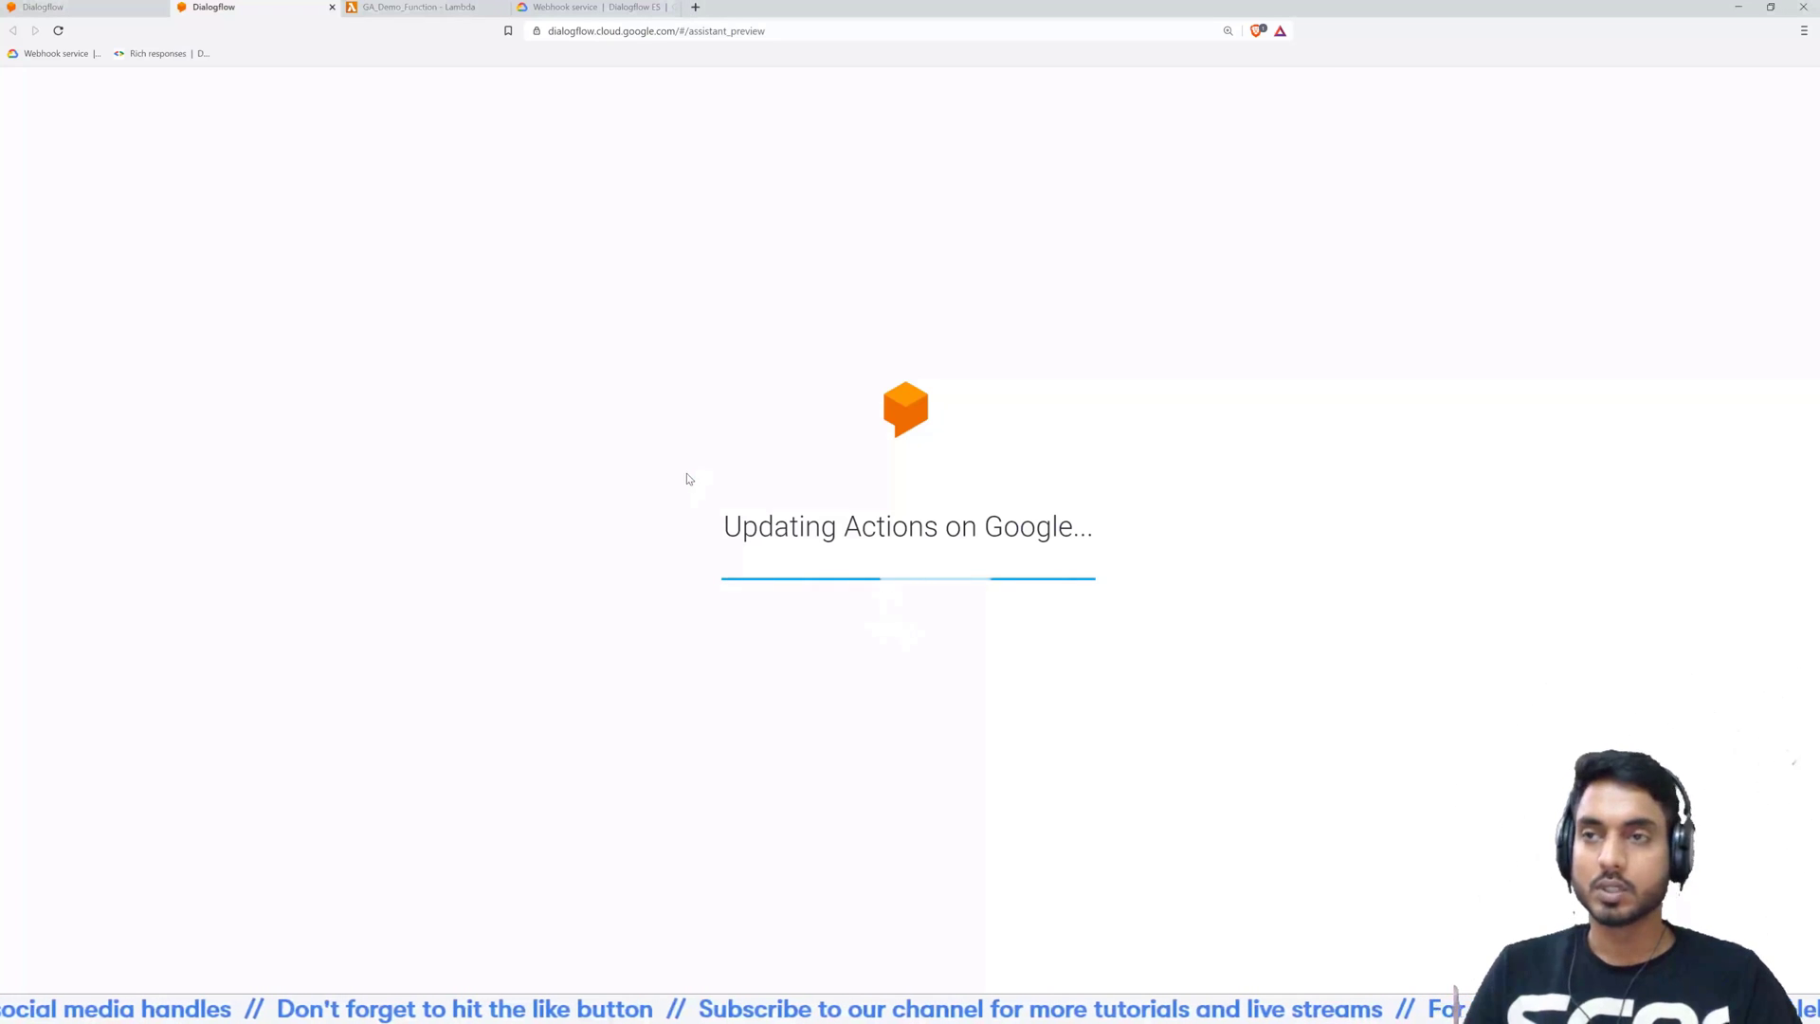
mouse_move(637, 419)
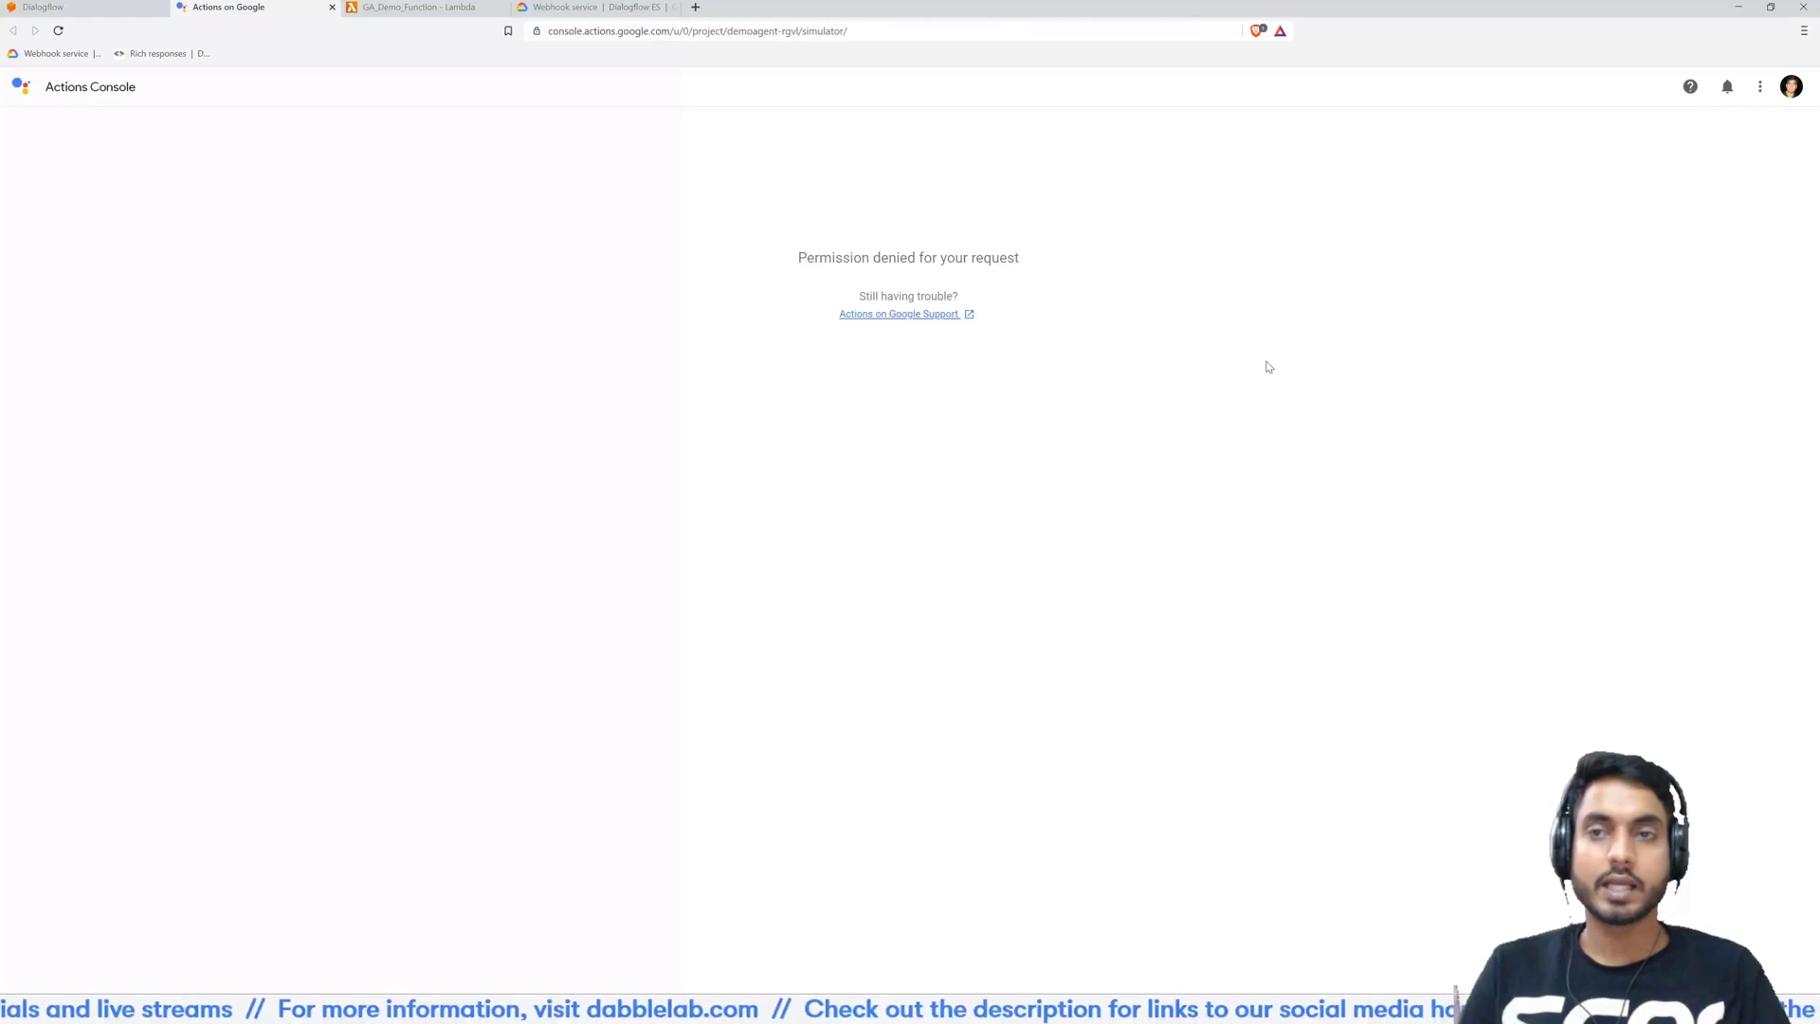
mouse_move(1316, 389)
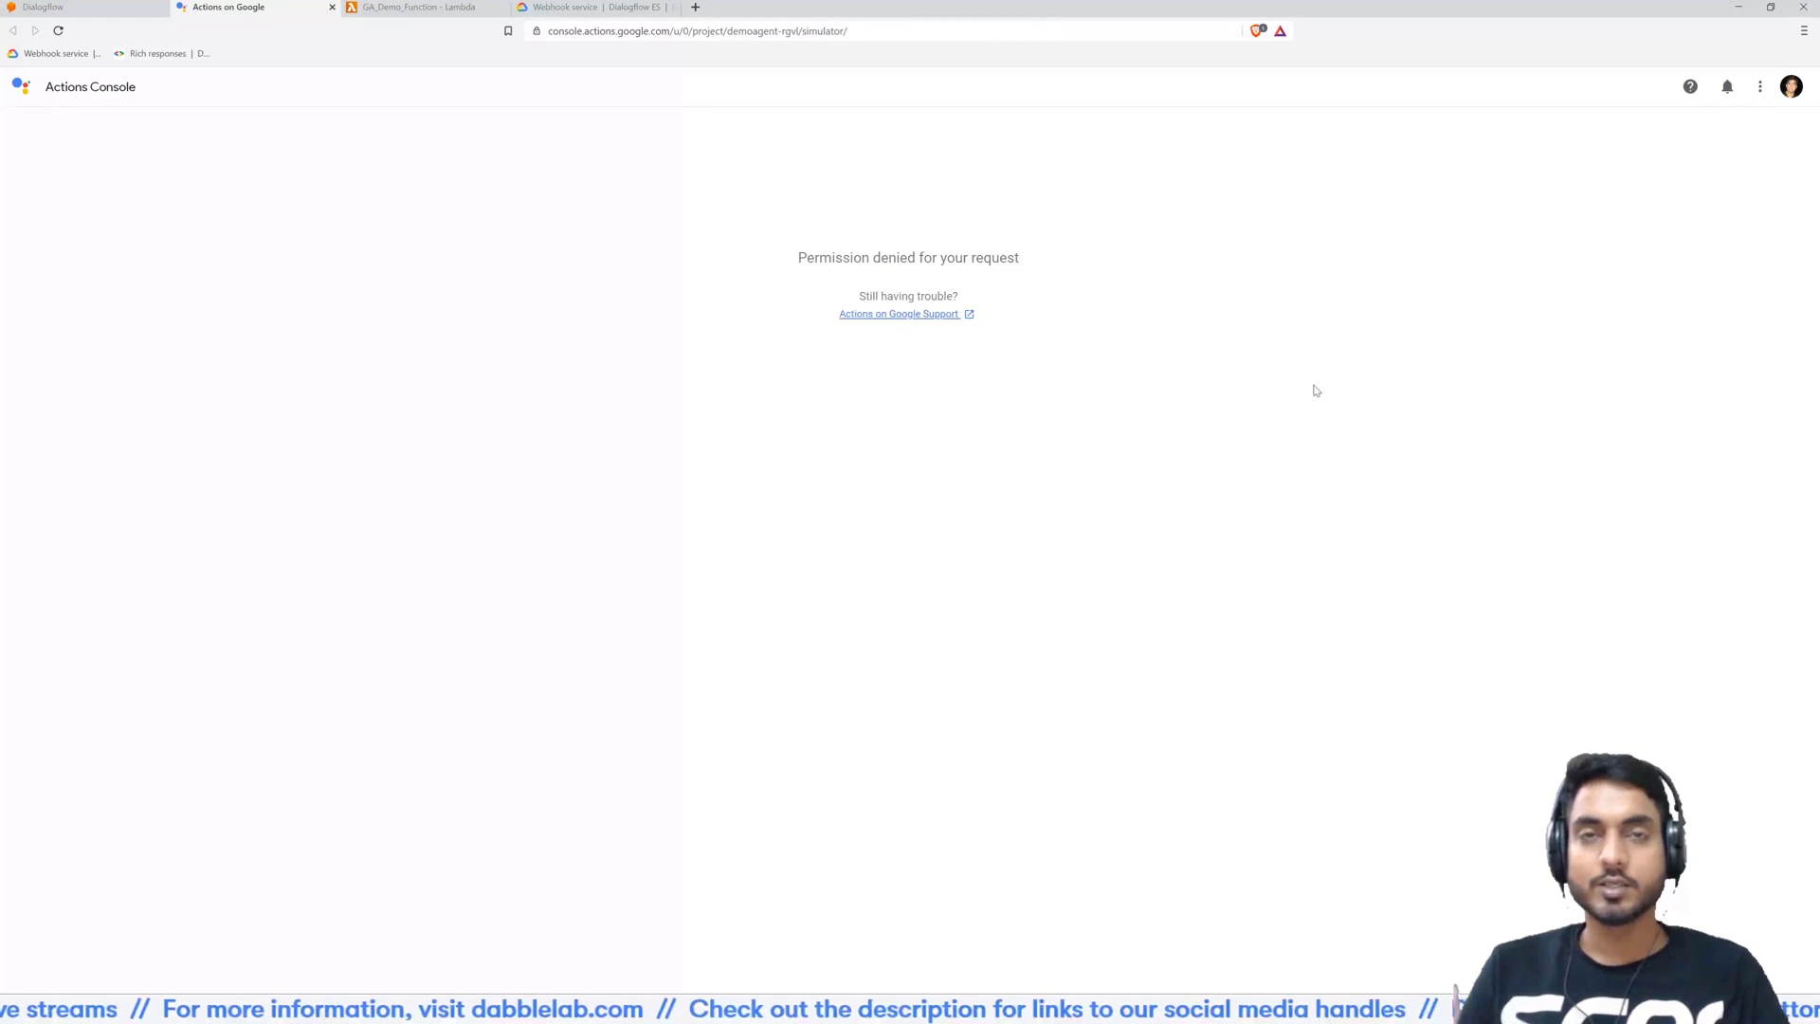
mouse_move(1666, 262)
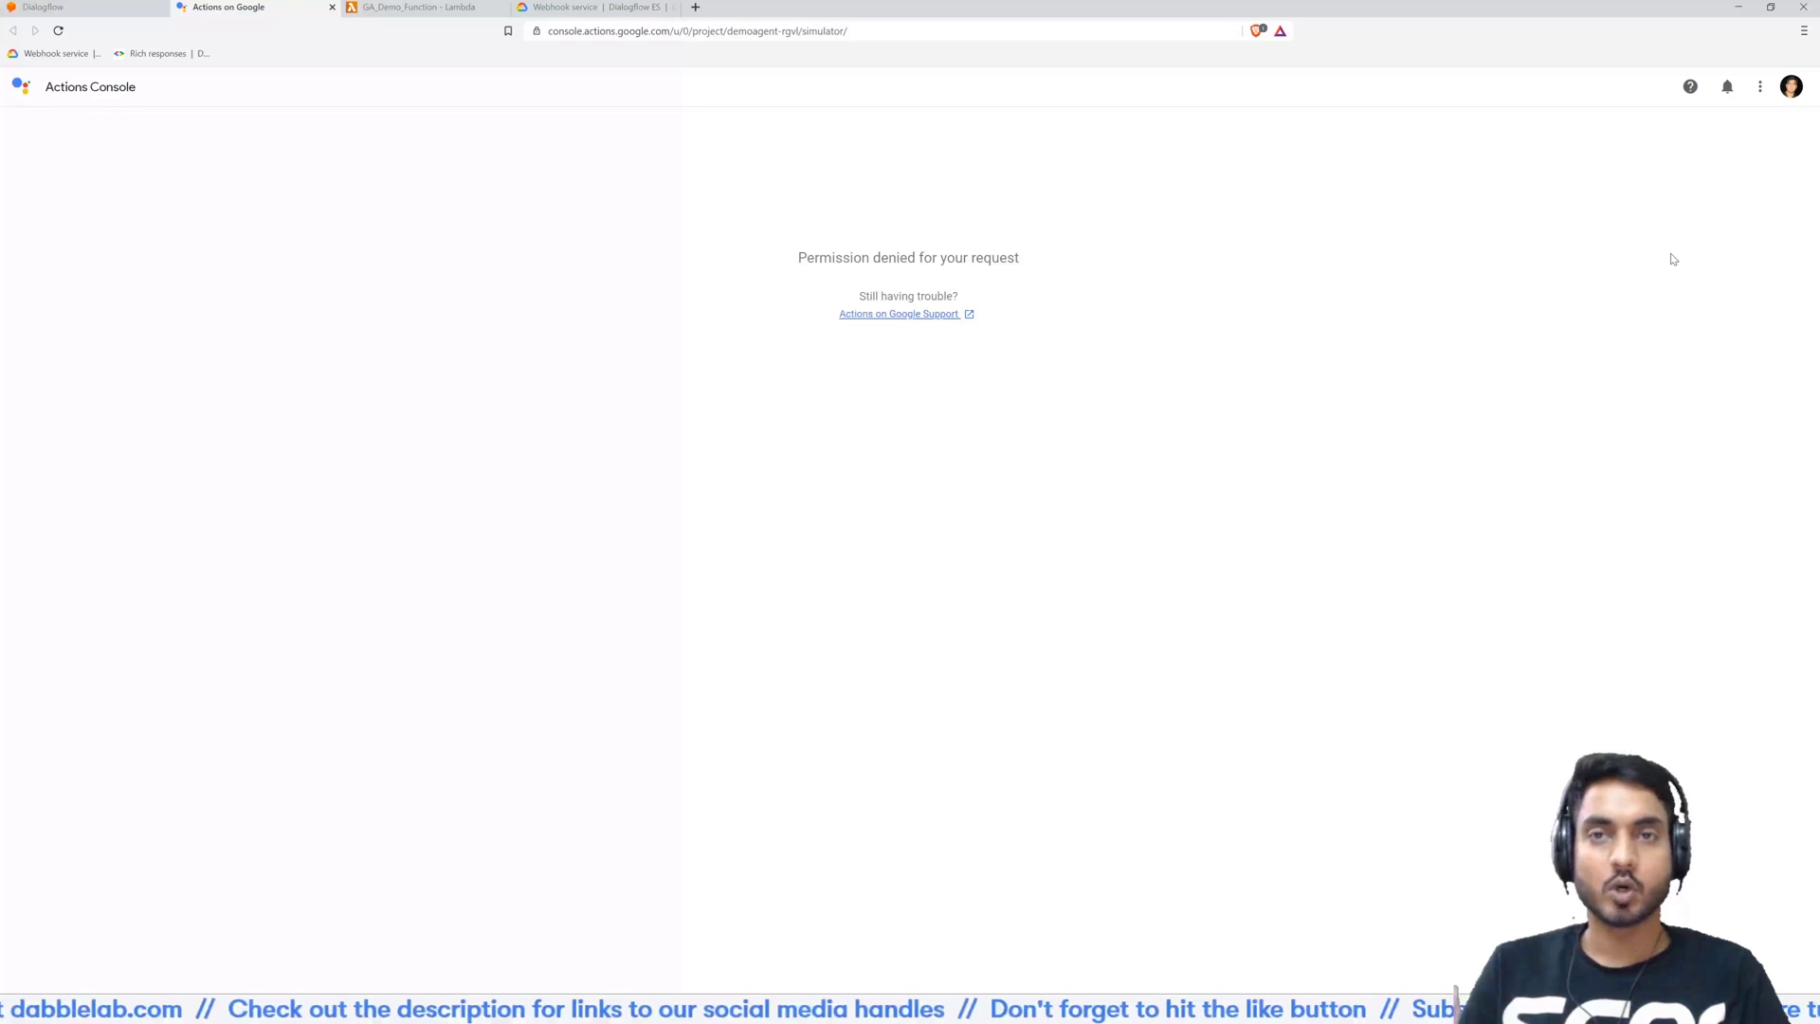
mouse_move(1788, 114)
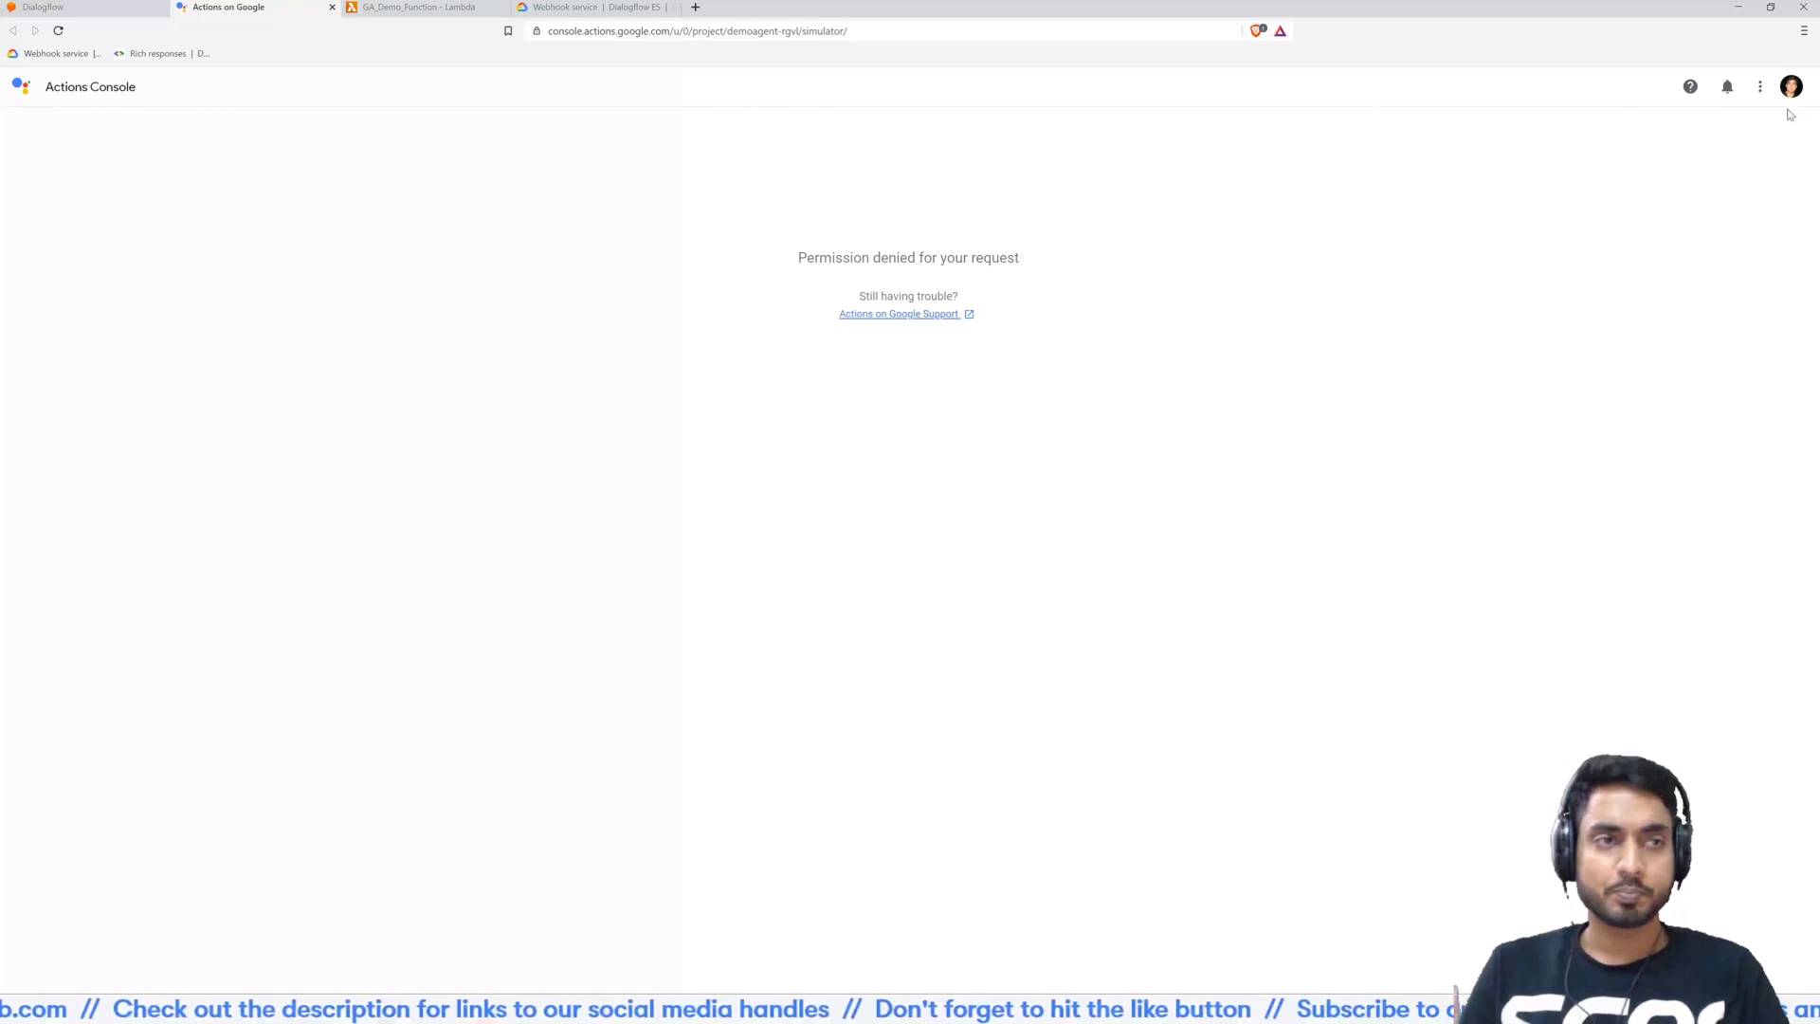
Switch the Actions Console URL from u/0 to u/1 to reach the test simulator
click(1790, 86)
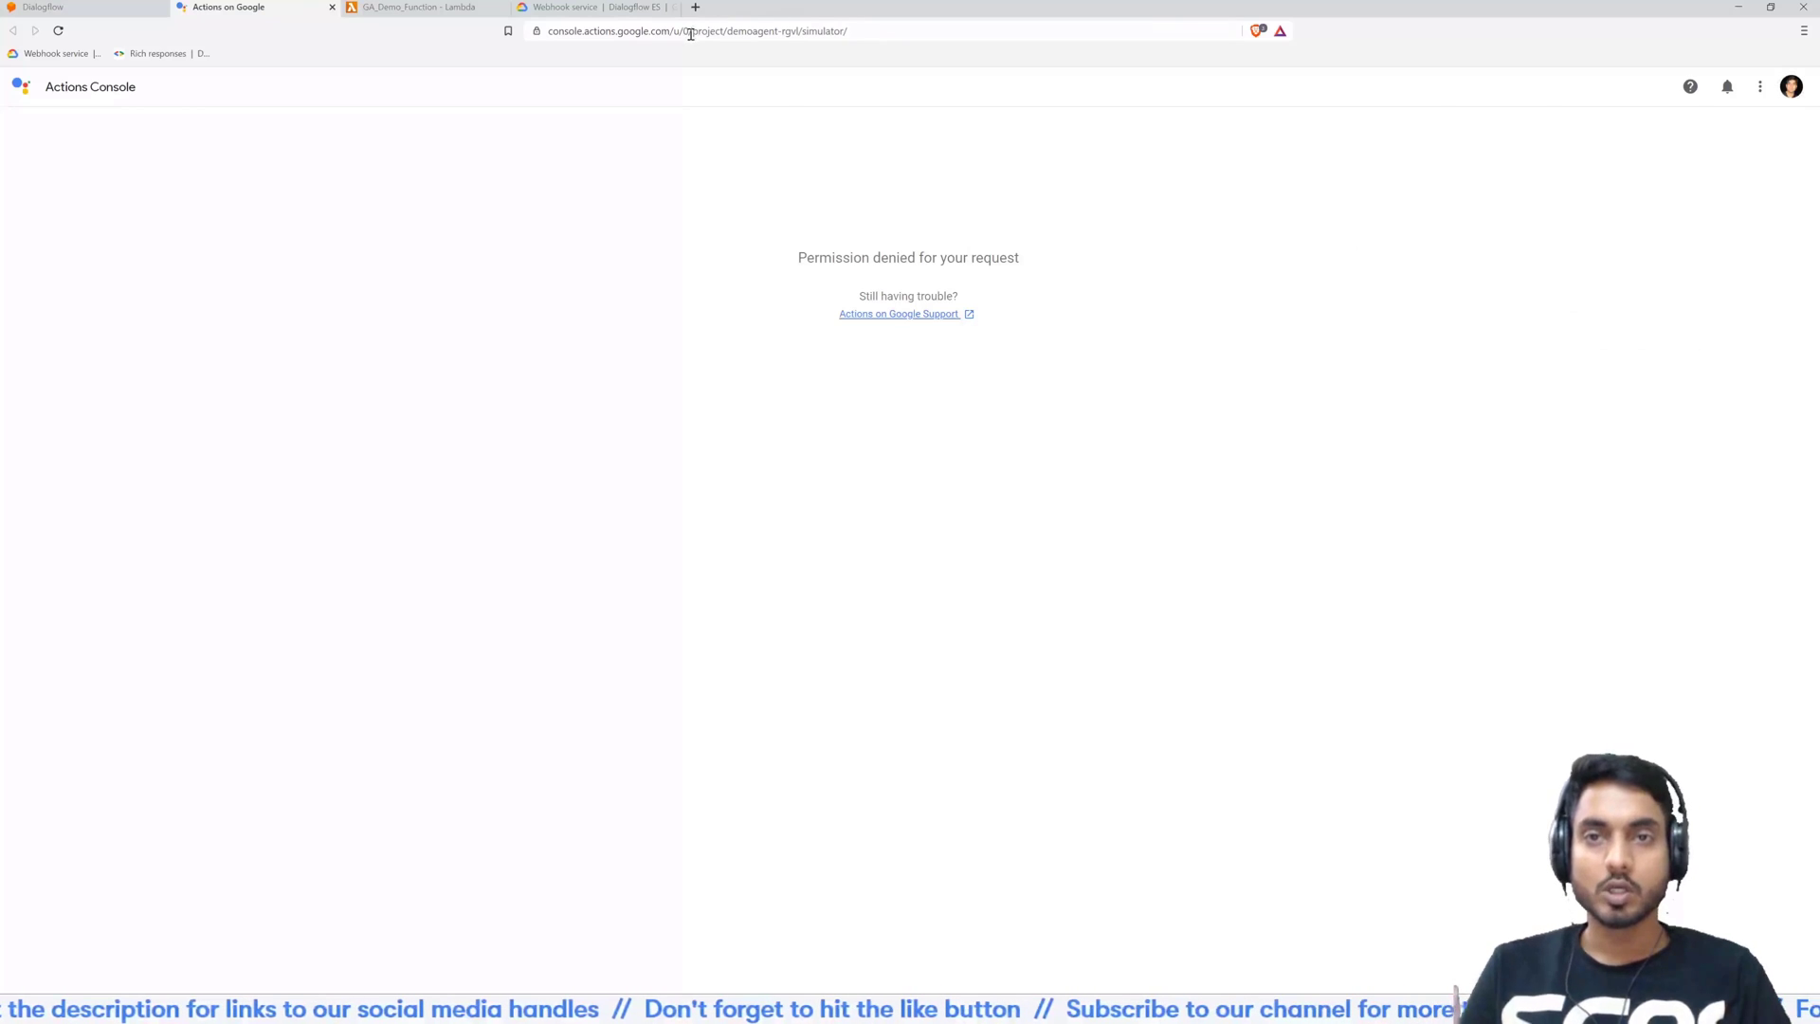
click(697, 31)
text(1)
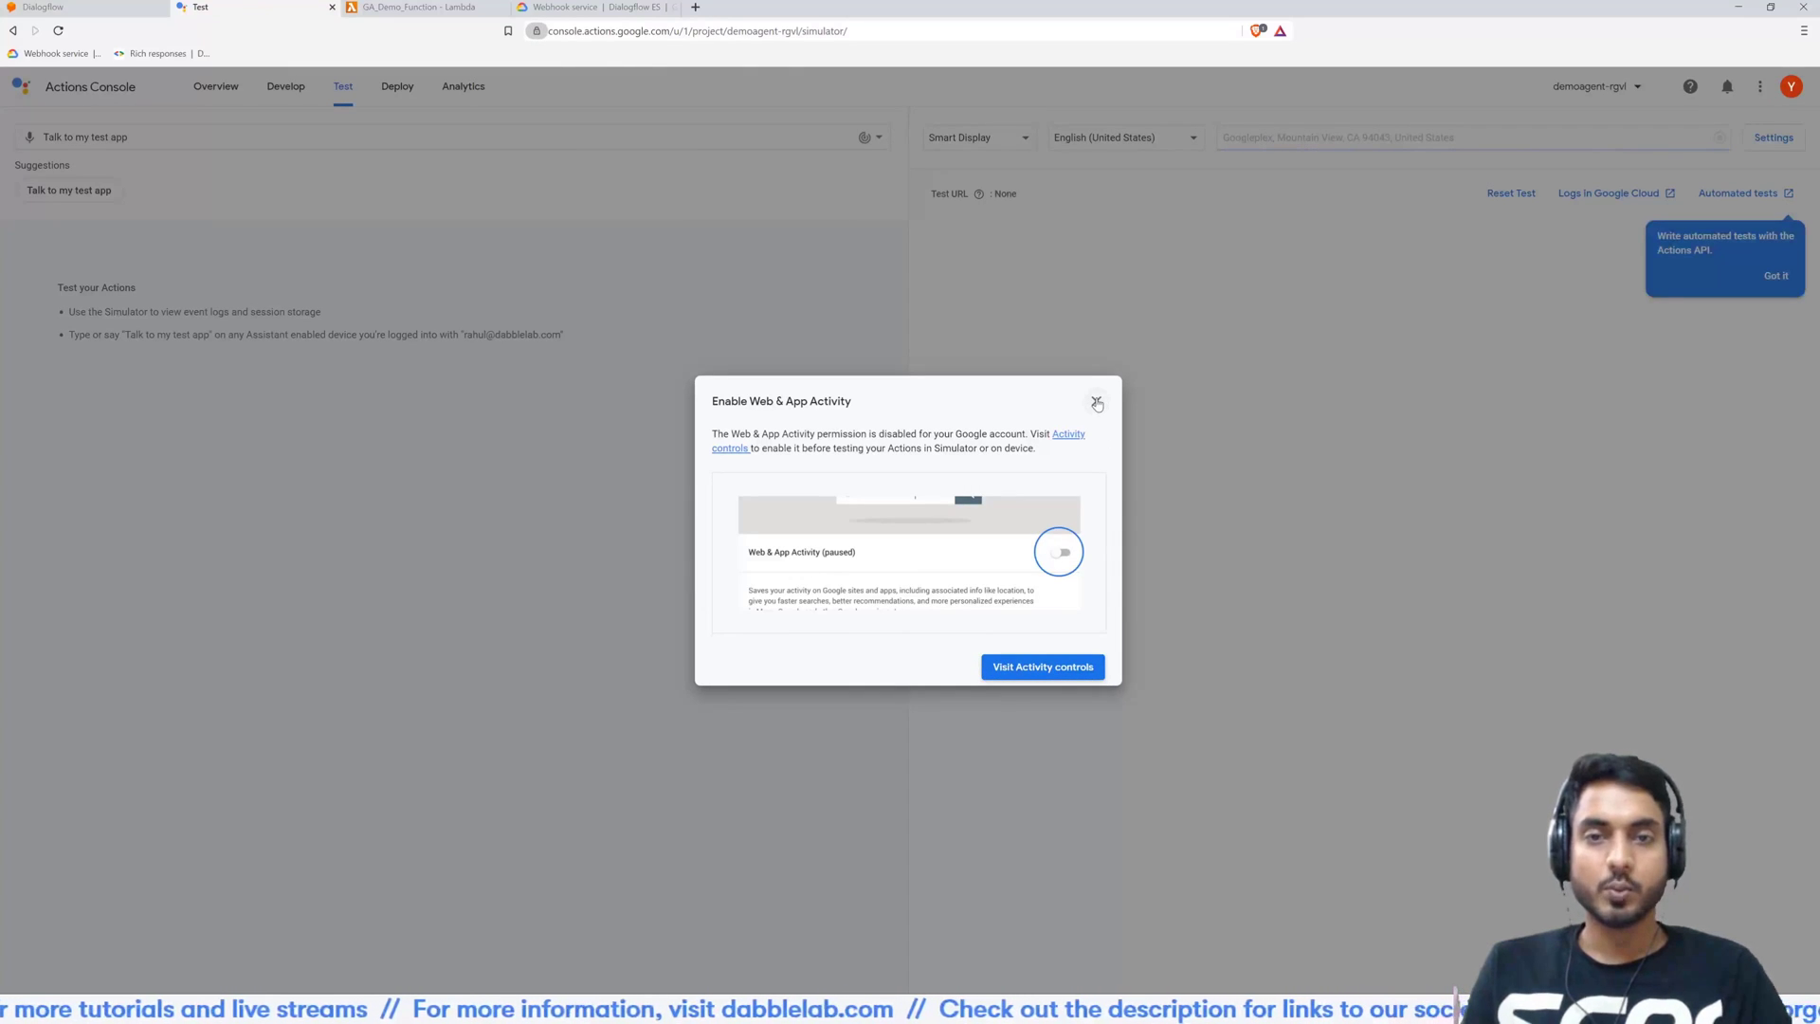
Dismiss the Web & App Activity and automated-tests tips, then choose 'Talk to my test app'
click(1095, 402)
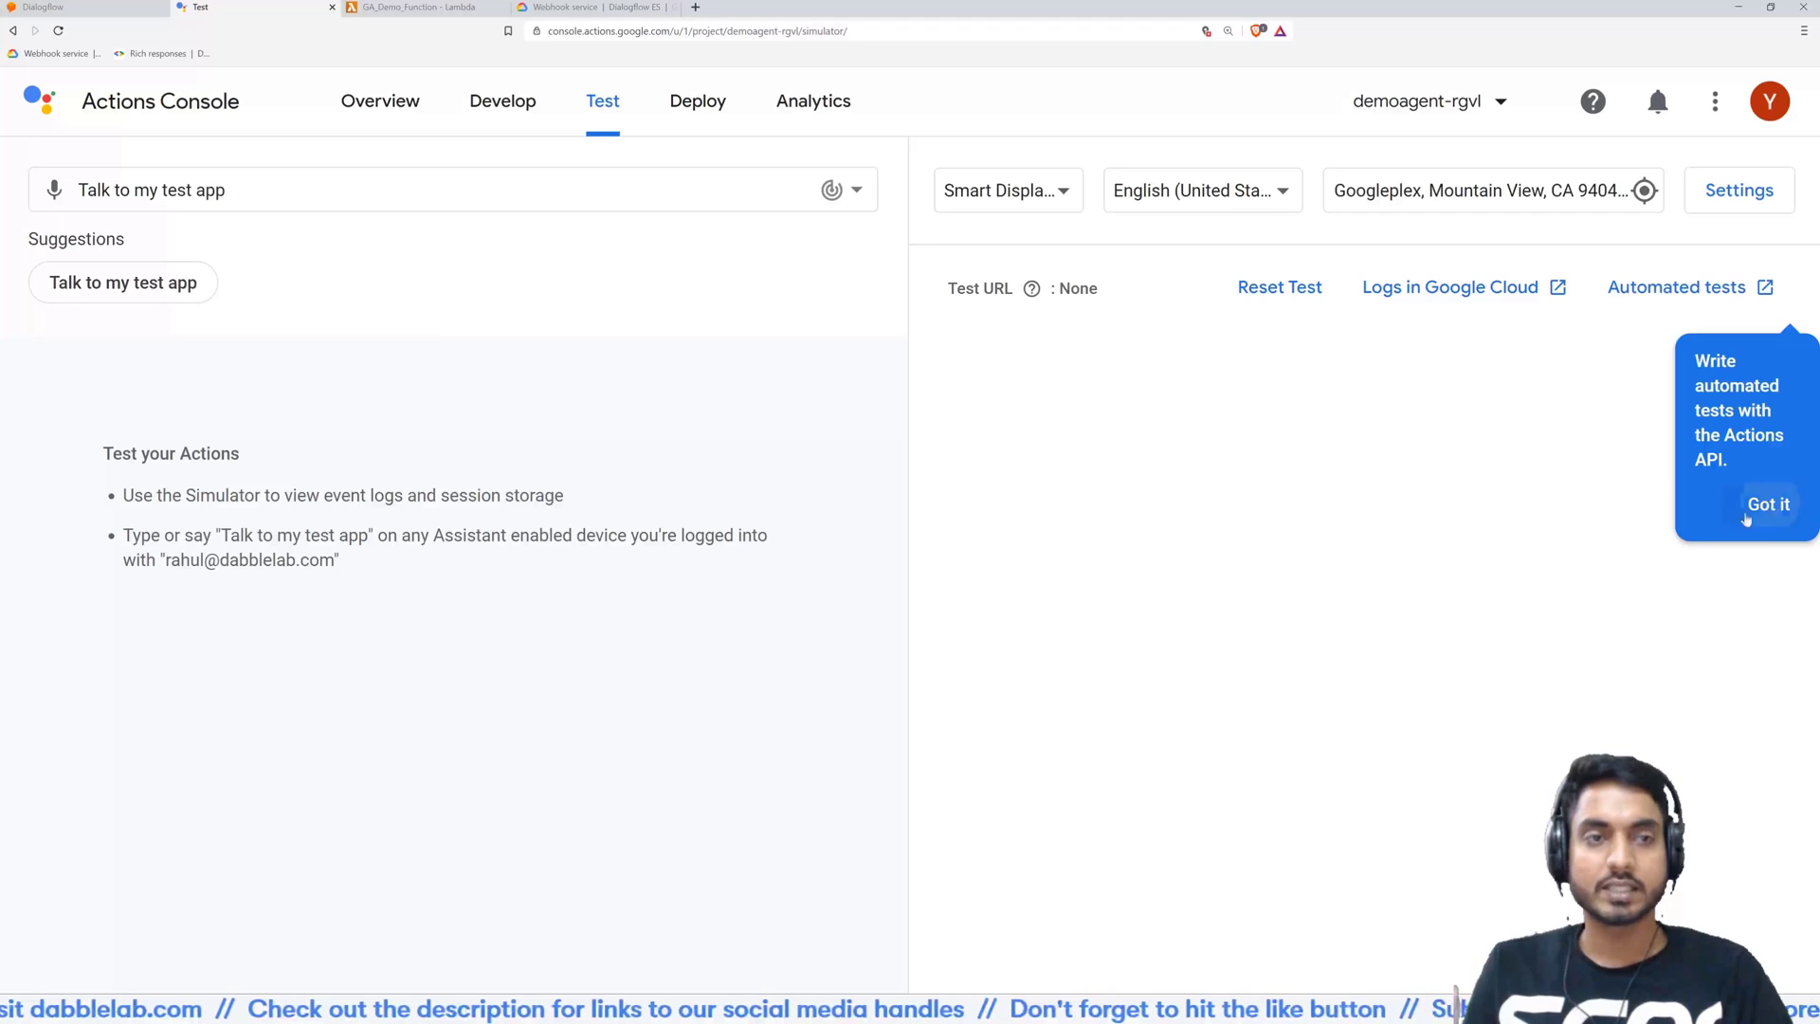
click(1768, 503)
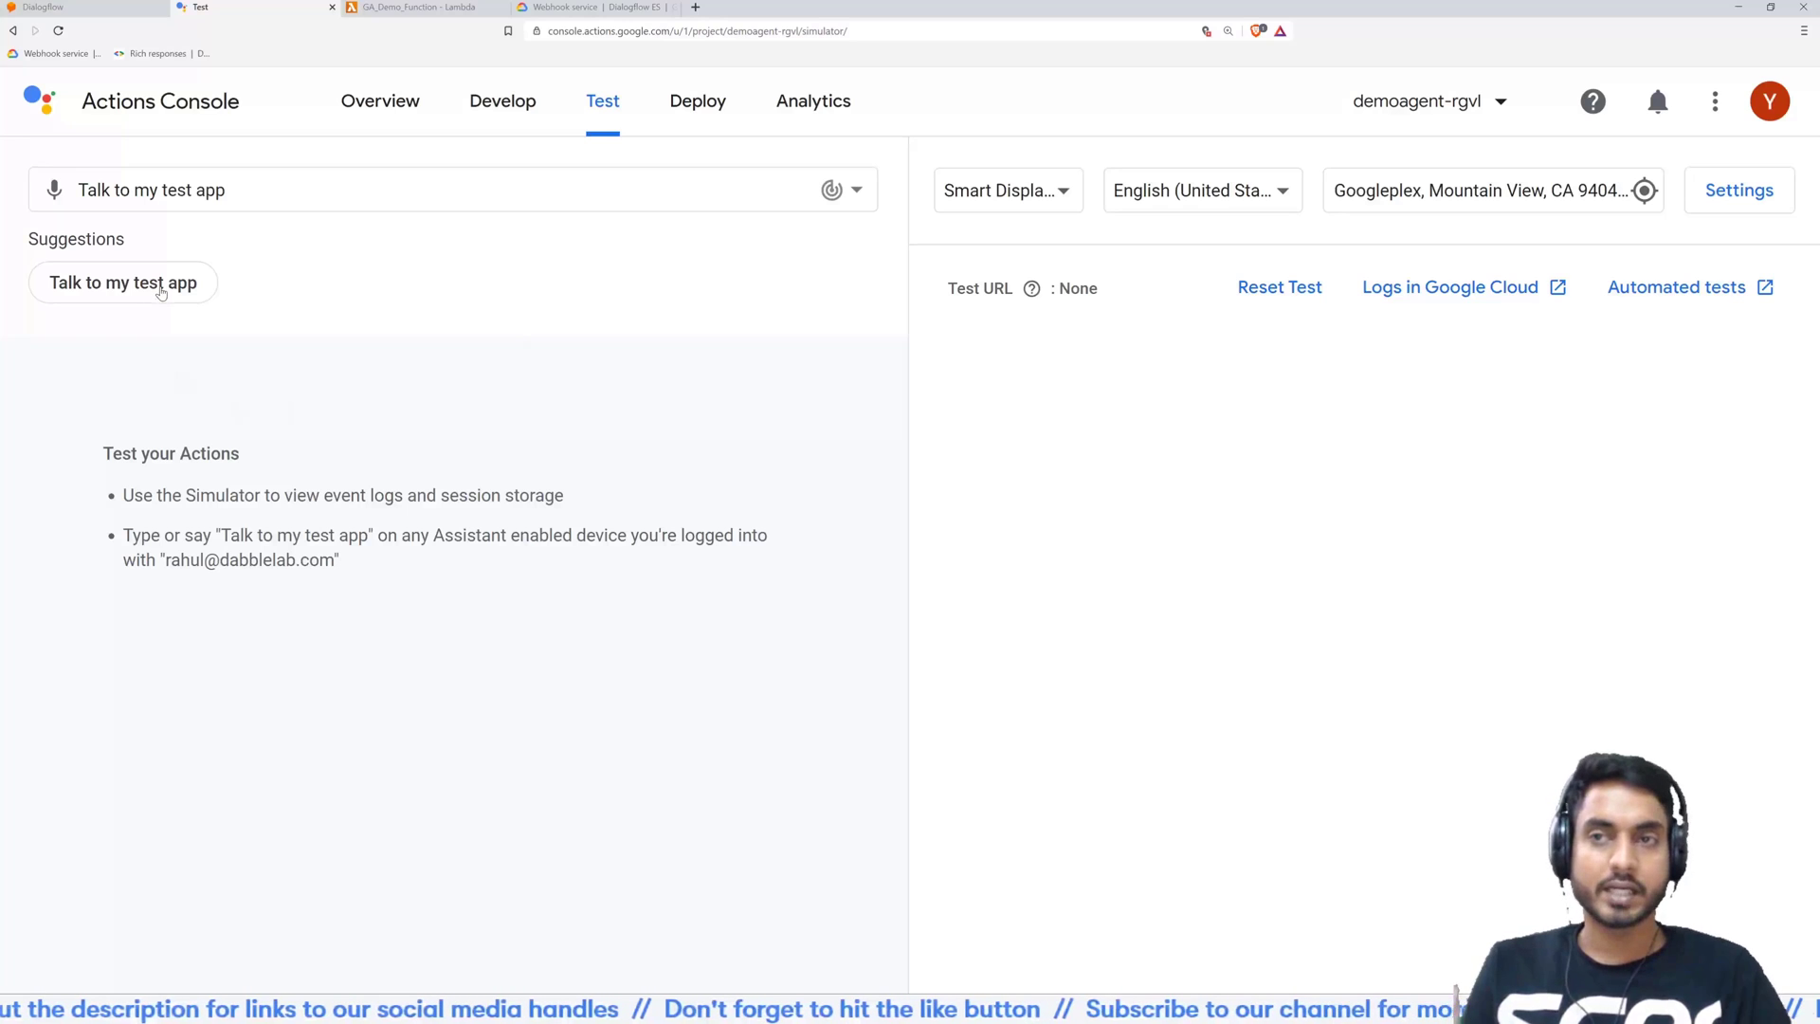
click(122, 283)
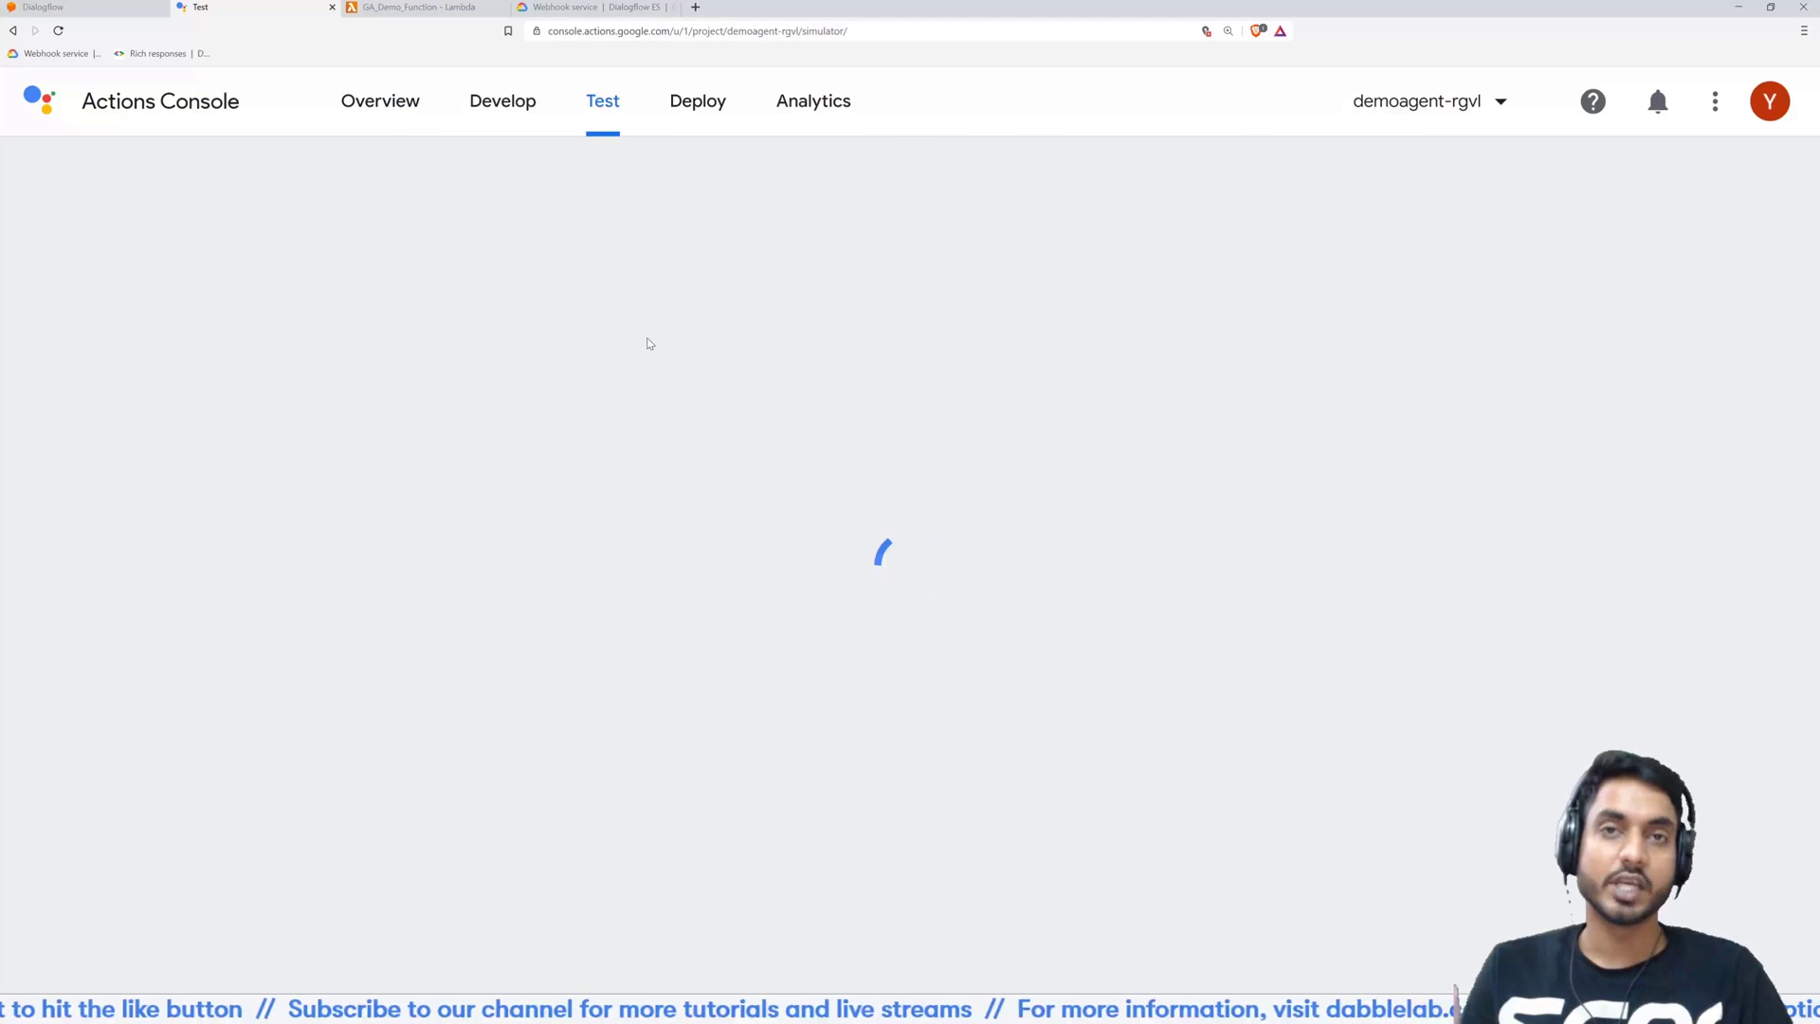
Save 'demo action' as the invocation display name and go back to the simulator
click(379, 101)
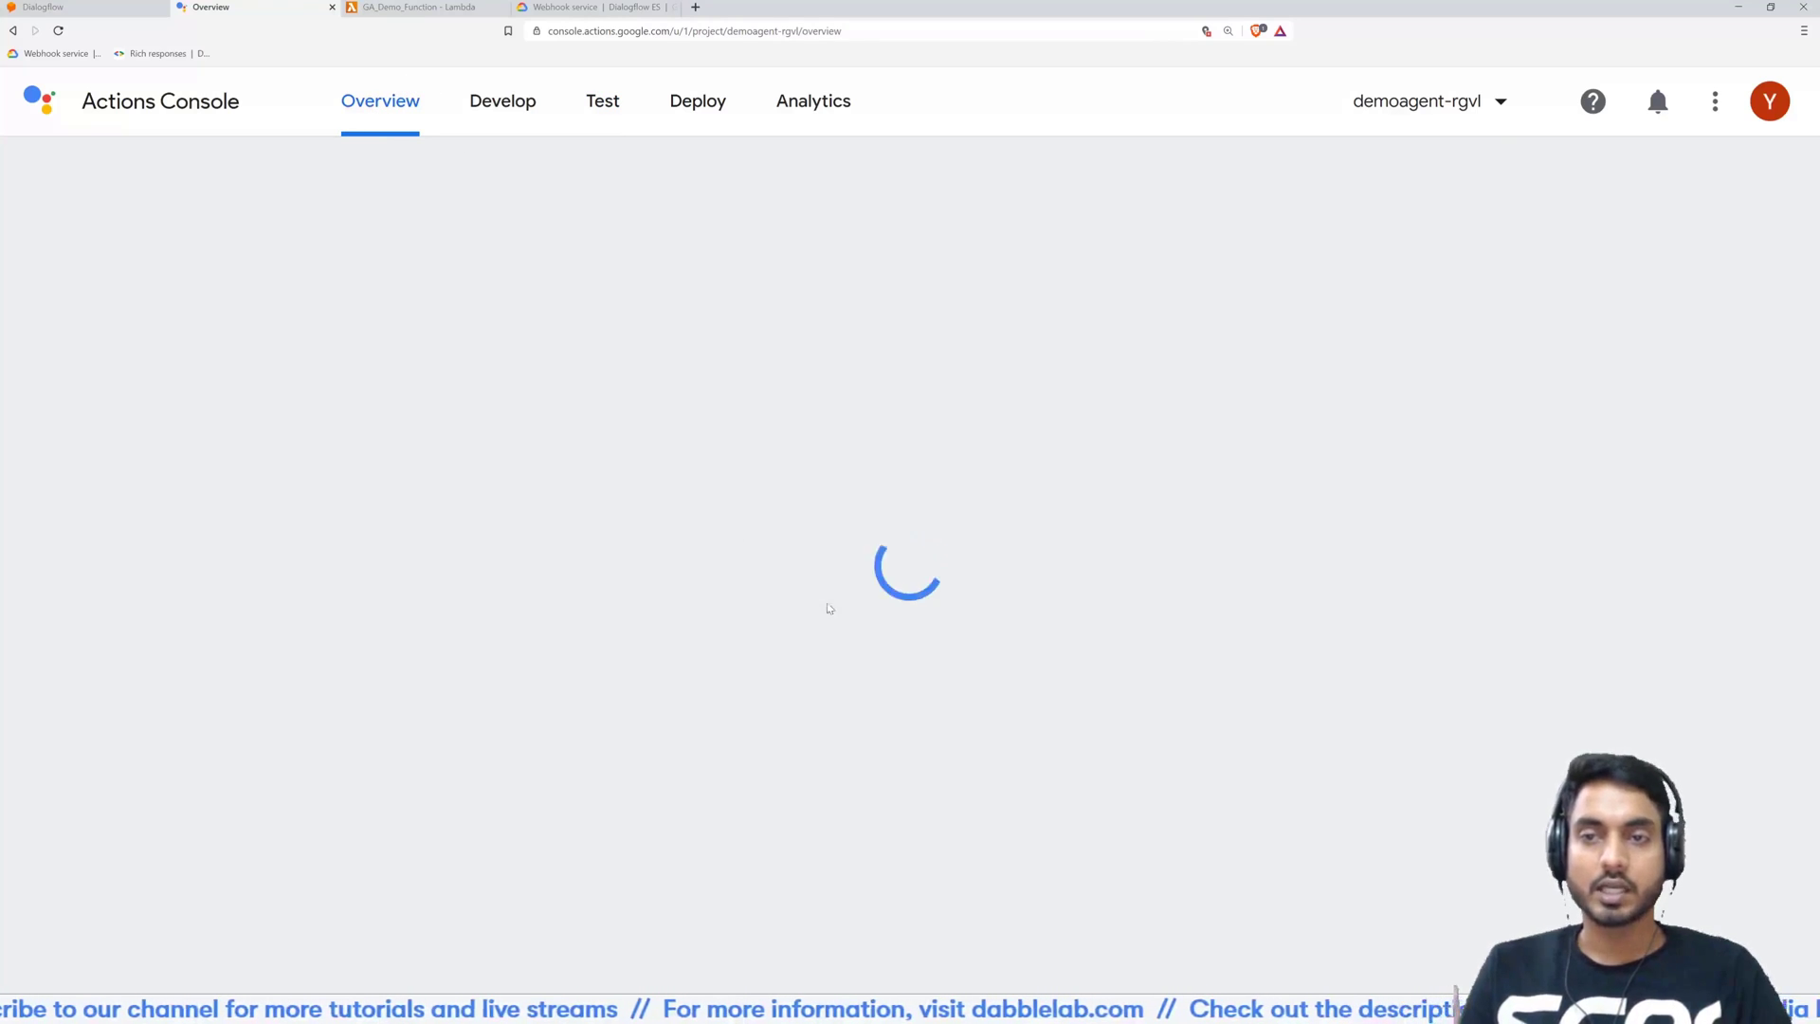
click(502, 101)
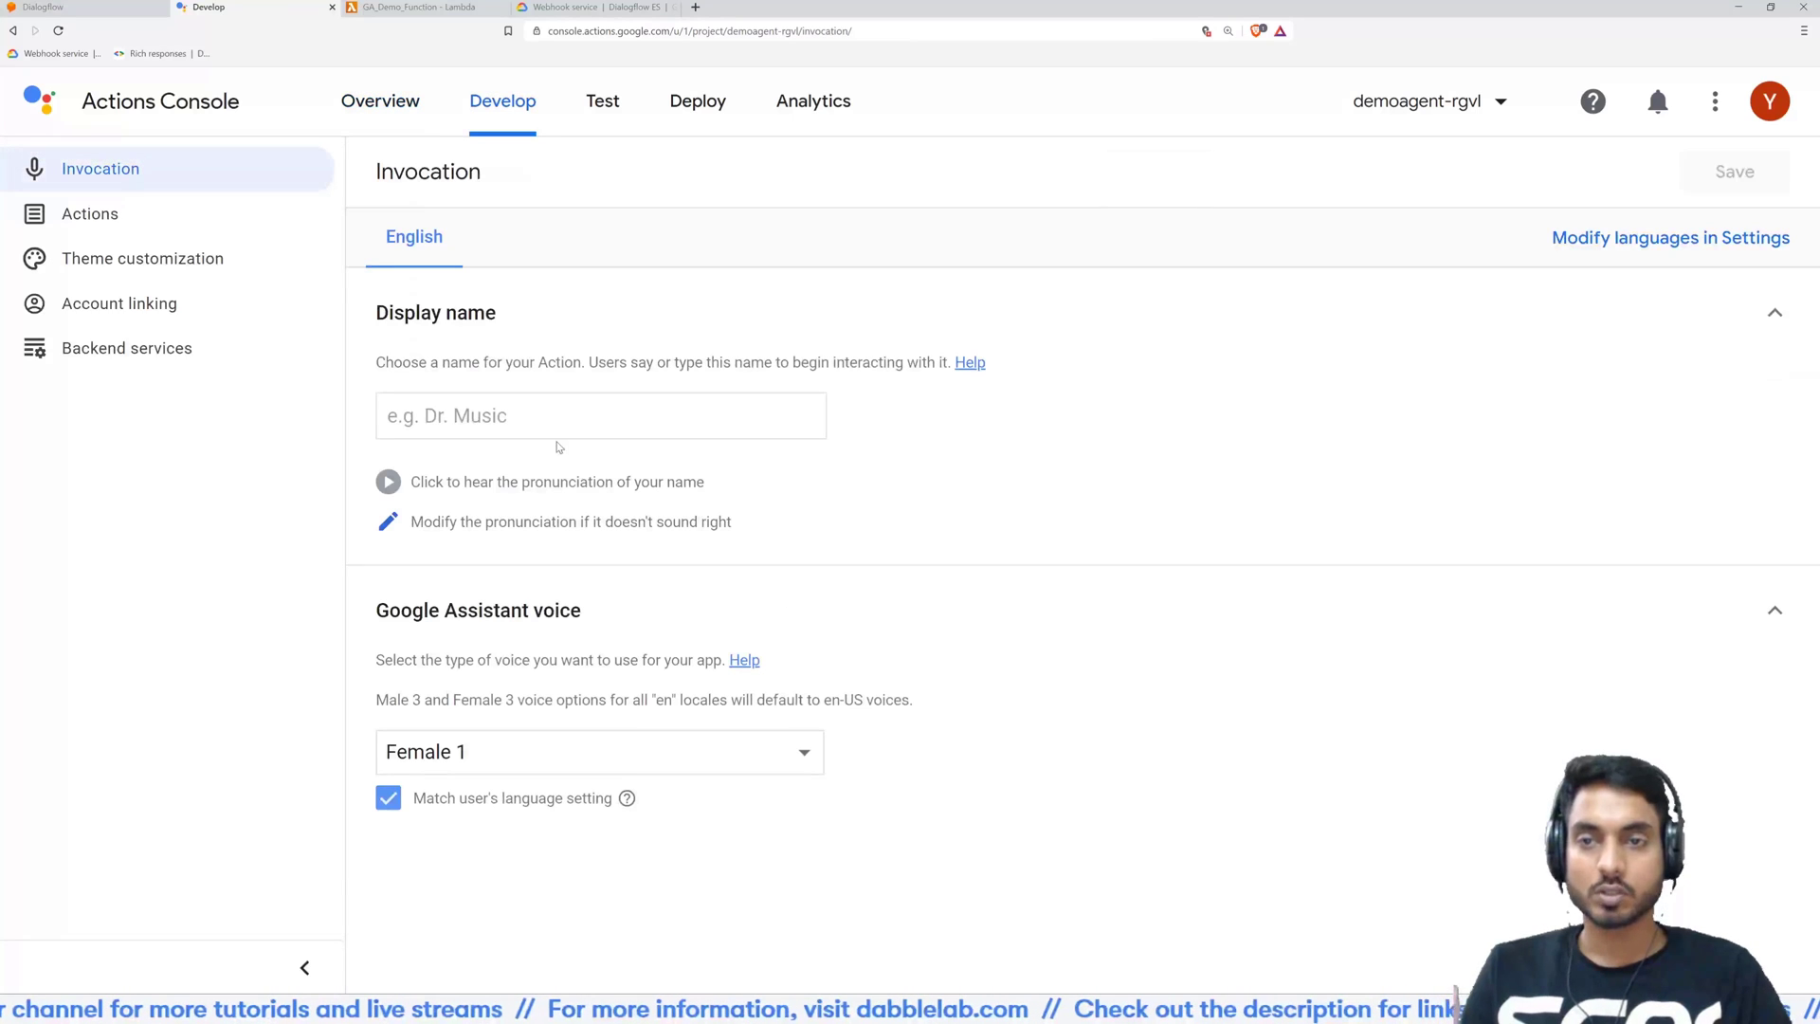
click(600, 415)
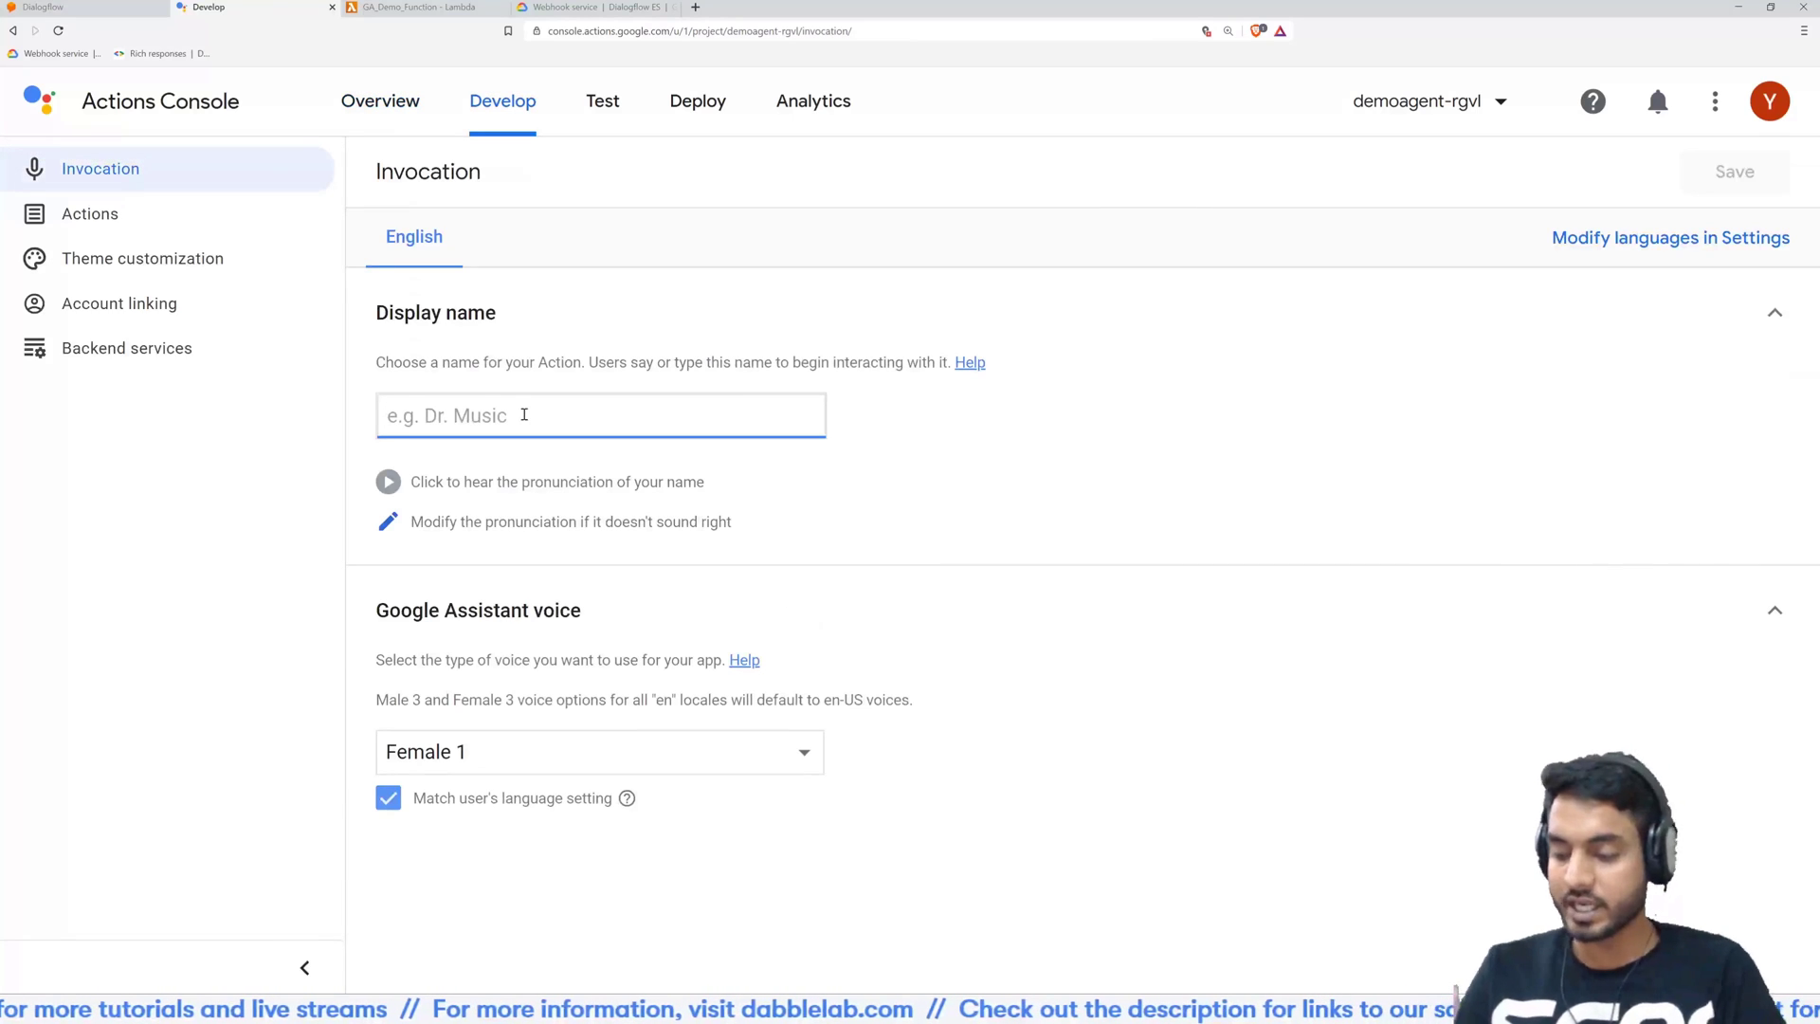
text(demo action)
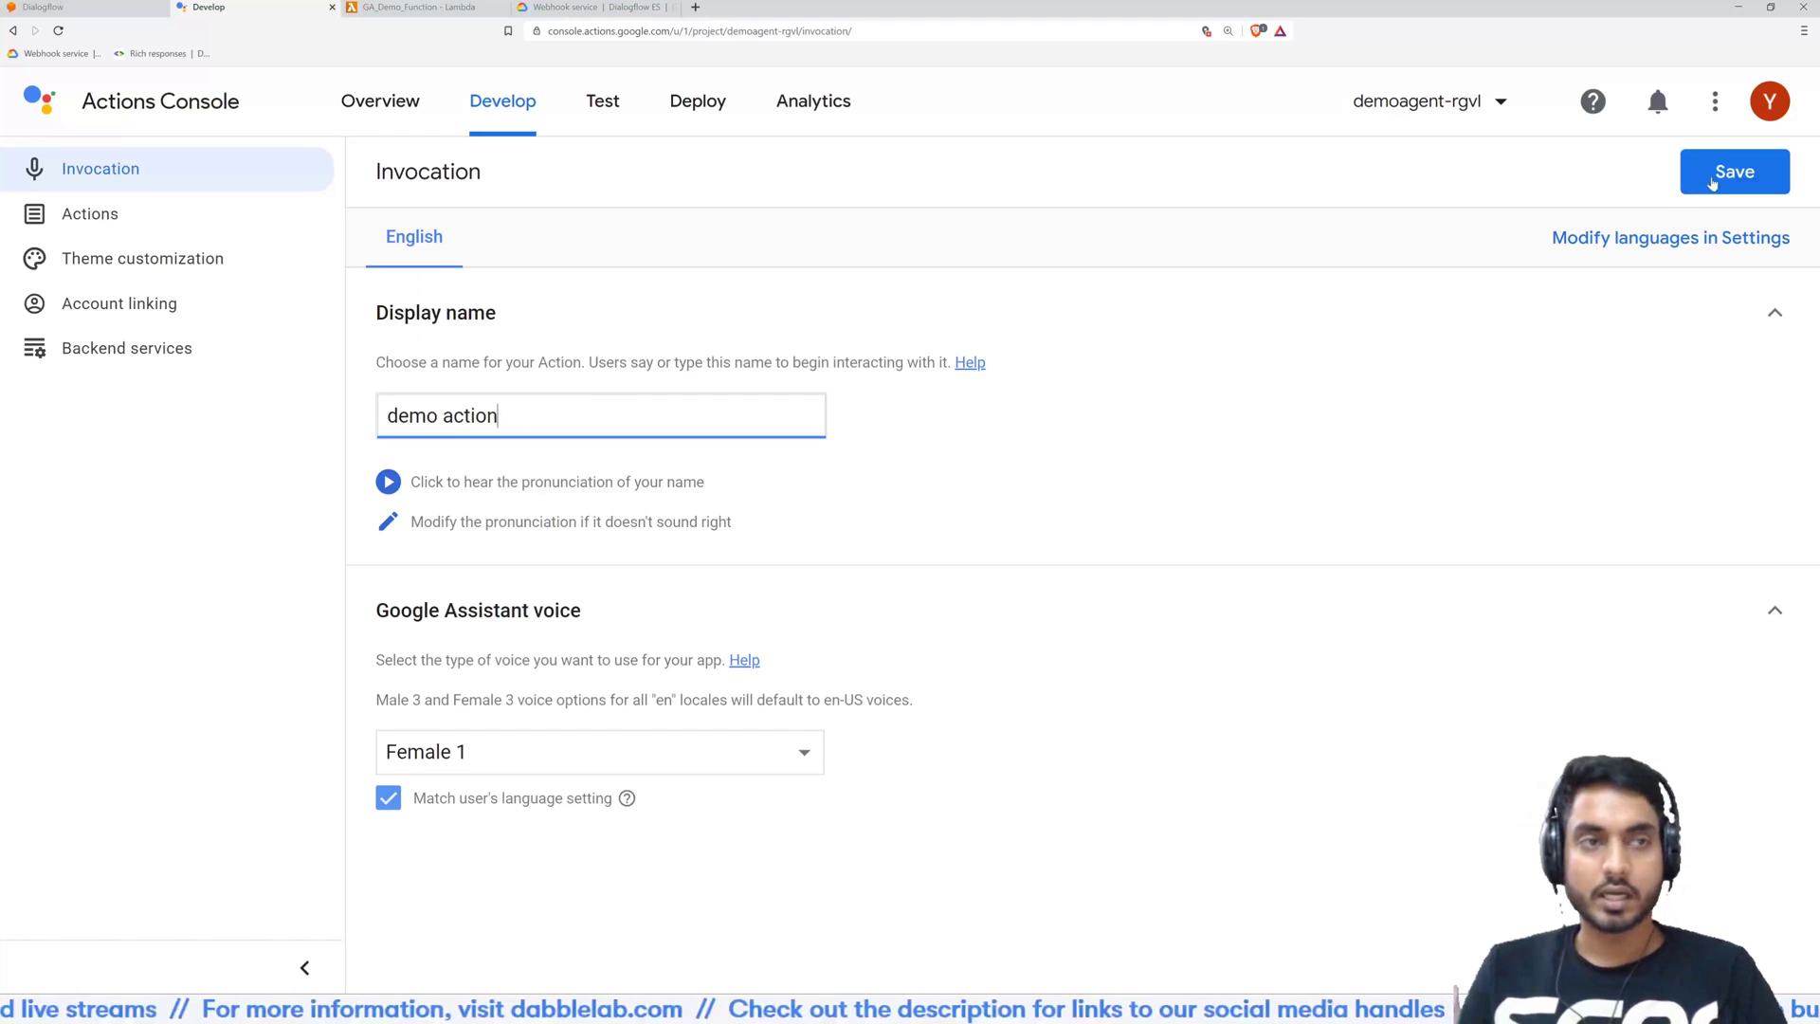
click(1734, 171)
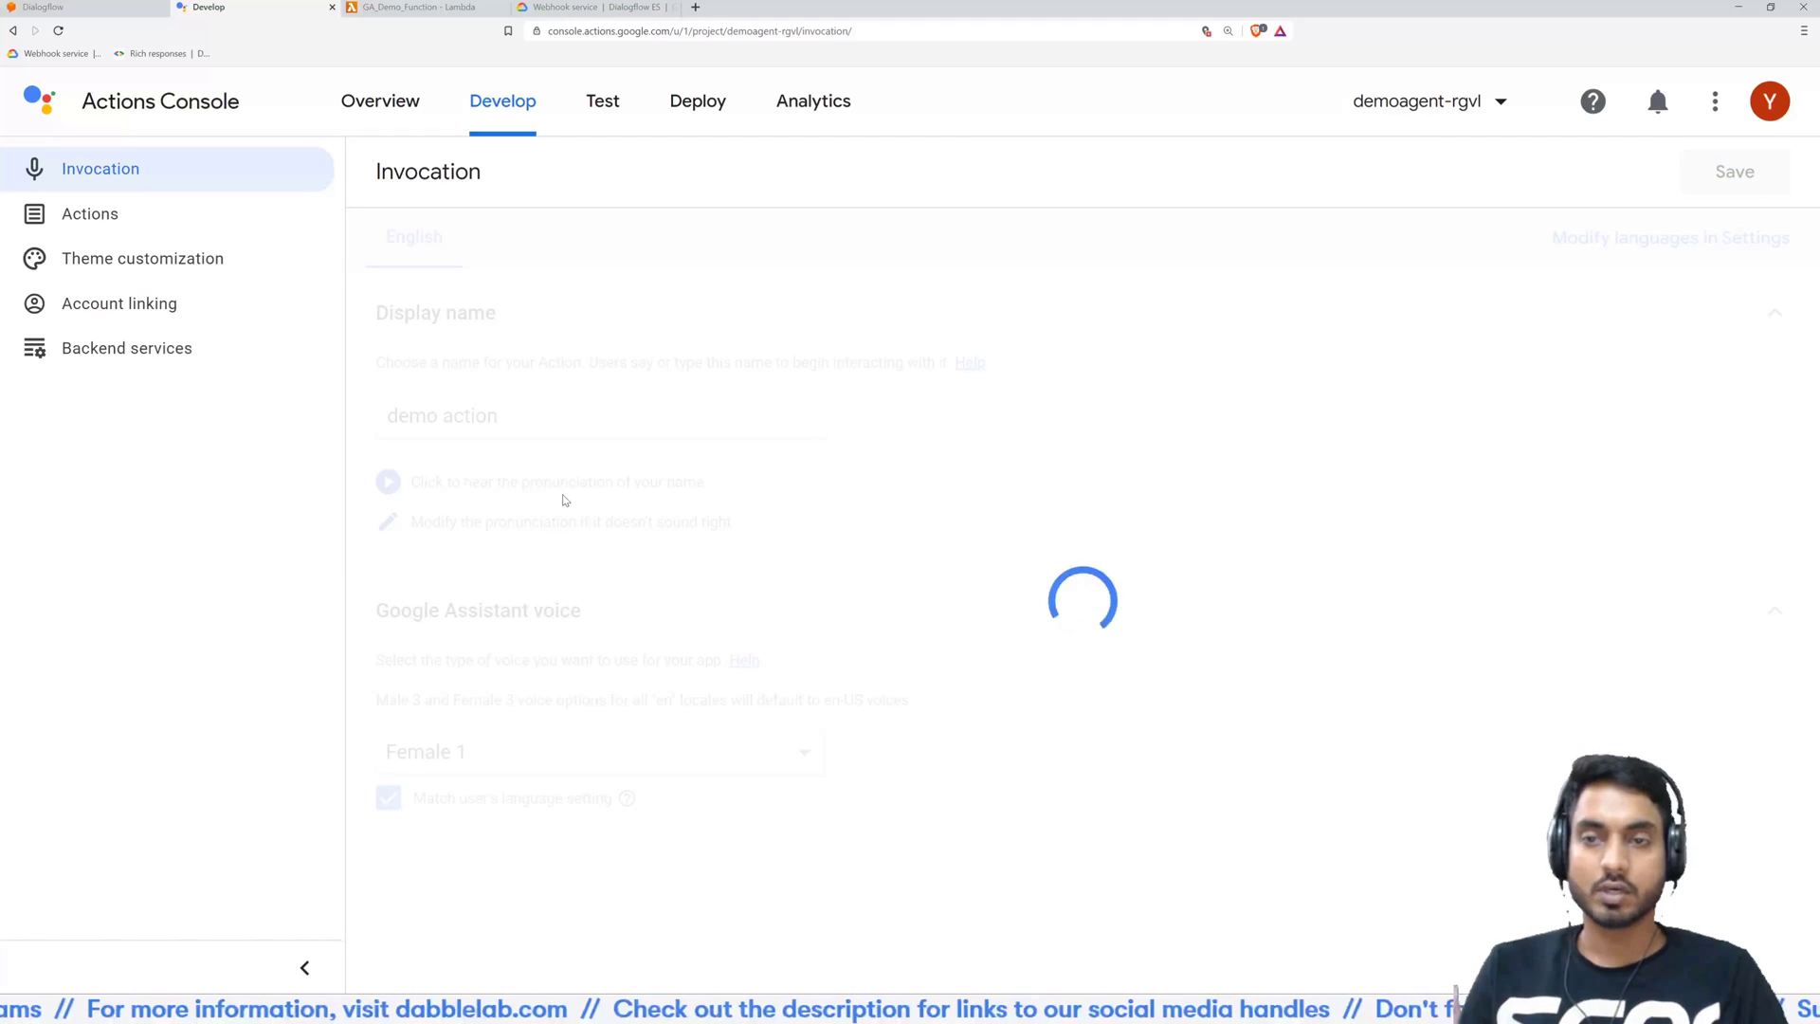
mouse_move(575, 321)
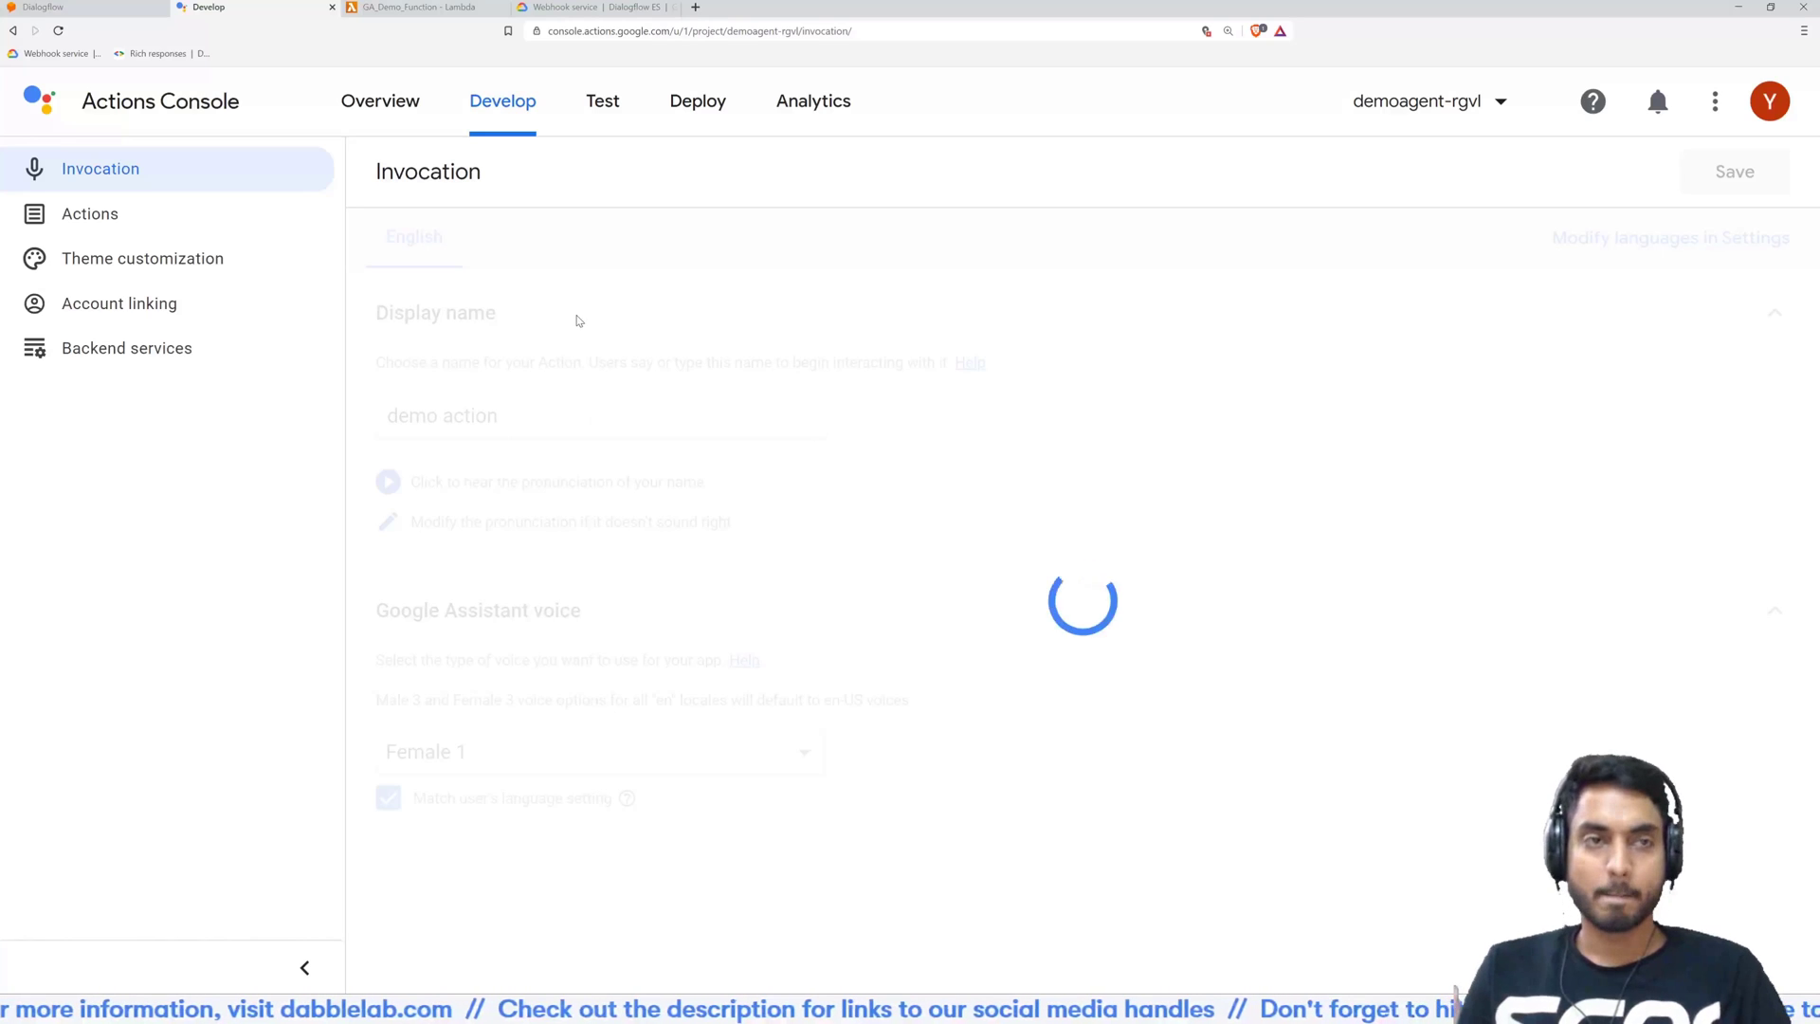
click(1733, 170)
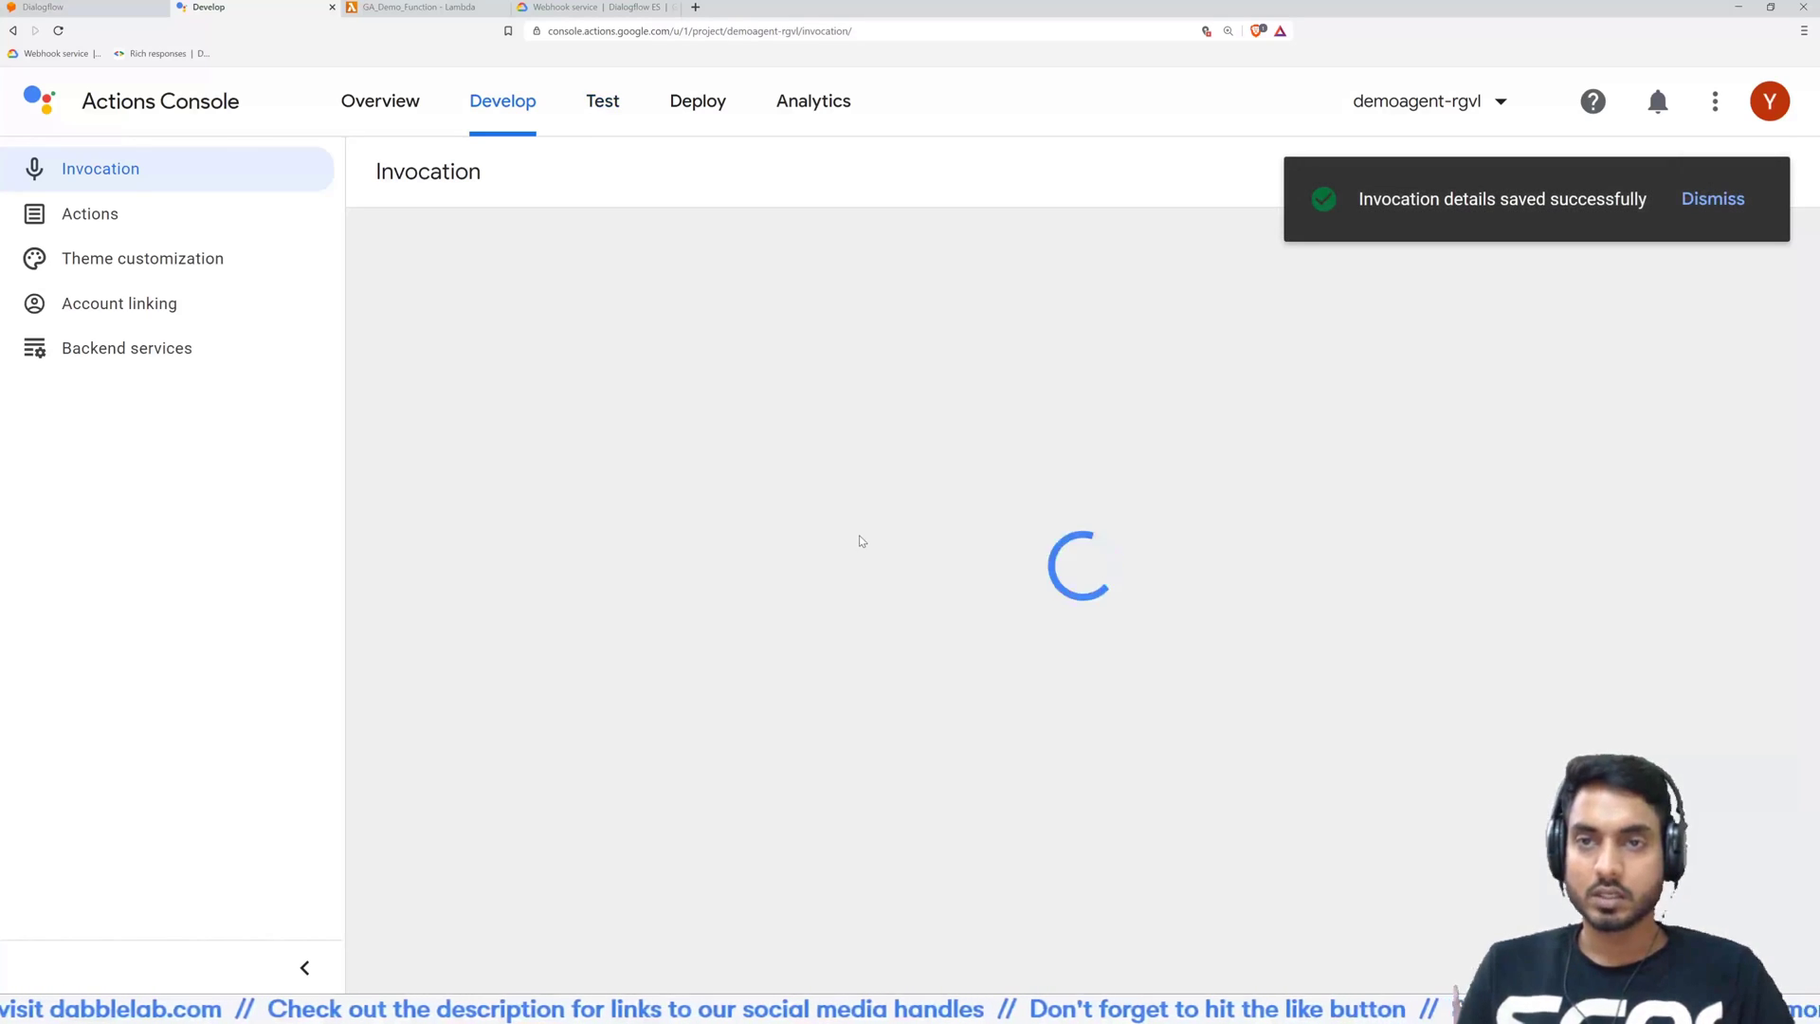
click(602, 101)
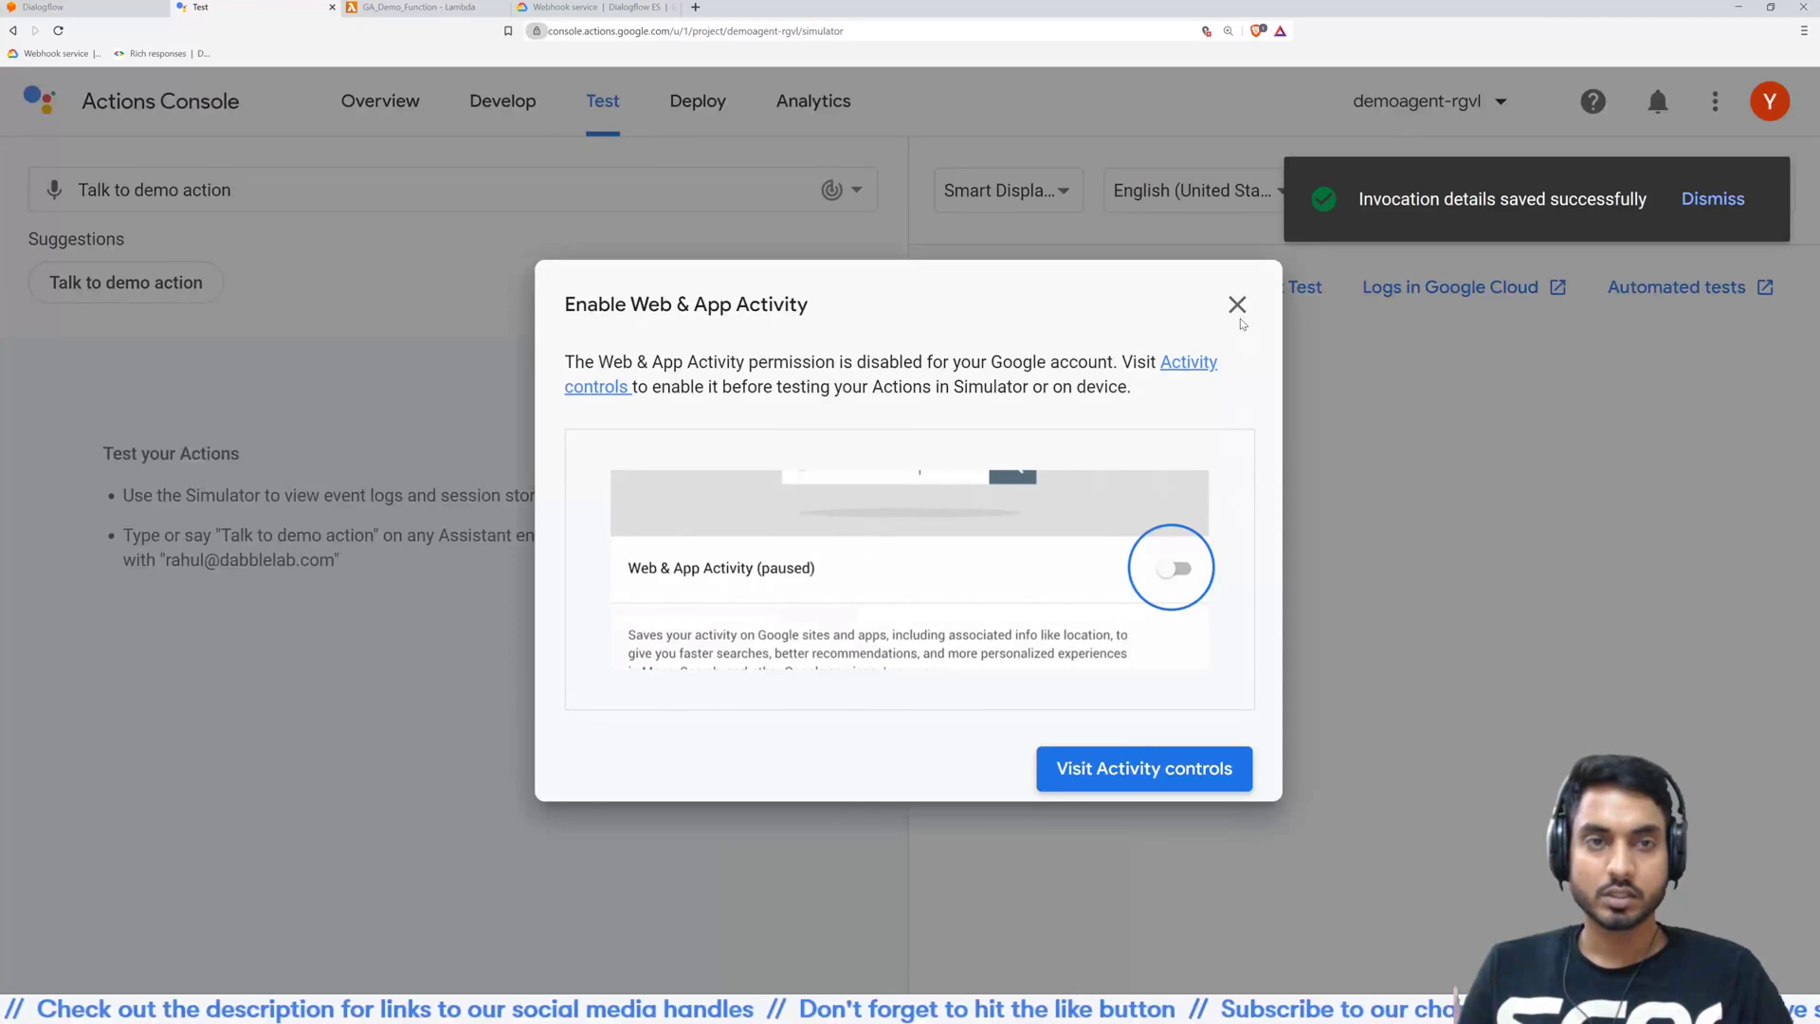
Dismiss the activity prompt and choose 'Talk to demo action' to get 'Hello from Lambda'
click(1235, 305)
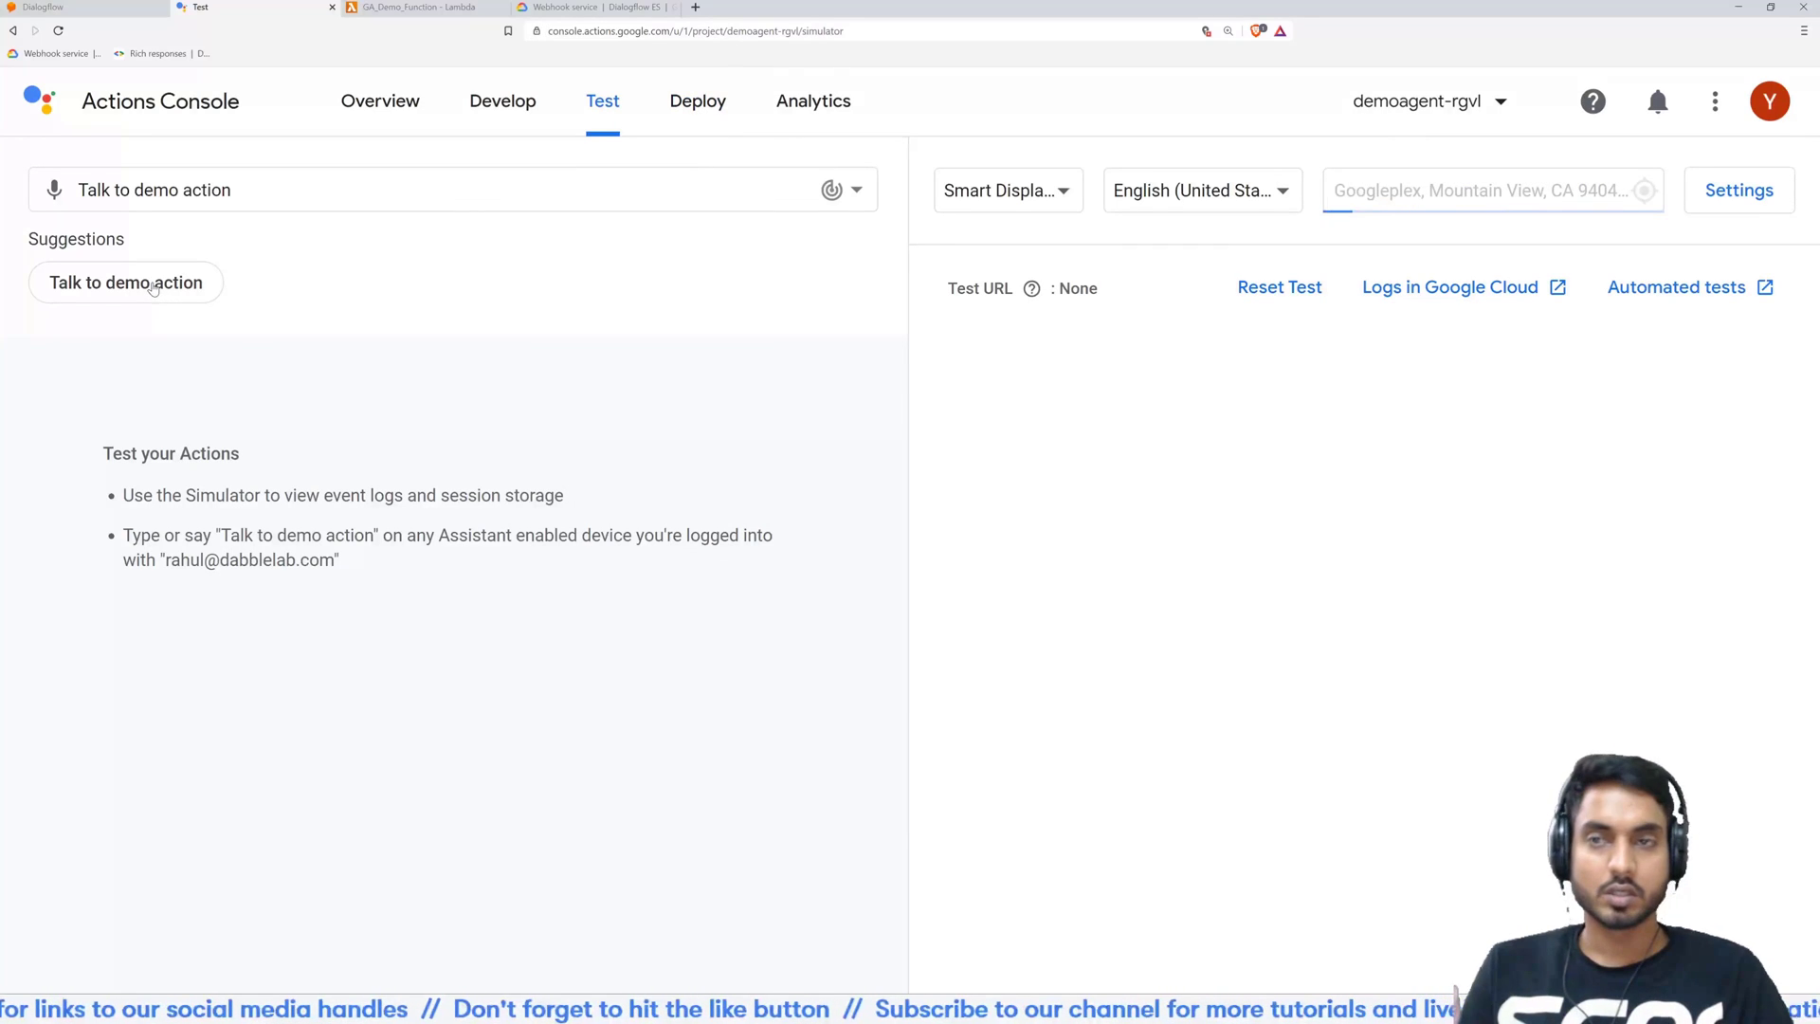
click(125, 283)
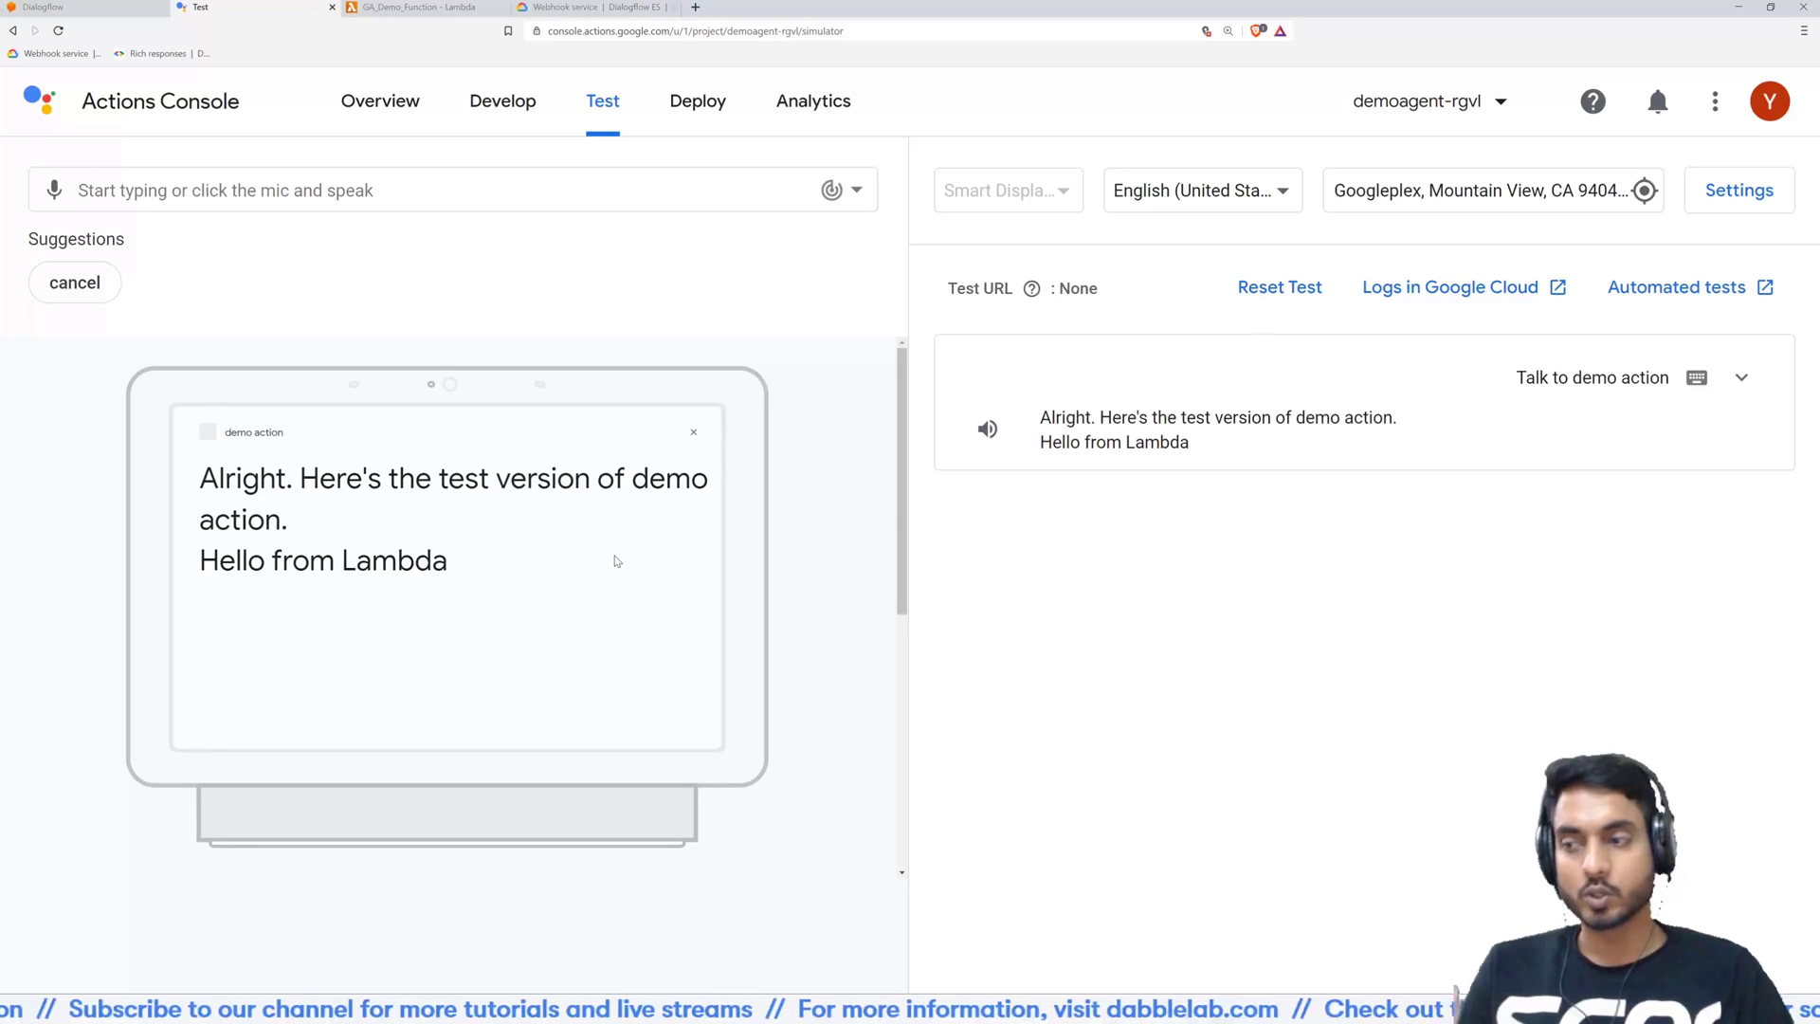
mouse_move(531, 579)
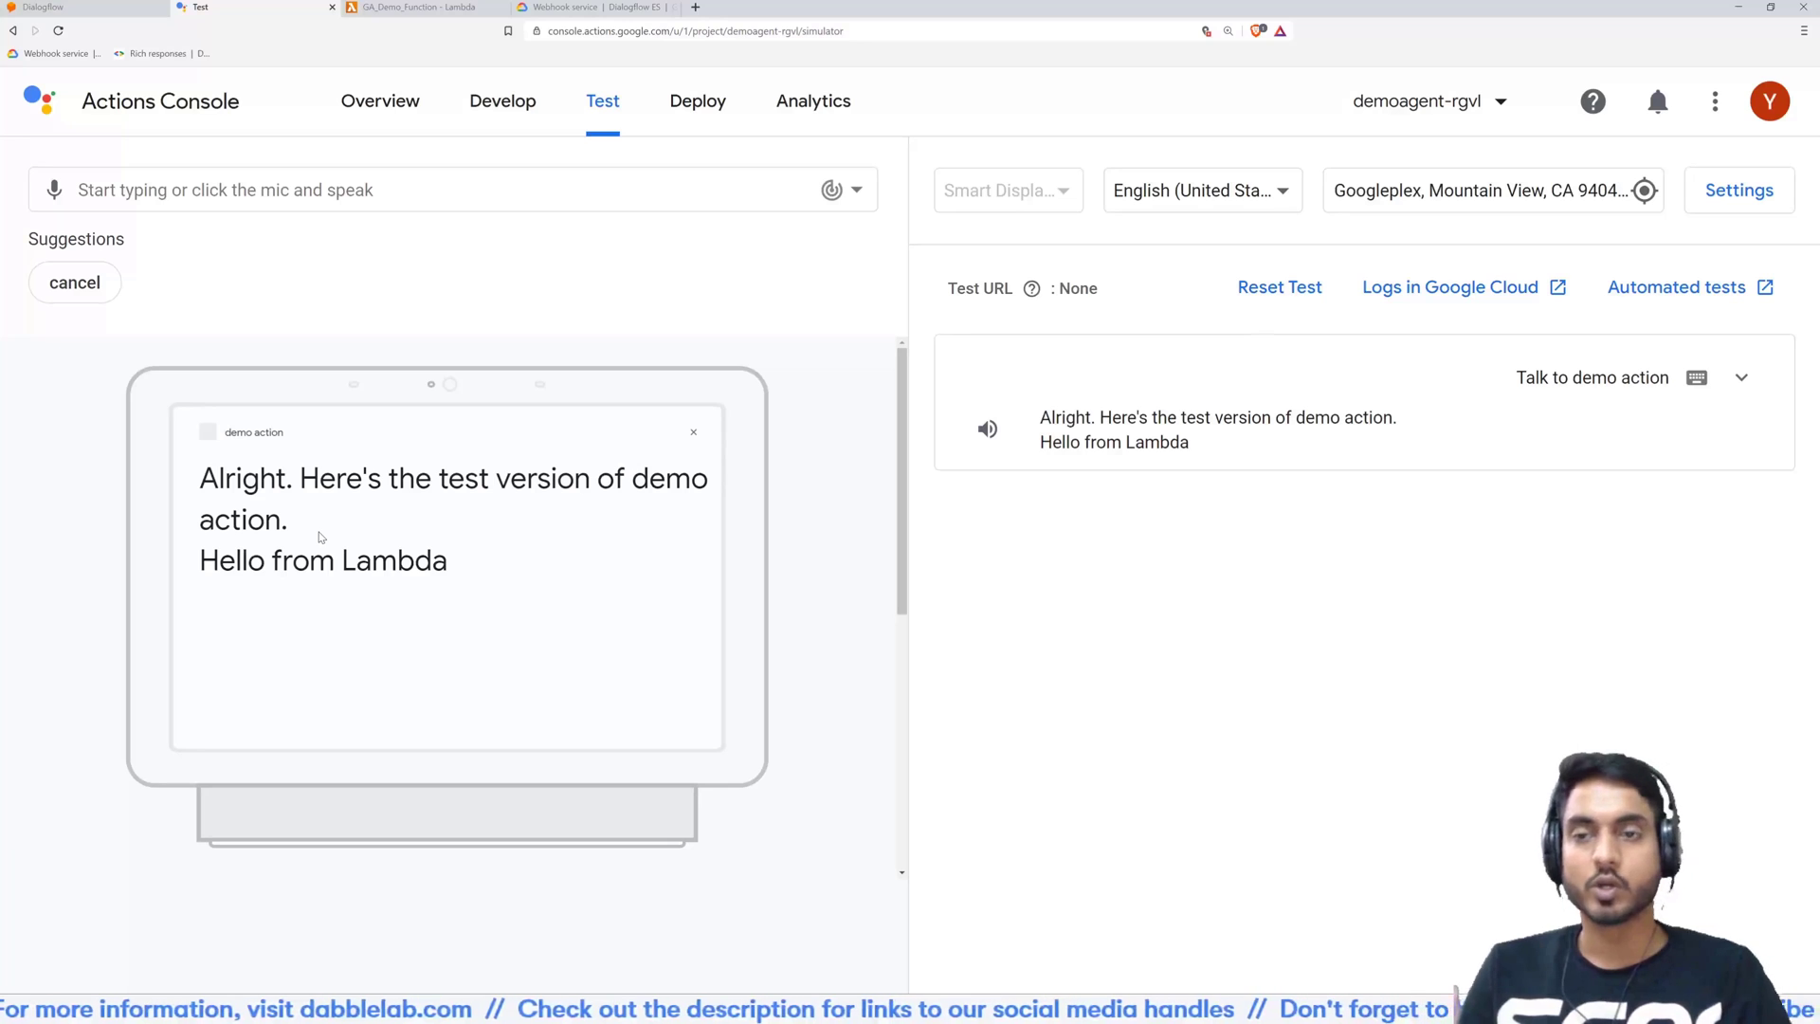
mouse_move(276, 577)
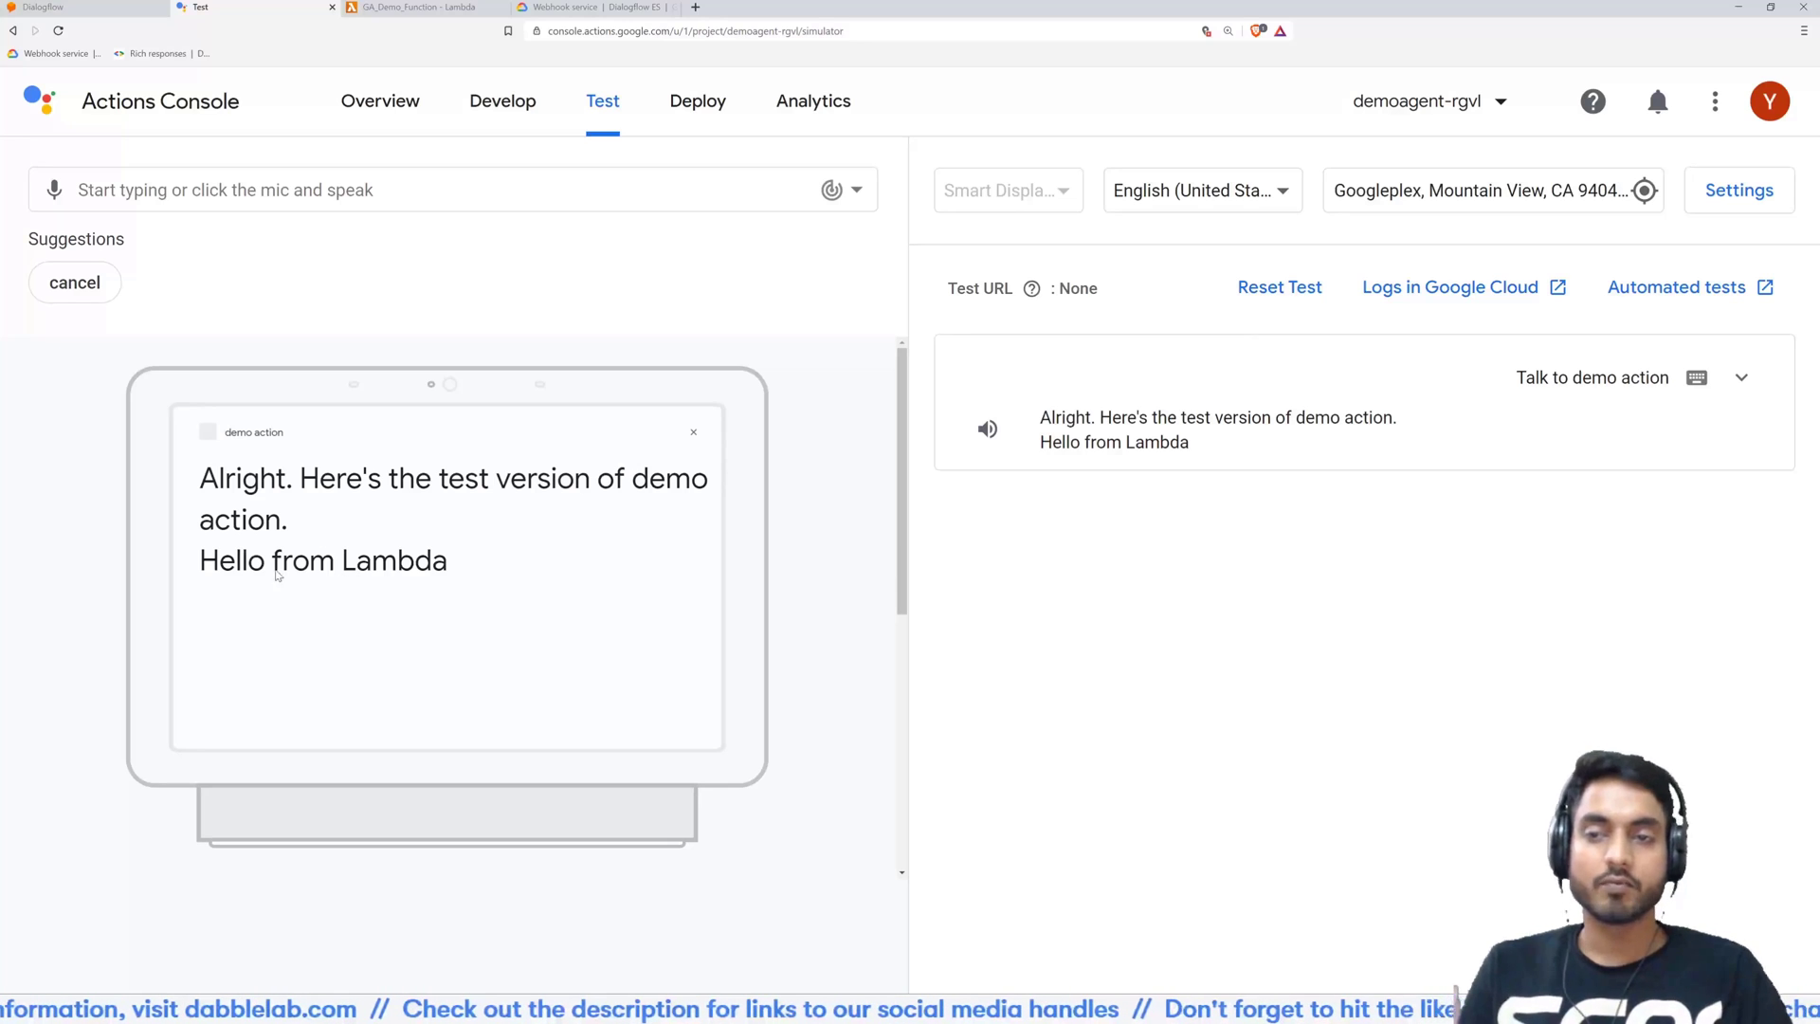
mouse_move(449, 568)
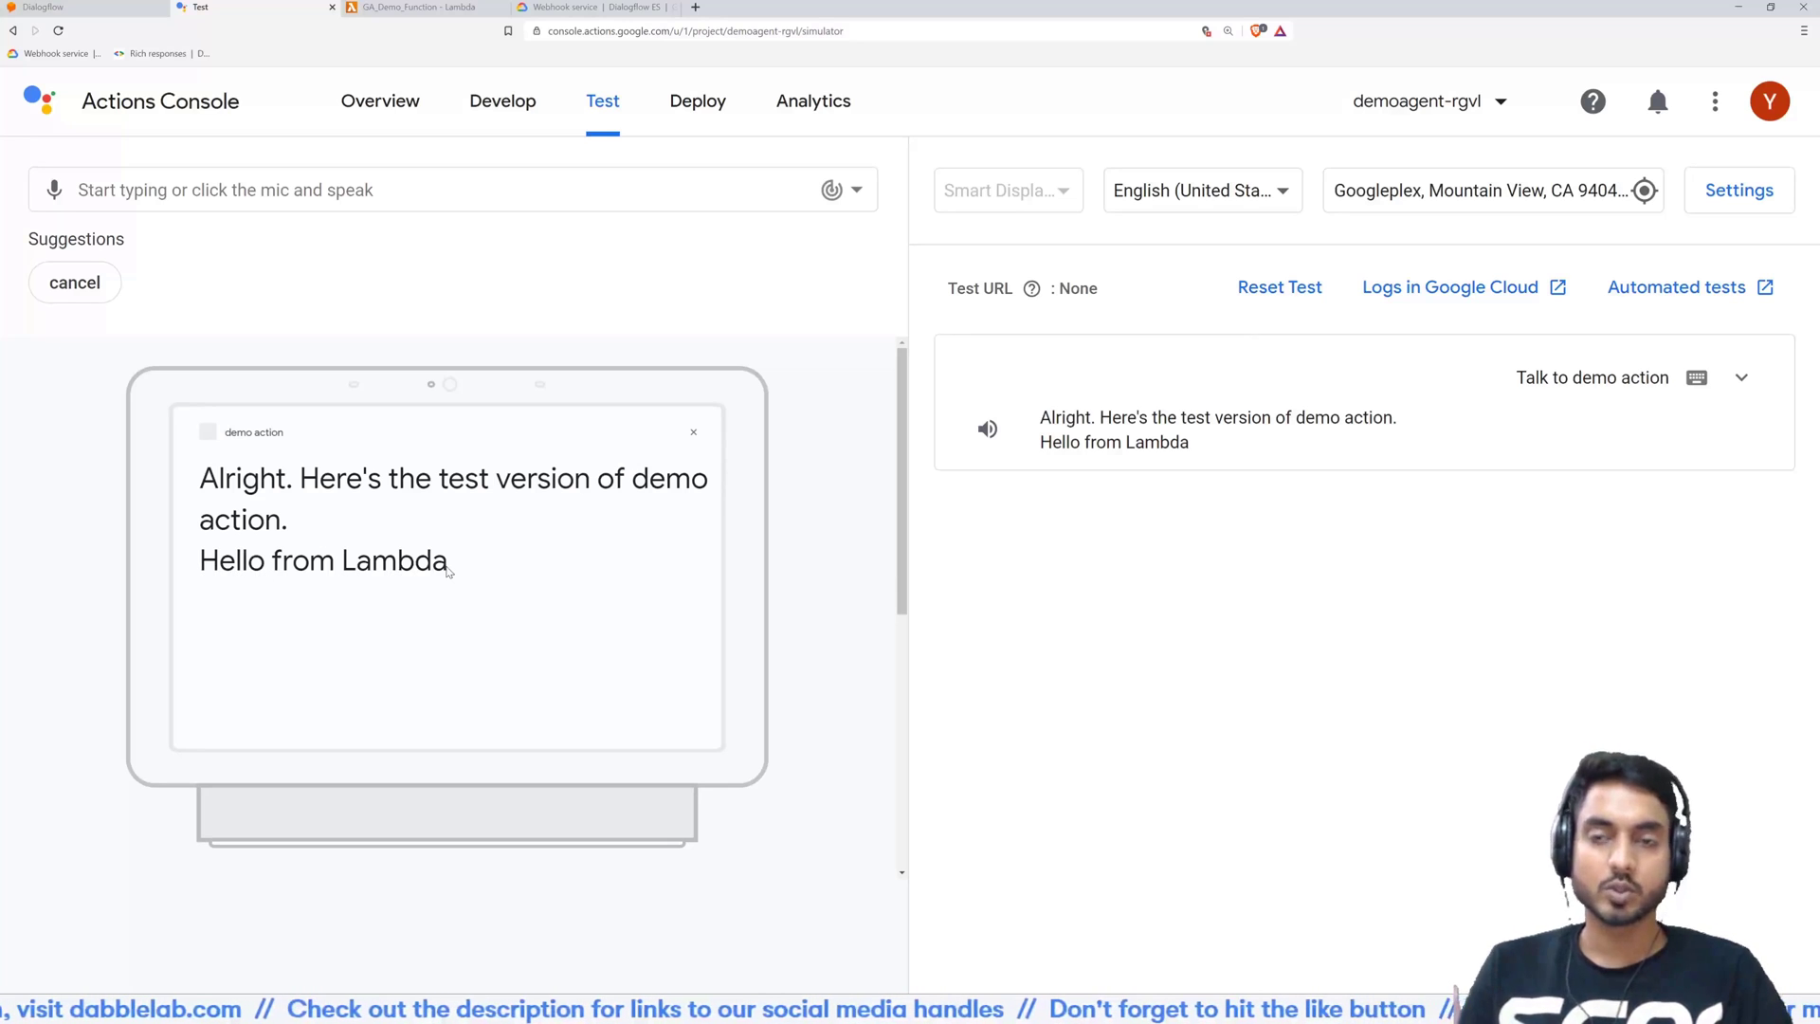